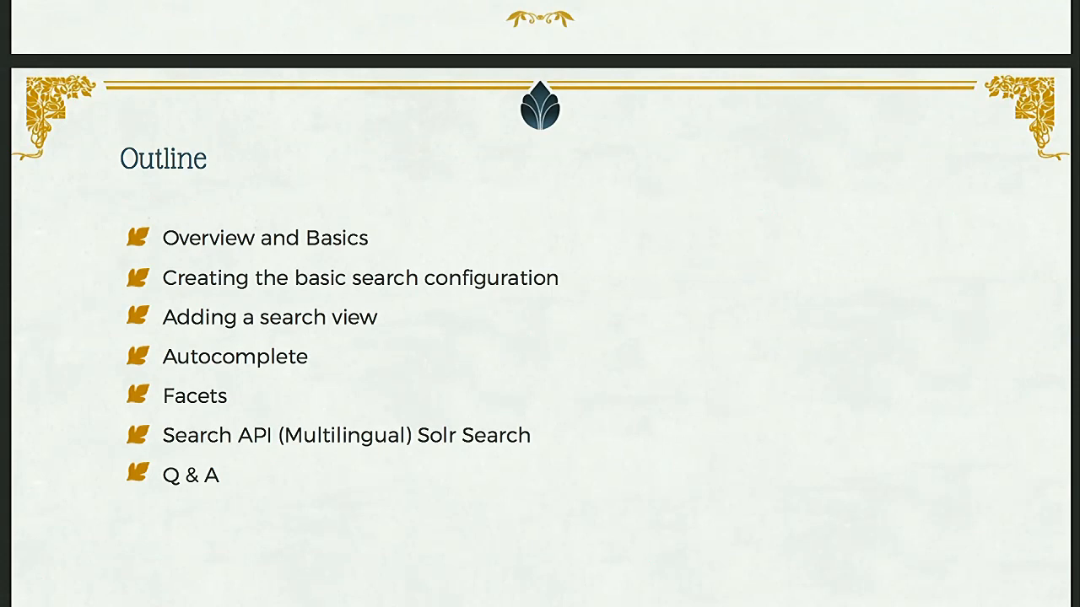
Advance past the talk outline slide to move on to the DrupalCon Demo site
key("Right")
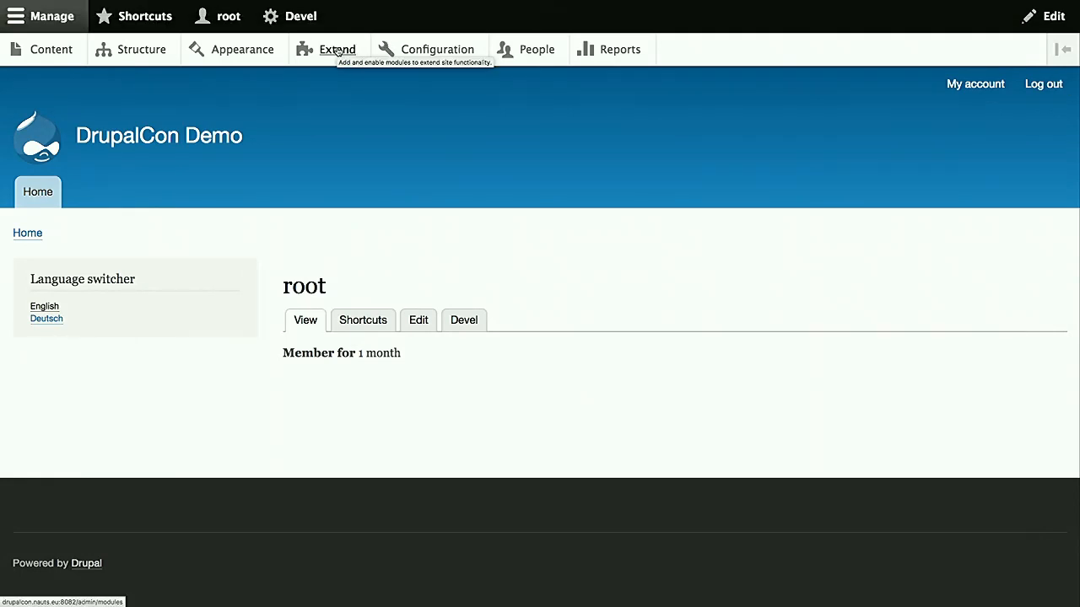
Filter modules for 'search a' and install Search API and Database Search
left_click(337, 49)
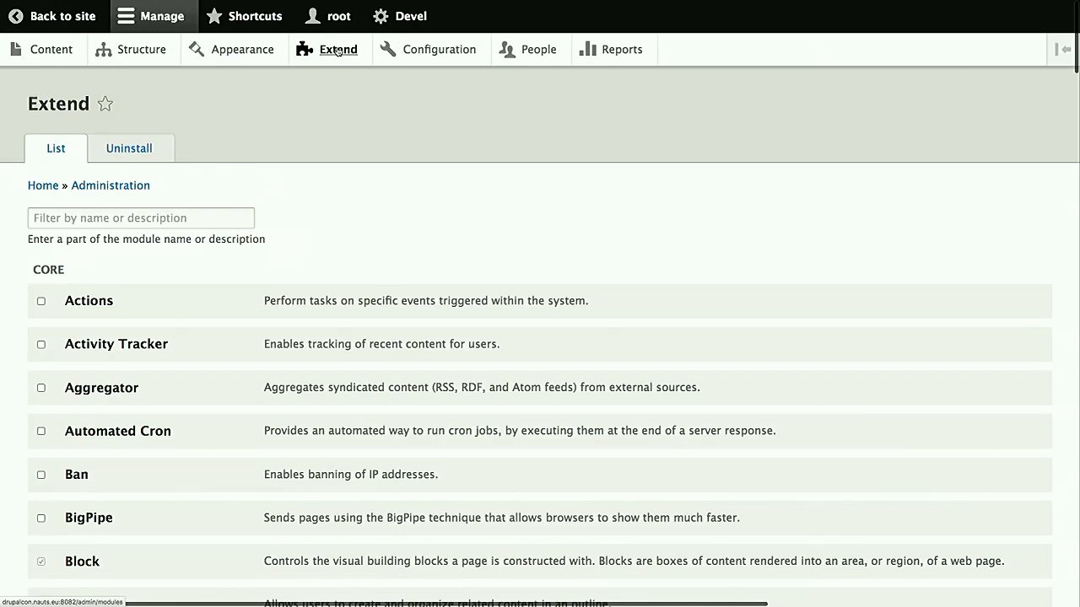
left_click(140, 218)
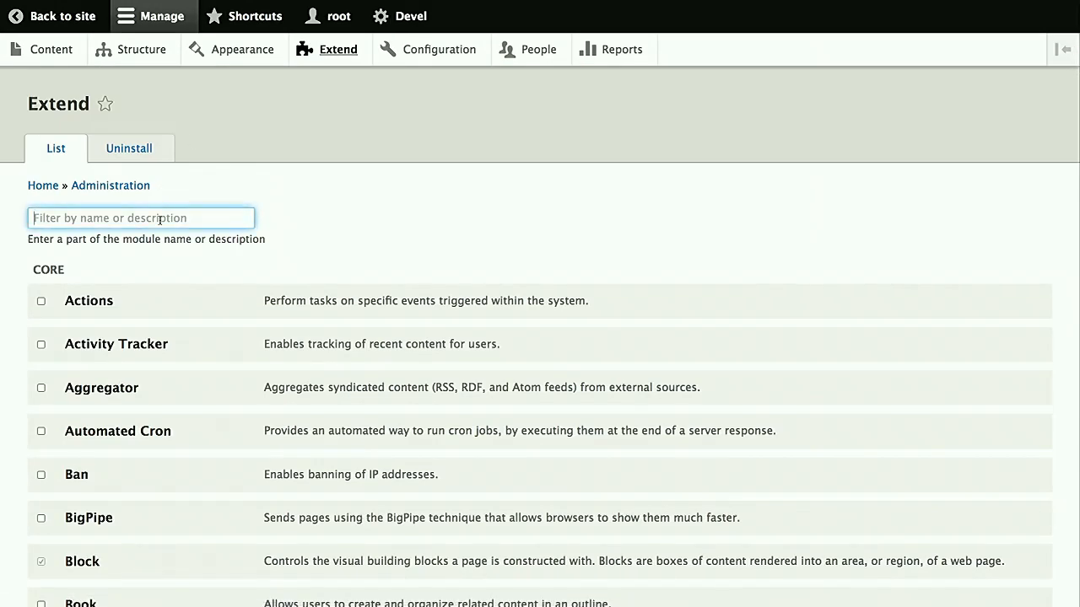
type("search a")
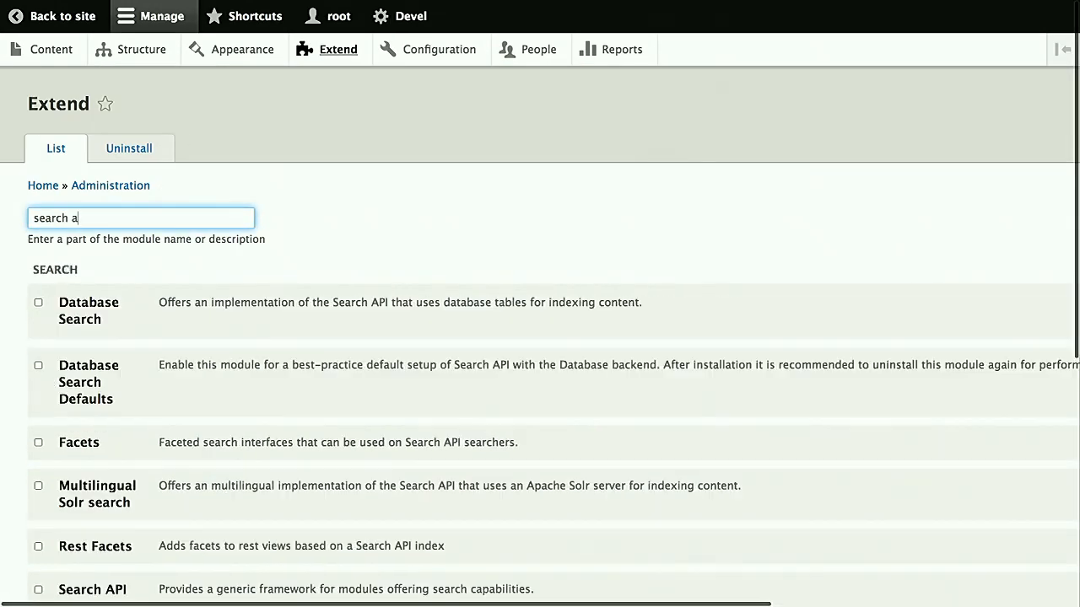
mouse_move(75, 316)
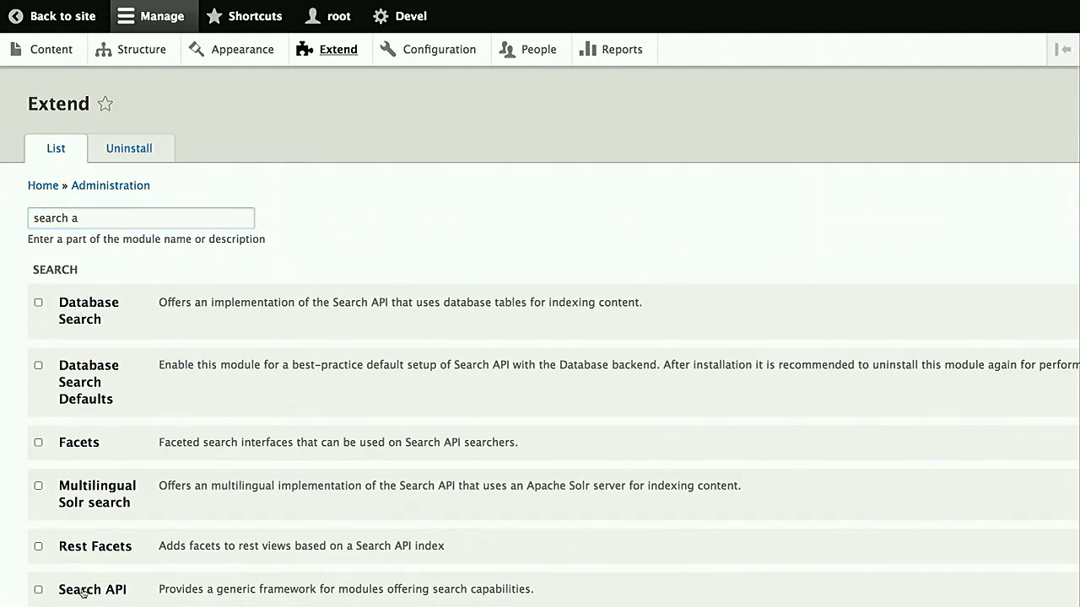
left_click(38, 589)
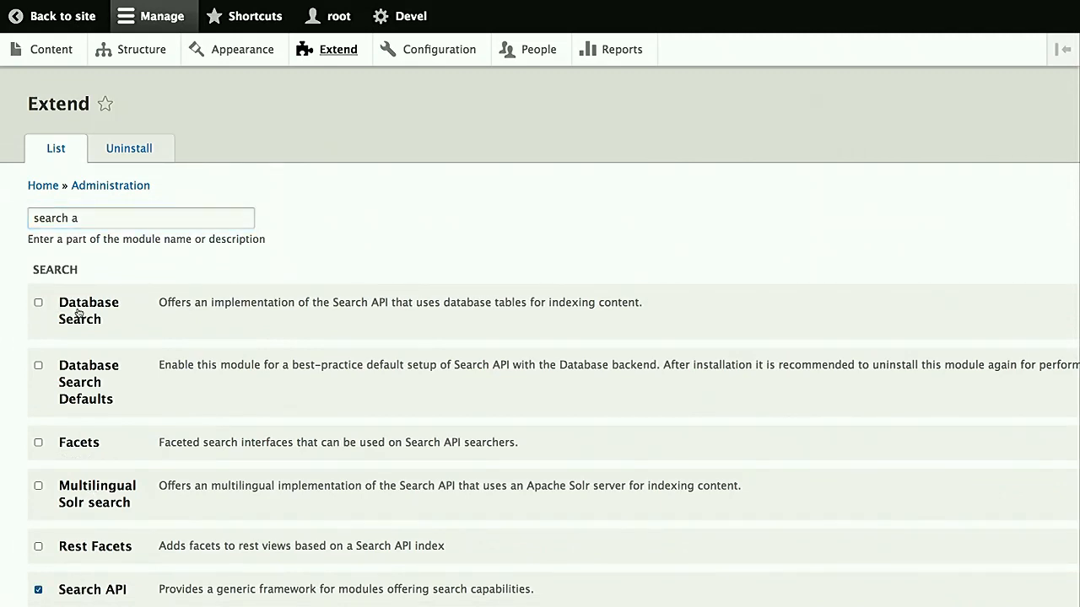
left_click(38, 302)
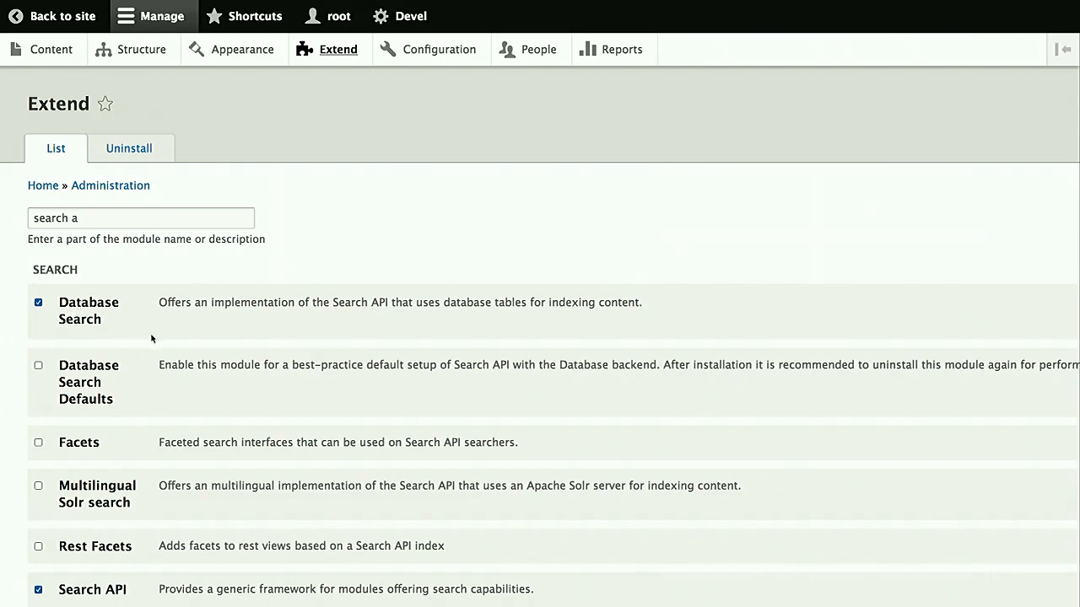
scroll("down", 3)
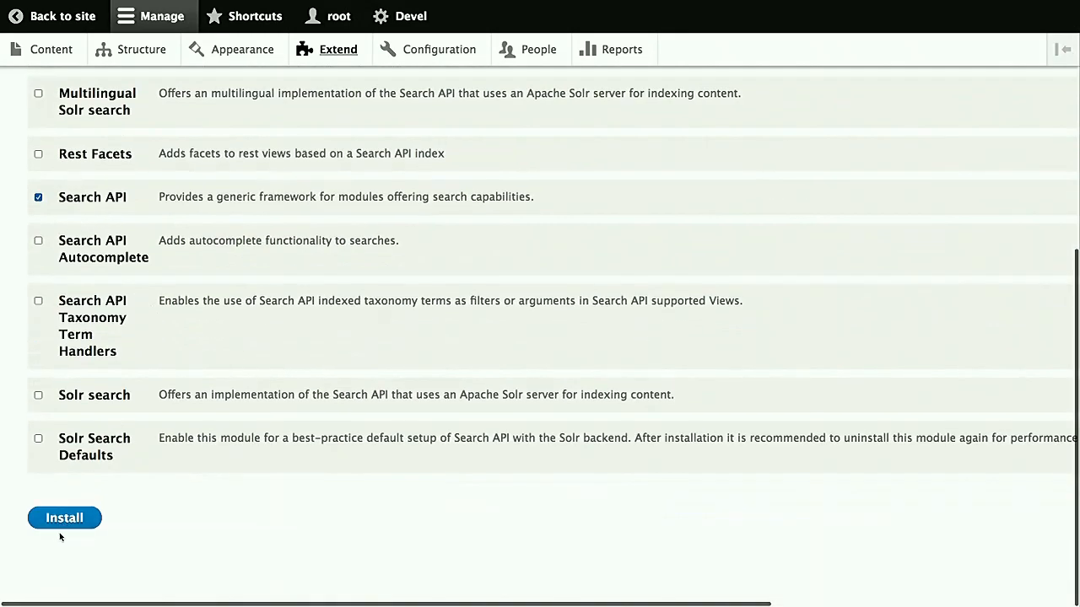
left_click(64, 518)
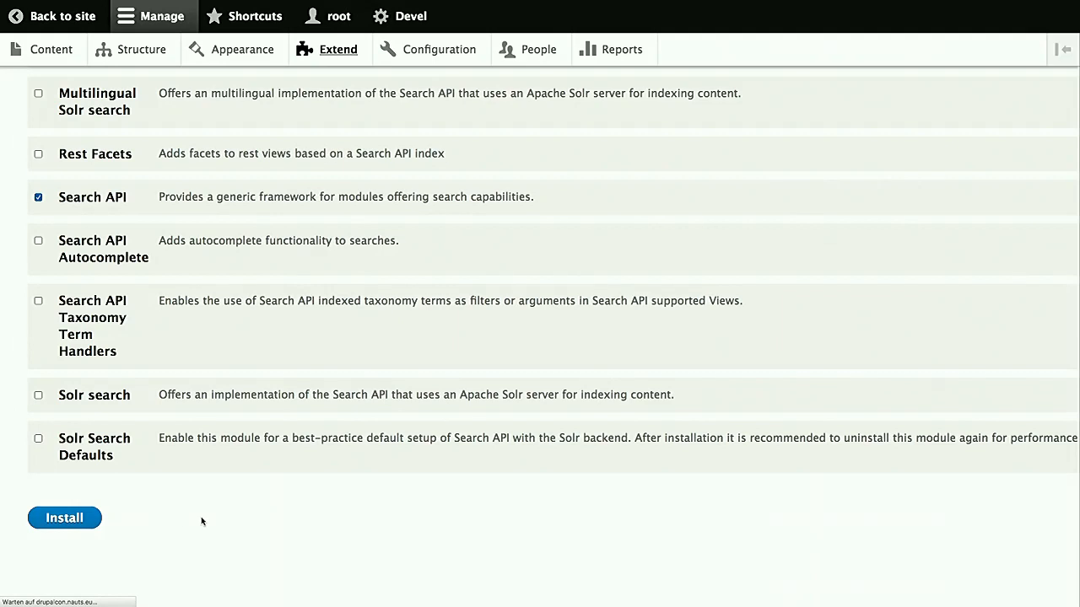
left_click(64, 517)
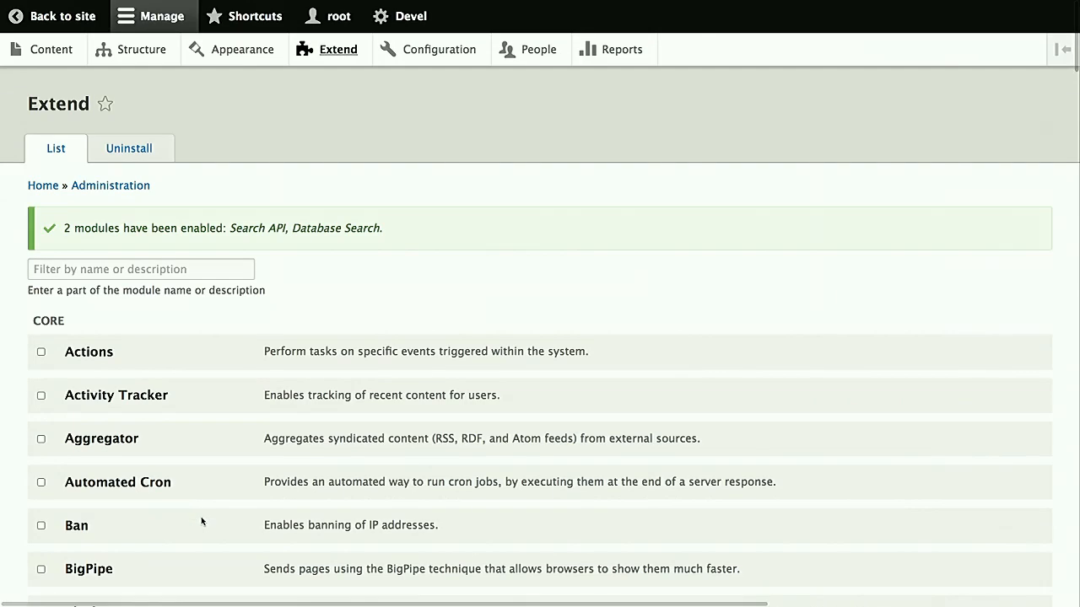
Filter modules for 'sear' and open the Search API configuration page
left_click(141, 269)
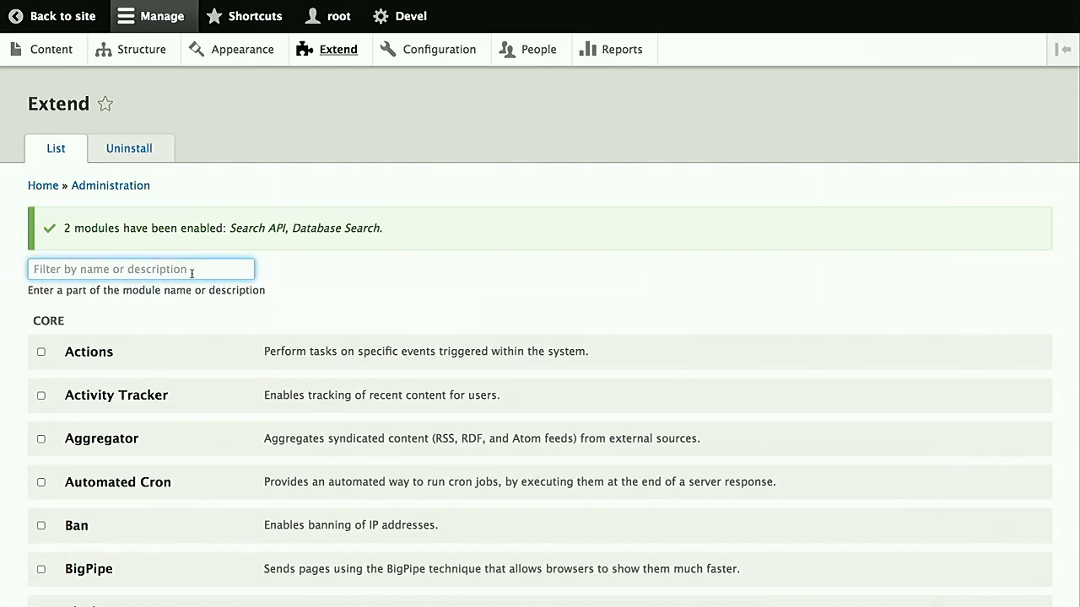
type("seaer")
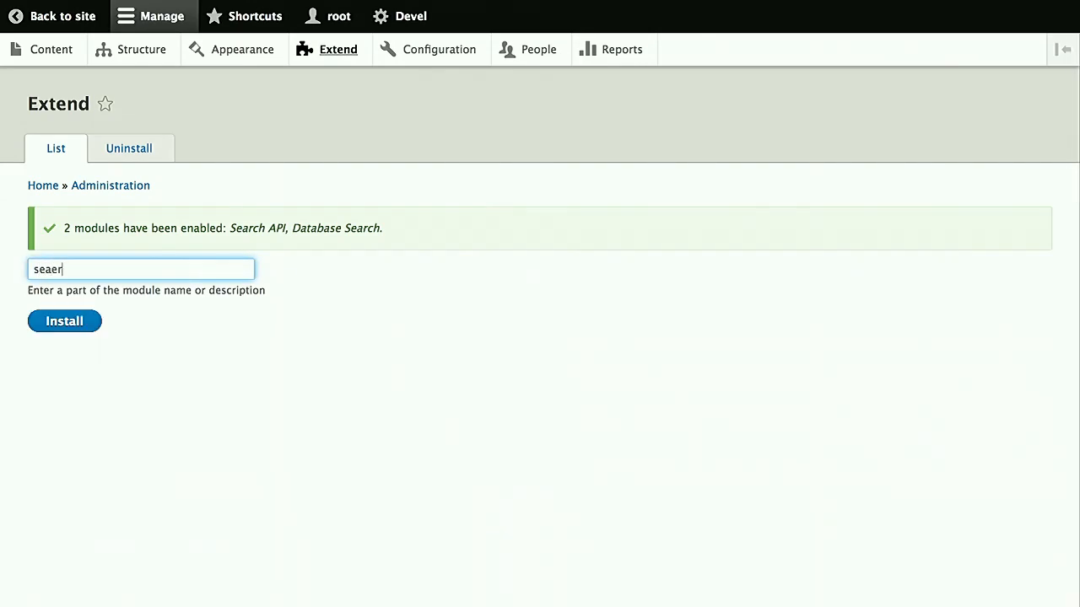
type("sear")
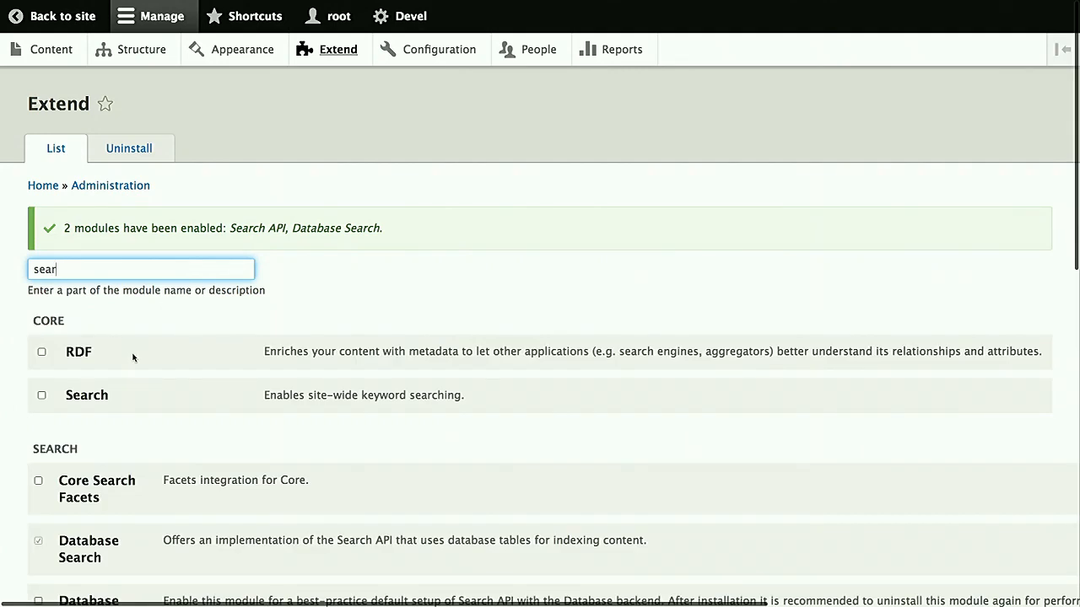
scroll("down", 3)
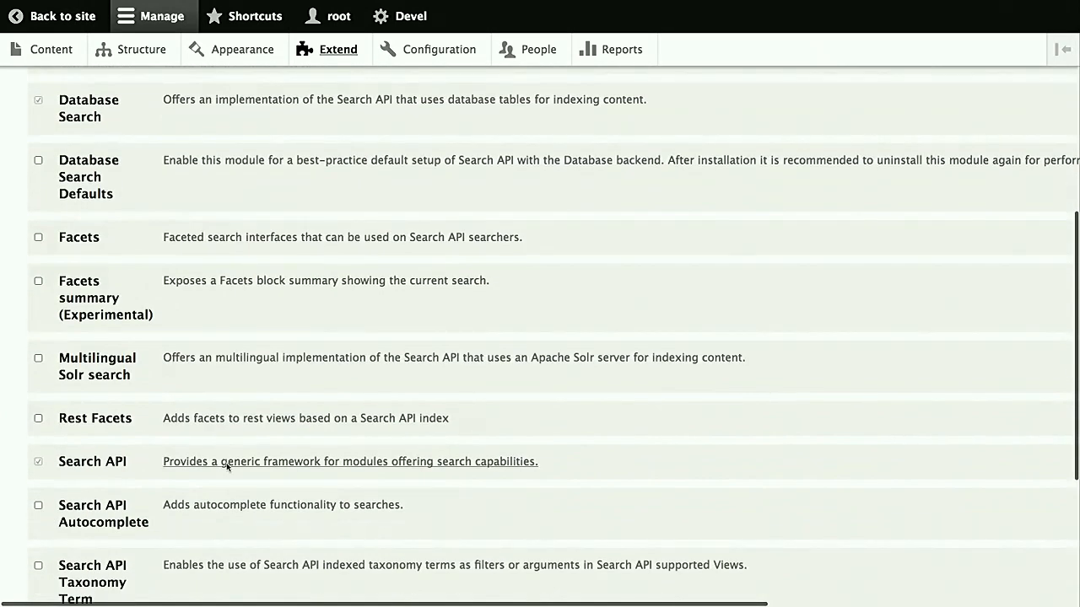
left_click(349, 462)
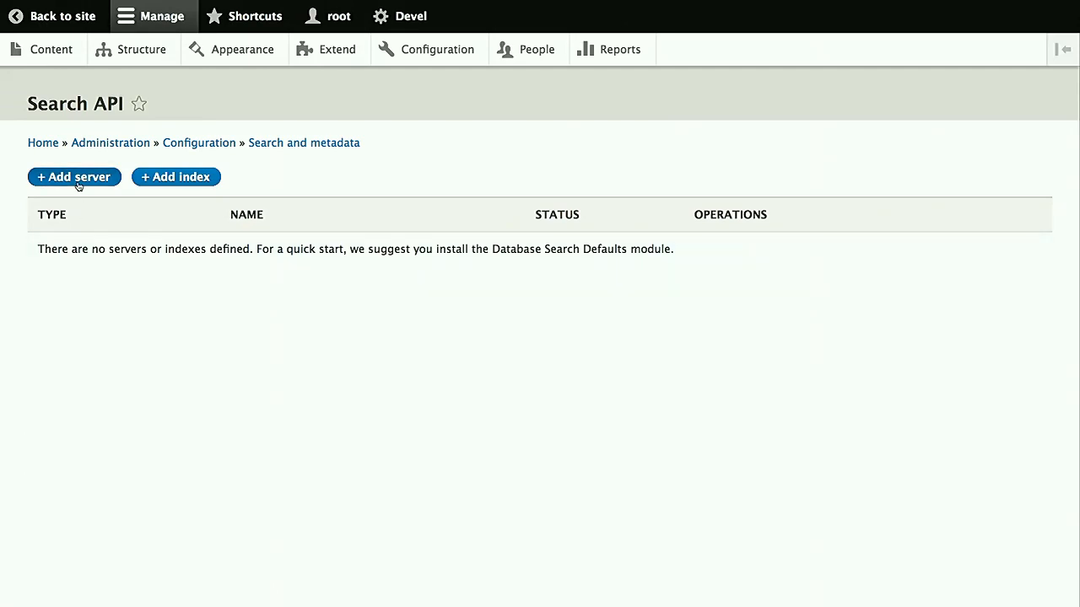
Create 'Database server' with minimum word length 3, then return to the Search API overview
left_click(74, 178)
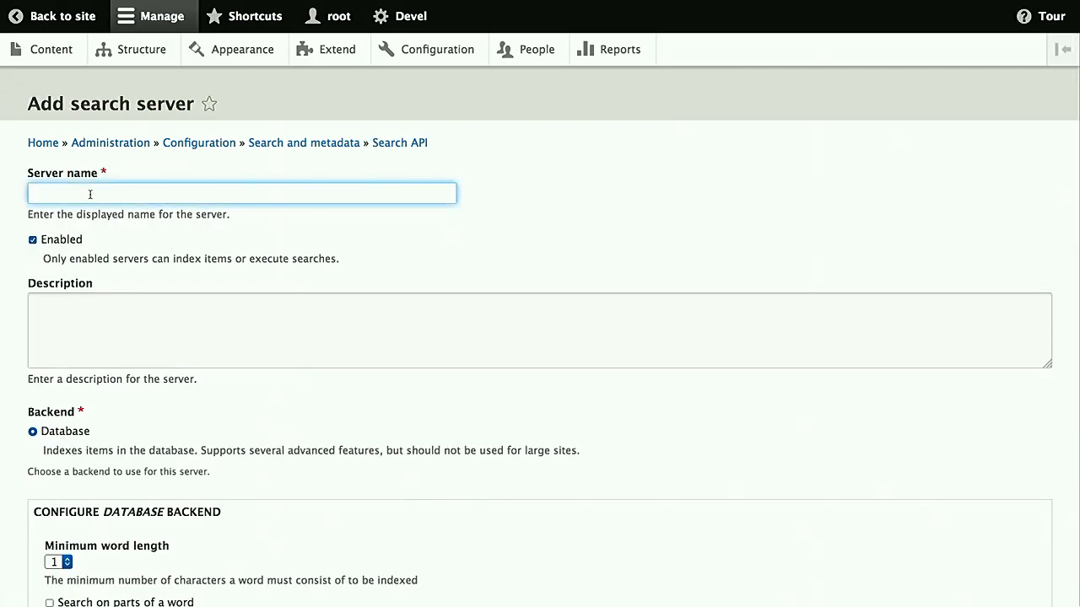
type("Database server")
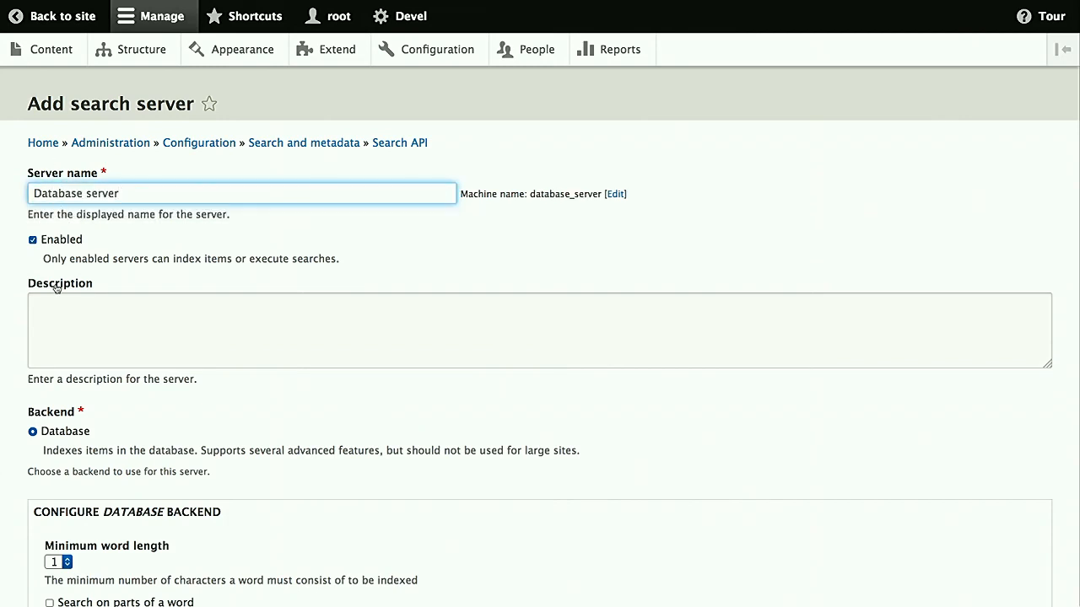
scroll("down", 3)
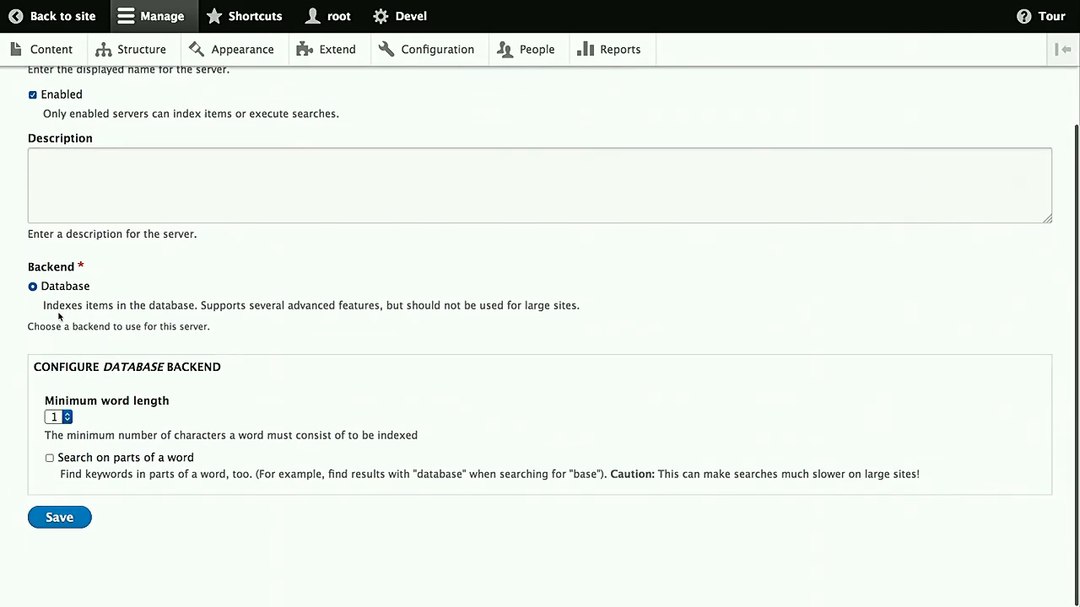
left_click(59, 417)
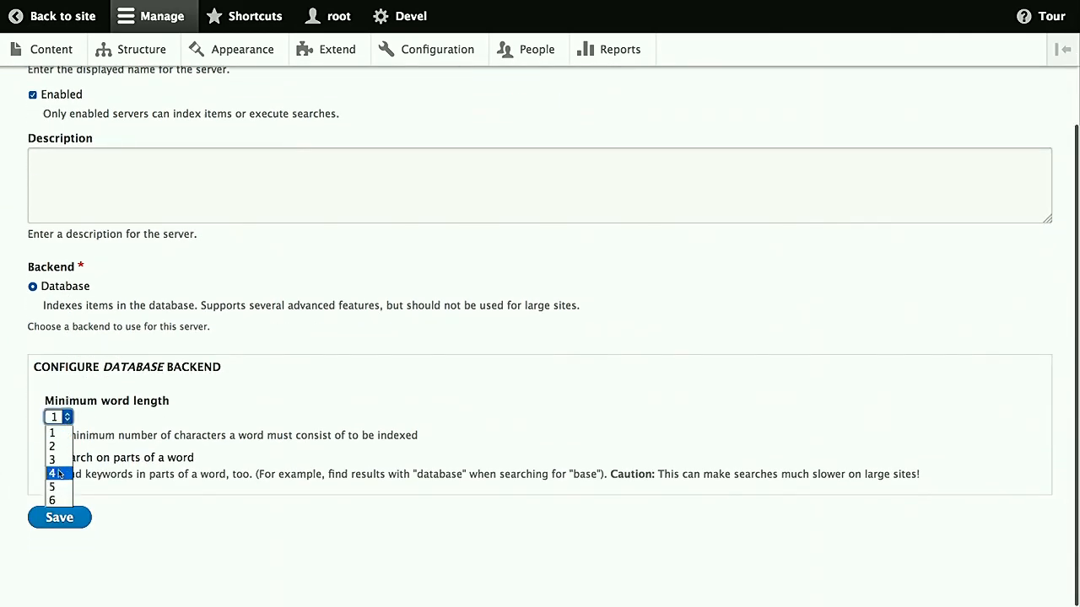
left_click(52, 458)
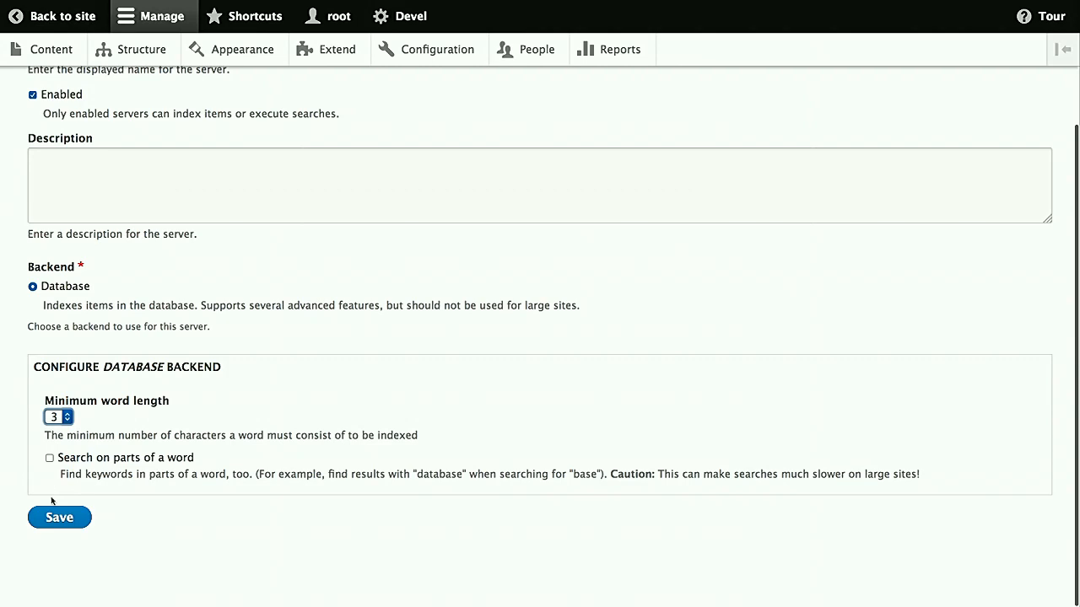
mouse_move(58, 517)
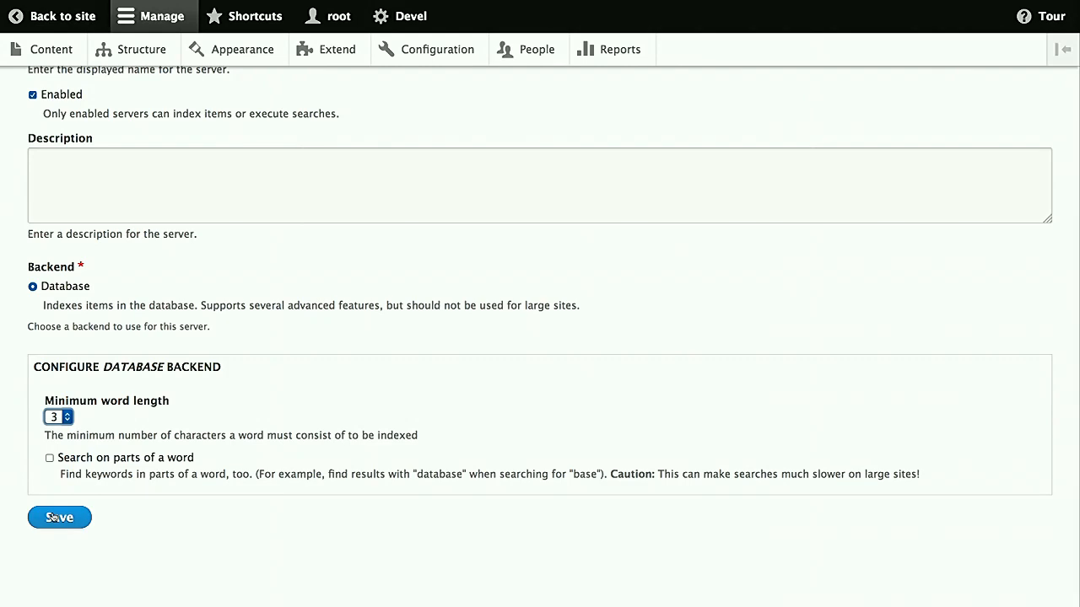
left_click(59, 518)
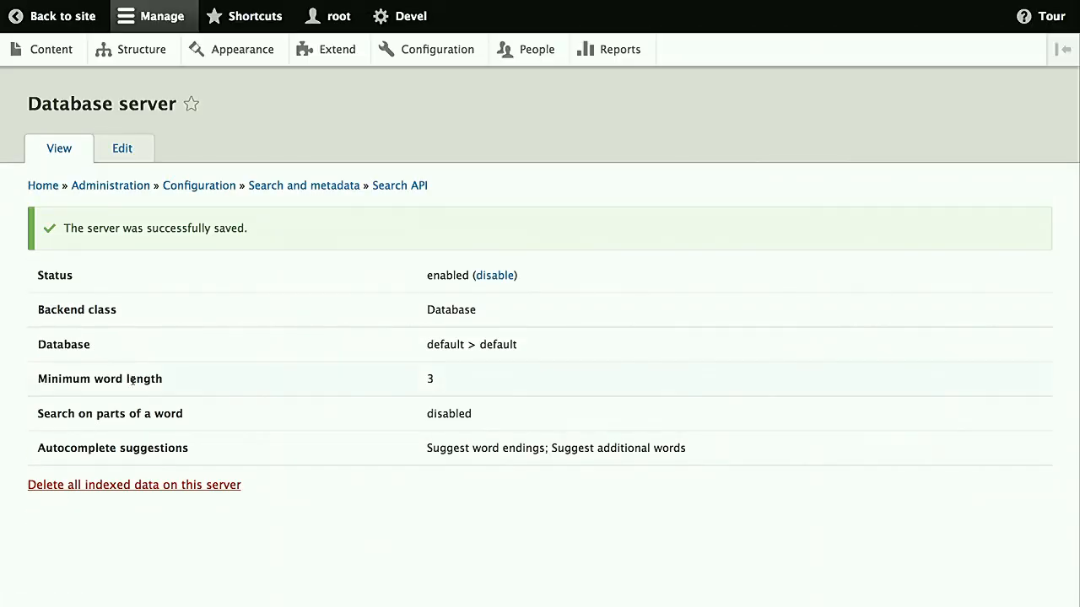
mouse_move(399, 186)
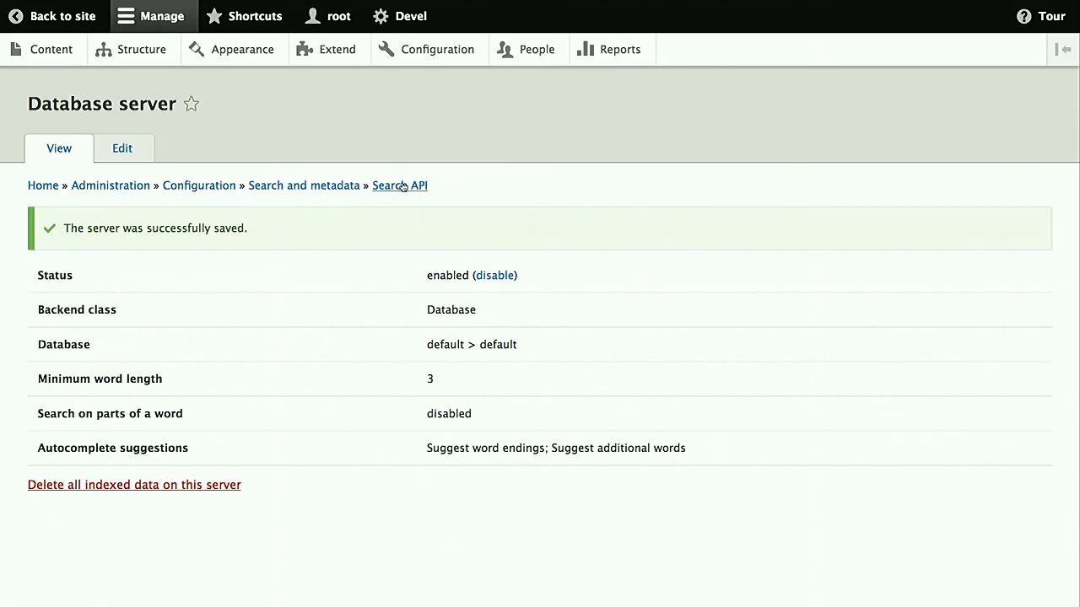
left_click(399, 185)
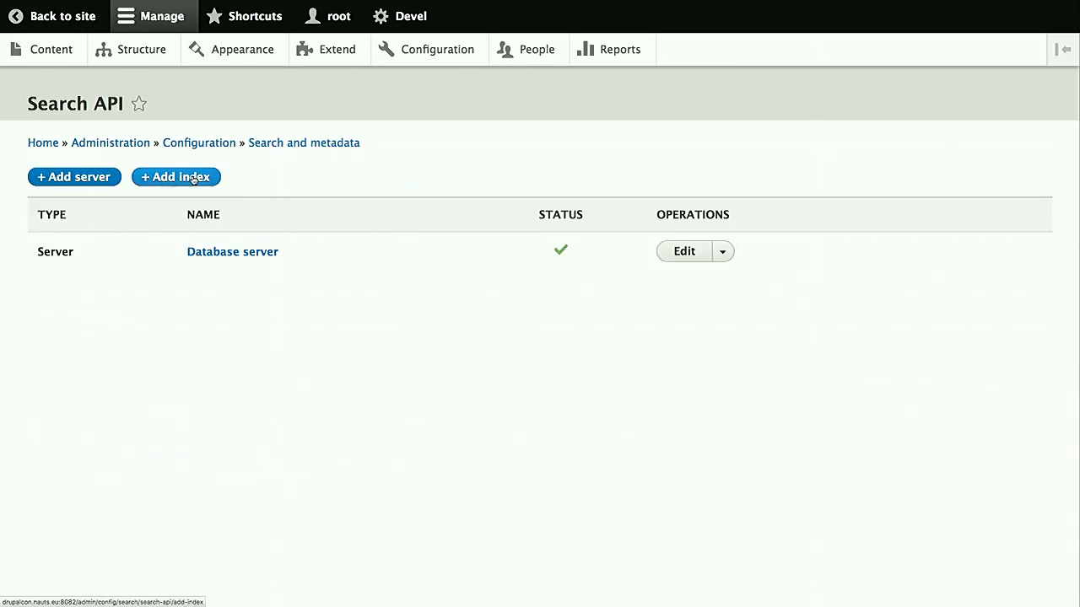
Start a new index 'Default index' with Content, Taxonomy term and User data sources
left_click(176, 177)
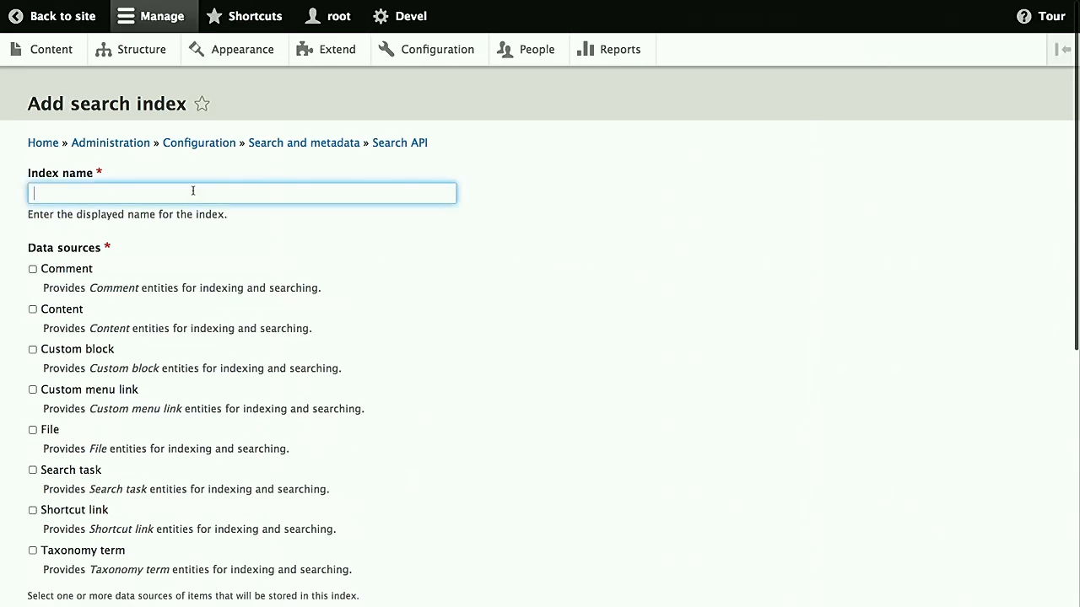
type("Default index")
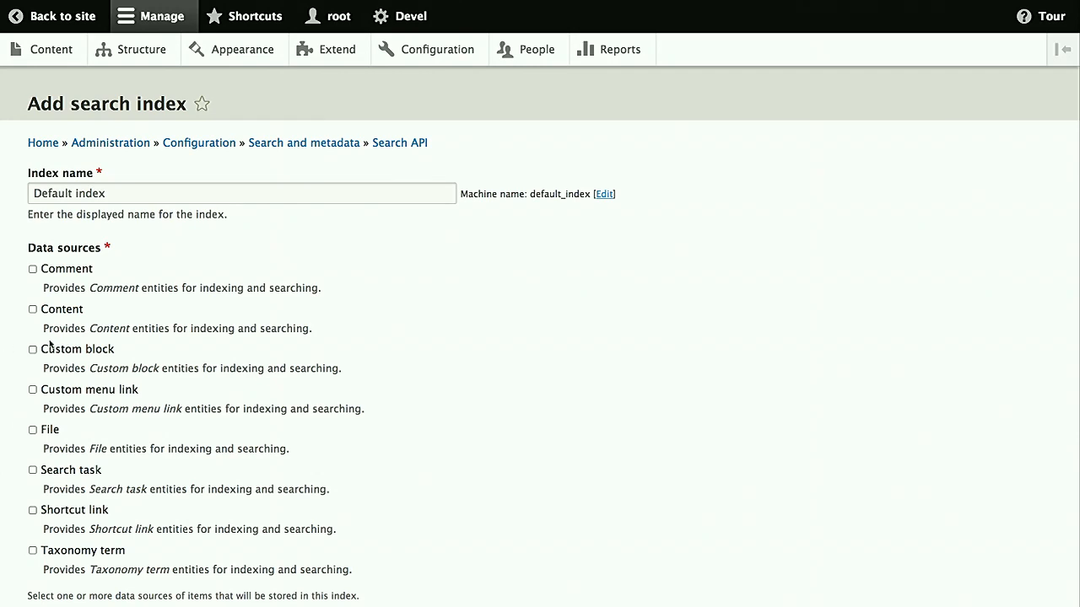
left_click(32, 309)
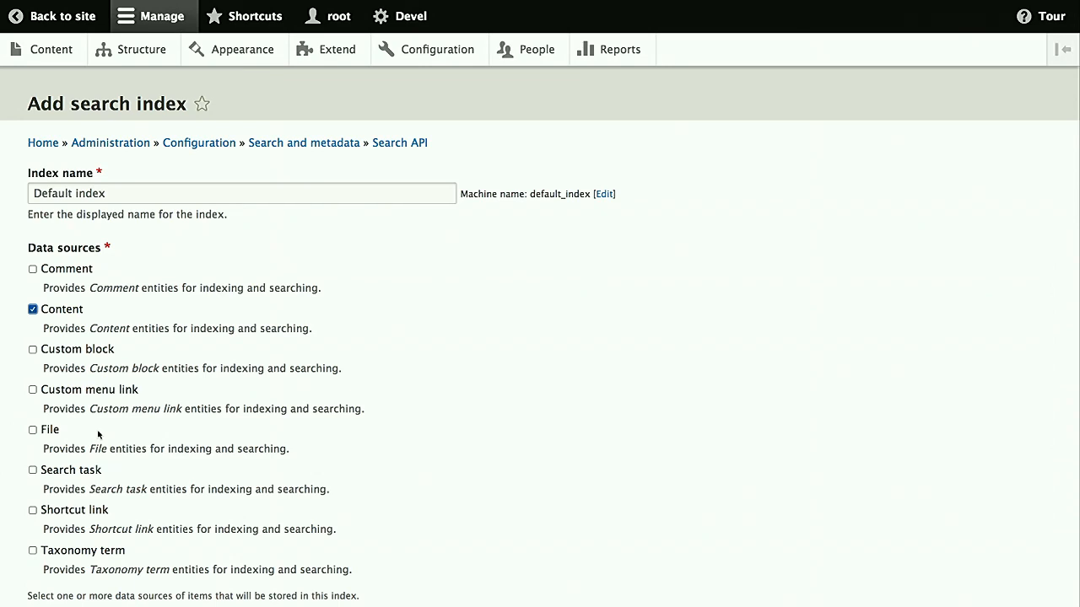
scroll("down", 3)
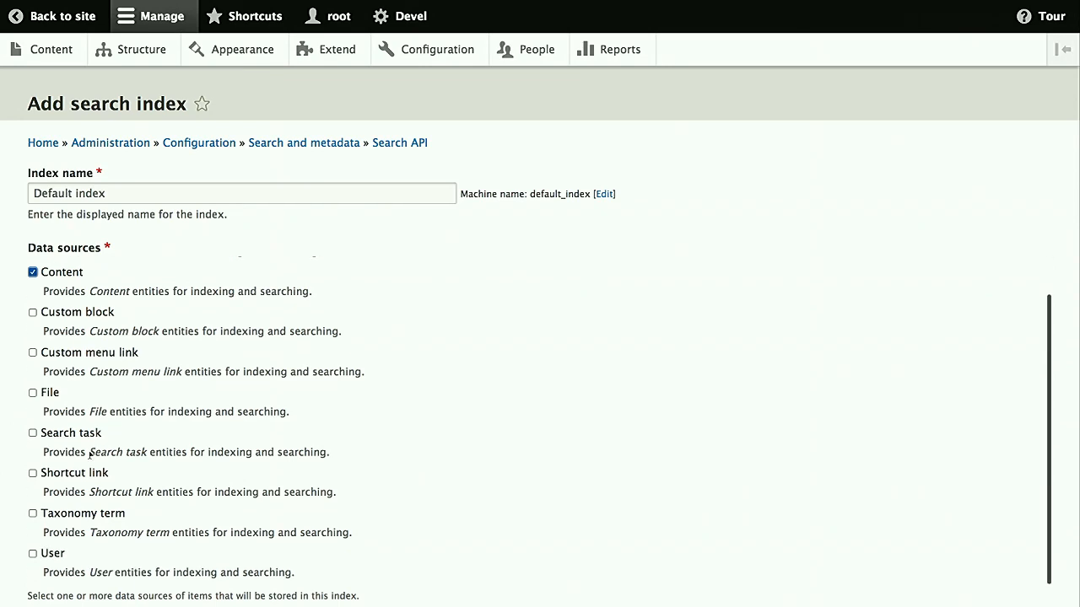
left_click(32, 513)
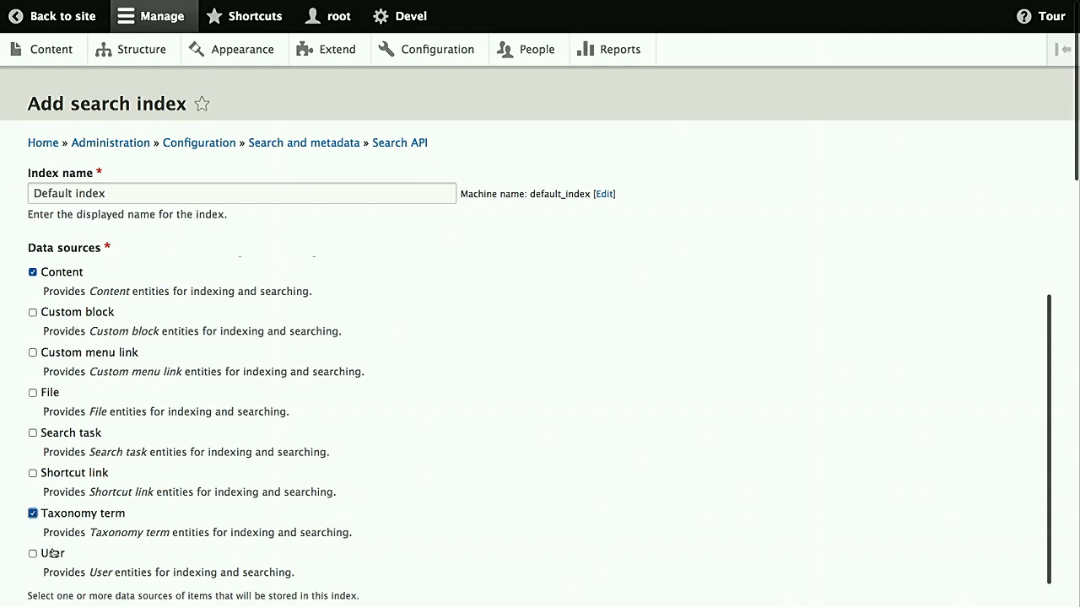
left_click(32, 553)
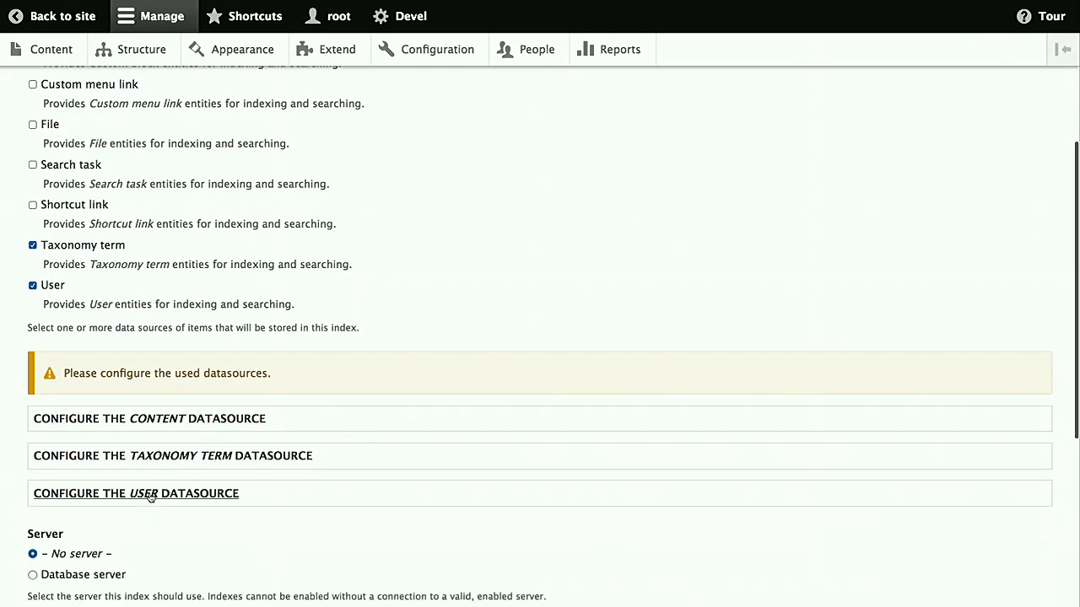
Assign the index to Database server and save the index settings
scroll("down", 3)
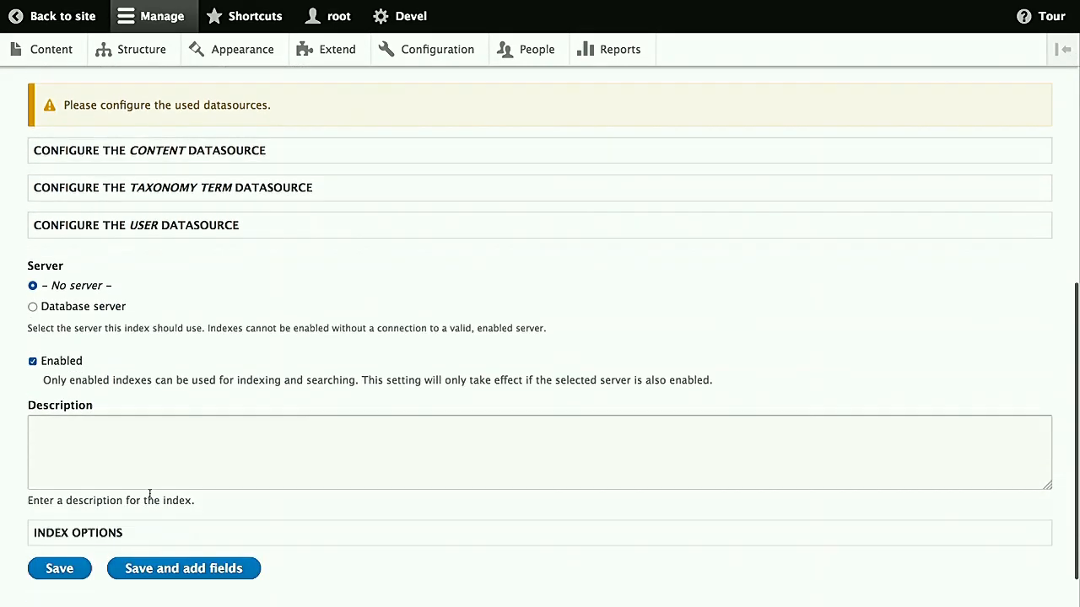
scroll("down", 3)
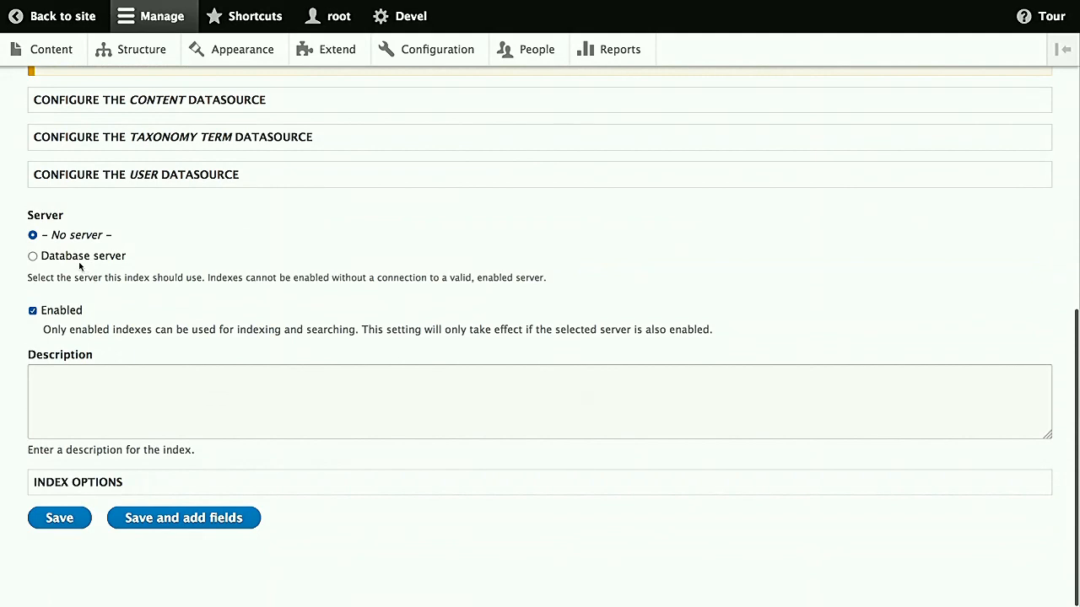
left_click(33, 255)
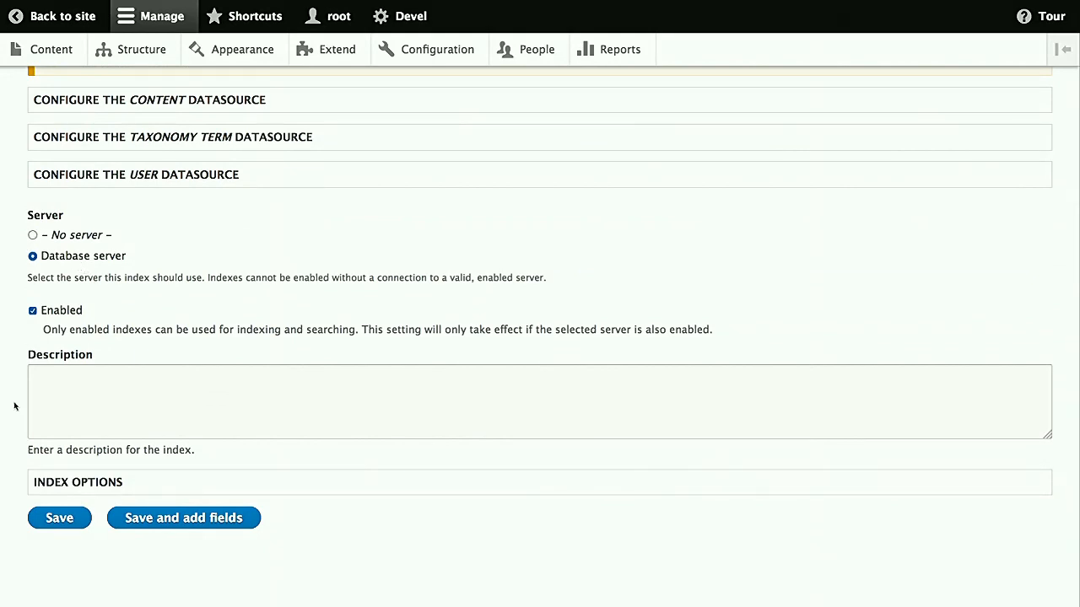
left_click(60, 517)
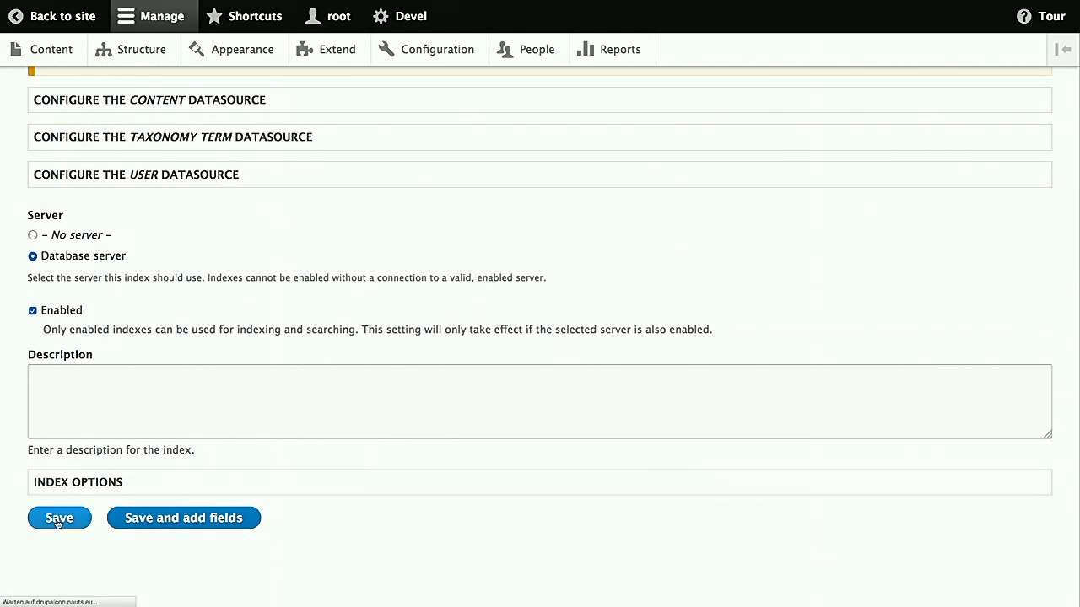
Save the Default index, then show its Fields tab with the add-fields list
left_click(59, 518)
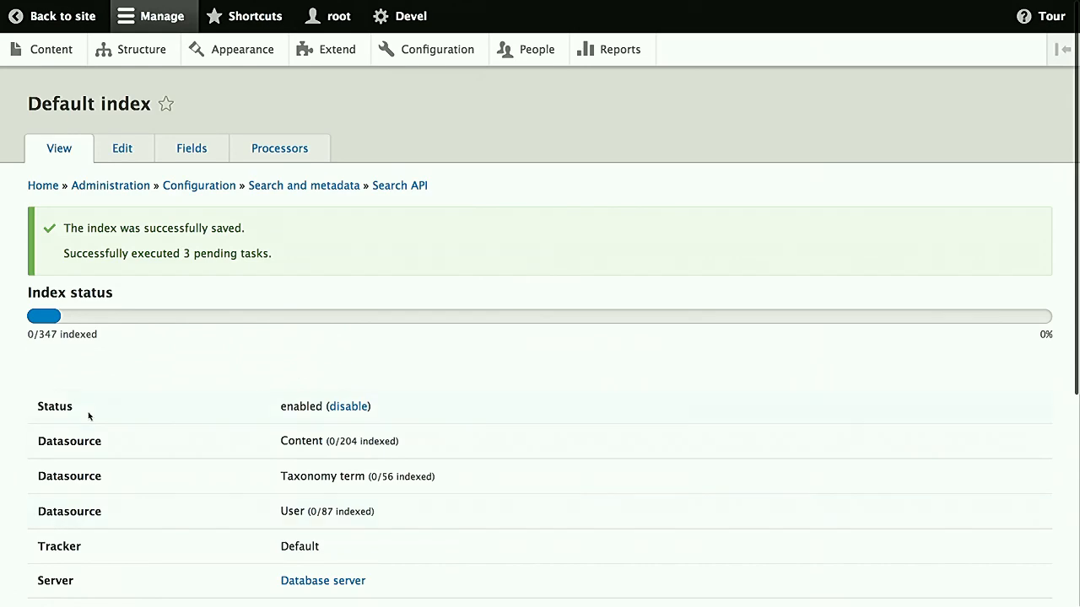
mouse_move(191, 148)
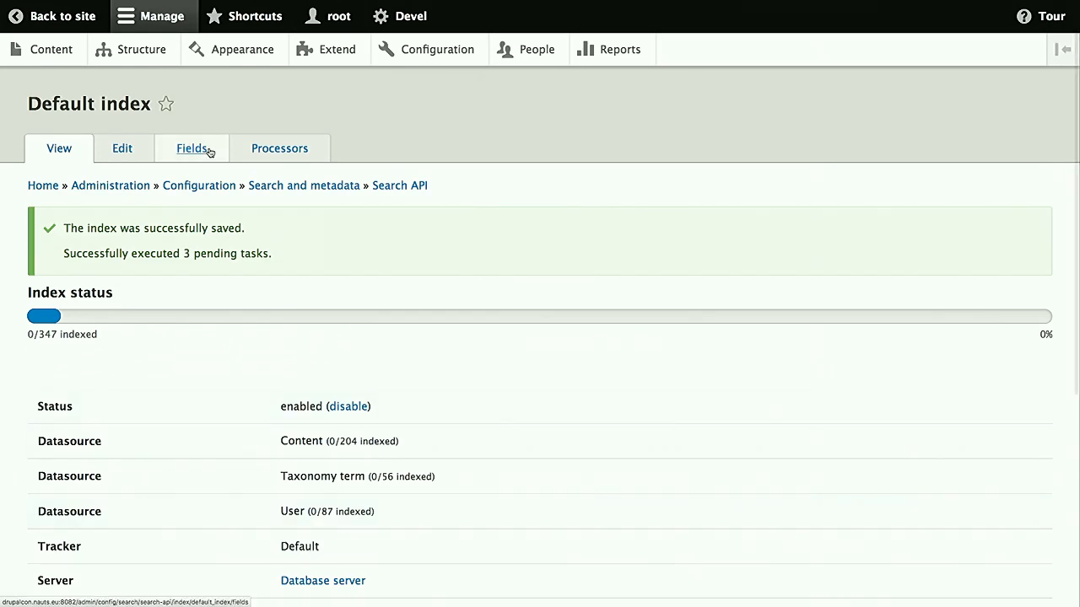
left_click(192, 148)
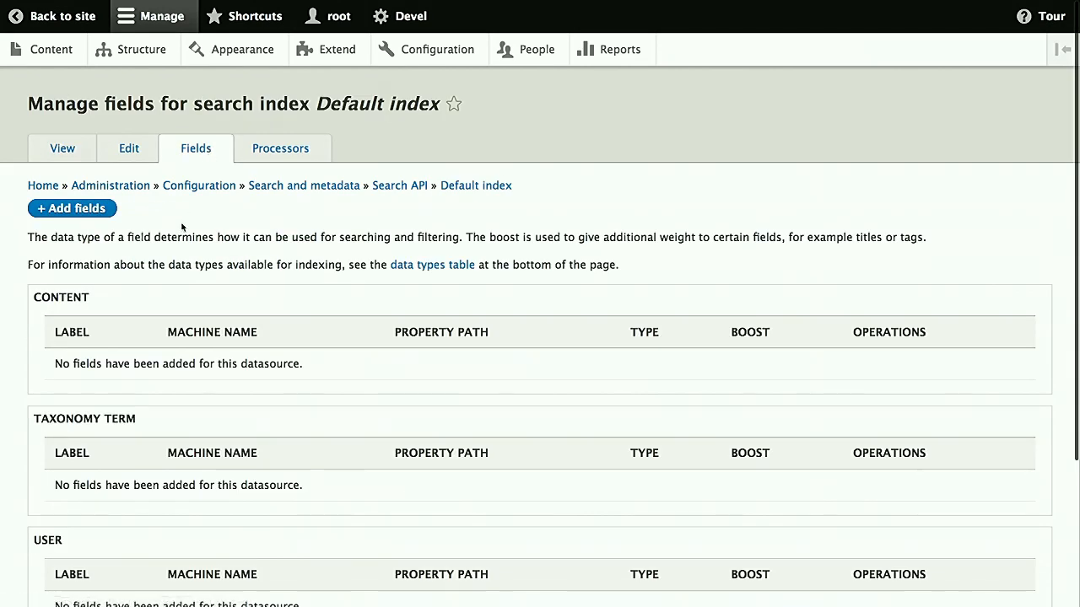
left_click(71, 208)
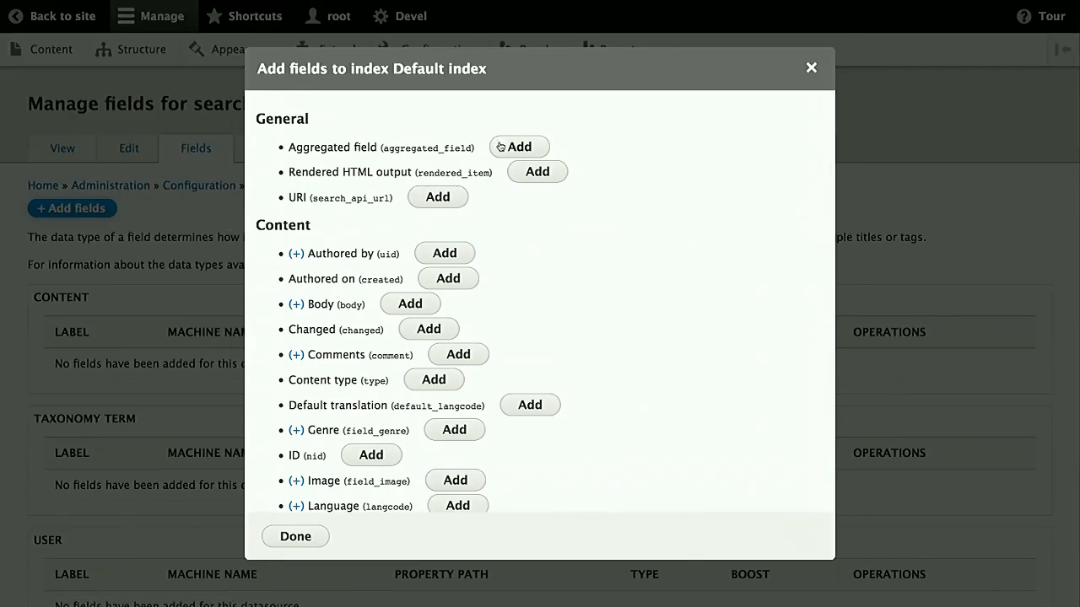
Add a Union aggregated field containing Content » Title and User » Name, and save it
left_click(519, 146)
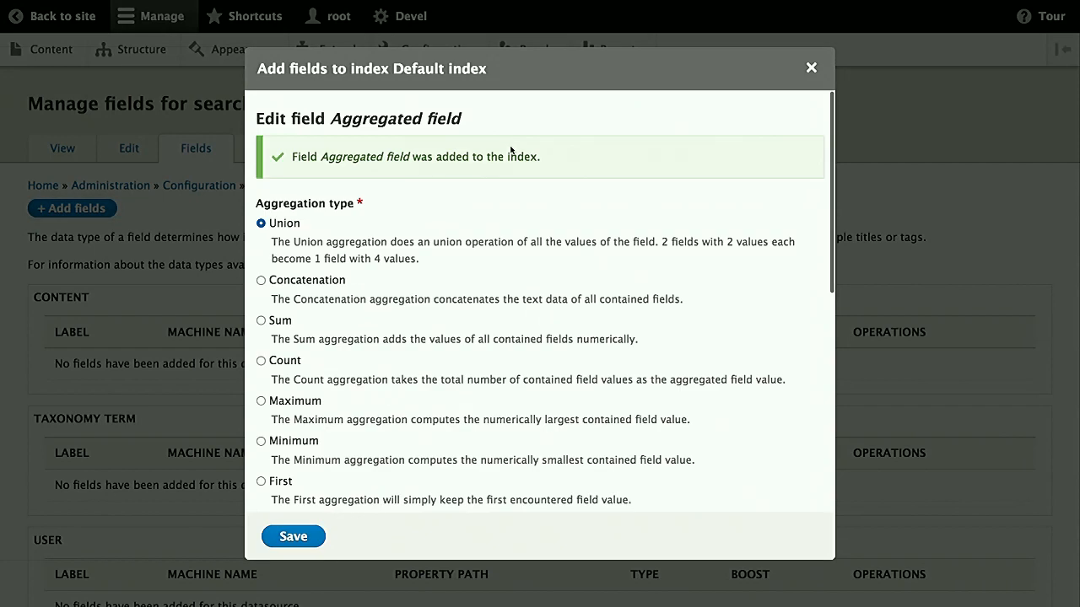
mouse_move(459, 200)
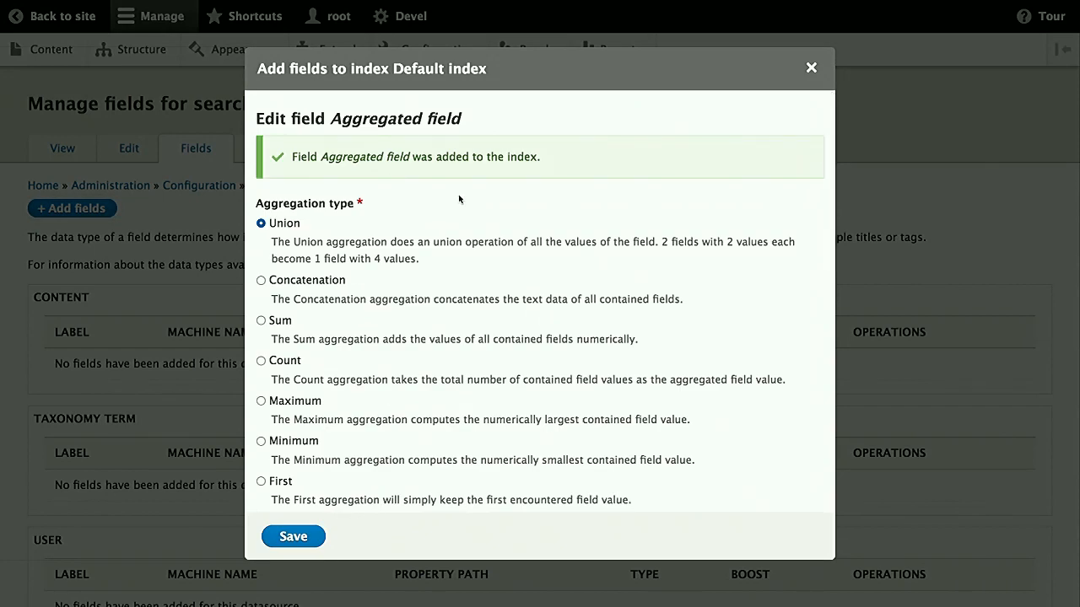
mouse_move(392, 383)
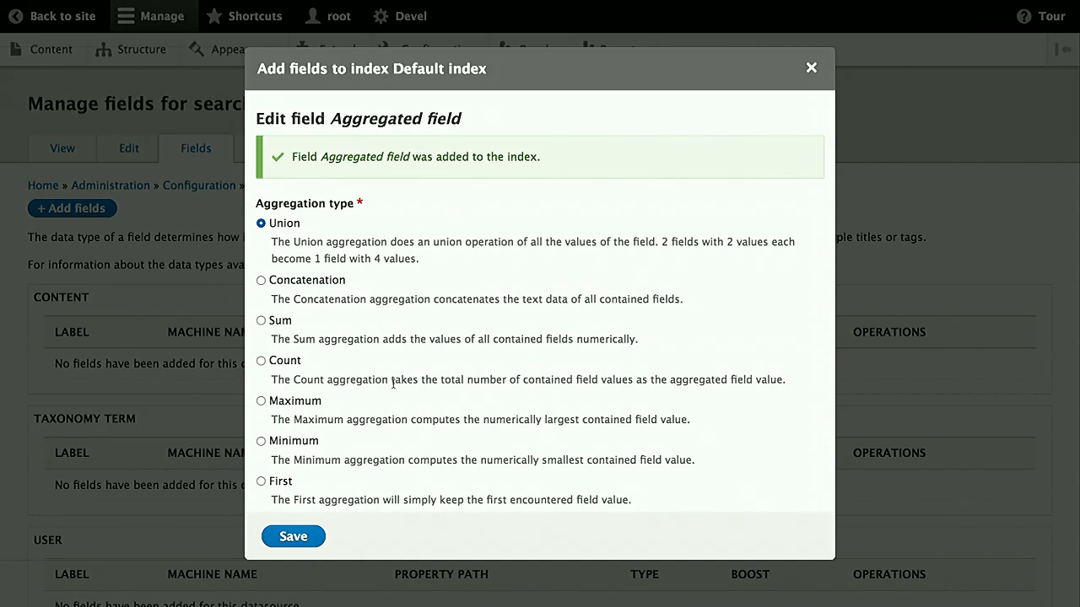
scroll("down", 3)
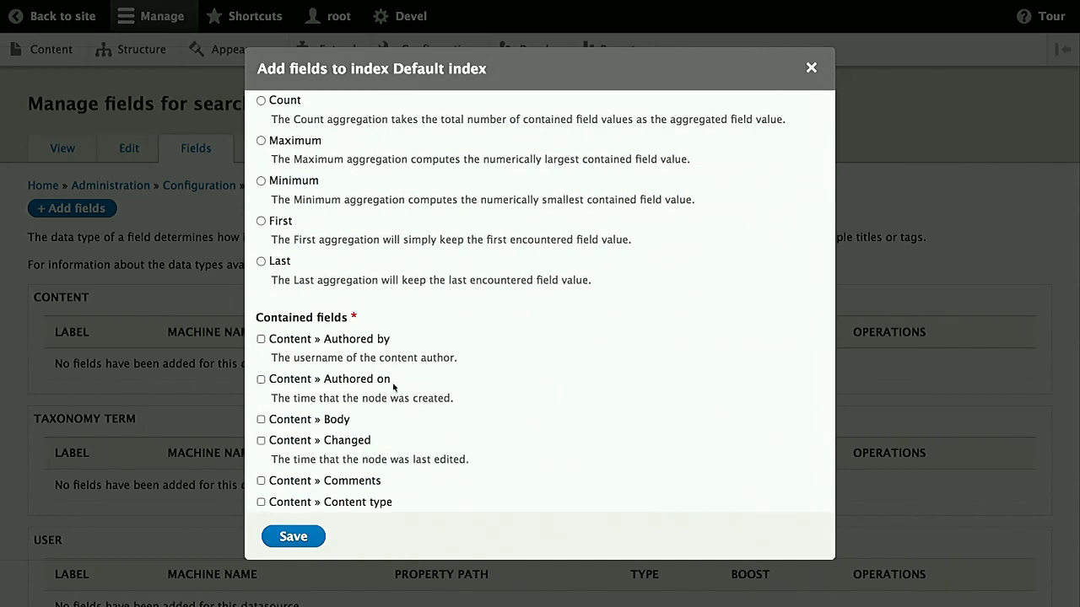
scroll("down", 3)
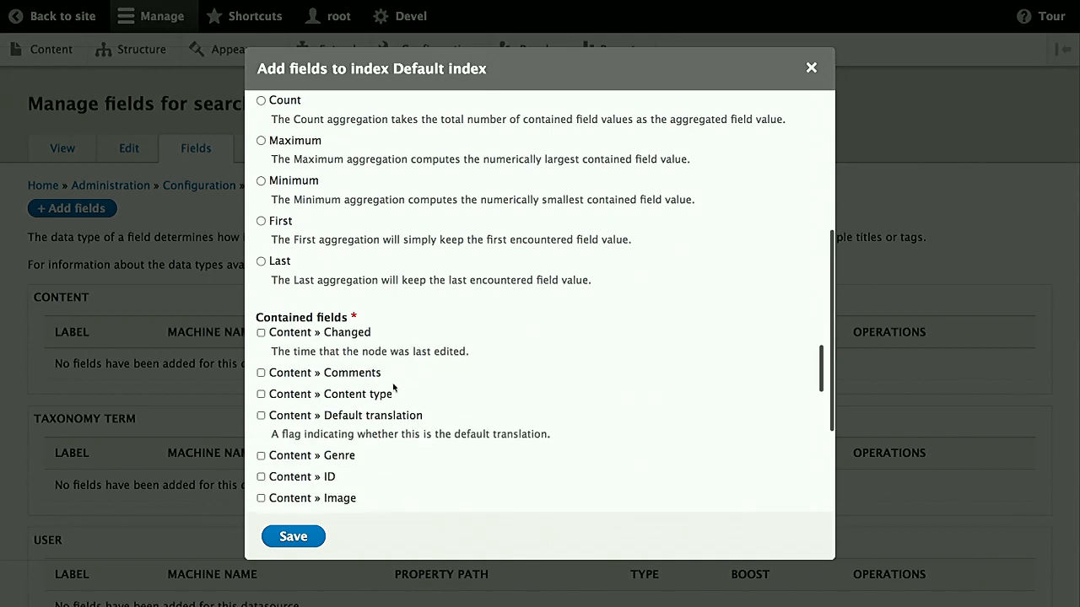
scroll("down", 3)
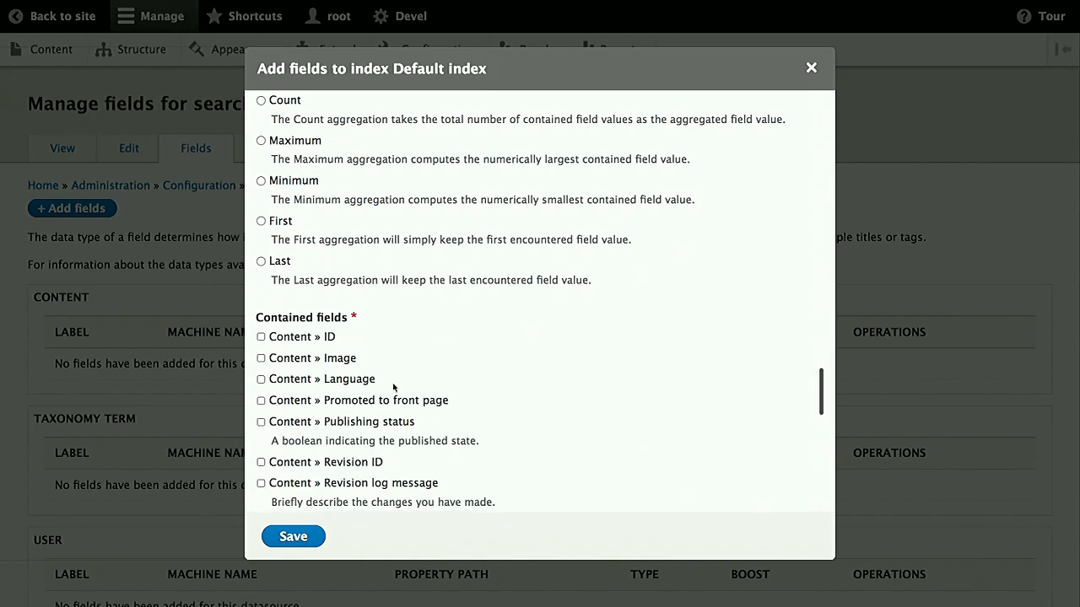
scroll("down", 3)
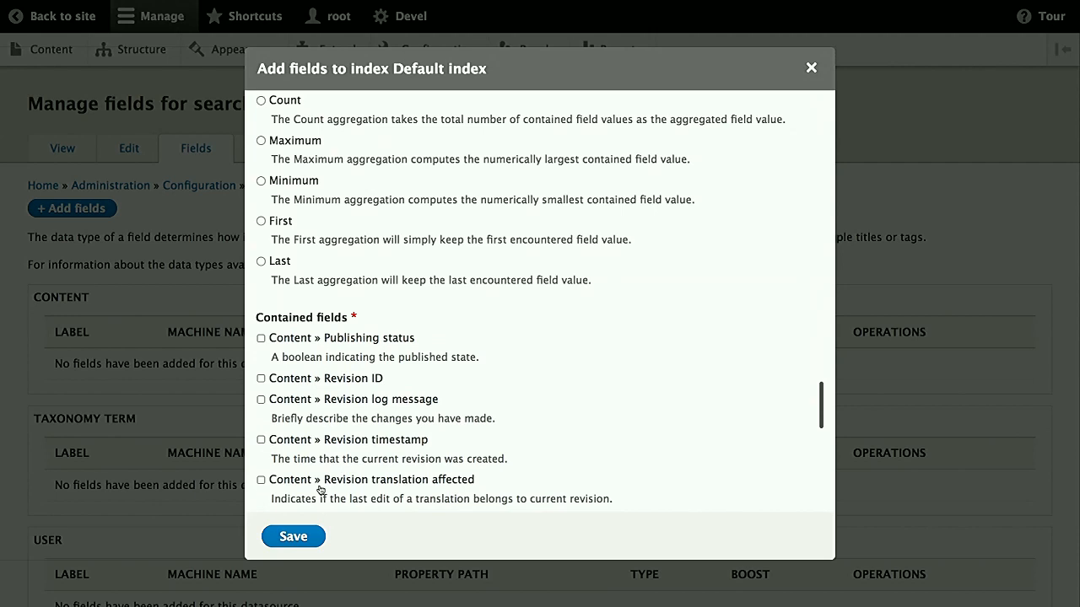
scroll("down", 3)
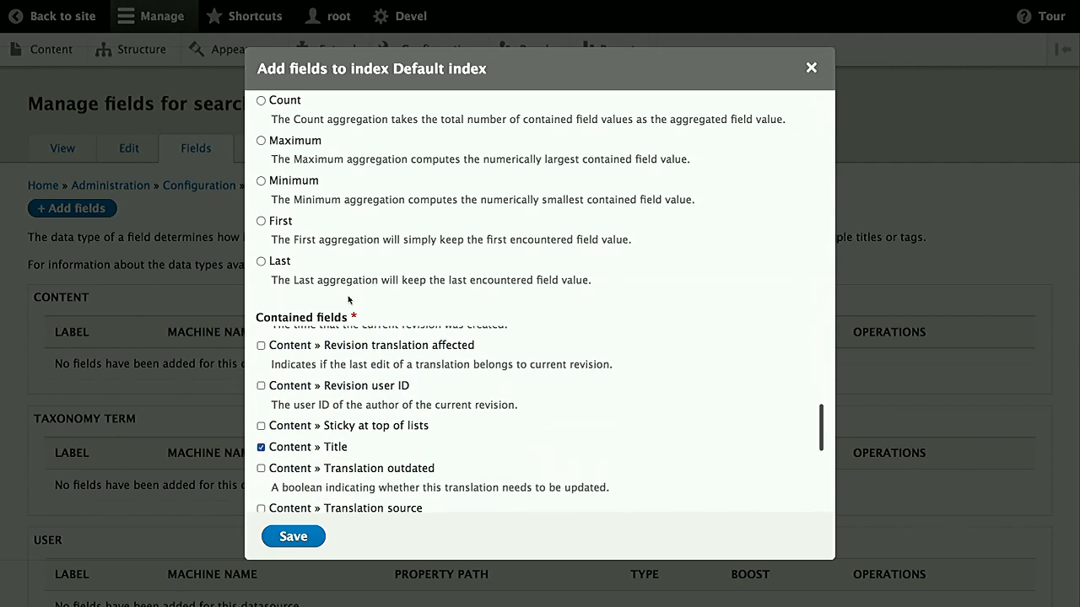
scroll("down", 3)
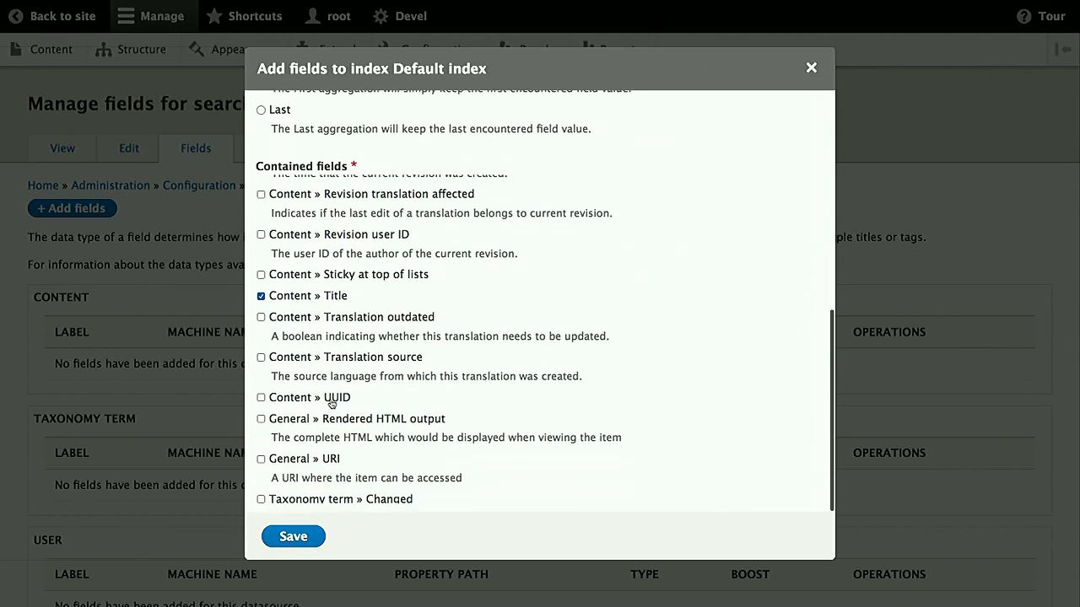
scroll("down", 3)
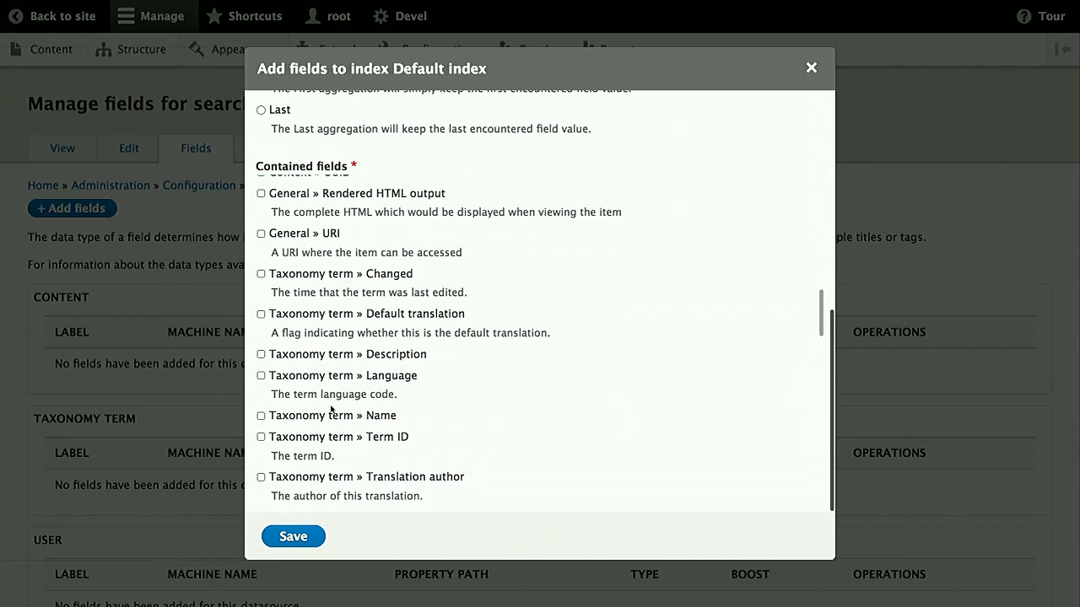
scroll("down", 3)
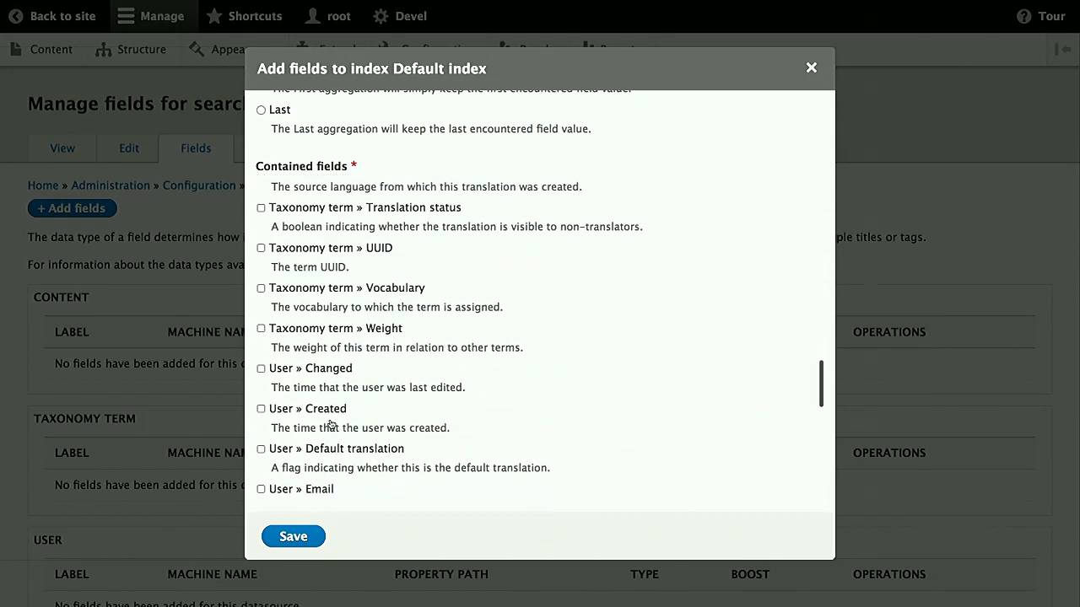
scroll("down", 3)
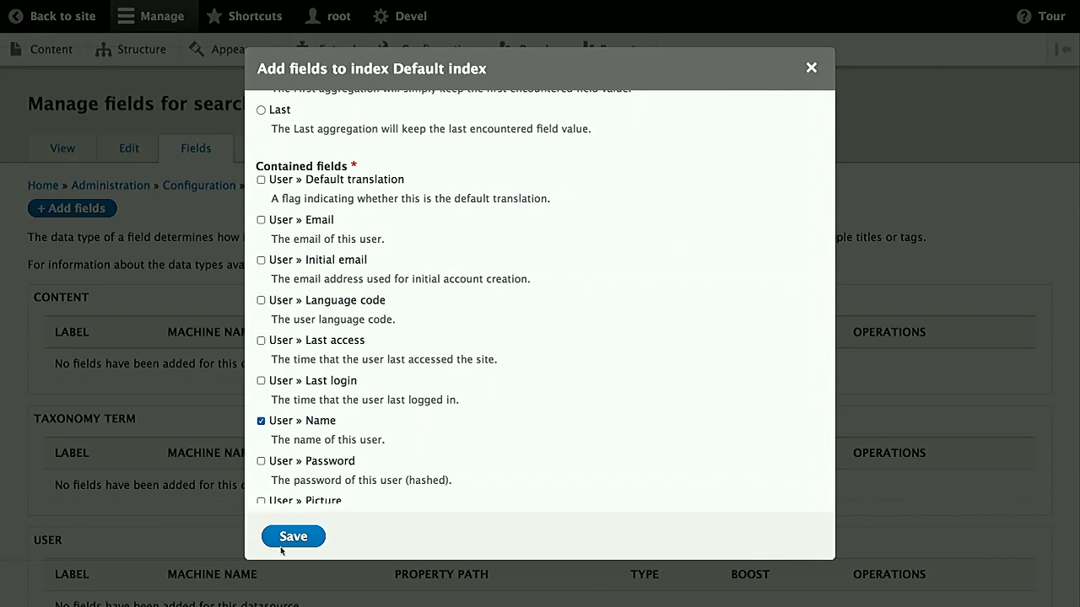
left_click(293, 537)
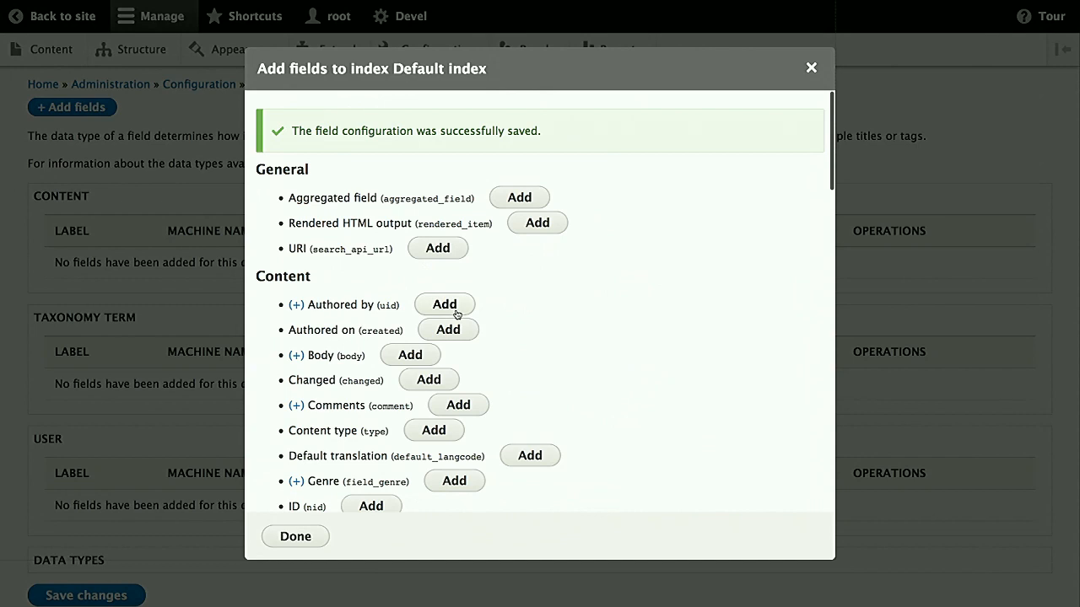
Add the Authored by field and the author's User » Name field to the index
left_click(444, 304)
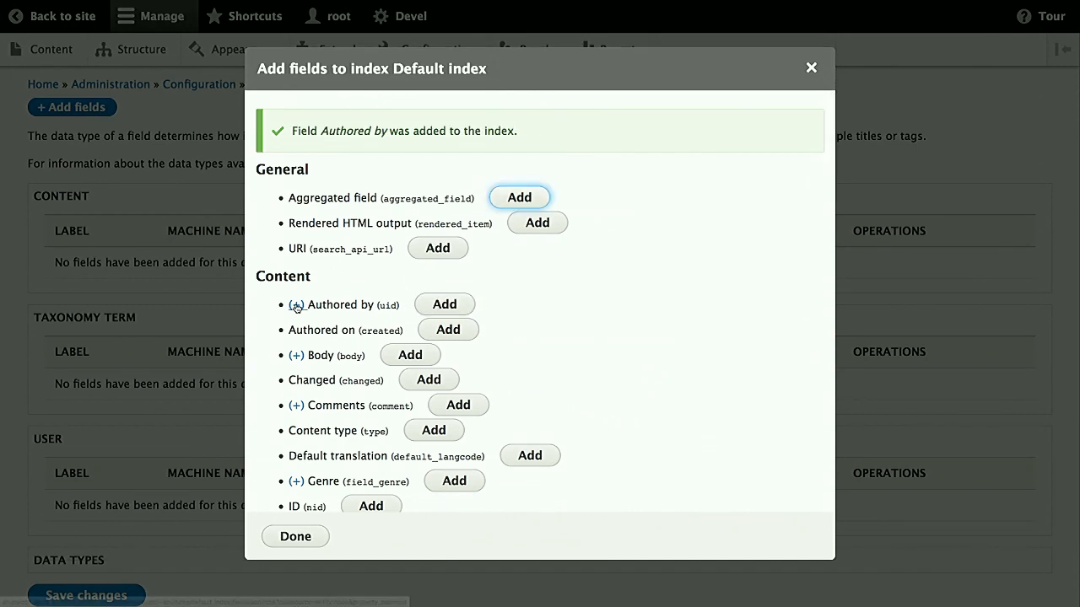
left_click(296, 304)
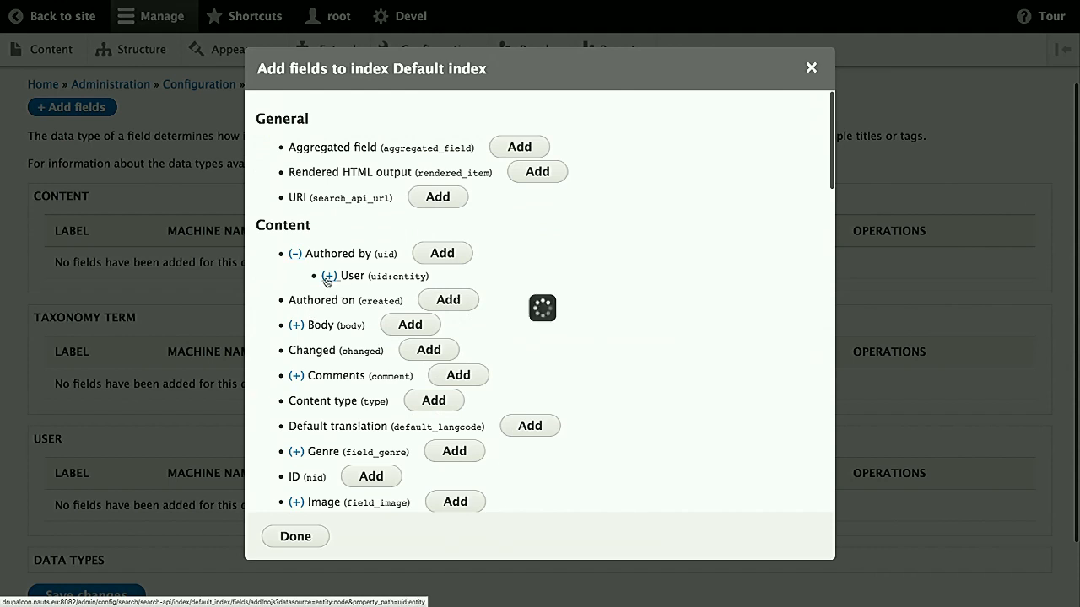
left_click(328, 276)
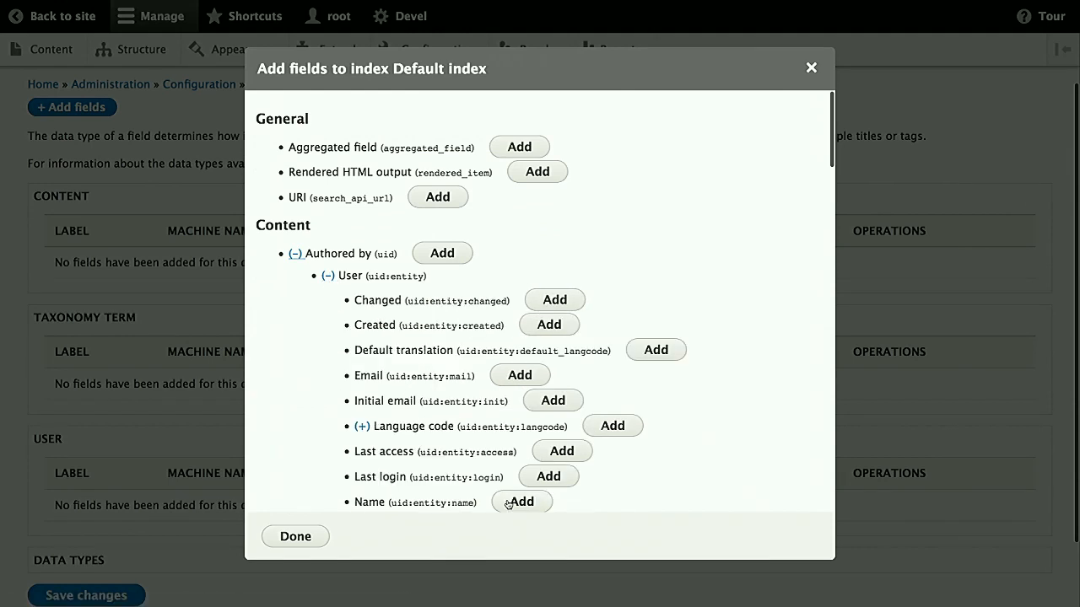
left_click(522, 501)
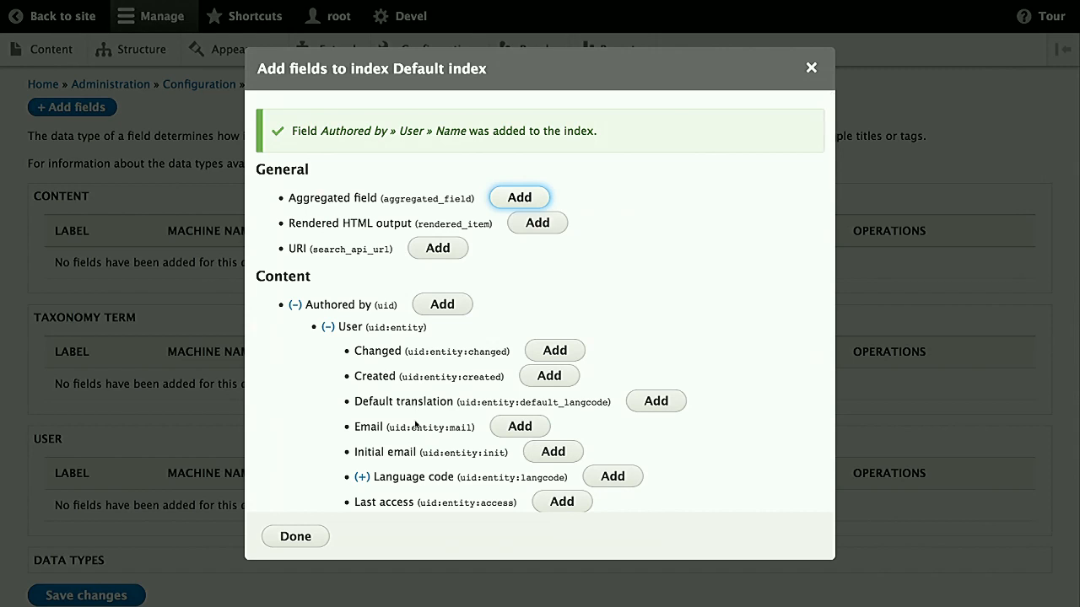
scroll("down", 3)
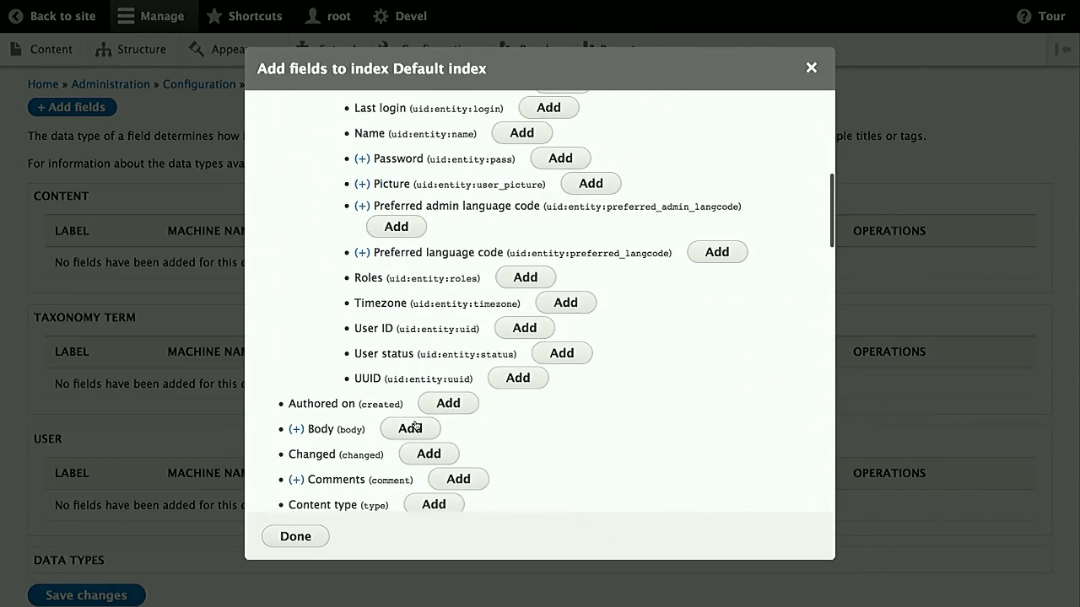
scroll("down", 3)
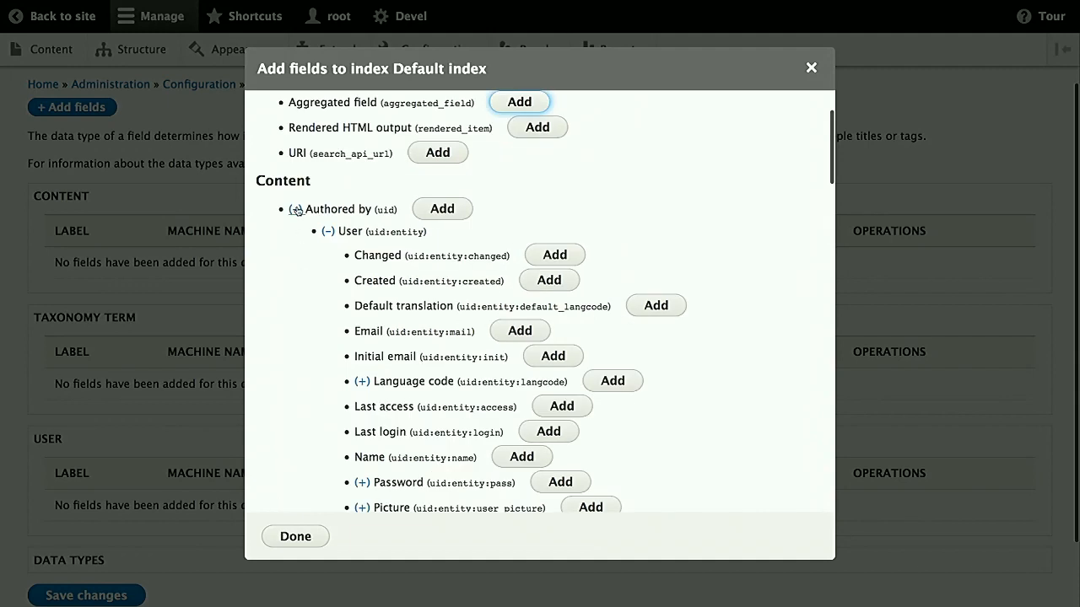
left_click(327, 231)
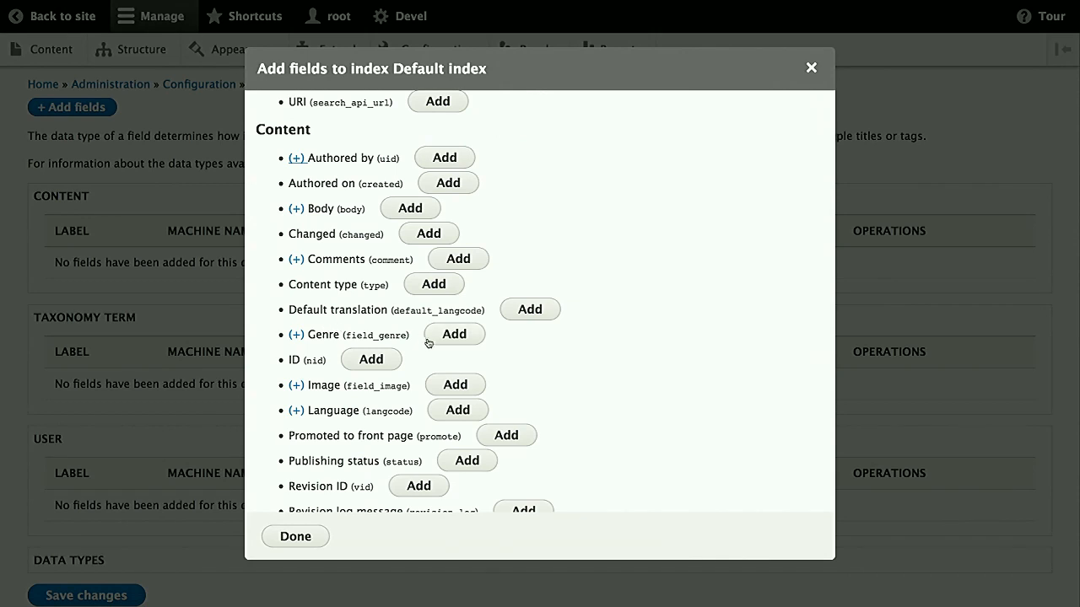
Scroll through the field list and add the Aggregated field to the index
scroll("down", 3)
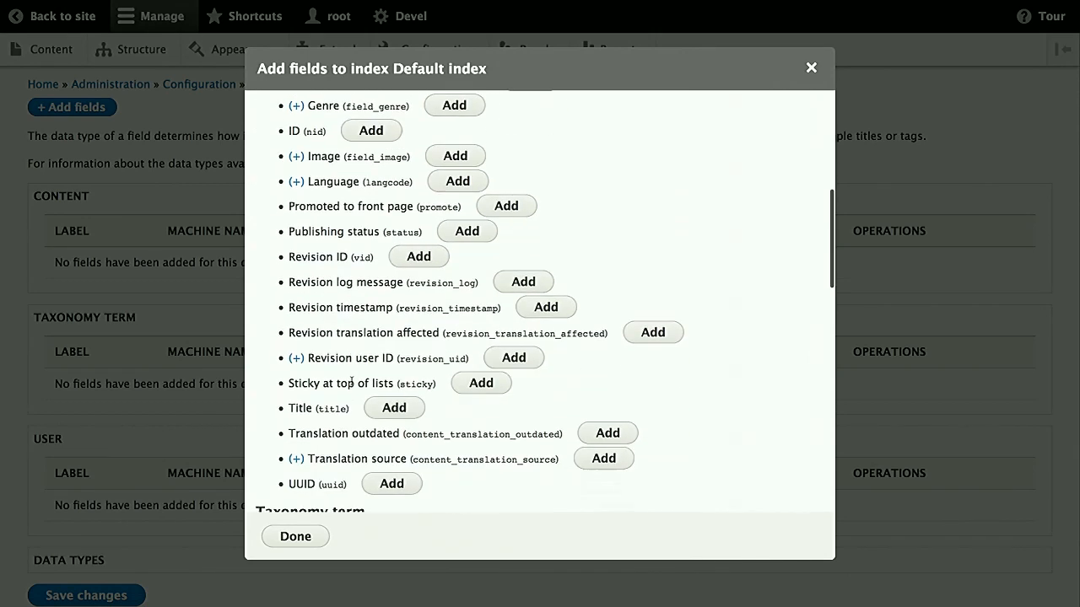
scroll("down", 3)
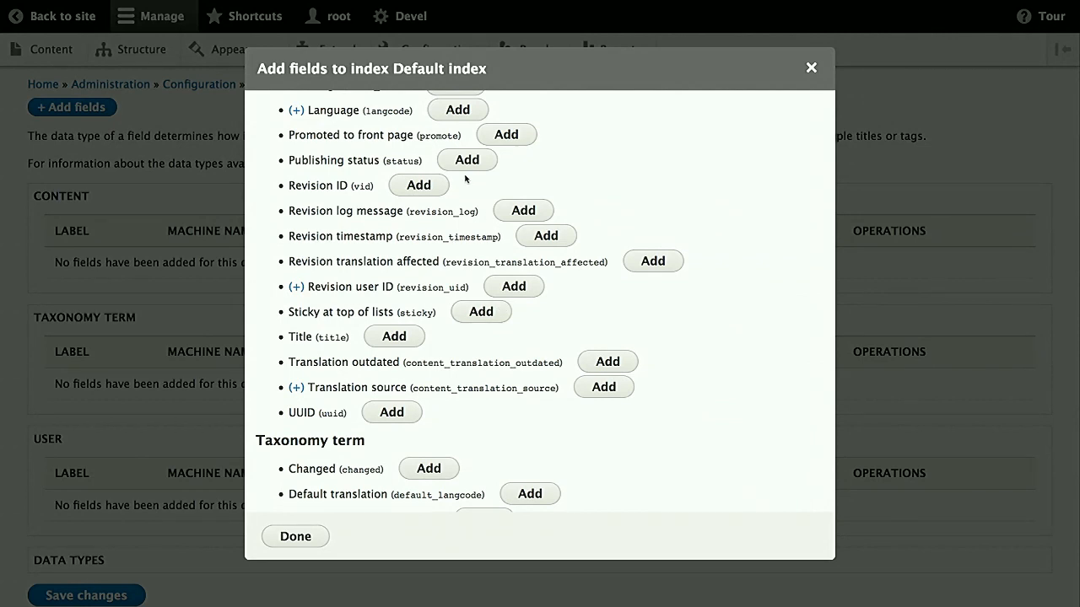
scroll("up", 3)
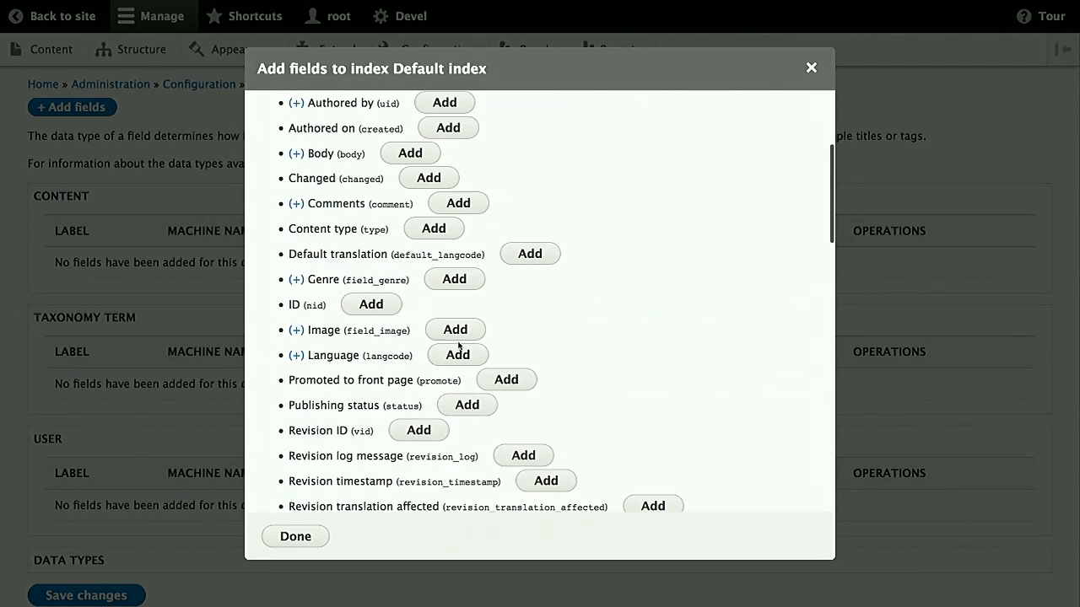
scroll("down", 3)
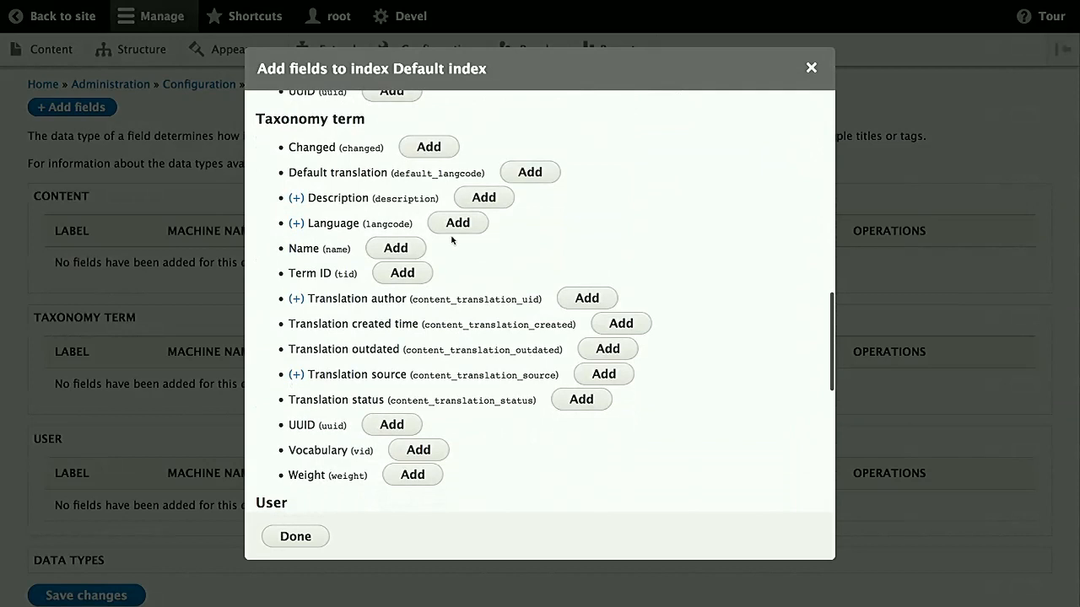
scroll("up", 3)
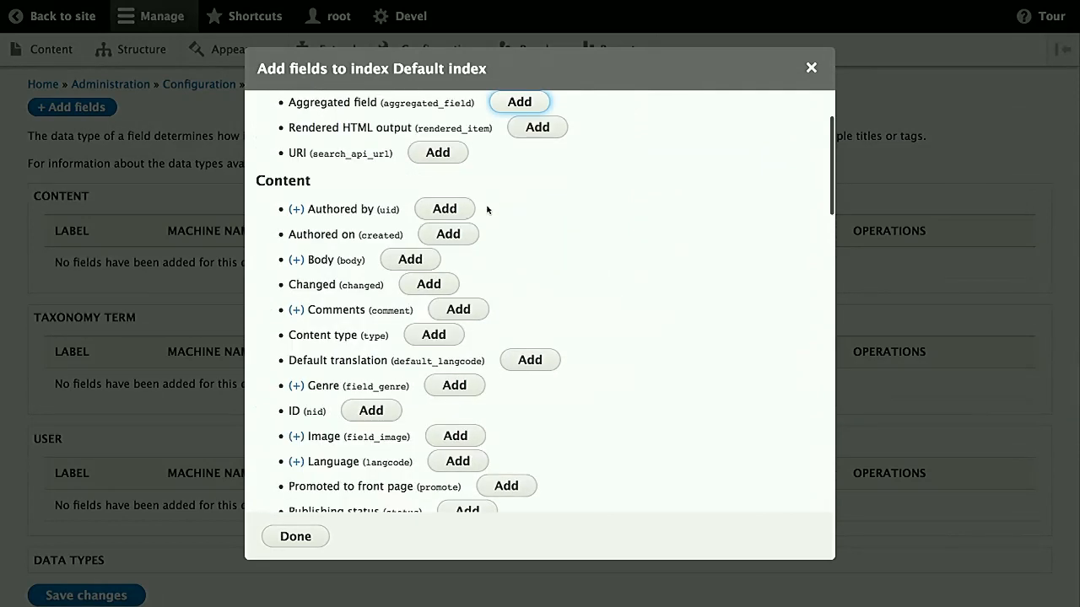
scroll("down", 3)
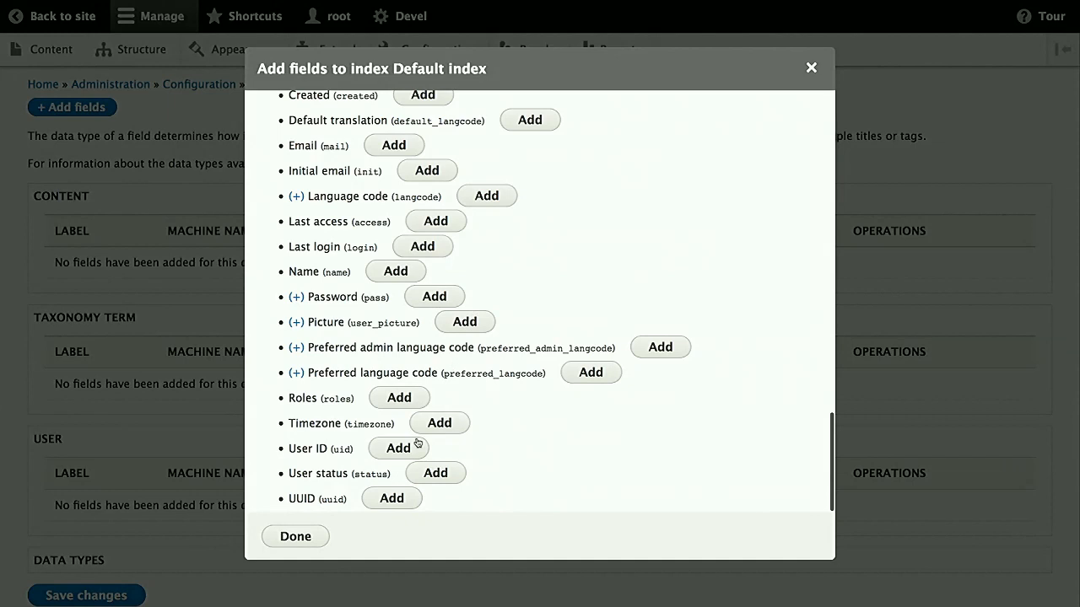
scroll("up", 3)
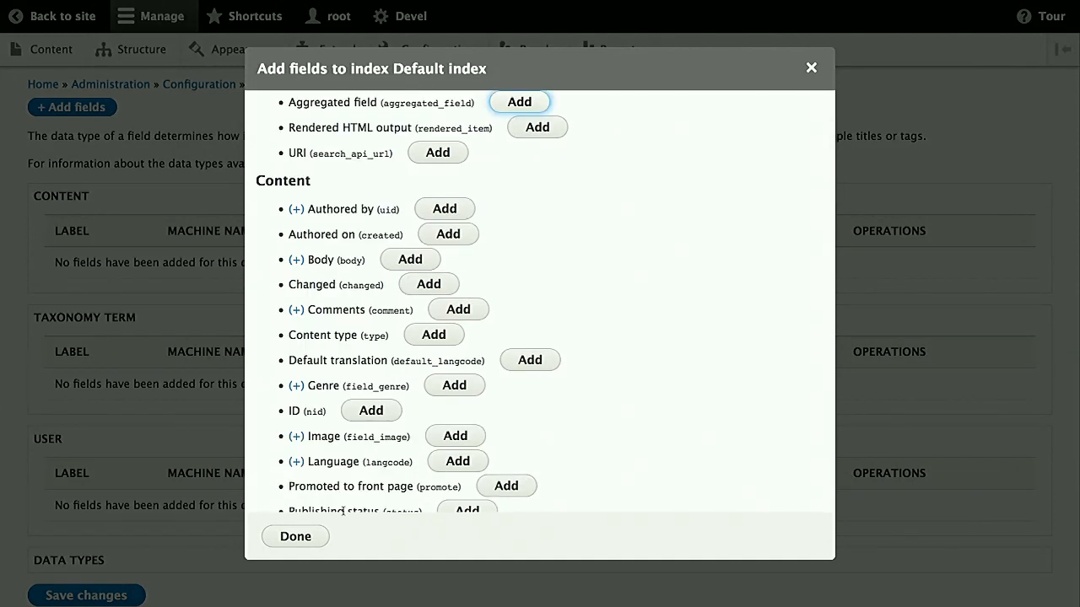
left_click(295, 537)
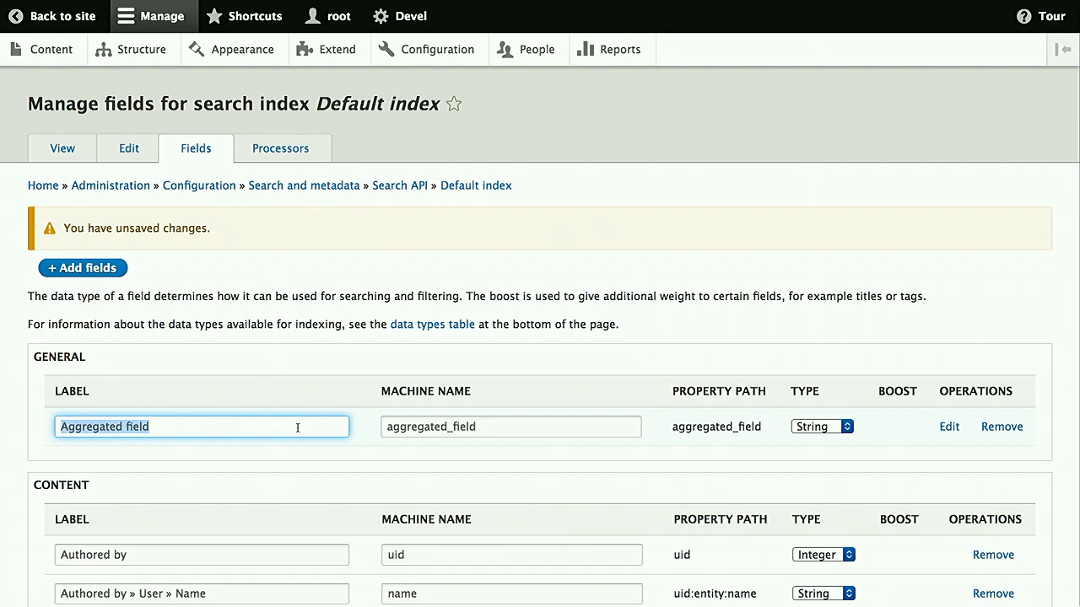
mouse_move(297, 427)
type("La")
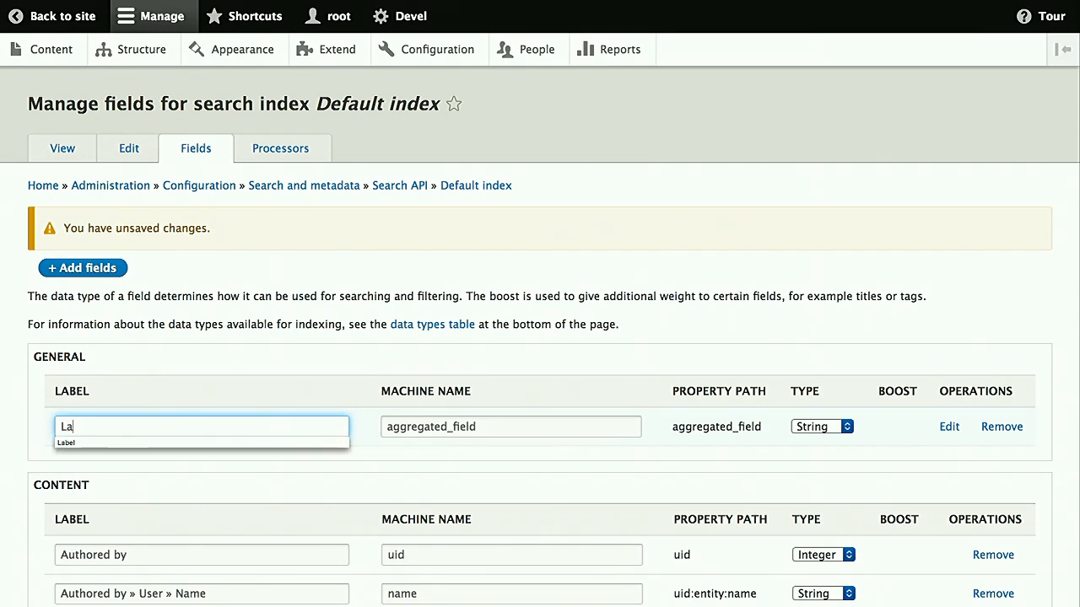
Give the aggregated field machine name 'label', type Fulltext and boost 8.0
left_click(510, 426)
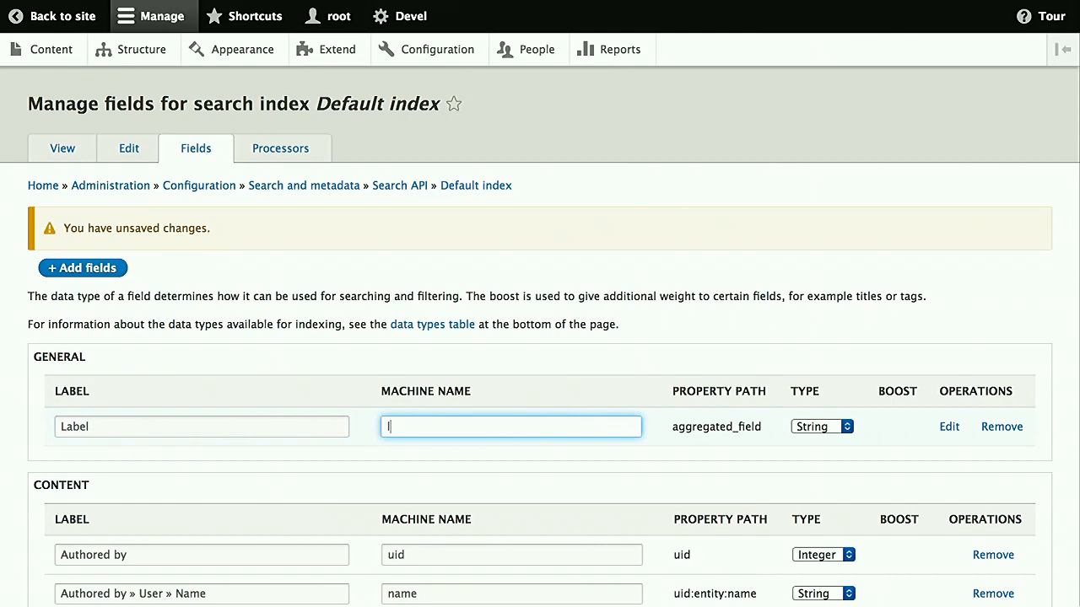
type("label")
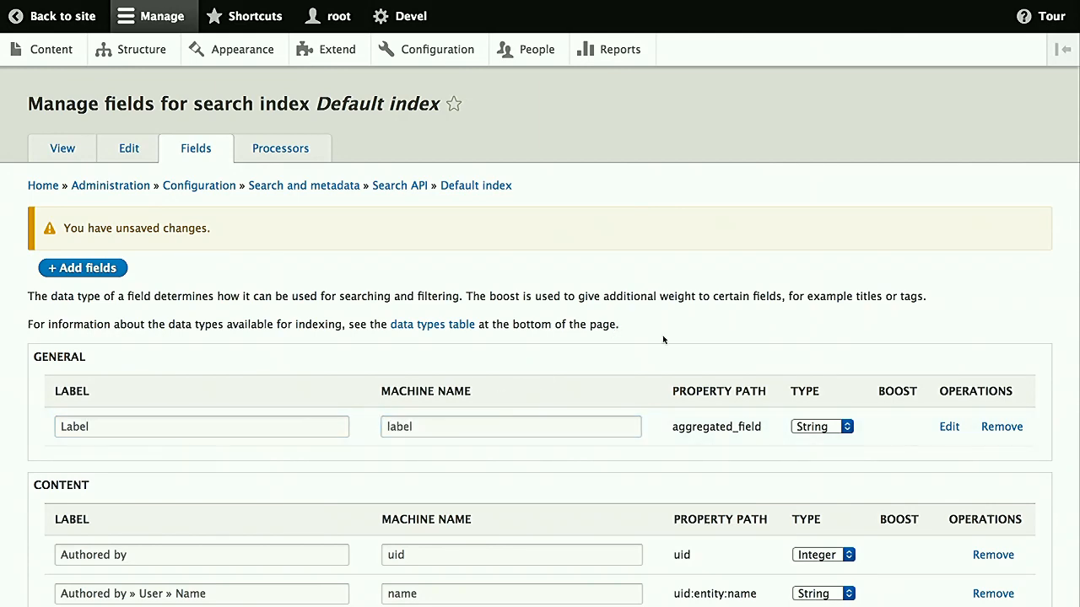
scroll("down", 3)
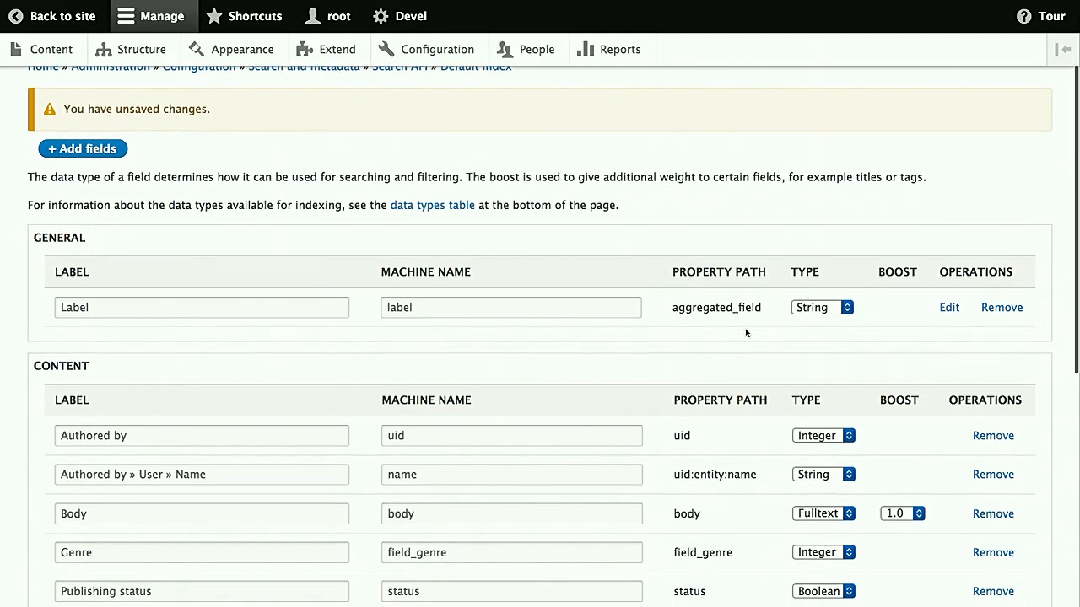
left_click(820, 307)
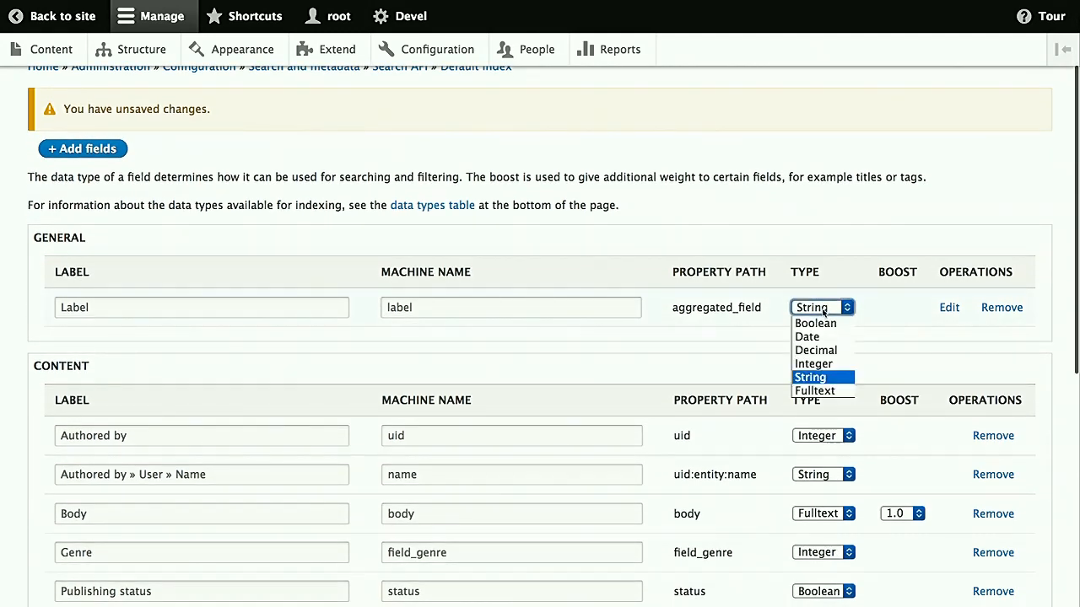
left_click(814, 391)
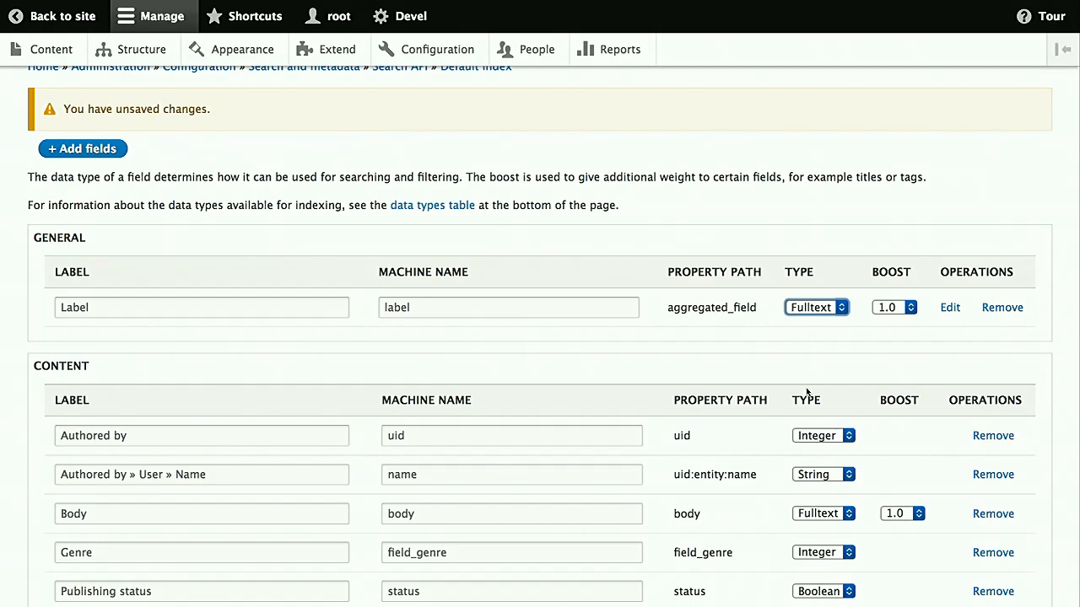
left_click(895, 307)
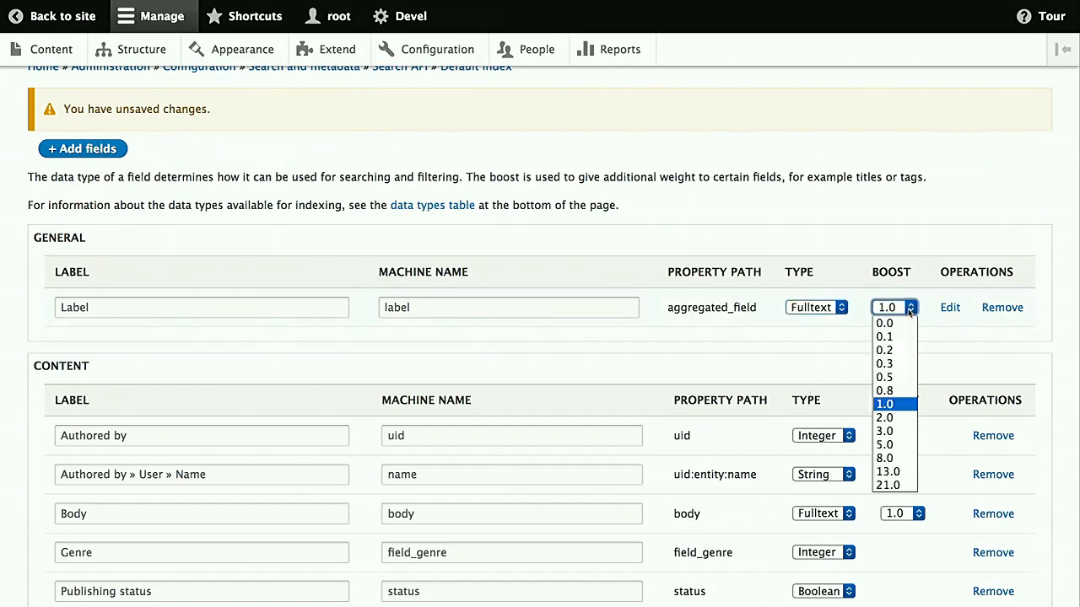
mouse_move(885, 458)
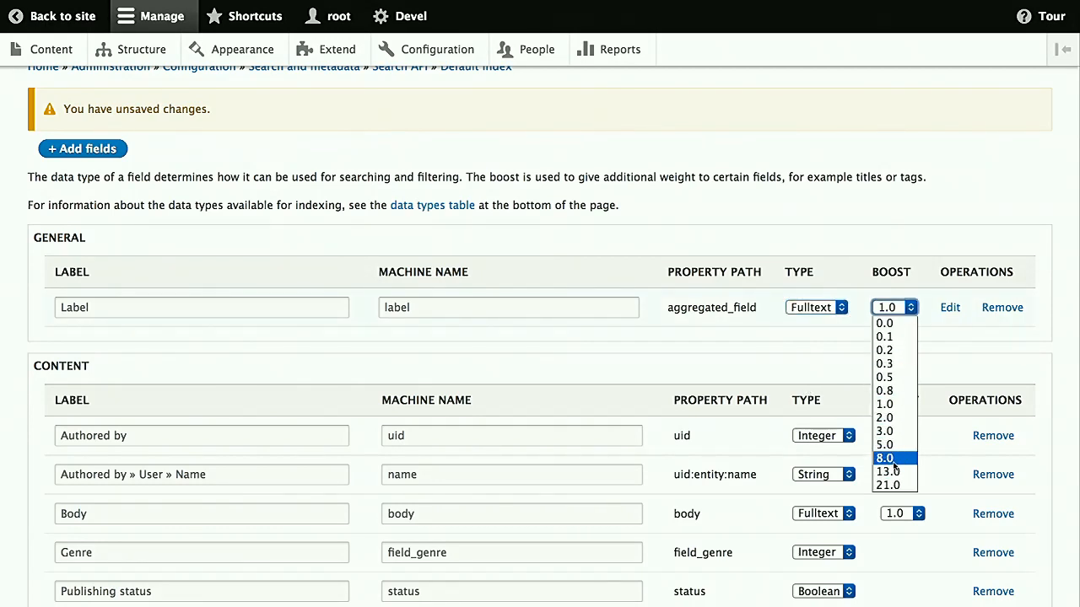
left_click(884, 458)
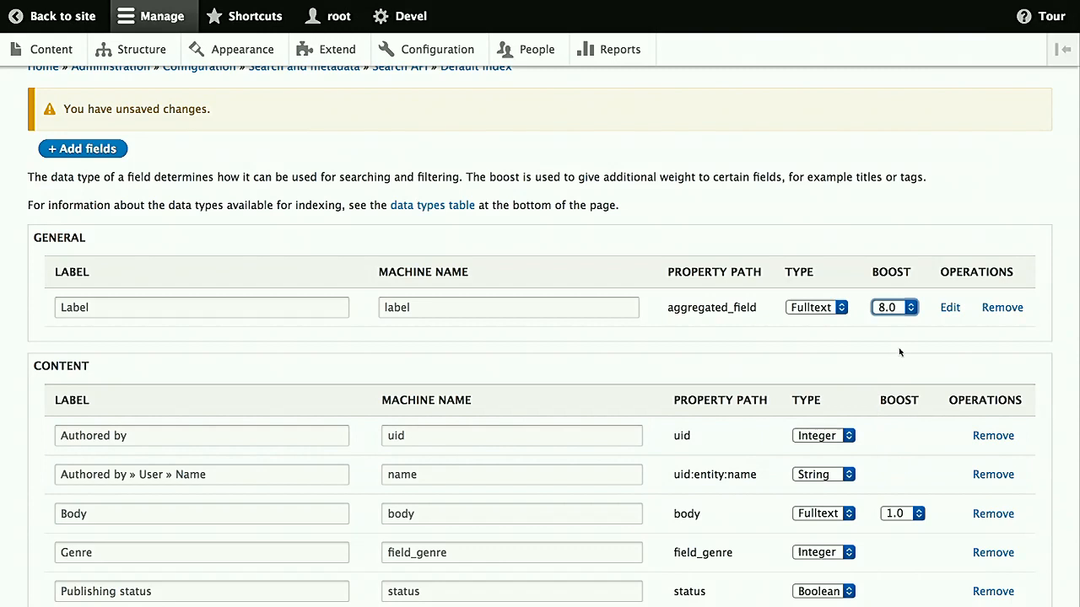
Set Authored by » User » Name to Fulltext with boost 0.5 and save the field changes
scroll("down", 3)
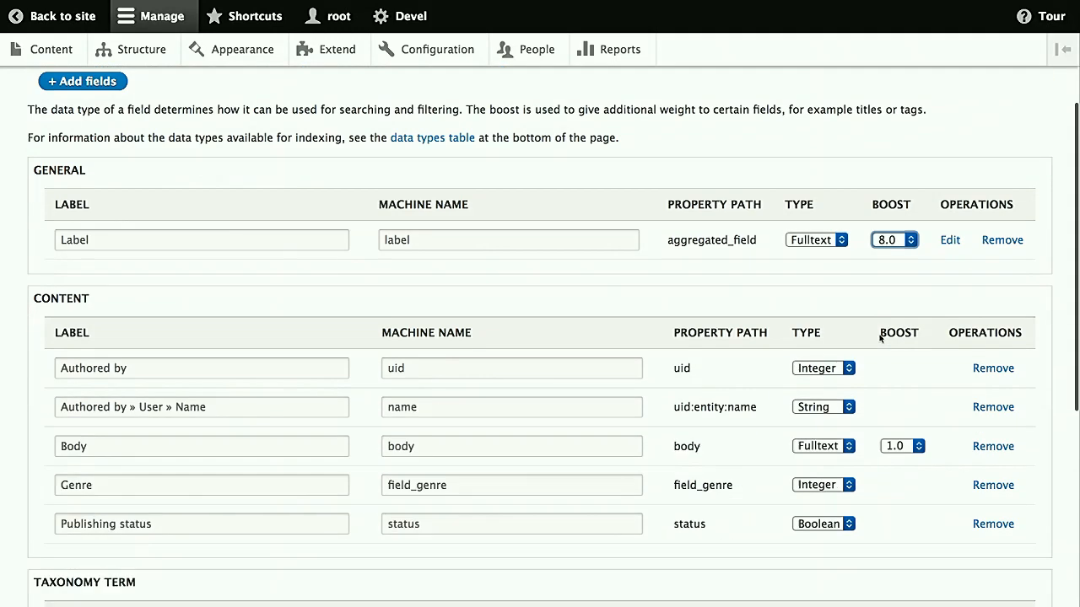
scroll("down", 3)
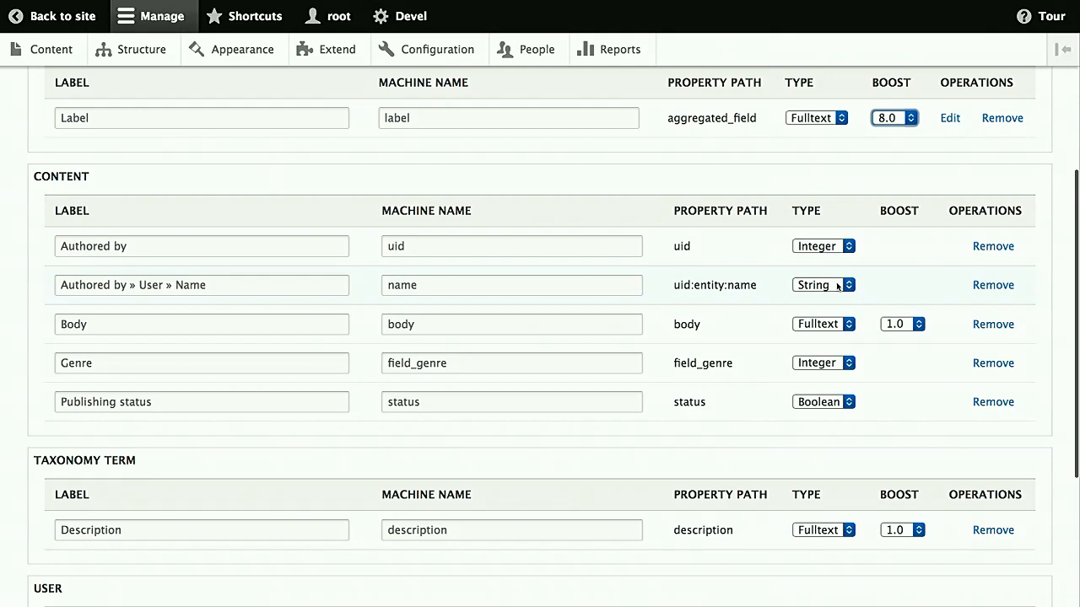
left_click(822, 284)
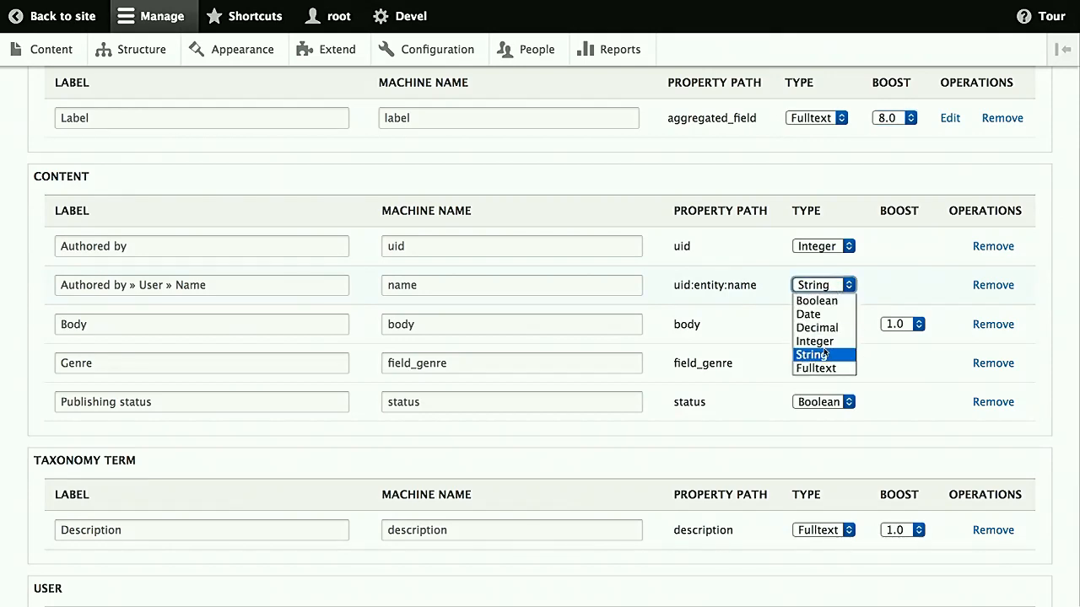
left_click(814, 367)
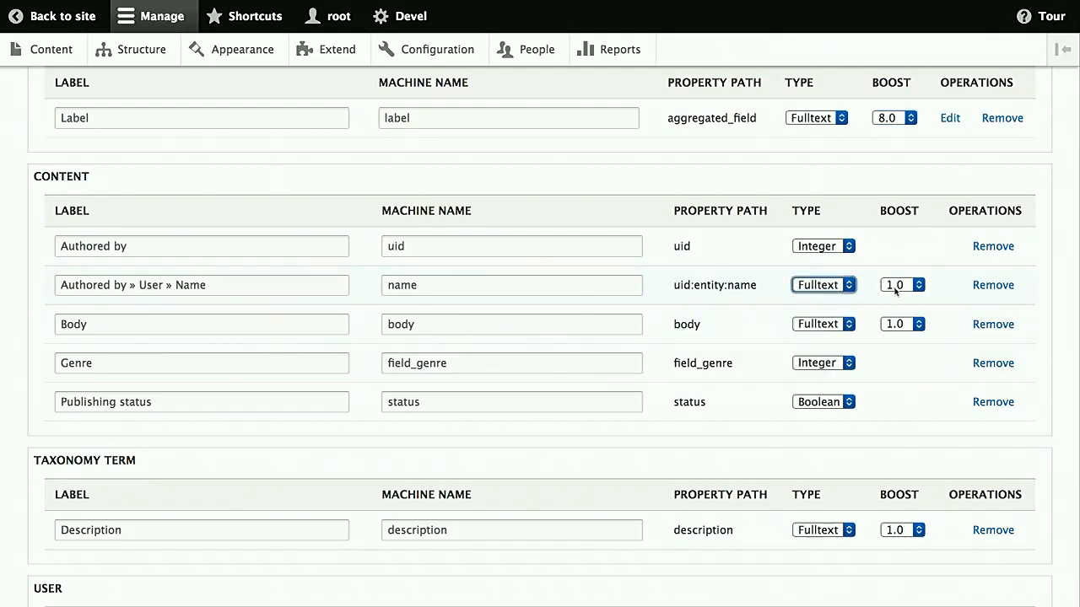
left_click(919, 284)
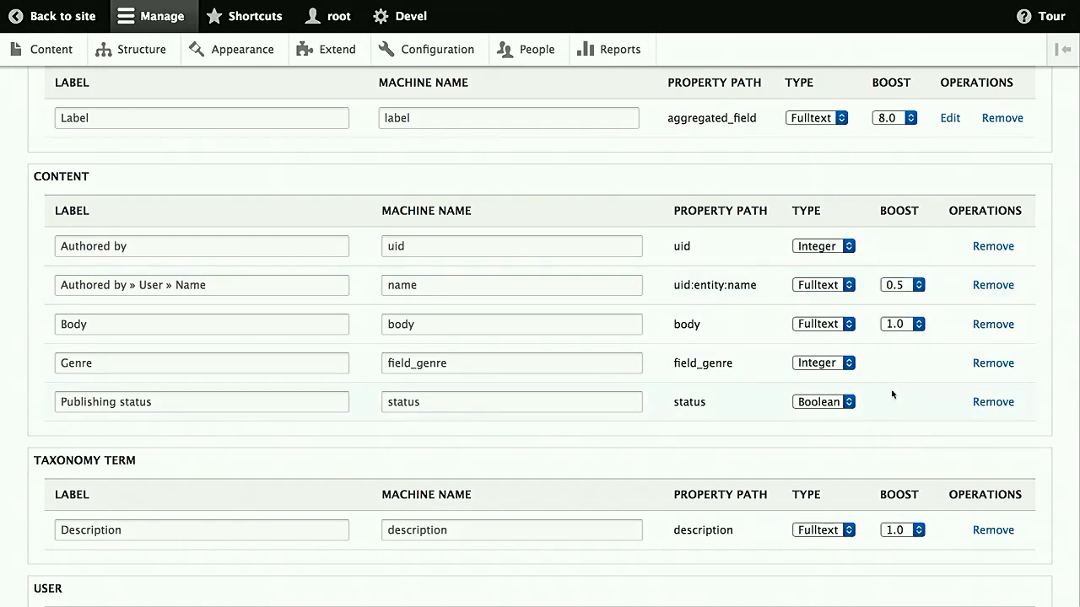
scroll("down", 3)
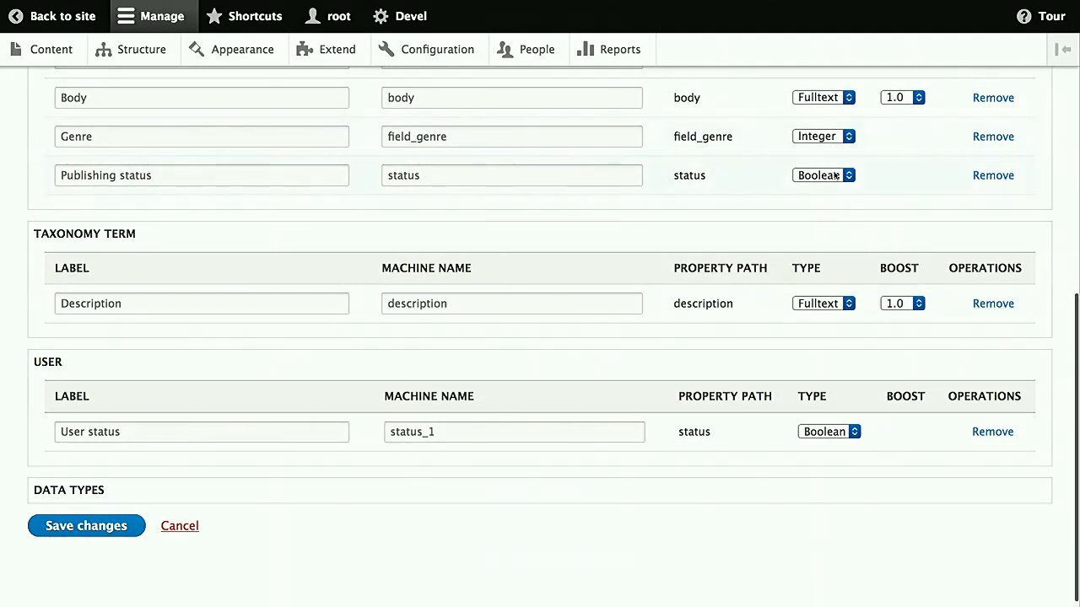
mouse_move(545, 420)
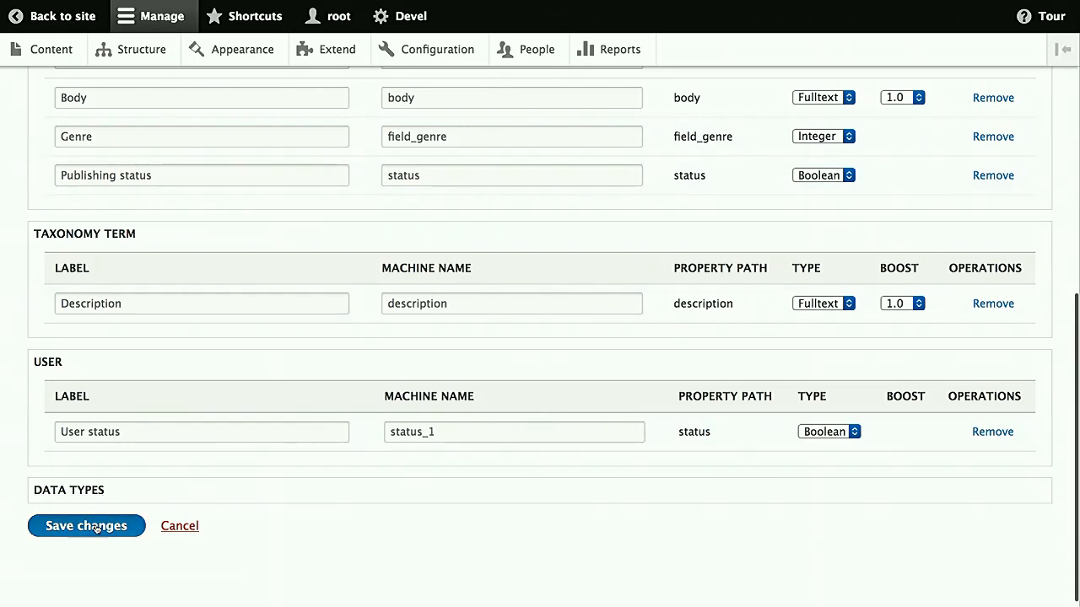
left_click(85, 526)
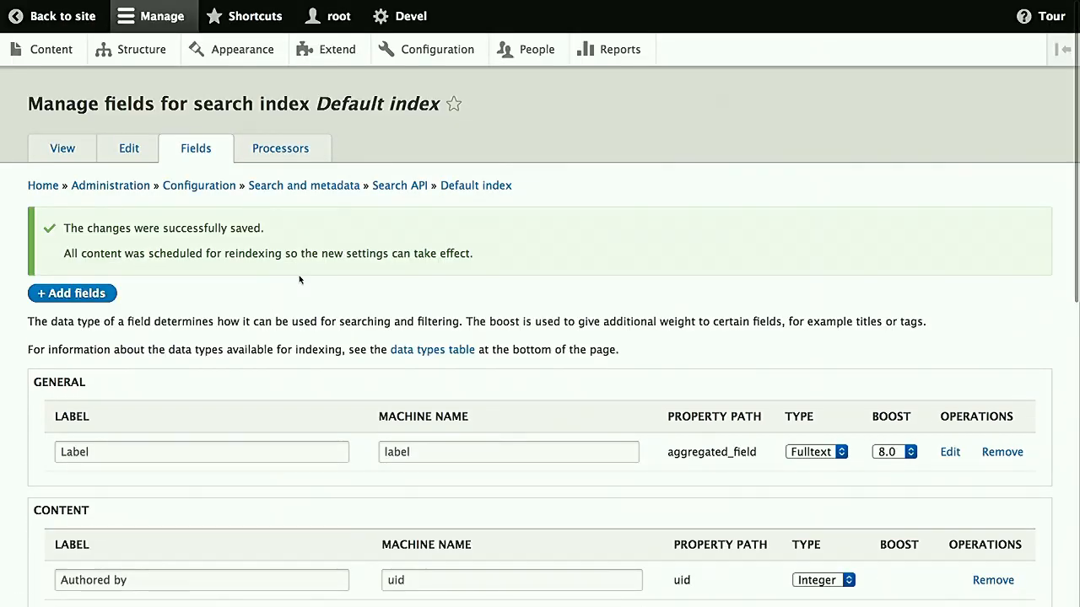
Tick processors until HTML filter, Ignore case, Index hierarchy, Tokenizer and Transliteration are enabled
left_click(284, 148)
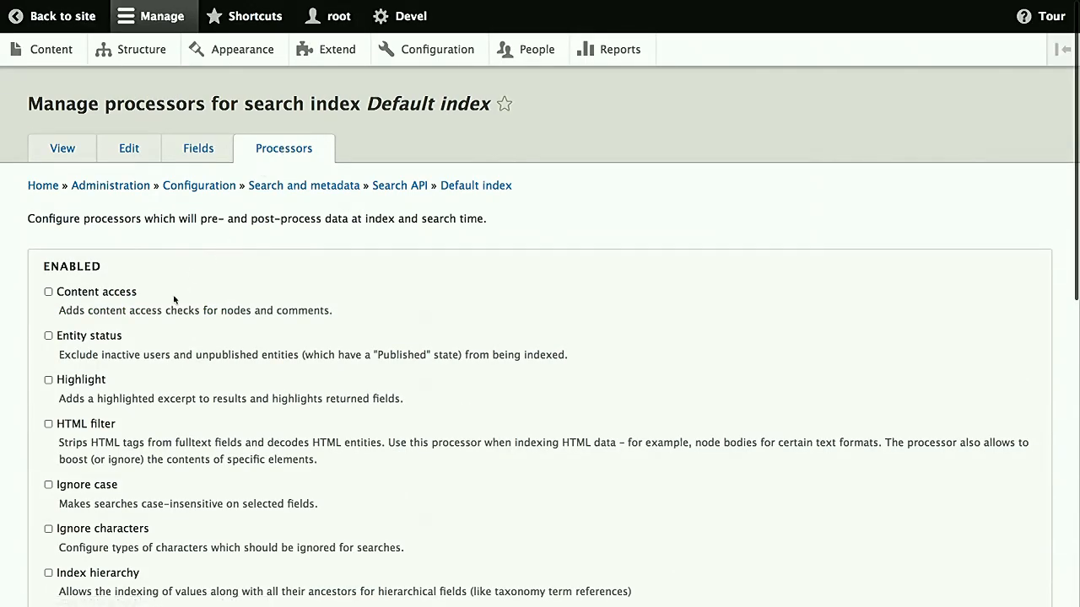
mouse_move(136, 295)
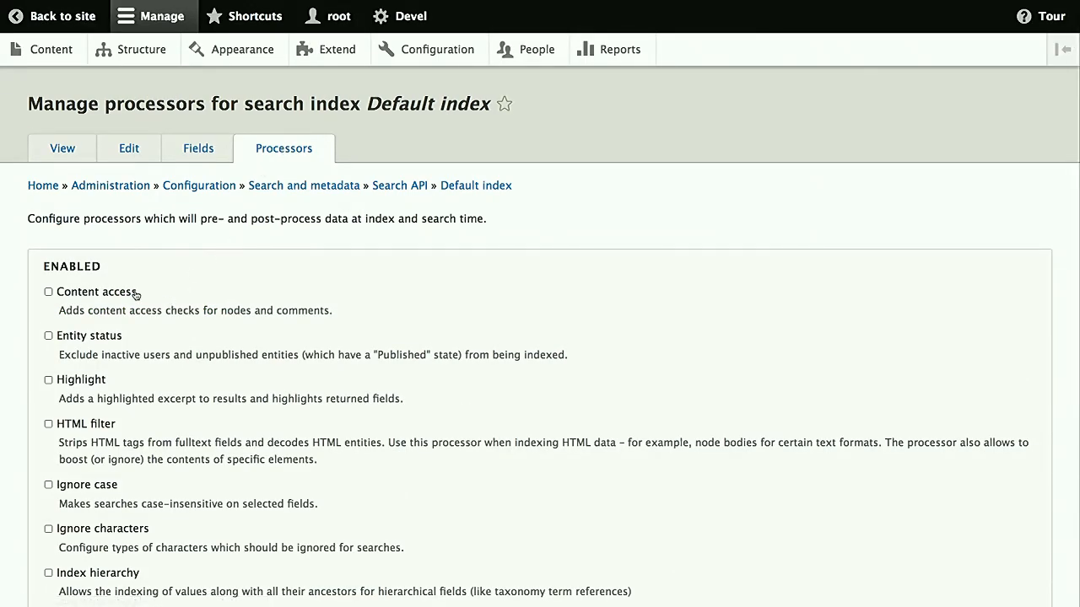
left_click(48, 292)
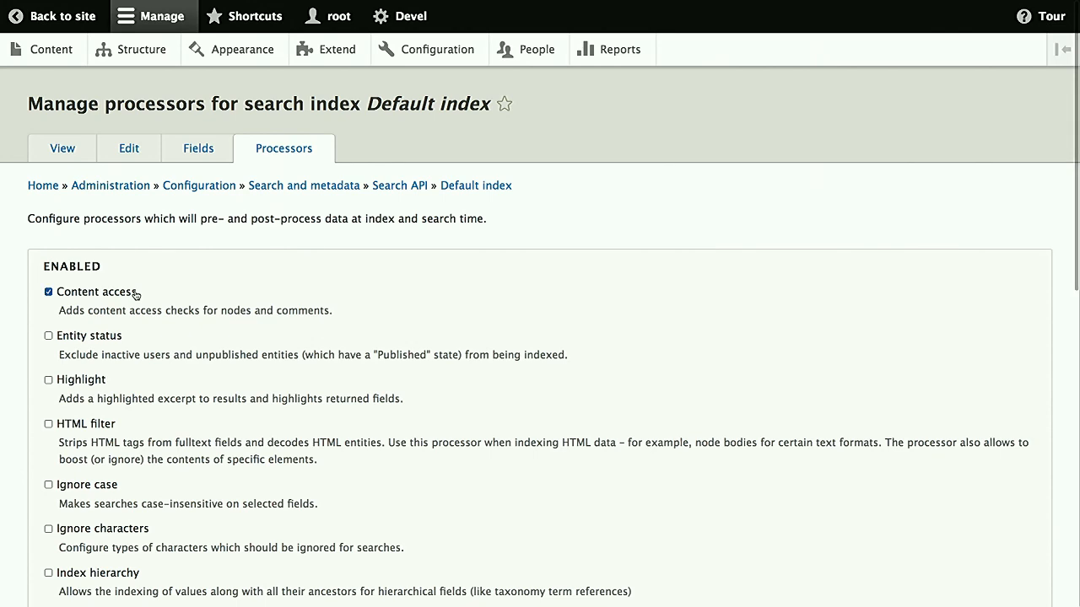
mouse_move(189, 345)
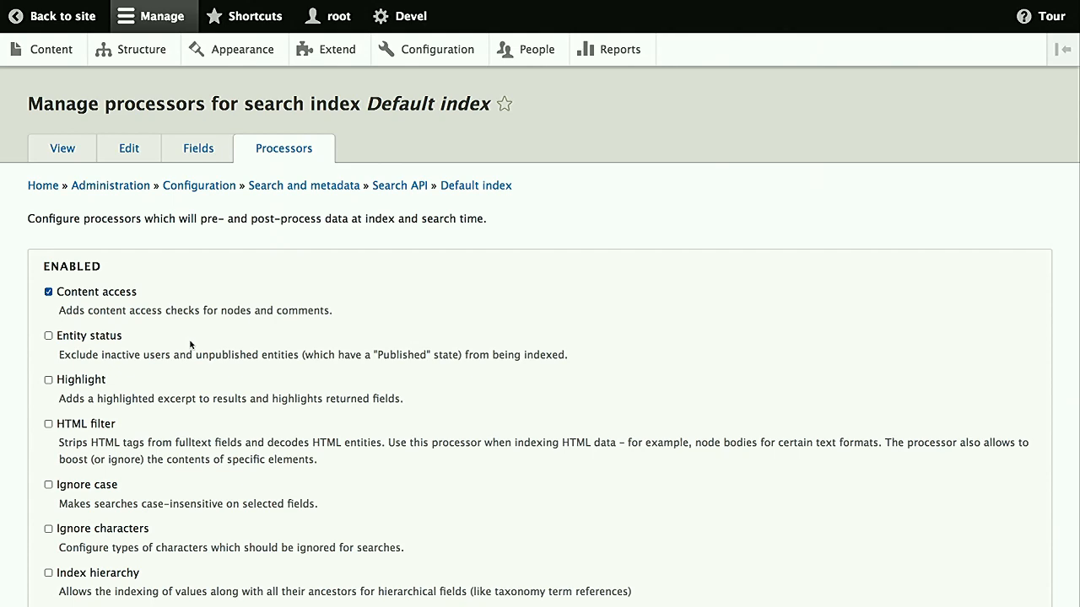
scroll("down", 3)
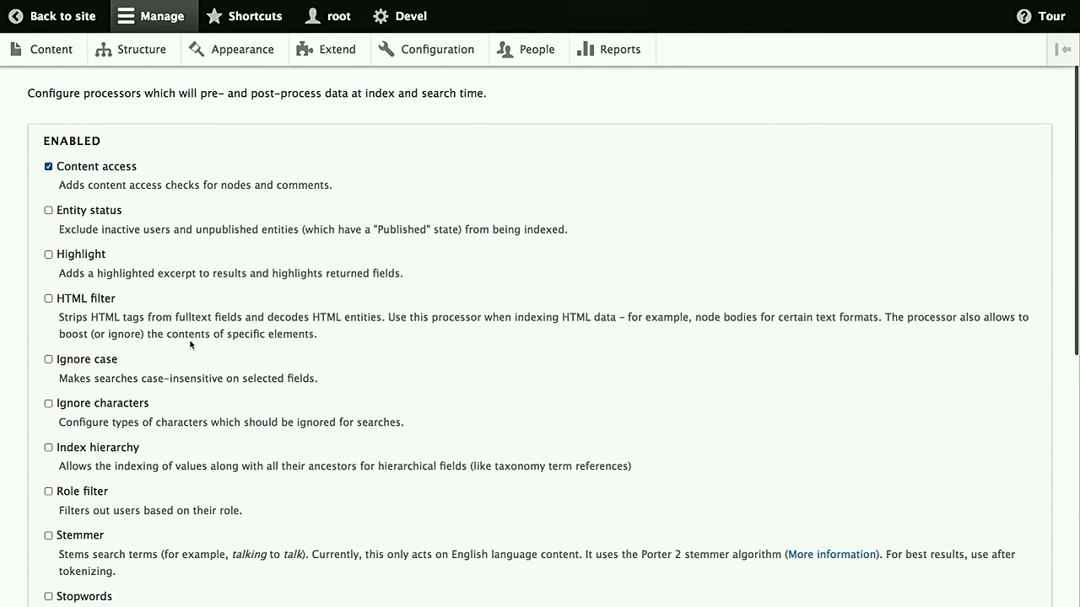
scroll("down", 3)
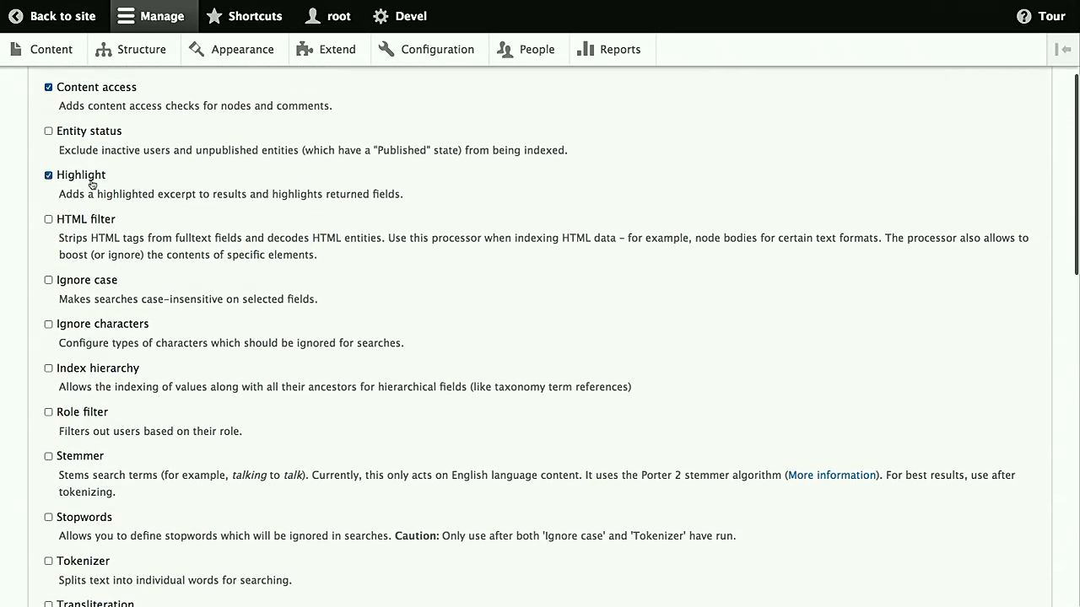
mouse_move(83, 223)
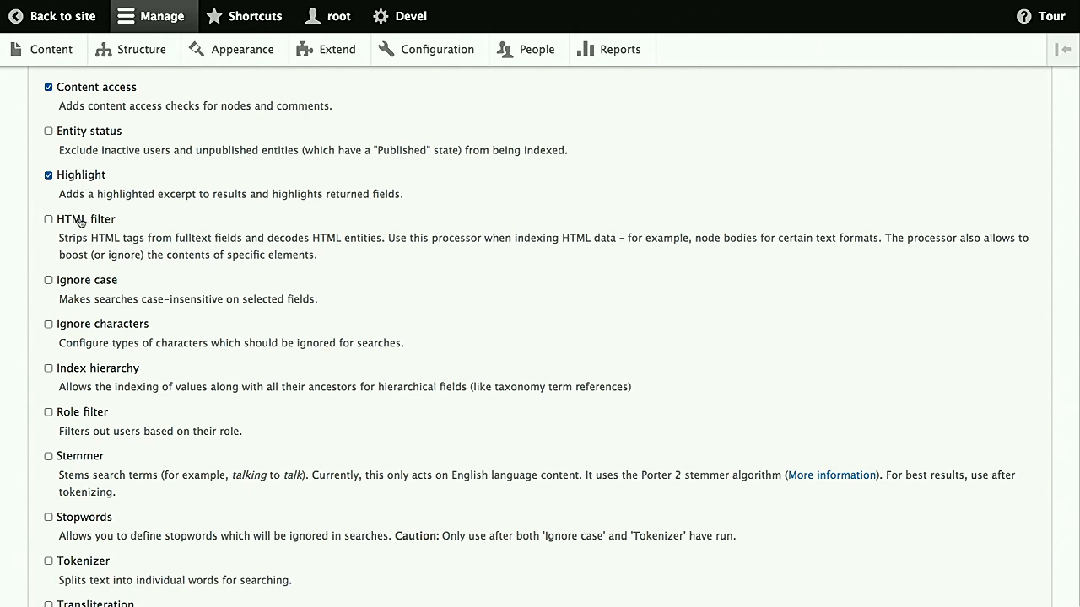
left_click(48, 218)
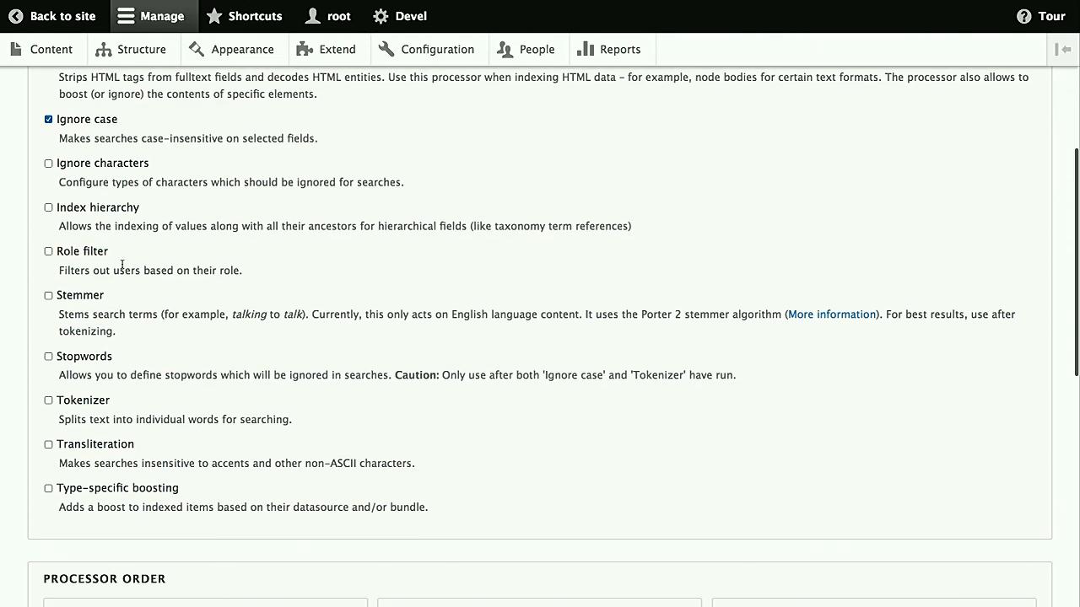
left_click(48, 403)
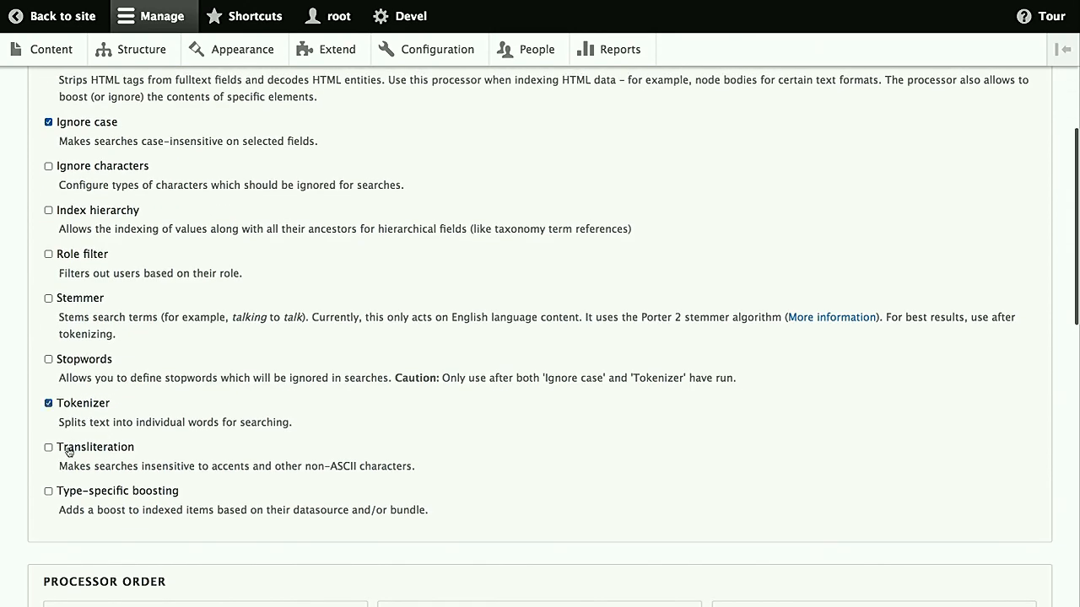
left_click(48, 447)
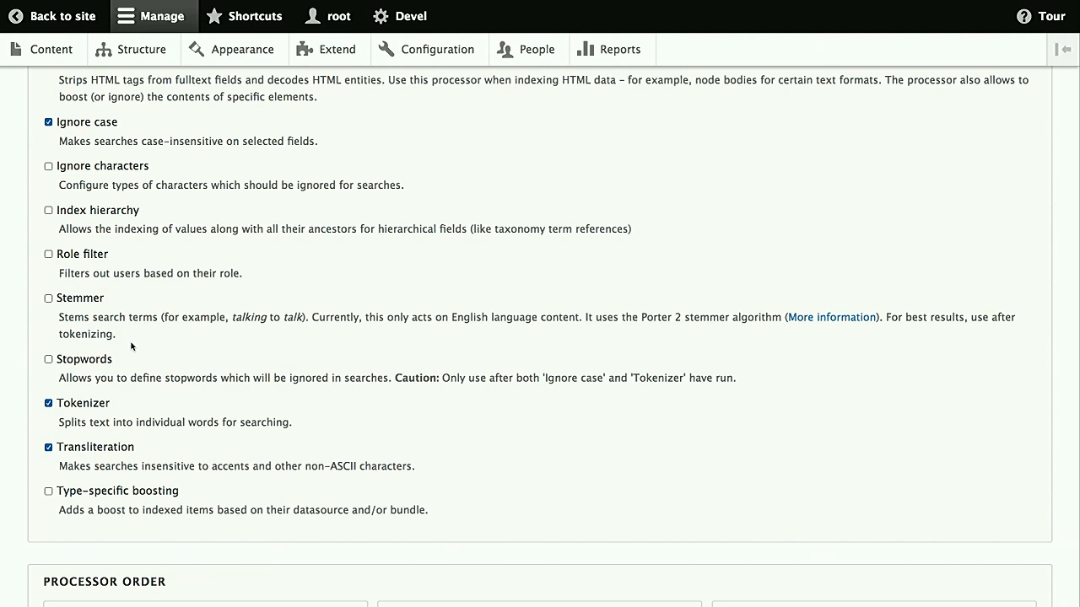
mouse_move(93, 447)
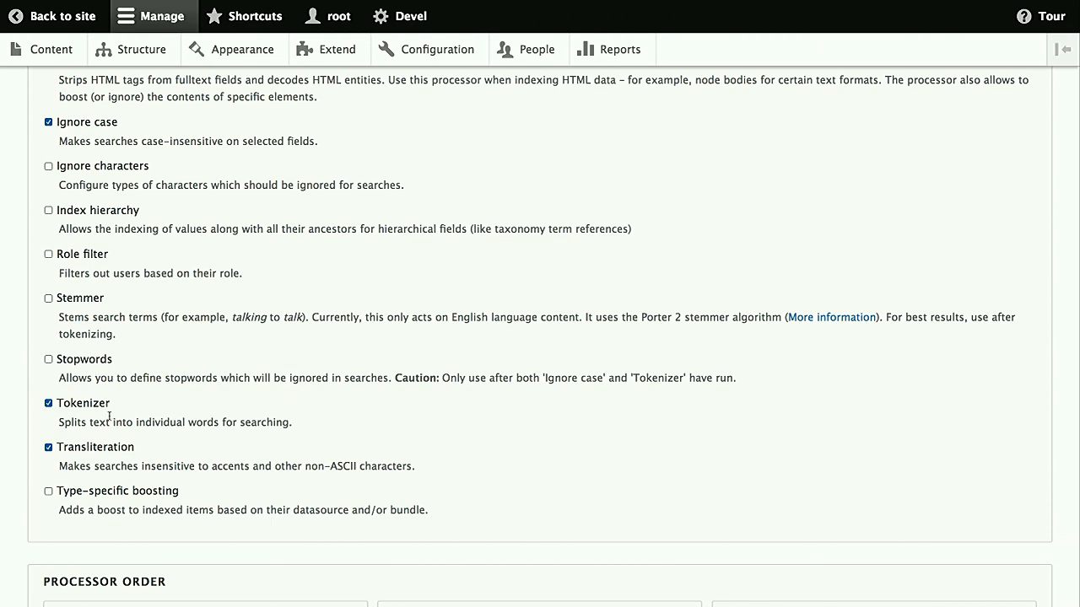
mouse_move(100, 287)
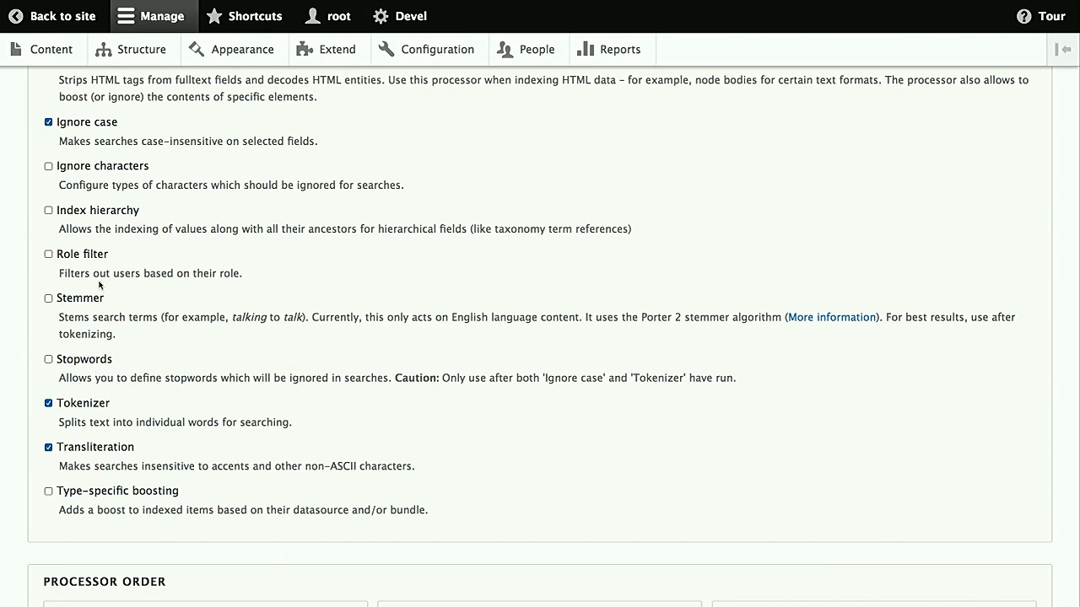
left_click(48, 210)
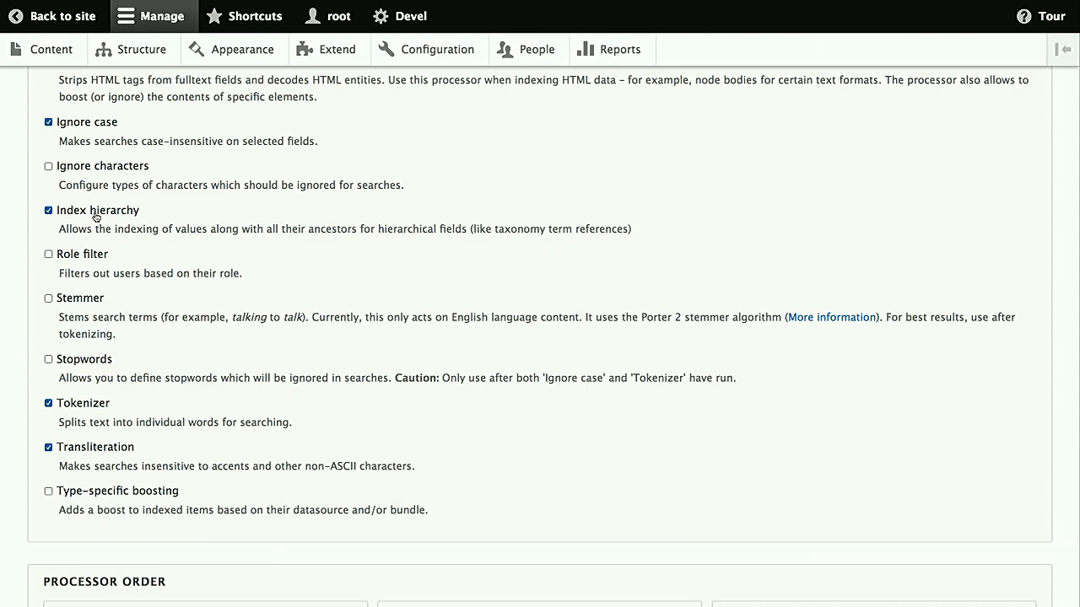
mouse_move(98, 287)
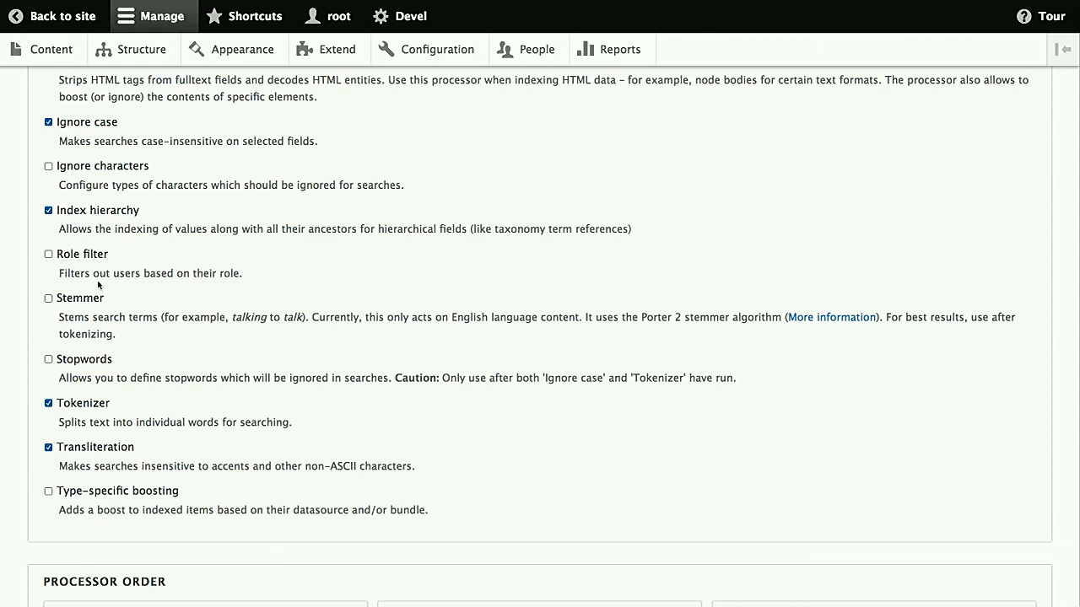
scroll("down", 3)
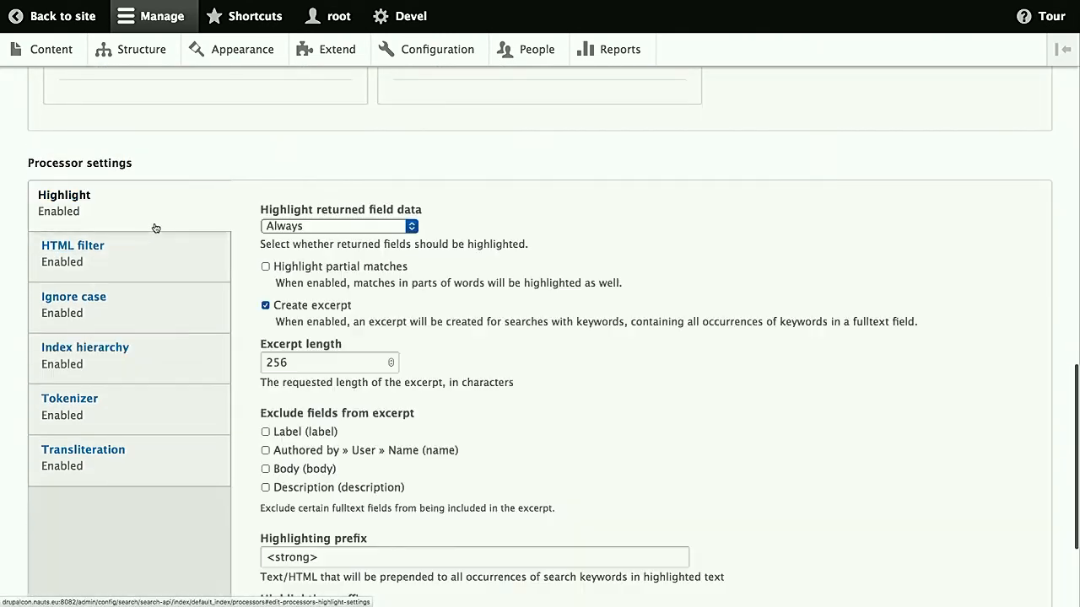
Set result highlighting to Never and exclude Label from HTML filtering
left_click(337, 225)
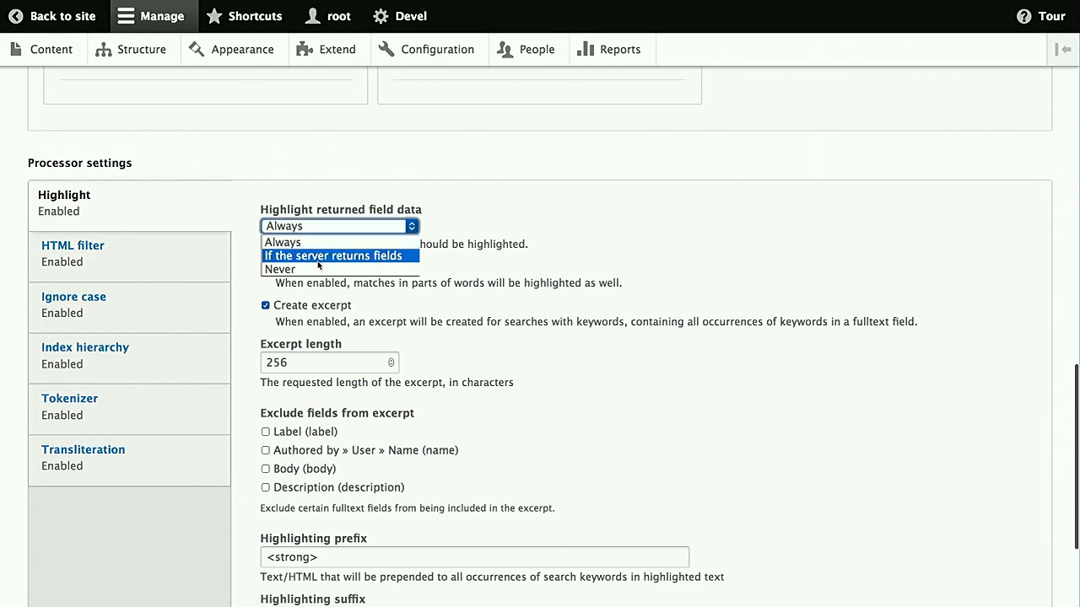
left_click(279, 269)
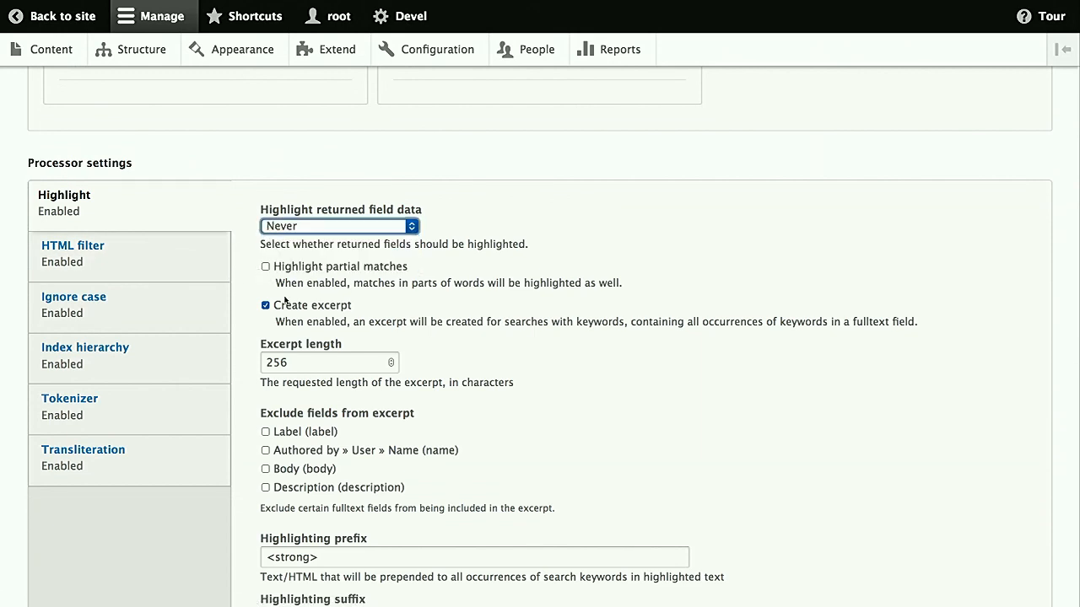
mouse_move(222, 231)
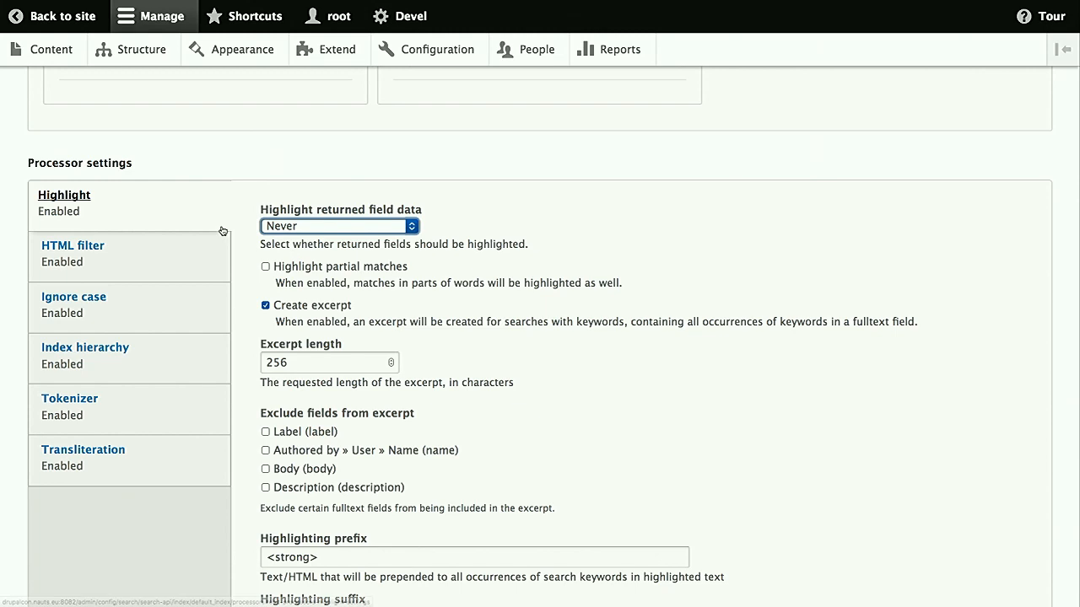
left_click(72, 246)
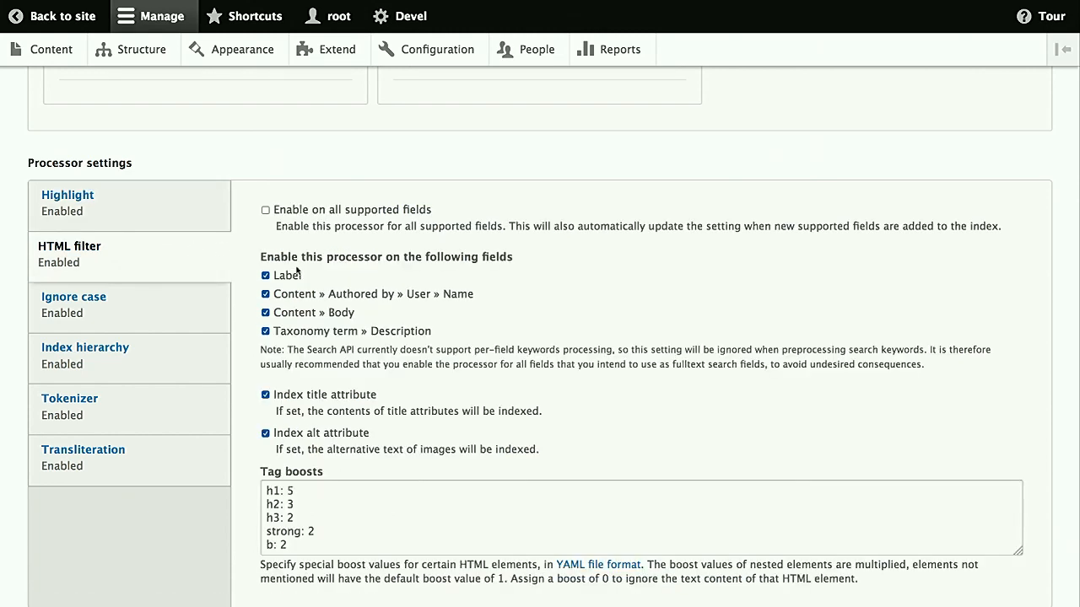
left_click(265, 294)
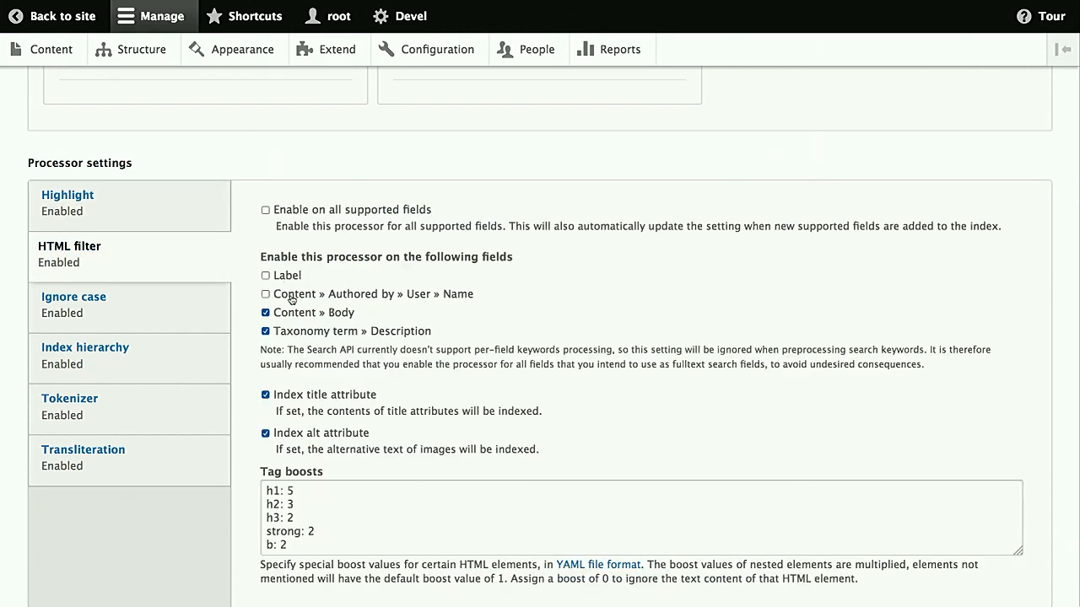
mouse_move(299, 323)
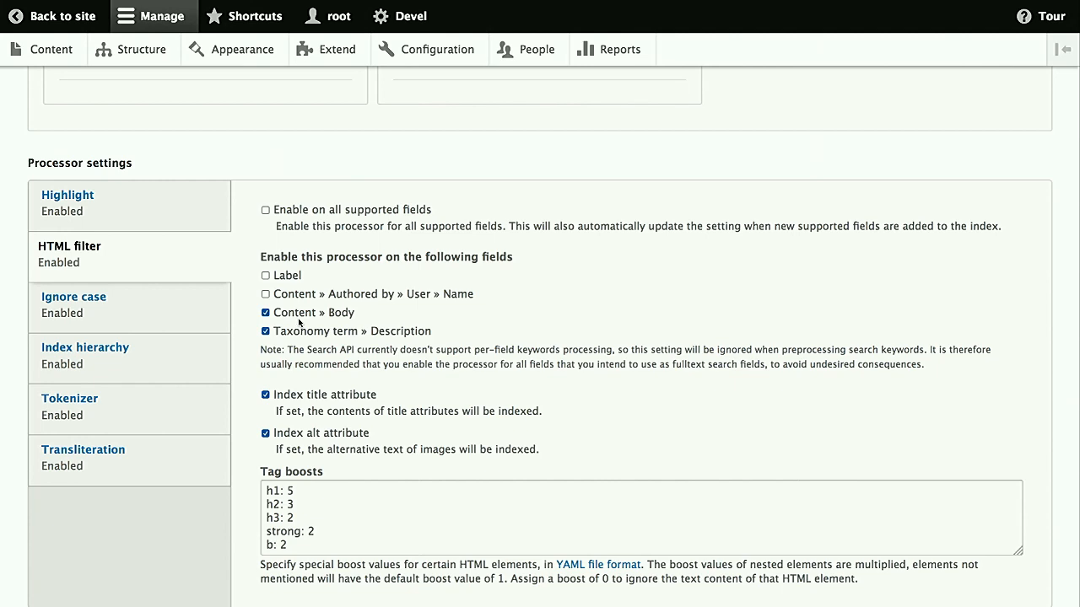
mouse_move(203, 350)
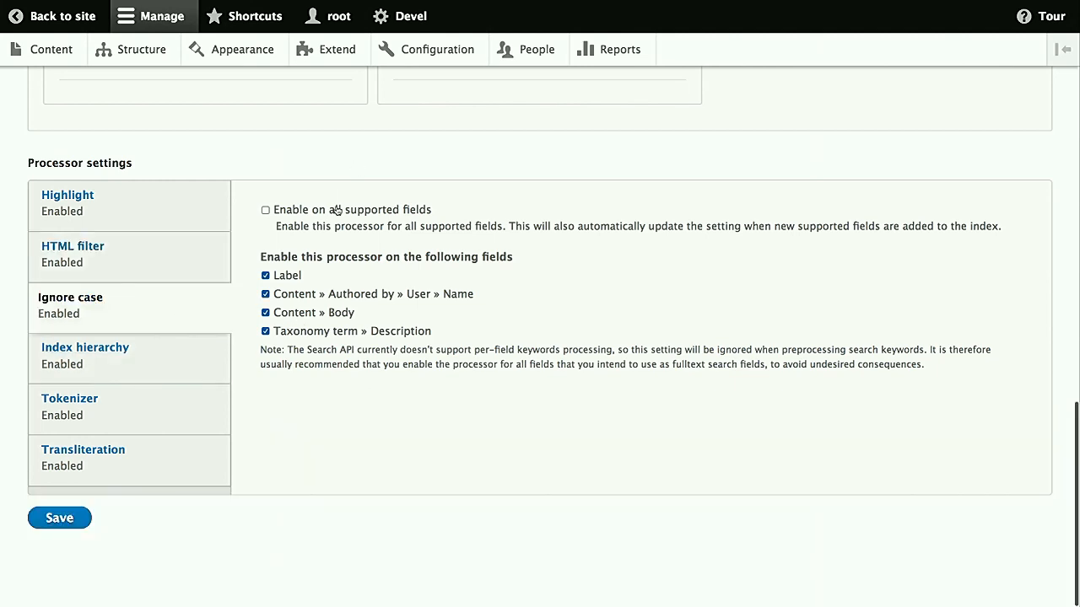
Index the Genre field's hierarchy and enable the tokenizer on all supported fields
left_click(86, 348)
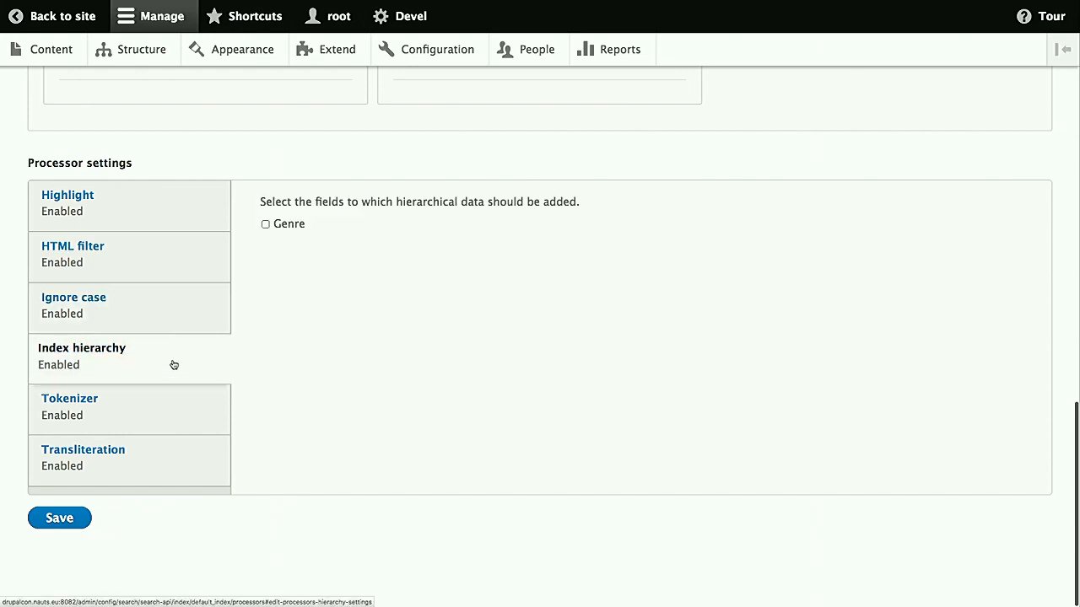
left_click(265, 223)
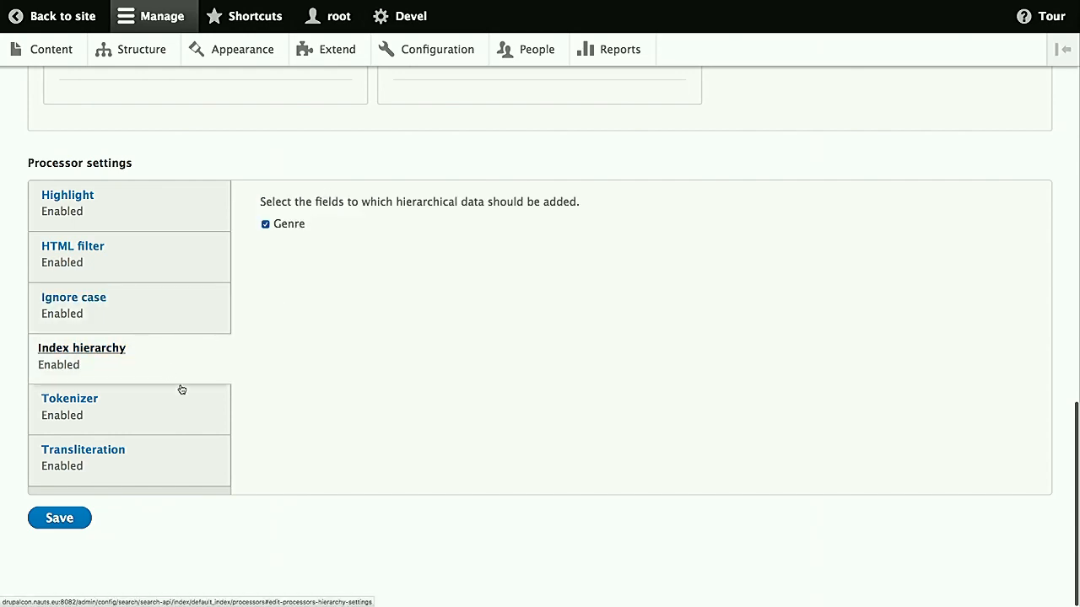
left_click(70, 398)
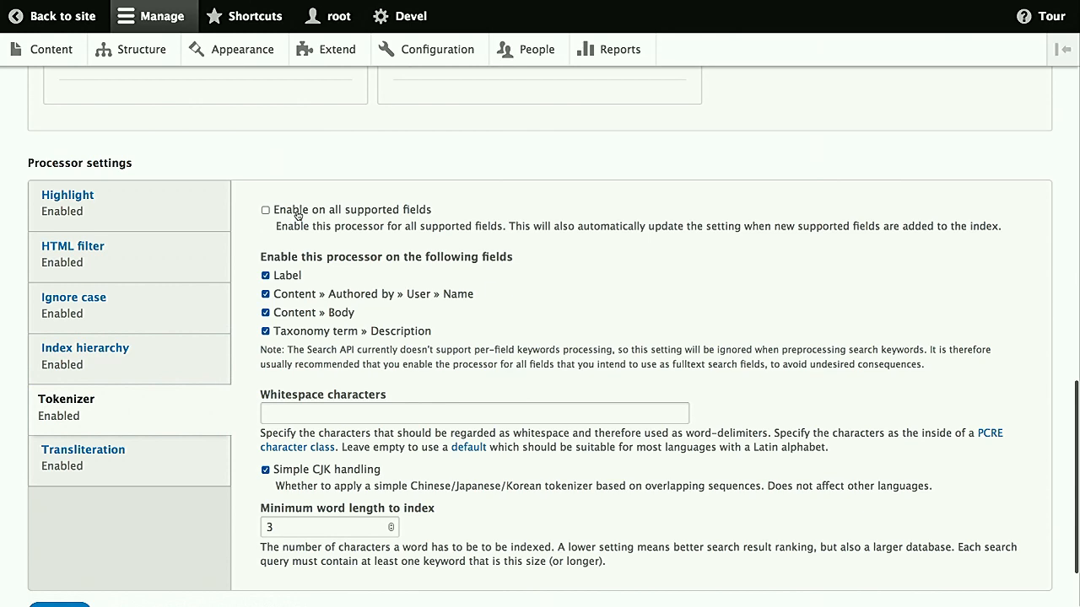
left_click(265, 209)
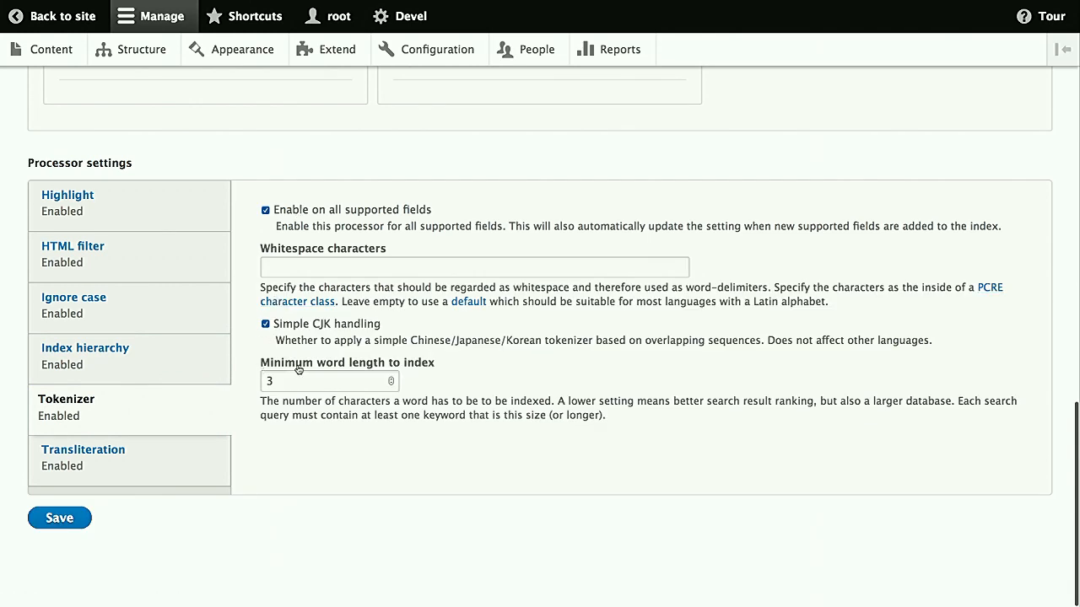
left_click(329, 381)
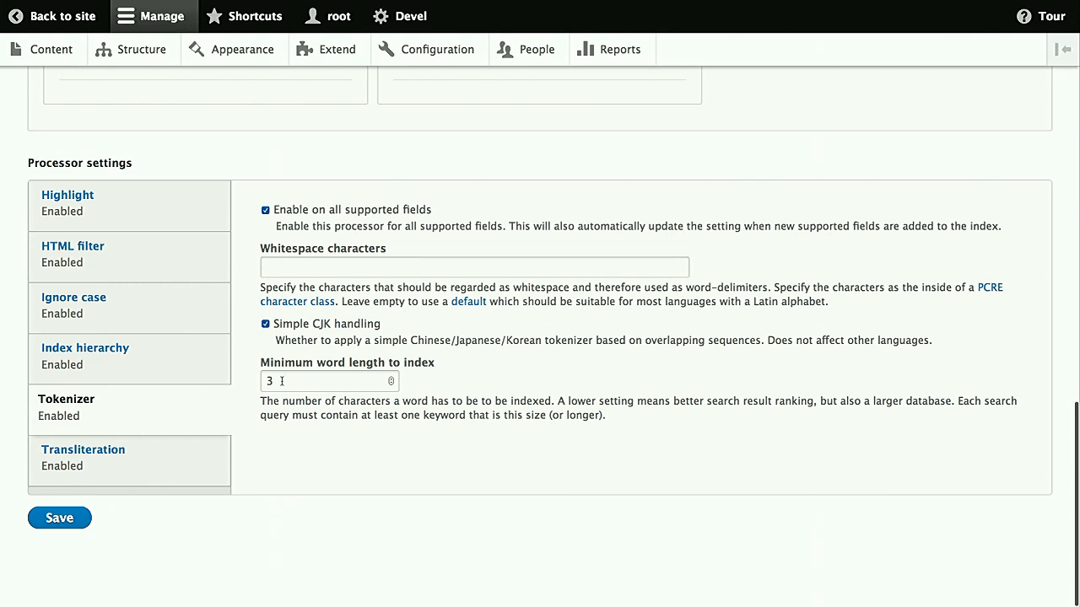
mouse_move(213, 450)
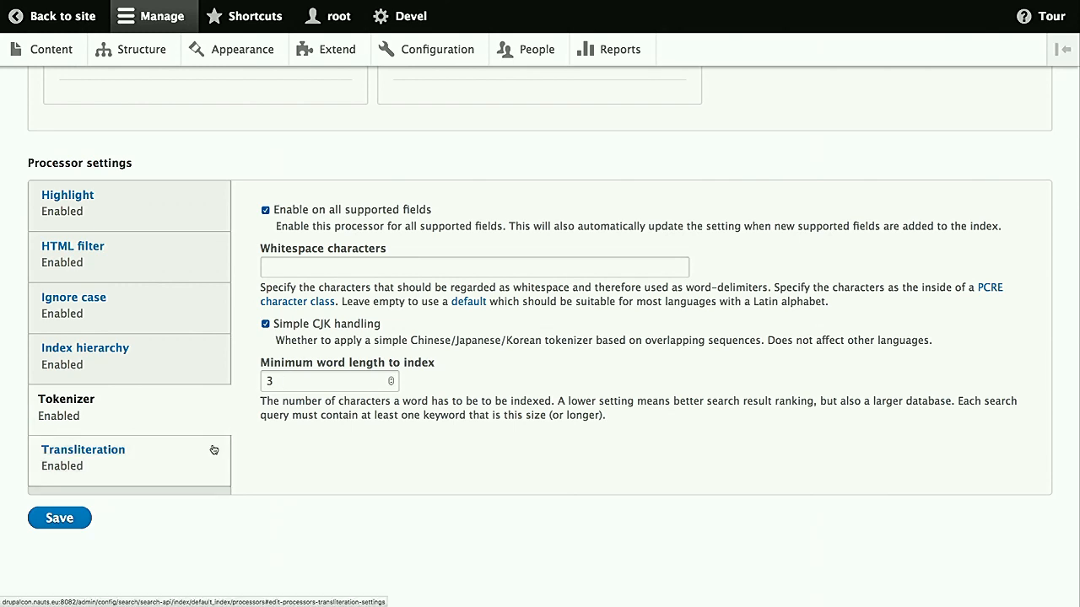
Enable transliteration on all supported fields and save the processor settings
left_click(265, 210)
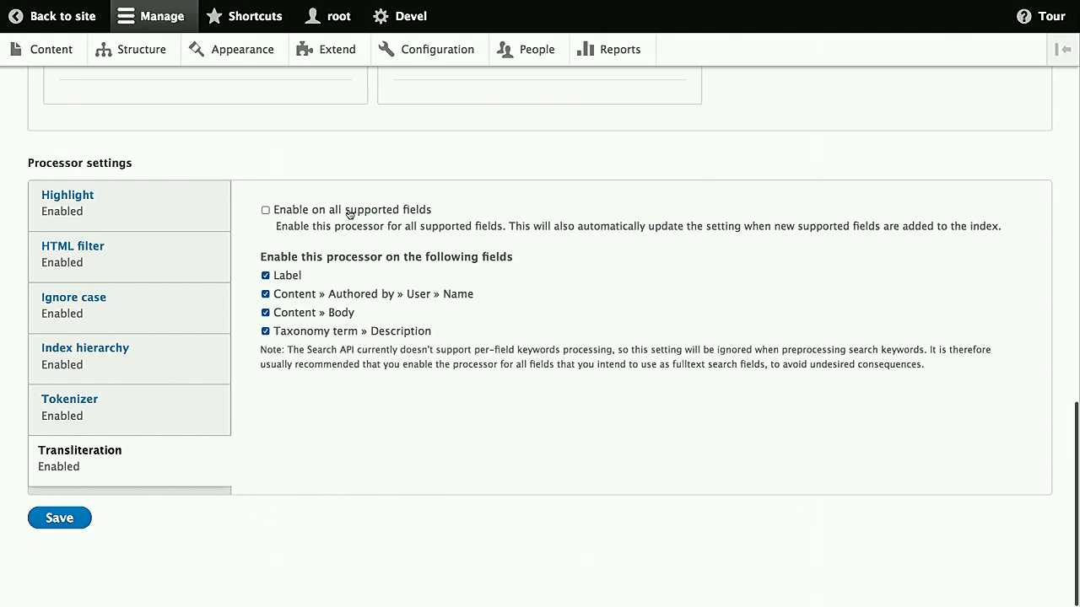
left_click(265, 209)
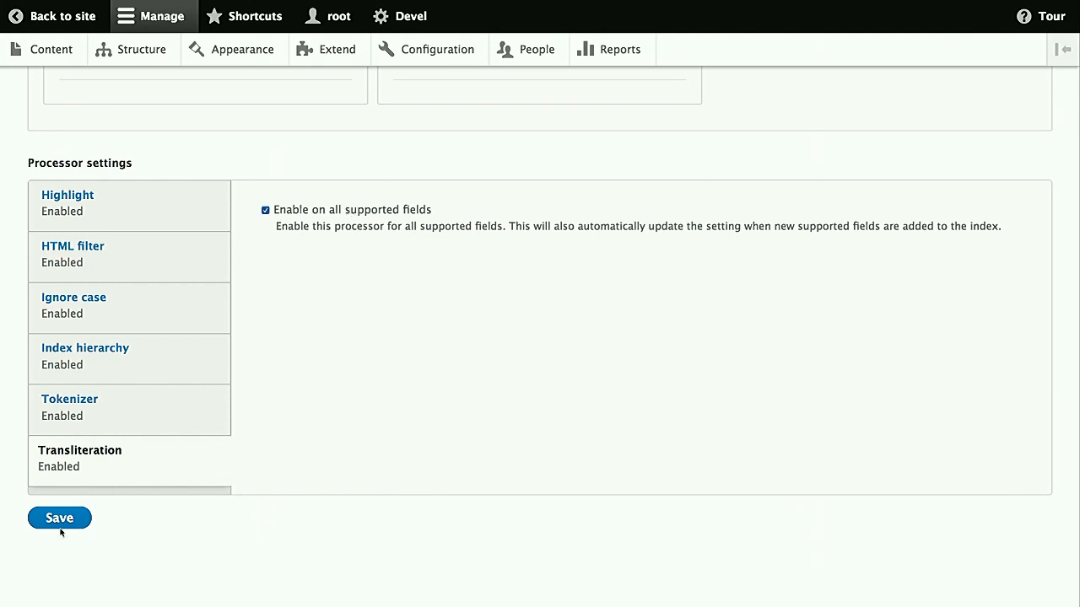
left_click(59, 517)
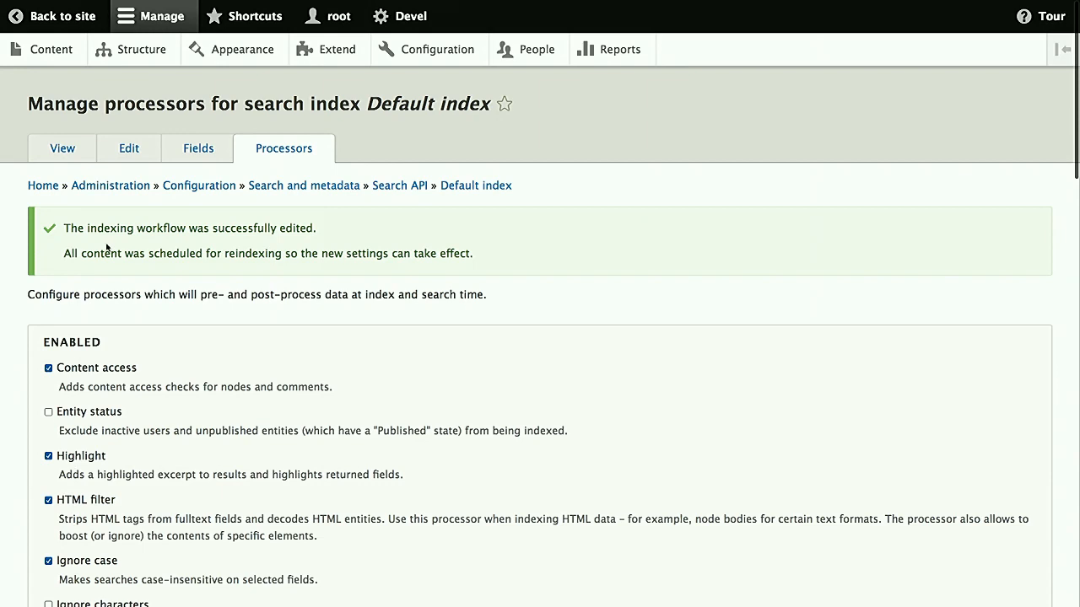
Index all 347 Default index items now, then go to the Structure page
left_click(61, 148)
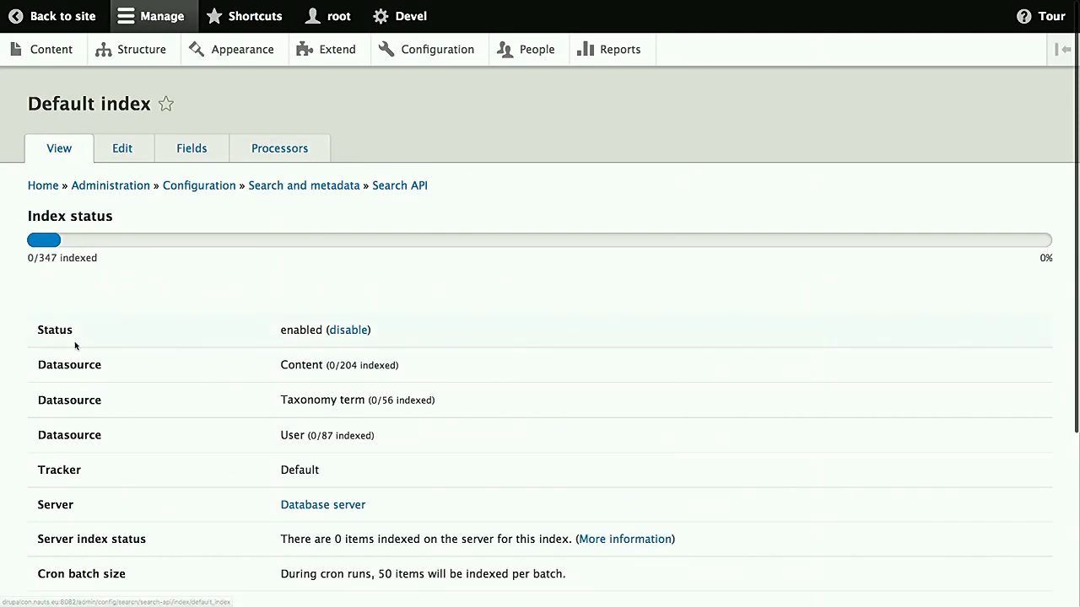
scroll("down", 3)
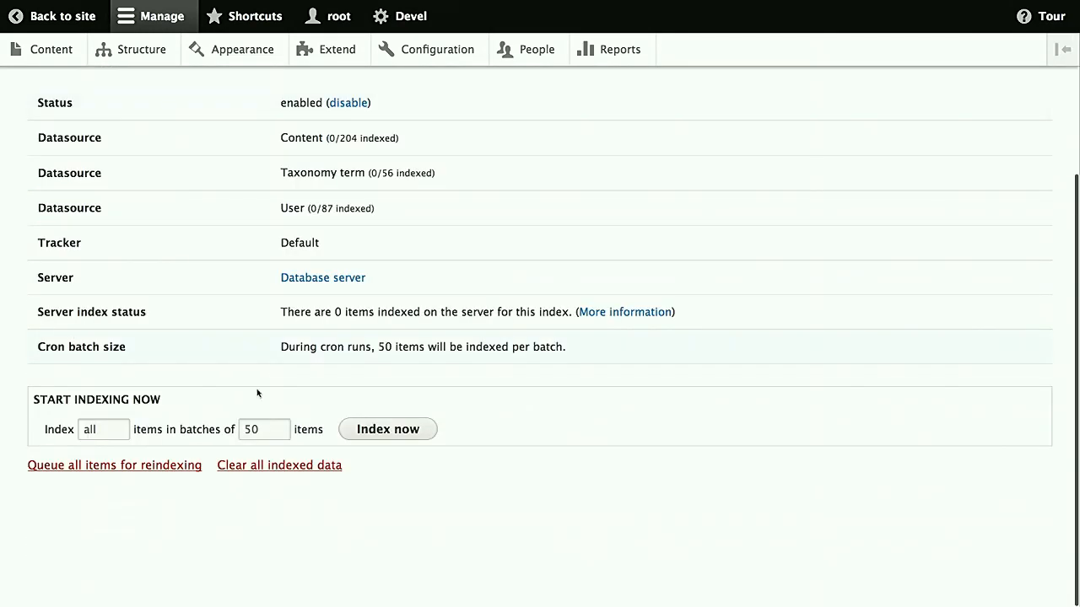
left_click(387, 428)
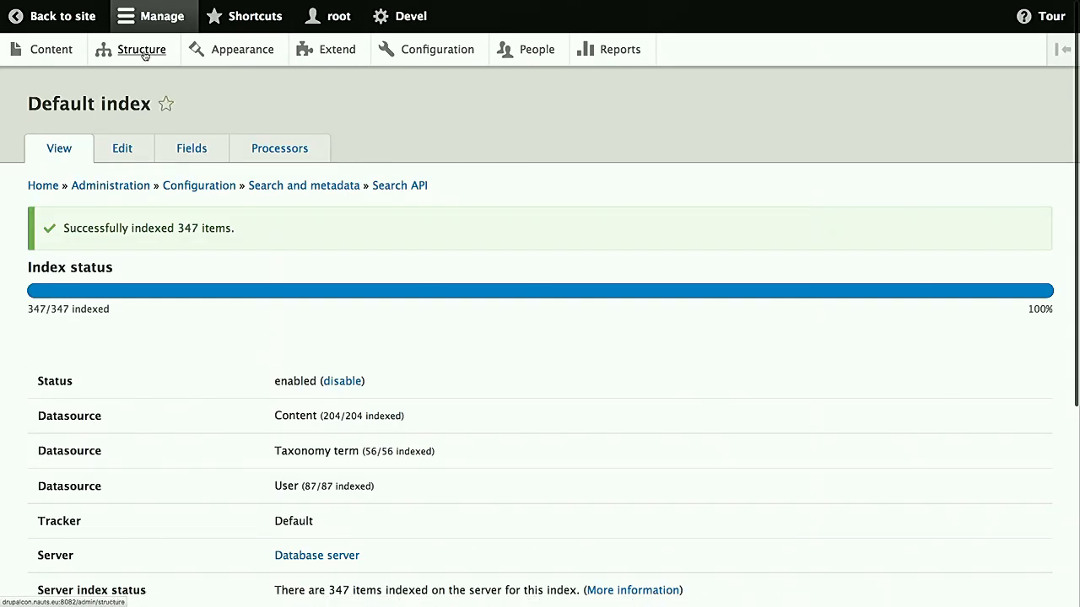
left_click(141, 49)
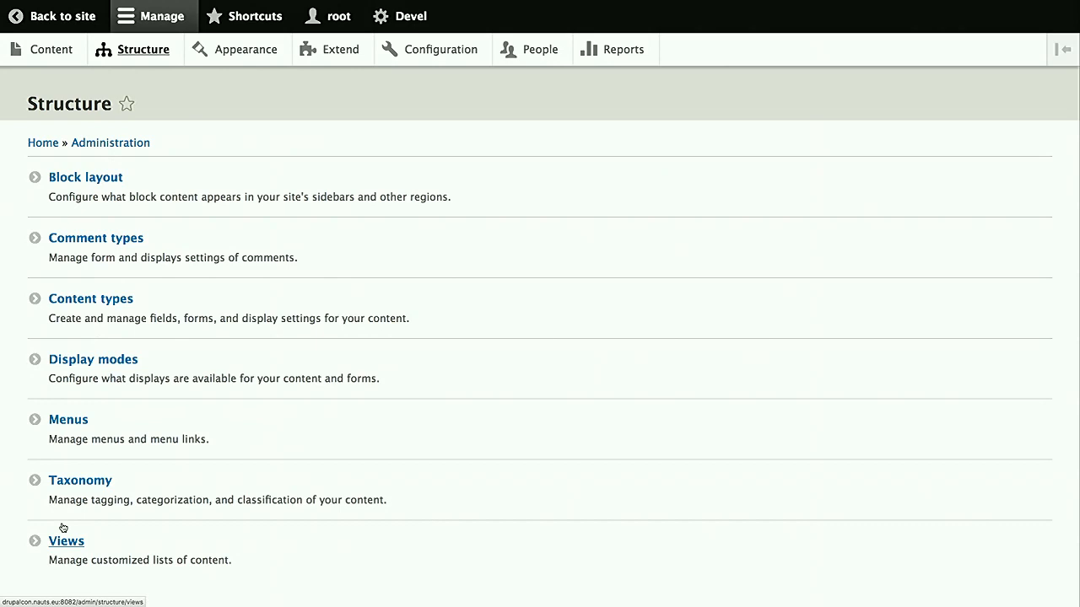
Go to the Views list and start adding a new view
left_click(66, 541)
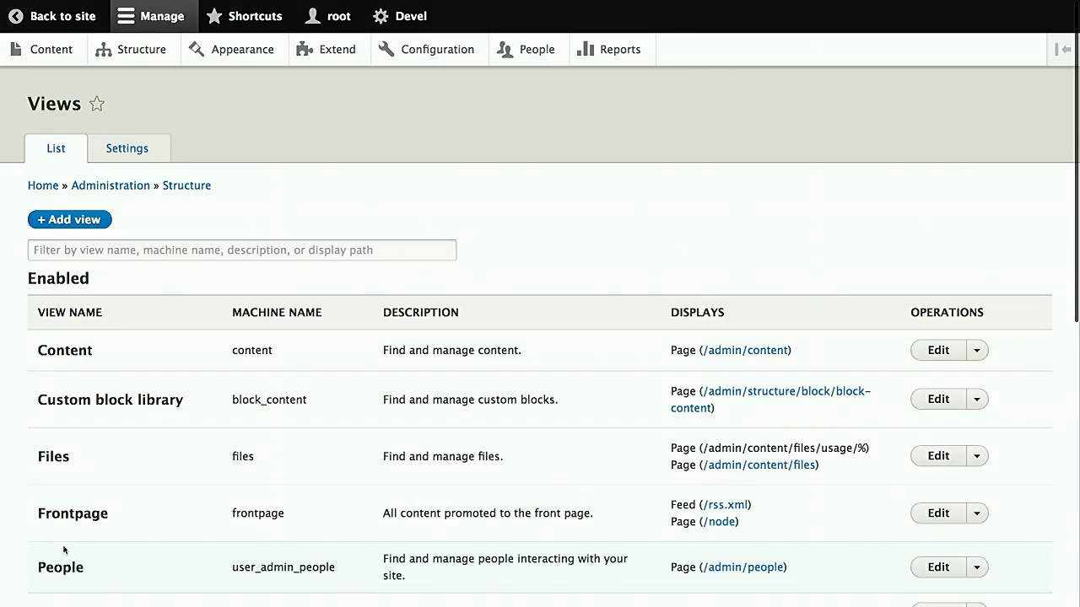
mouse_move(100, 206)
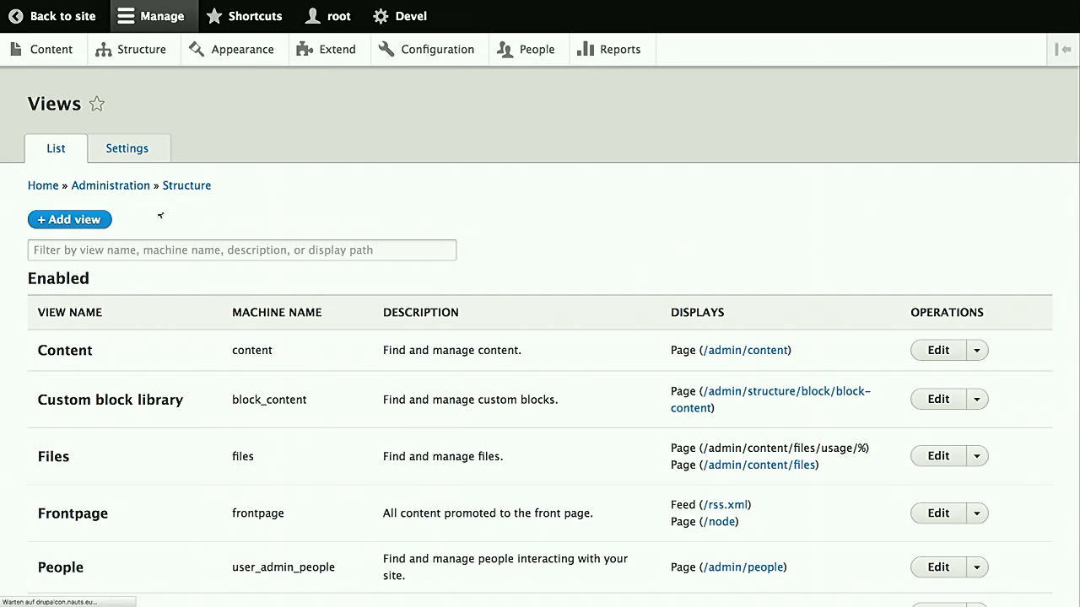
left_click(69, 220)
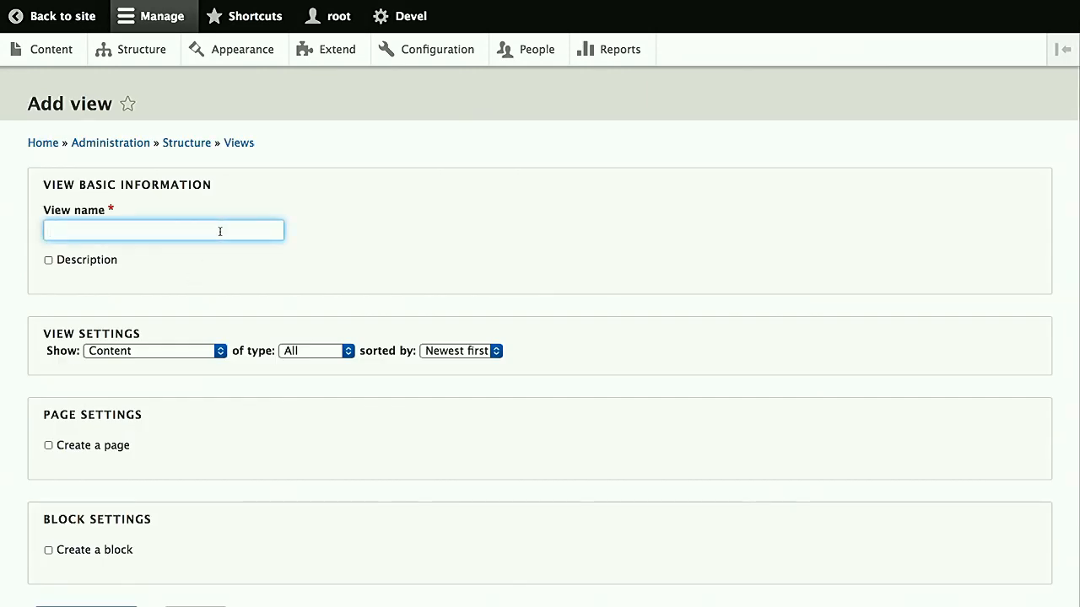
Create a 'Search' view of the Default index with a page and Main navigation link
type("Search")
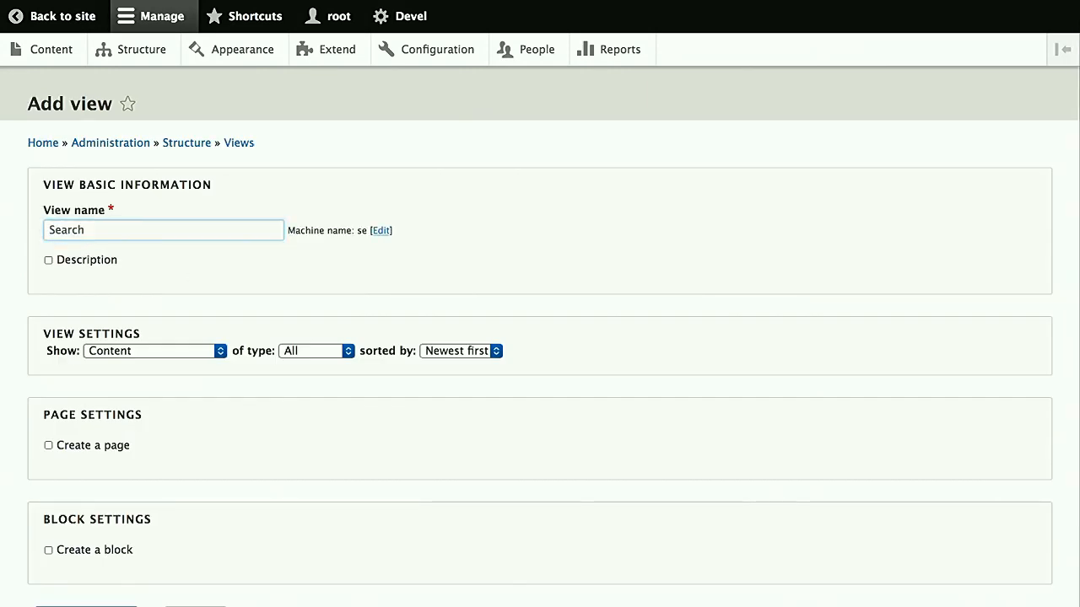
left_click(155, 351)
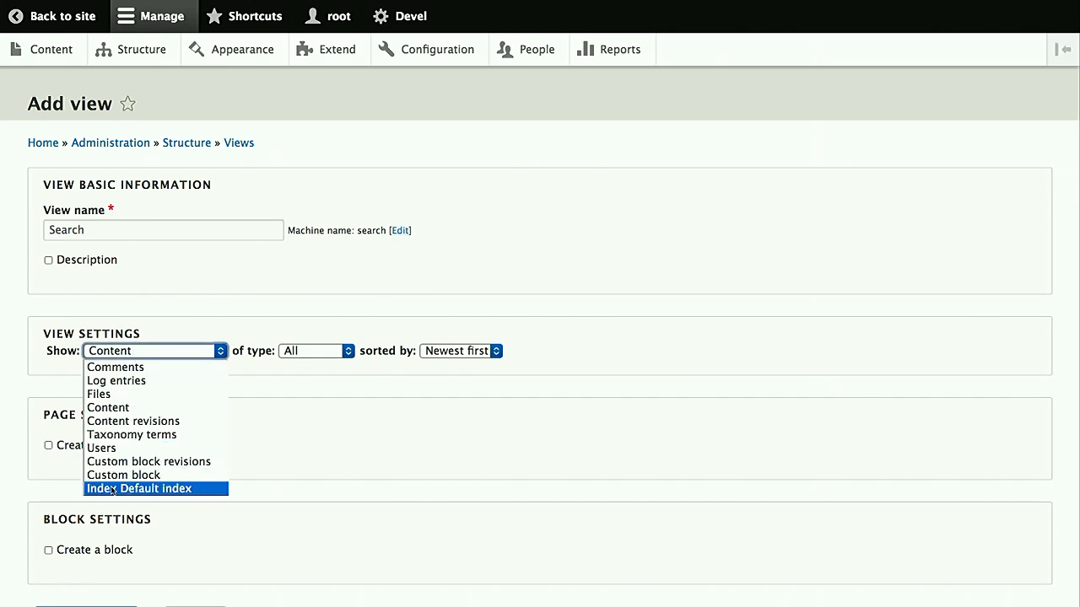
left_click(138, 488)
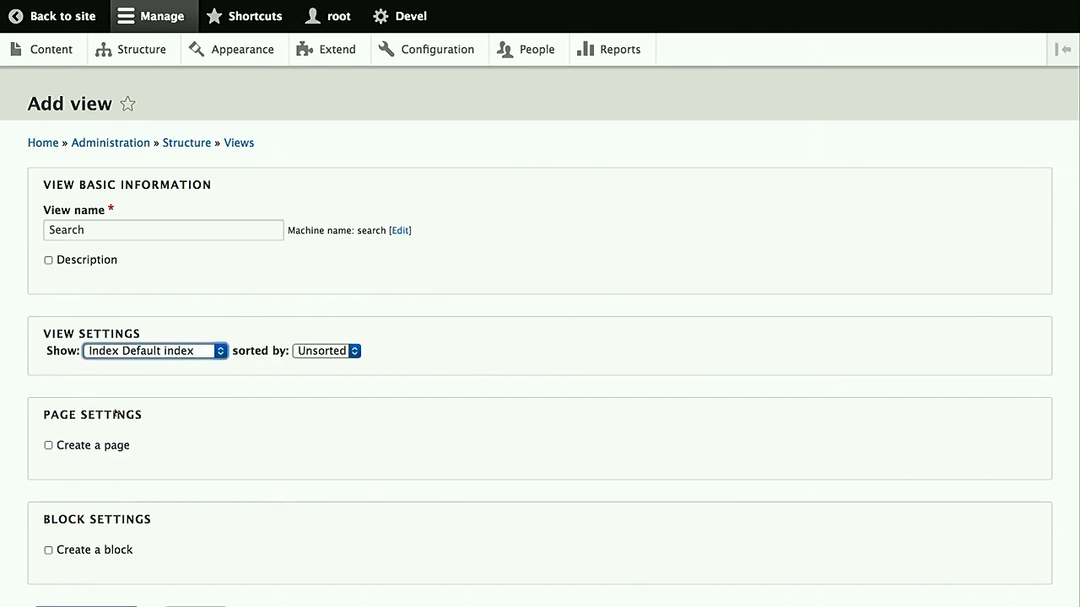
left_click(48, 445)
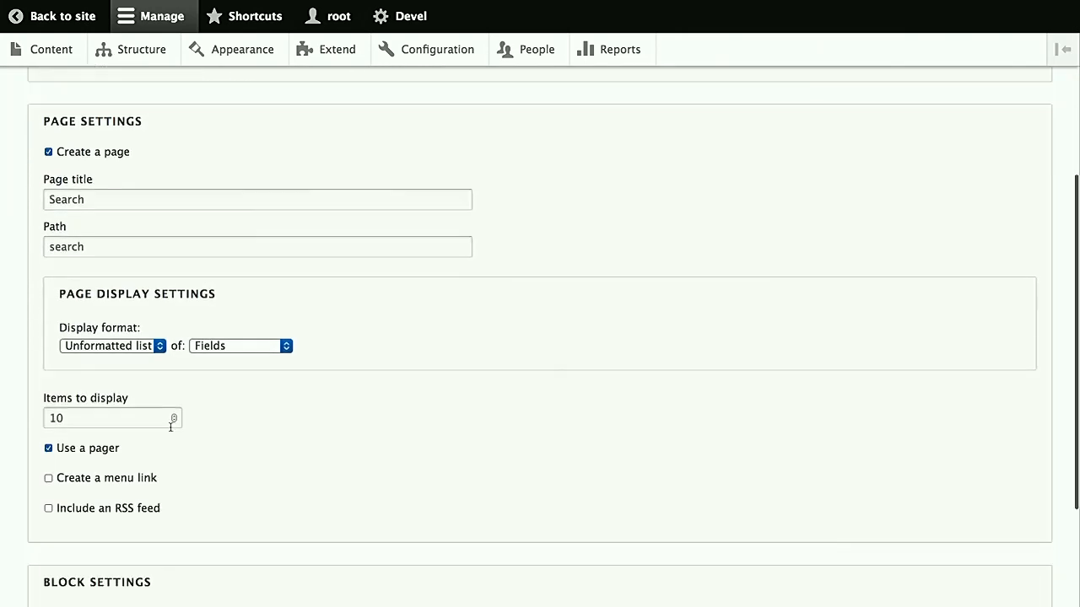
left_click(48, 478)
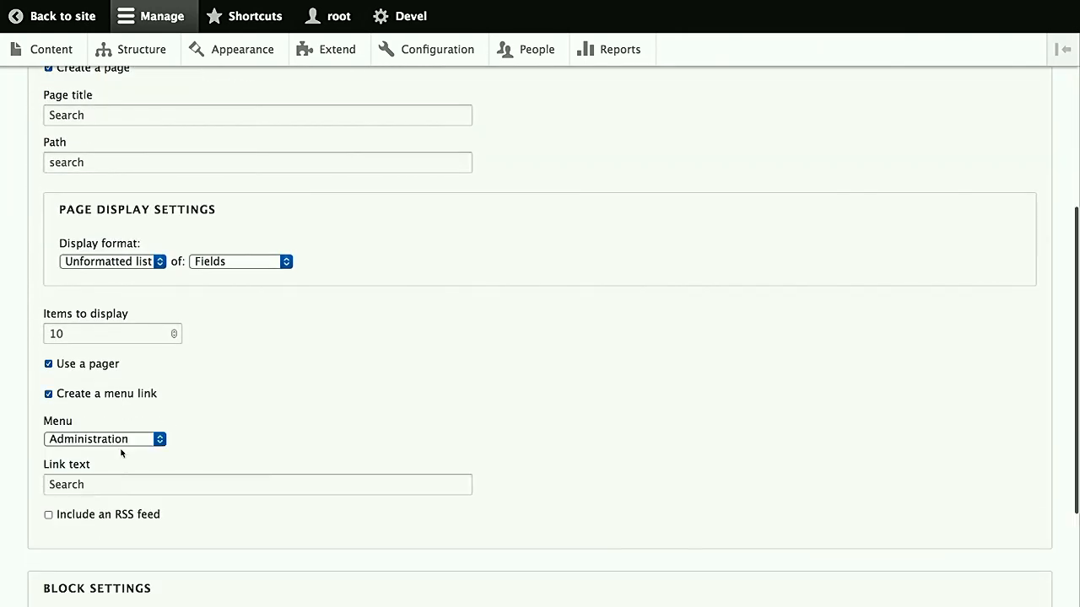
left_click(105, 439)
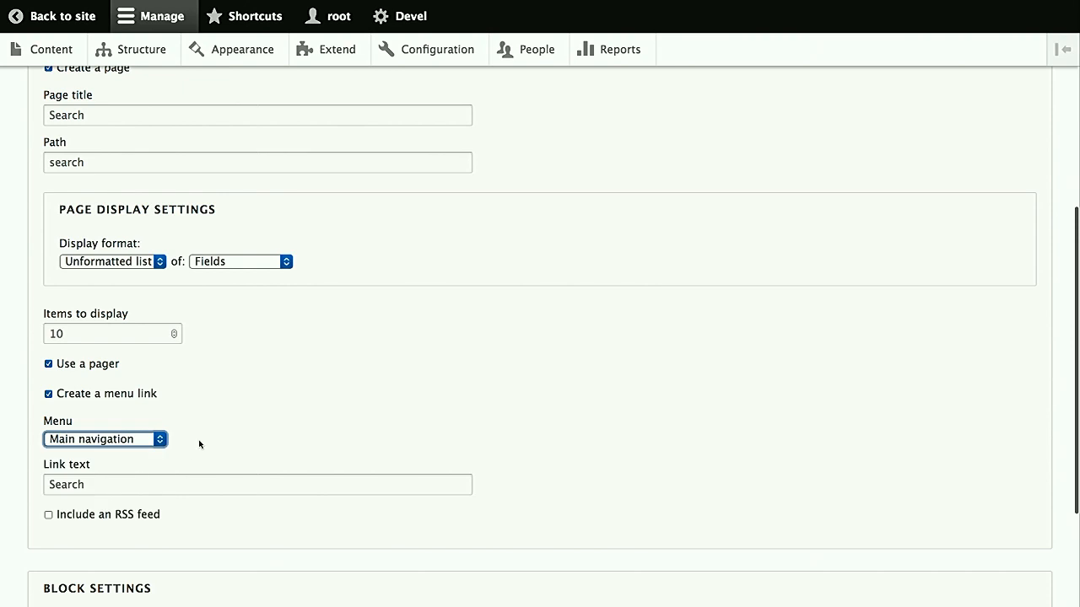
scroll("down", 3)
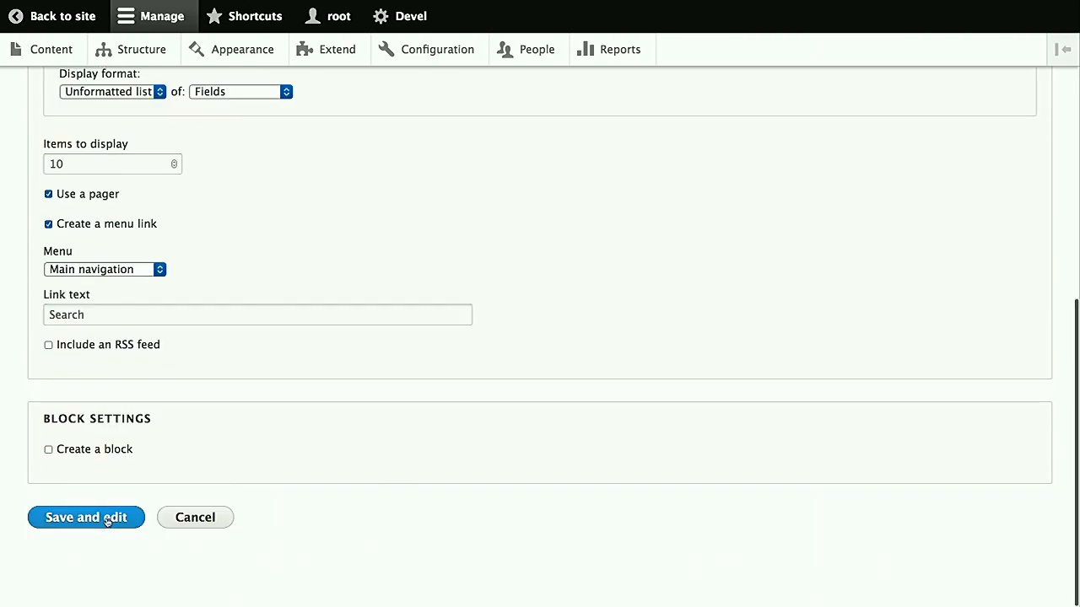
left_click(86, 517)
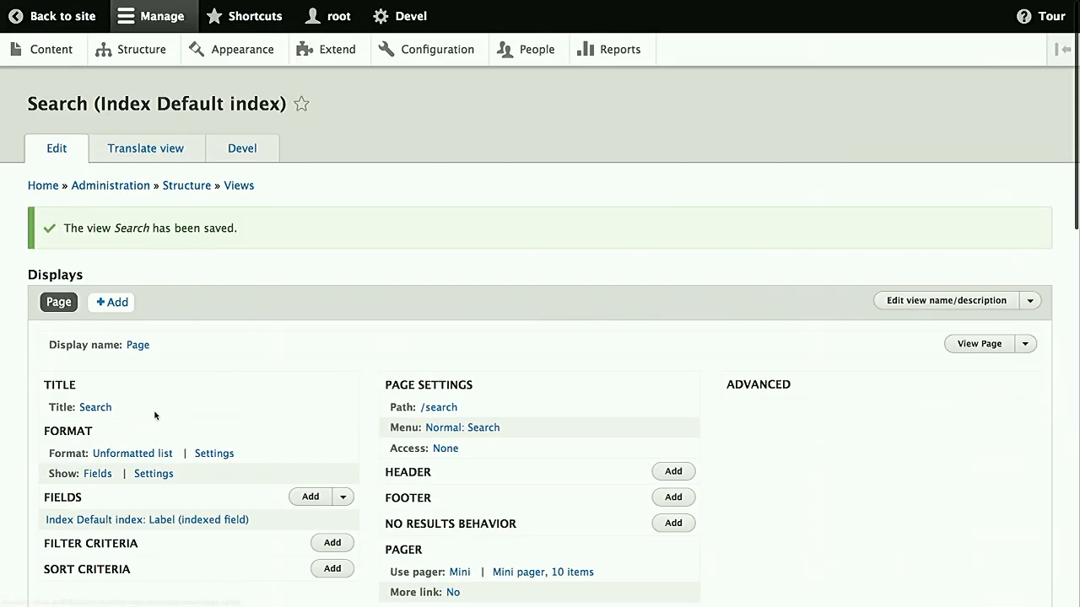
scroll("down", 3)
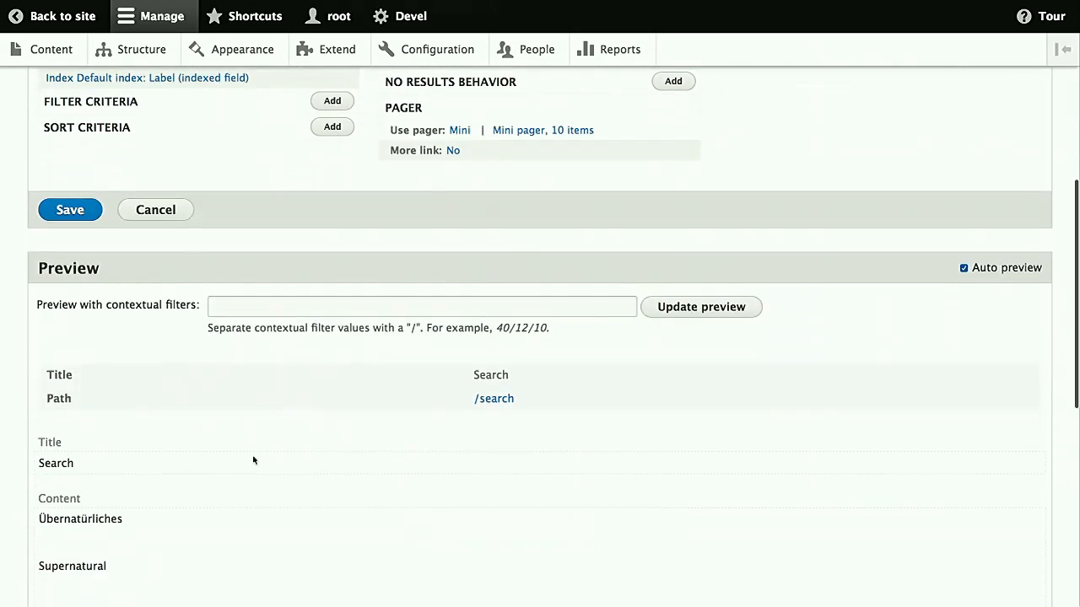
scroll("down", 3)
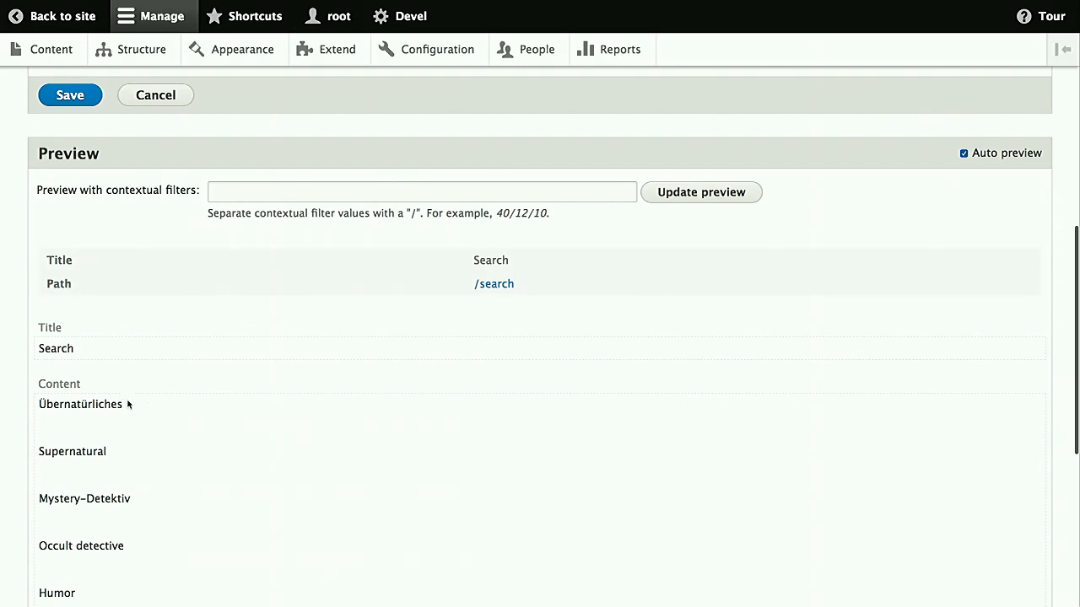
mouse_move(103, 408)
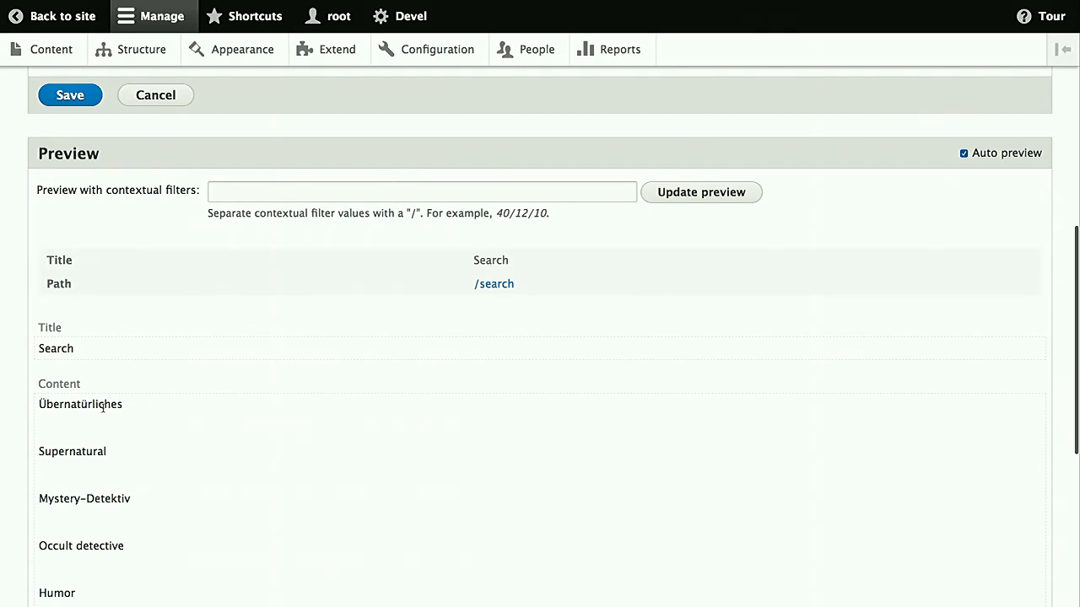
mouse_move(71, 442)
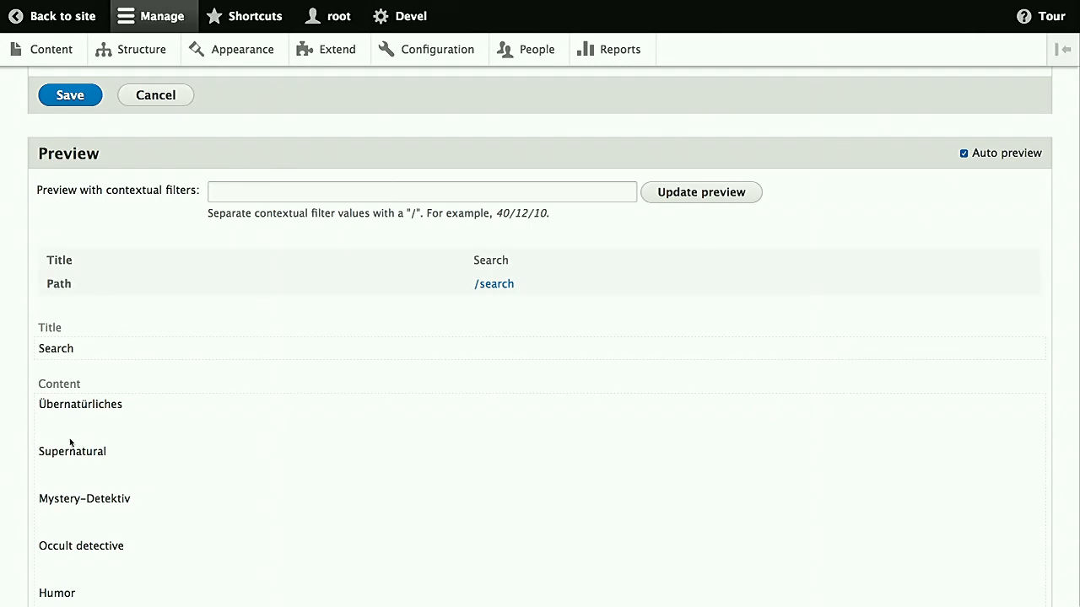
mouse_move(125, 408)
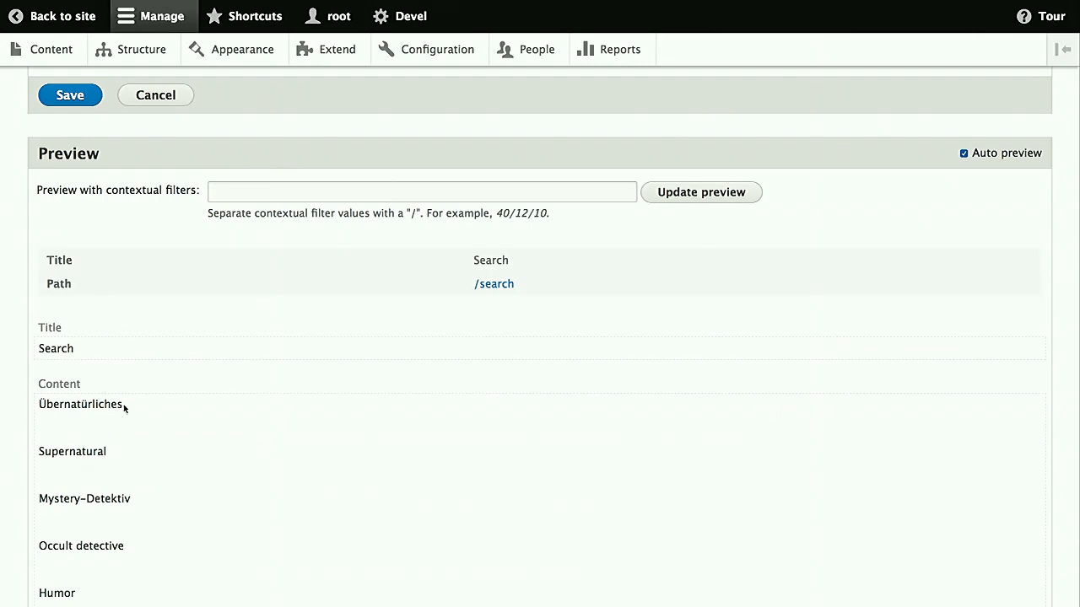
scroll("up", 3)
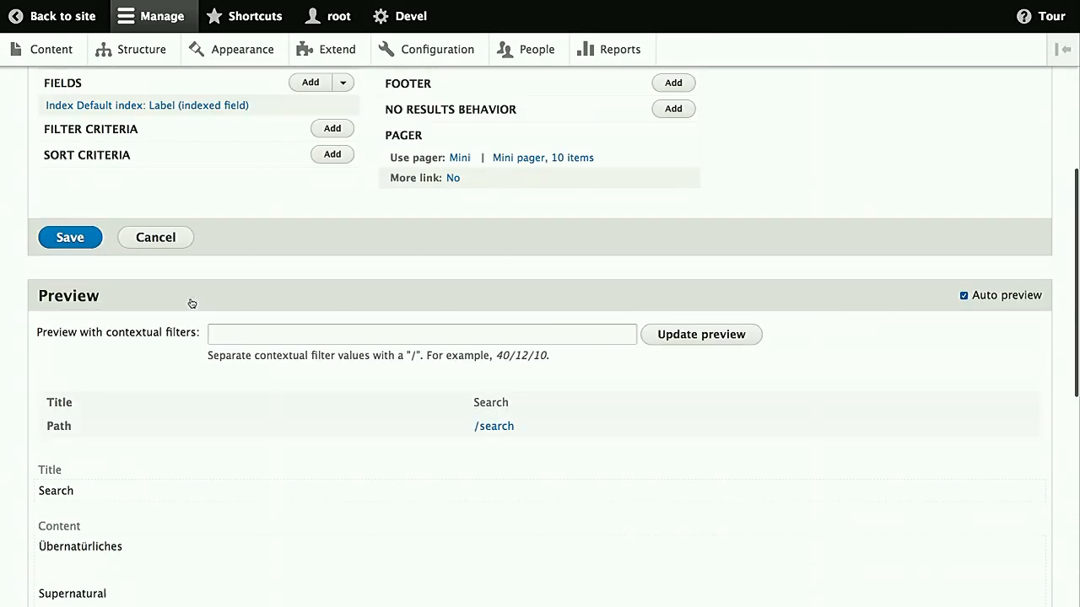
scroll("up", 3)
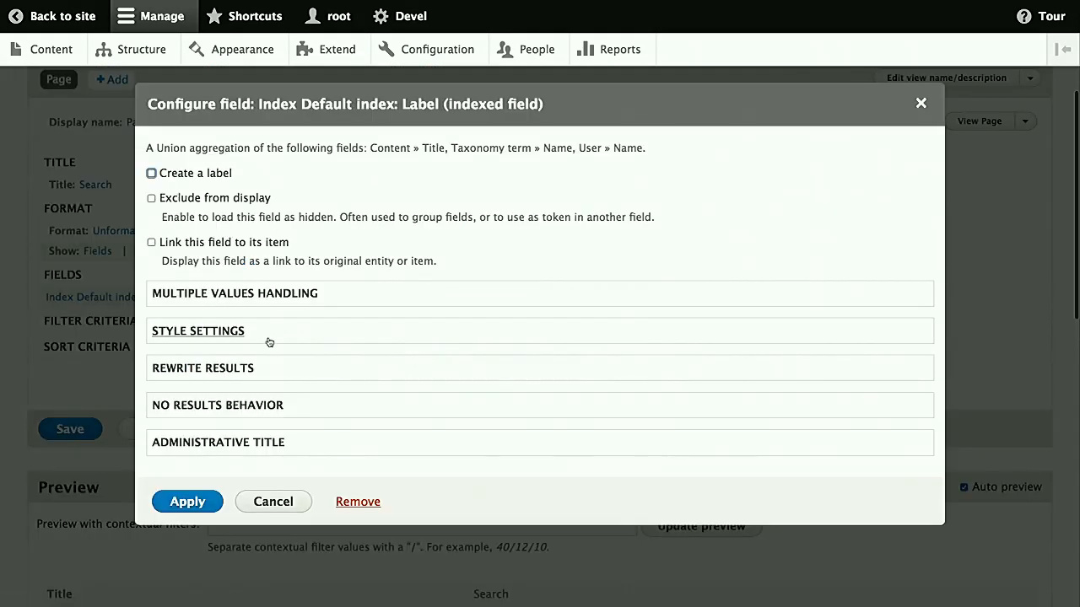
Tick 'Link this field to its item' for the Label field and apply
left_click(151, 243)
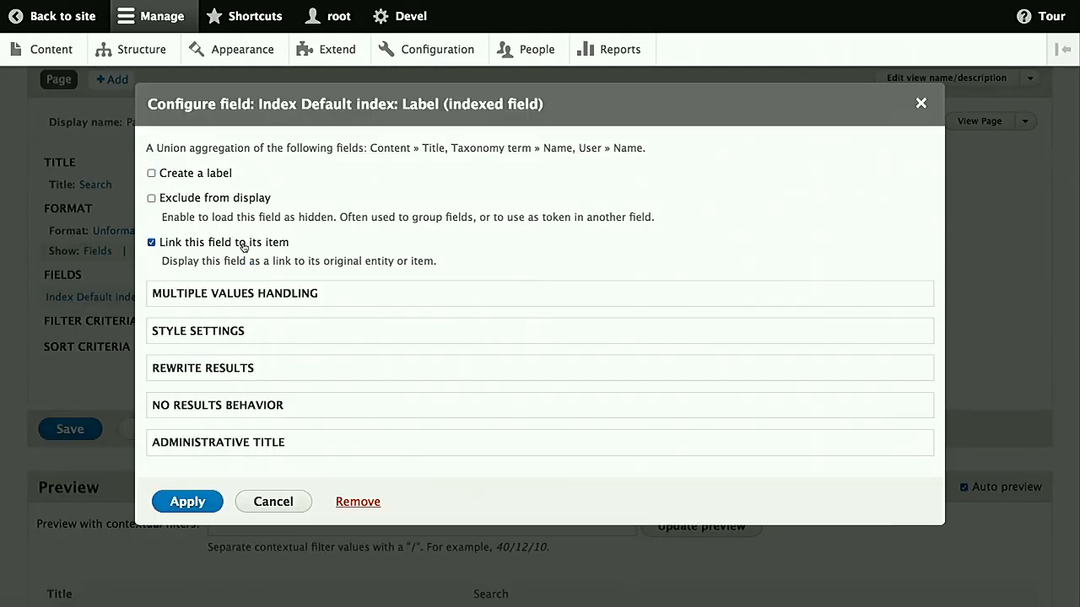
mouse_move(329, 267)
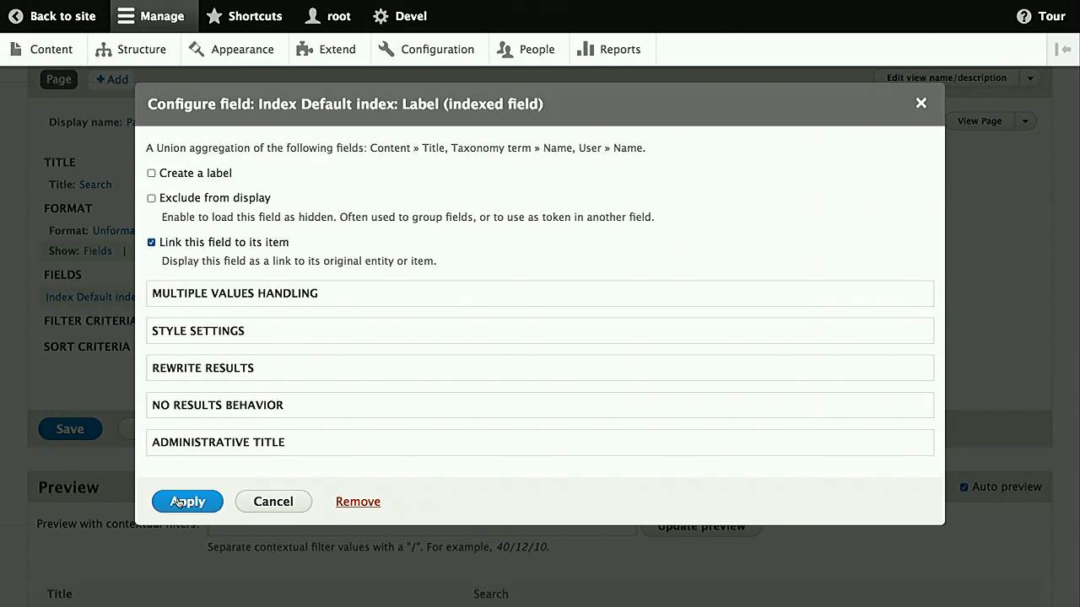
mouse_move(217, 276)
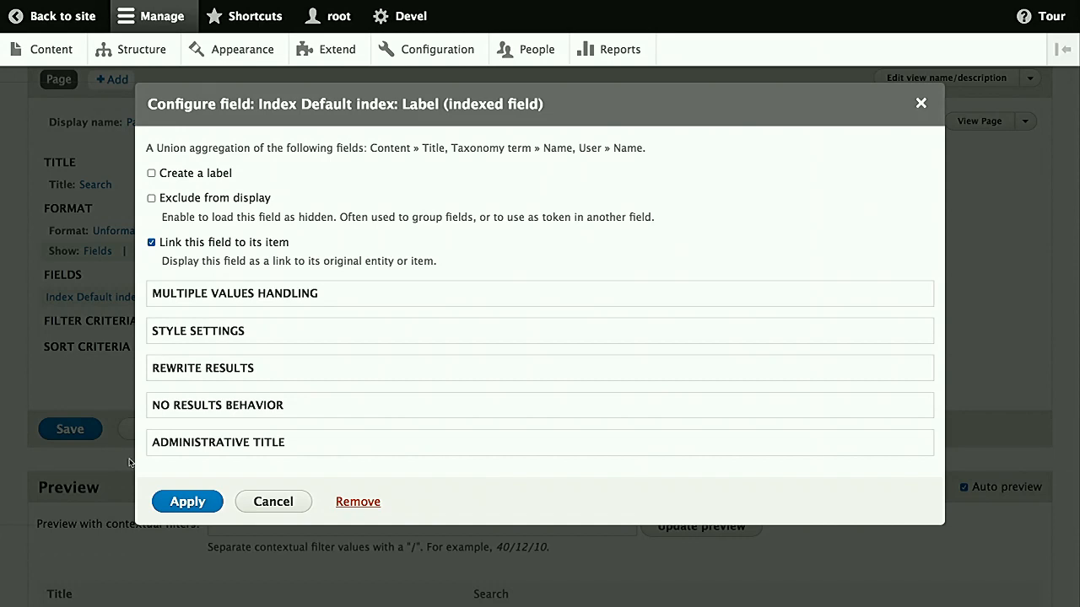
left_click(186, 501)
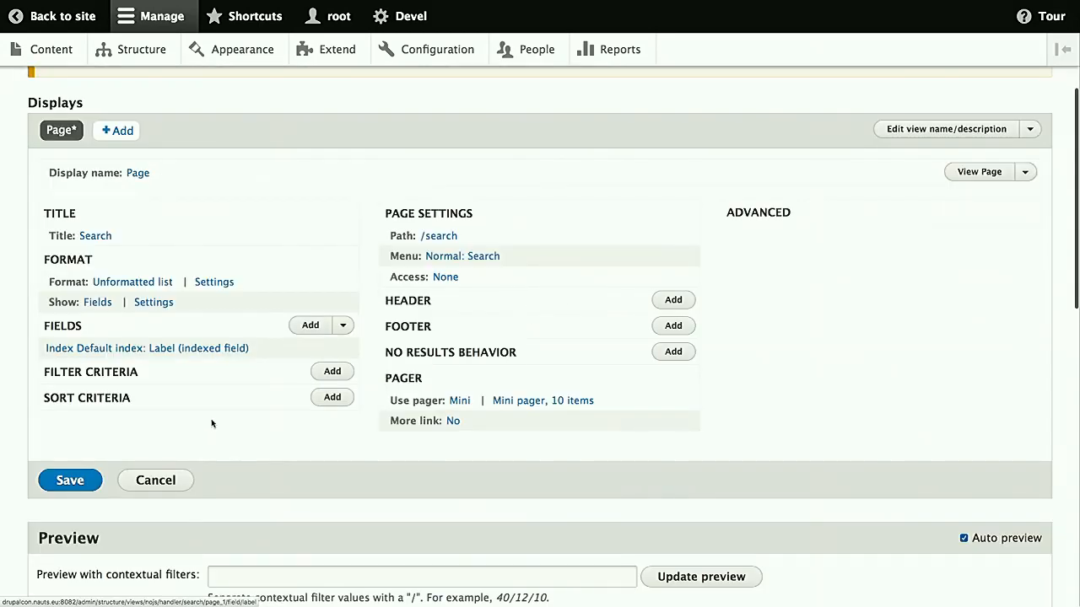
Add an Item language filter matching the page's interface language, then check the preview
left_click(331, 371)
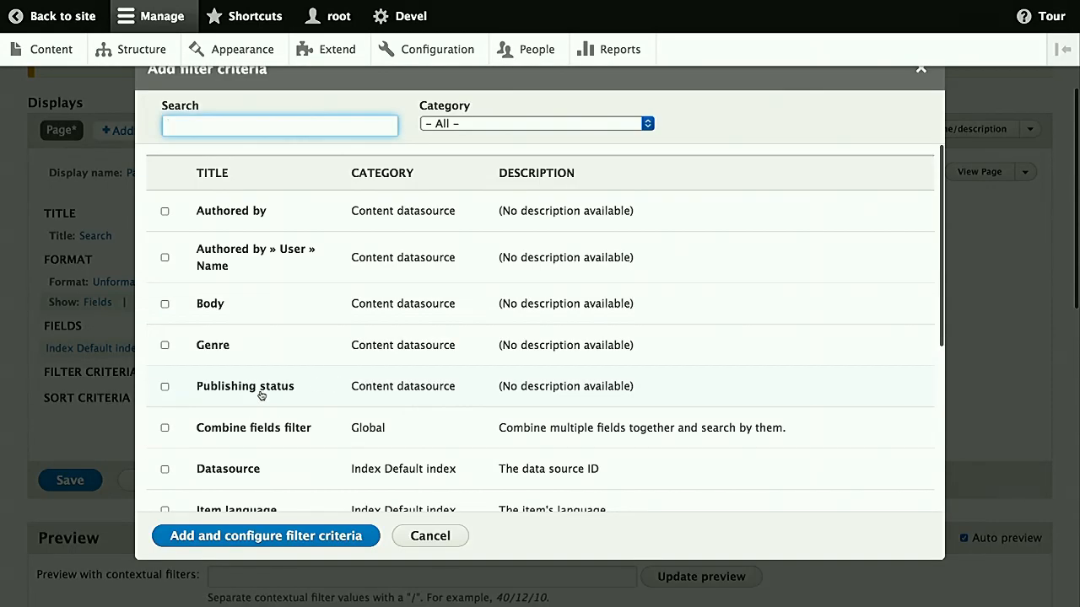
left_click(165, 359)
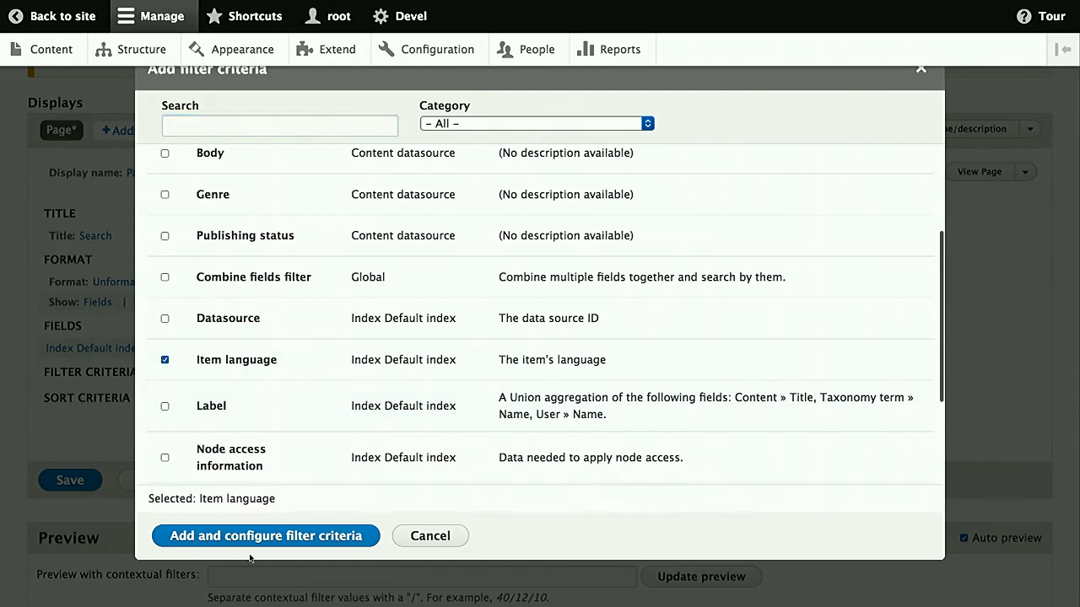
left_click(265, 536)
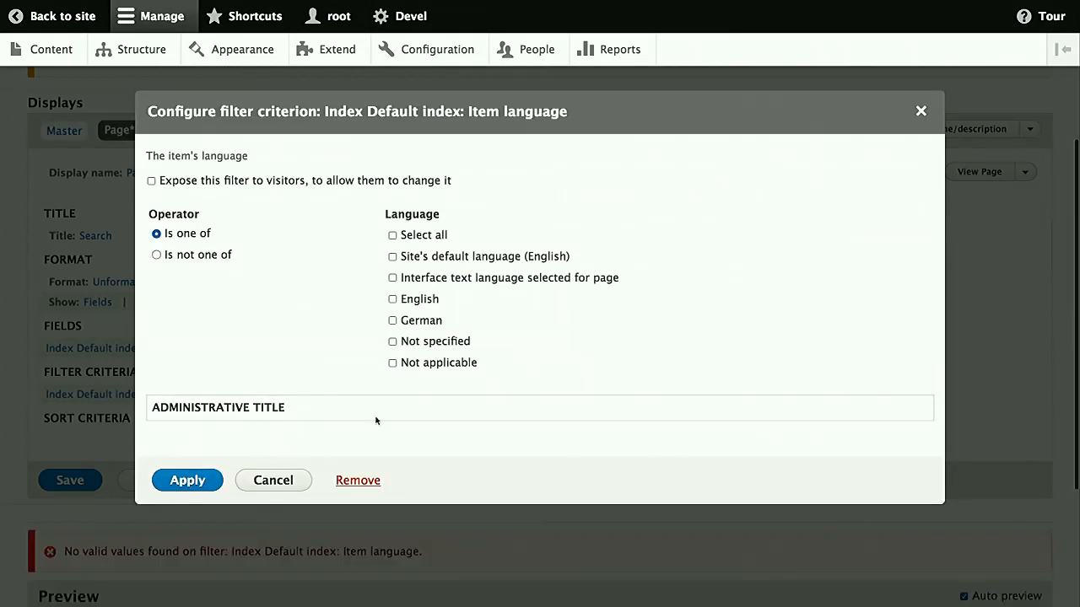
left_click(392, 277)
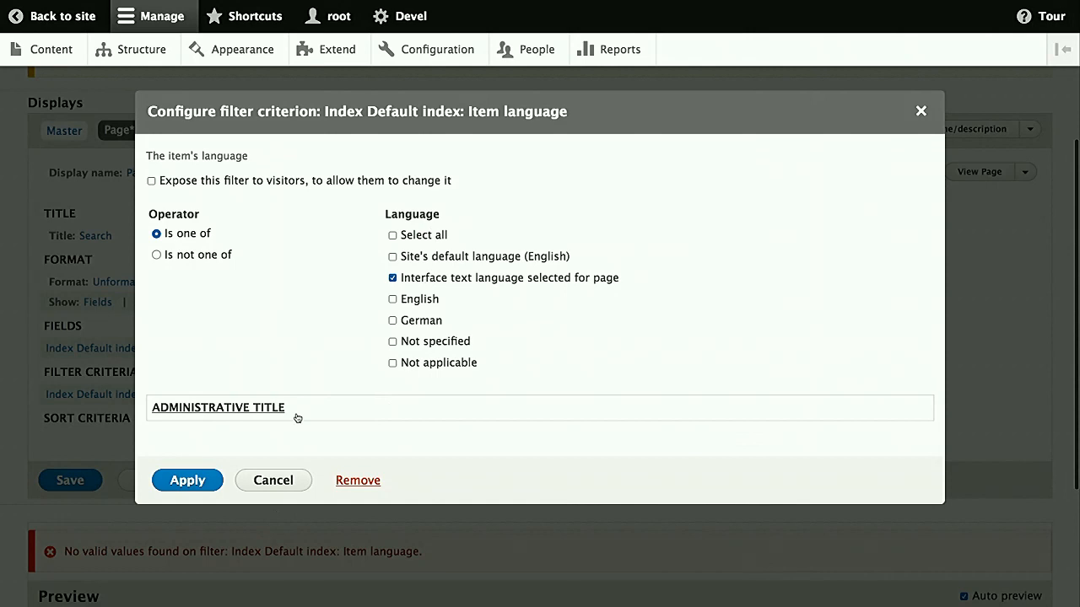
left_click(186, 480)
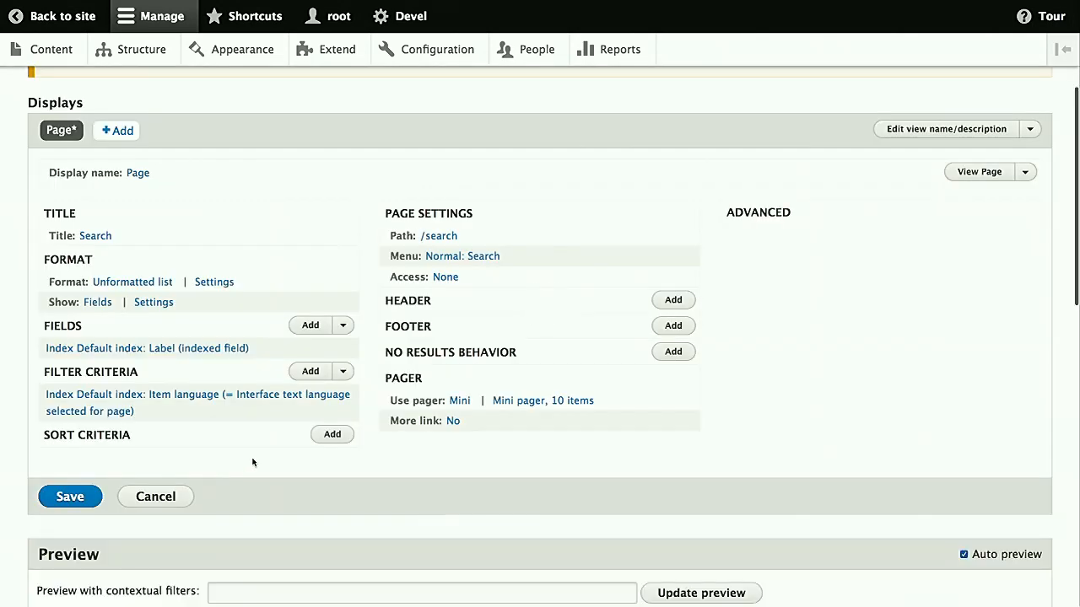
scroll("down", 3)
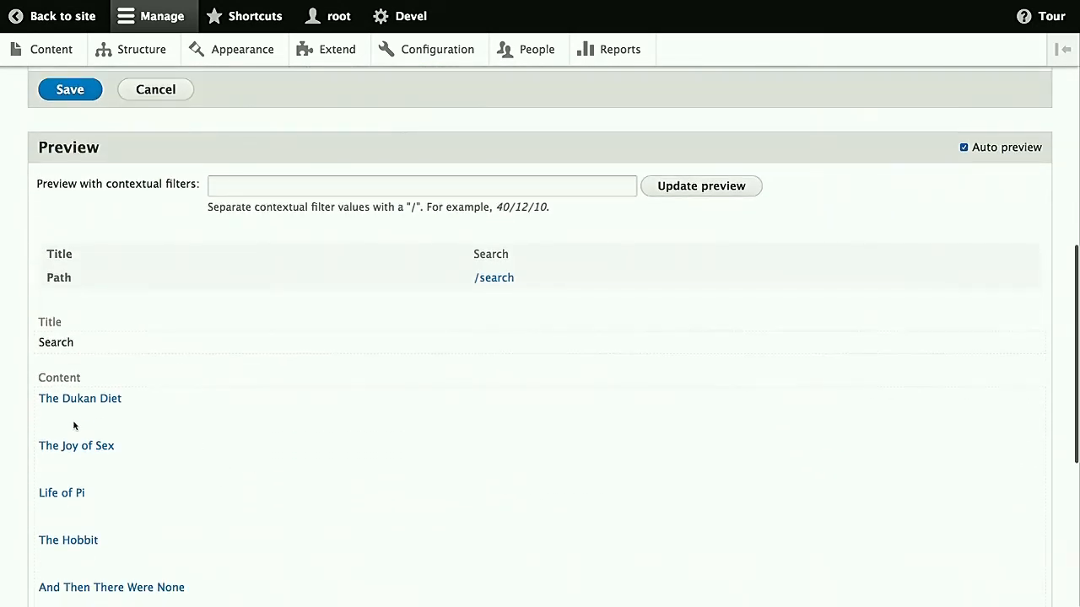
mouse_move(69, 515)
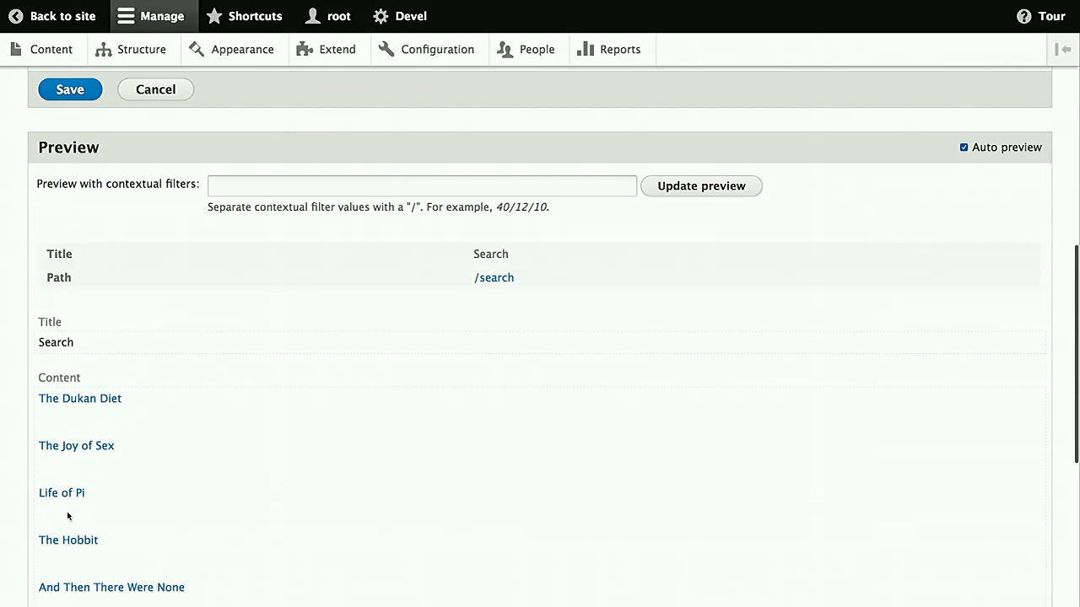
scroll("up", 3)
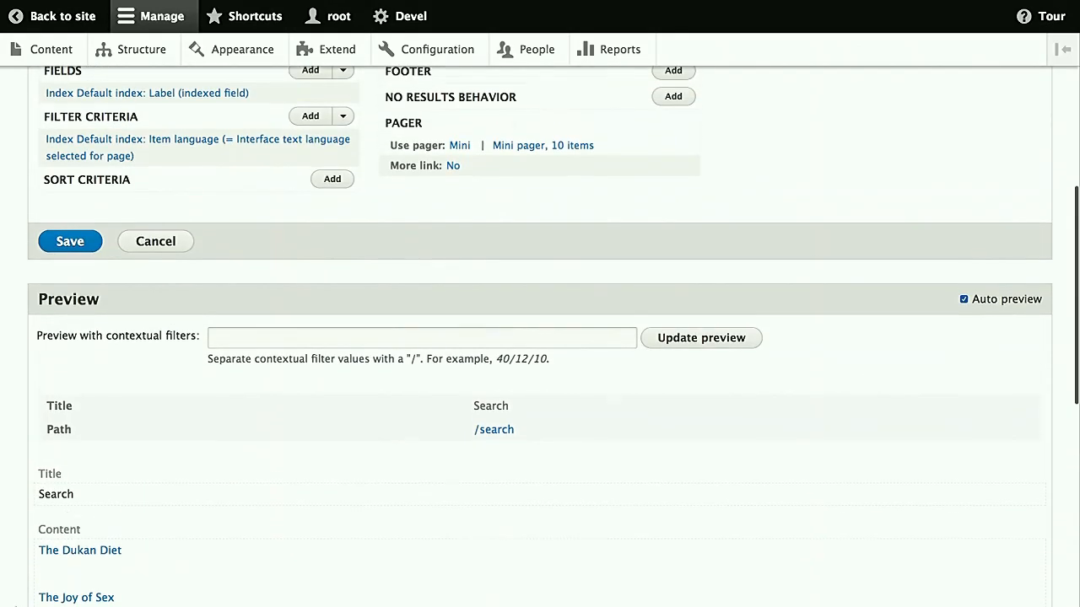
scroll("up", 3)
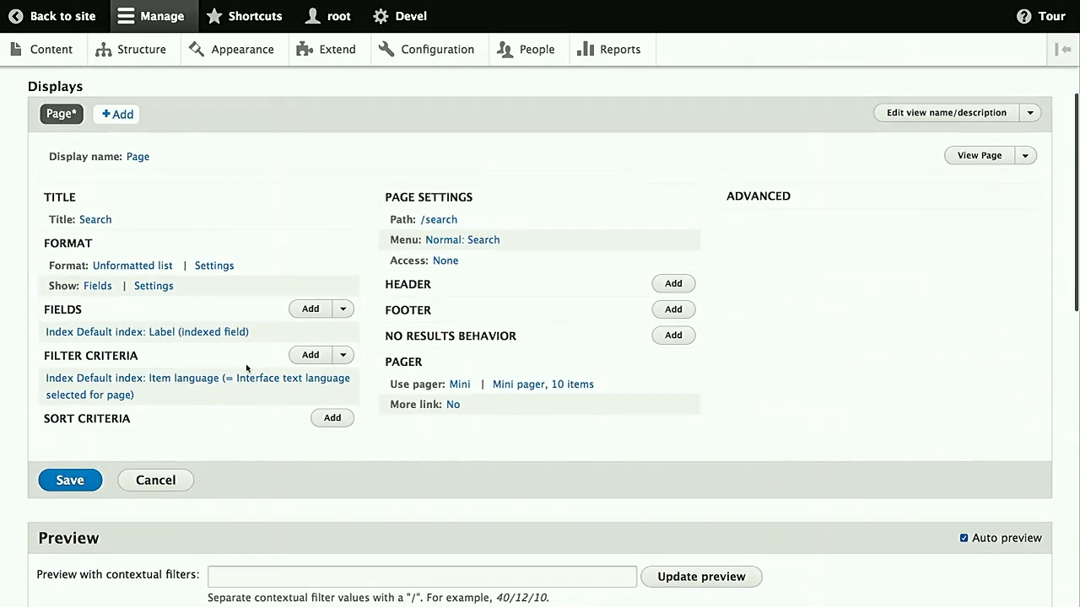
Add the Excerpt field from the Search category to the view's fields
left_click(309, 309)
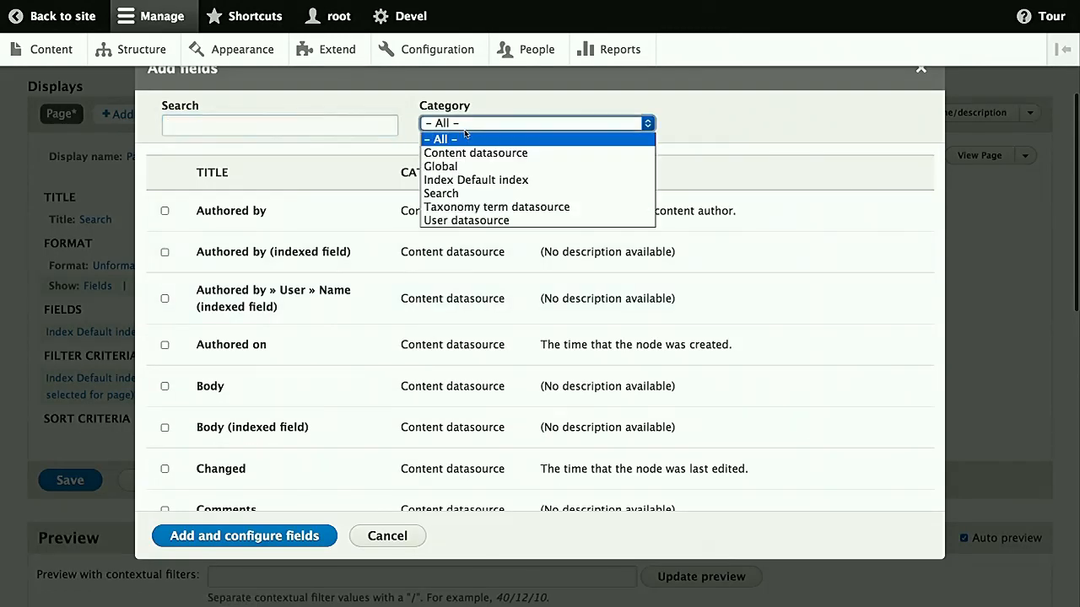
left_click(441, 193)
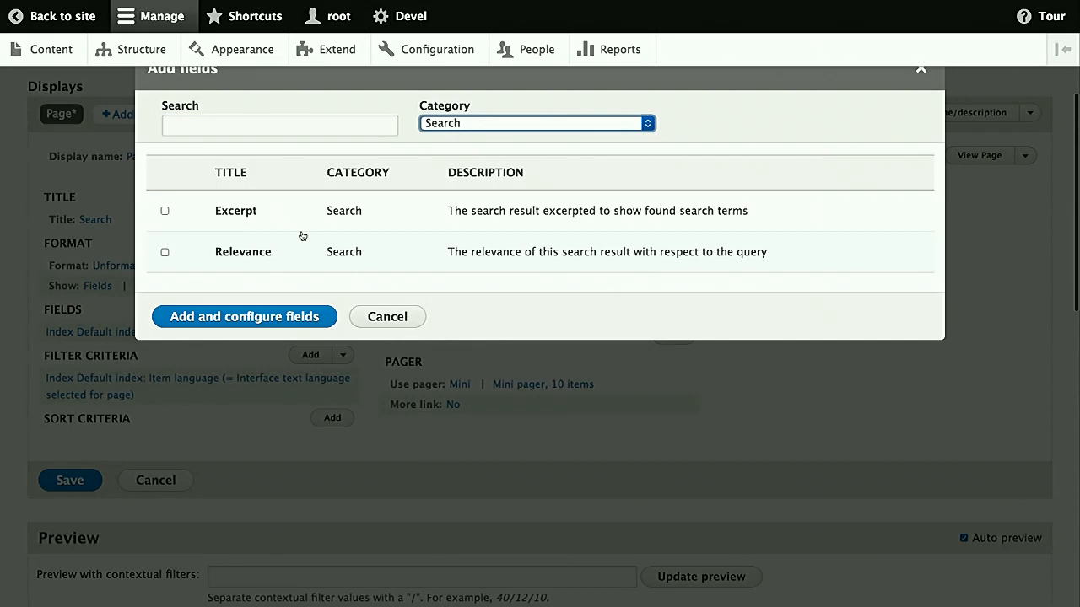
left_click(164, 210)
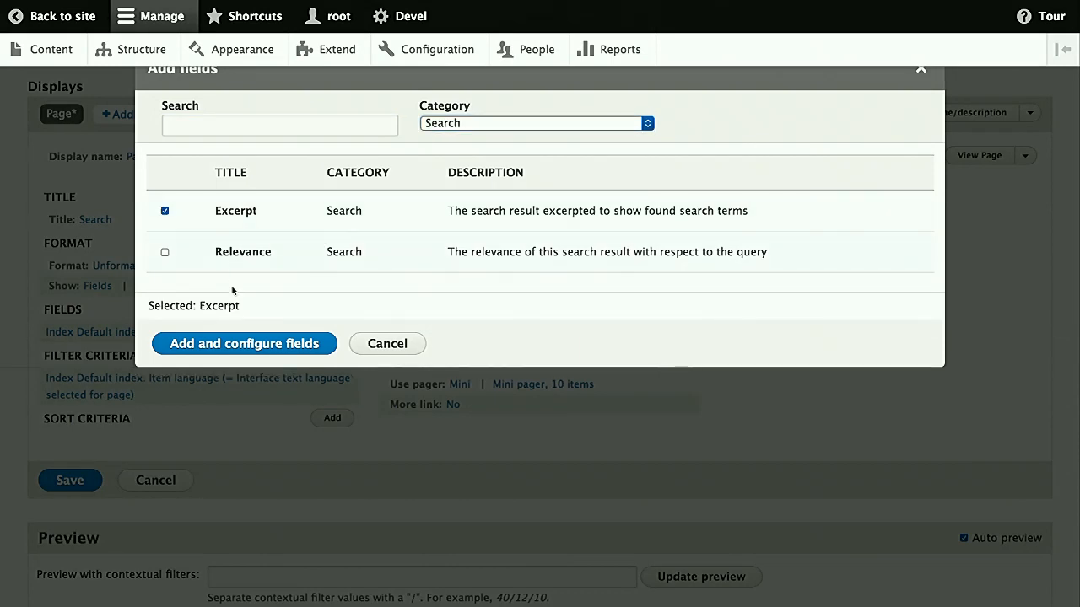
left_click(244, 343)
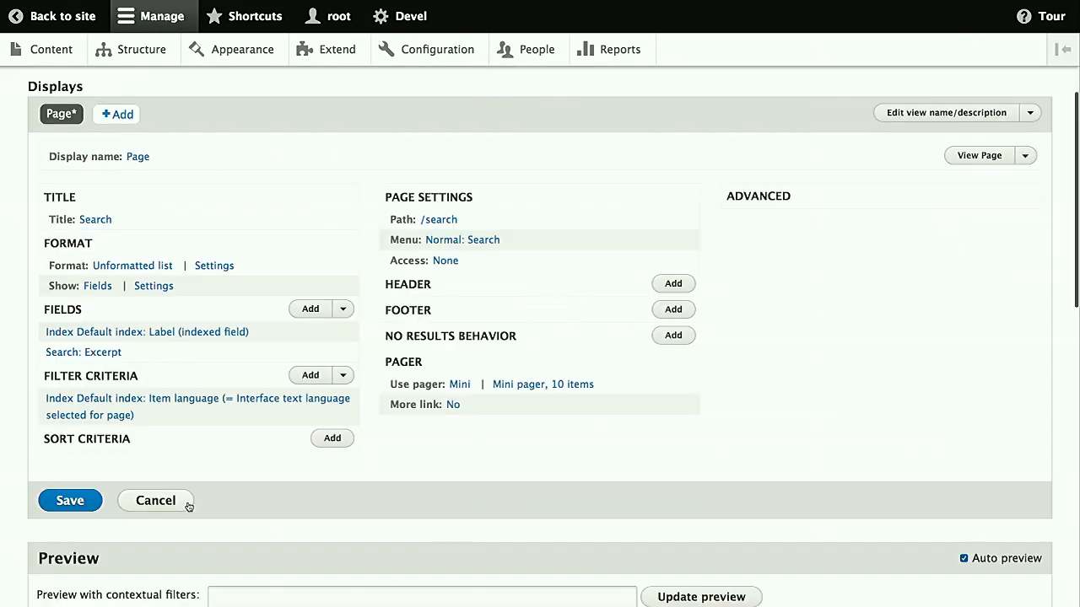
mouse_move(268, 416)
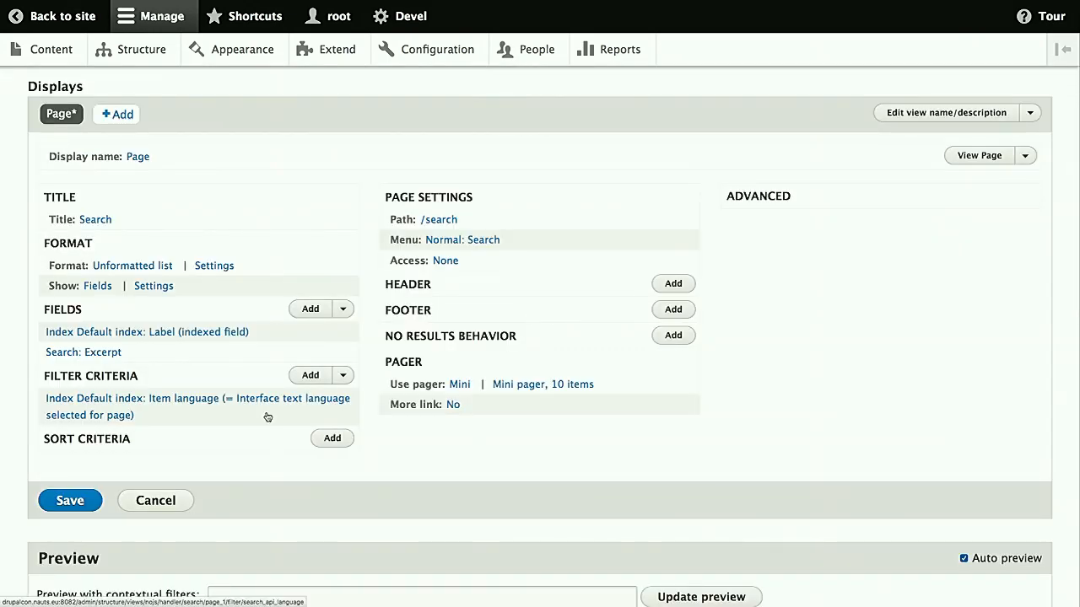
Add a Fulltext search filter with a minimum keyword length of 3
left_click(310, 374)
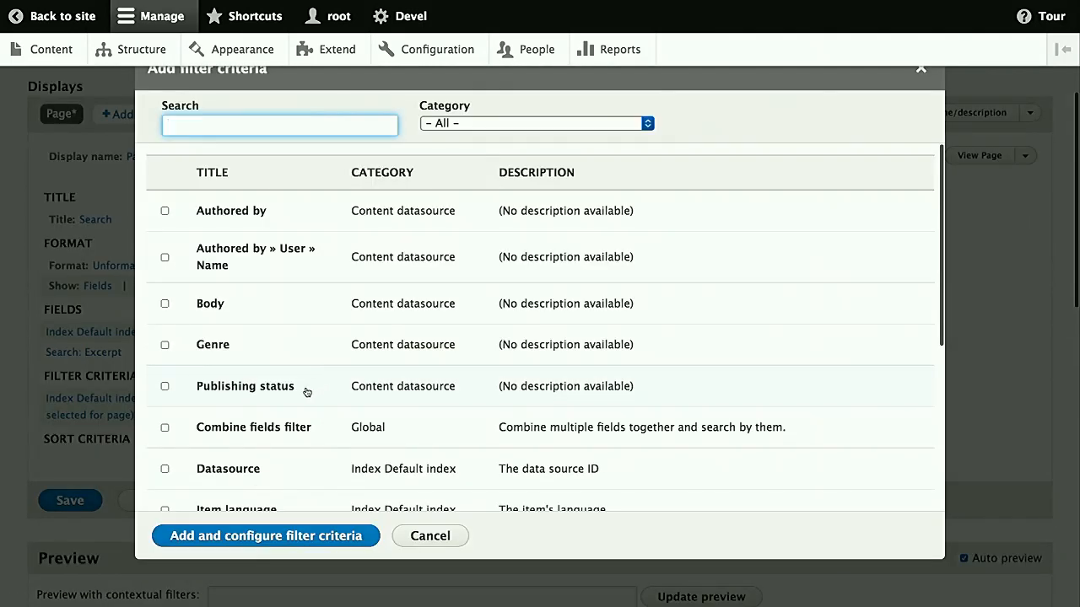
scroll("down", 3)
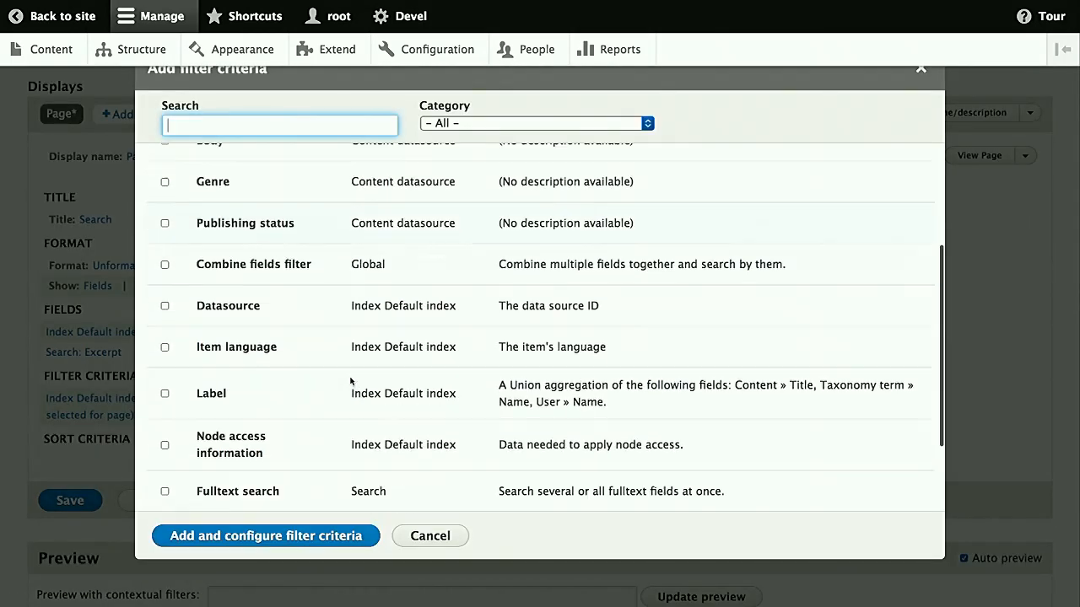
scroll("down", 3)
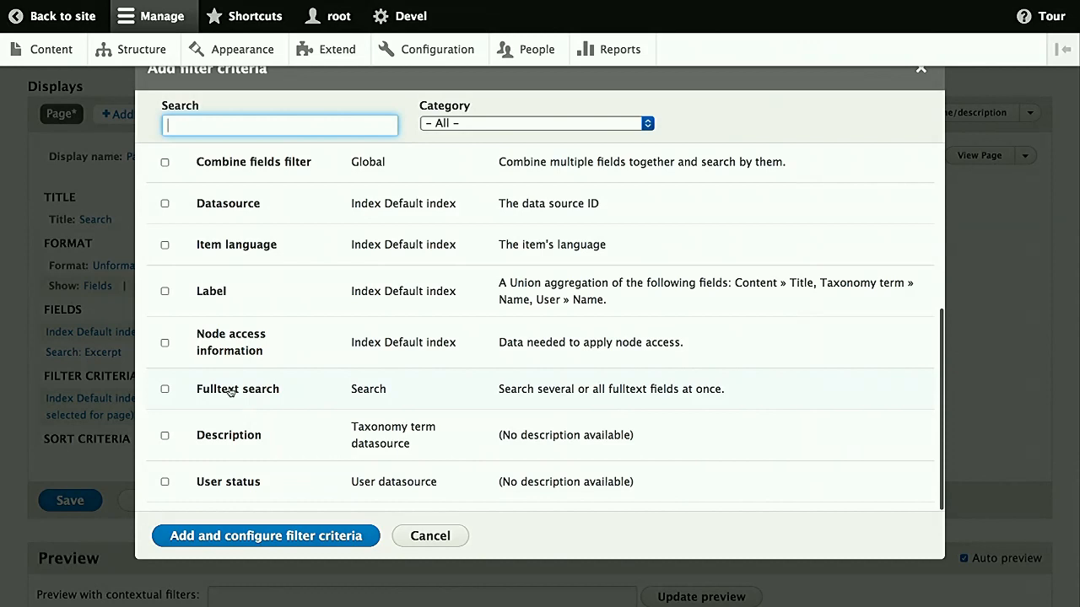
left_click(165, 389)
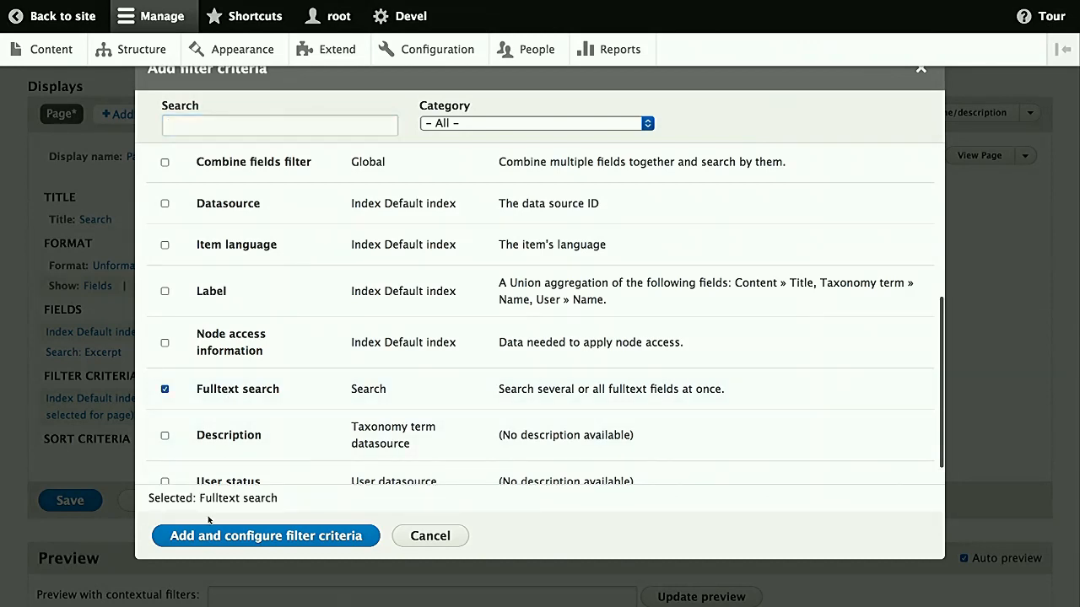
left_click(265, 536)
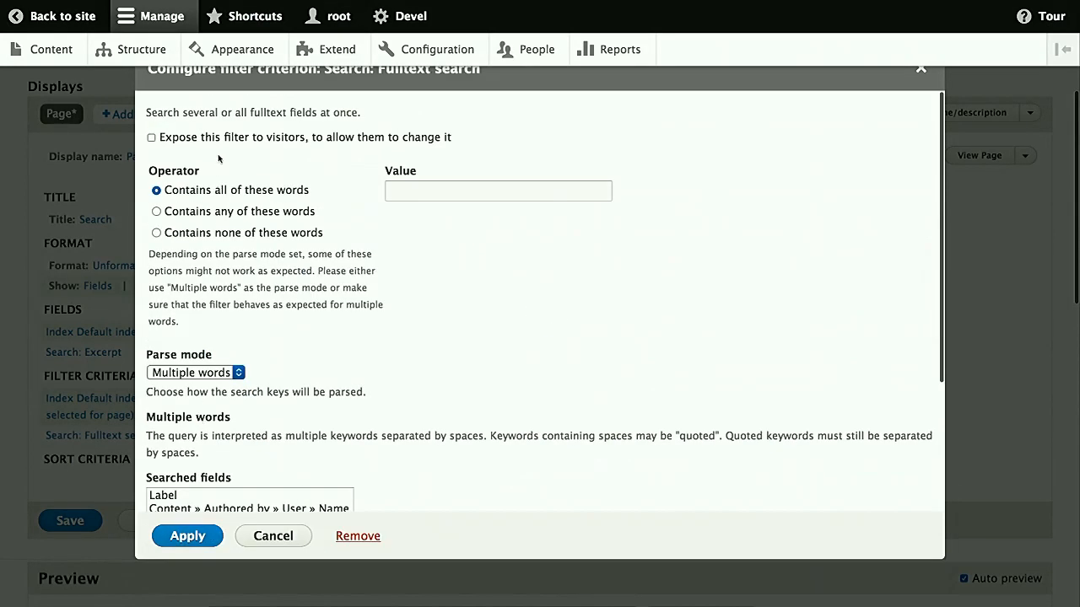
left_click(151, 136)
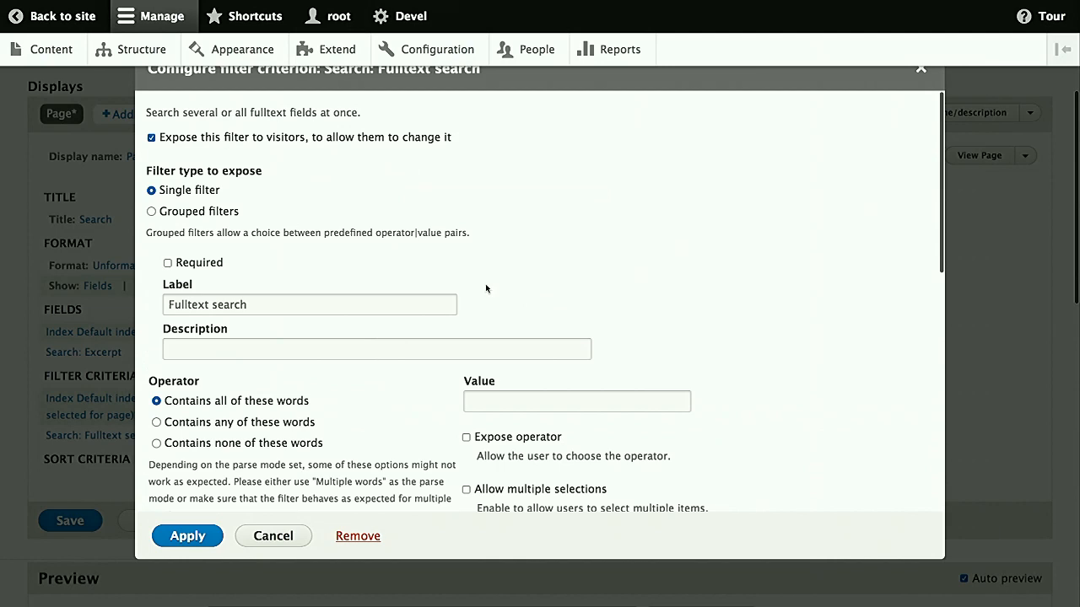
scroll("down", 3)
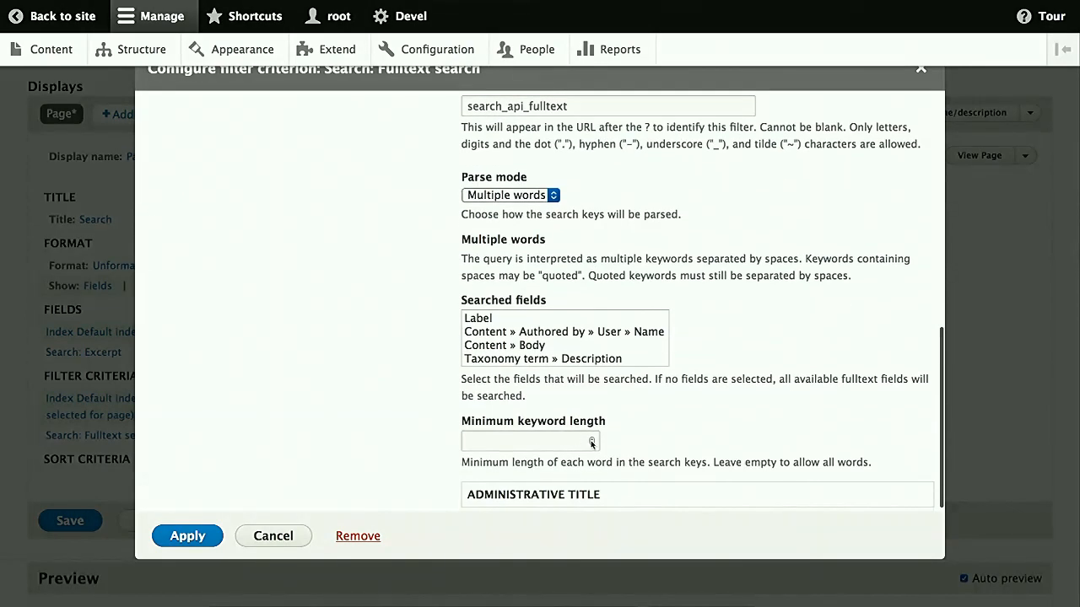
type("1")
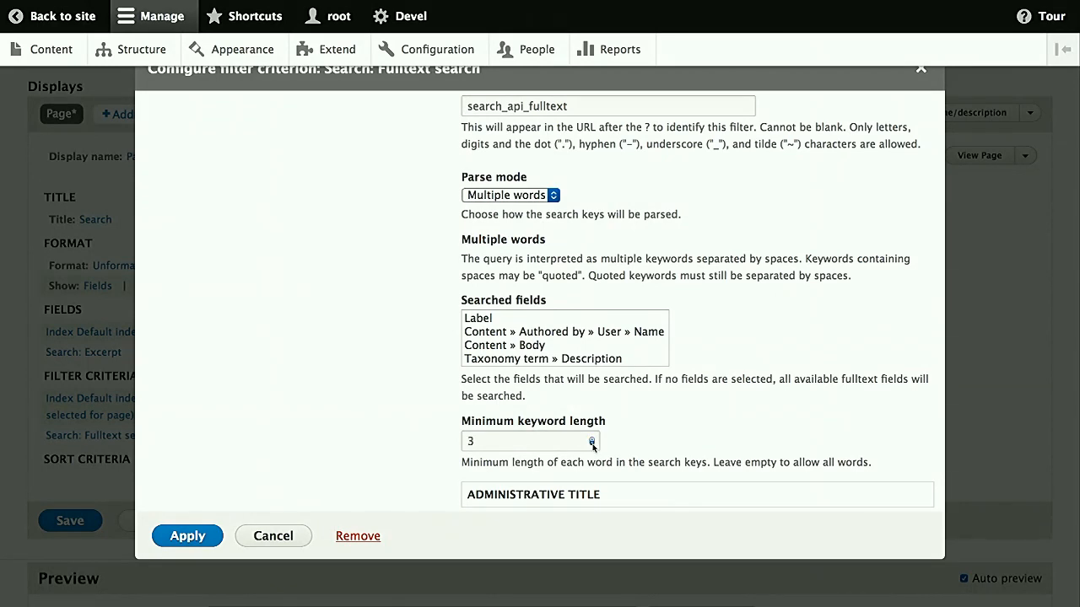
mouse_move(383, 461)
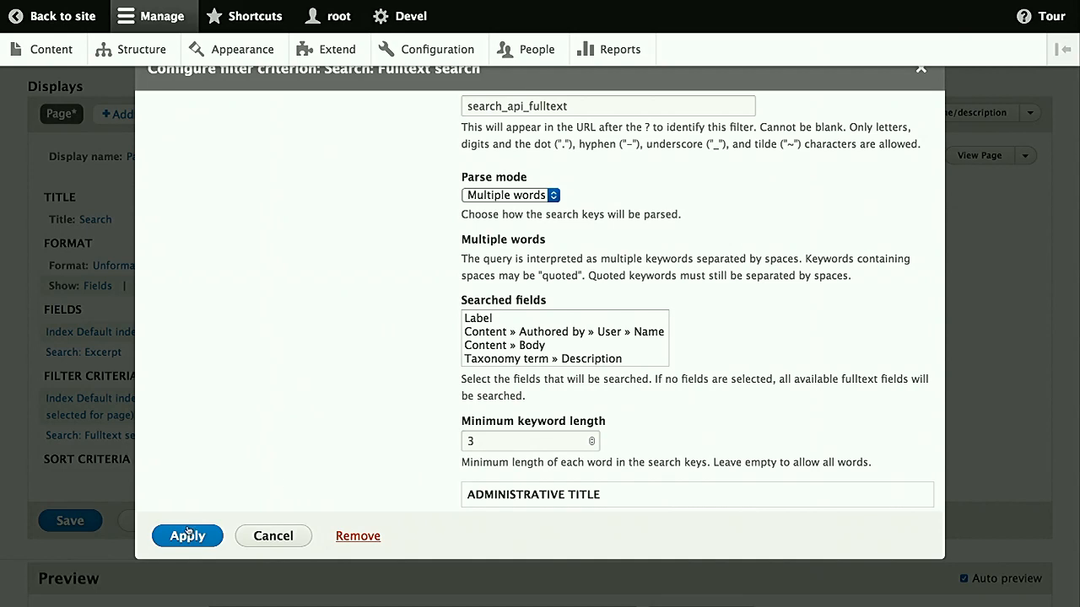
left_click(187, 535)
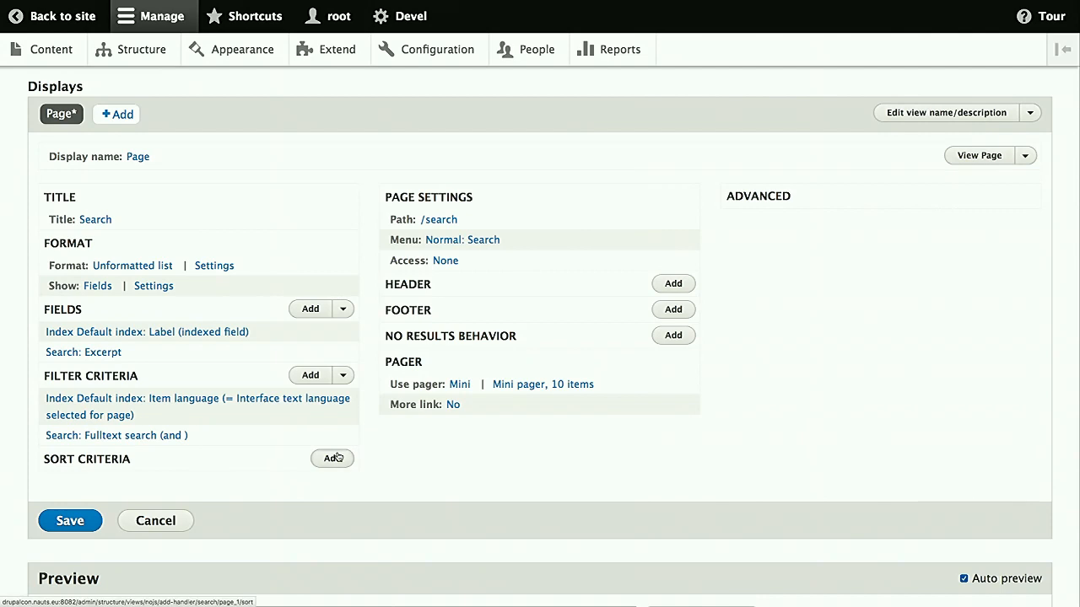
Add sort criteria for Label ascending and Relevance descending
left_click(332, 458)
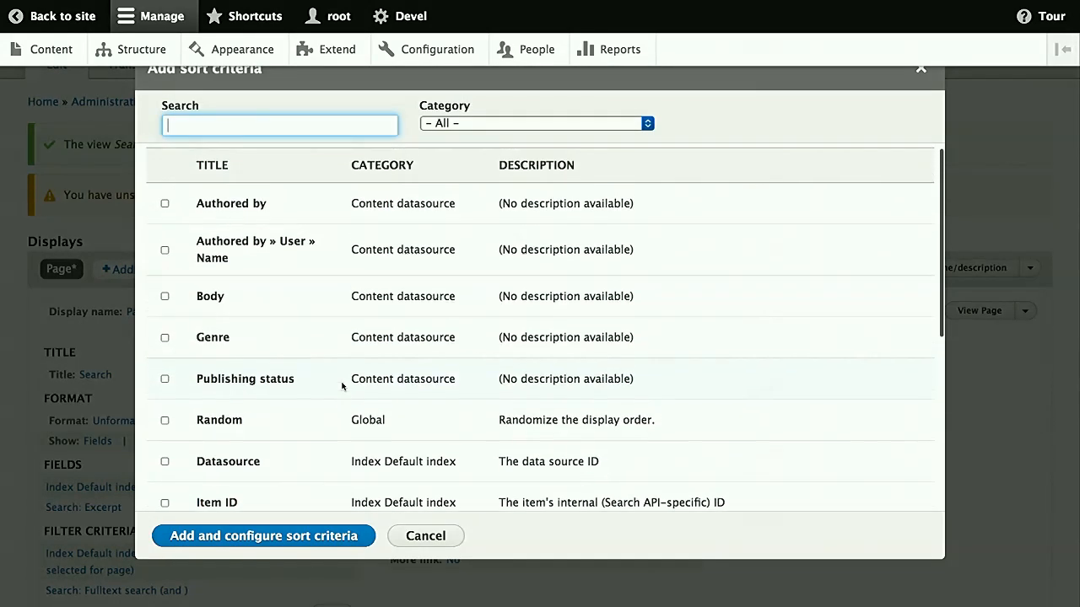
scroll("down", 3)
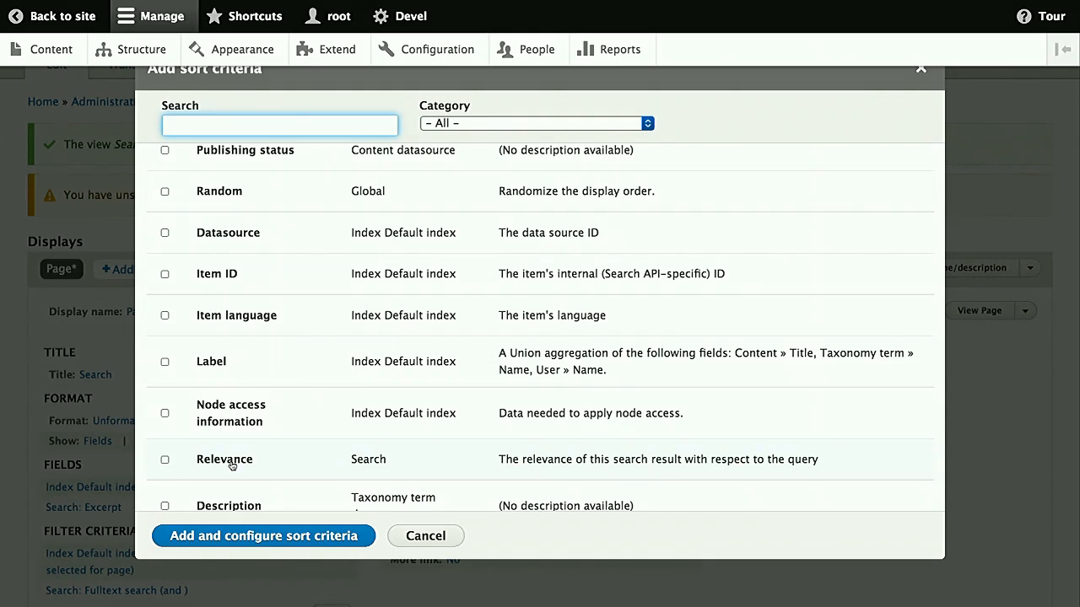
left_click(164, 459)
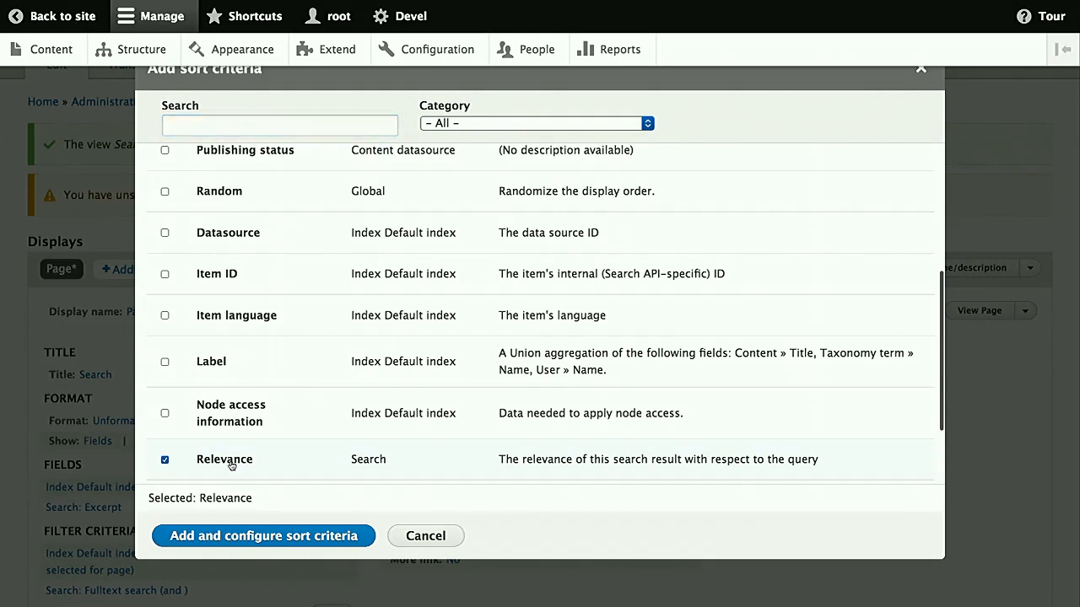
mouse_move(282, 408)
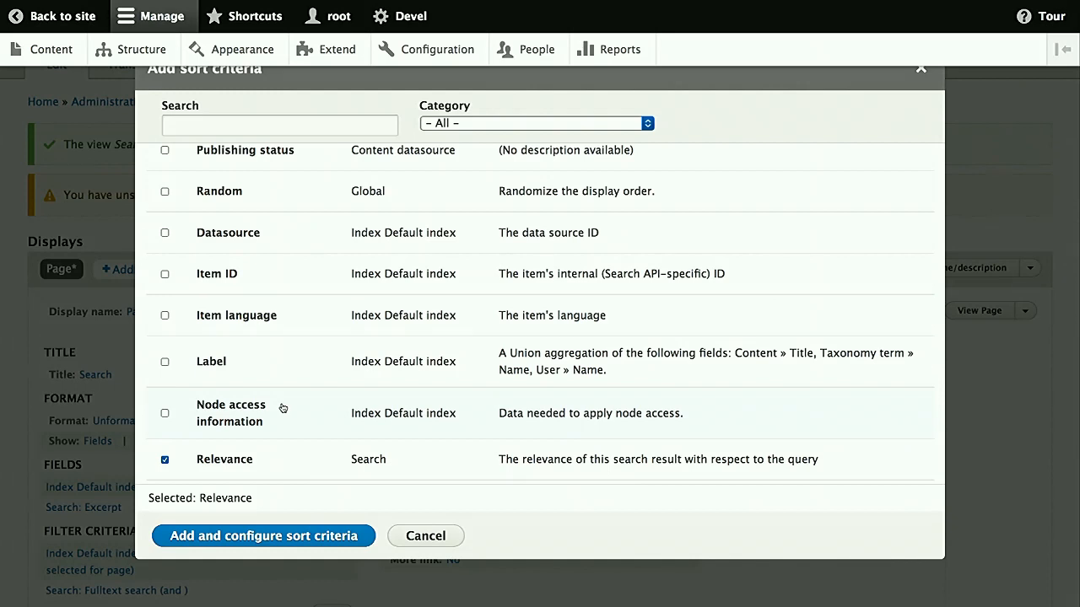
mouse_move(248, 372)
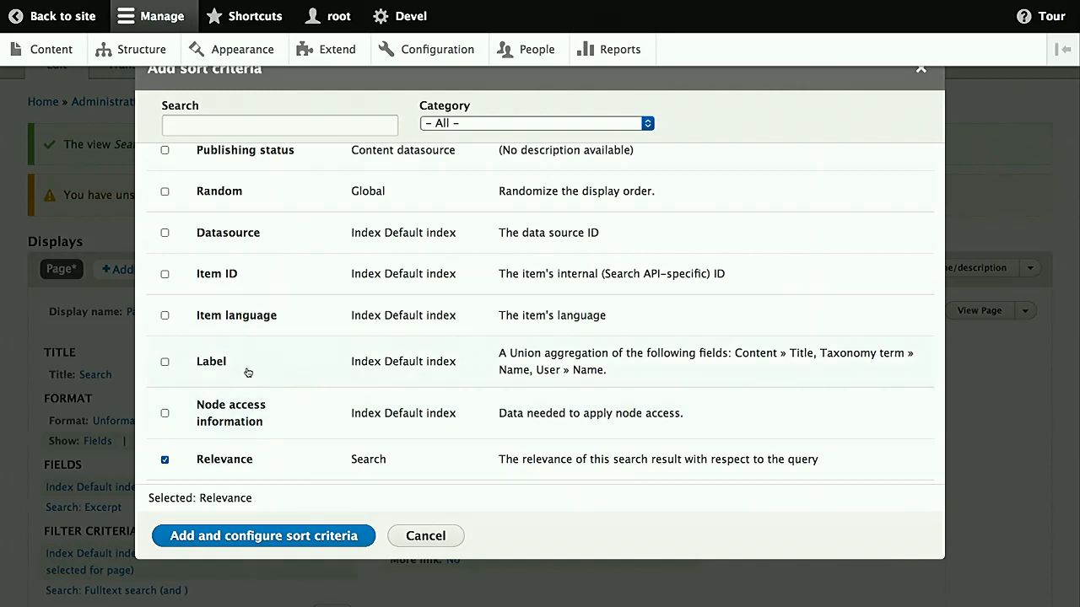
left_click(164, 361)
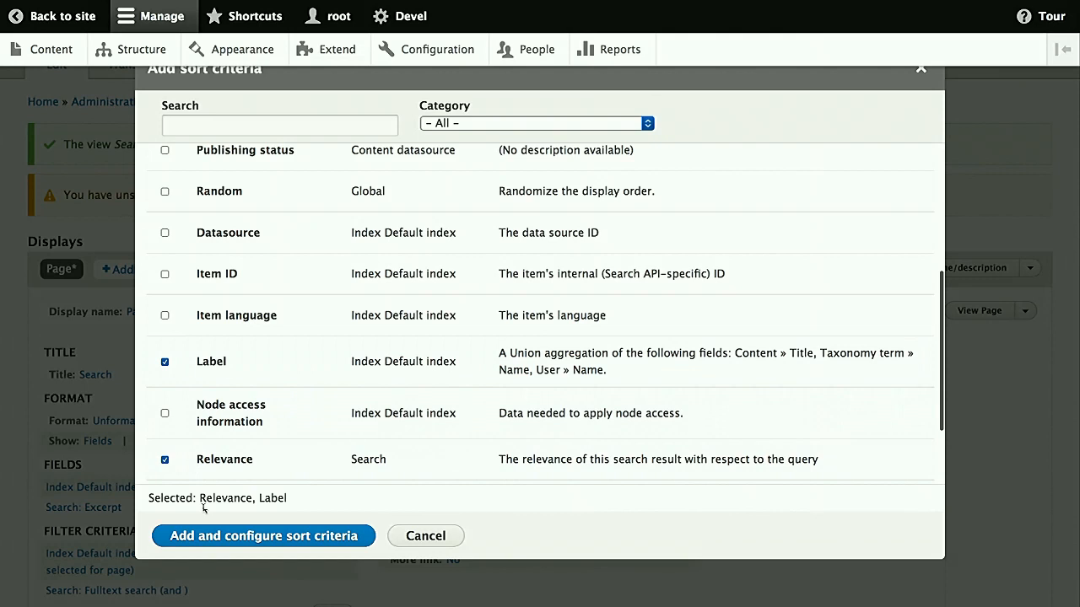
left_click(263, 535)
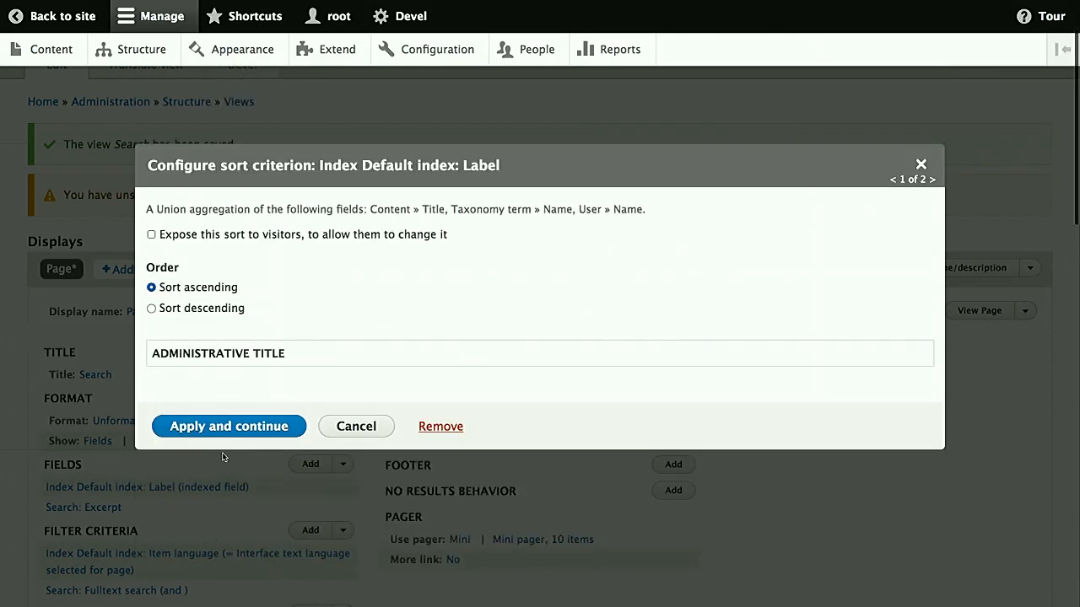
left_click(923, 179)
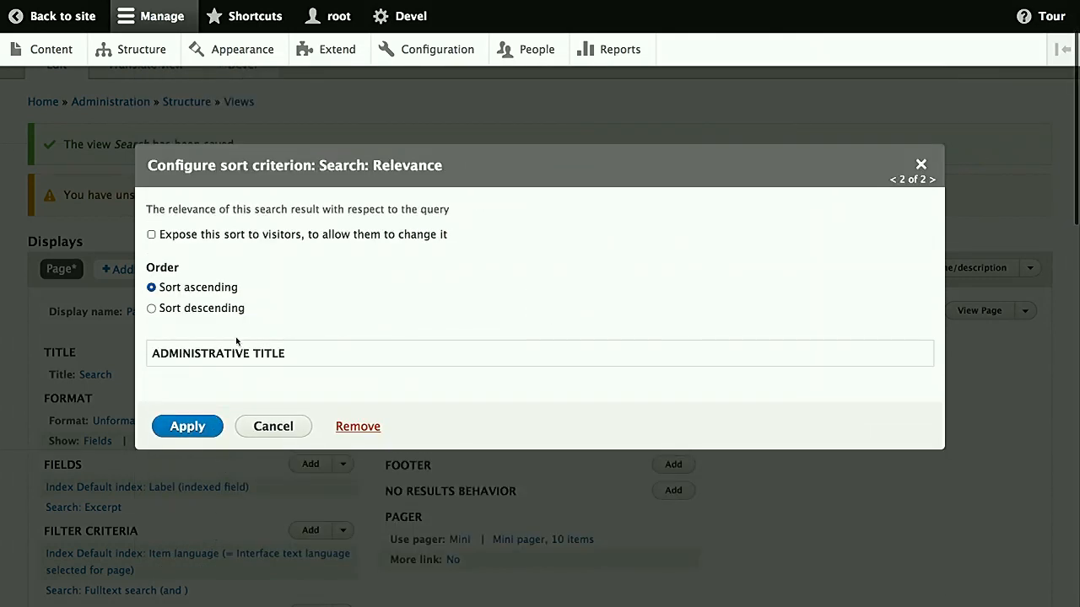
left_click(151, 307)
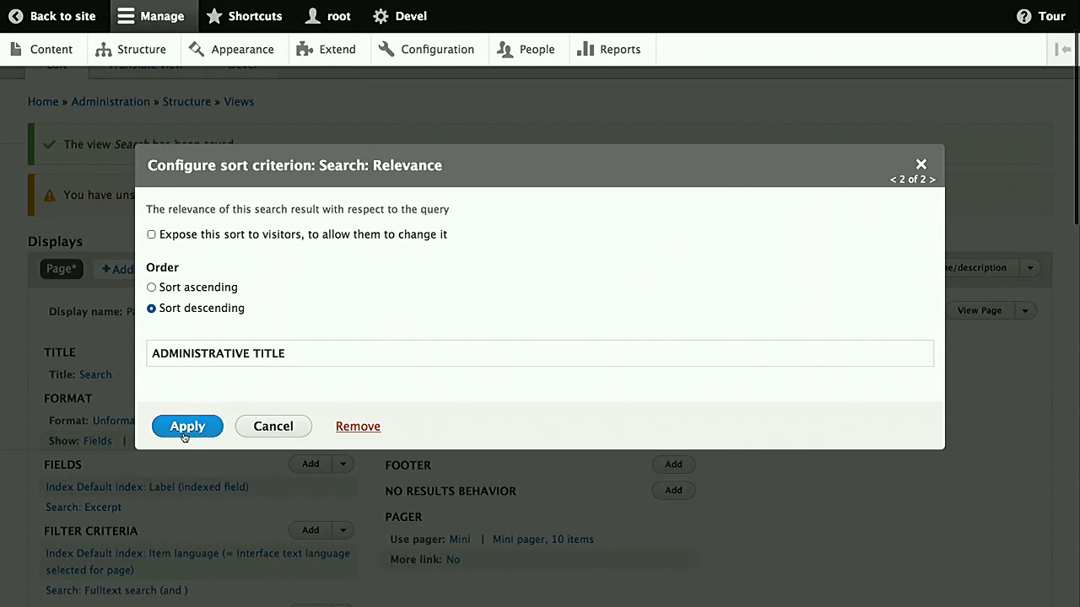
left_click(187, 426)
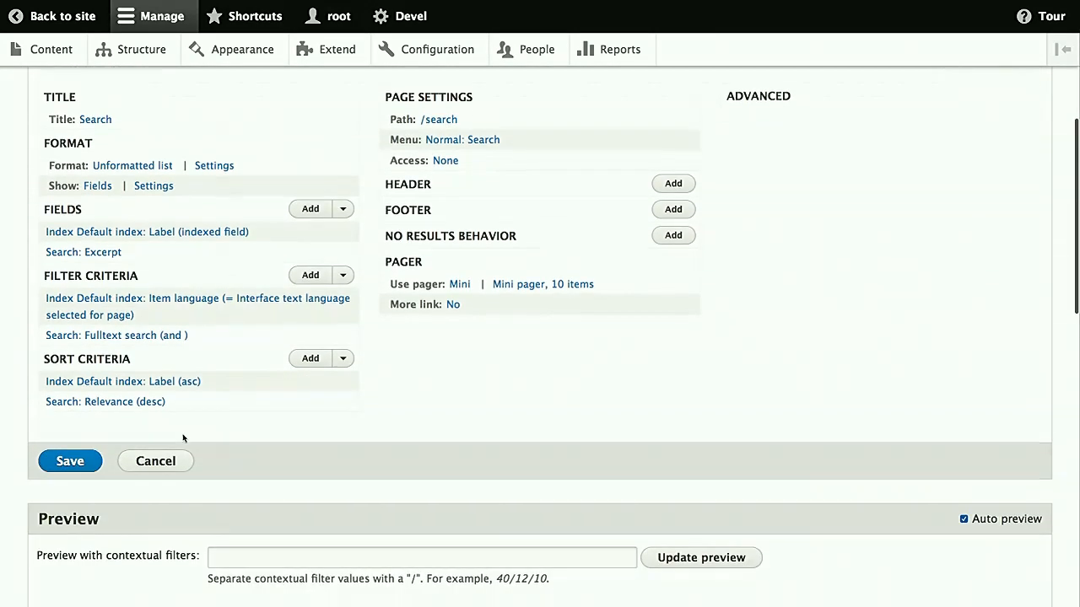
mouse_move(314, 389)
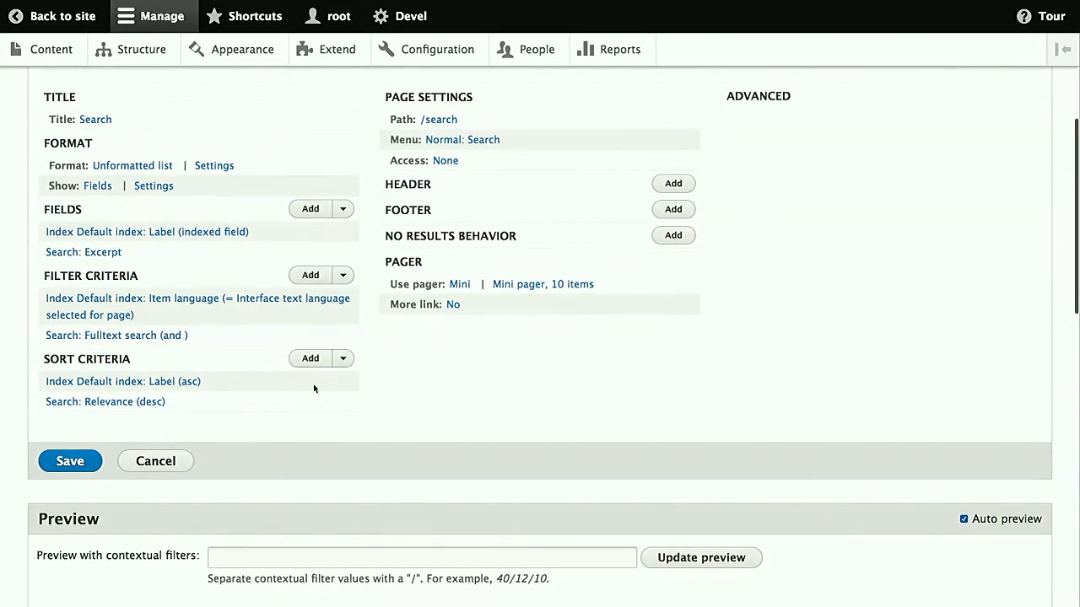
Rearrange the sort criteria so Relevance comes before Label
left_click(344, 357)
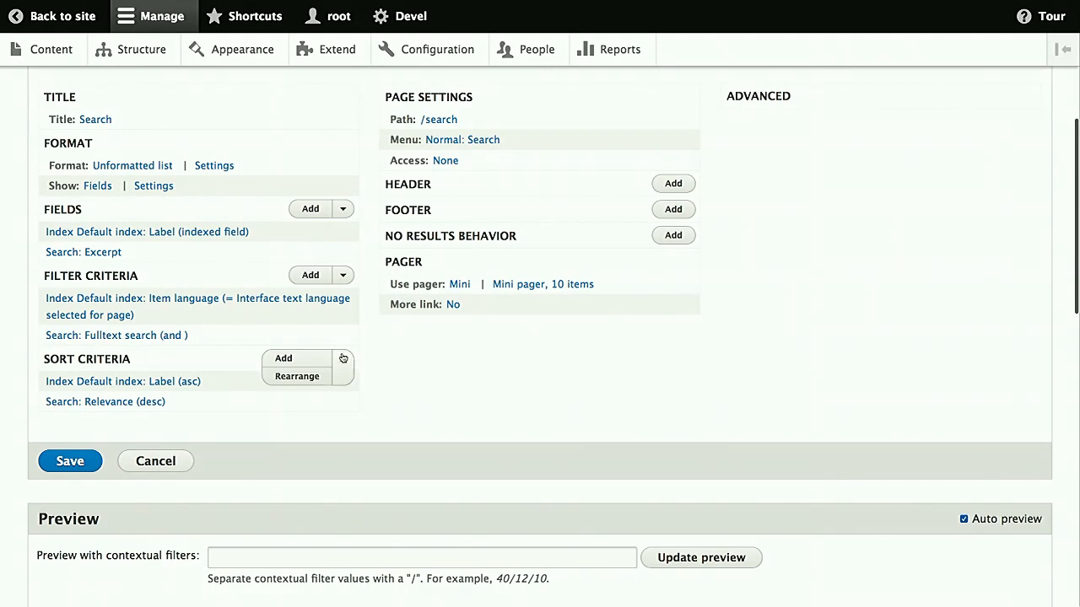
left_click(297, 376)
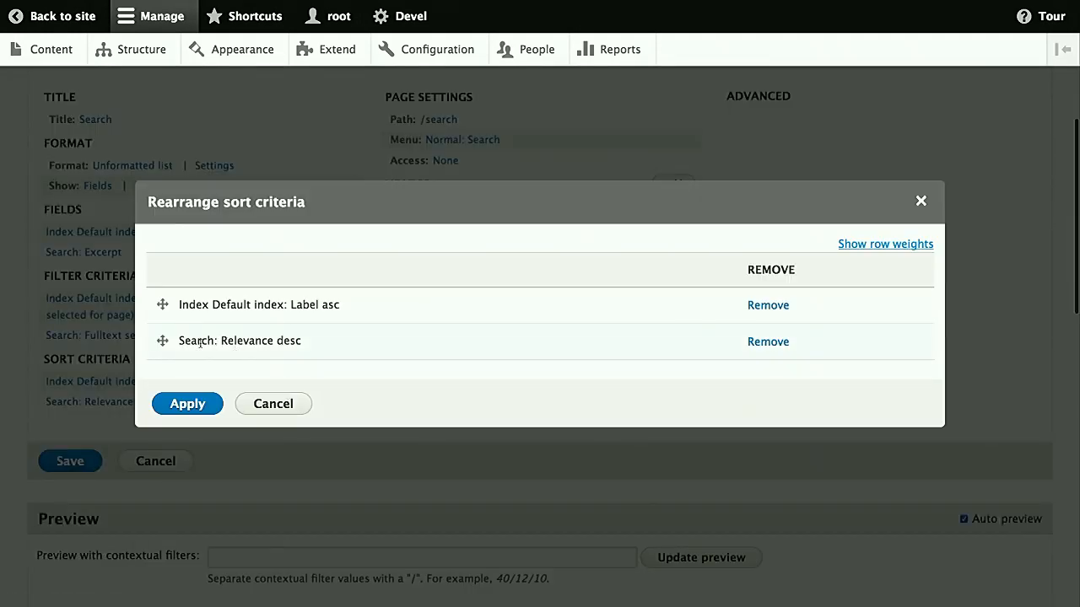
left_click_drag(162, 340, 162, 304)
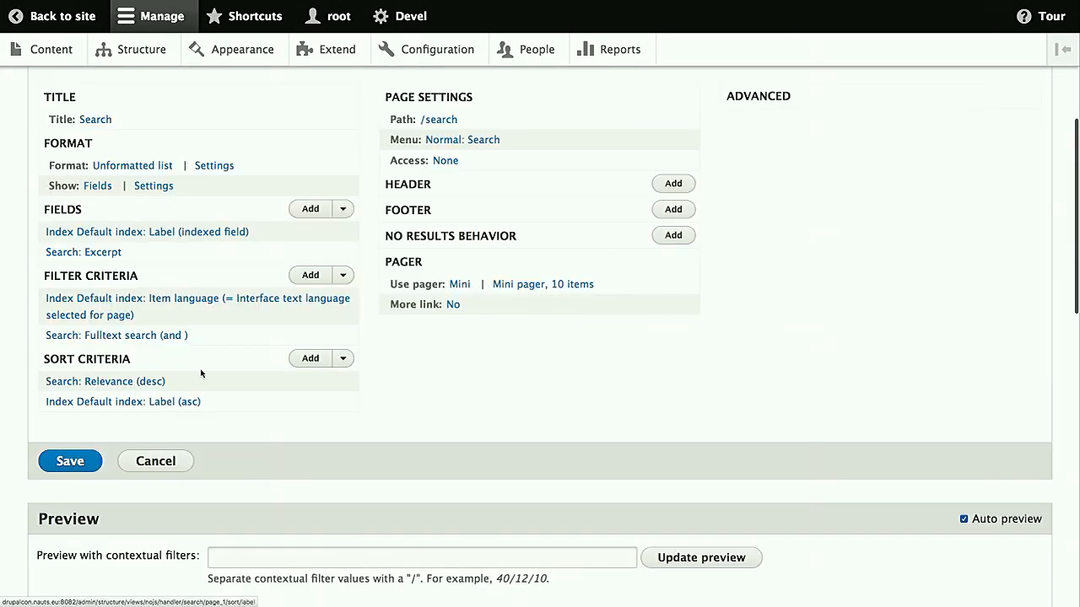
mouse_move(578, 296)
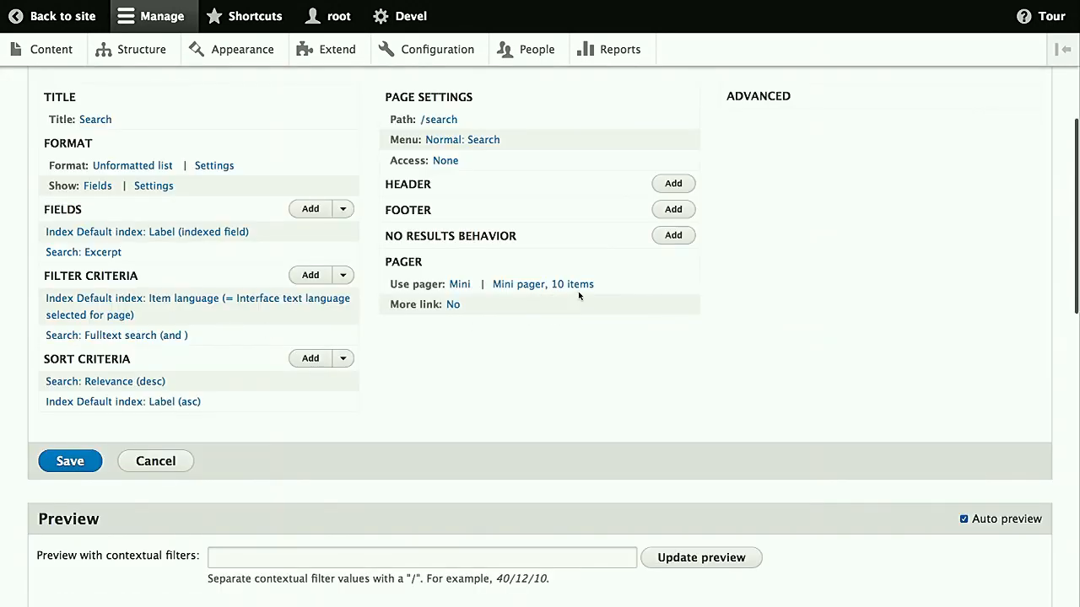
Add a Result summary header shown even with no results, then save the view
left_click(672, 183)
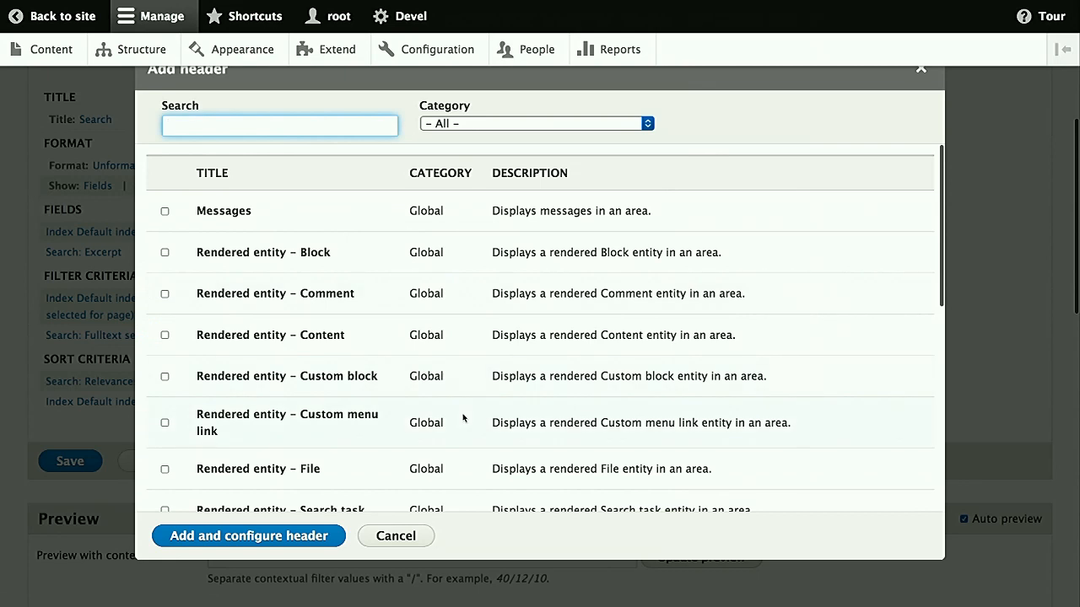
scroll("down", 3)
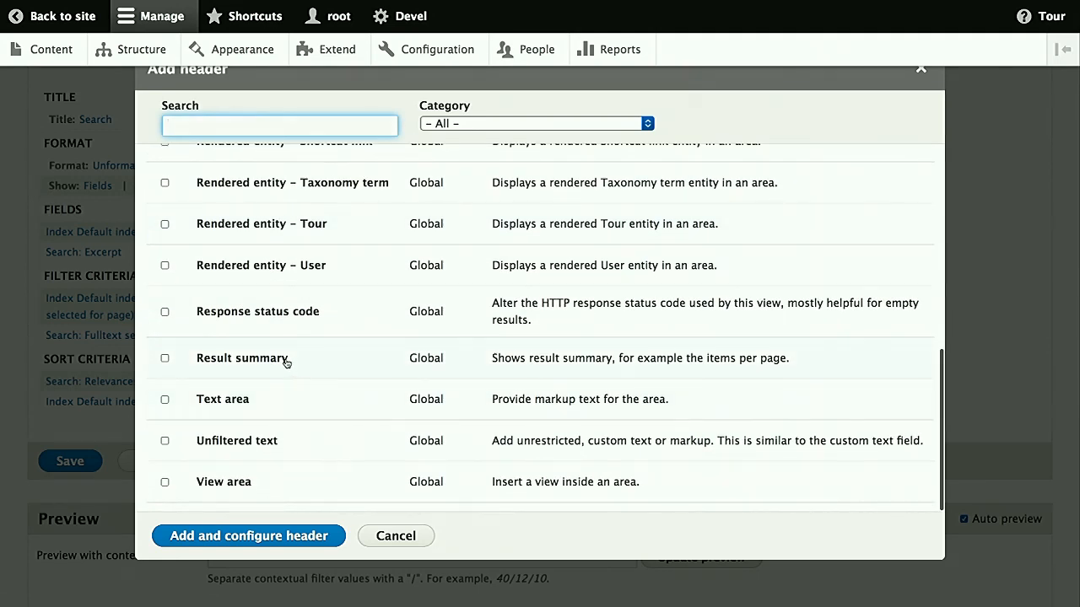
left_click(248, 536)
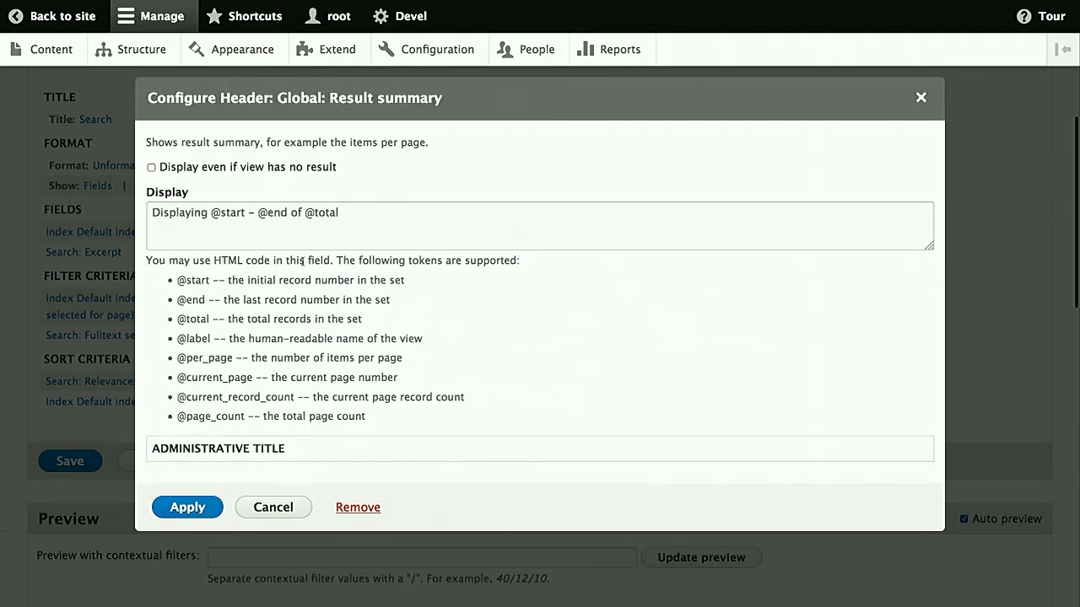
left_click(151, 167)
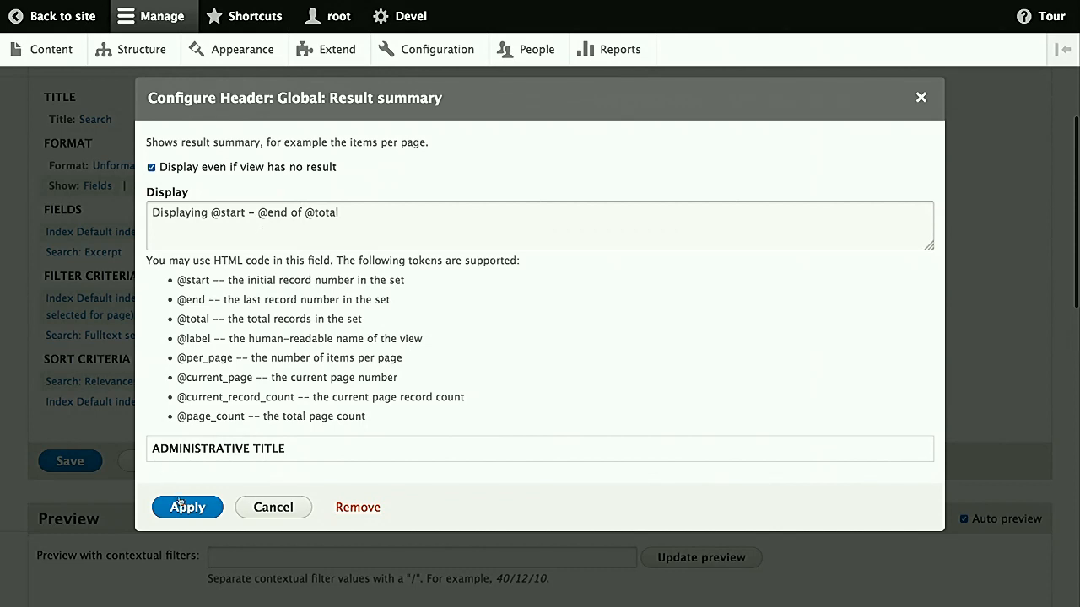
left_click(186, 507)
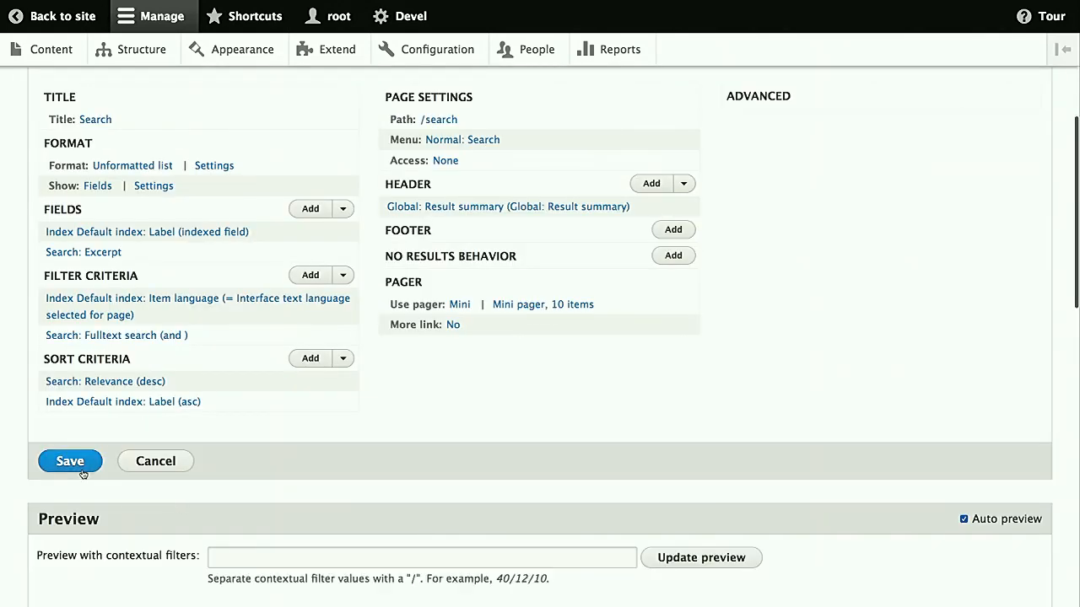
left_click(70, 460)
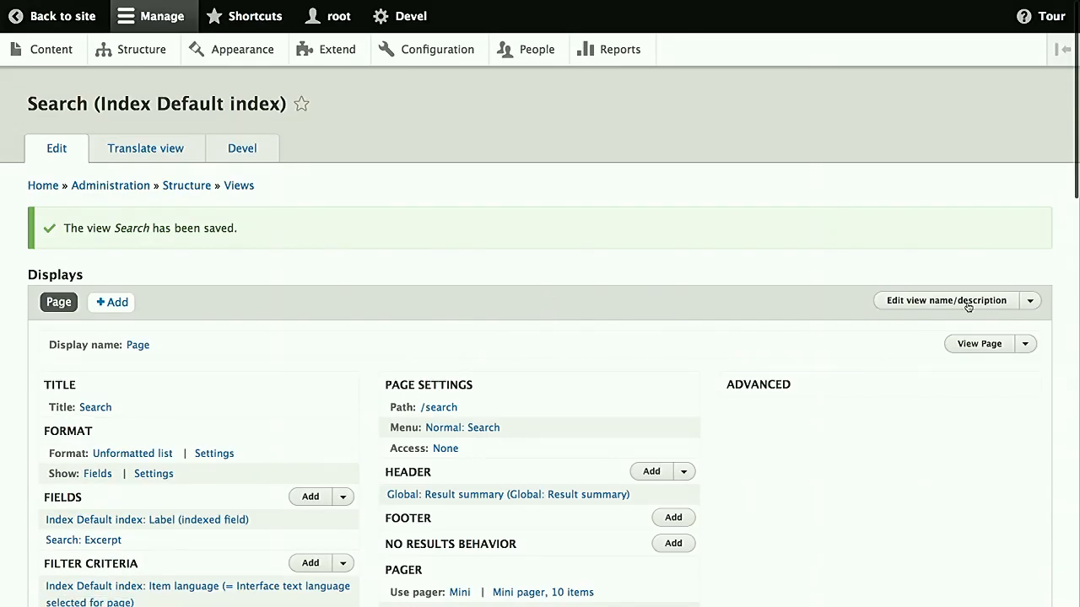
Search the English site for 'macto' and browse the 92 results
left_click(979, 343)
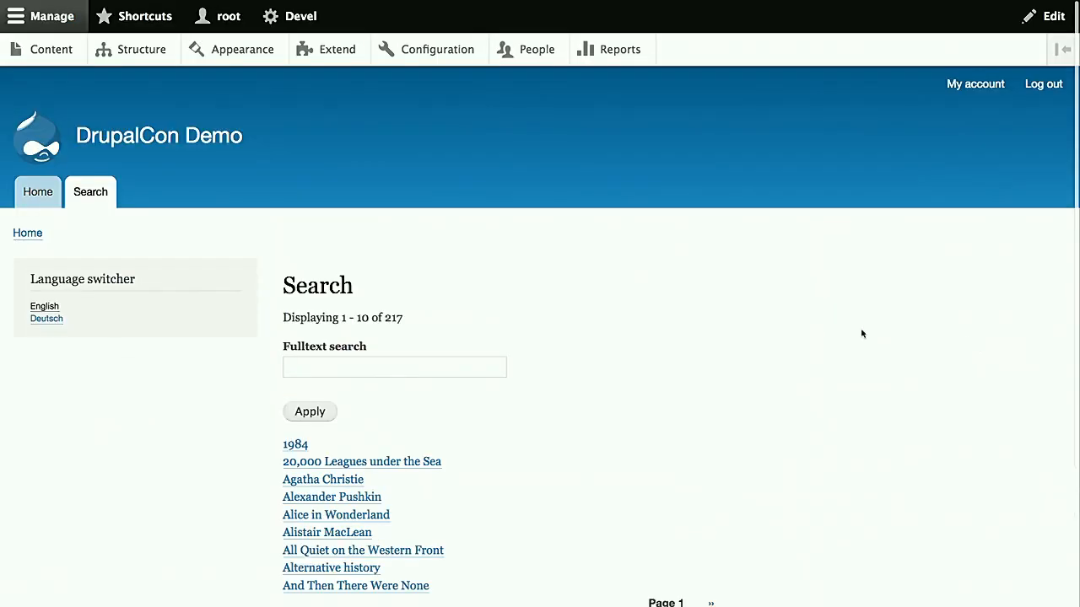
scroll("down", 3)
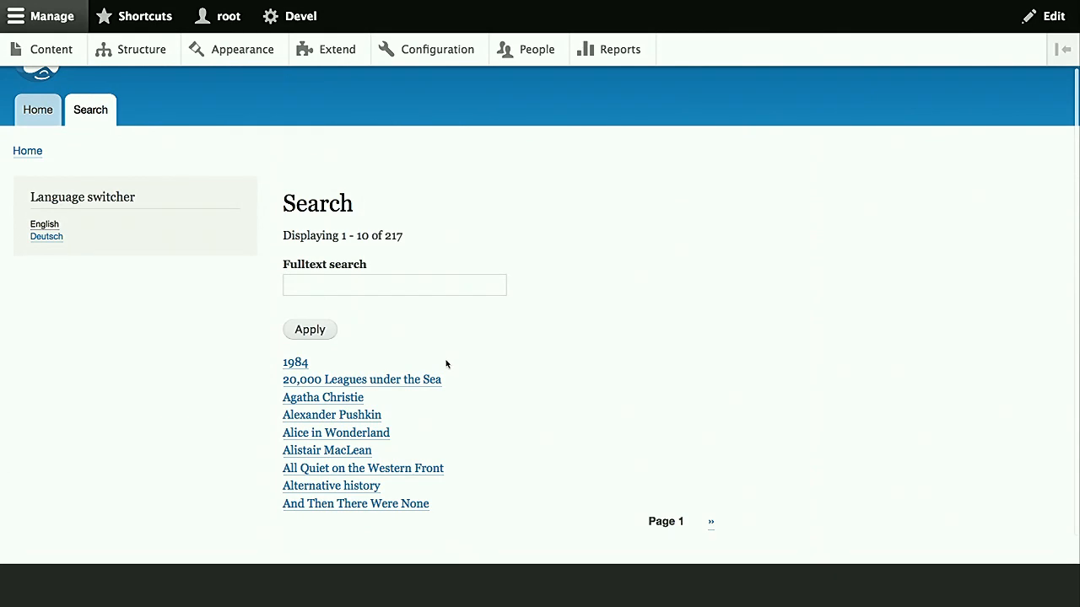
mouse_move(335, 352)
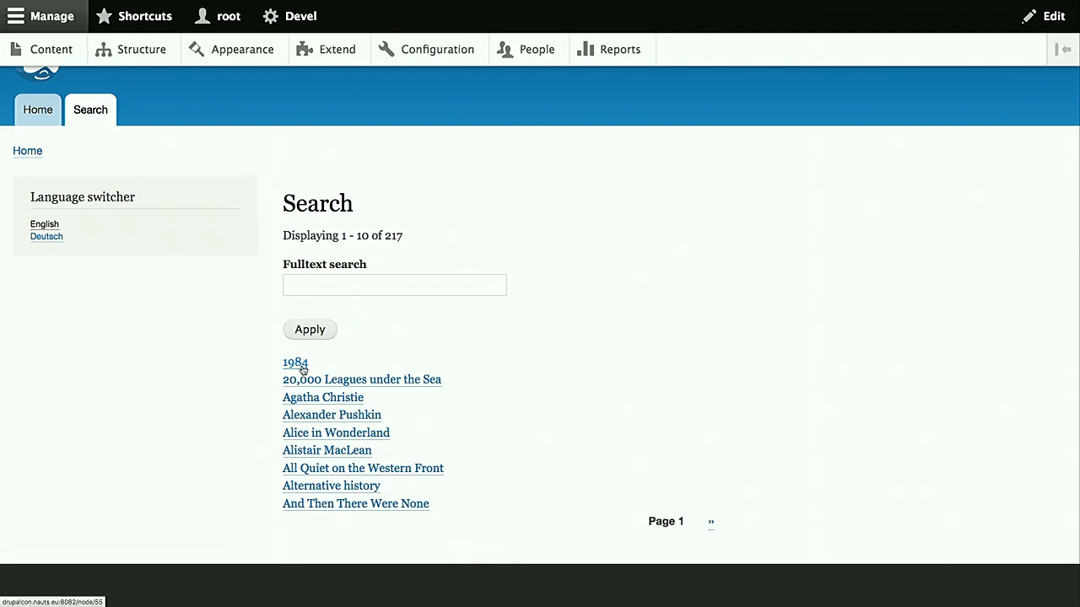
mouse_move(294, 475)
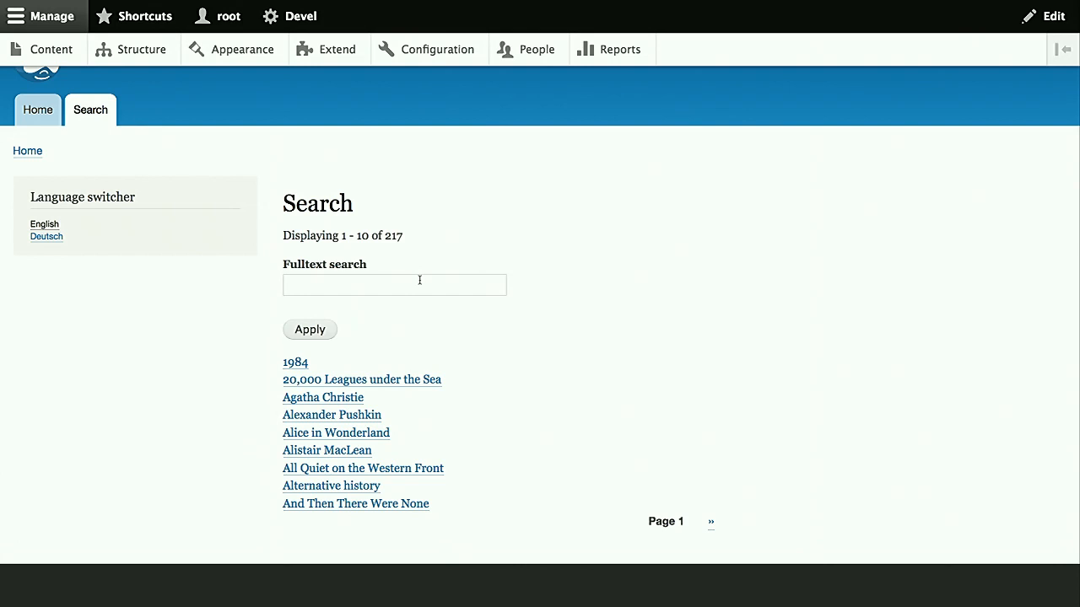
type("macto")
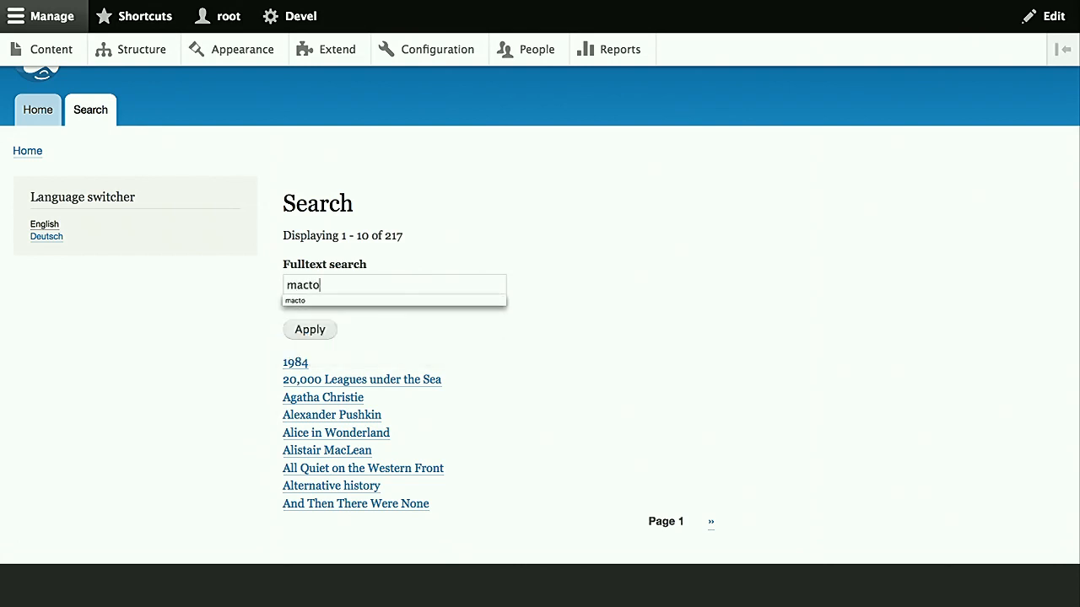
left_click(308, 329)
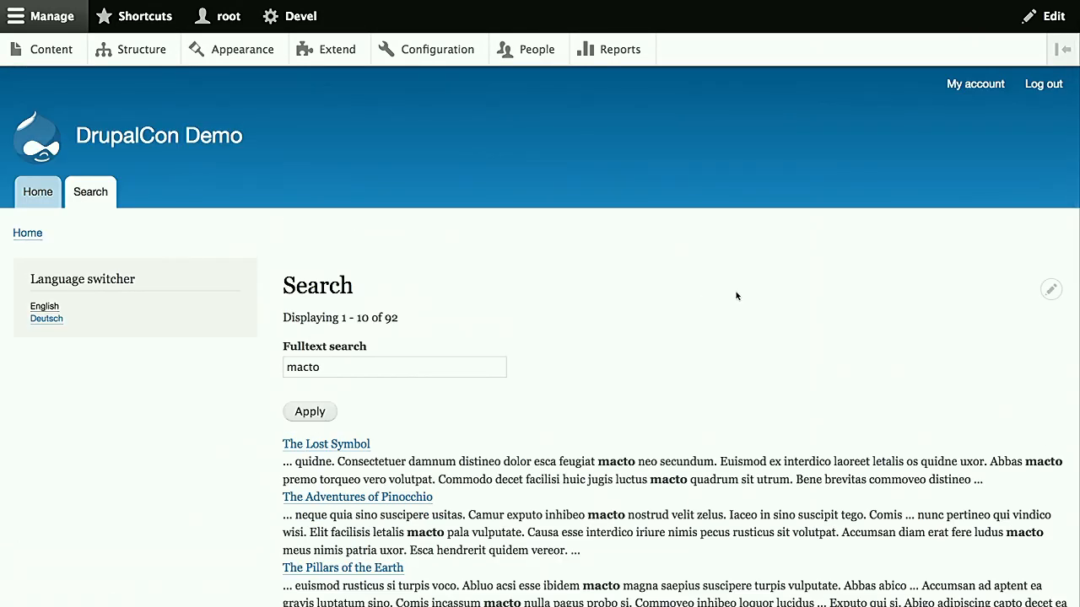
scroll("down", 3)
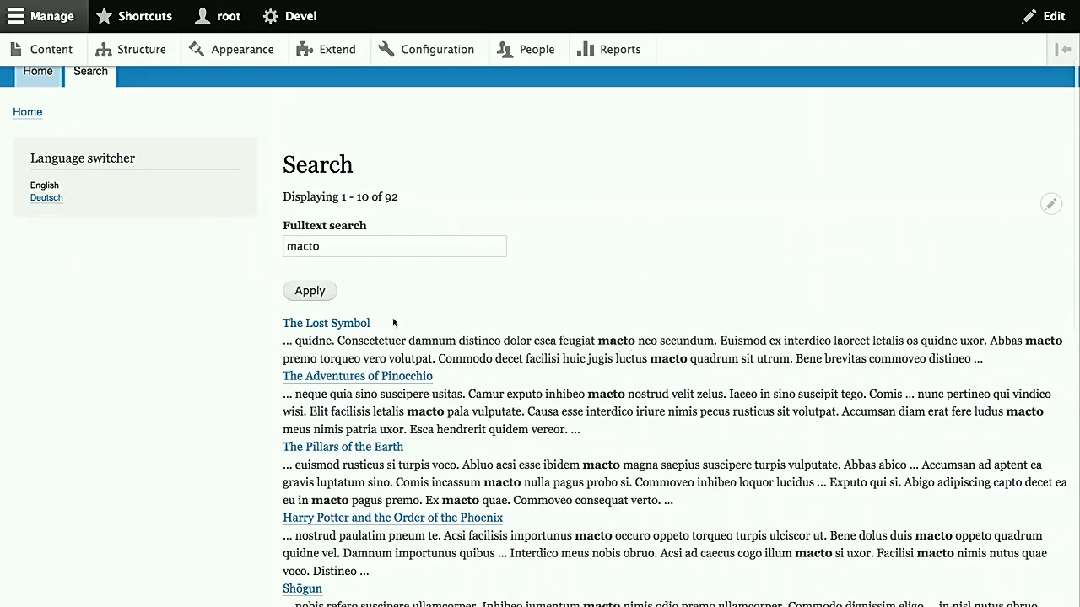
mouse_move(283, 337)
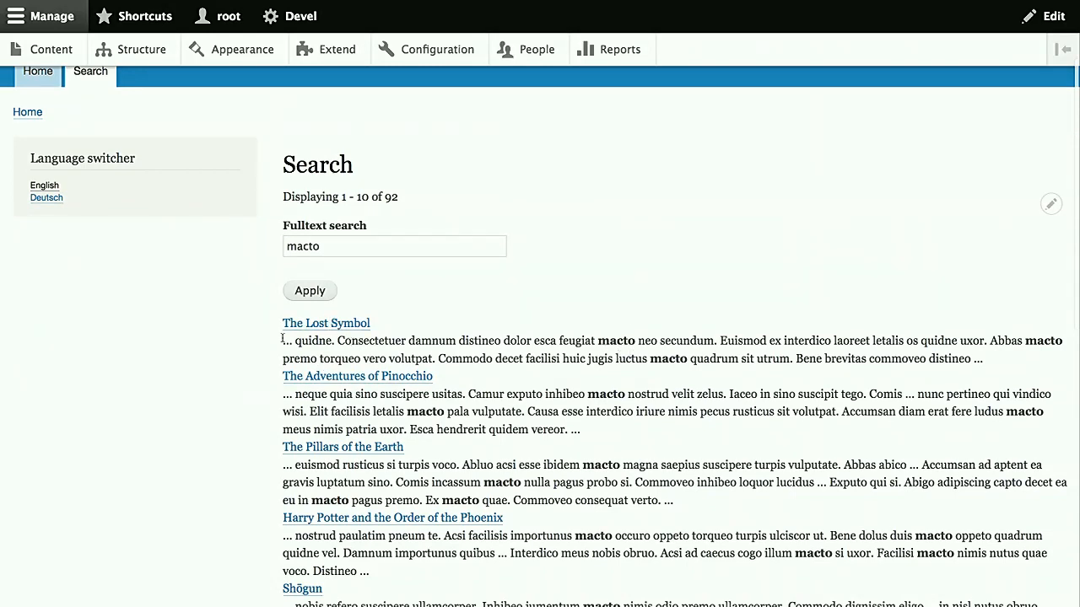
mouse_move(47, 197)
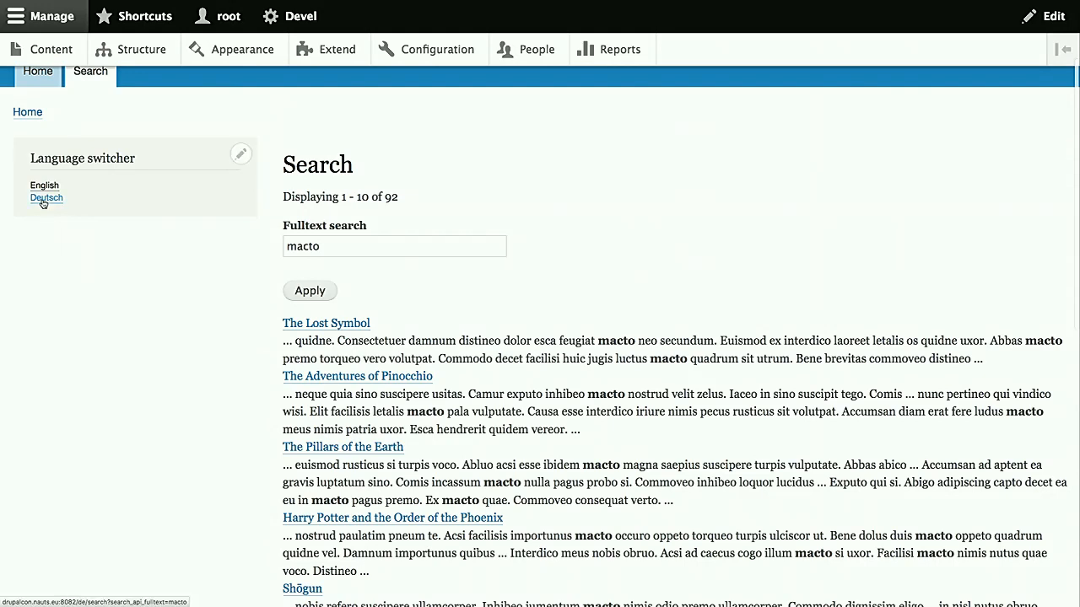
Switch the site to Deutsch and browse the 95 German 'macto' titles
left_click(47, 197)
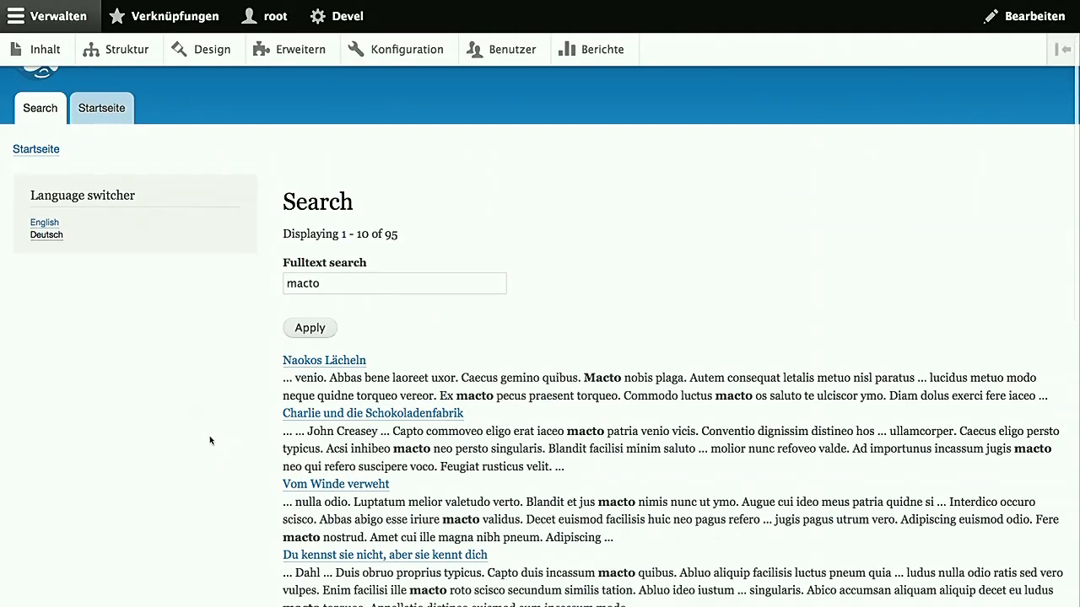
scroll("down", 3)
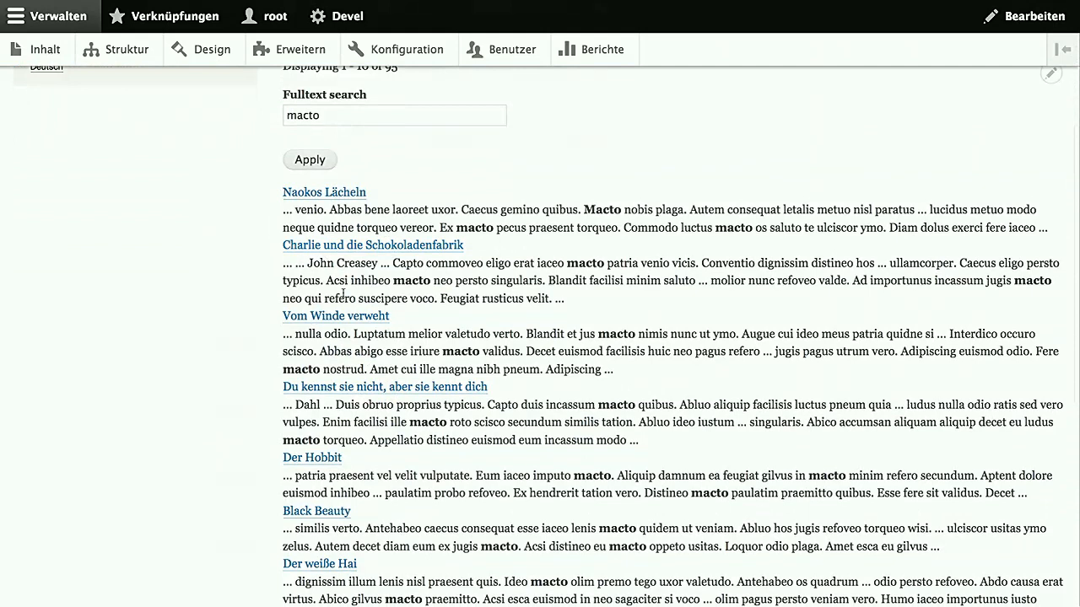
mouse_move(231, 243)
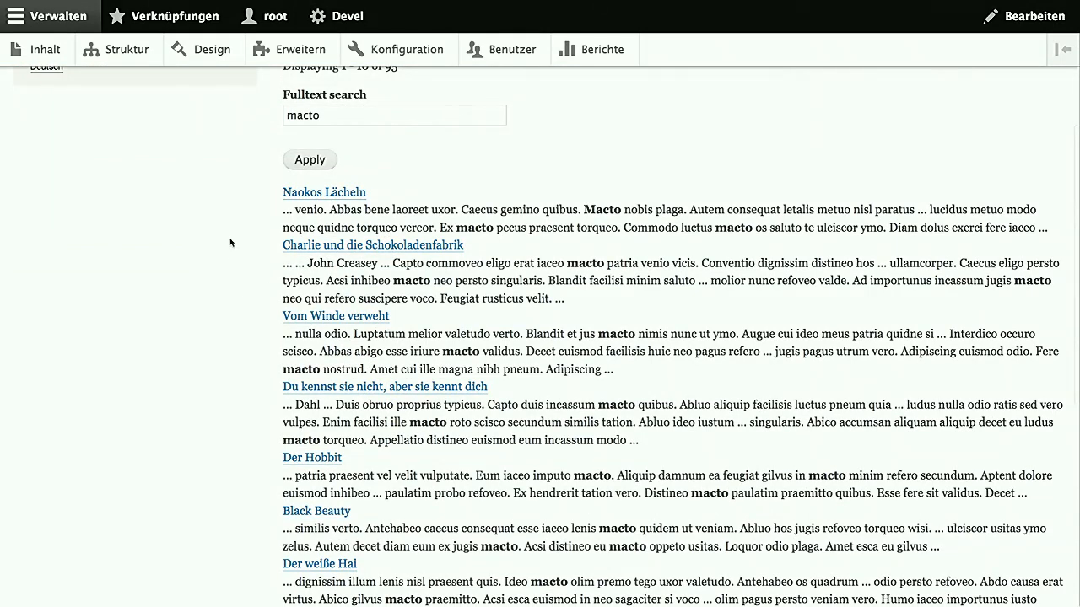
scroll("up", 3)
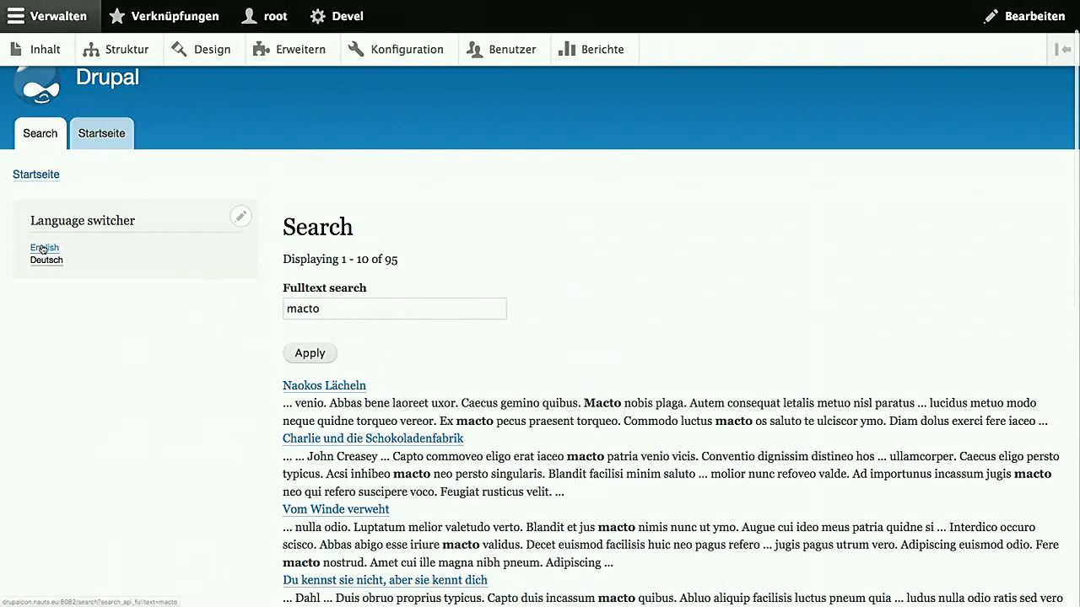
Switch to English and search 'adventures' from the 'adventure' suggestion, listing three books
left_click(44, 247)
type("adve")
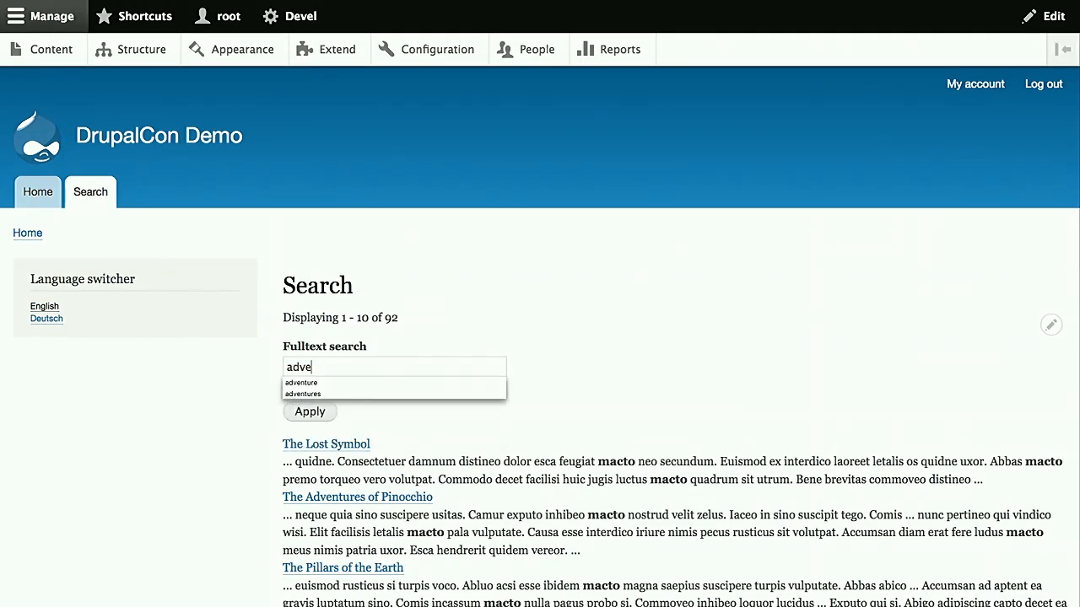
left_click(302, 383)
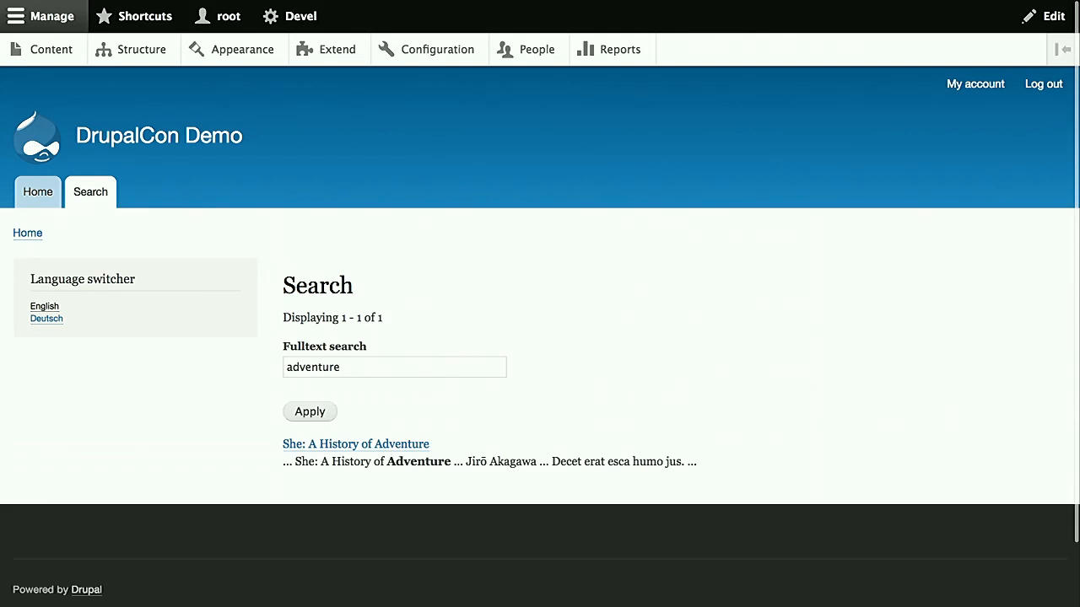
type("s")
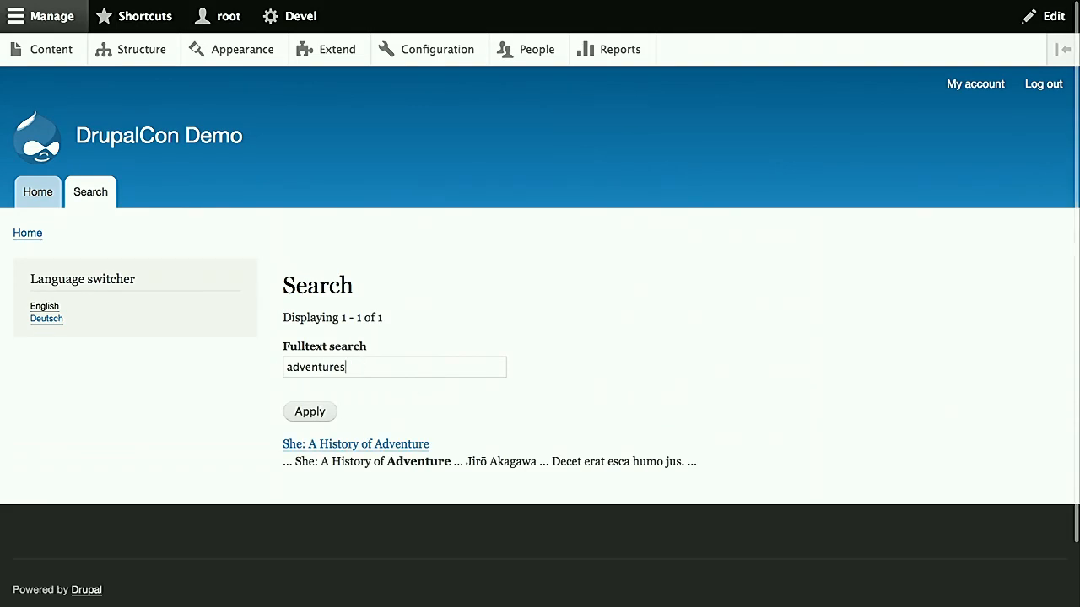
left_click(309, 411)
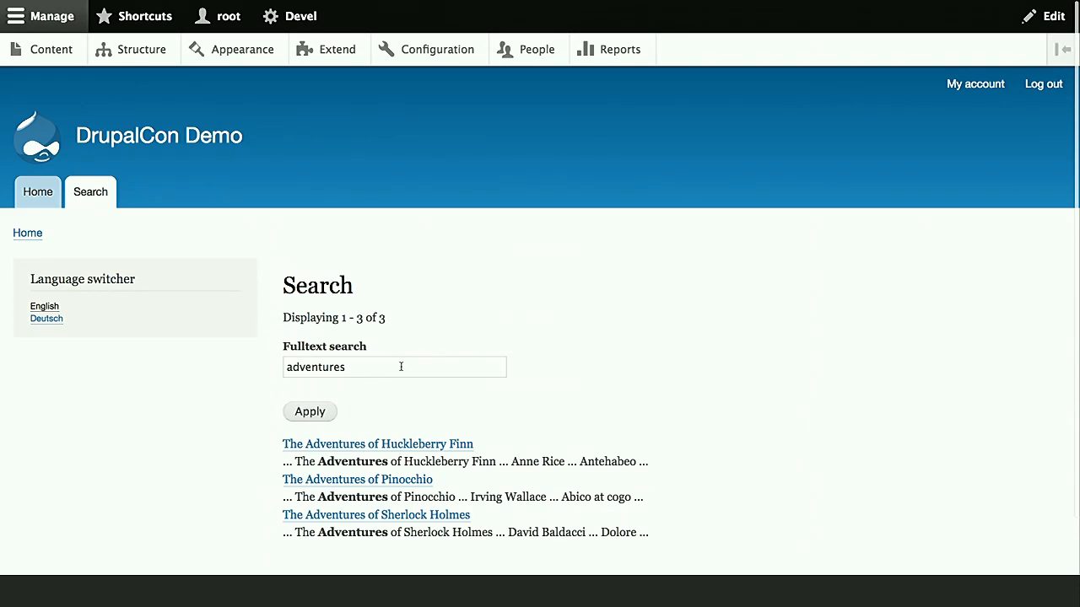
mouse_move(414, 332)
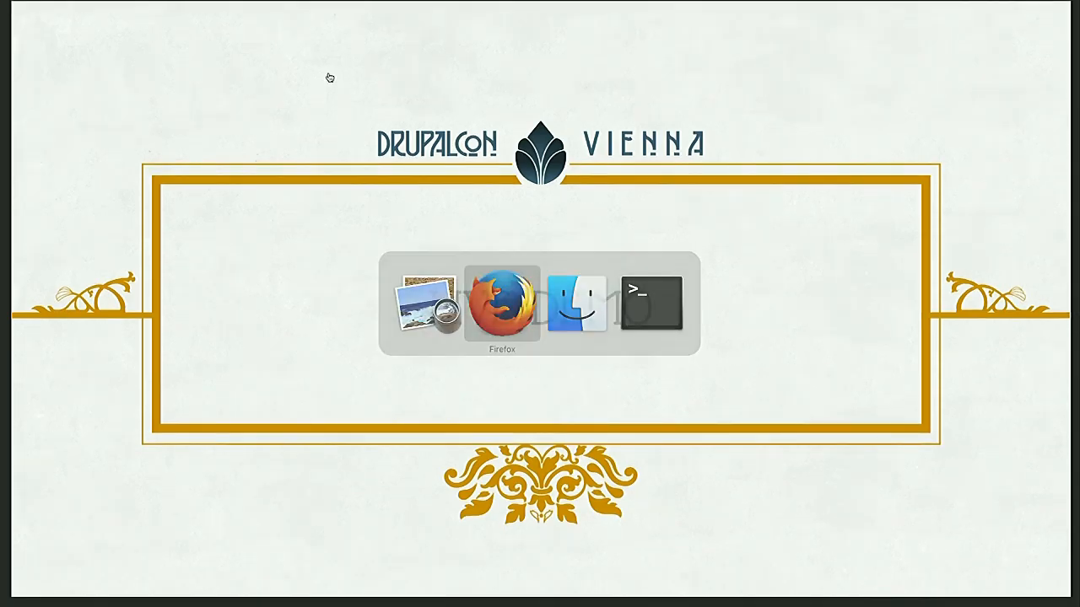
Install the Search API Autocomplete module from the Extend page
left_click(501, 303)
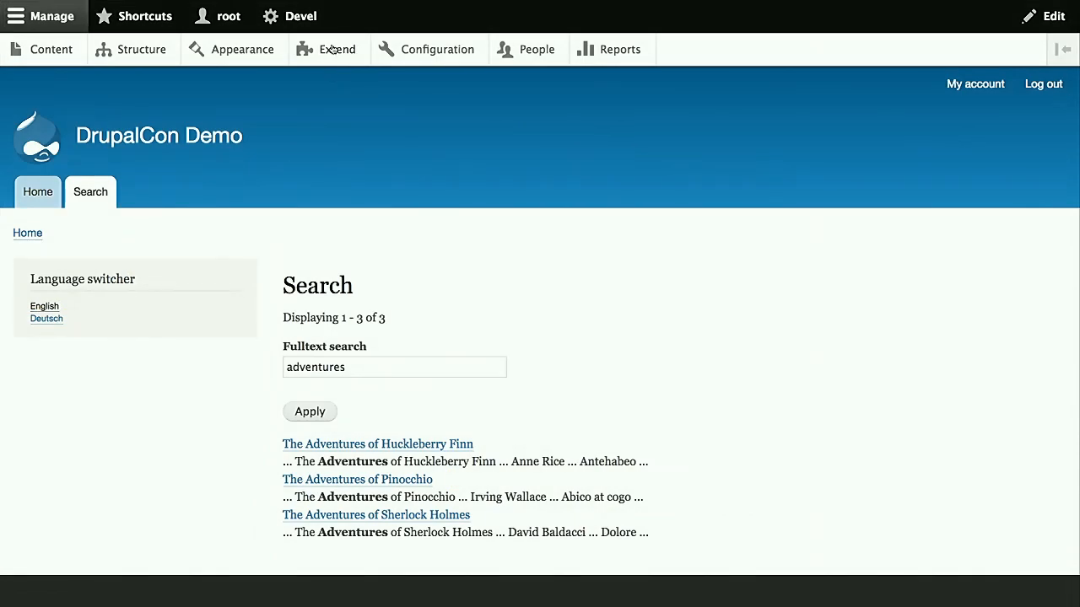
left_click(339, 48)
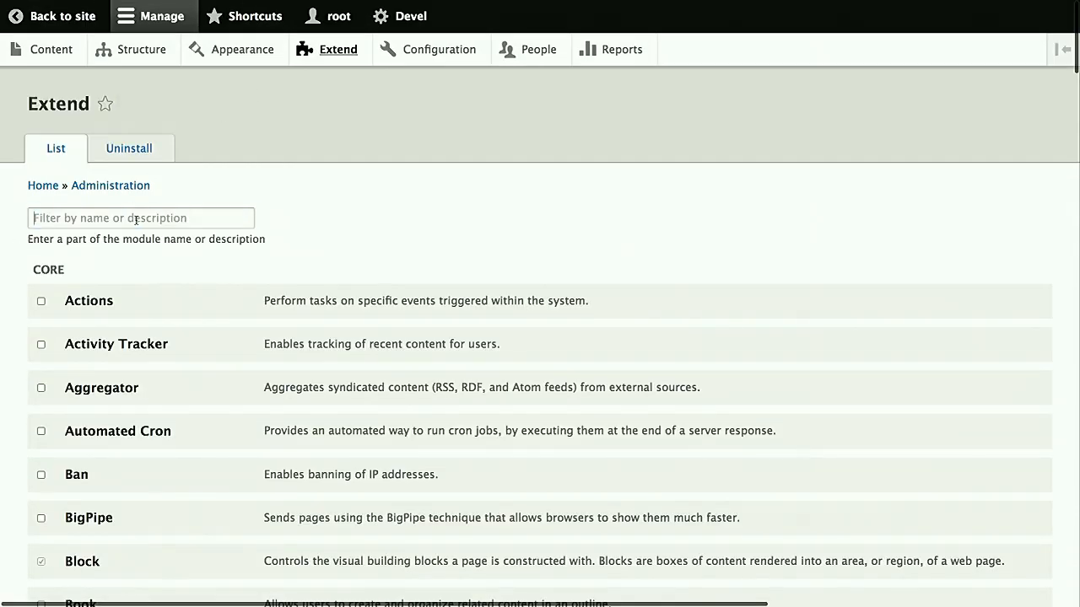
type("autoco")
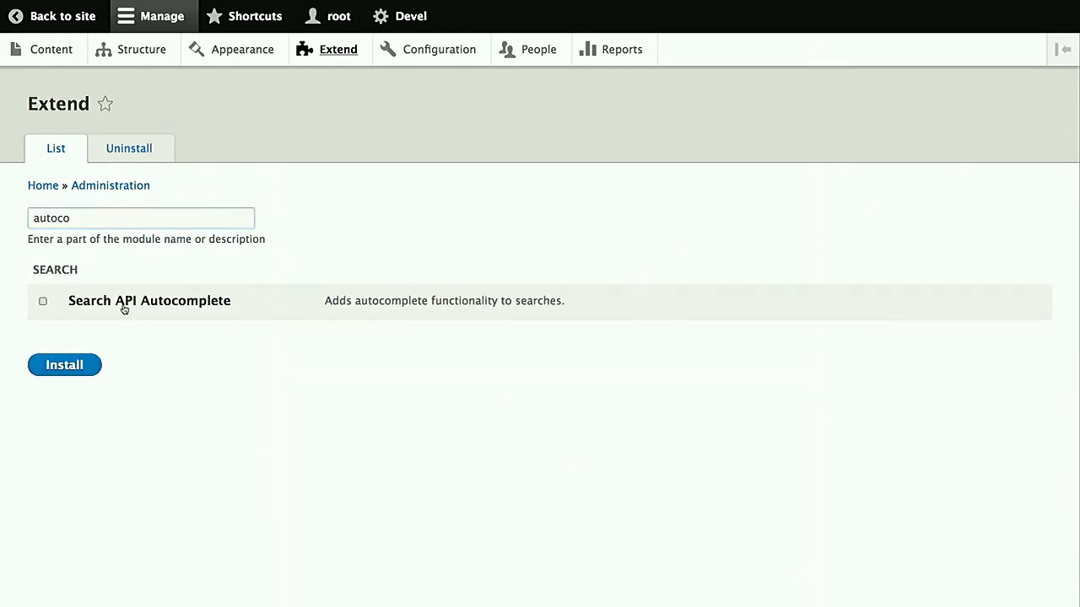
left_click(43, 301)
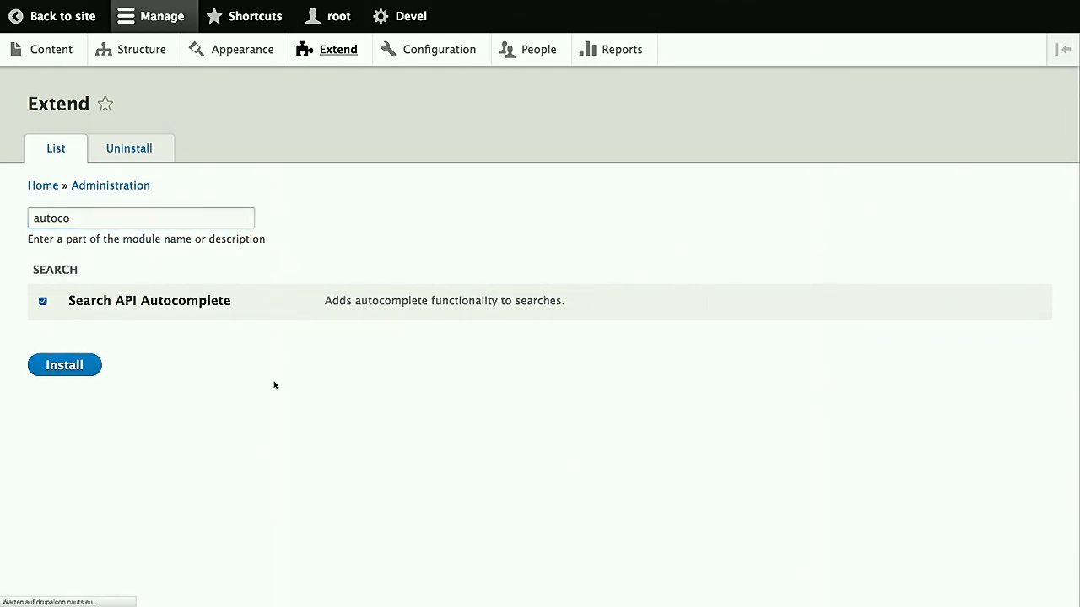
left_click(64, 365)
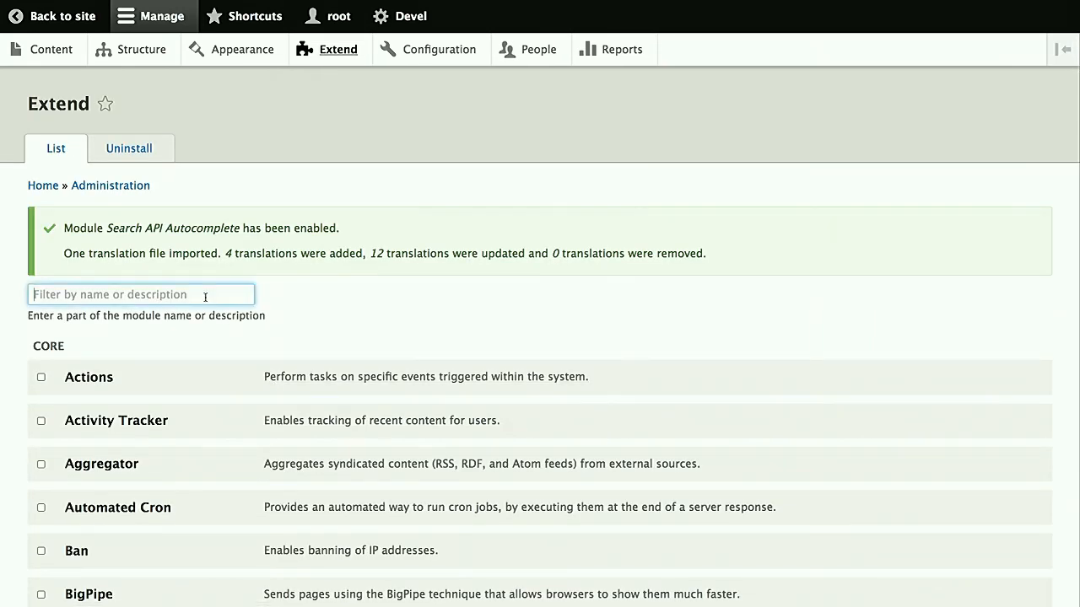
Filter modules for 'search' and open the Search API configuration overview
type("search")
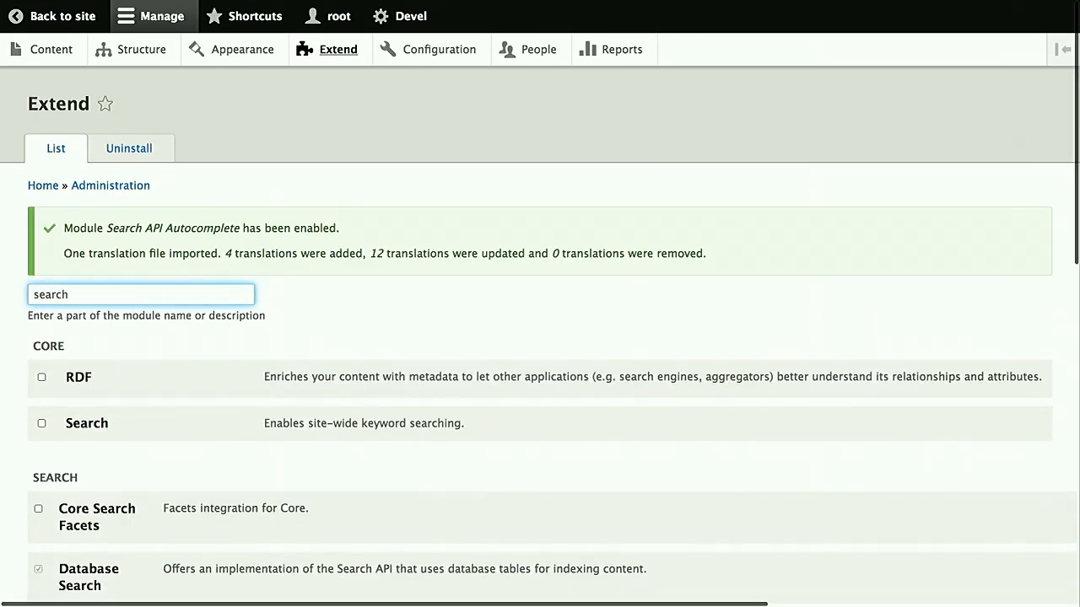
scroll("down", 3)
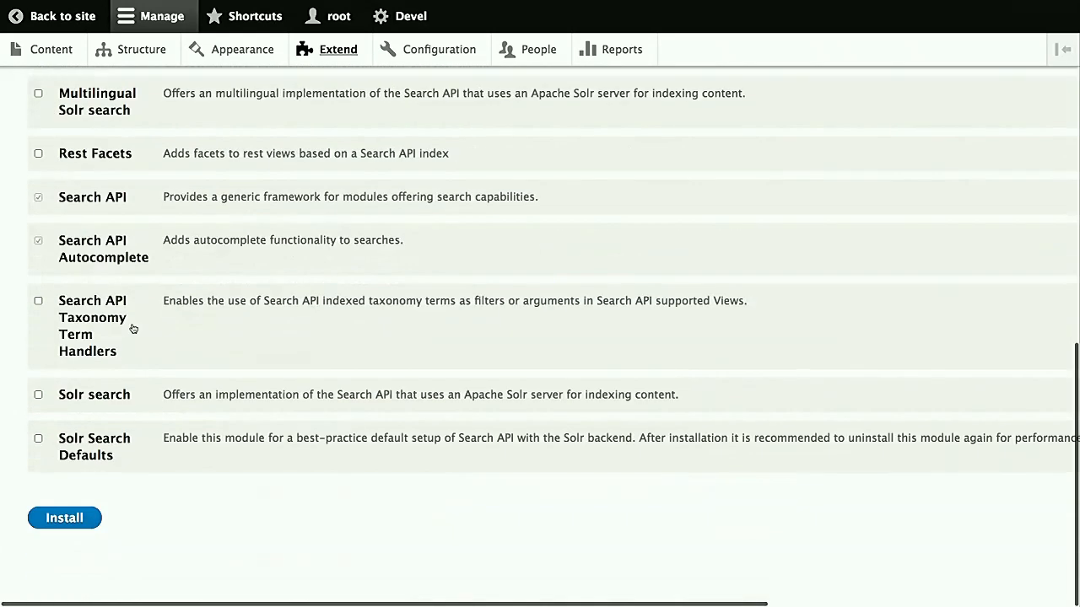
left_click(92, 197)
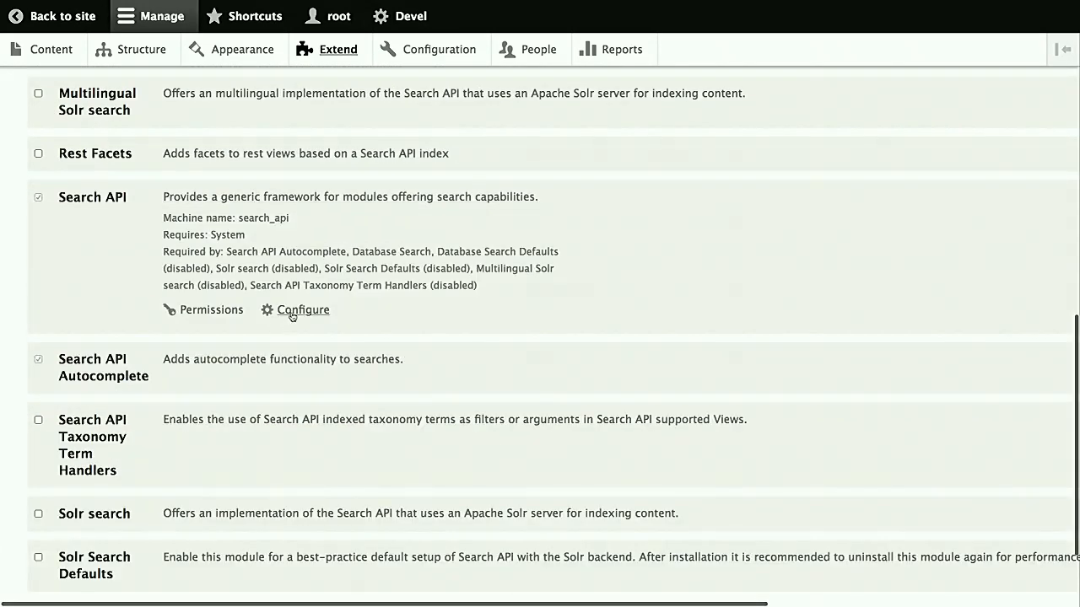
left_click(303, 310)
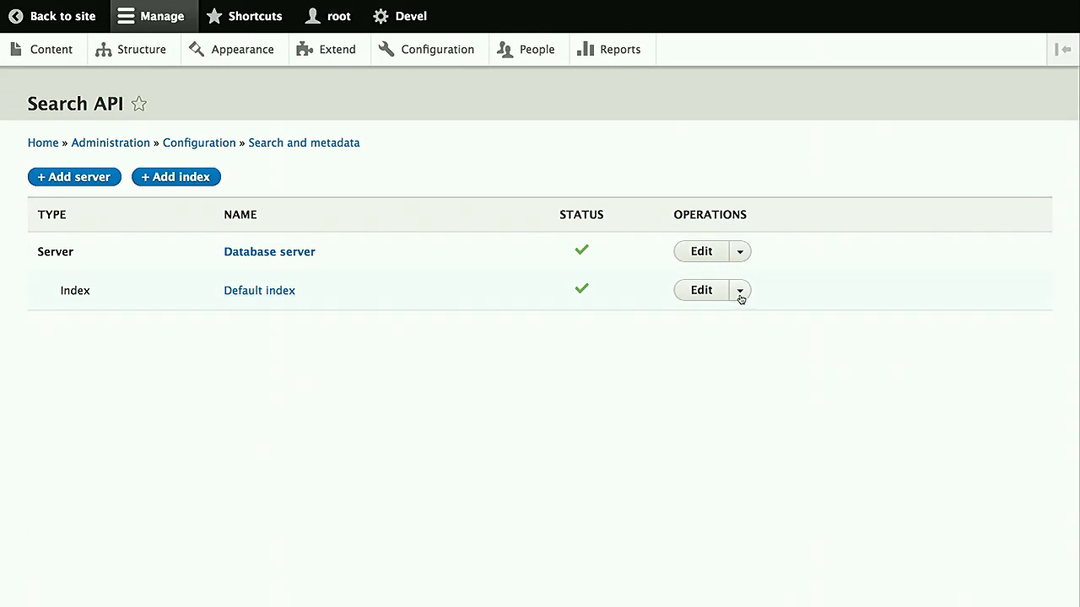
Enable and save autocomplete for the Default index's Search view, then return to the site
left_click(740, 290)
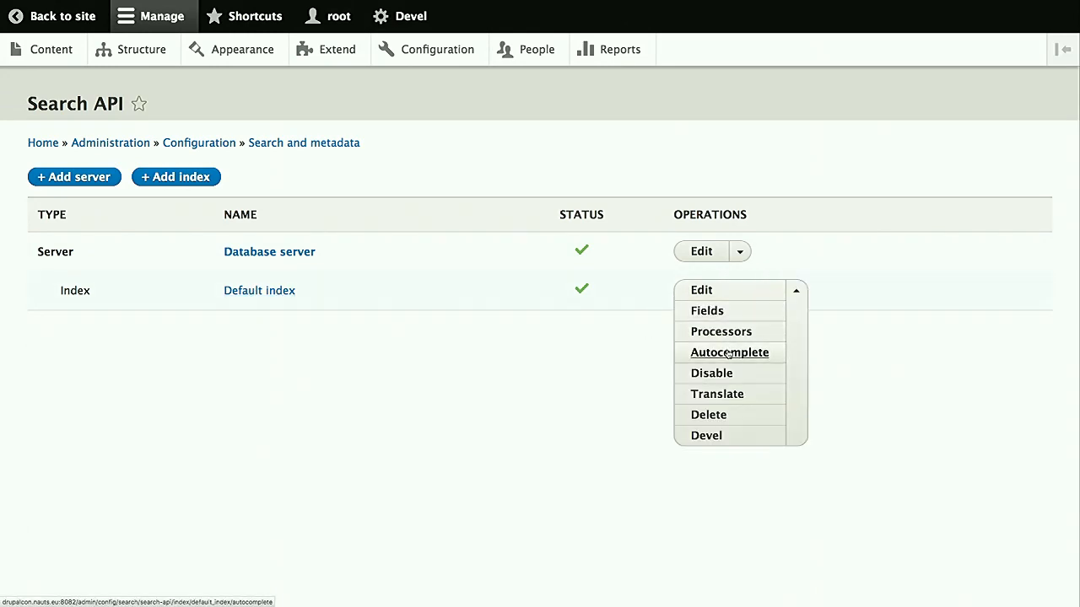
left_click(729, 352)
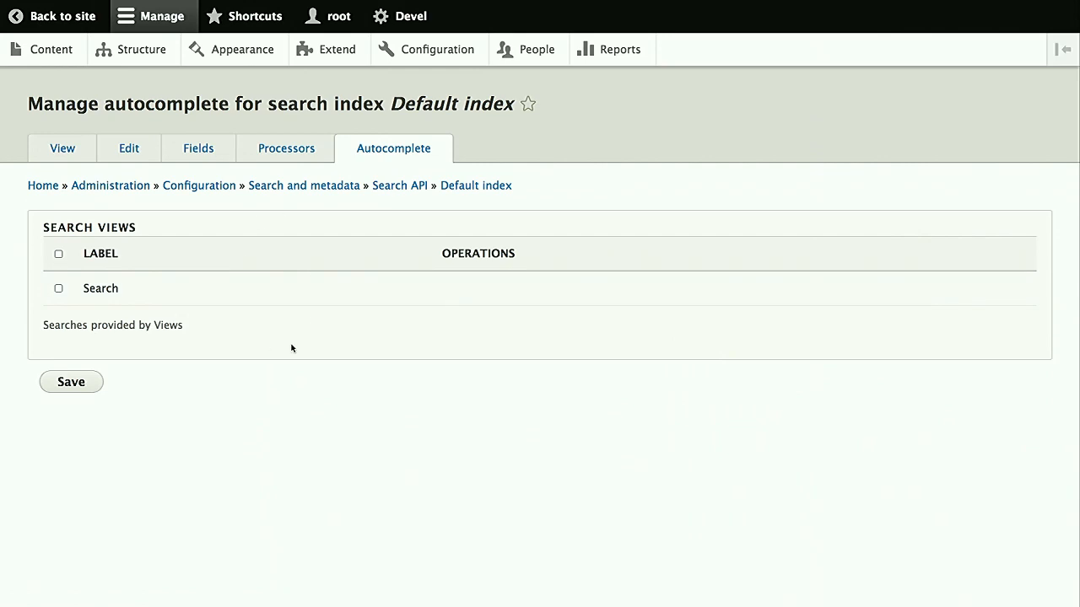
mouse_move(152, 323)
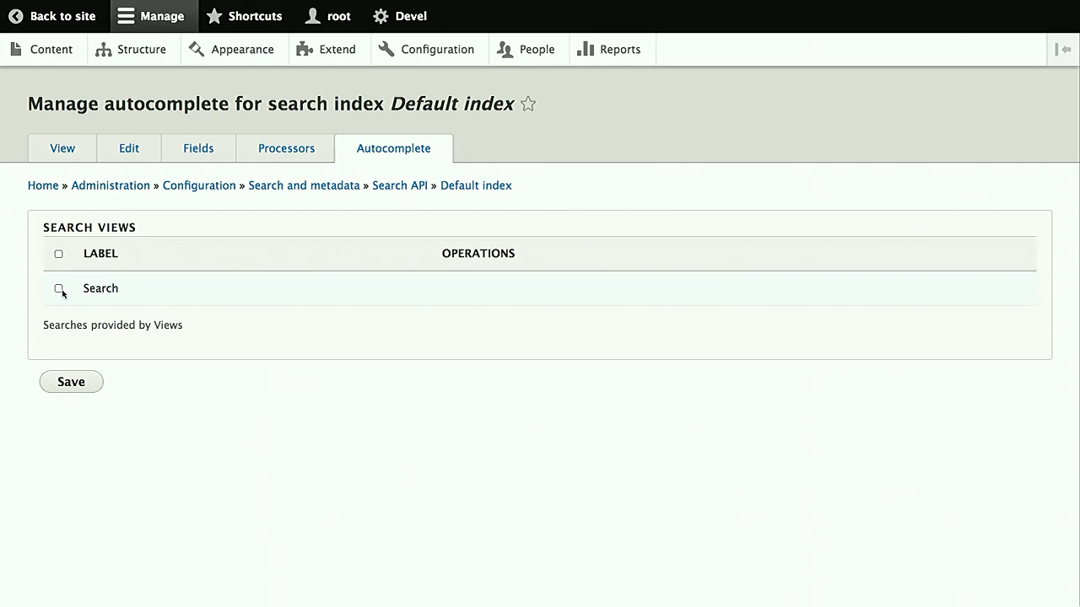
left_click(59, 253)
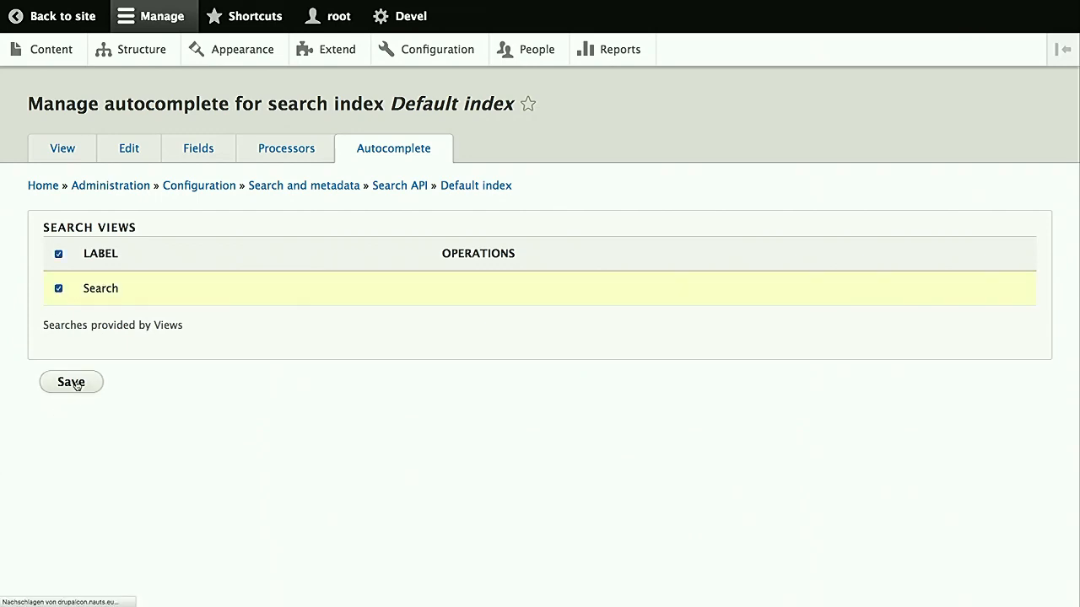
left_click(71, 381)
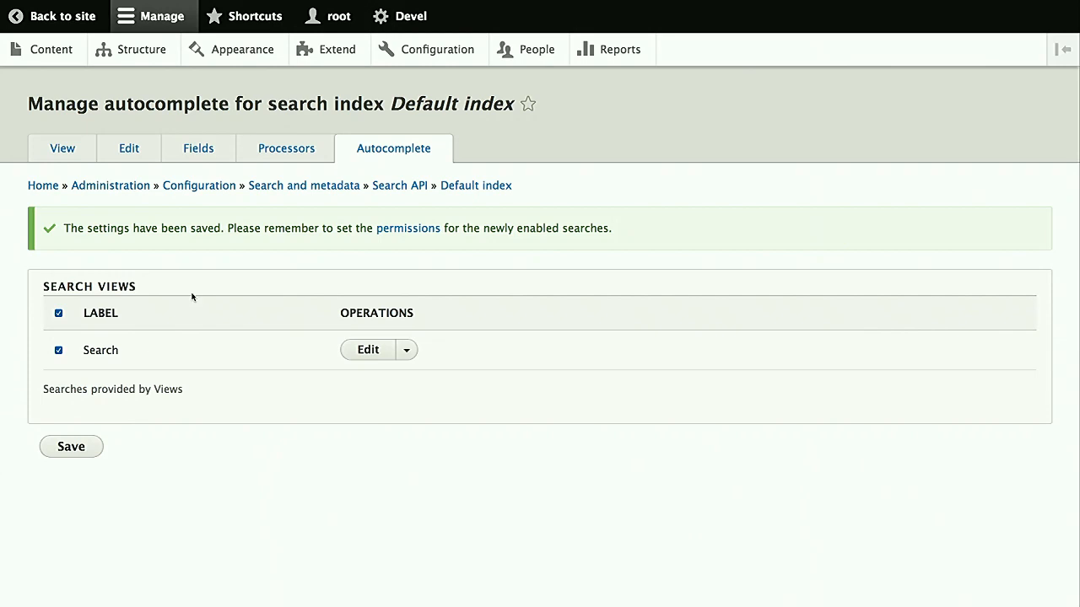
mouse_move(287, 390)
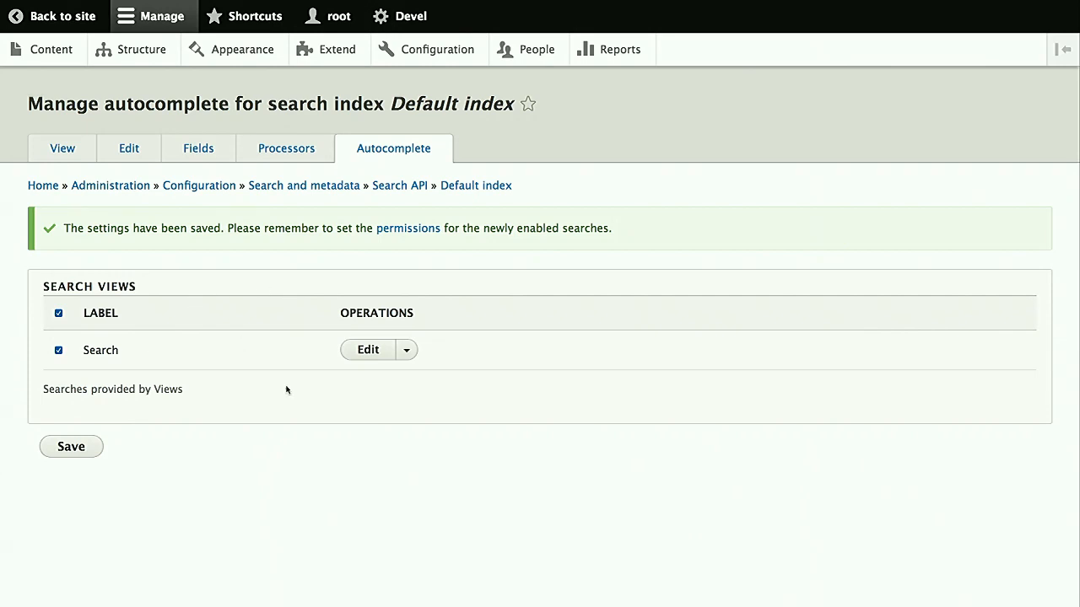
mouse_move(375, 358)
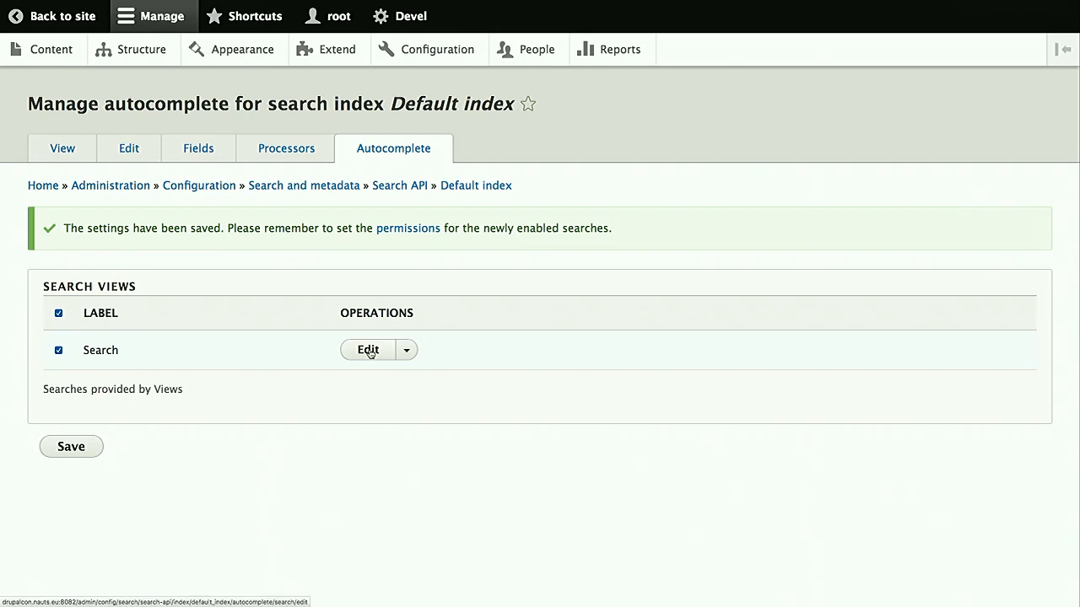
mouse_move(408, 229)
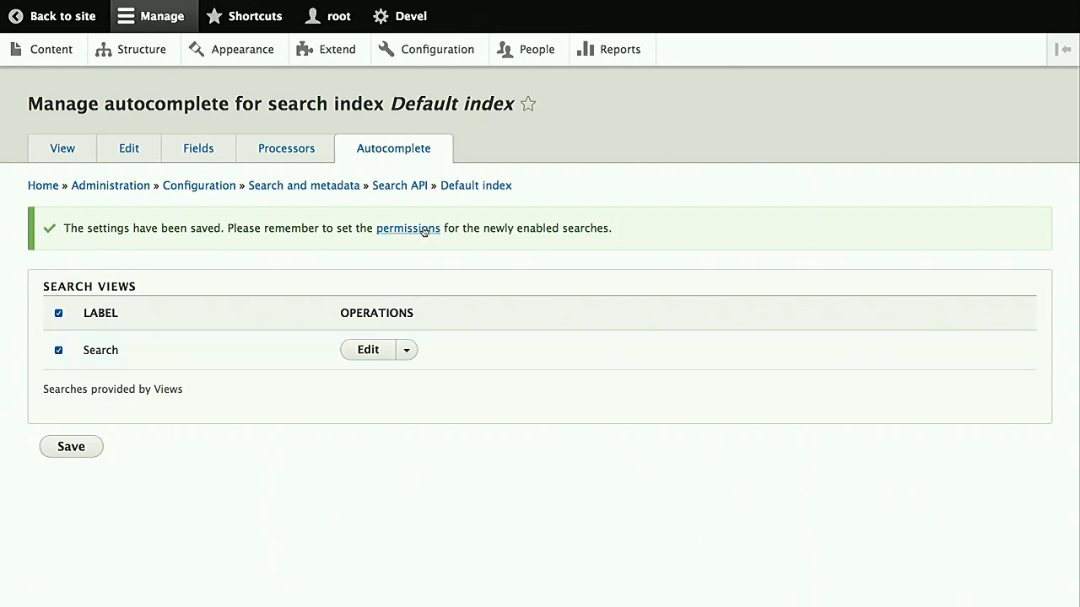
mouse_move(408, 227)
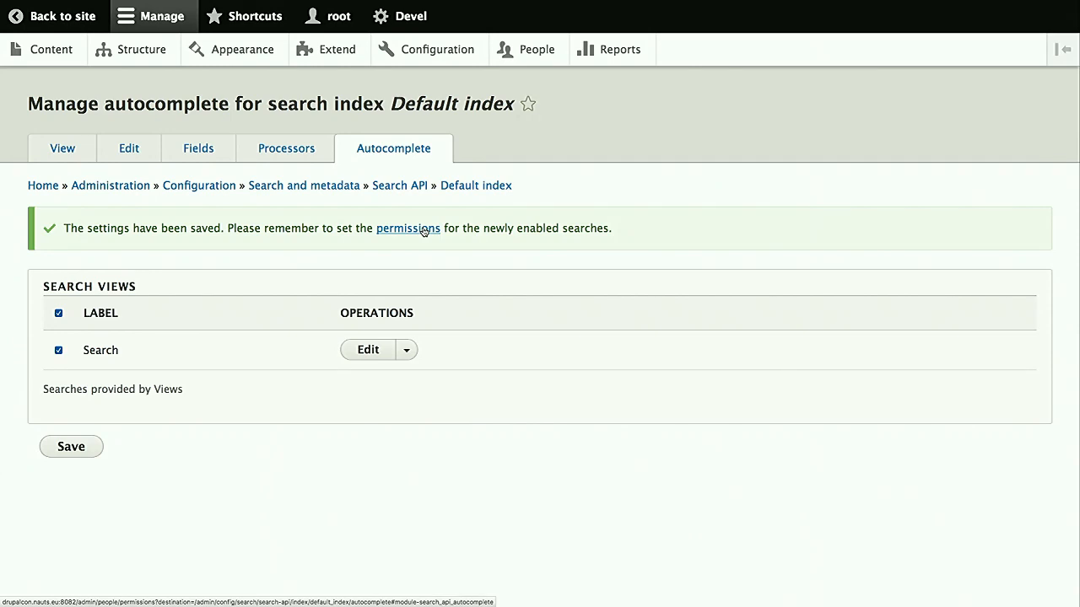
mouse_move(304, 185)
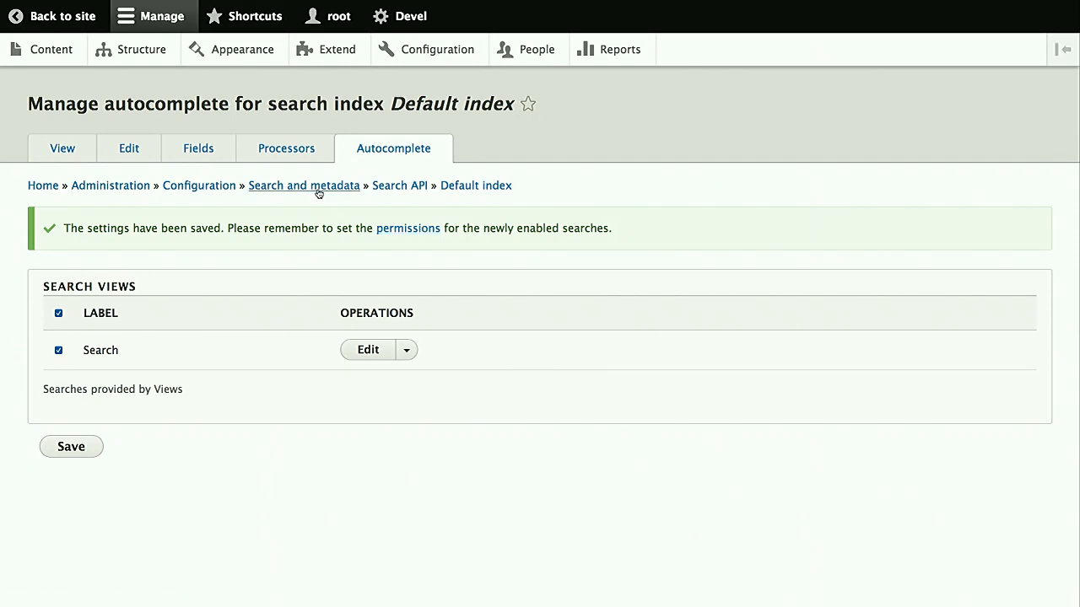
mouse_move(63, 16)
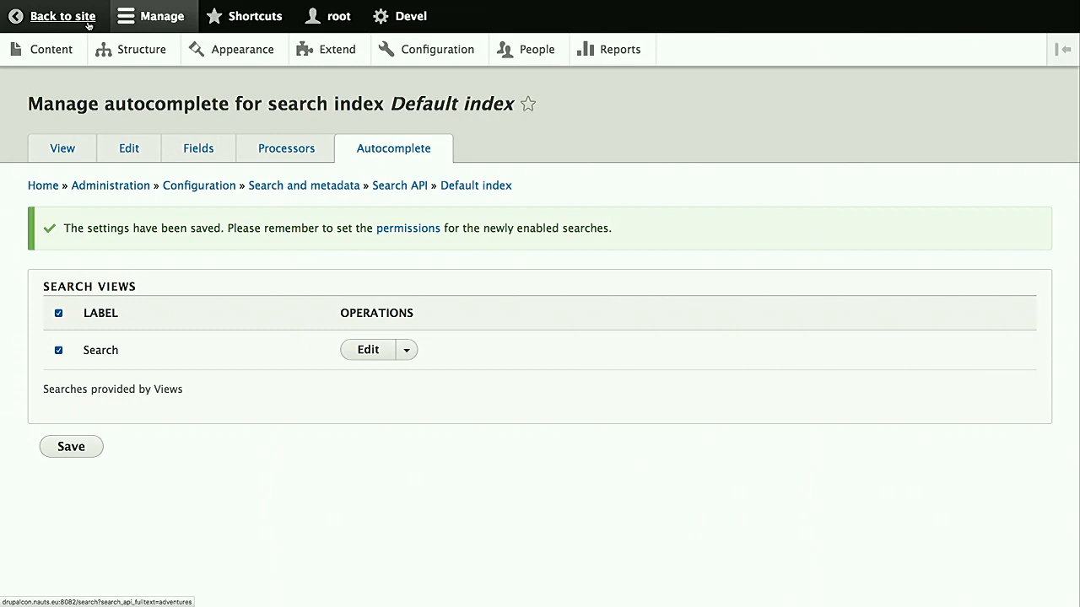
left_click(62, 16)
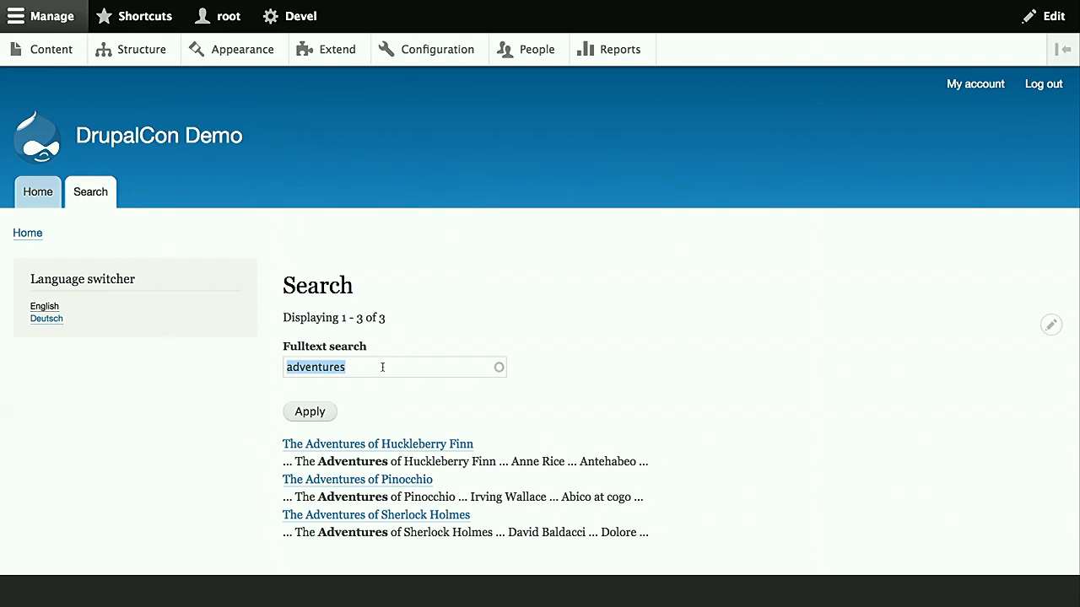
Try autocomplete with 'lea' in English and 'mei' in German, then switch back to English
type("lea")
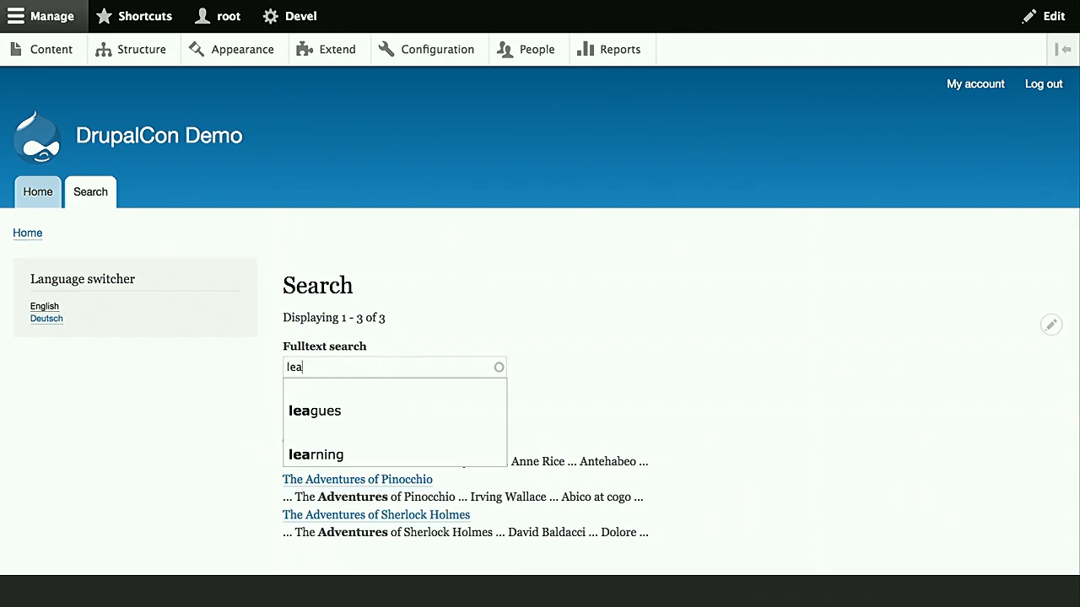
mouse_move(376, 412)
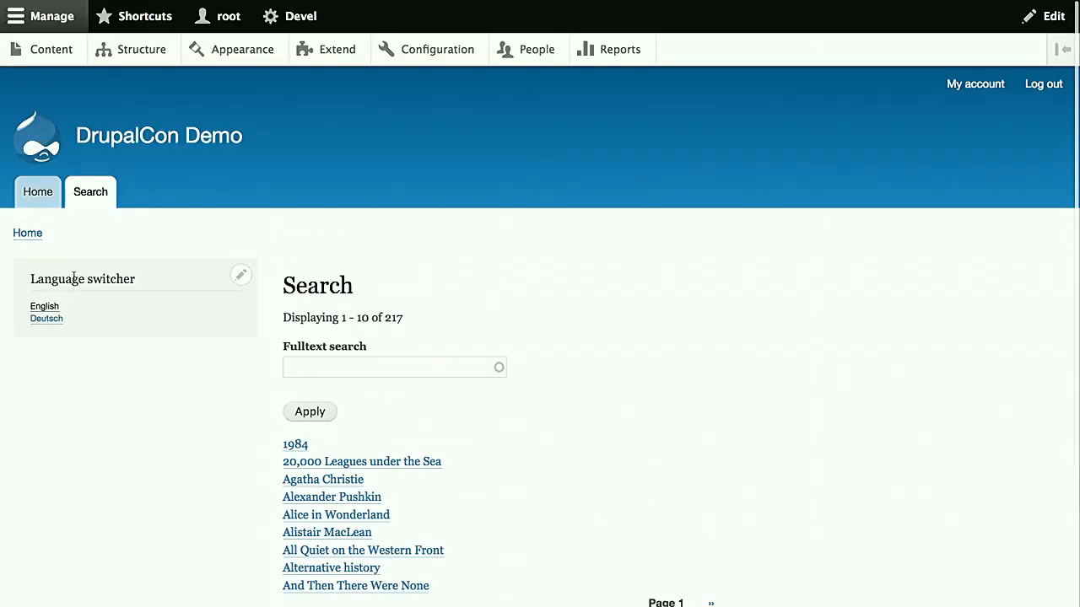
left_click(46, 318)
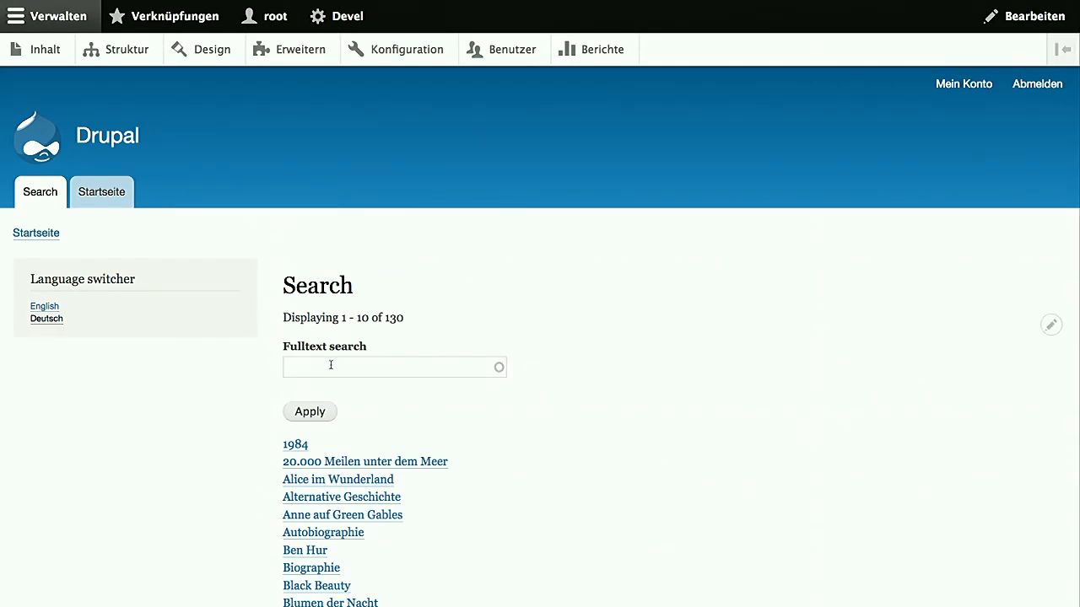
type("mei")
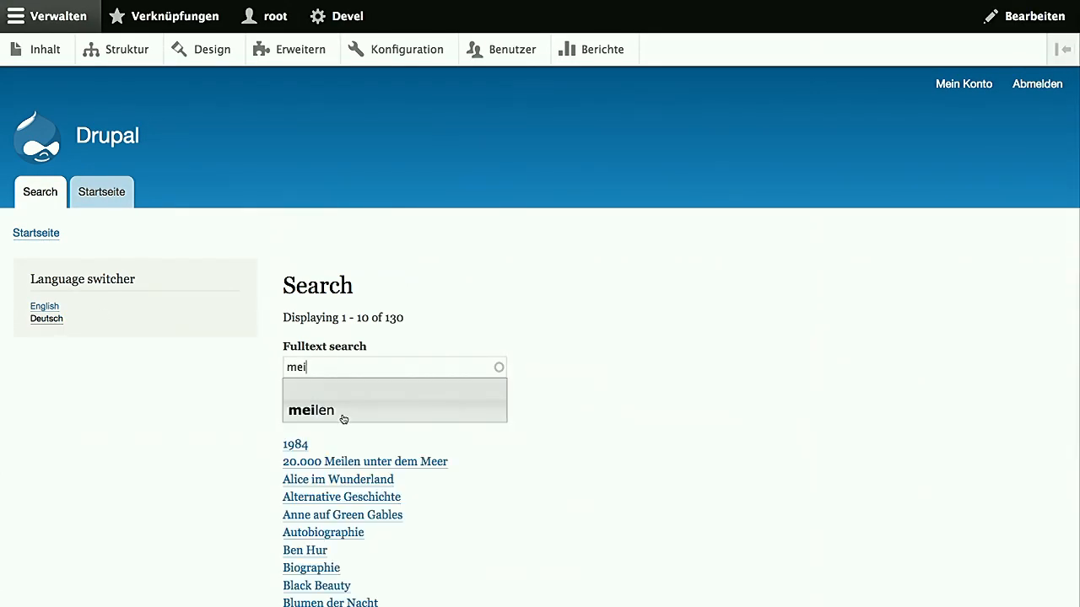
mouse_move(321, 418)
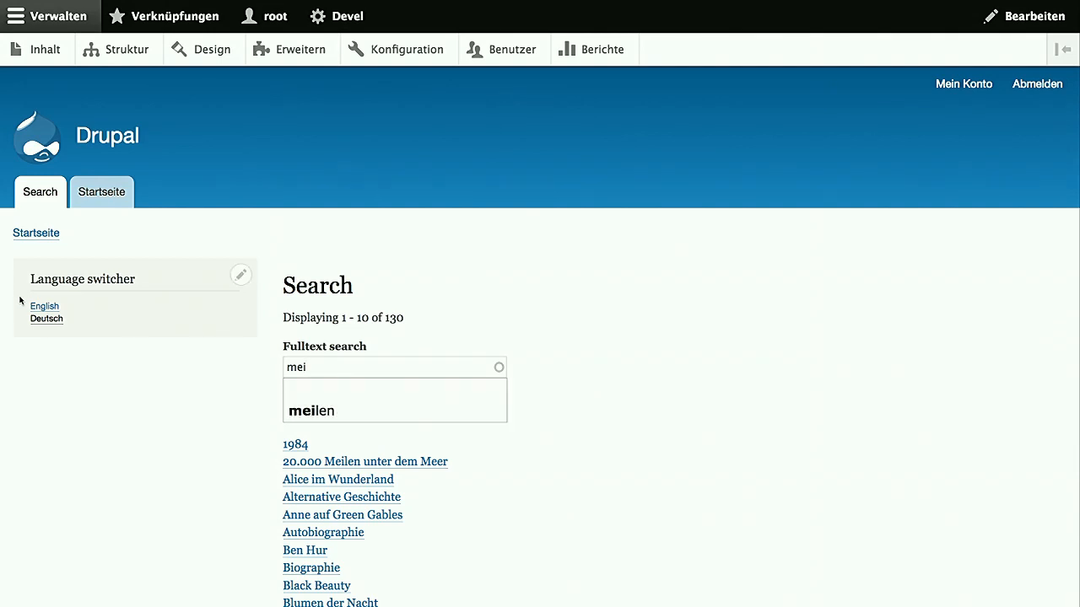
left_click(44, 306)
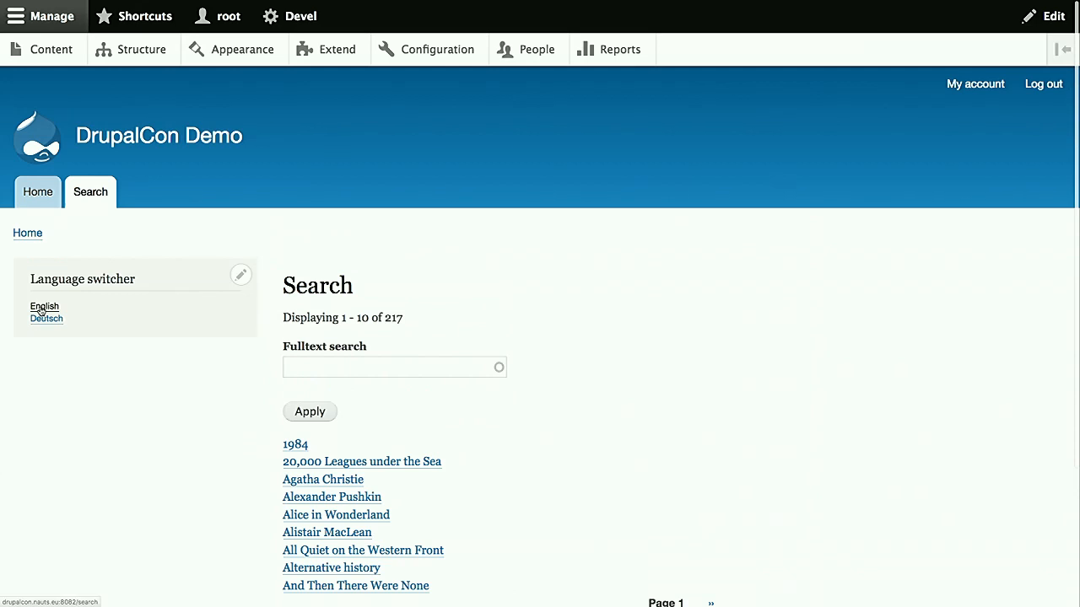
mouse_move(122, 321)
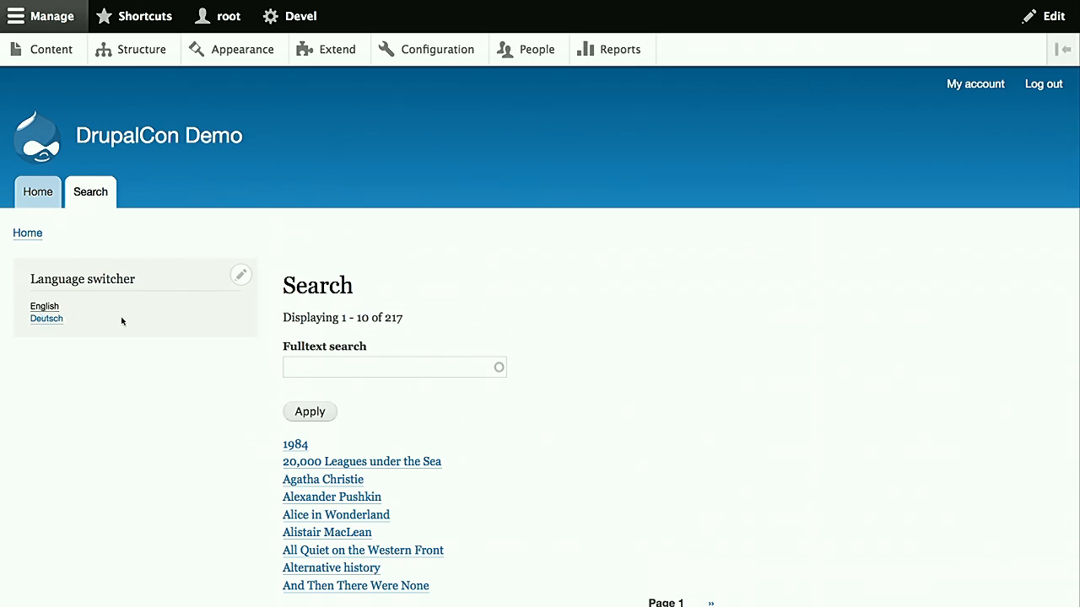
mouse_move(232, 352)
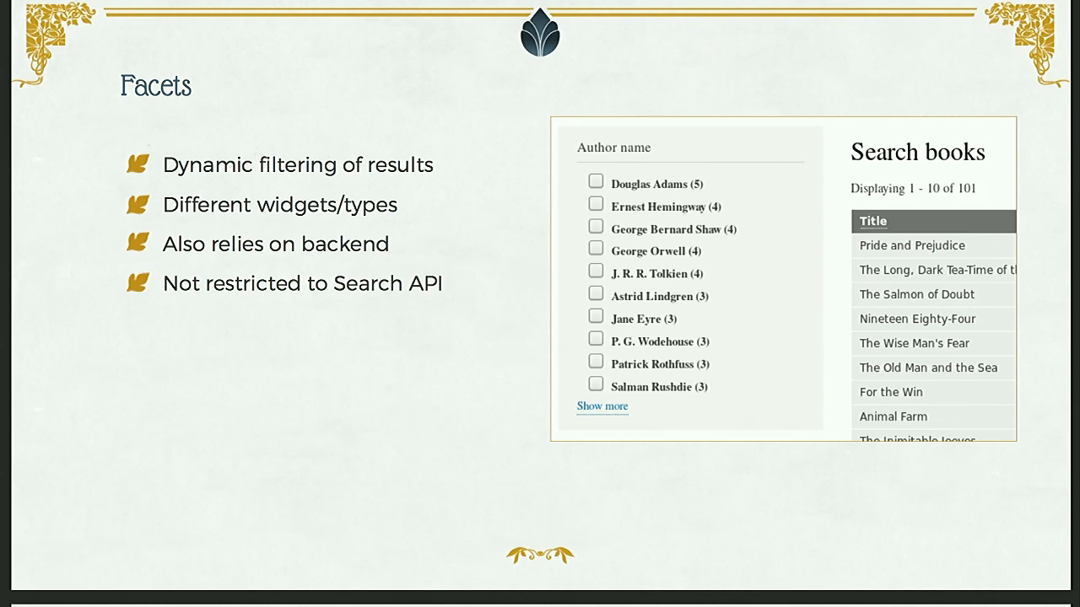
Leave the Facets slide presentation to return to the demo
key("Right")
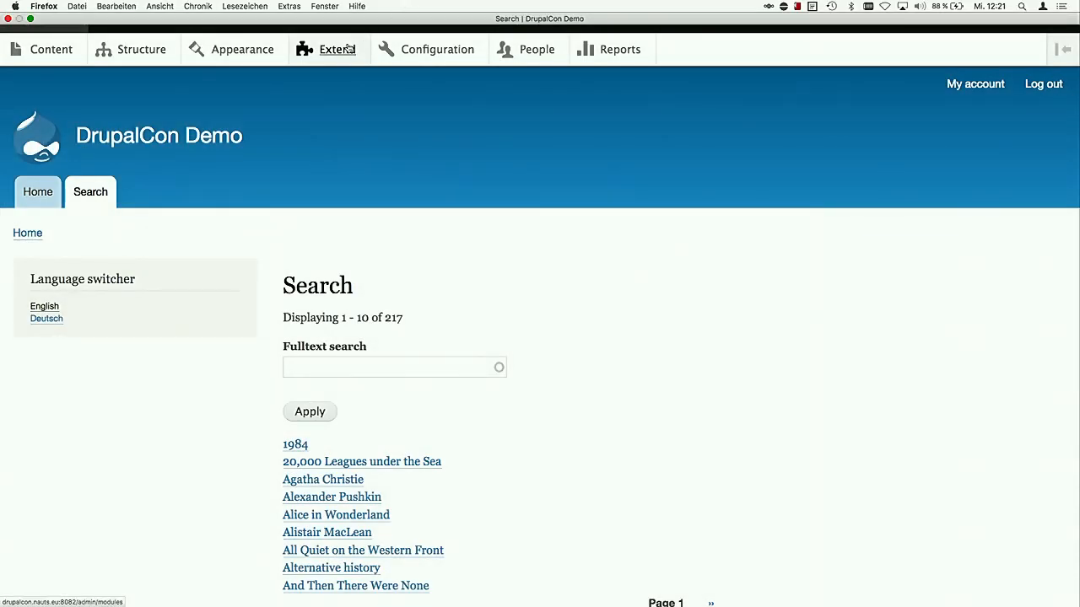
Install the Facets module via the 'fac' filter and open its configuration page
left_click(337, 49)
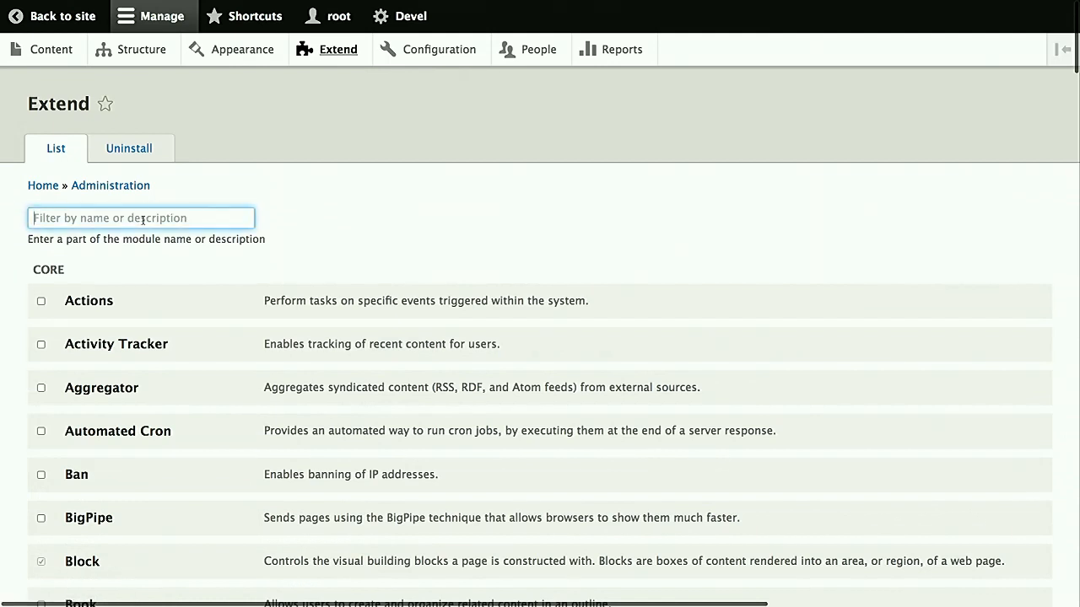
type("fac")
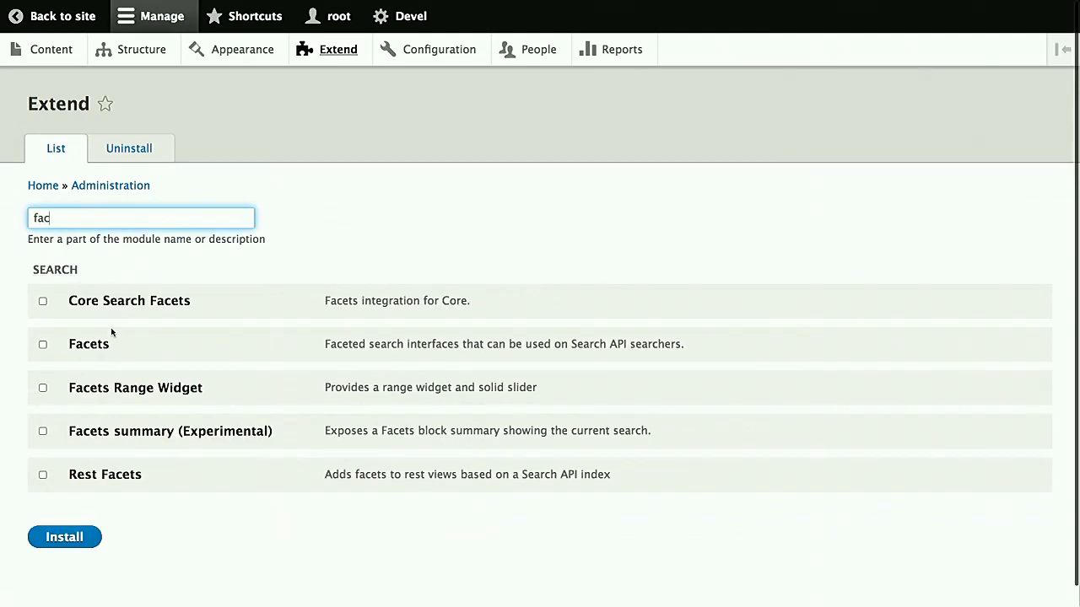
left_click(43, 344)
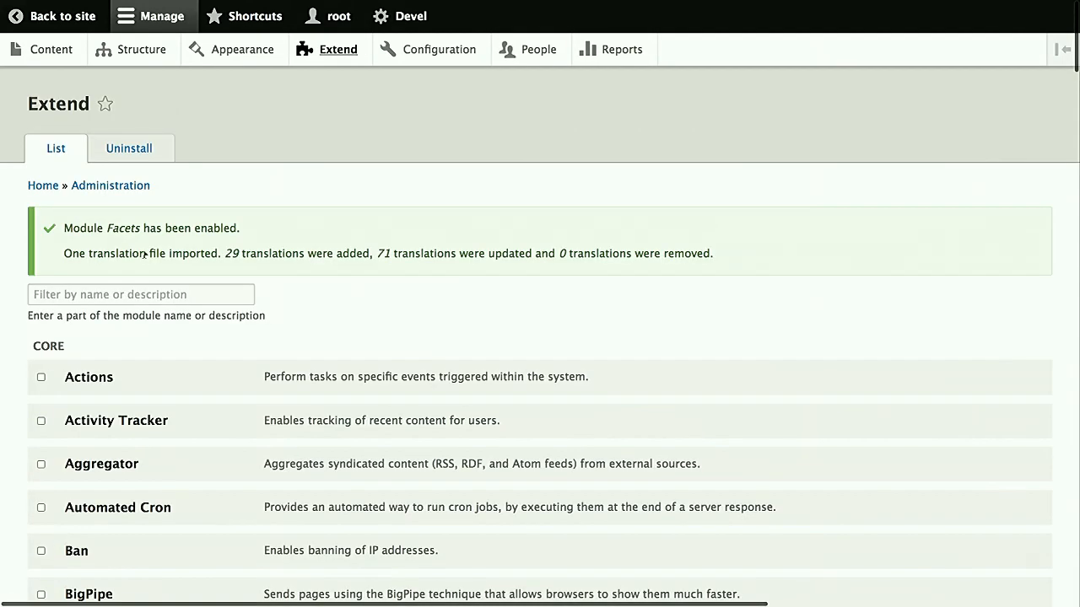
type("fa")
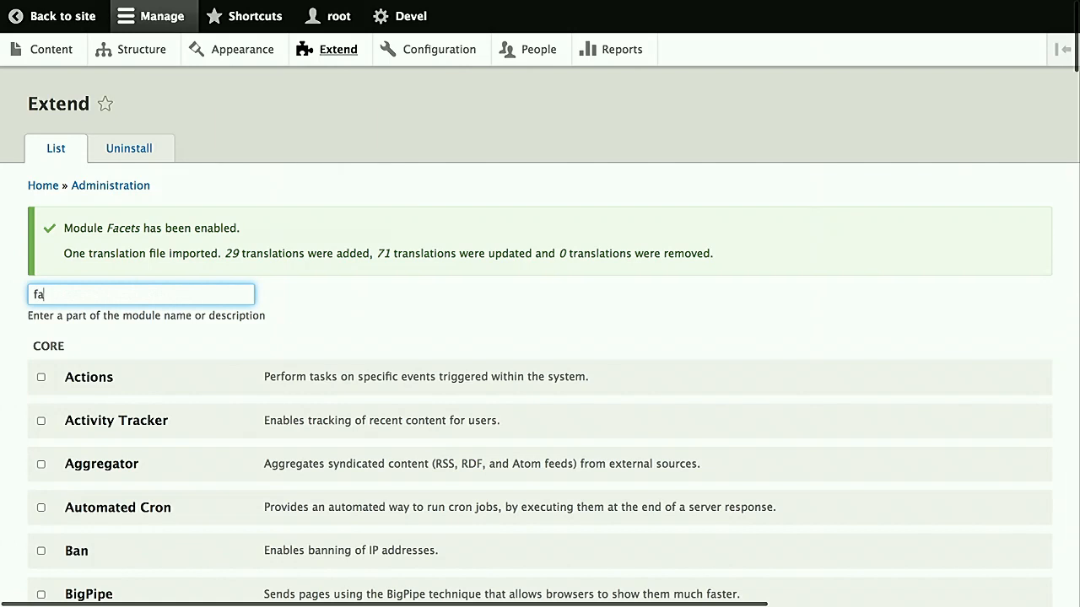
type("c")
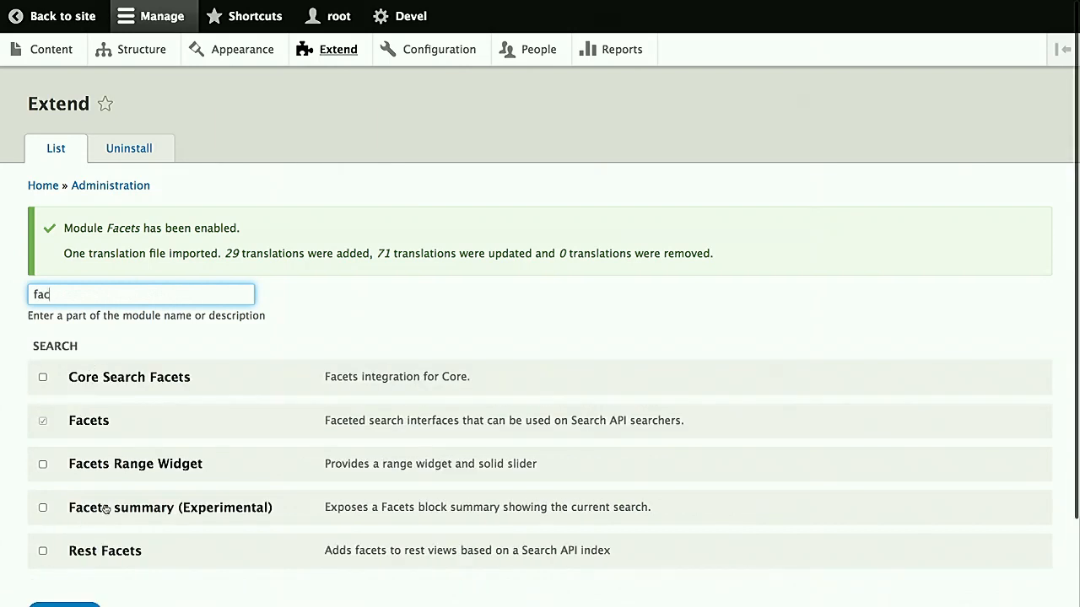
left_click(88, 420)
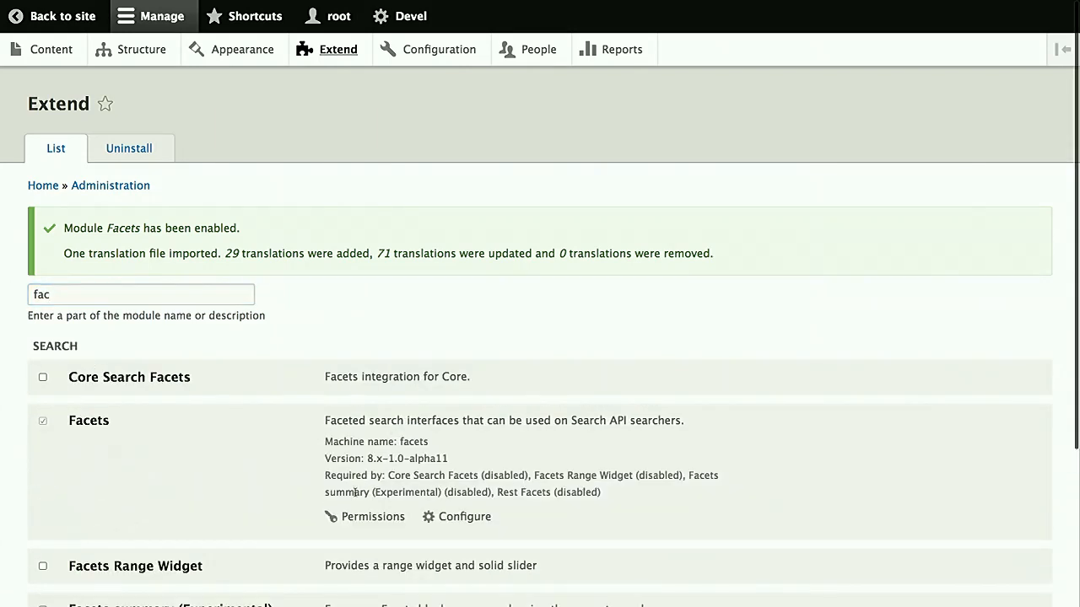
left_click(464, 516)
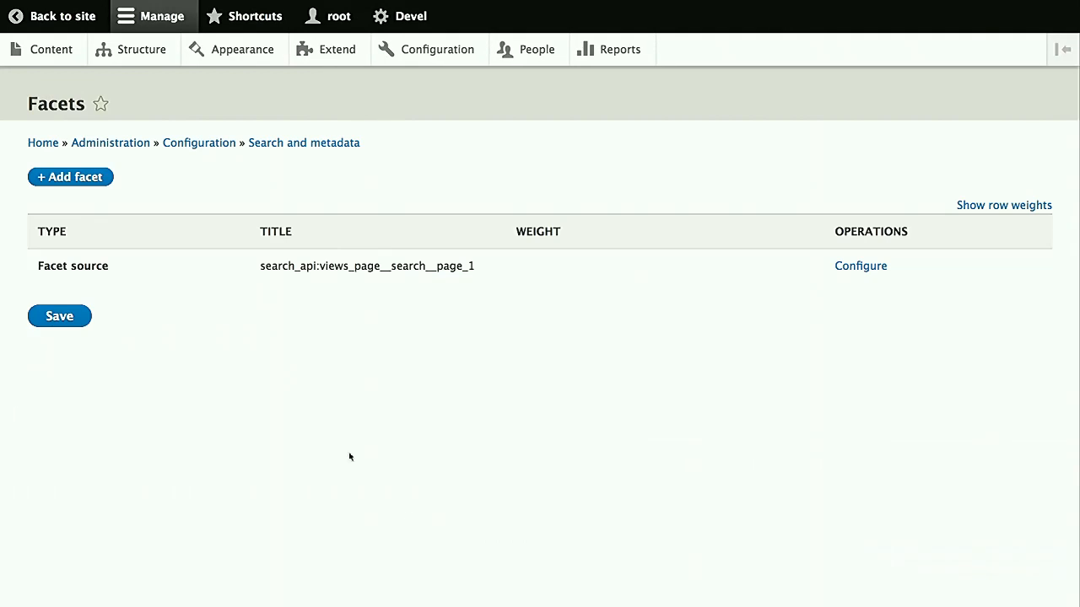
mouse_move(121, 200)
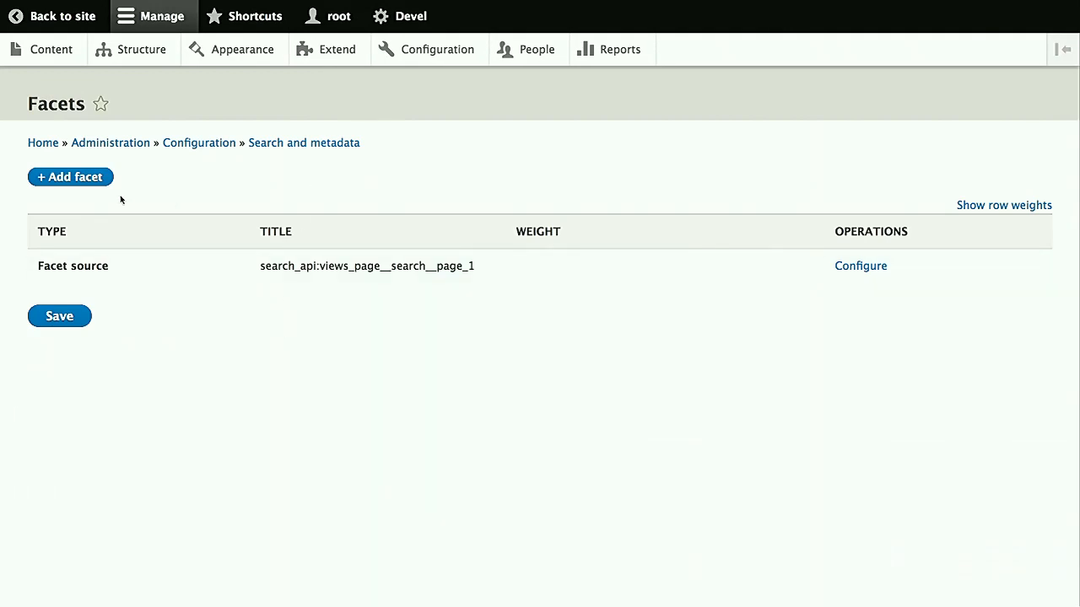
Add a facet with source 'View Search, display Page' and field 'Genre (field_genre)'
left_click(70, 176)
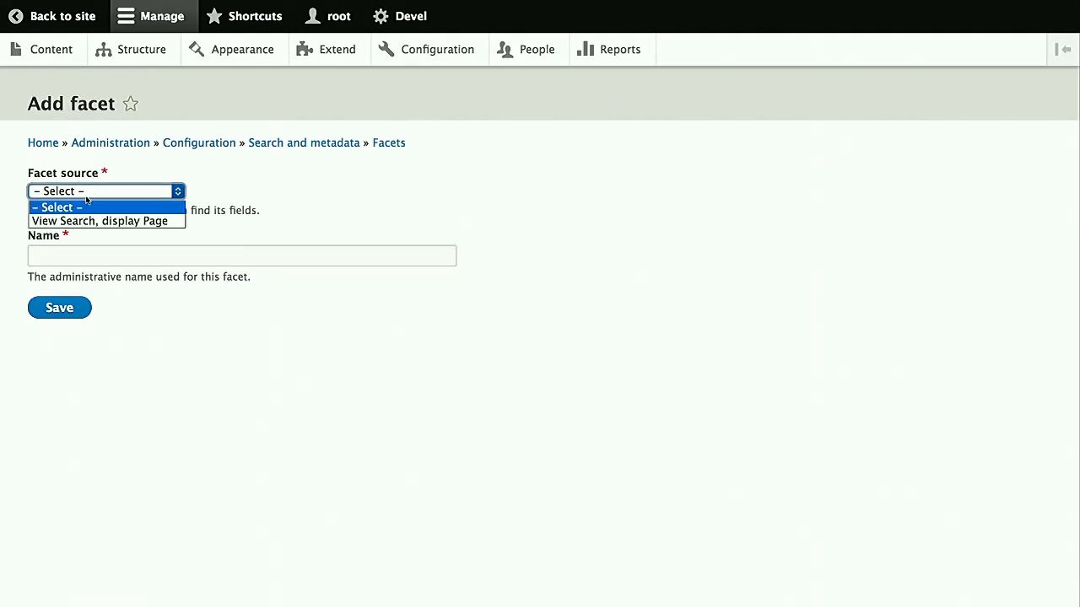
mouse_move(98, 221)
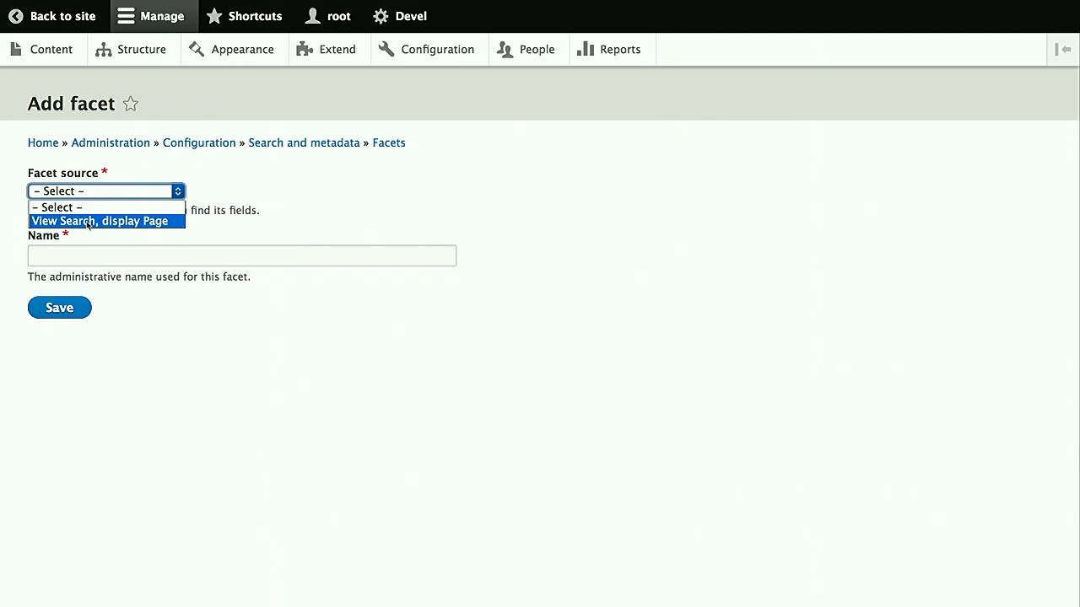
left_click(99, 221)
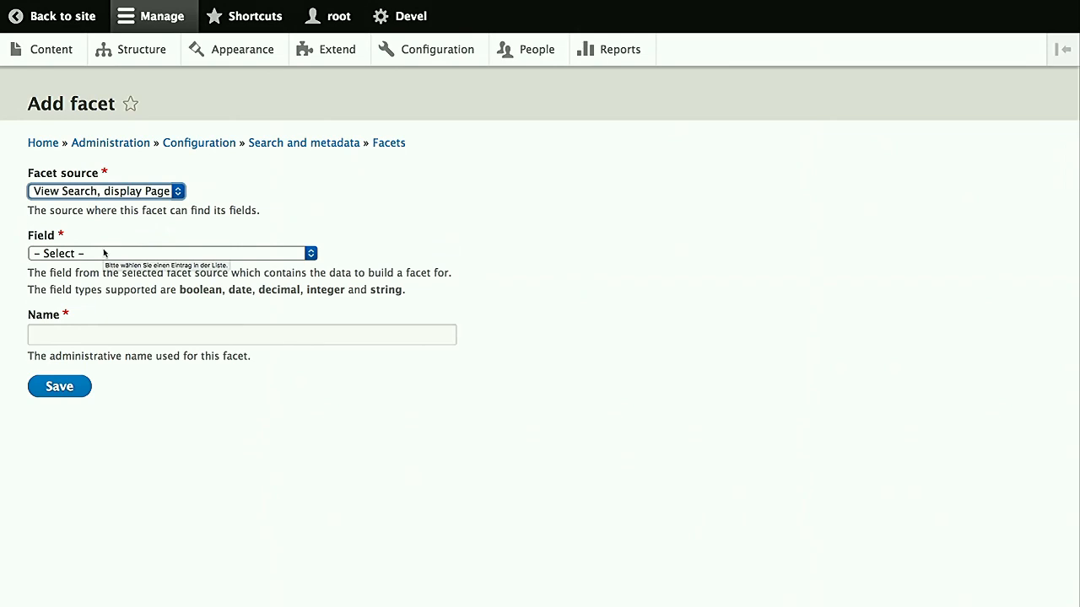
left_click(172, 253)
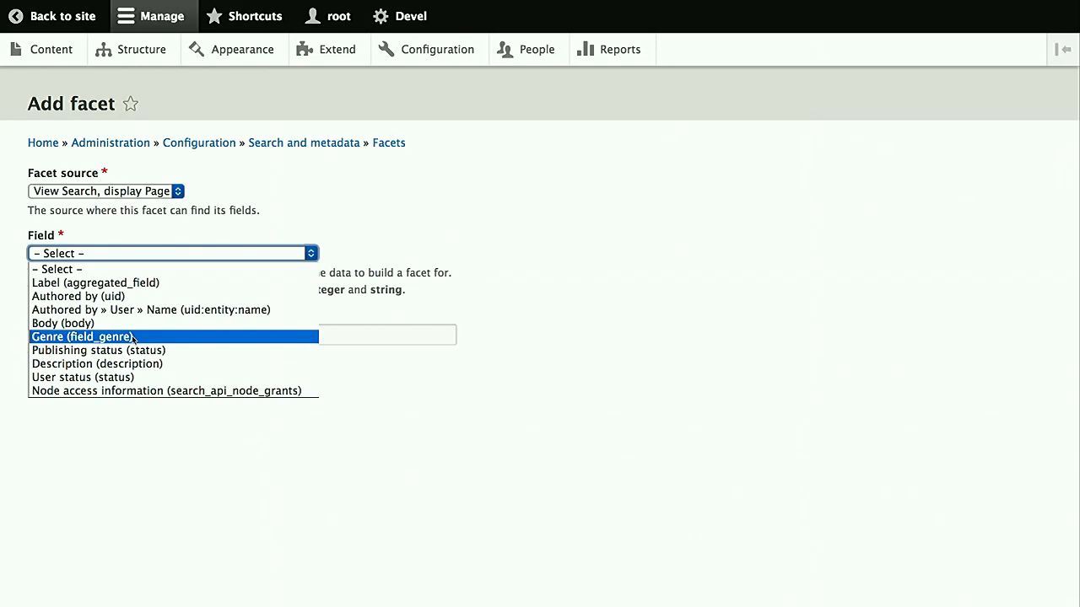
left_click(82, 336)
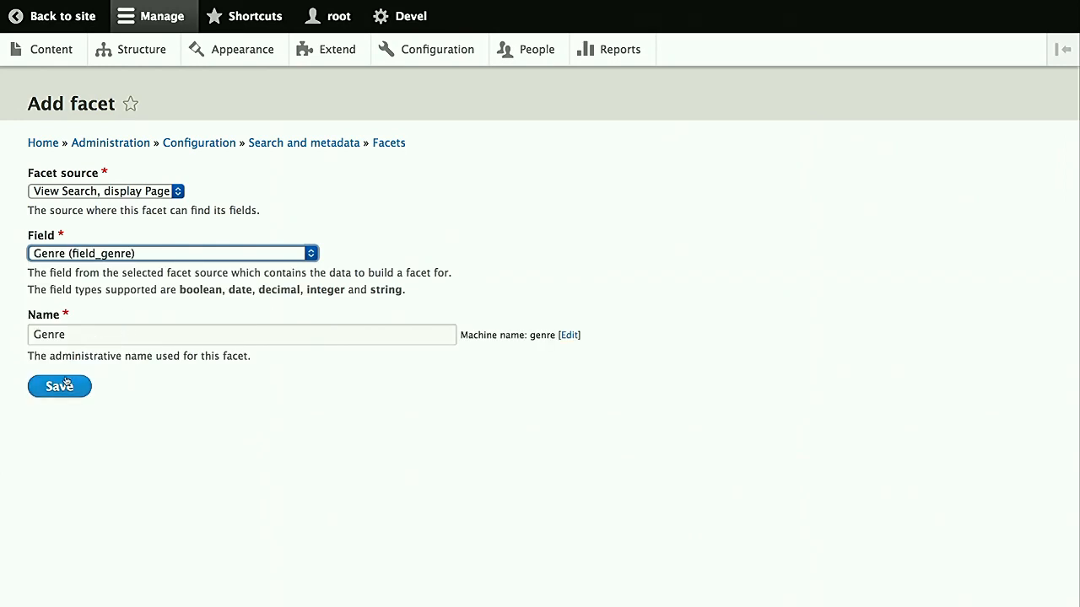
left_click(59, 386)
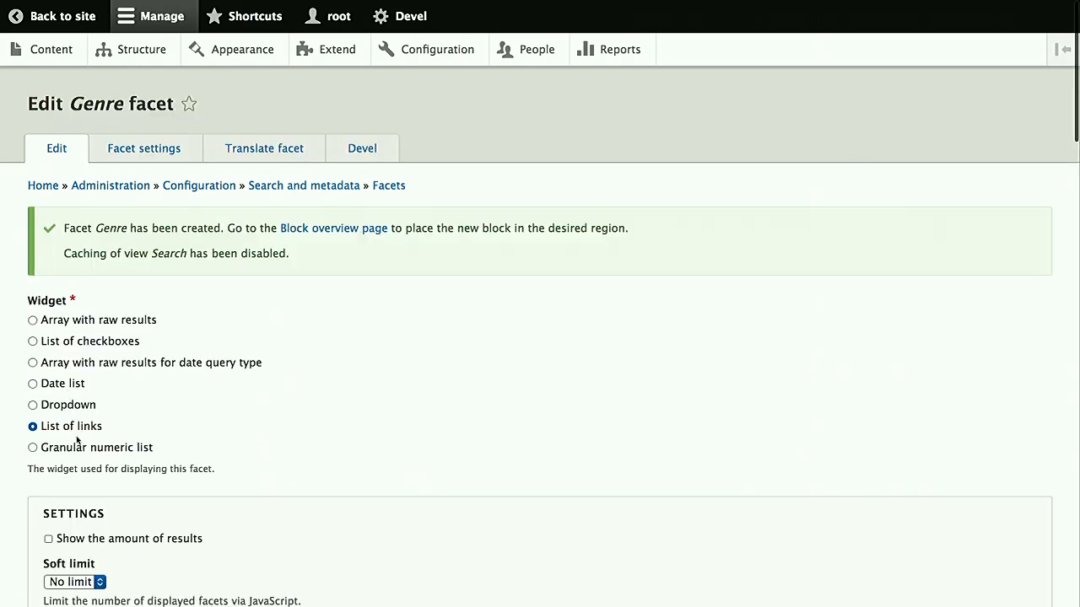
Make the Genre facet show result counts and term names instead of IDs
scroll("down", 3)
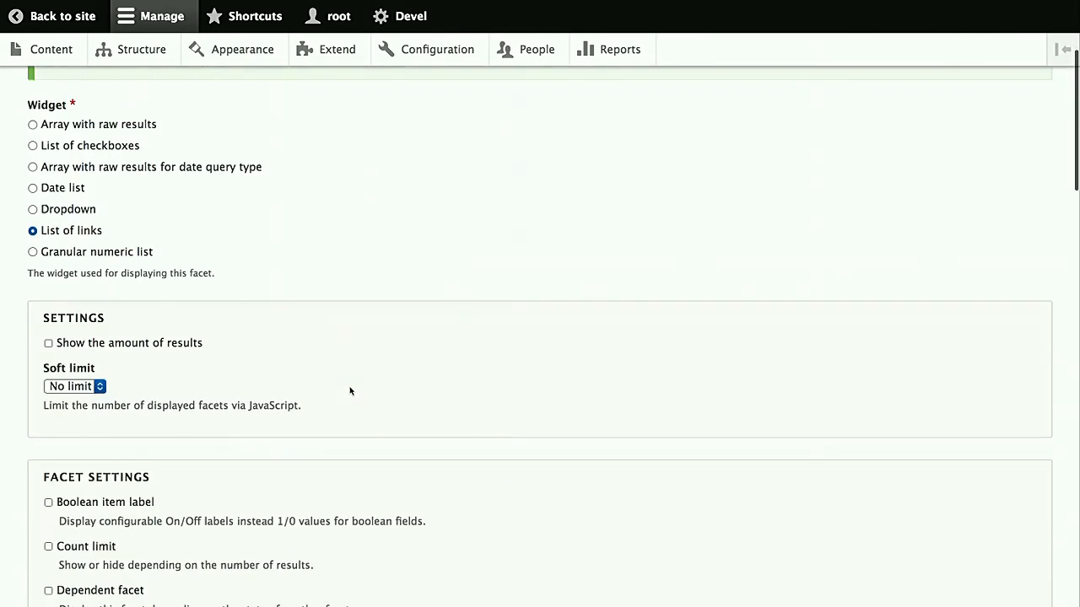
scroll("down", 3)
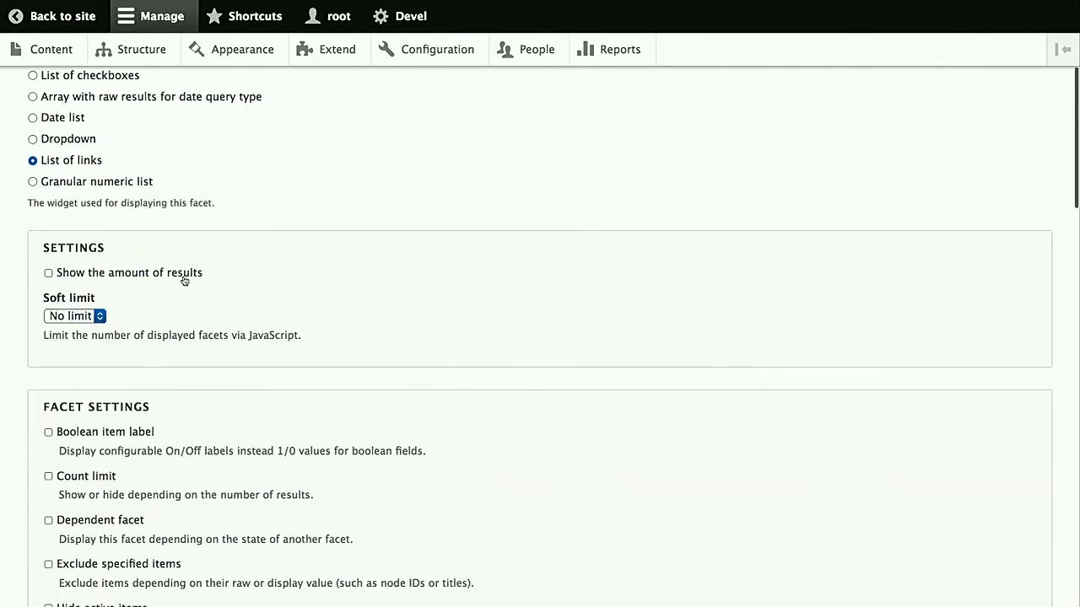
left_click(48, 273)
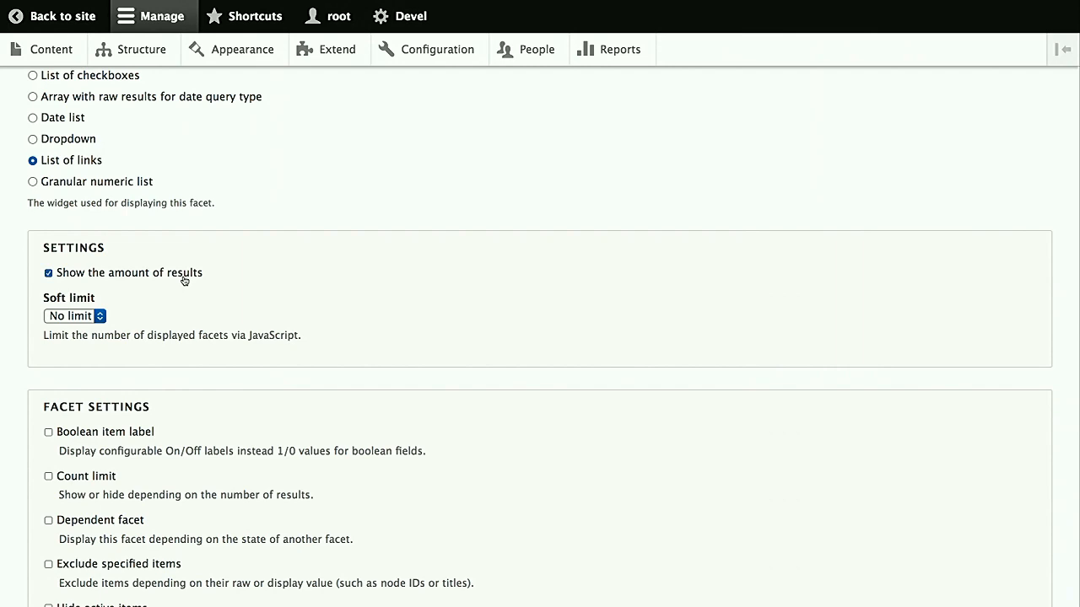
scroll("down", 3)
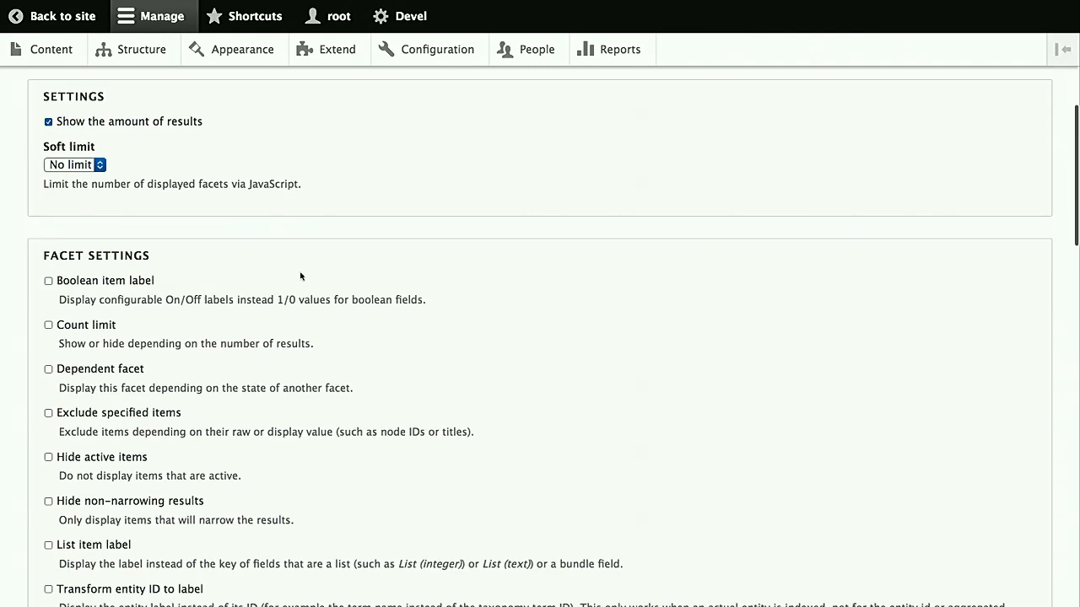
scroll("down", 3)
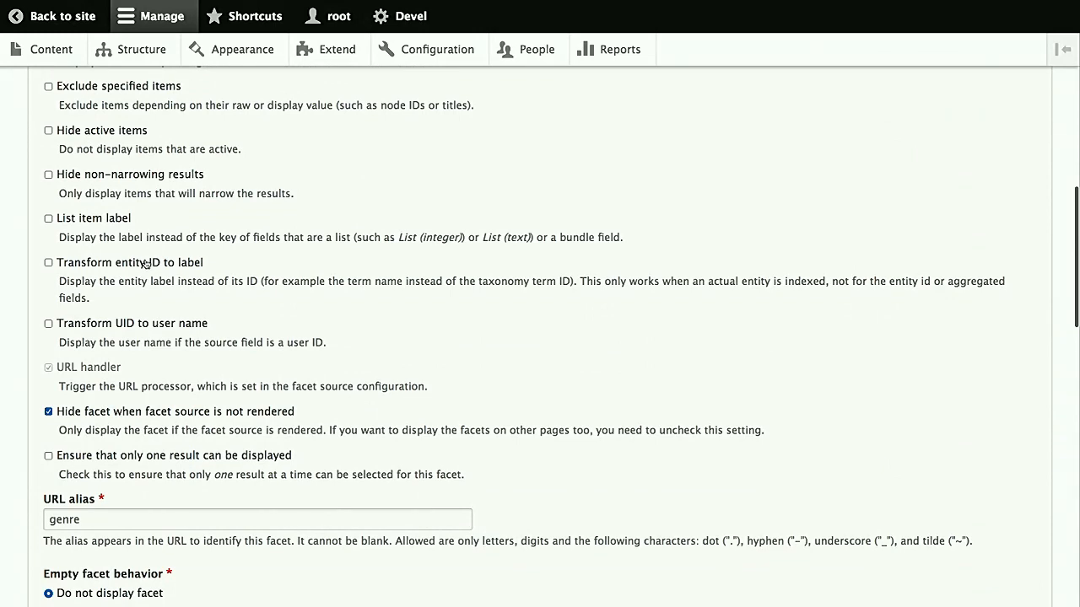
left_click(48, 262)
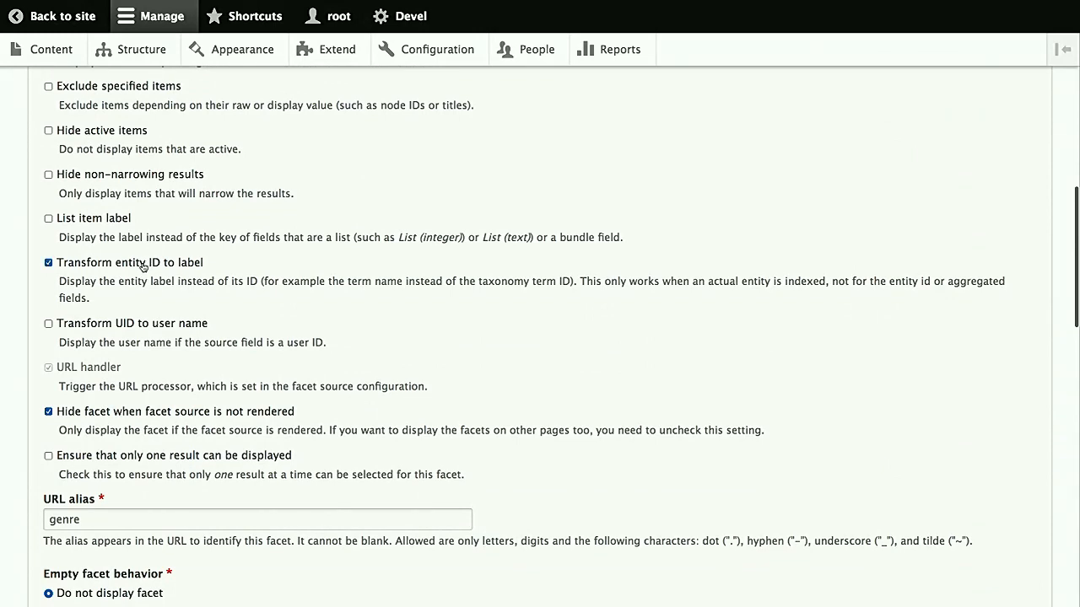
mouse_move(307, 312)
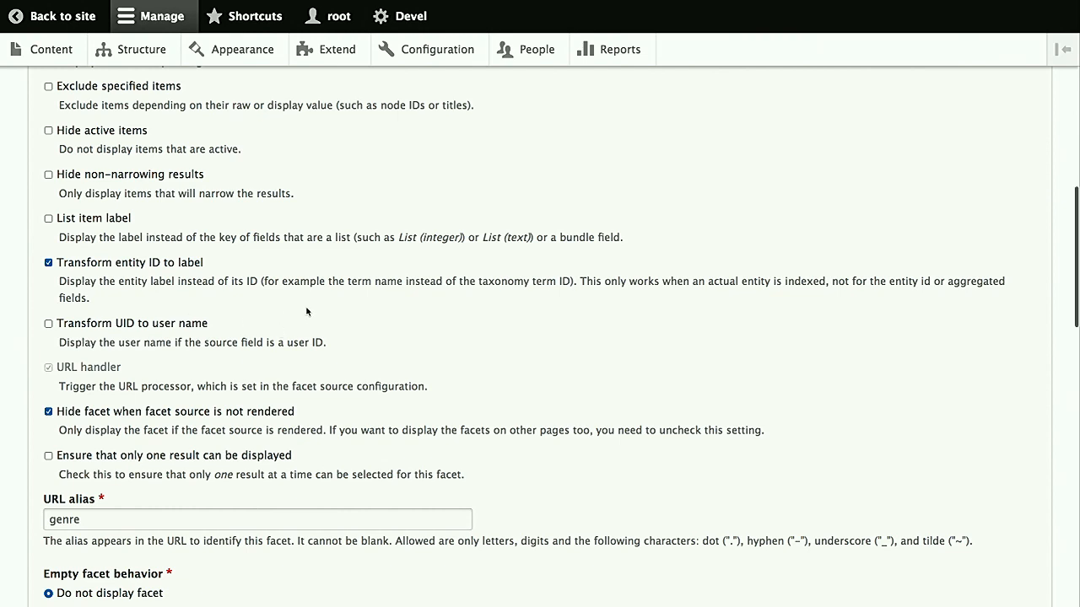
Turn on Use hierarchy for the Genre facet, save, and go to Structure
scroll("down", 3)
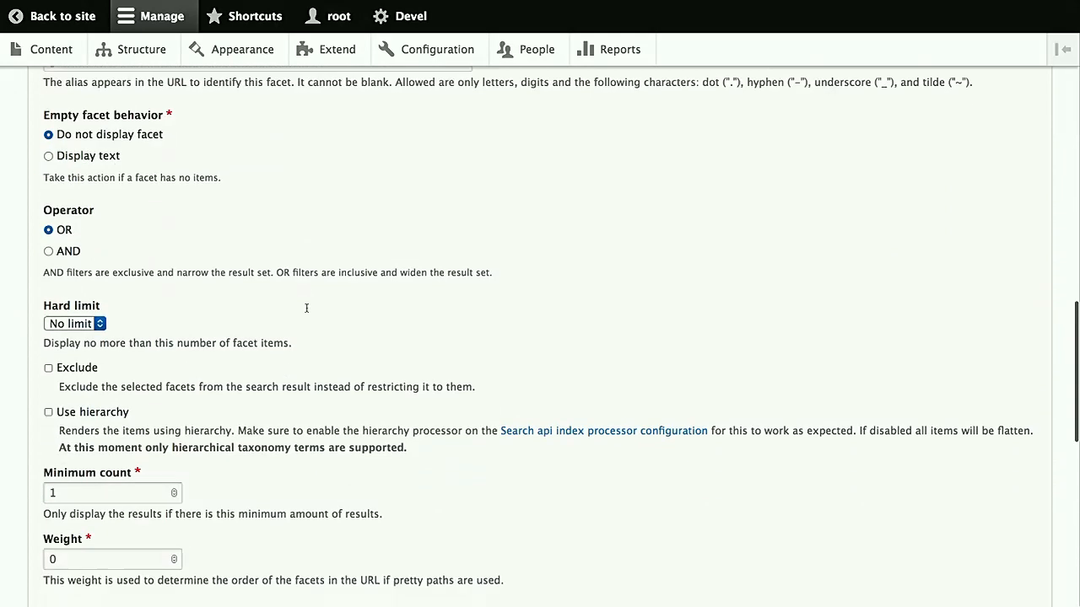
scroll("down", 3)
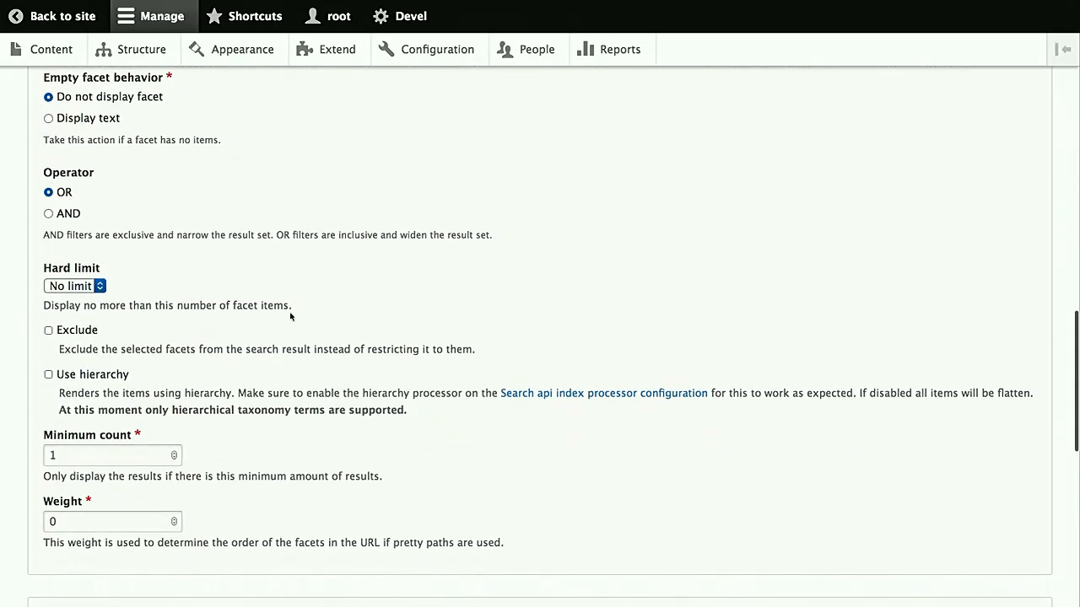
left_click(49, 374)
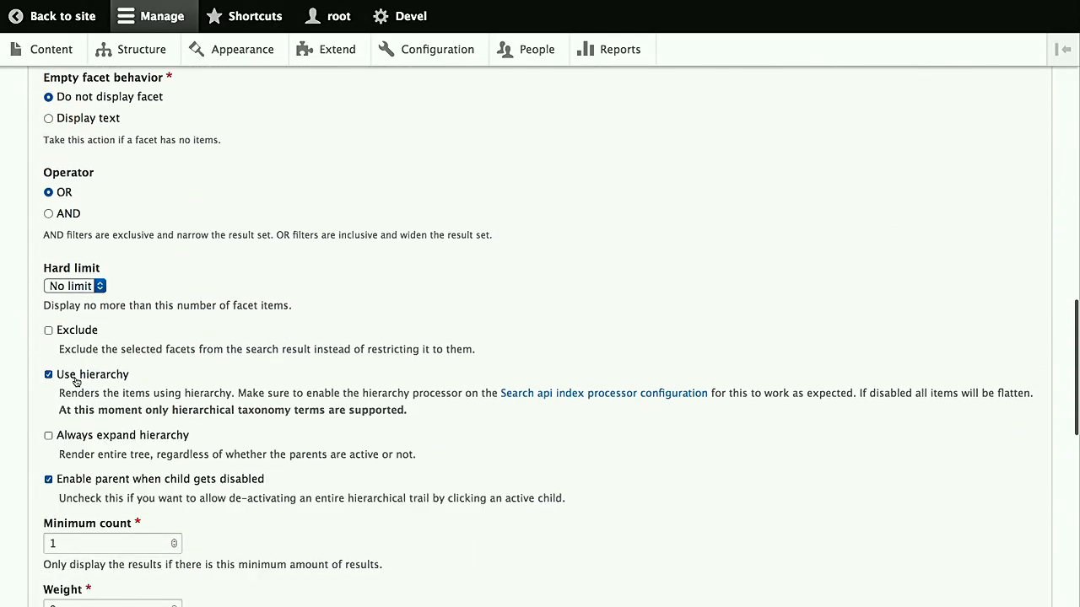
scroll("down", 3)
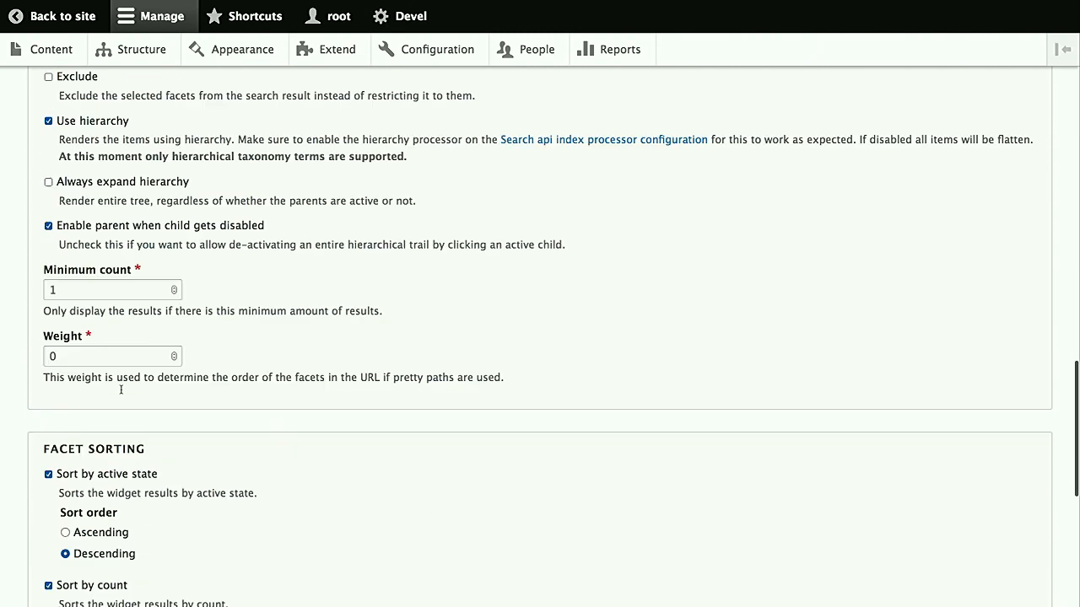
scroll("down", 3)
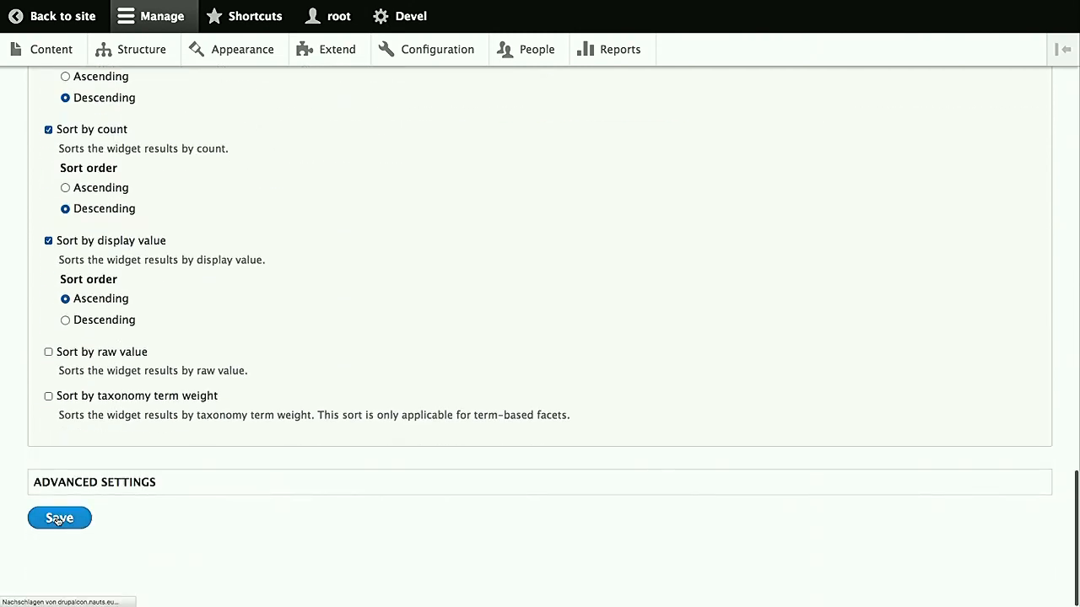
left_click(59, 518)
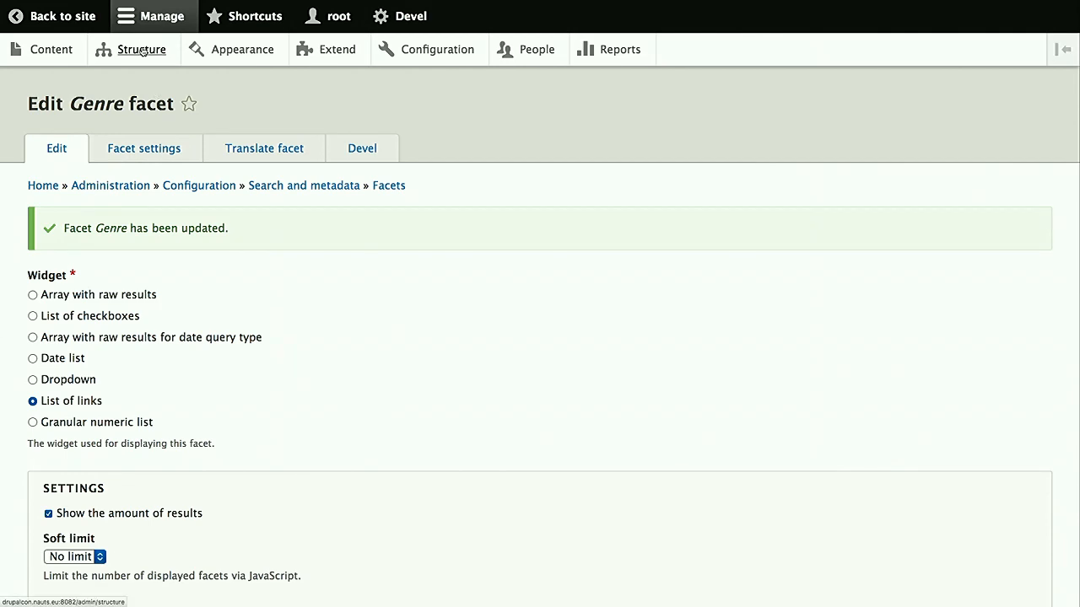
left_click(142, 48)
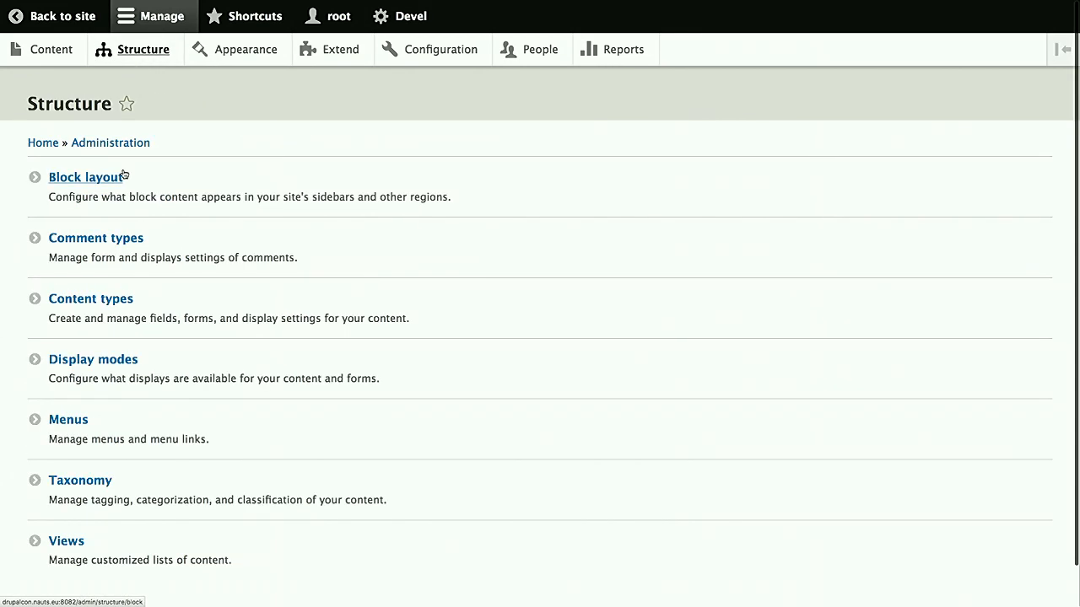
Place the Genre facet block in Bartik's Sidebar first region and return to the site
left_click(85, 177)
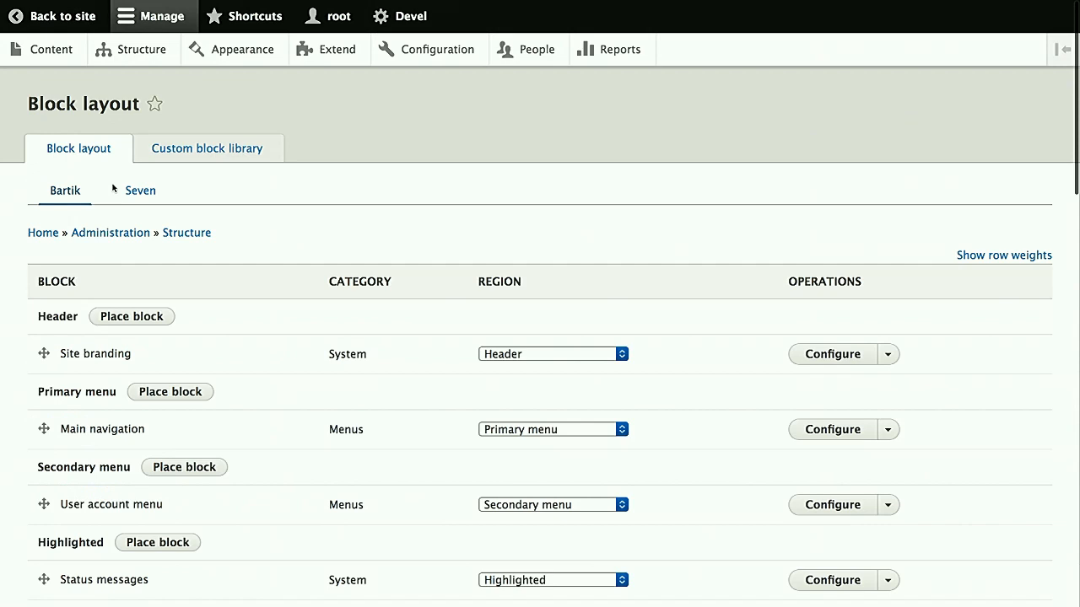
scroll("down", 3)
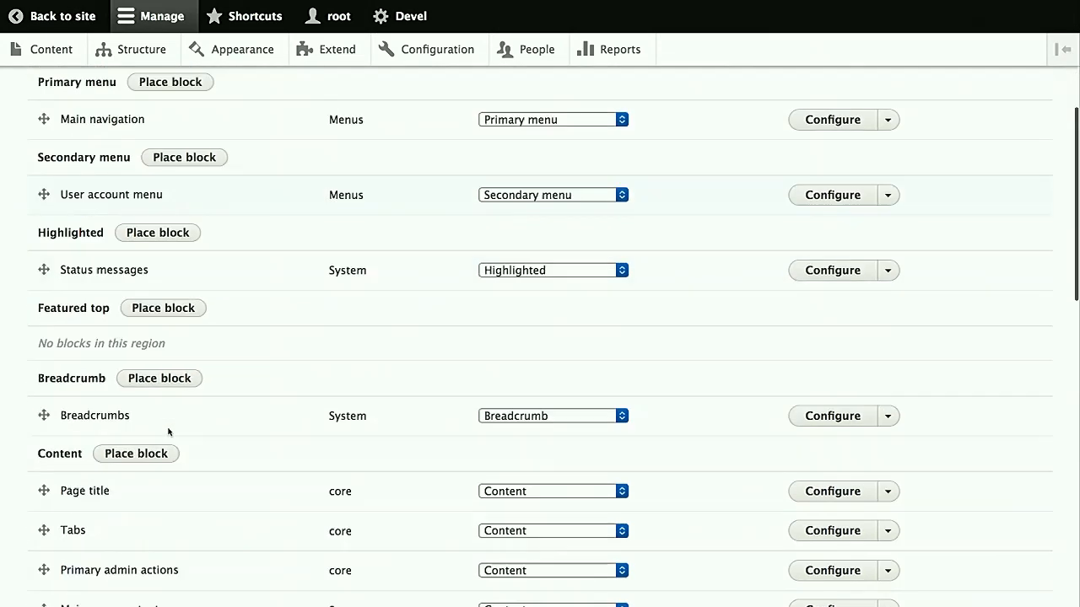
scroll("down", 3)
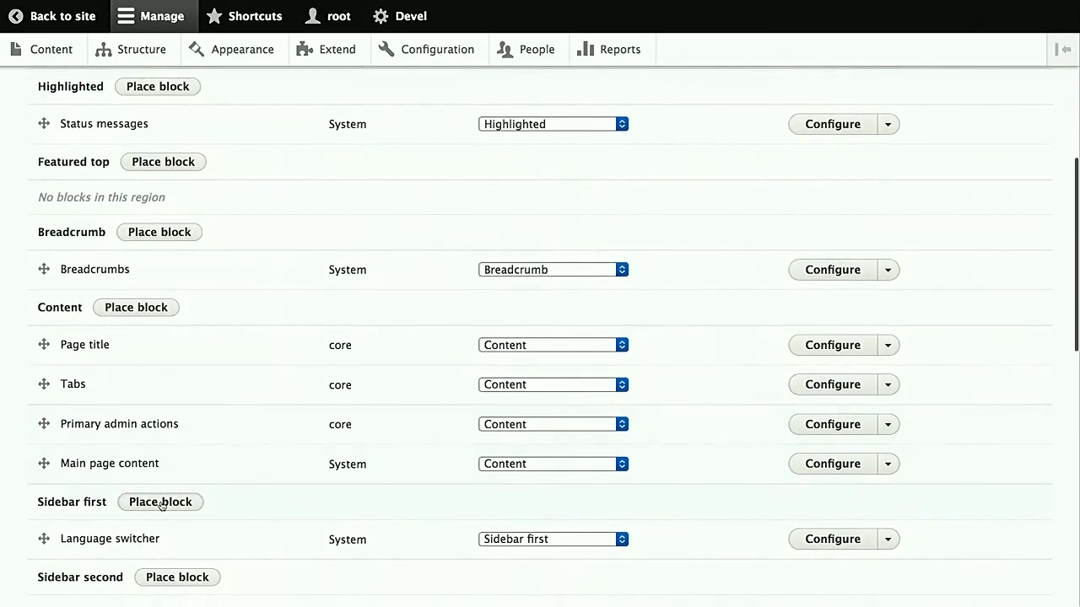
left_click(161, 502)
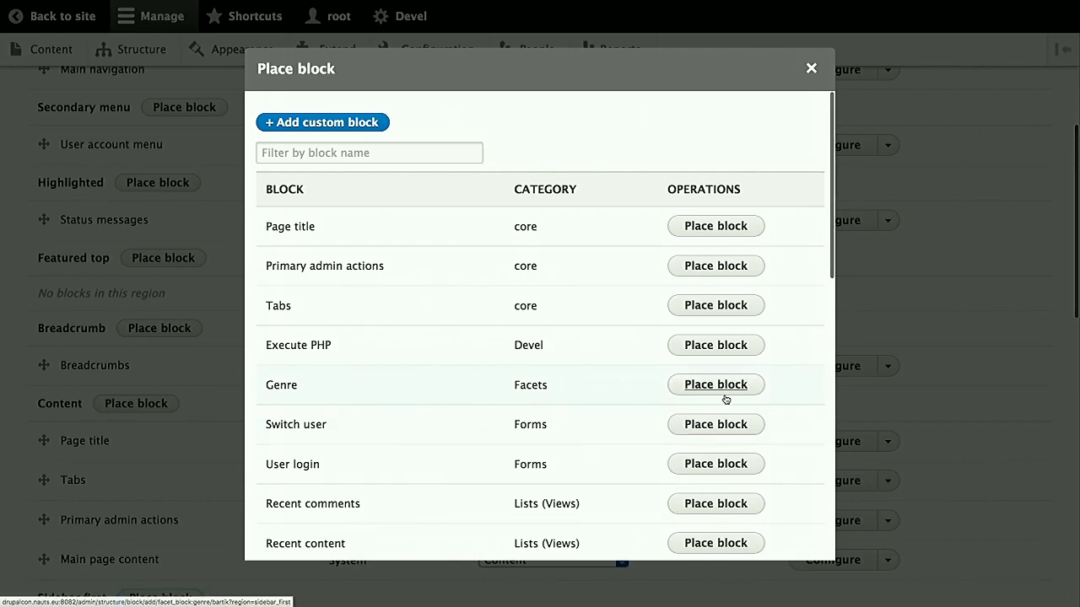
left_click(715, 384)
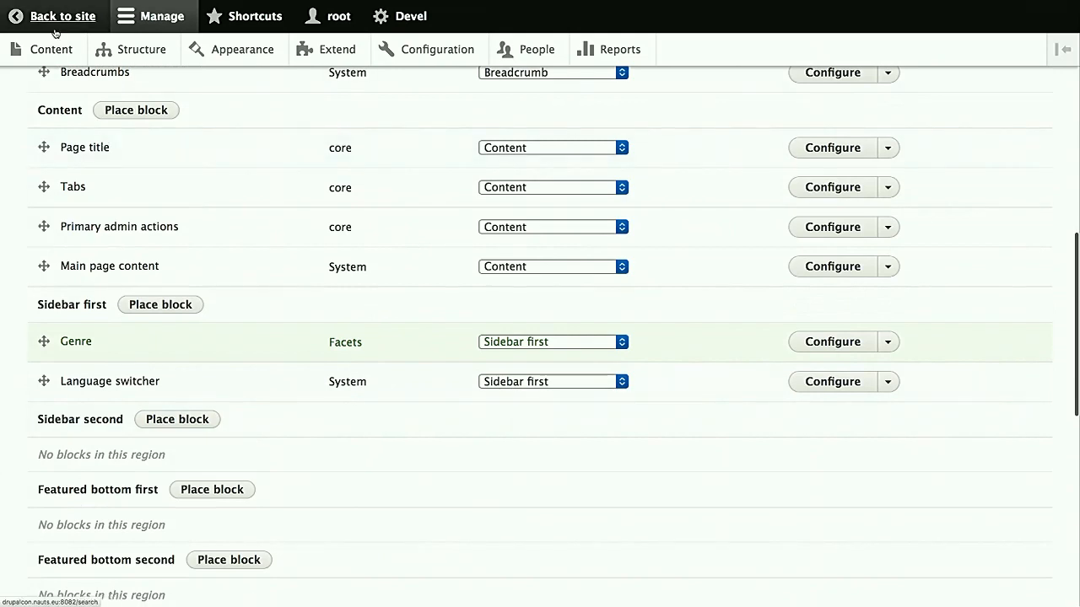
left_click(62, 15)
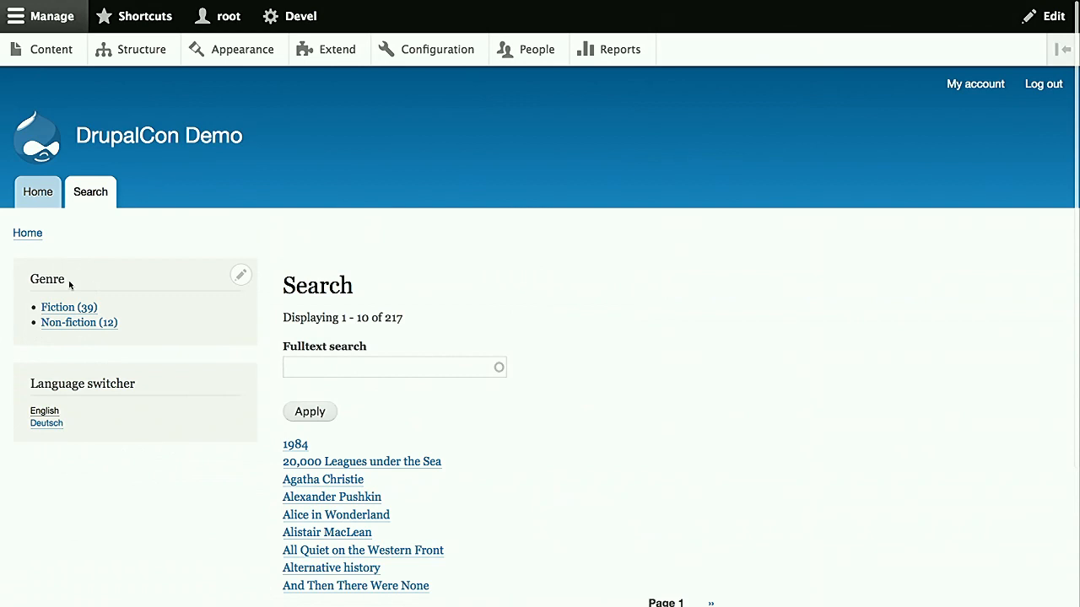
mouse_move(196, 331)
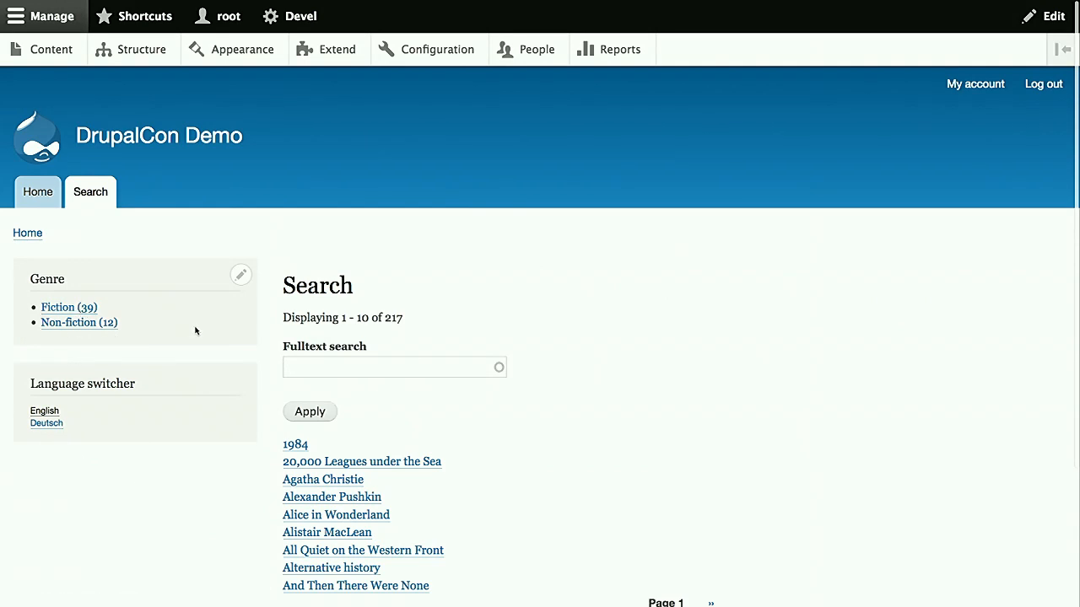
Search books for 'macto' and filter by Fiction > Fantasy > High fantasy, Science fiction, and Non-fiction genres
left_click(394, 367)
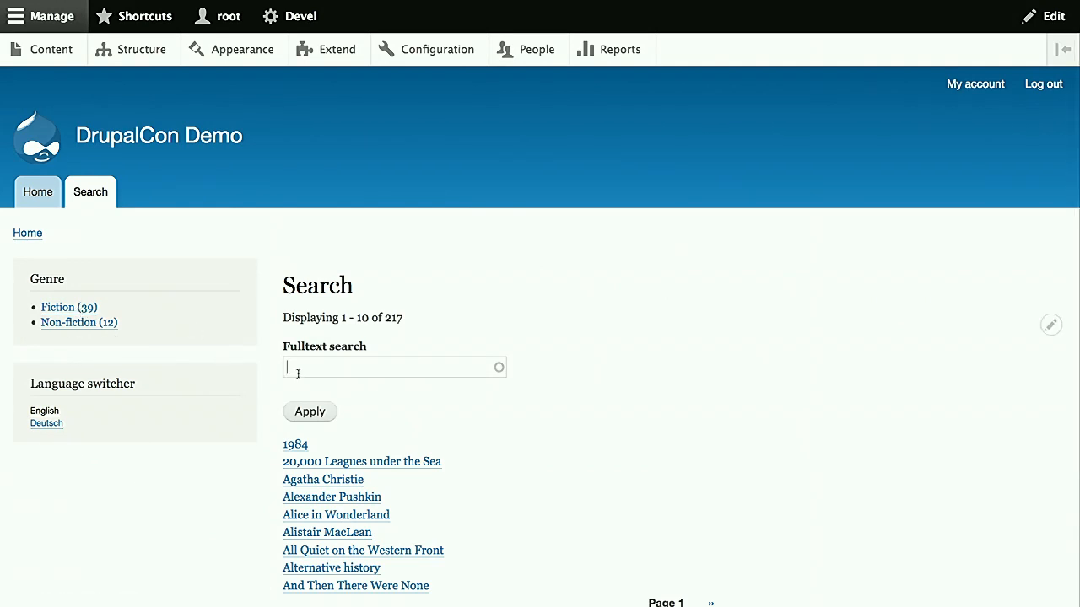
type("macto")
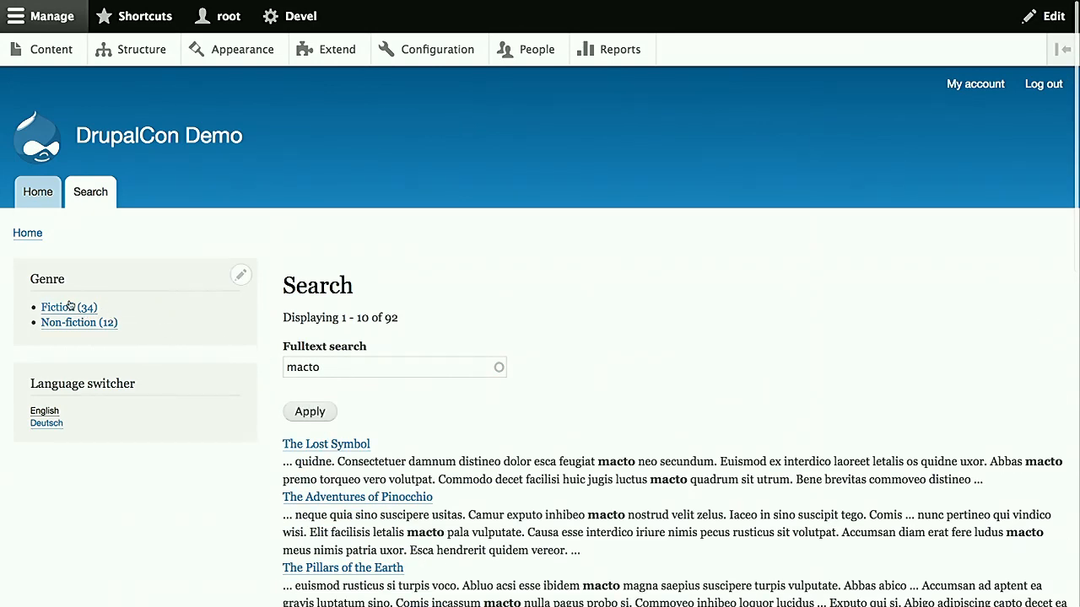
left_click(62, 306)
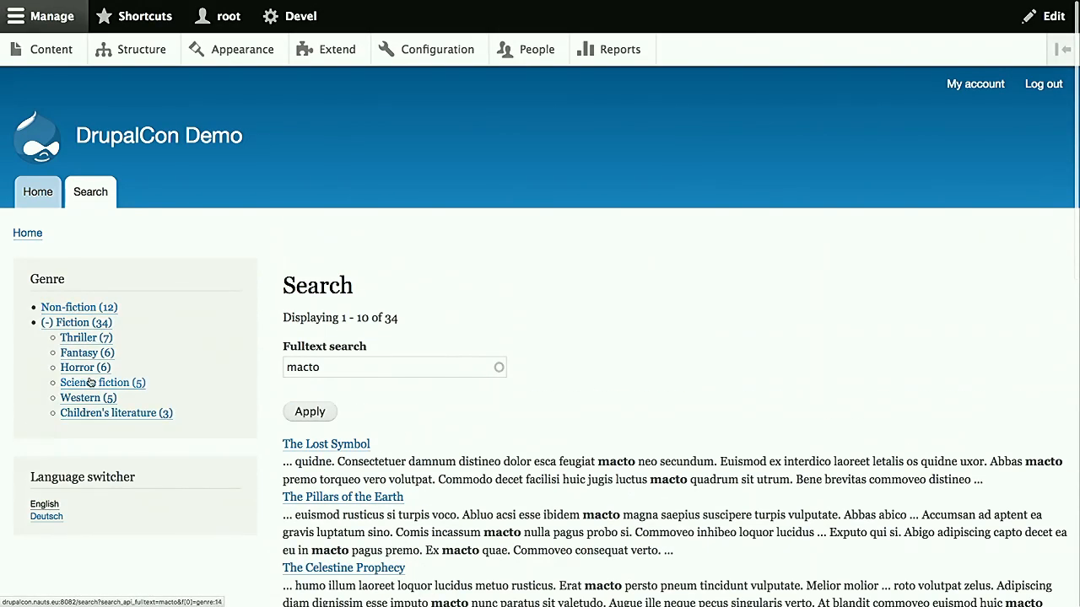
left_click(87, 352)
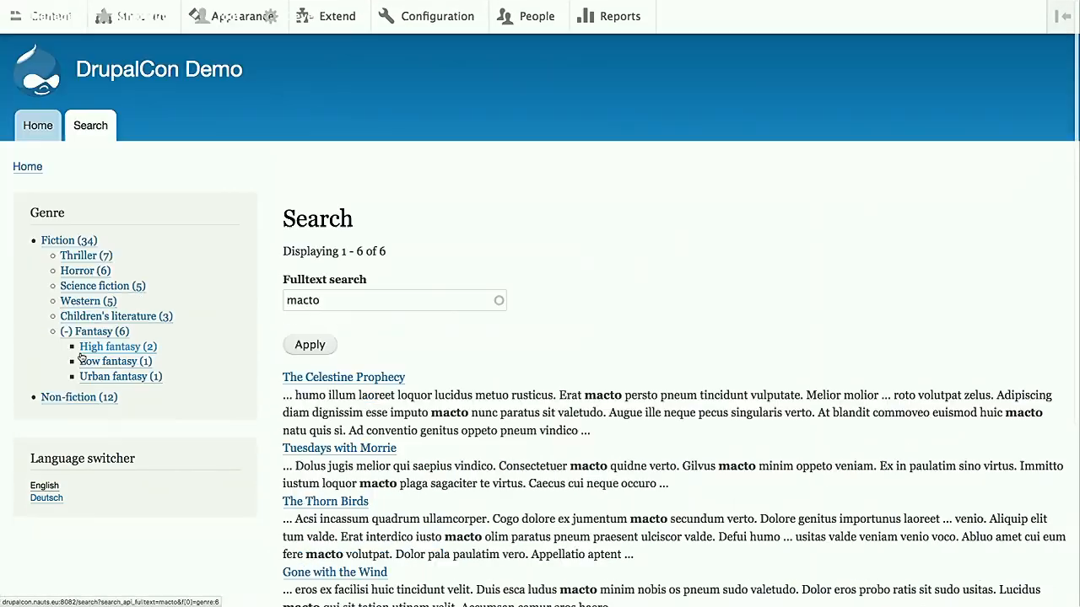
left_click(117, 347)
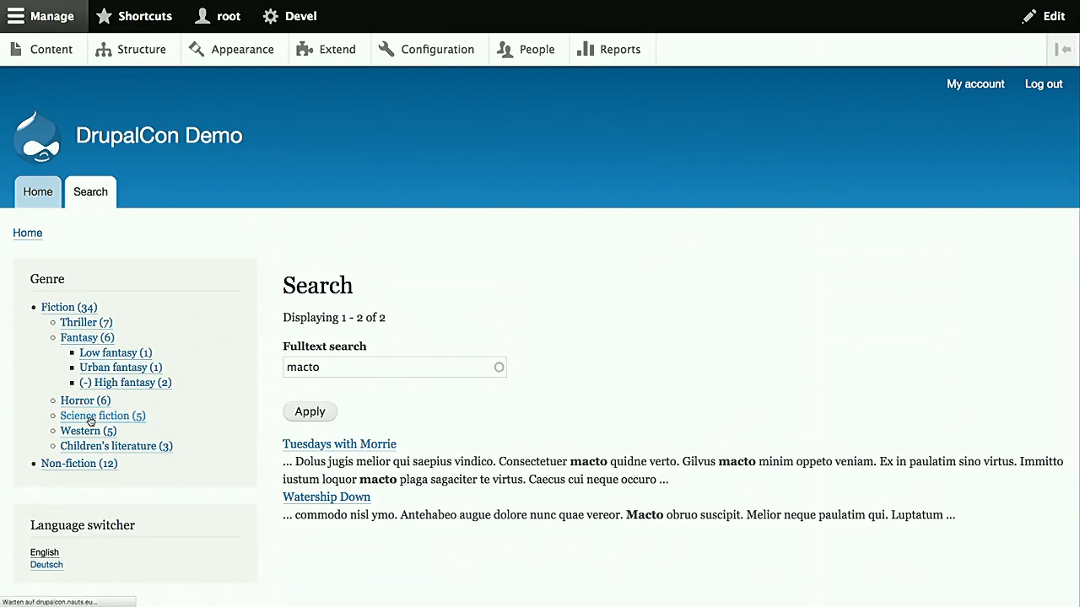
left_click(103, 416)
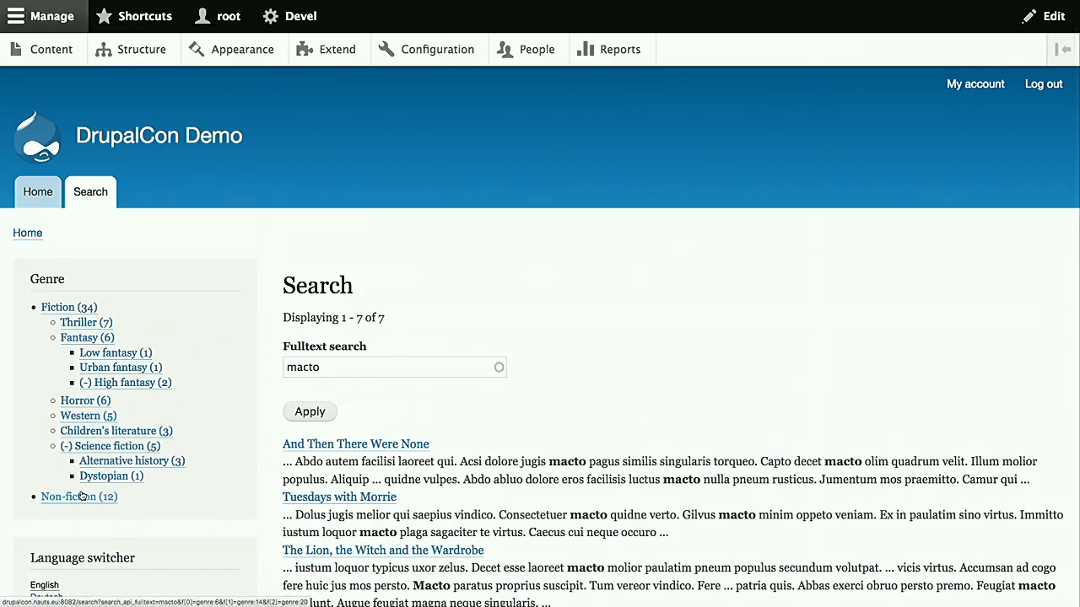
left_click(68, 496)
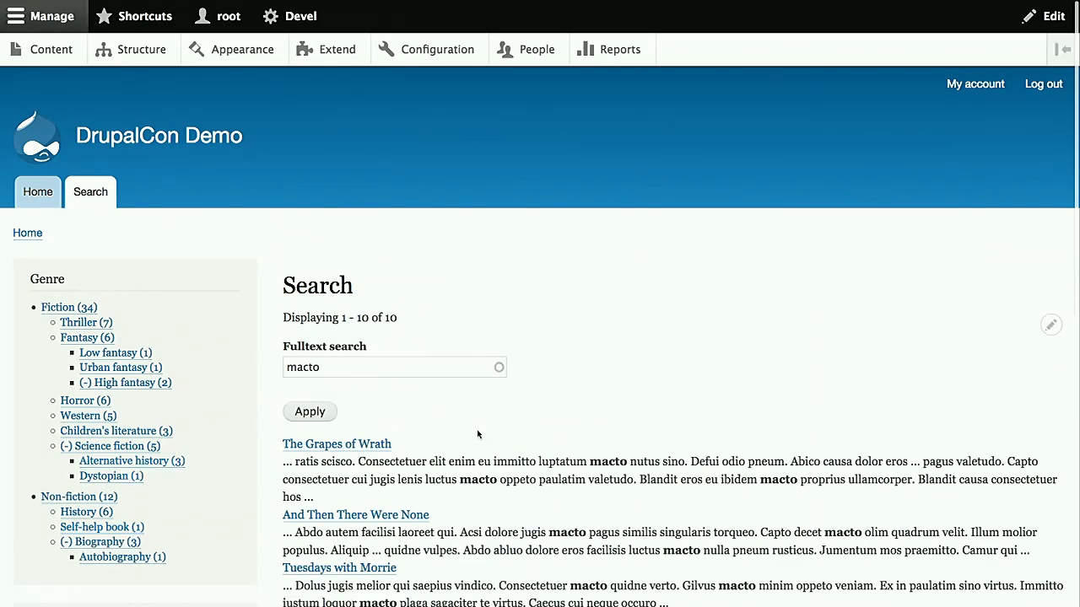
mouse_move(458, 431)
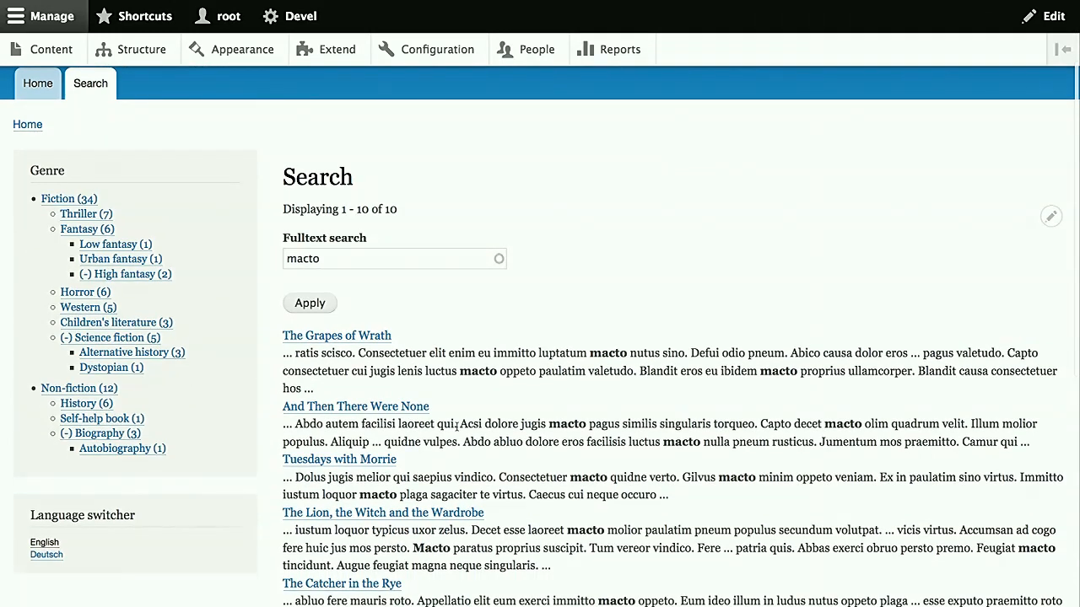
mouse_move(218, 394)
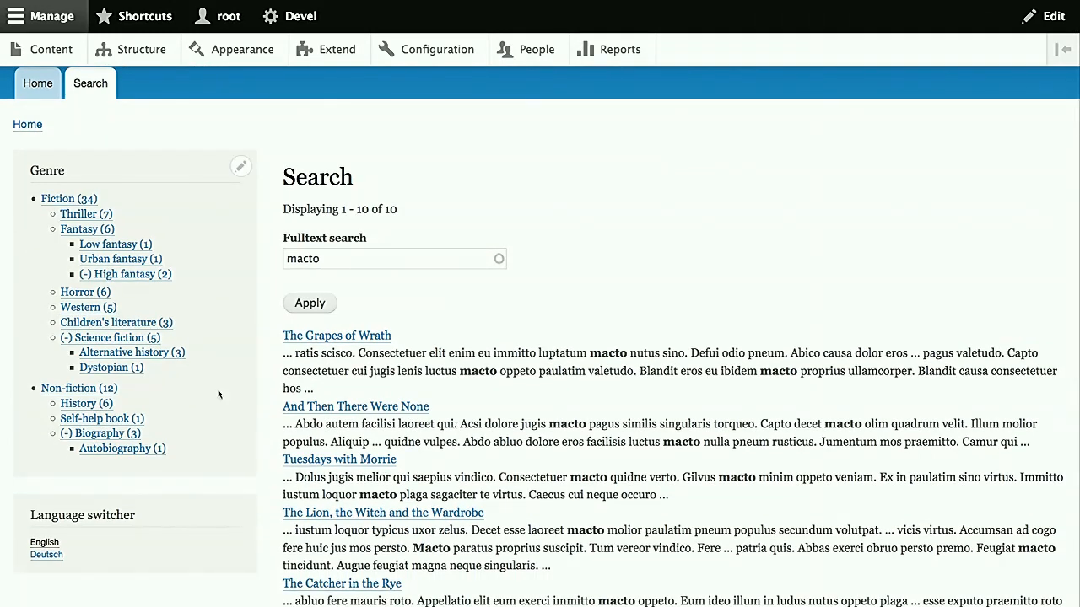
mouse_move(228, 384)
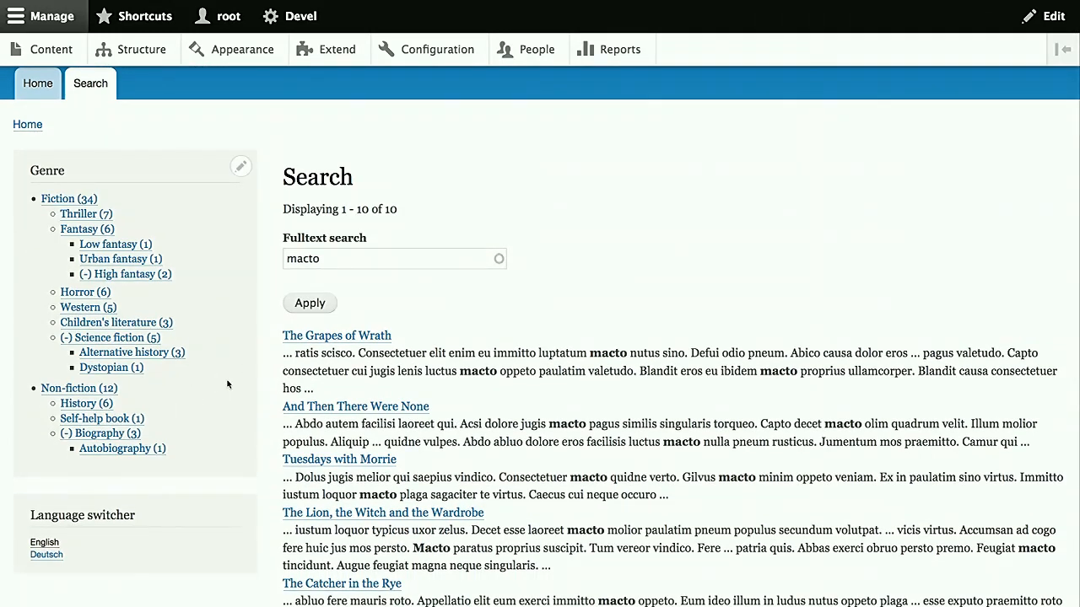
mouse_move(212, 389)
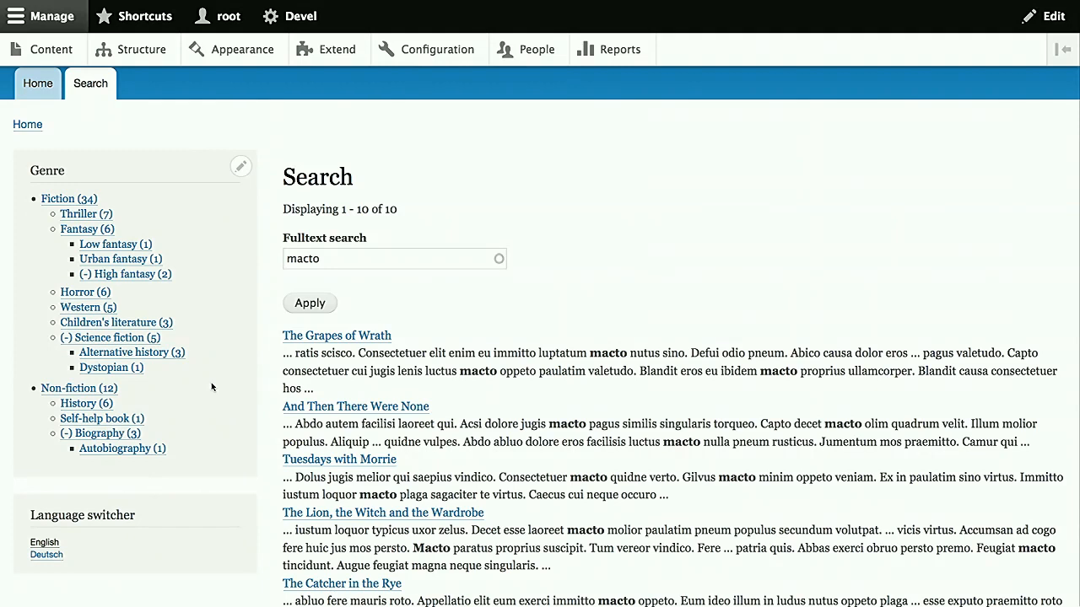
mouse_move(242, 388)
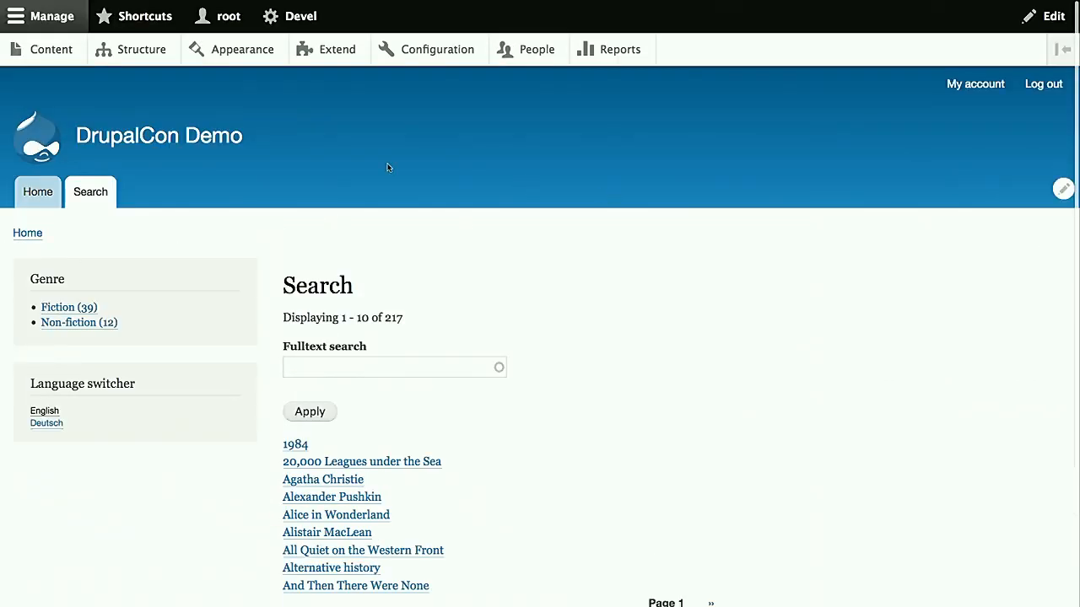
Open the Extend list of installable modules
left_click(338, 49)
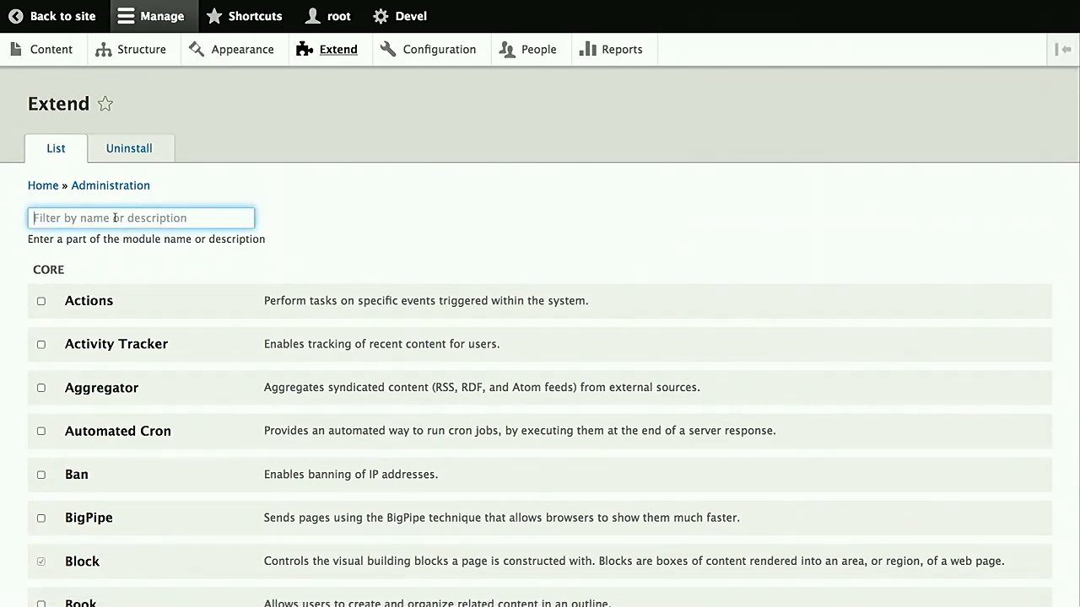
Filter modules by 'Solr', install Multilingual Solr search, and accept enabling Solr search
type("Solr")
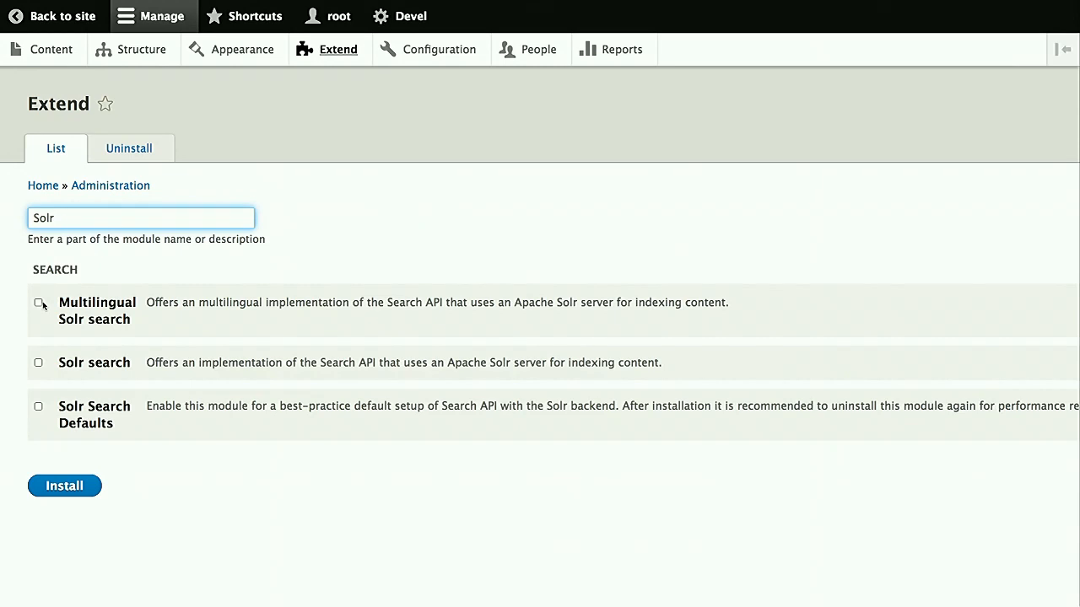
mouse_move(56, 313)
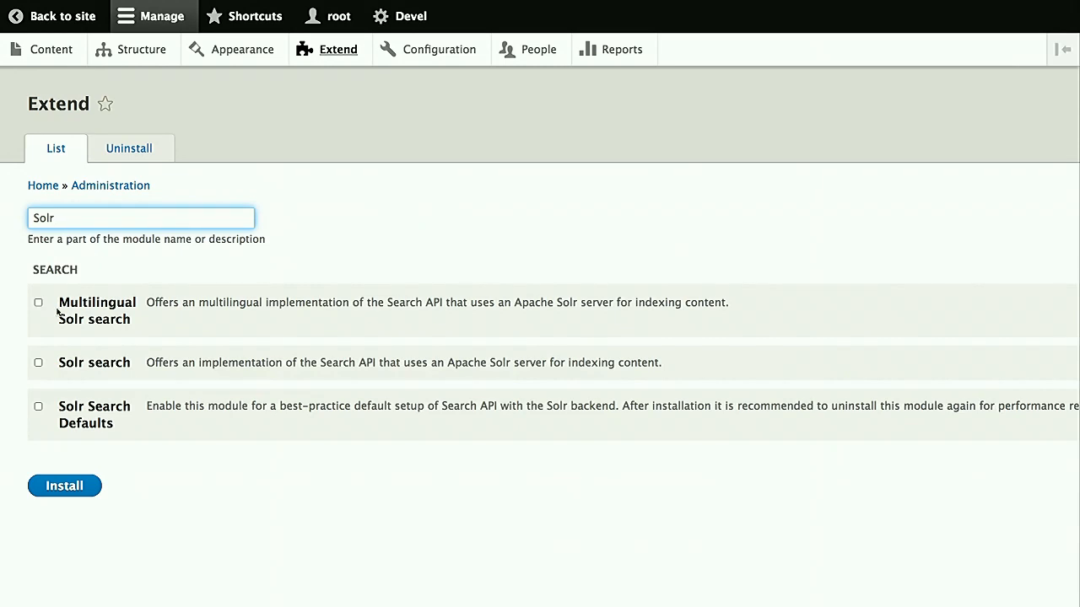
left_click(38, 302)
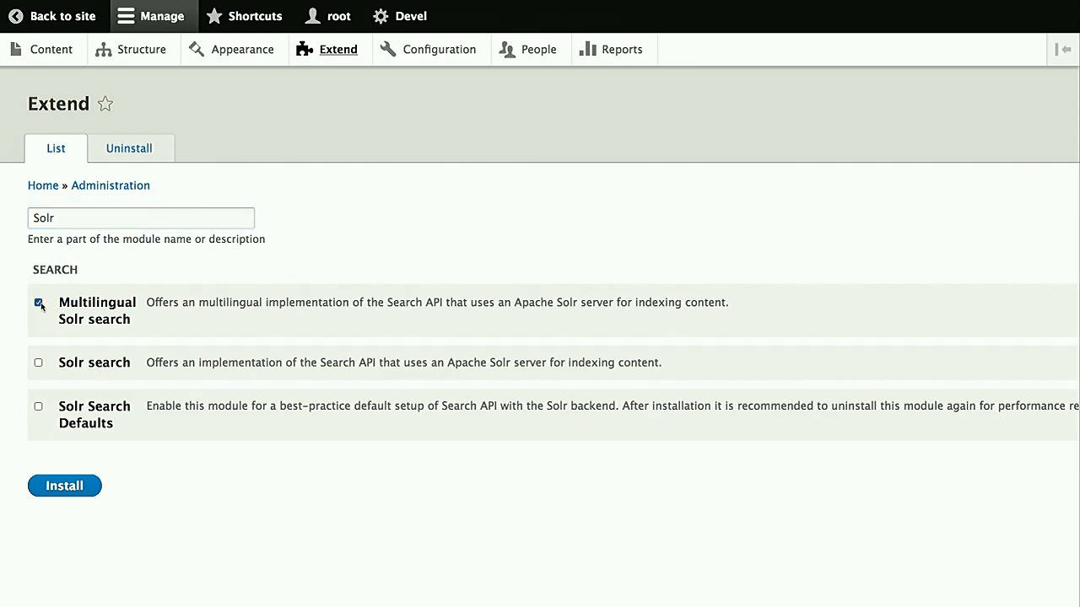
left_click(38, 302)
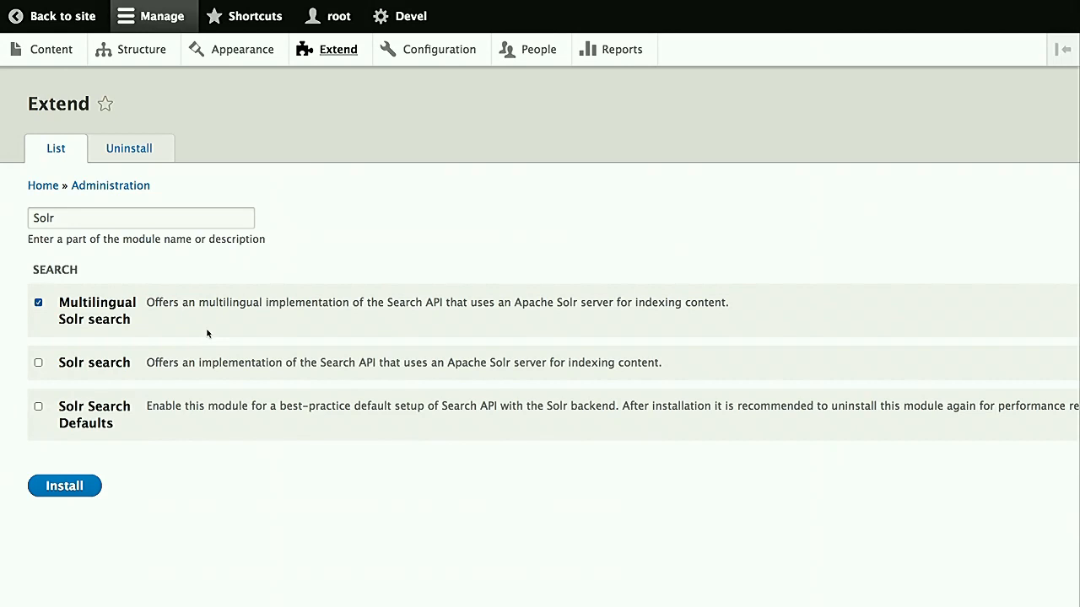
left_click(64, 486)
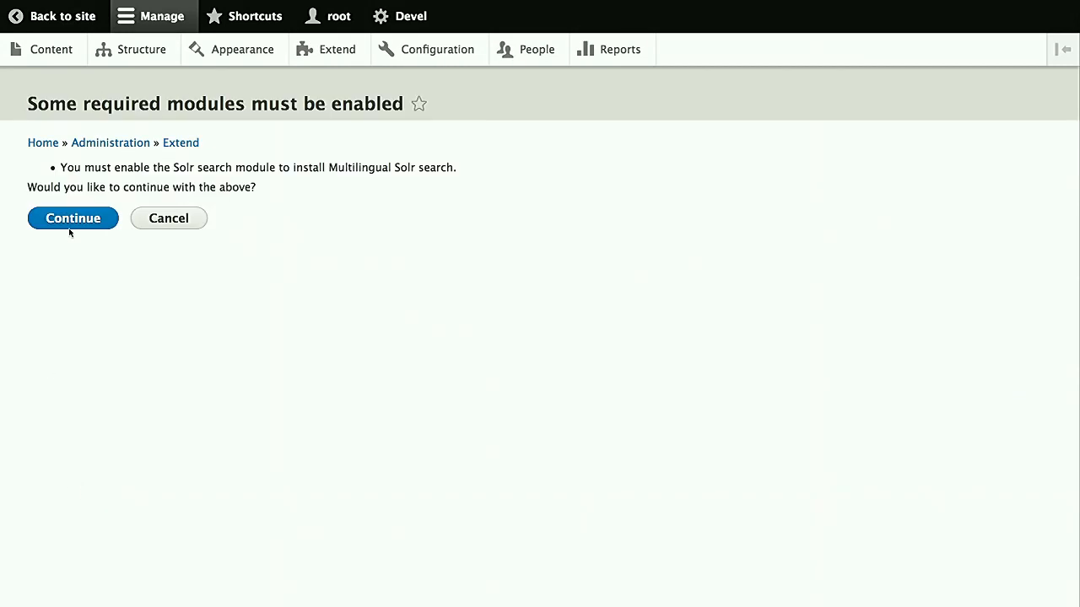
left_click(72, 218)
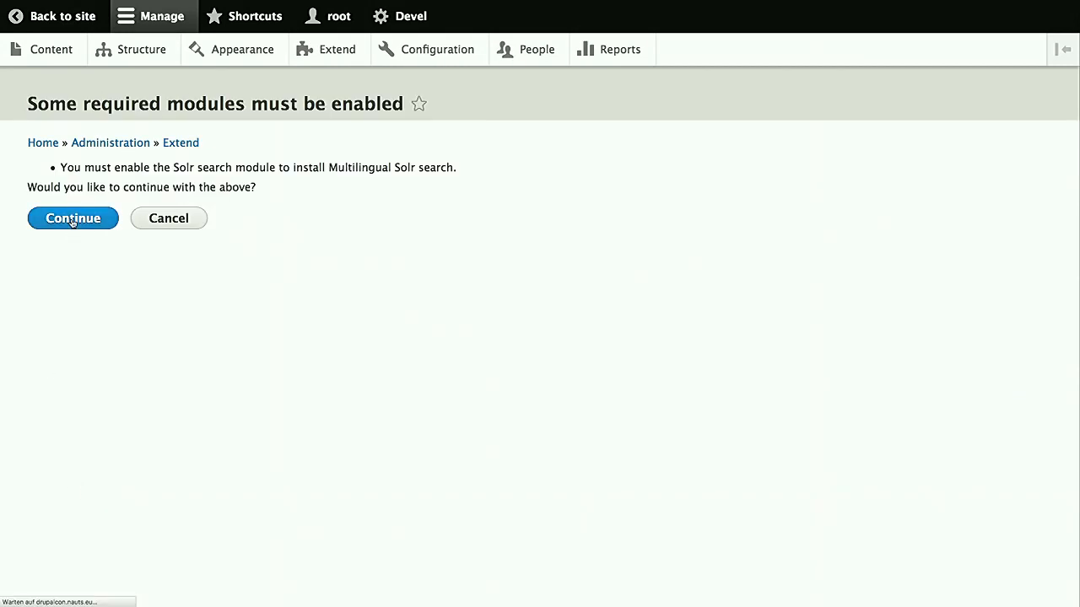
left_click(73, 218)
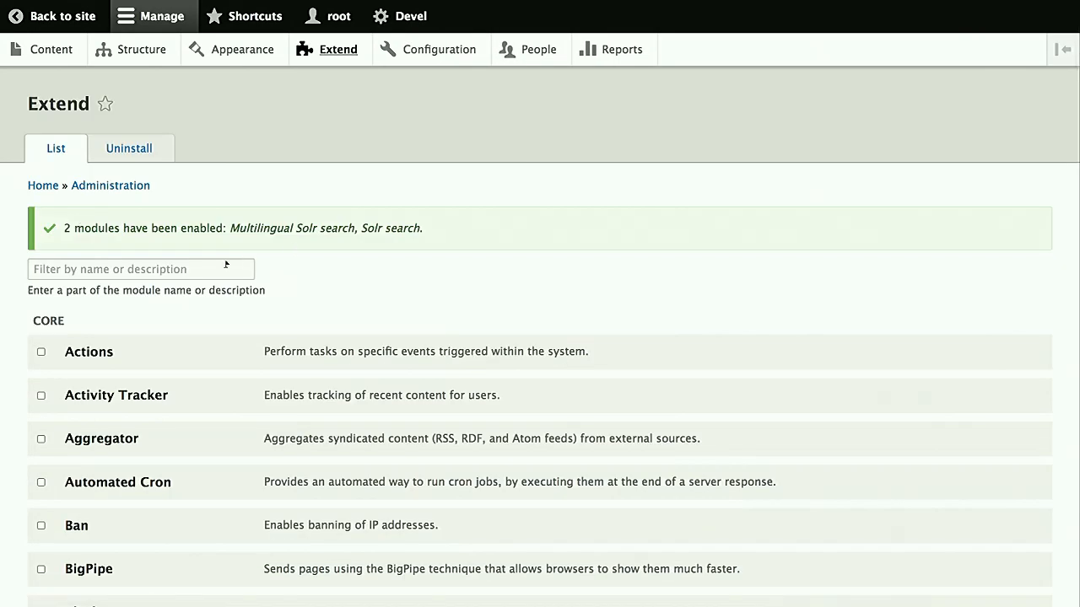
mouse_move(439, 49)
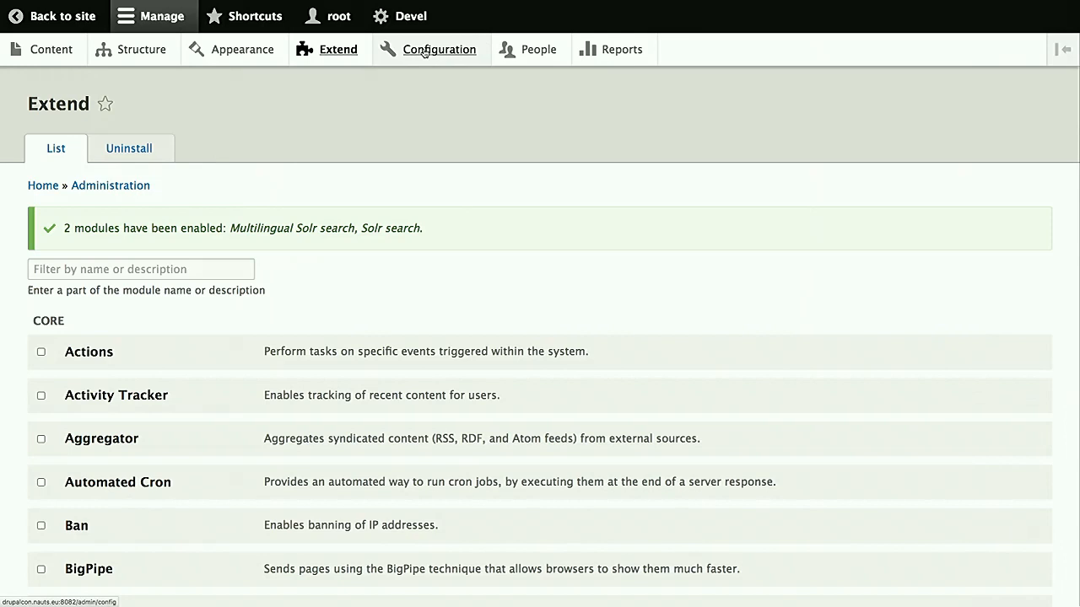
Go to the Search API settings from the Configuration overview
left_click(438, 49)
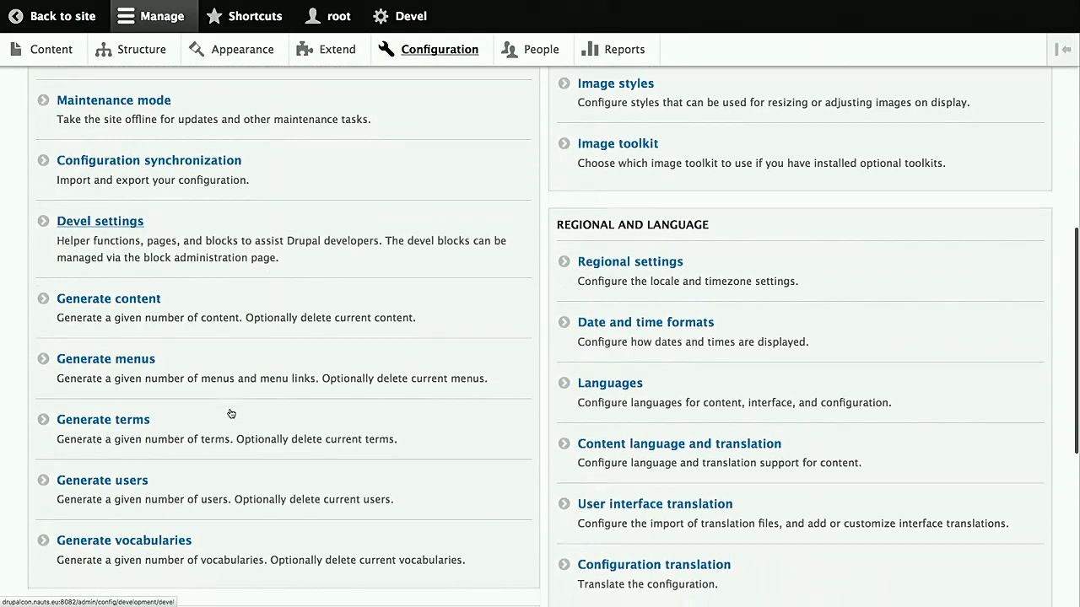
scroll("down", 3)
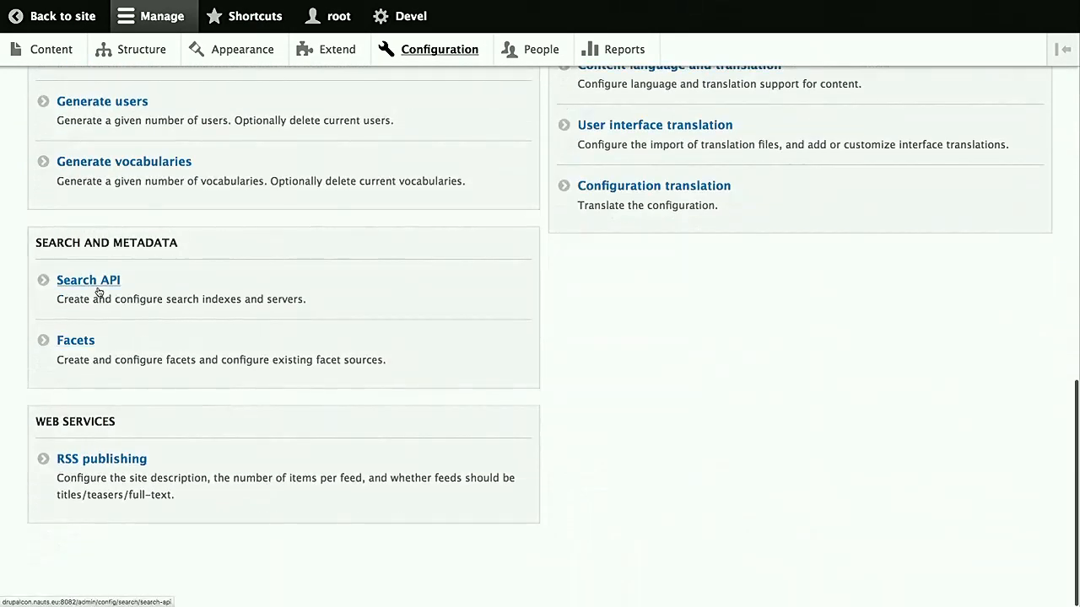
left_click(87, 280)
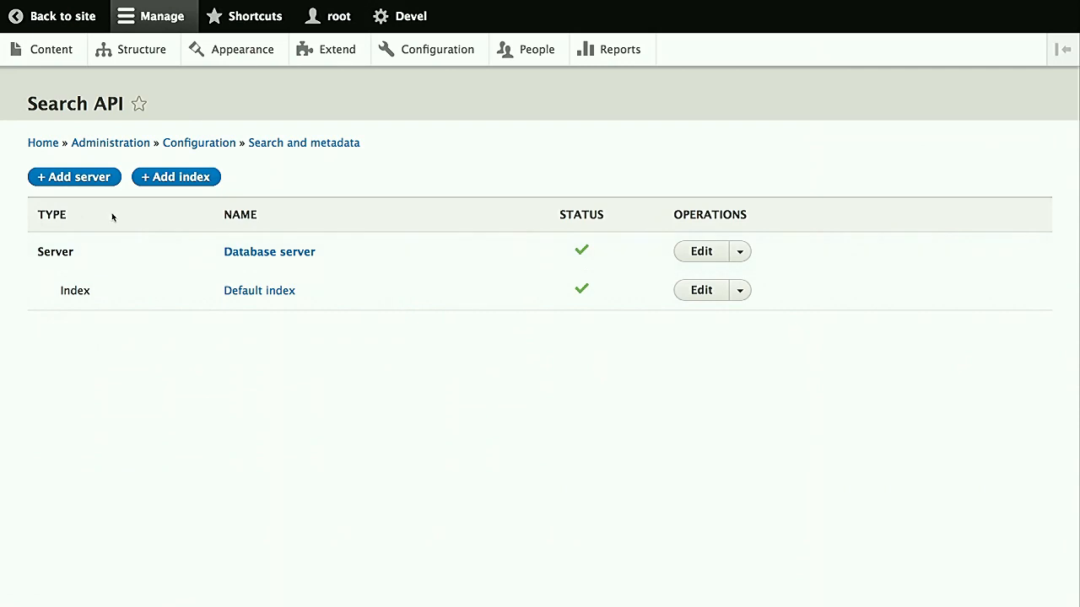
mouse_move(166, 273)
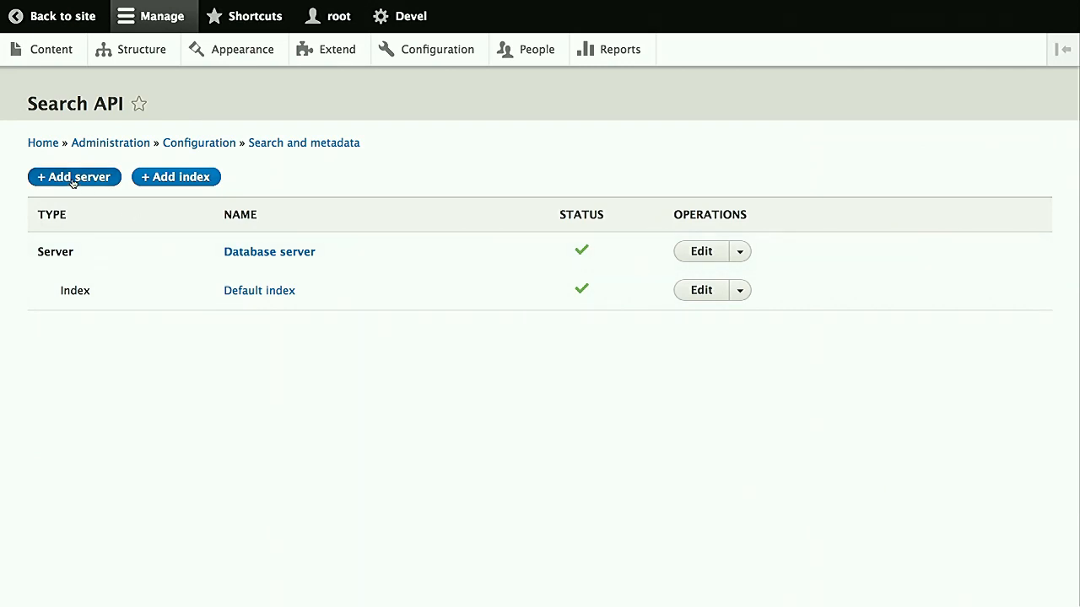
Add a server named 'Solr Server' using the Multilingual Solr backend
left_click(73, 177)
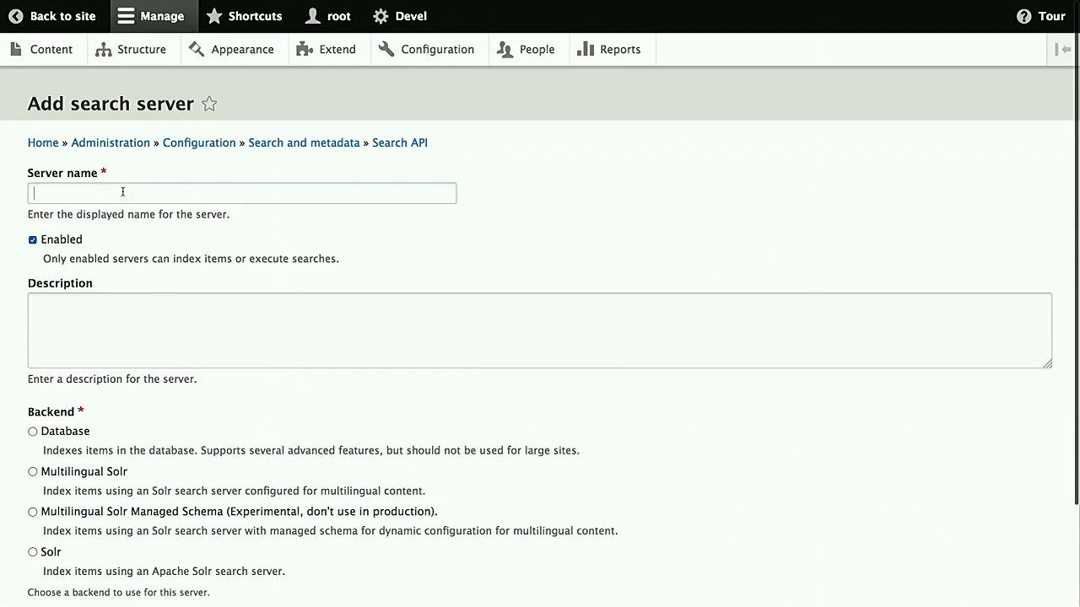
type("Sol")
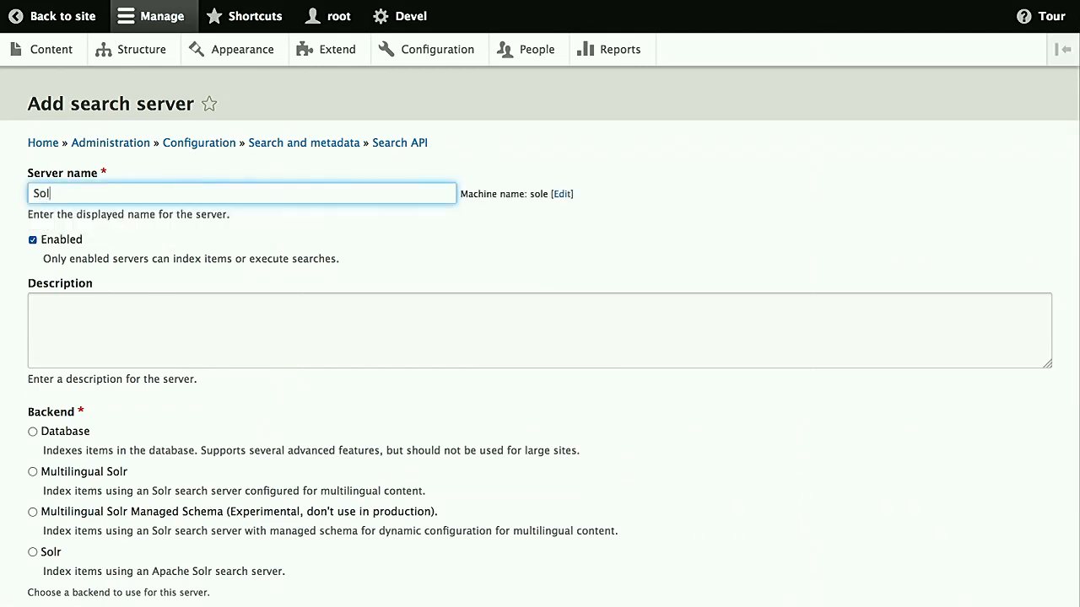
type("r Server")
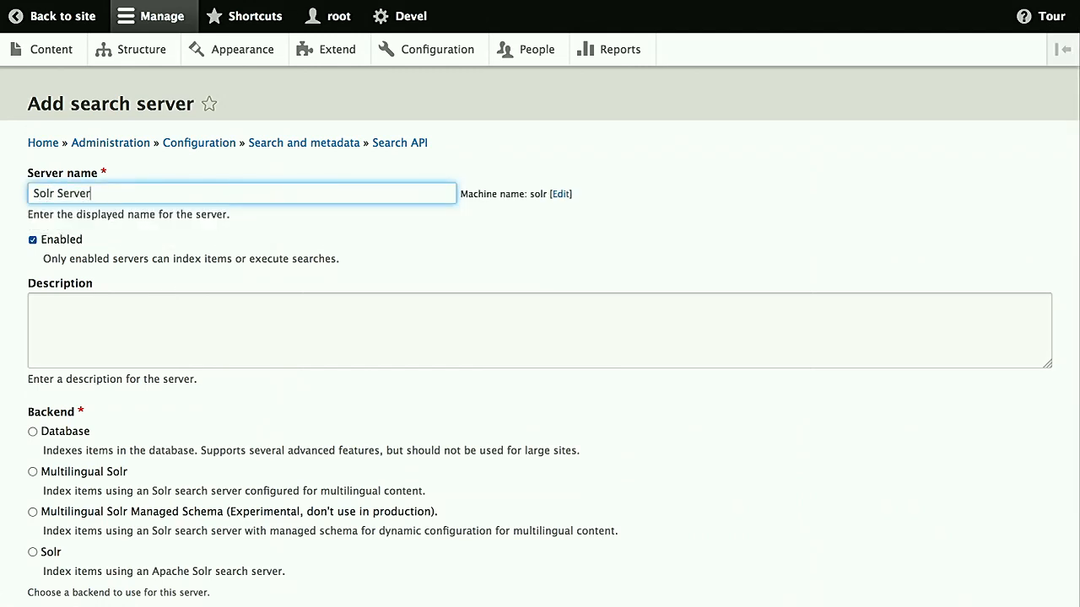
scroll("down", 3)
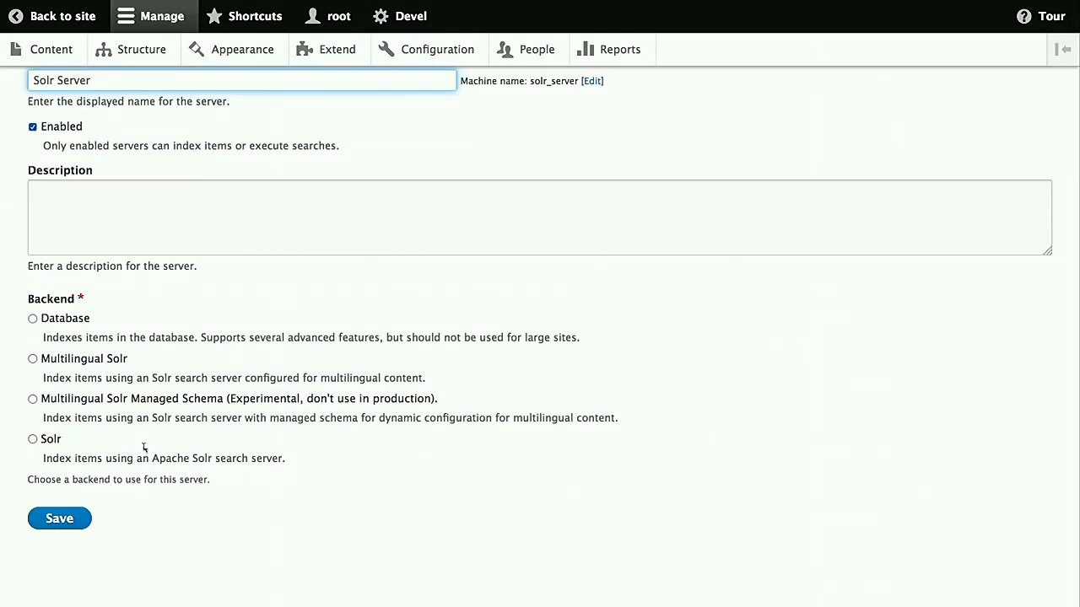
mouse_move(42, 338)
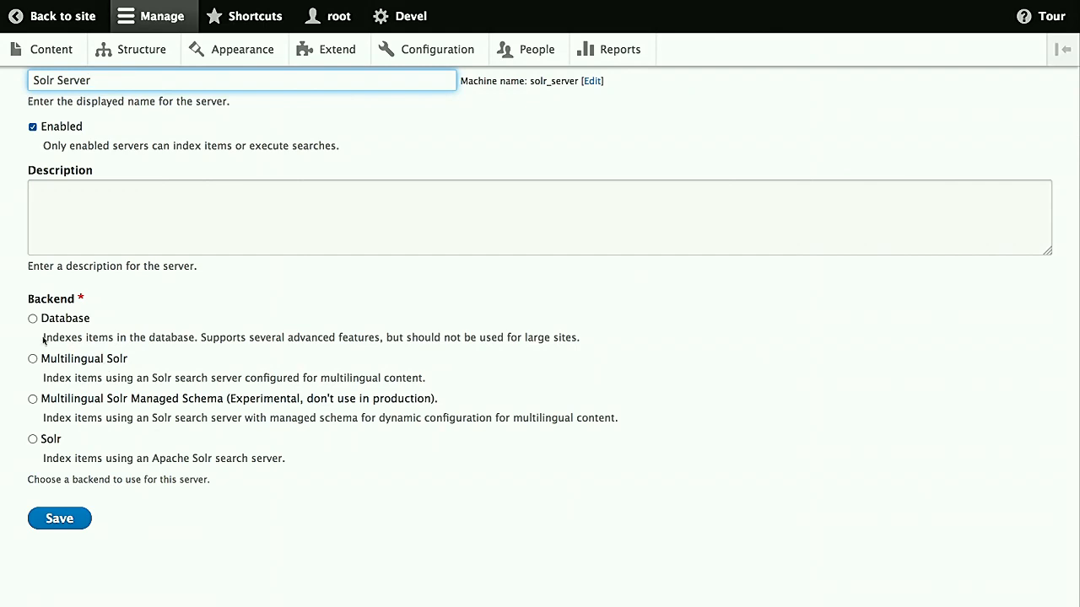
left_click(32, 359)
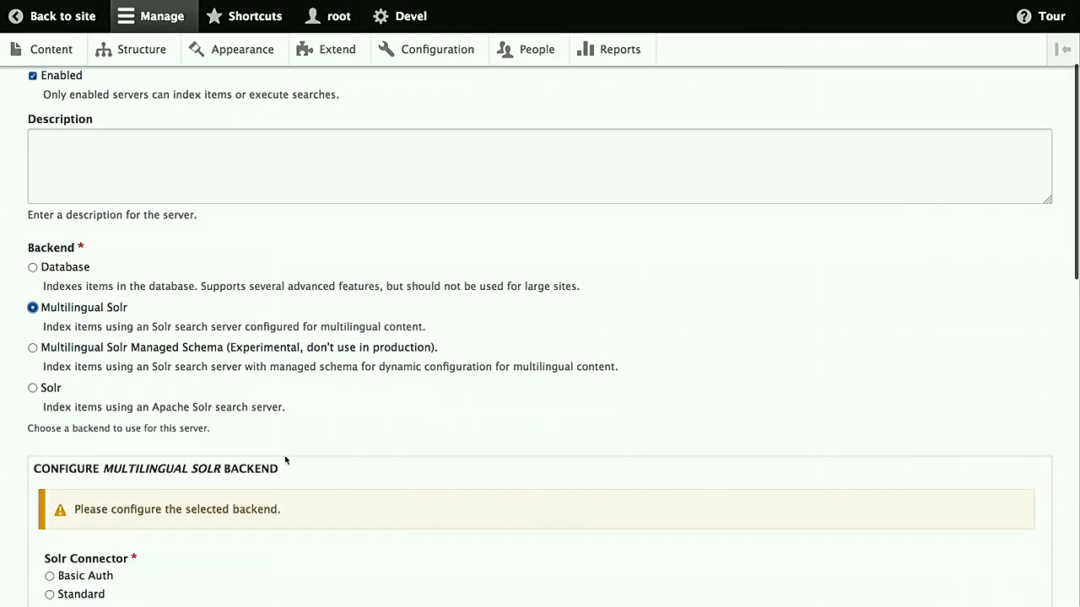
scroll("down", 3)
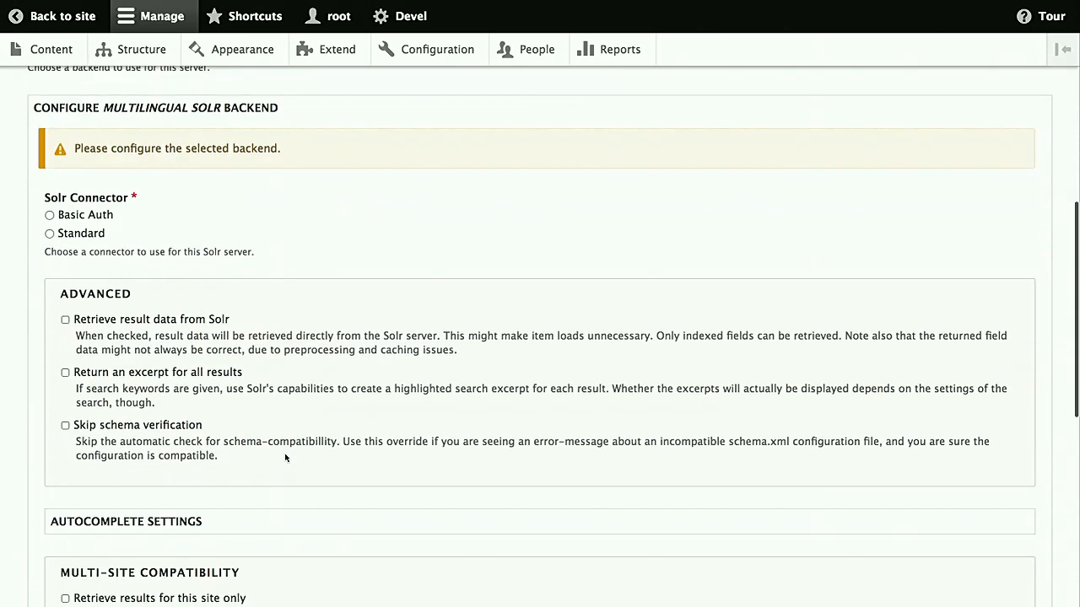
mouse_move(430, 283)
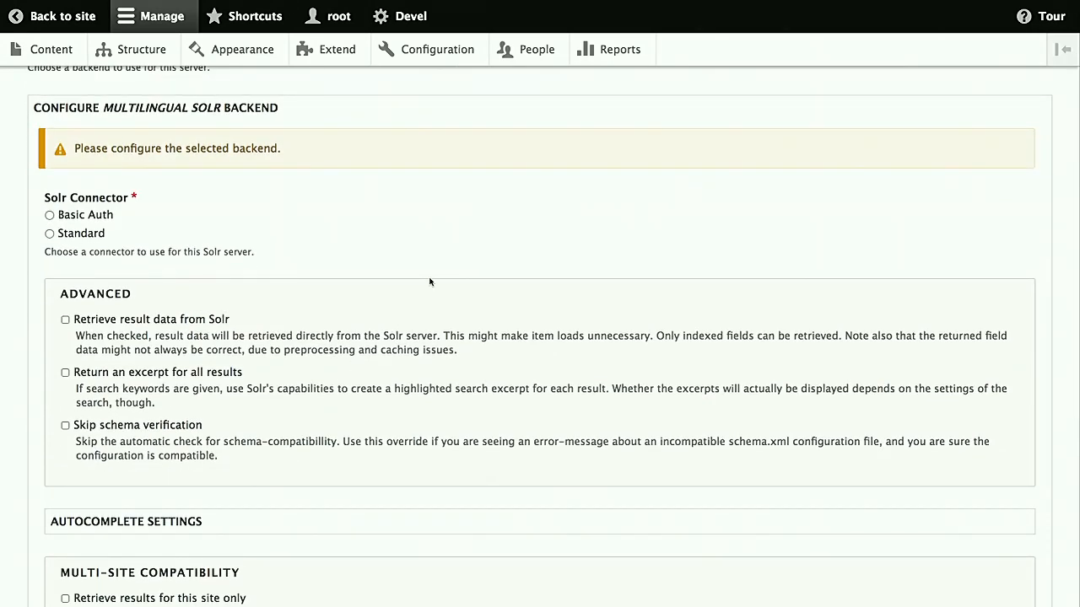
mouse_move(193, 266)
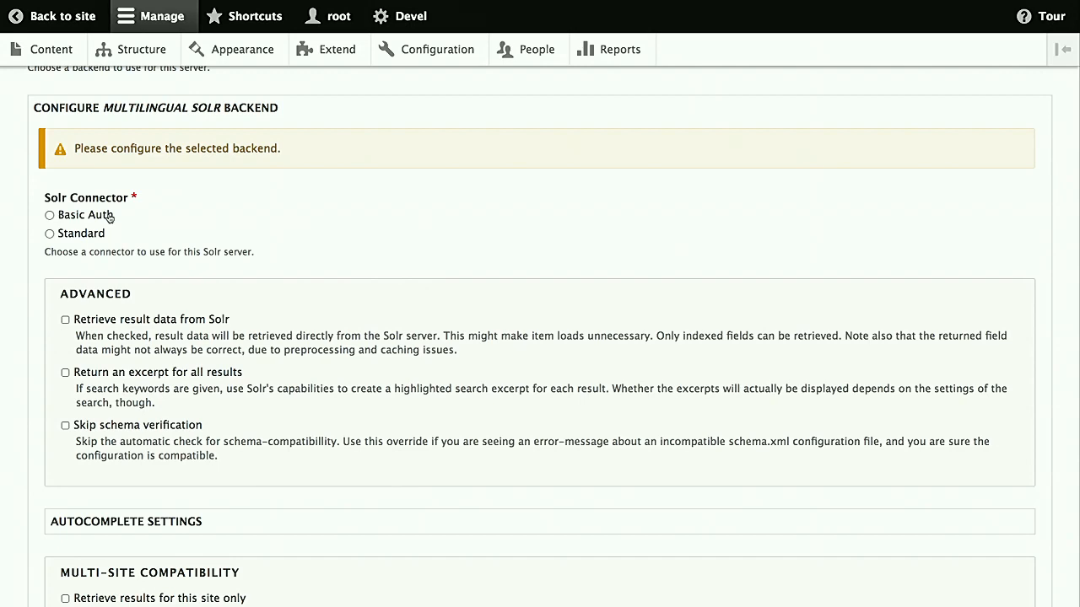
mouse_move(187, 235)
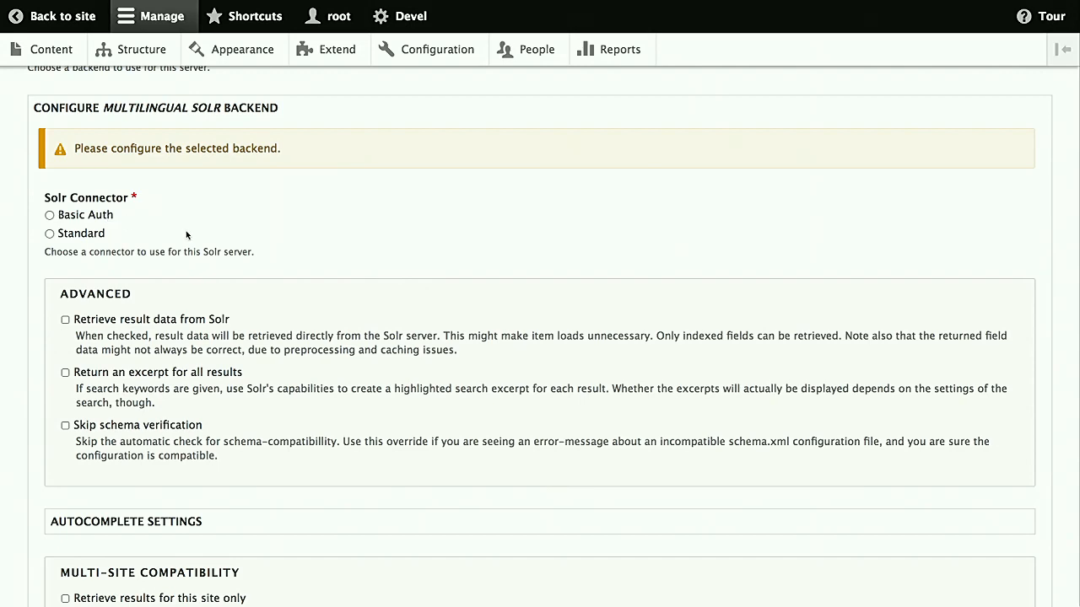
mouse_move(95, 193)
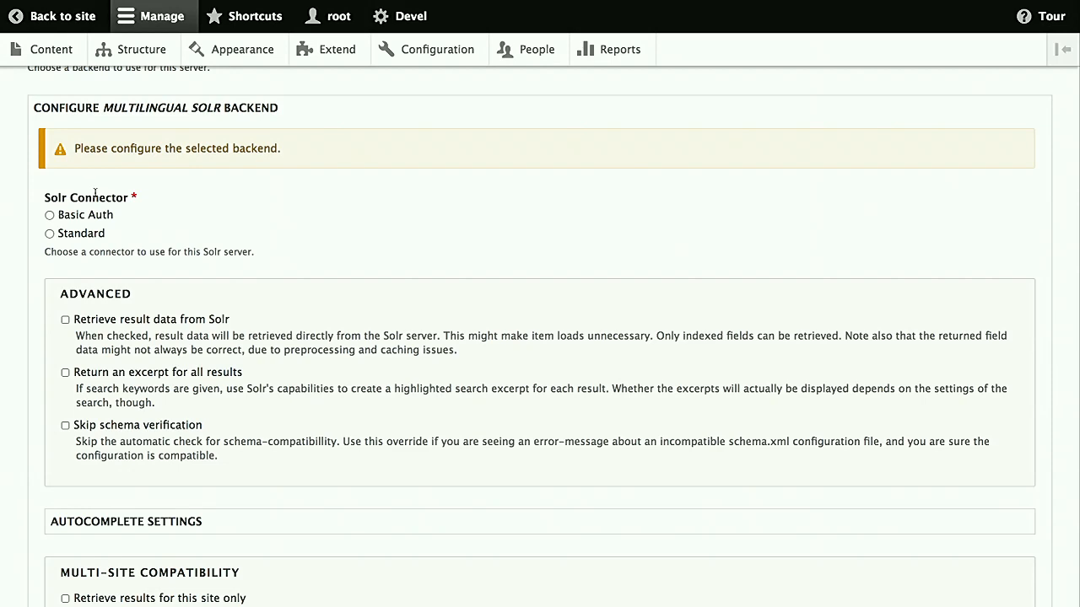
mouse_move(129, 219)
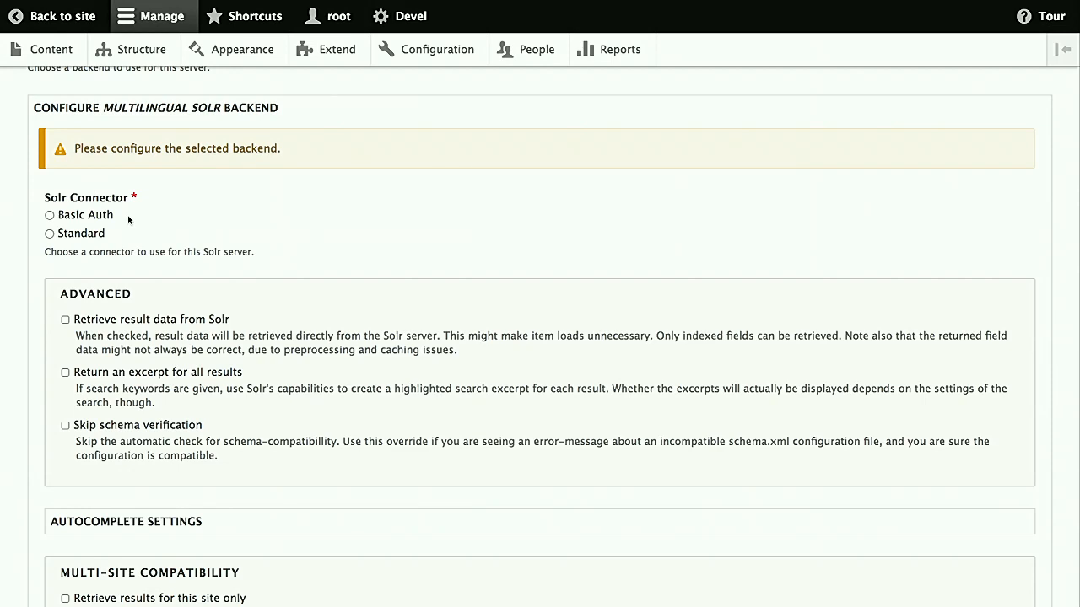
mouse_move(161, 252)
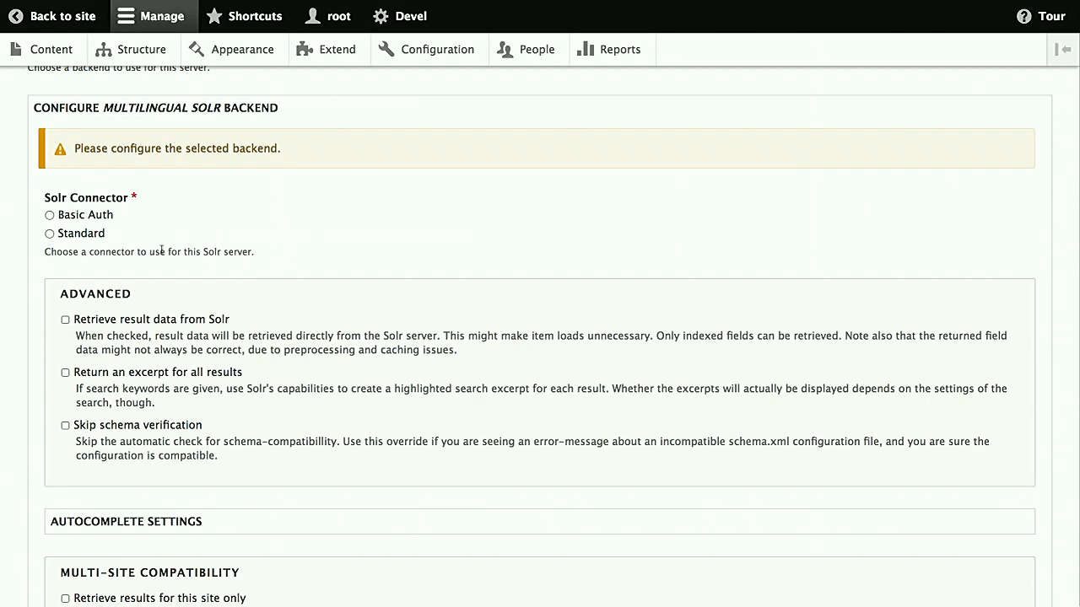
mouse_move(128, 230)
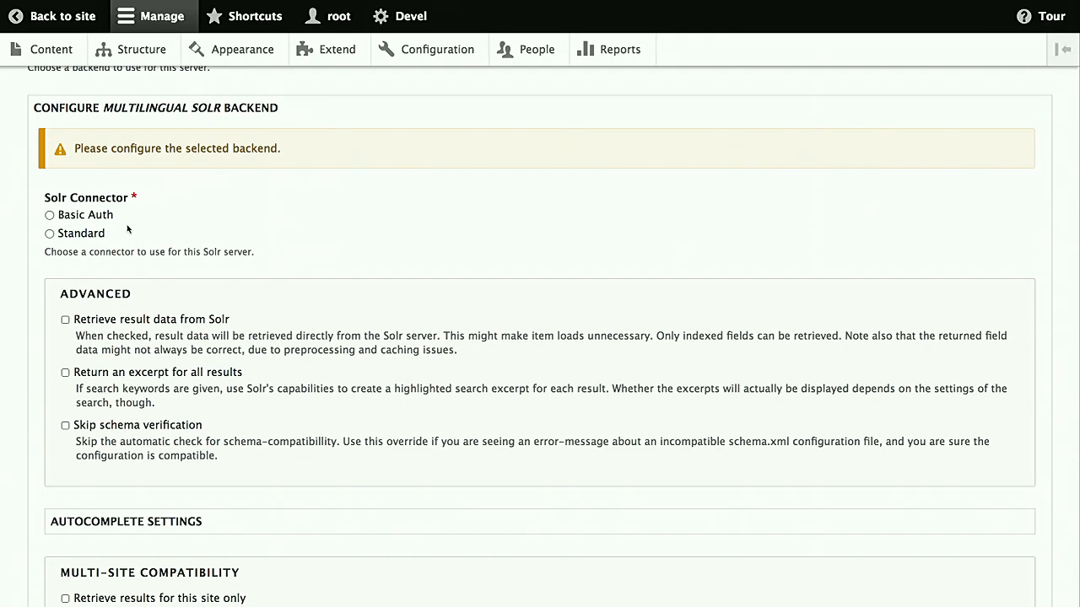
mouse_move(134, 221)
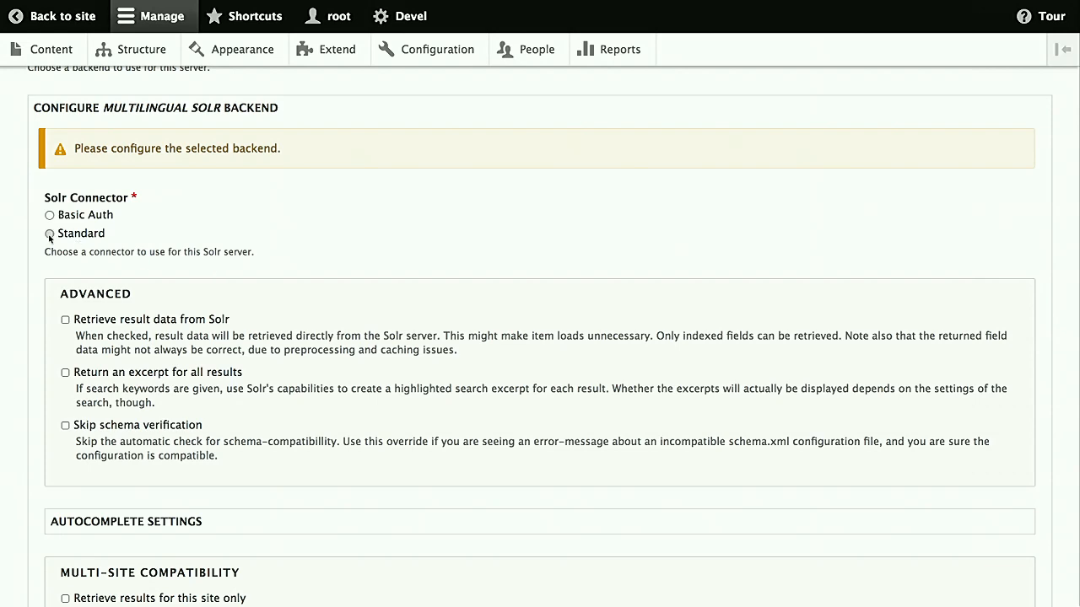
Choose the Standard connector, set Solr core to d8, and override Solr version to 6.x
left_click(48, 233)
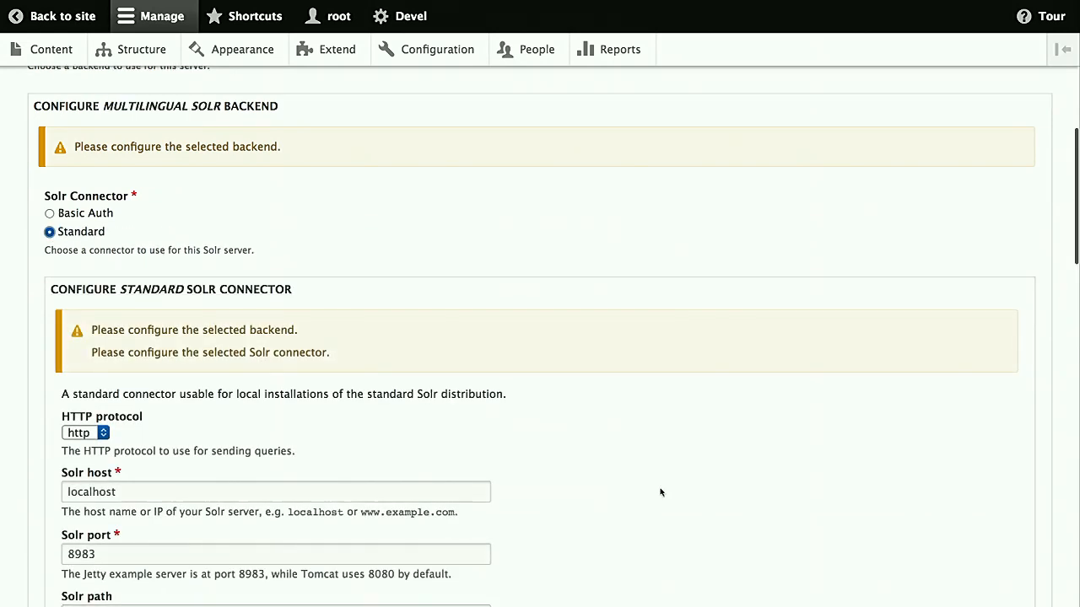
scroll("down", 3)
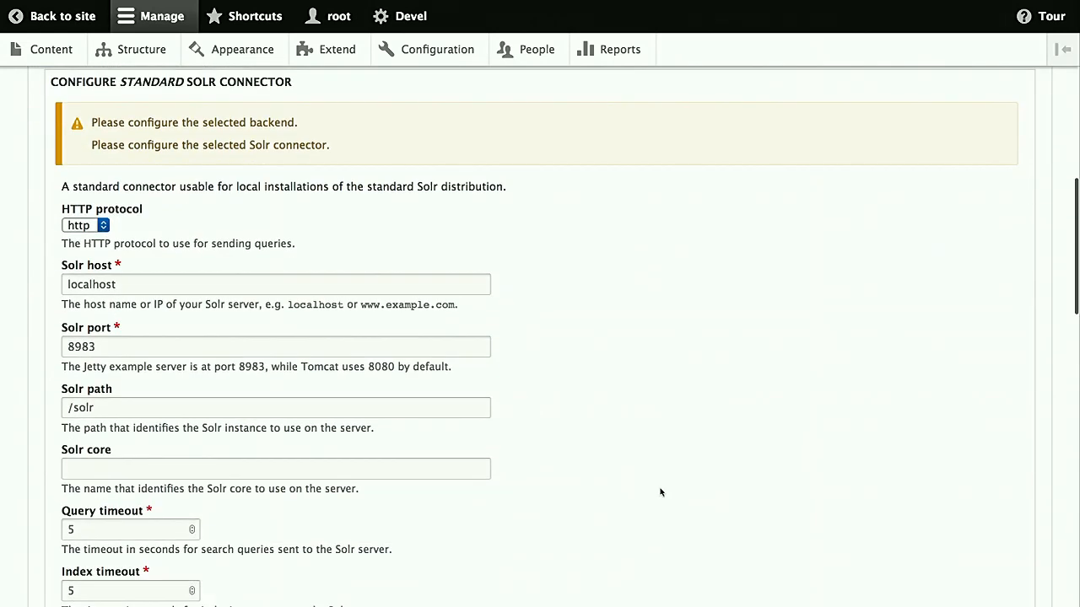
scroll("down", 3)
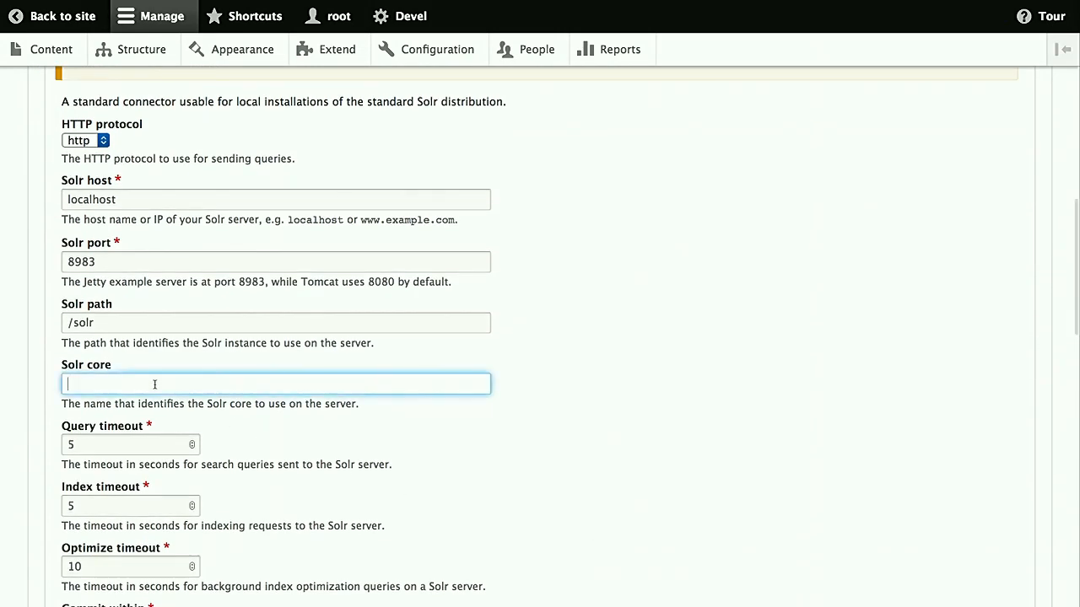
type("d8")
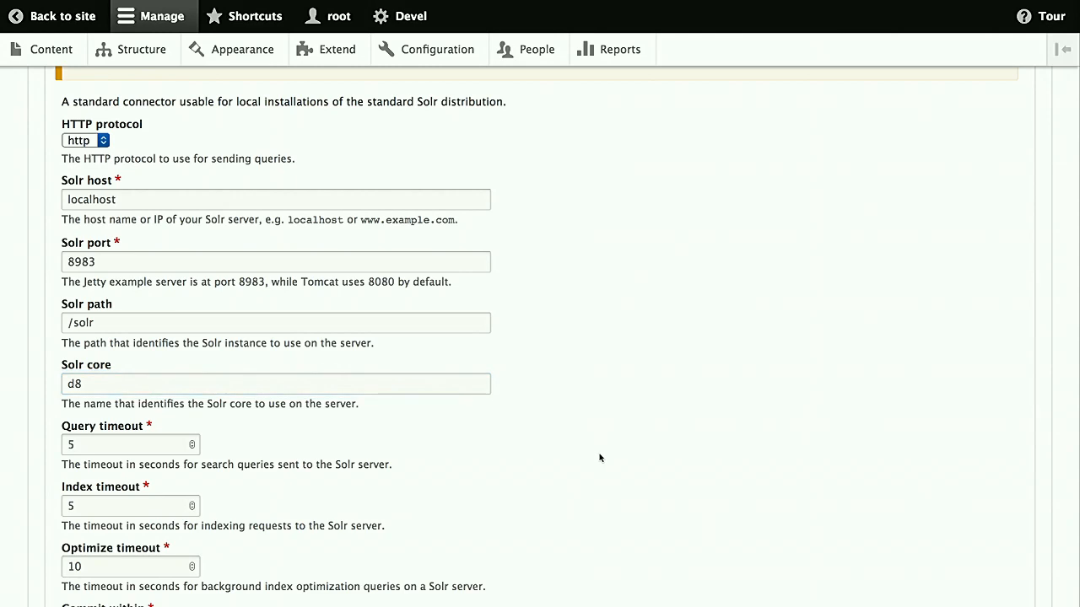
scroll("down", 3)
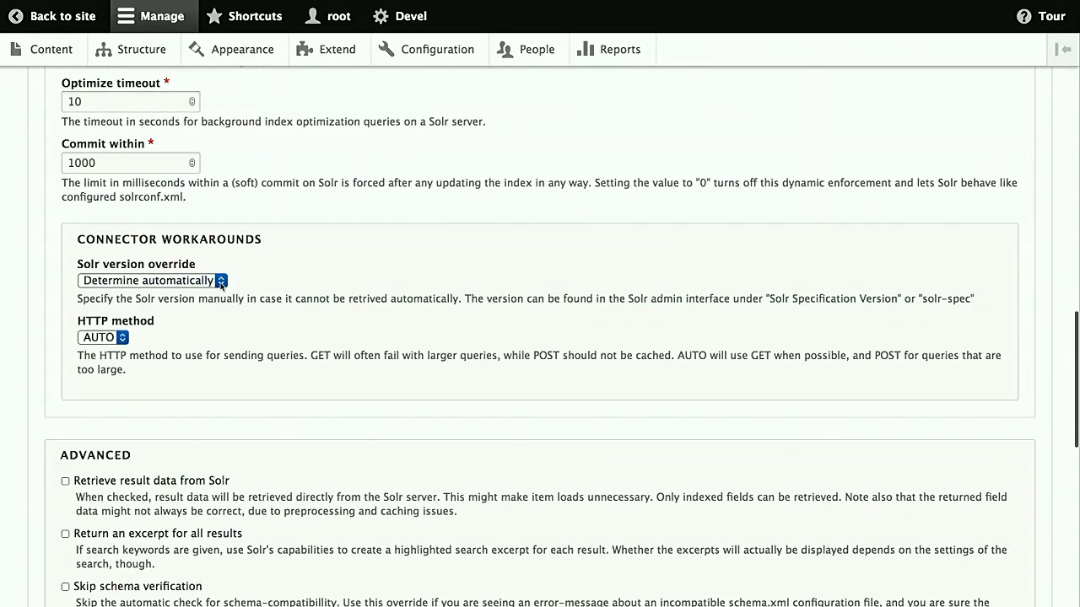
left_click(151, 280)
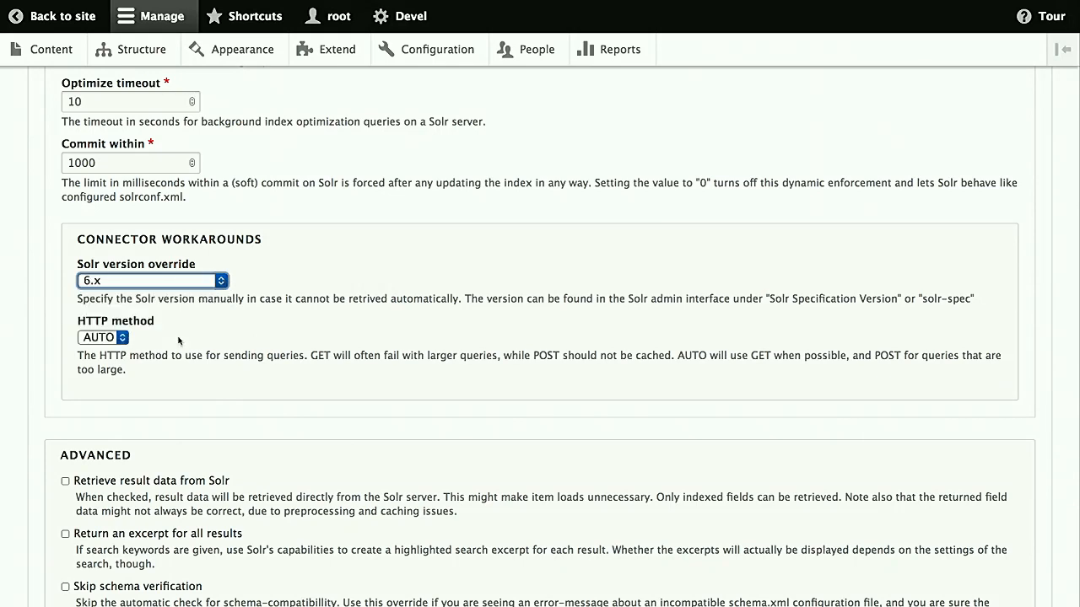
scroll("down", 3)
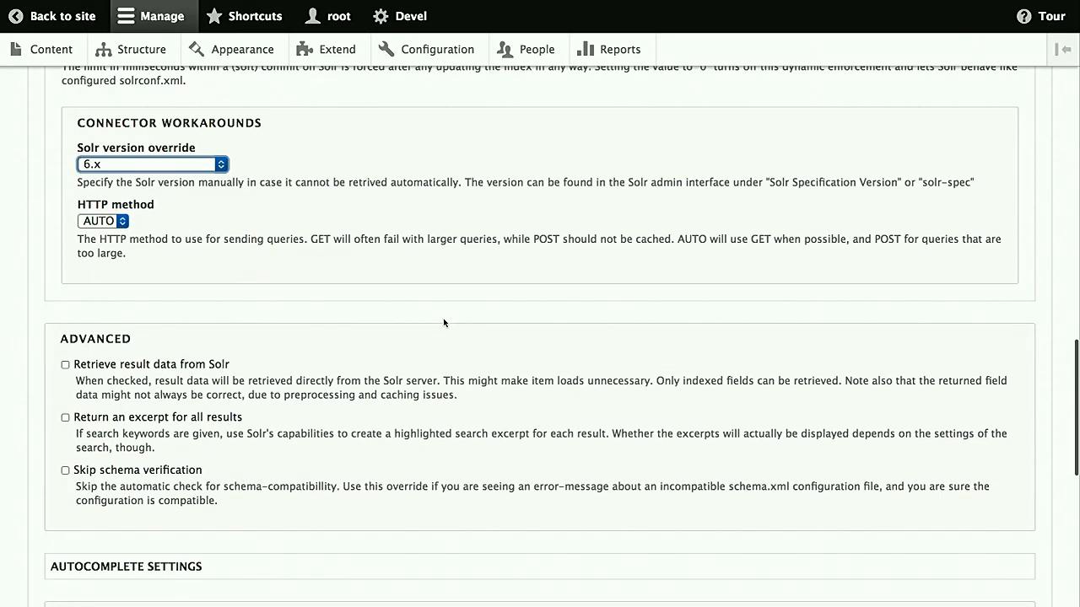
scroll("down", 3)
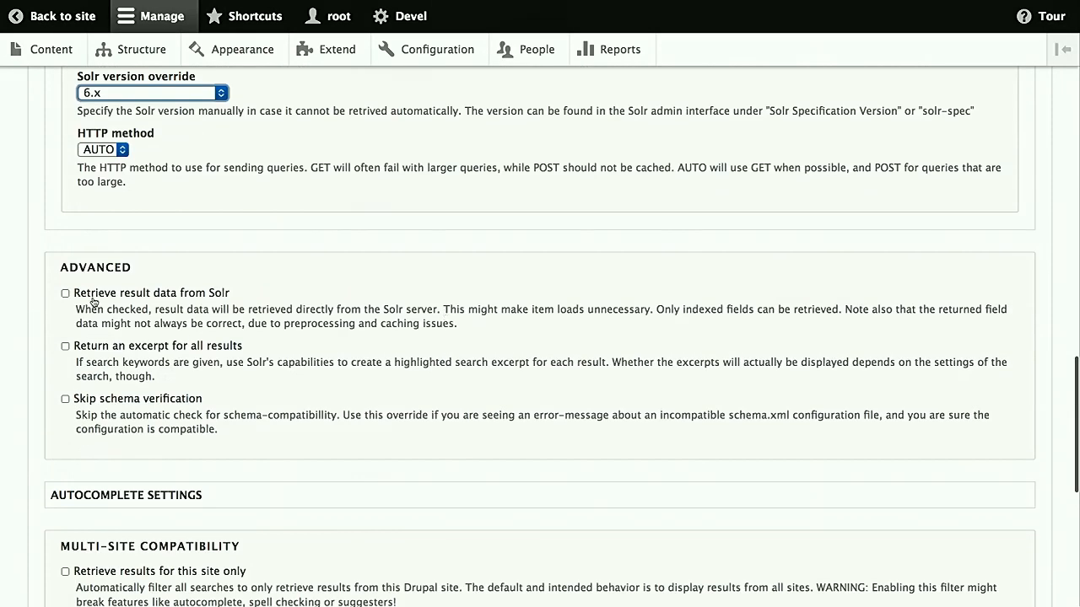
left_click(65, 293)
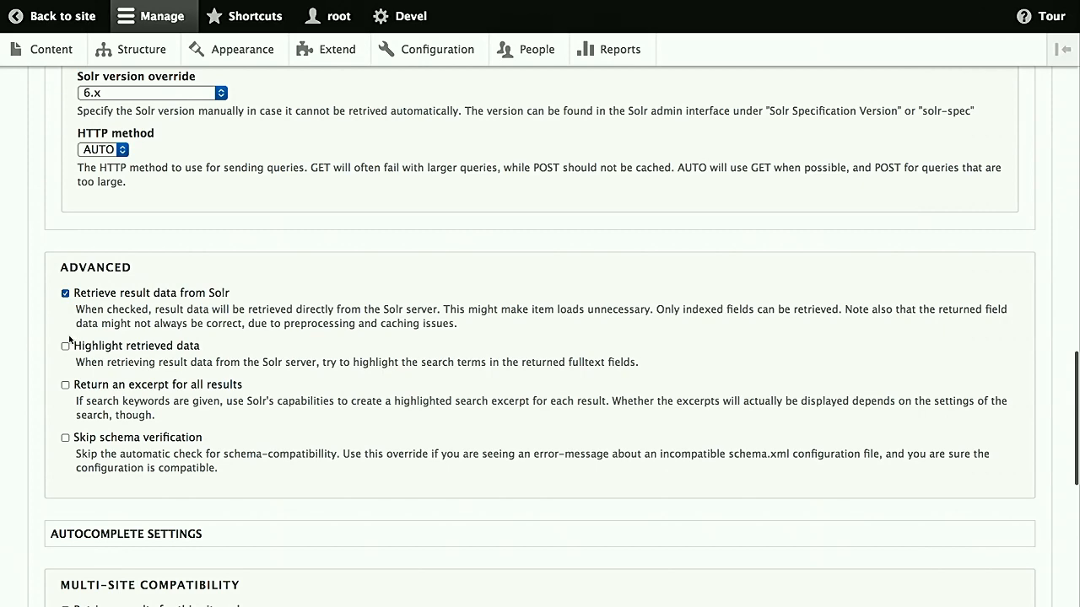
left_click(65, 346)
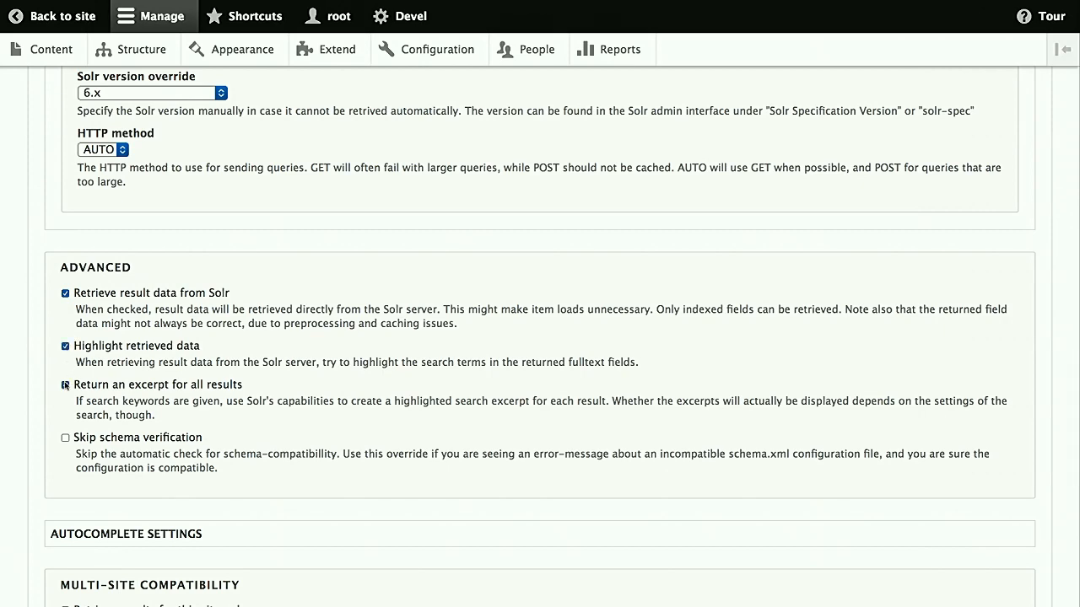
left_click(64, 385)
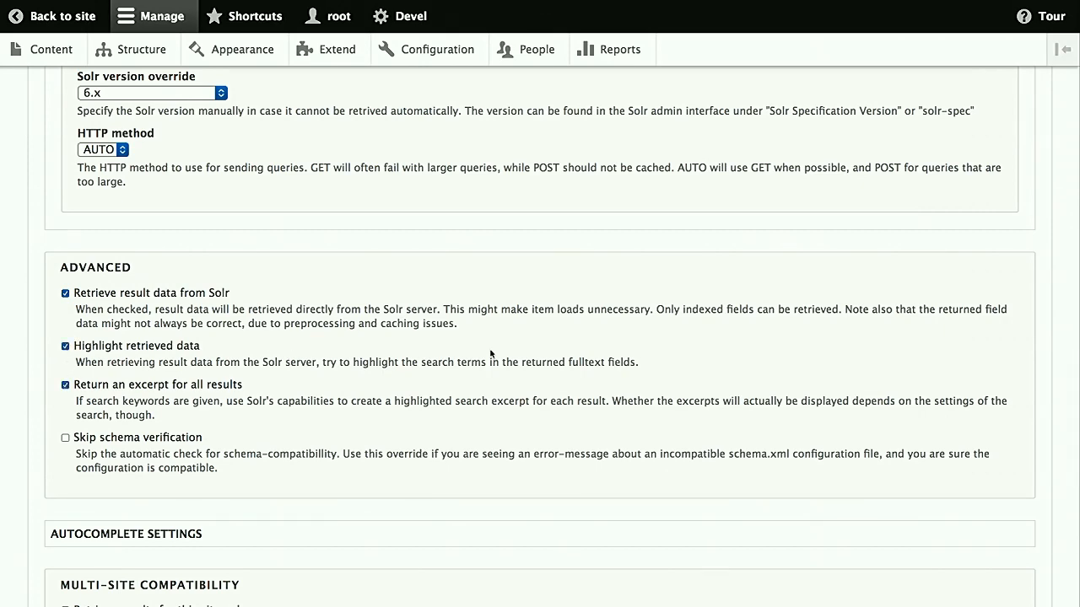
scroll("down", 3)
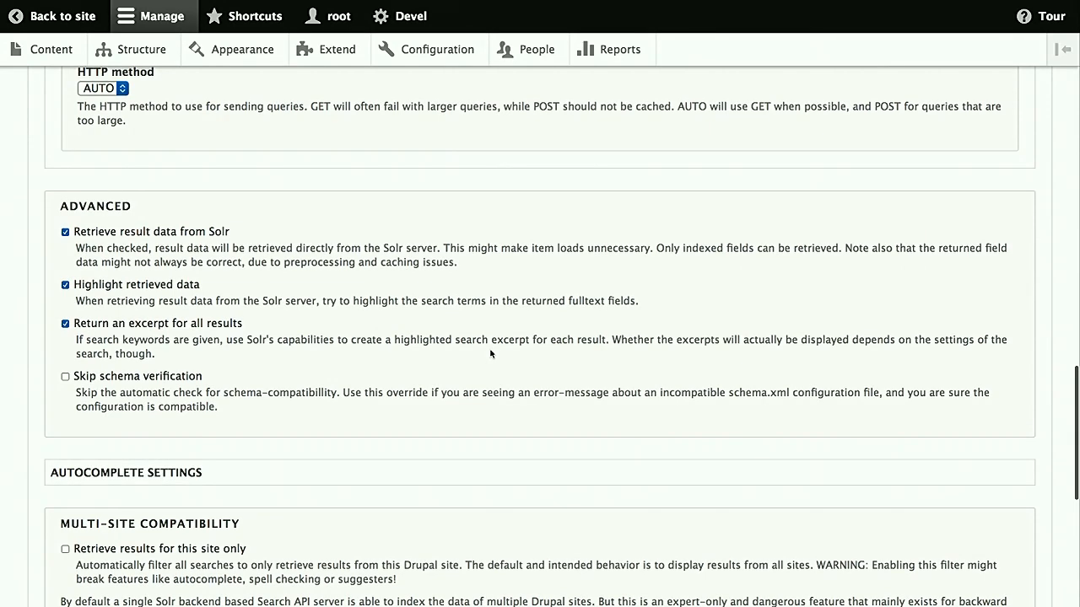
scroll("down", 3)
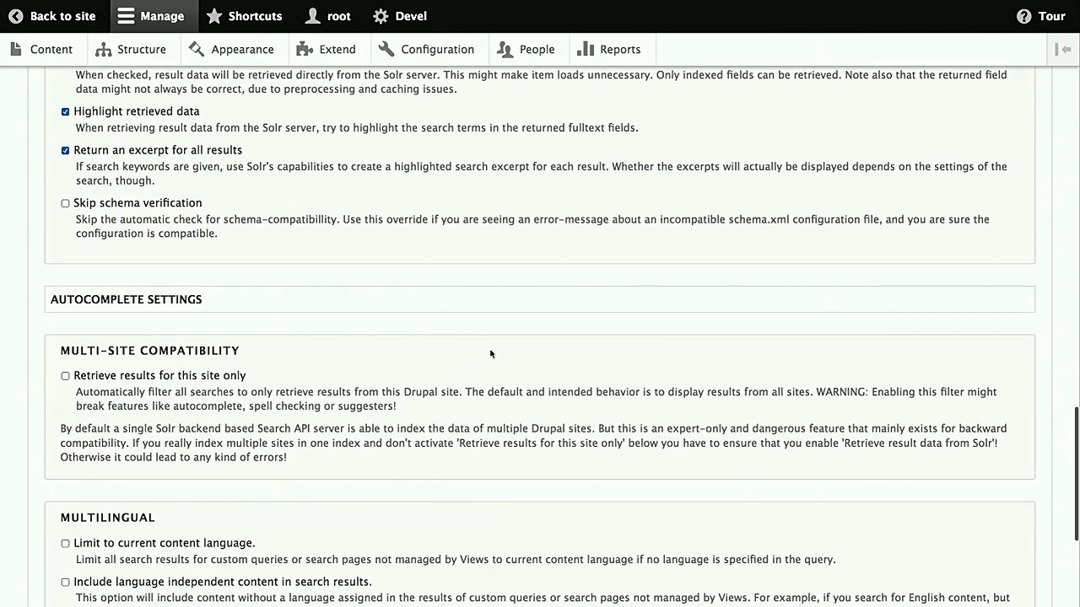
scroll("down", 3)
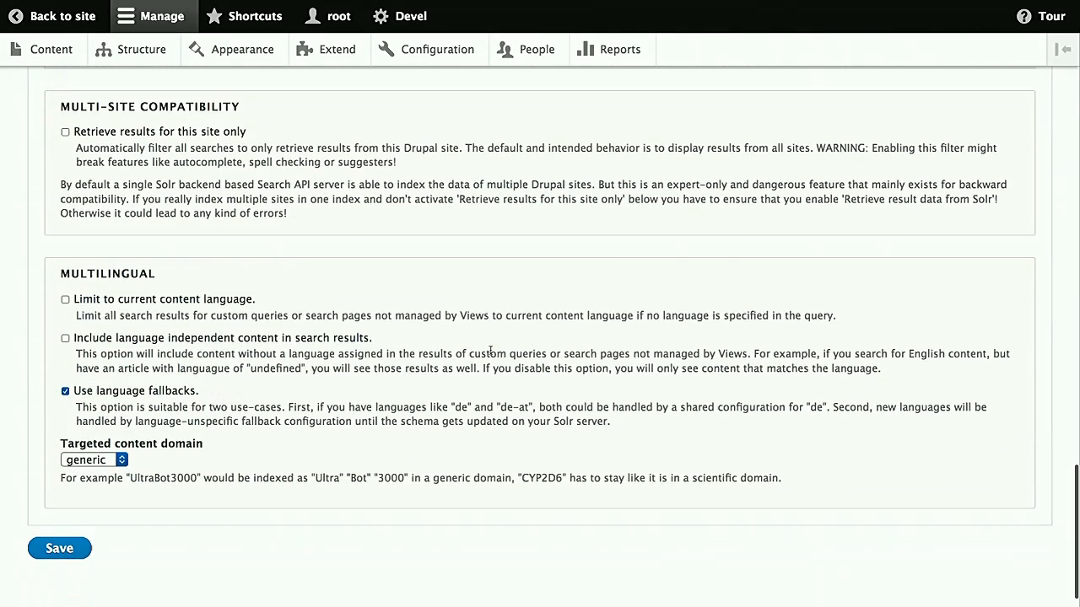
scroll("down", 3)
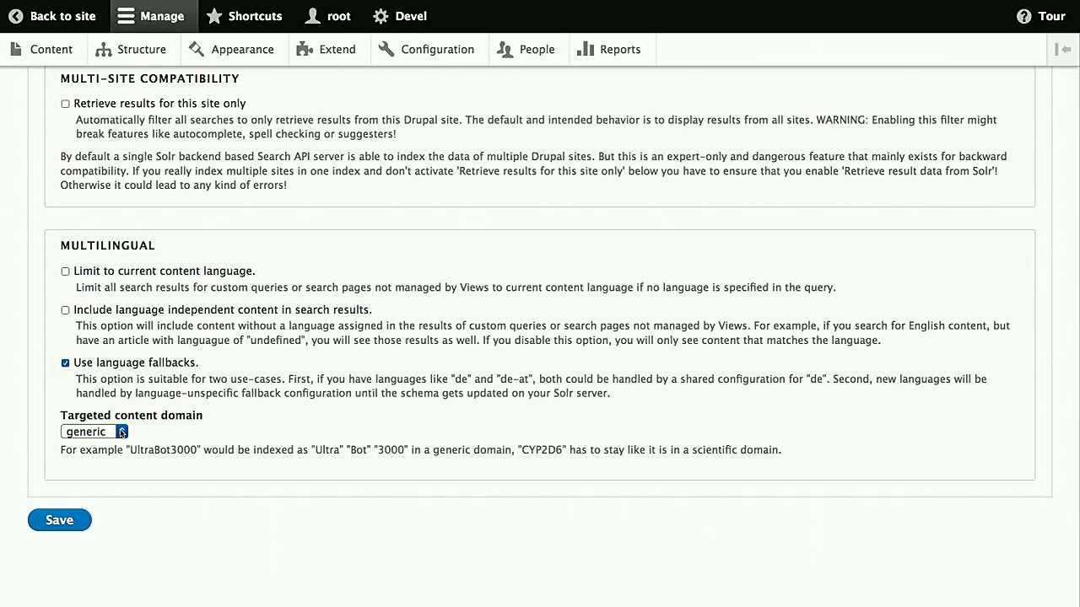
left_click(93, 431)
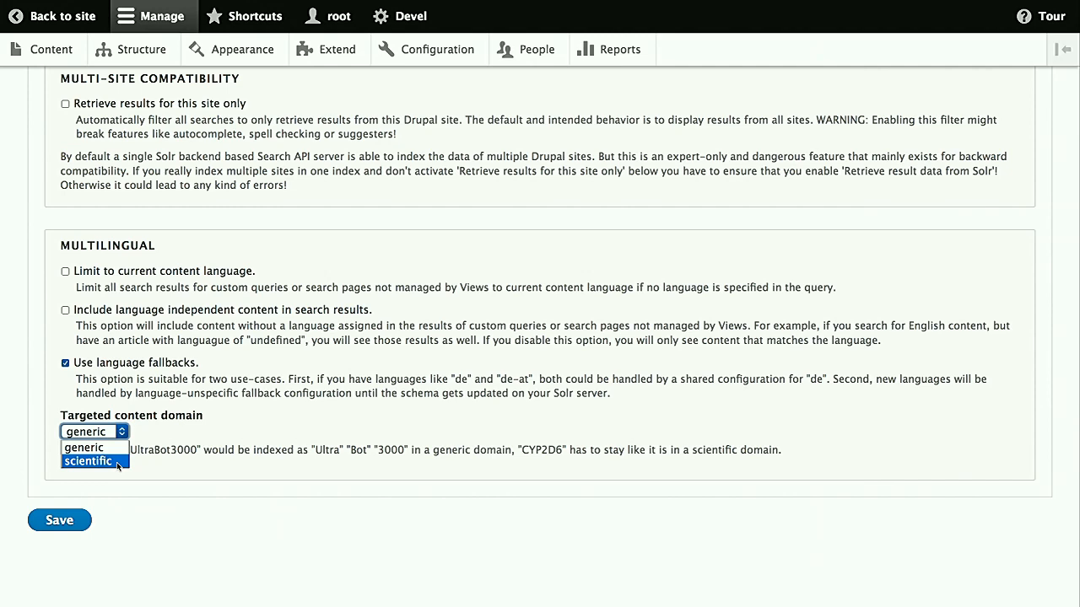
left_click(83, 447)
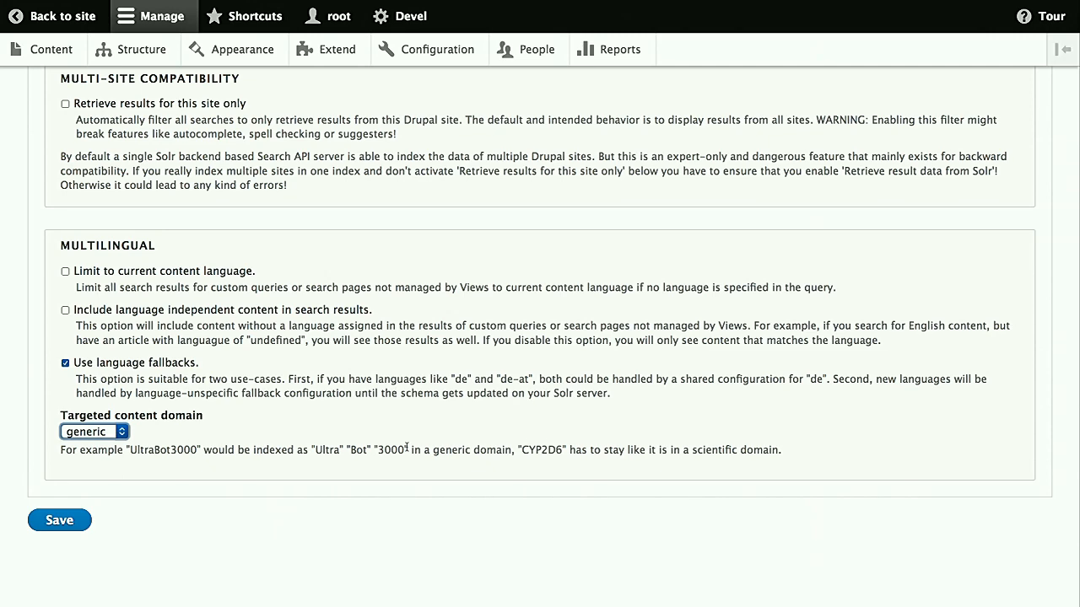
mouse_move(470, 469)
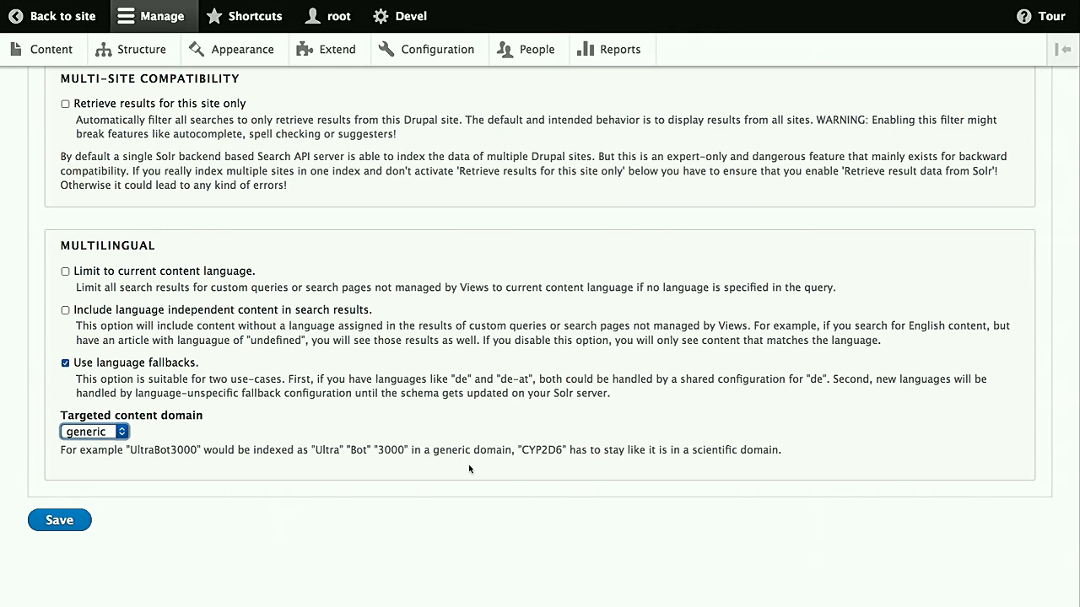
mouse_move(497, 482)
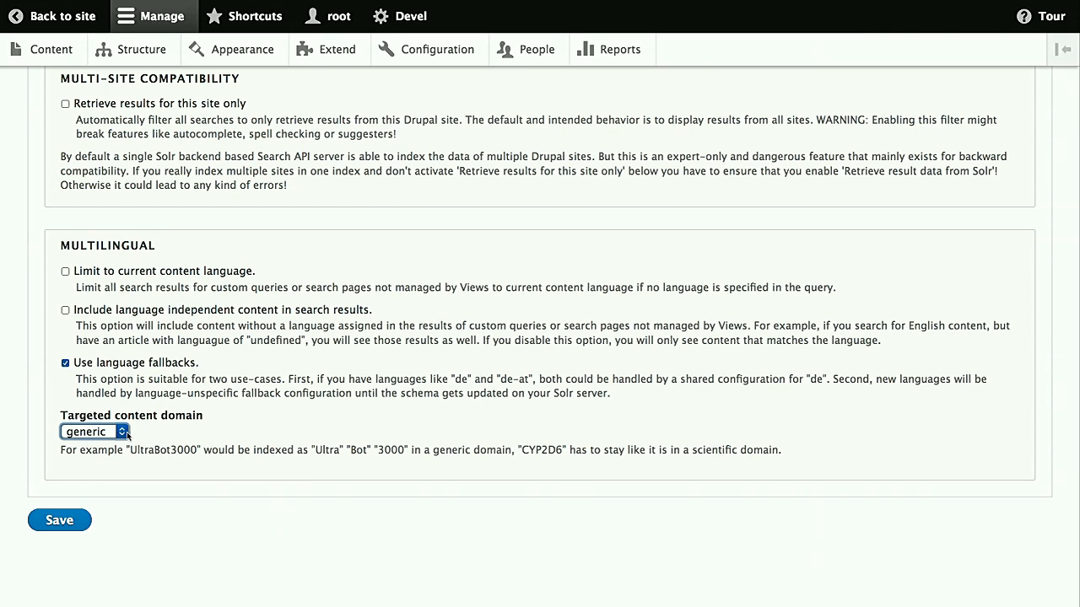
Save the Solr Server and scroll through its status overview
left_click(59, 520)
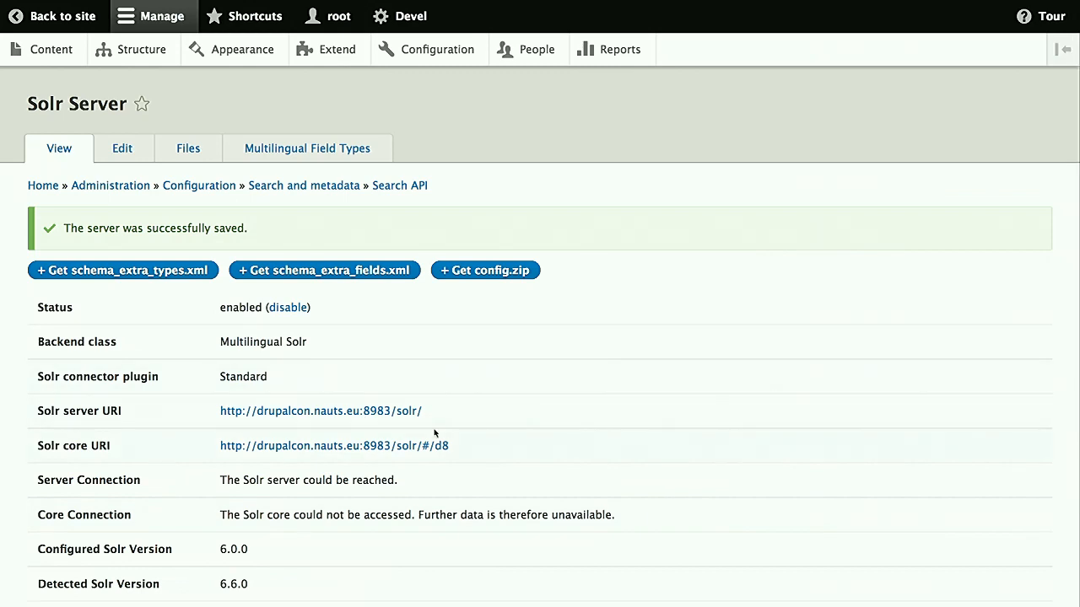
scroll("down", 3)
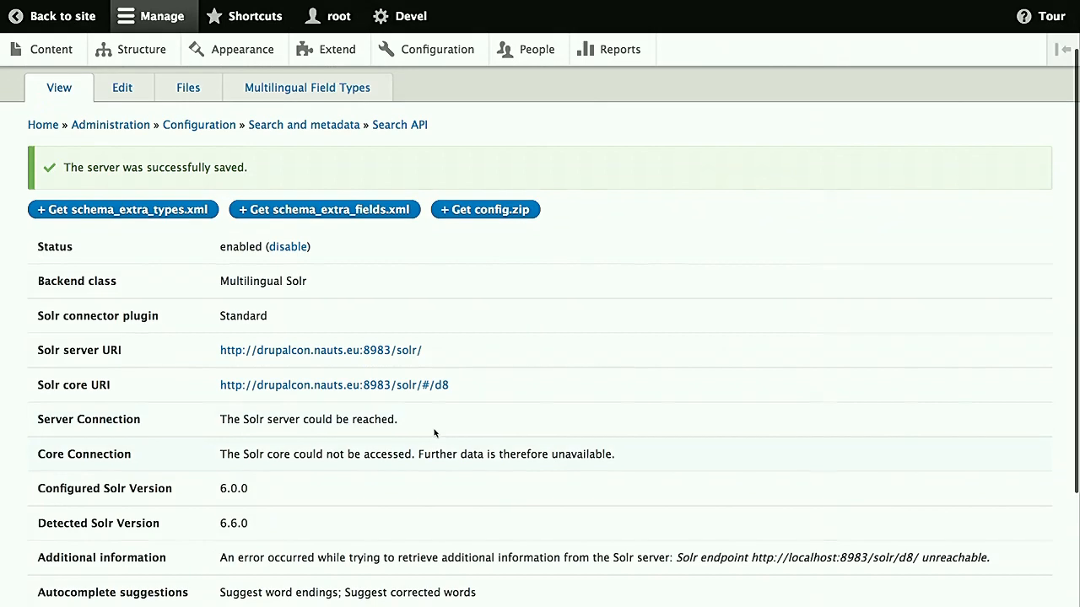
scroll("up", 3)
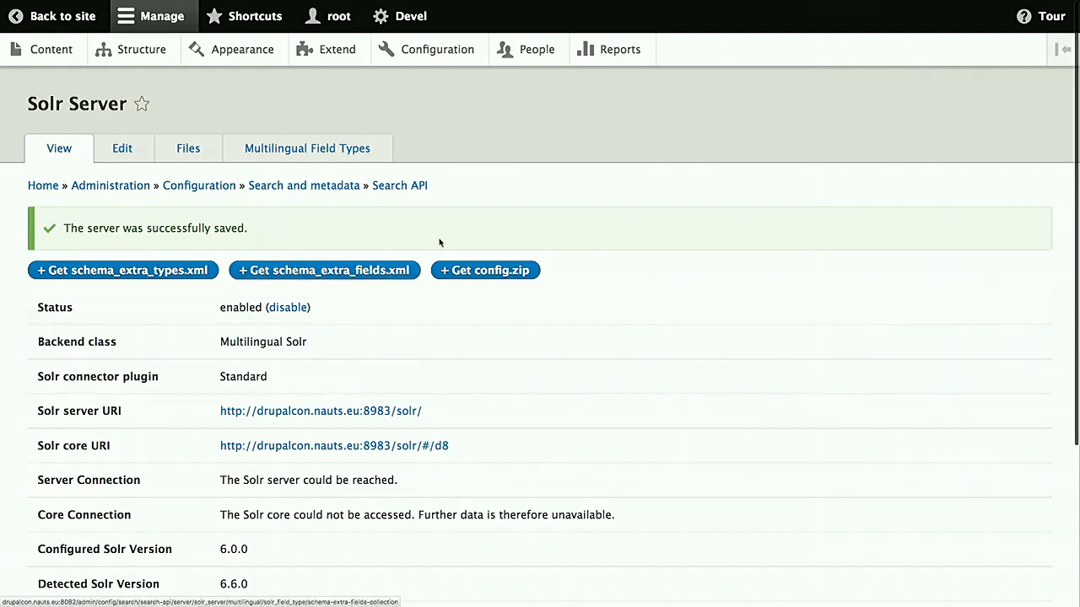
mouse_move(479, 173)
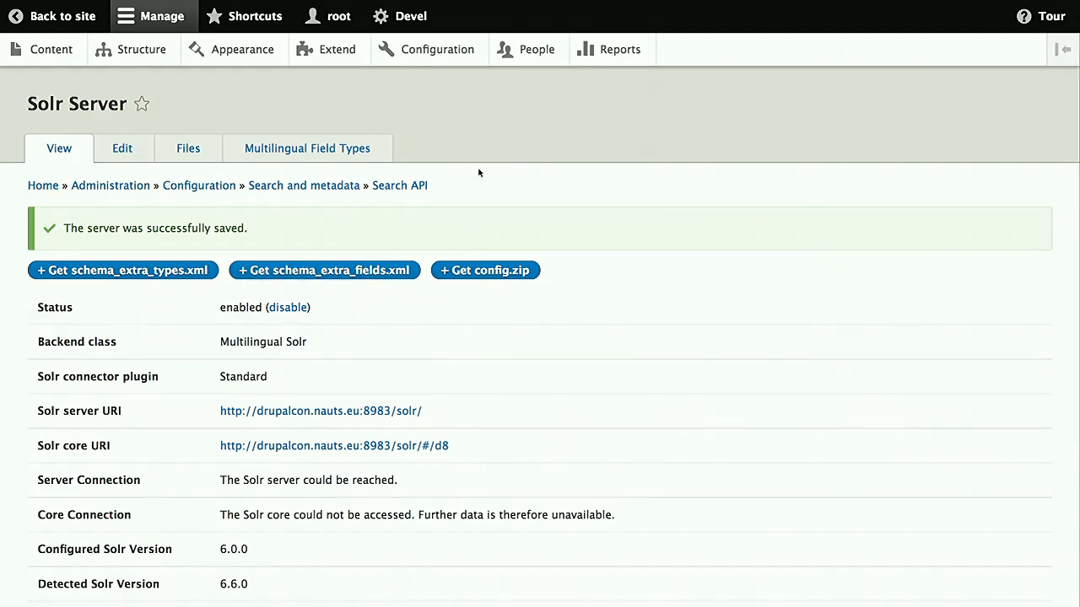
Show the Multilingual Field Types tab and download solr_6.x_config.zip
left_click(307, 148)
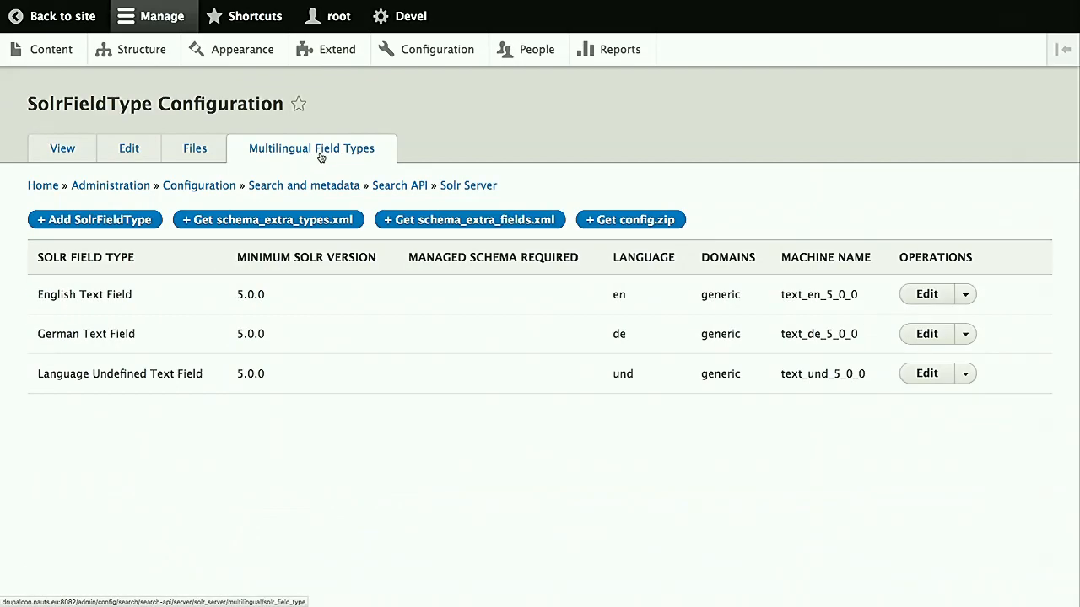
mouse_move(477, 399)
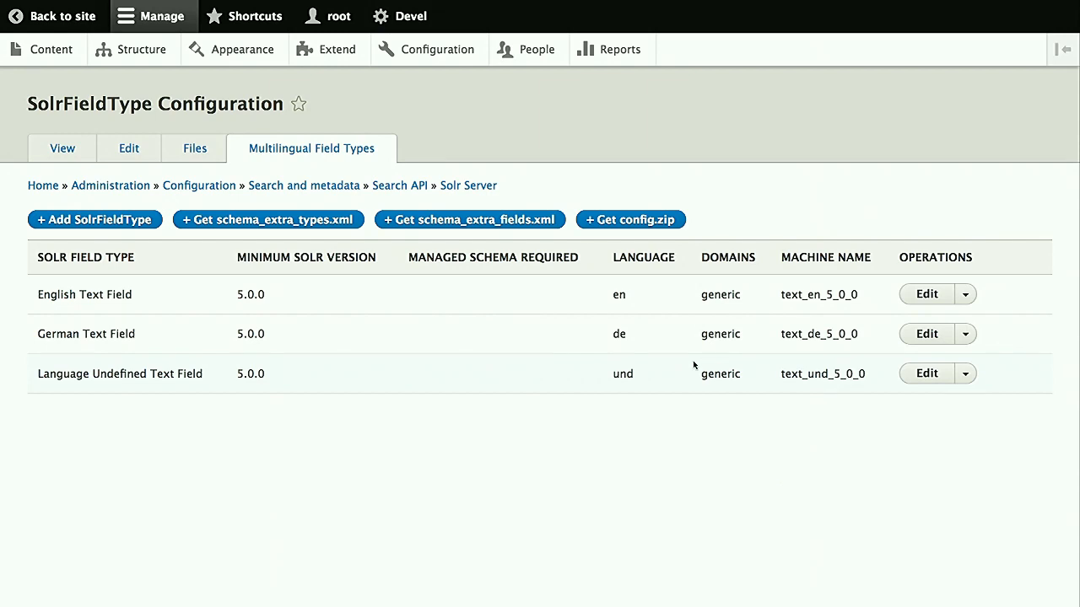
mouse_move(674, 362)
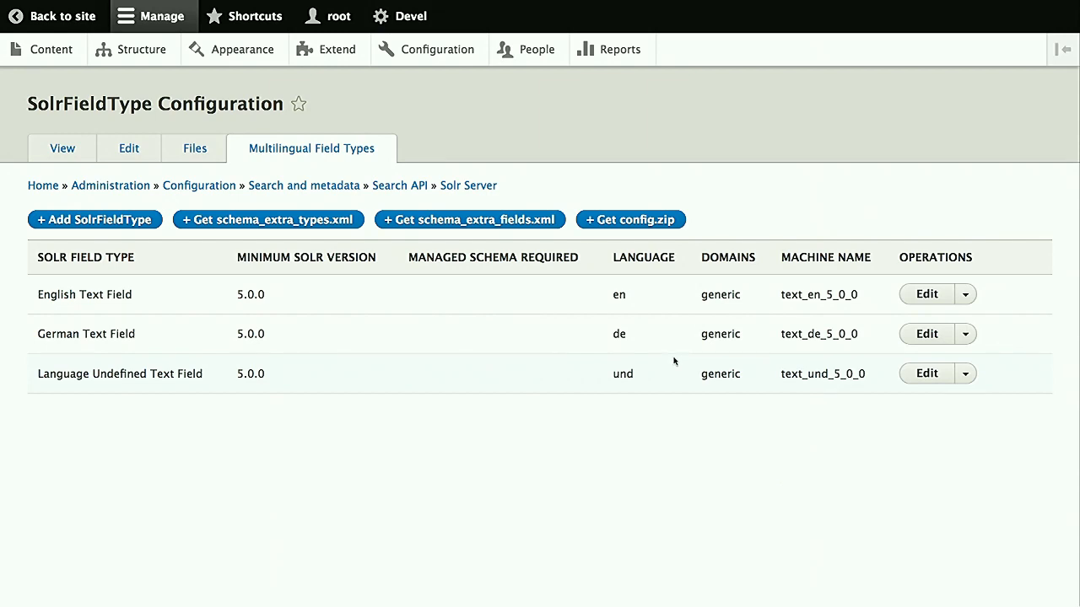
mouse_move(581, 473)
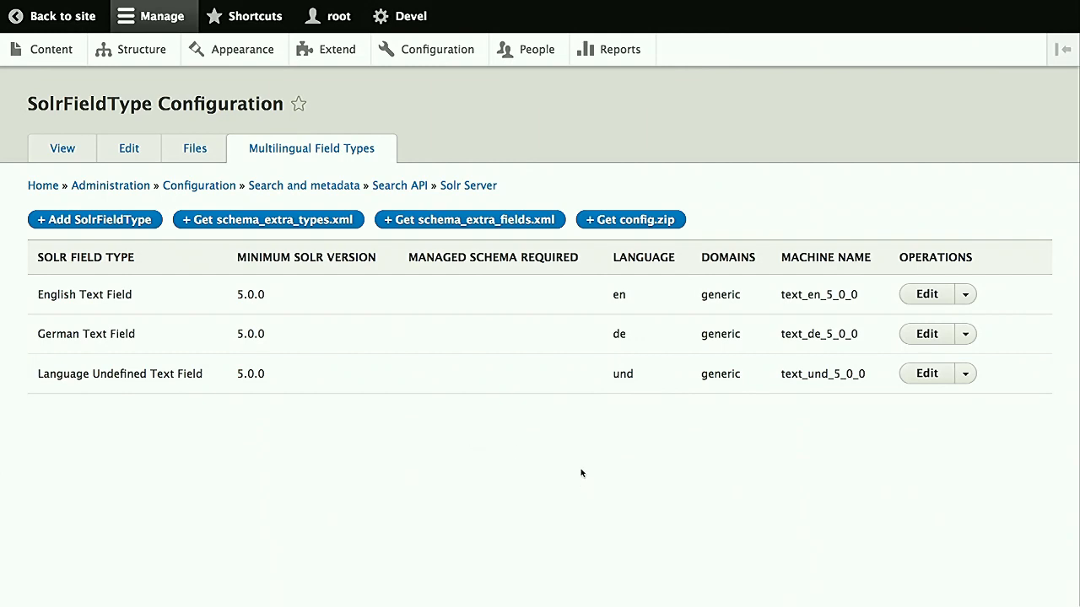
left_click(630, 219)
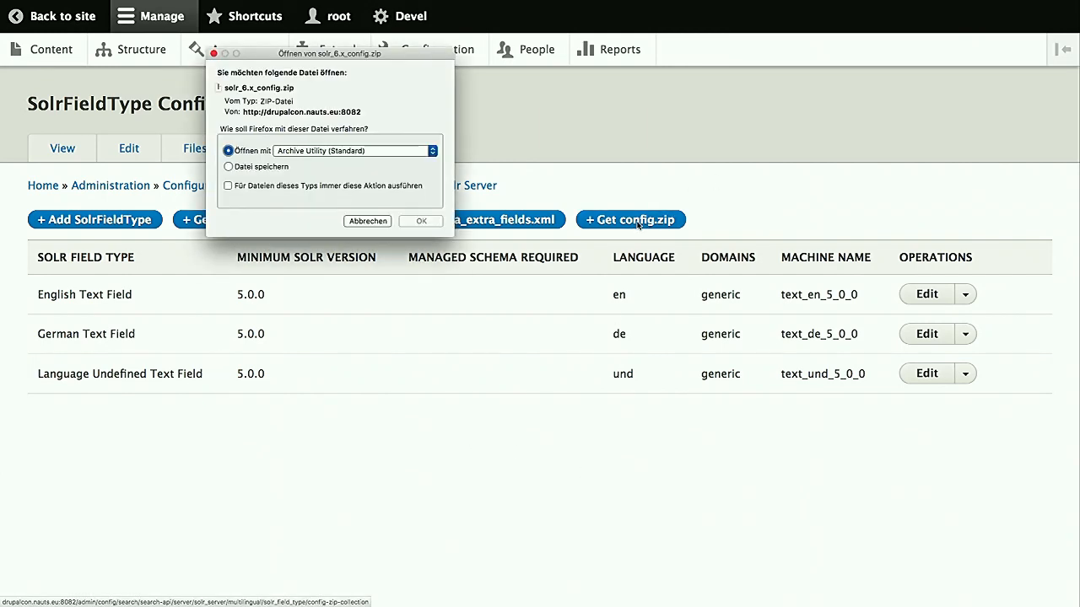
Unarchive solr_6.x_config.zip and browse the extracted folder in Downloads
left_click(433, 150)
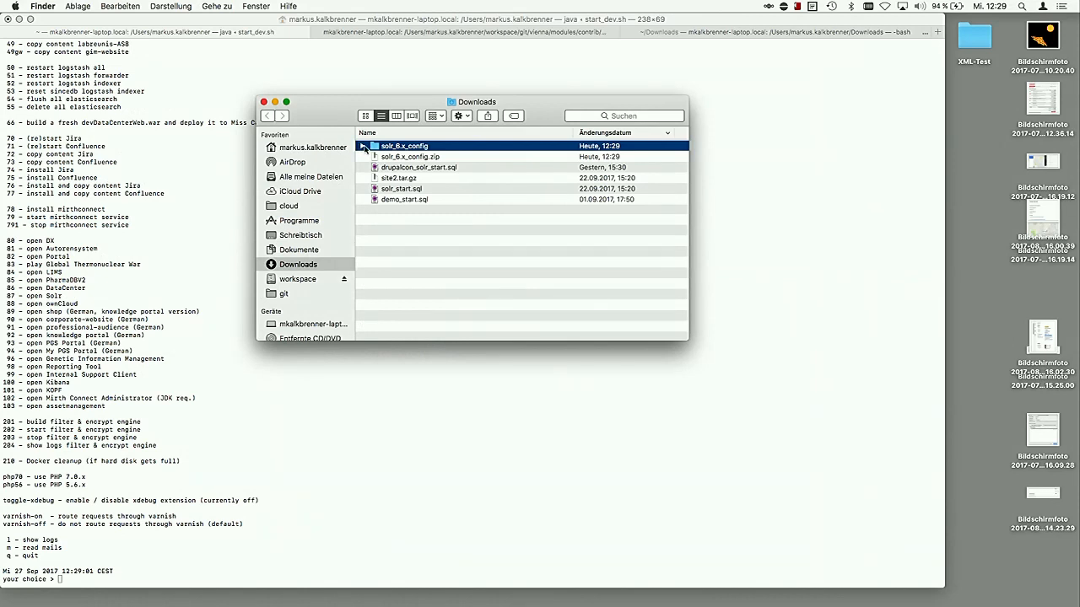
left_click(362, 145)
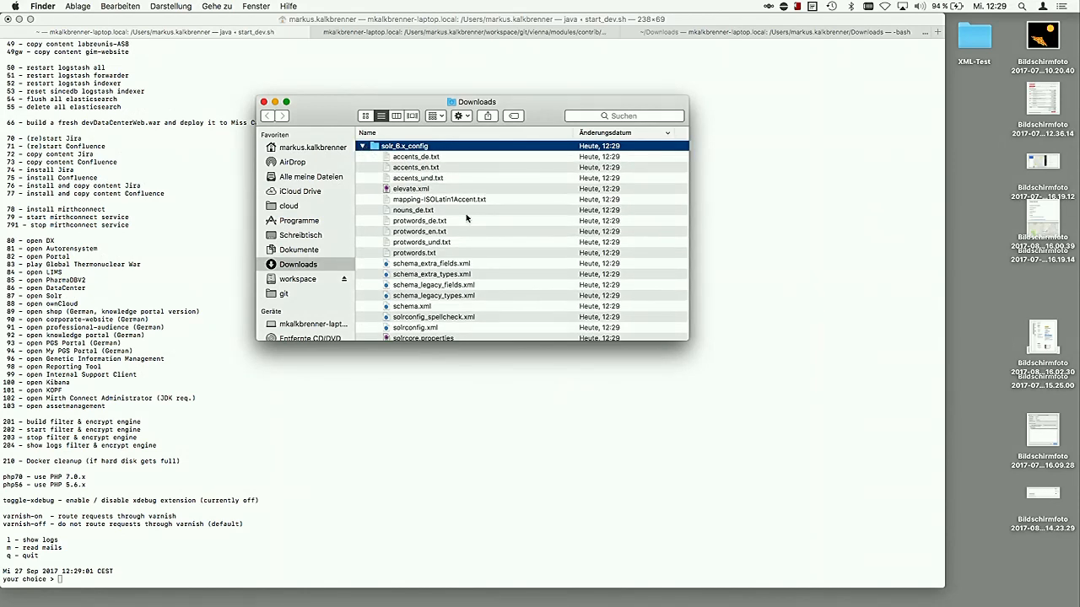
scroll("down", 3)
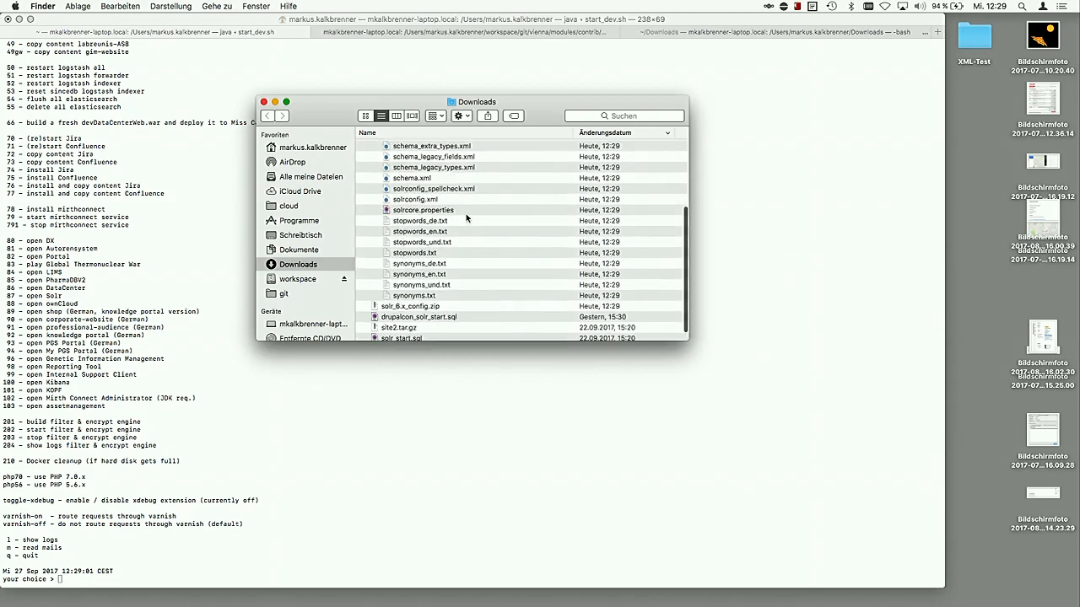
scroll("up", 3)
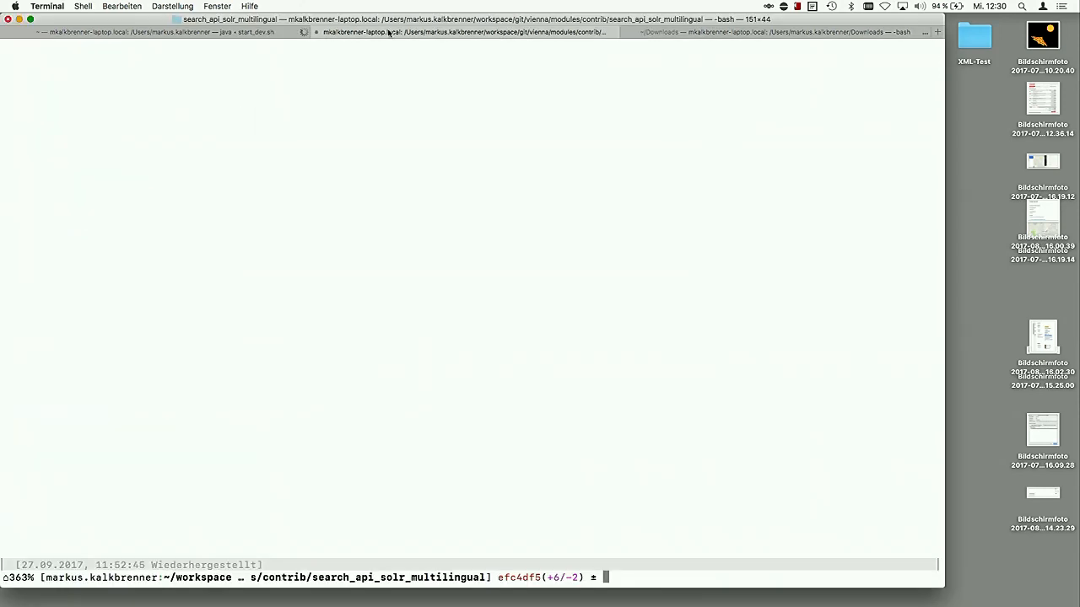
Run docker-compose down in the multilingual module terminal; it fails since Docker is unreachable
left_click(768, 32)
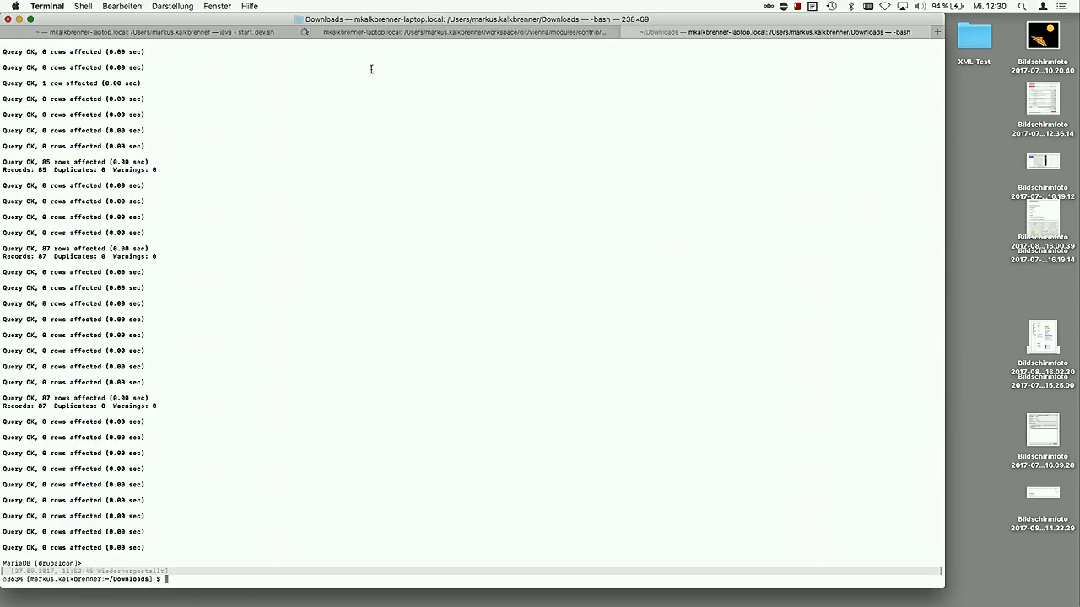
left_click(462, 32)
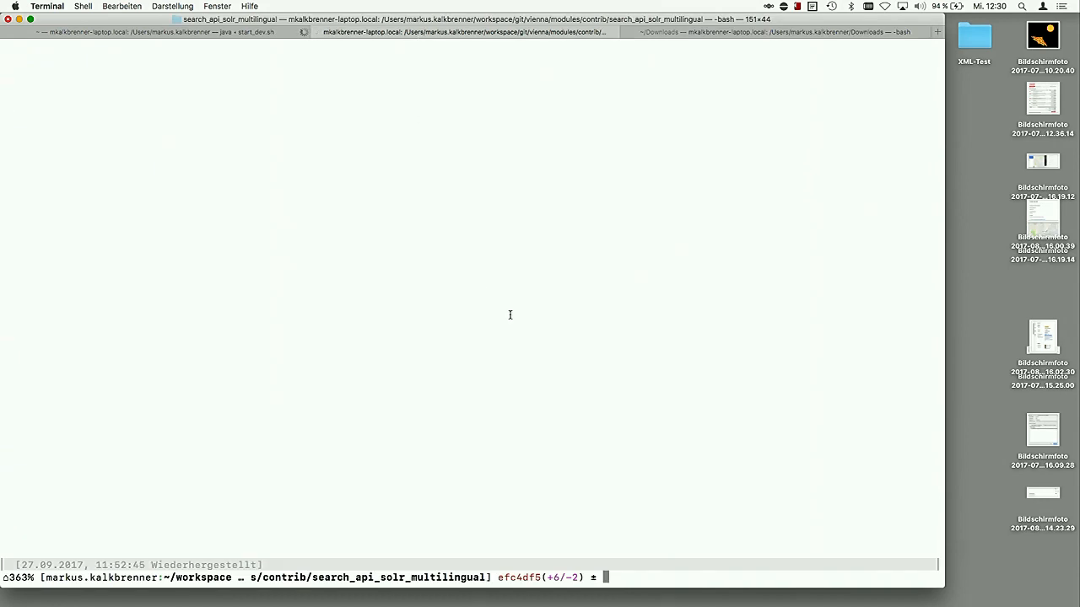
mouse_move(580, 302)
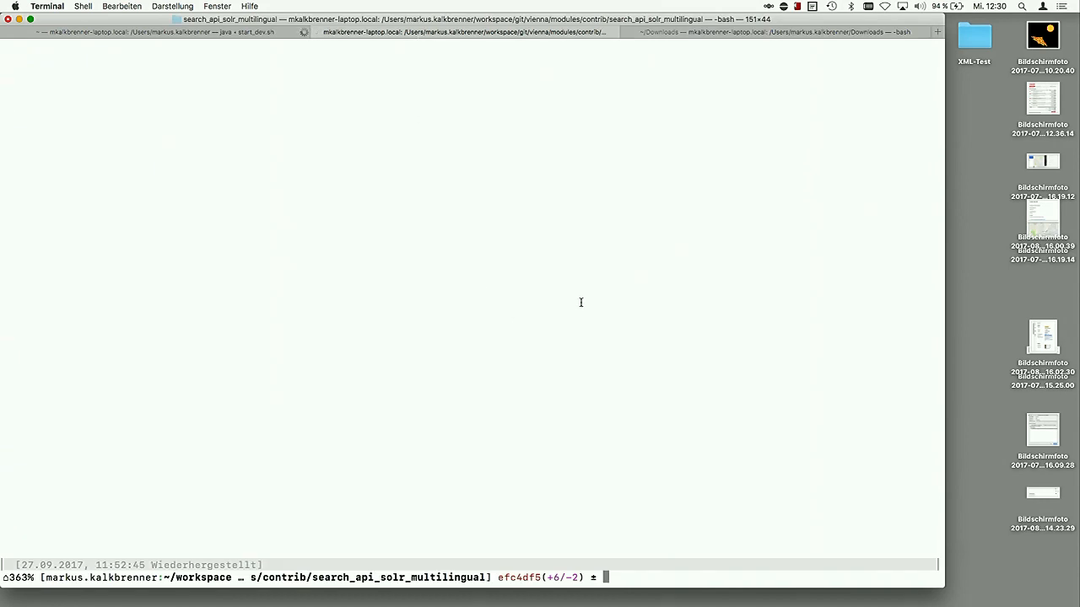
key("cmd+tab")
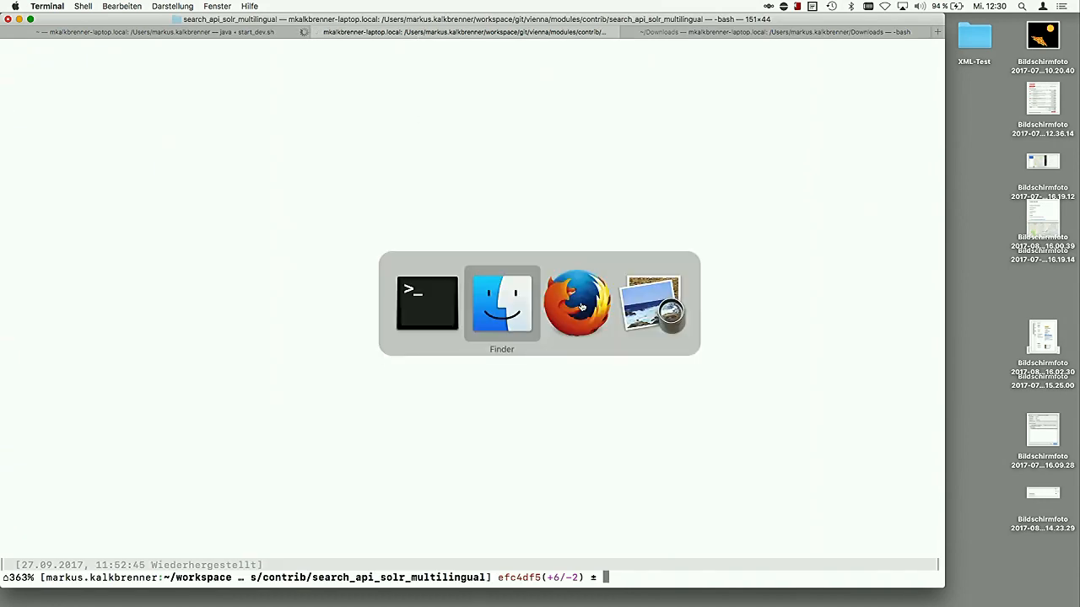
left_click(576, 304)
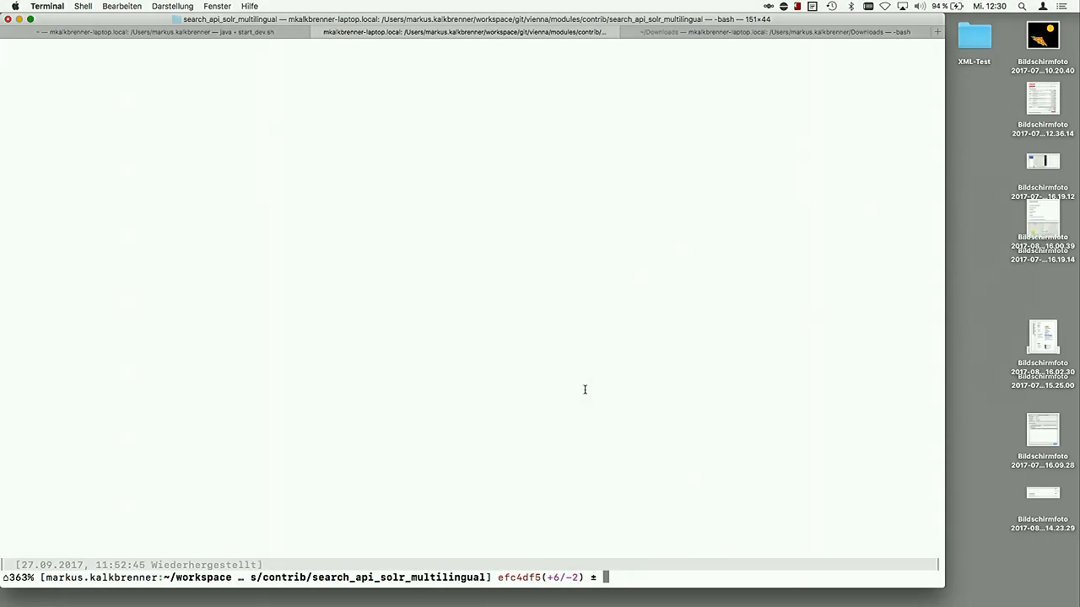
type("docker")
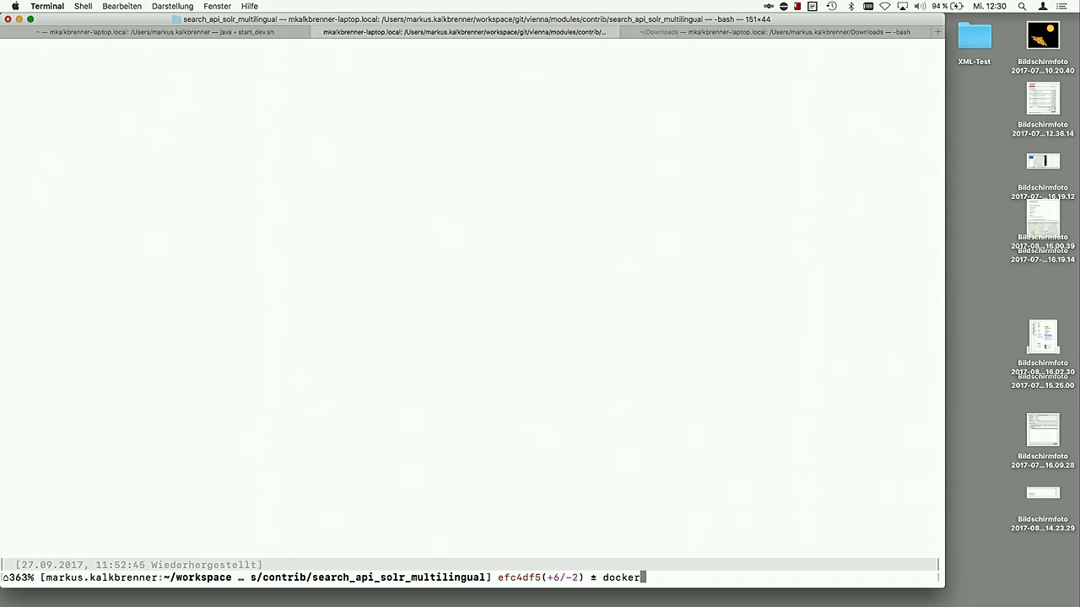
type("-compose")
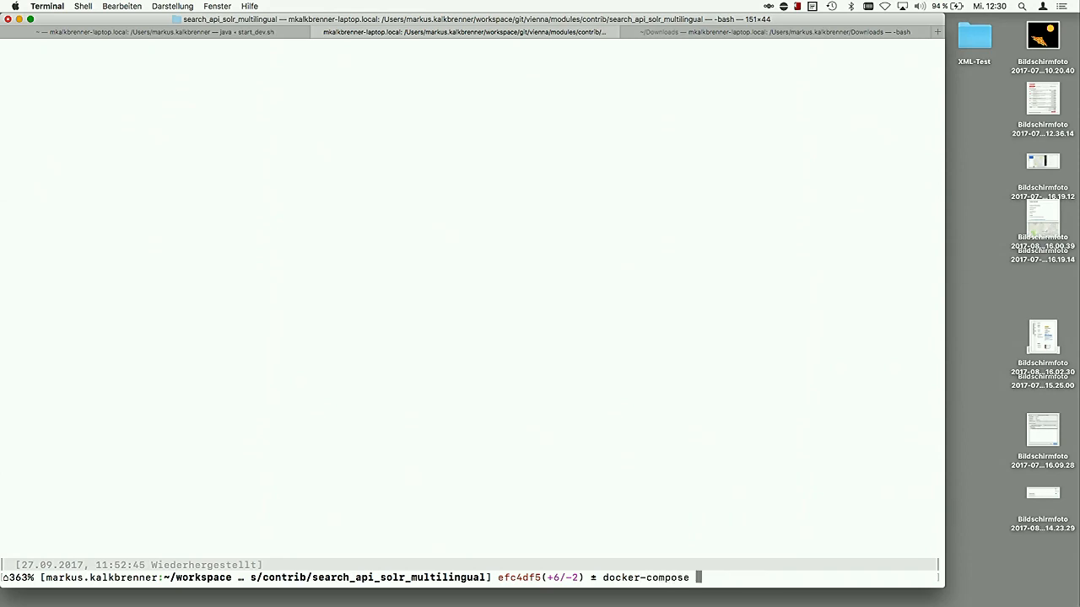
type("do")
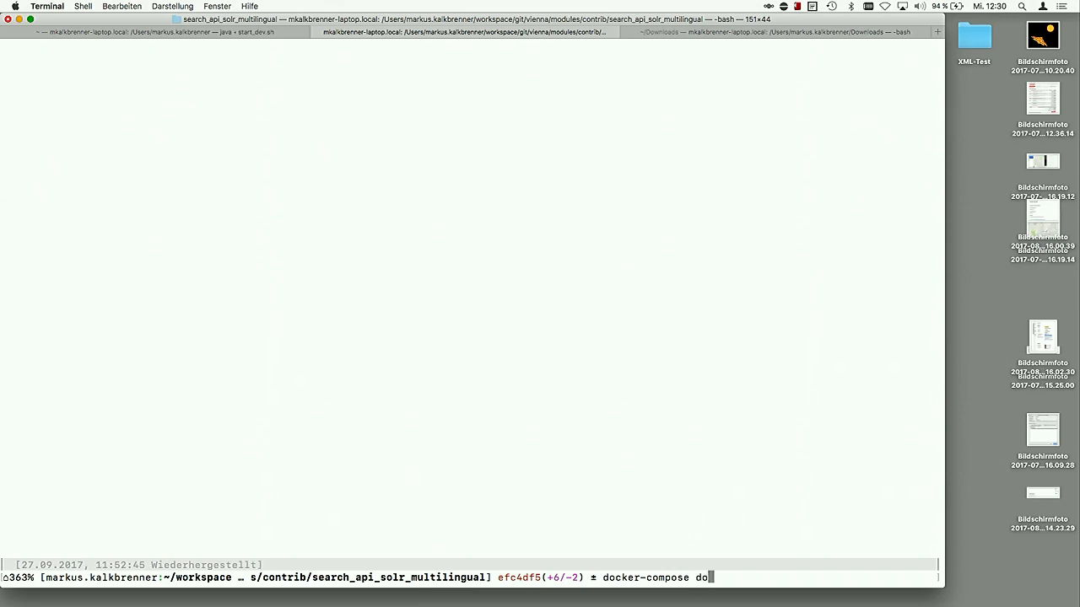
key("Return")
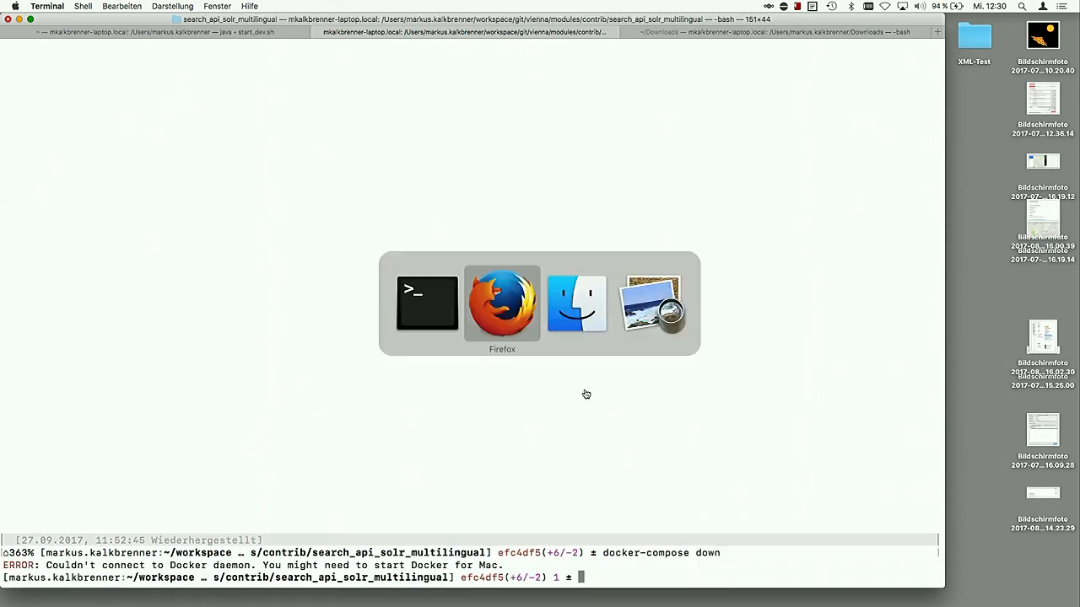
mouse_move(502, 303)
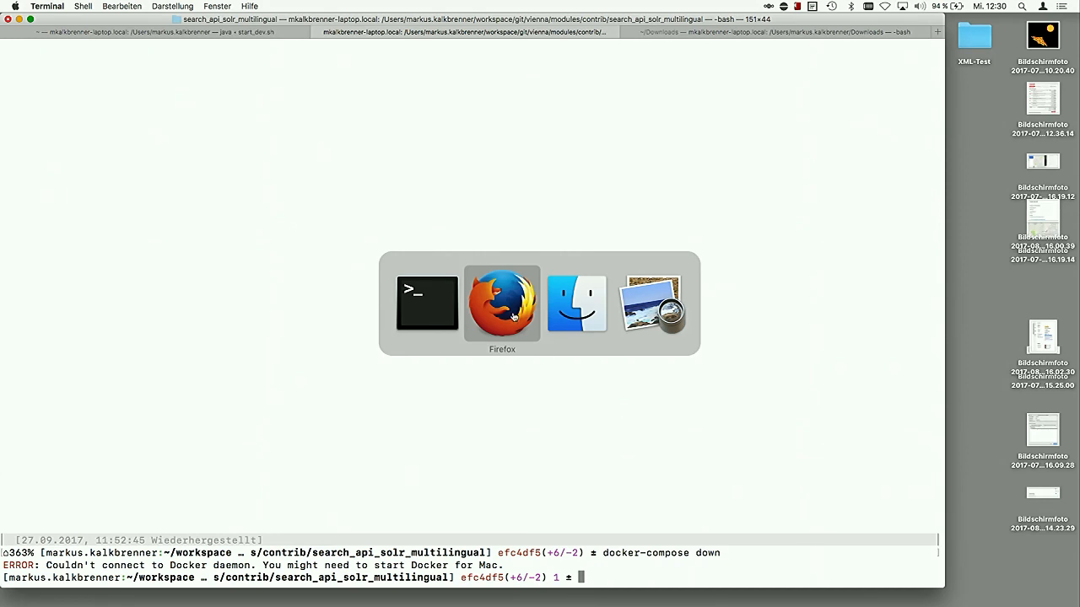
Back in Drupal, view the Solr Server edit form, then return to the Search API overview
left_click(502, 302)
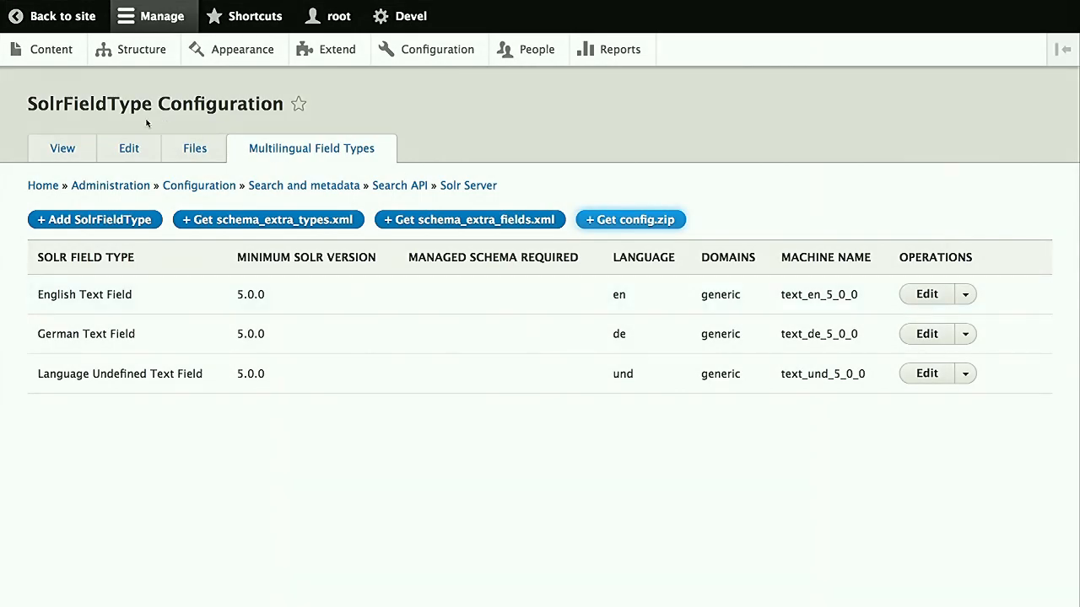
mouse_move(129, 149)
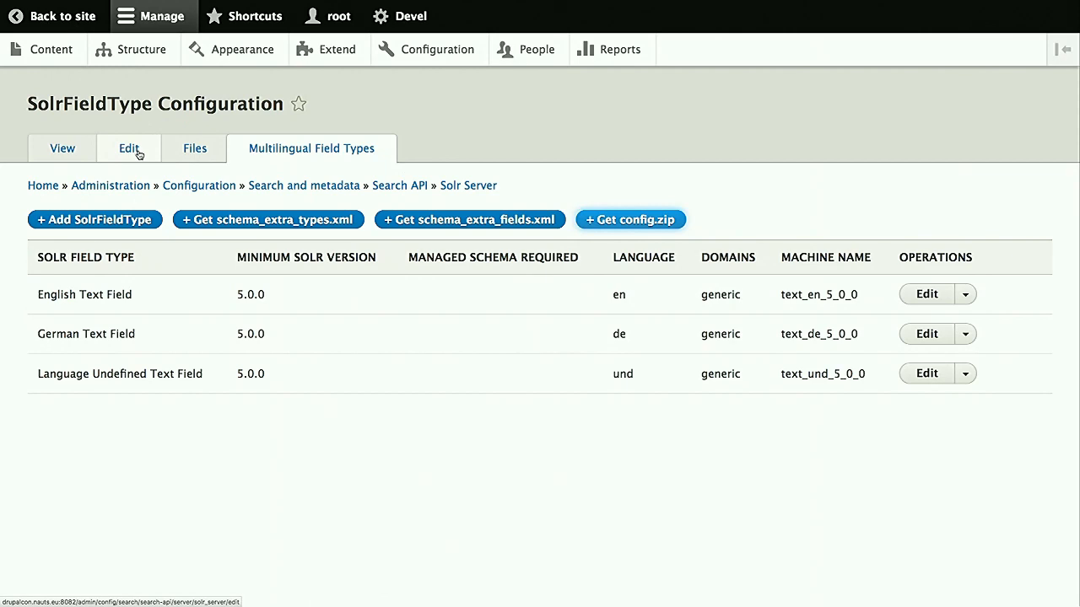
left_click(128, 148)
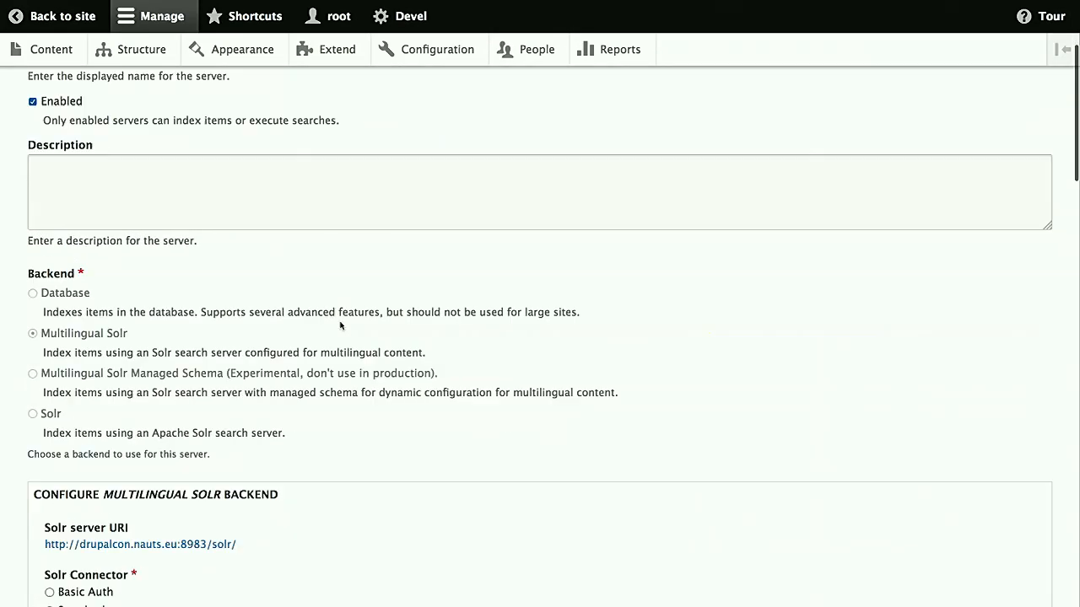
scroll("up", 3)
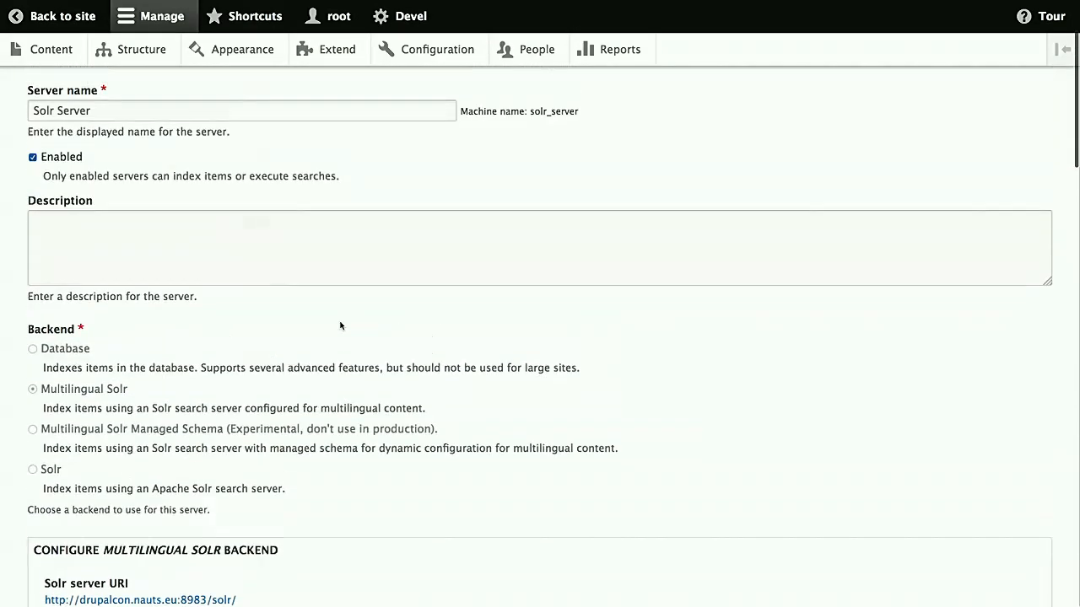
scroll("up", 3)
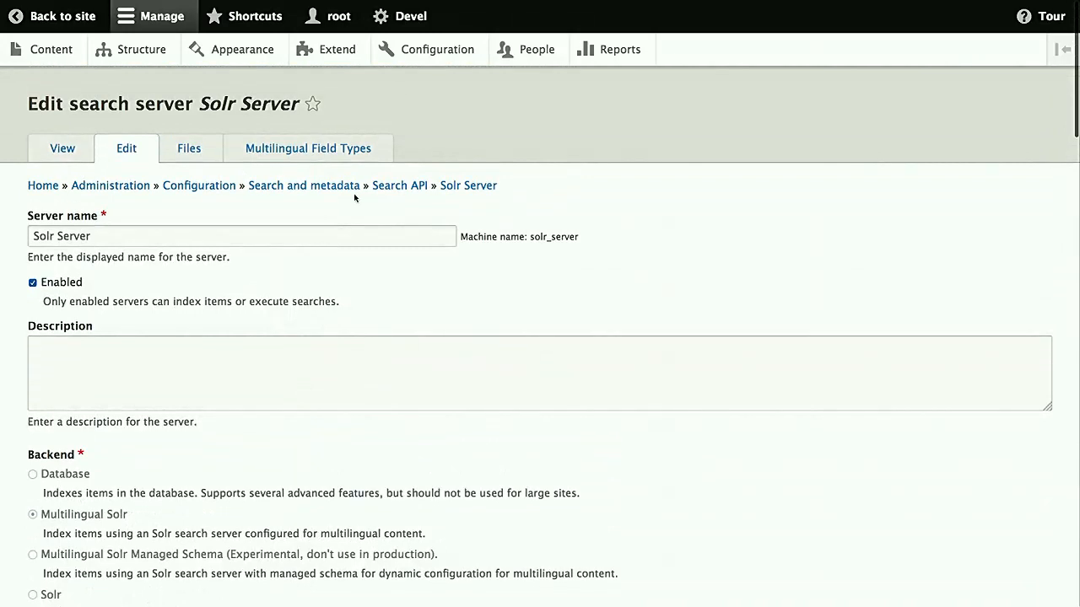
left_click(399, 184)
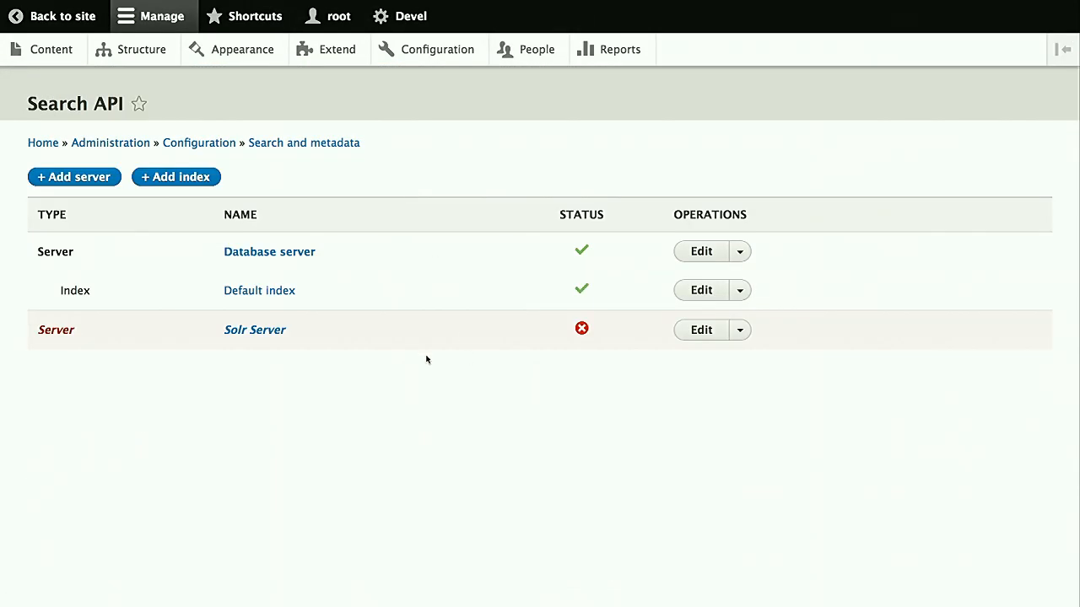
mouse_move(389, 416)
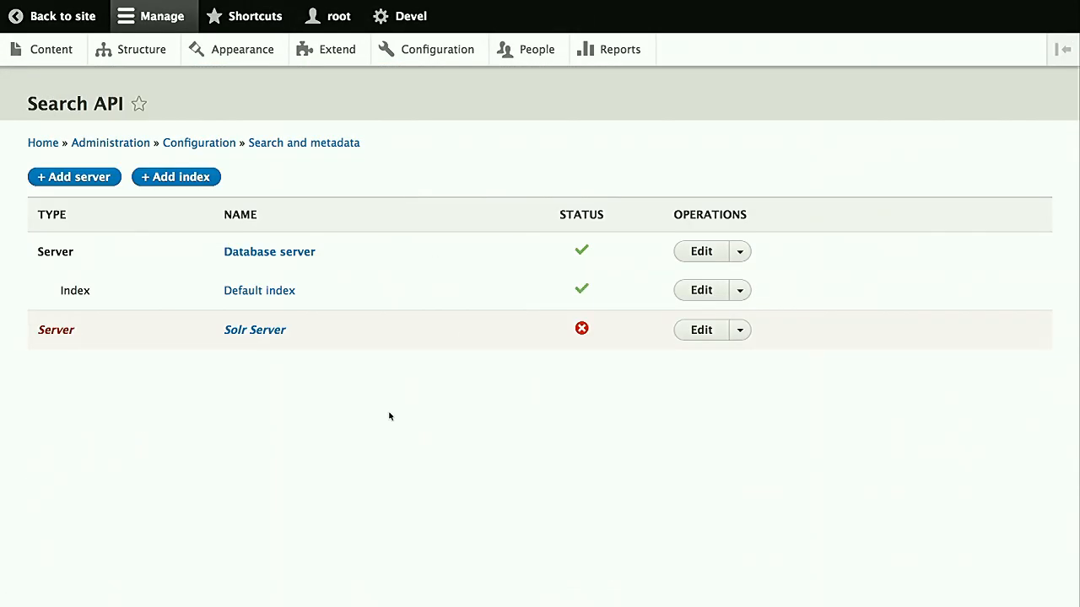
mouse_move(647, 356)
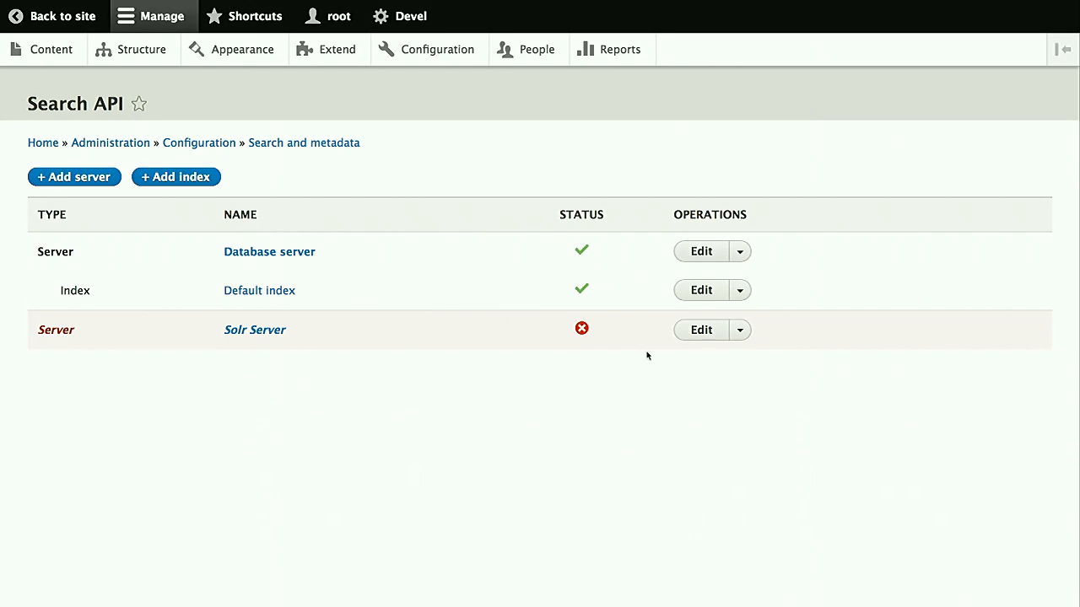
mouse_move(601, 332)
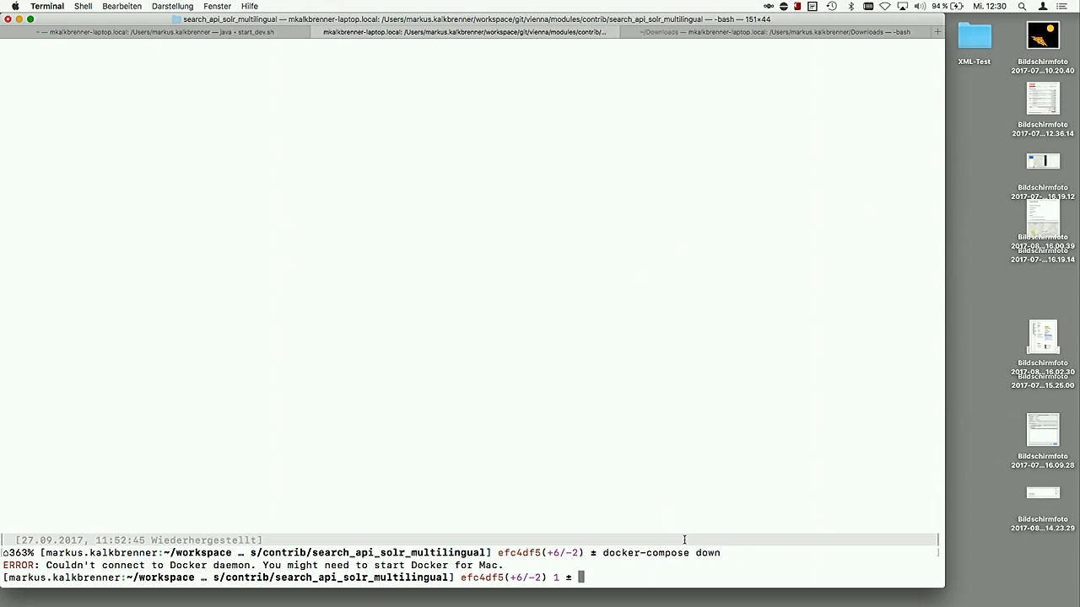
Run docker-compose up, which fails because the Docker daemon cannot be reached
type("docker-compose d")
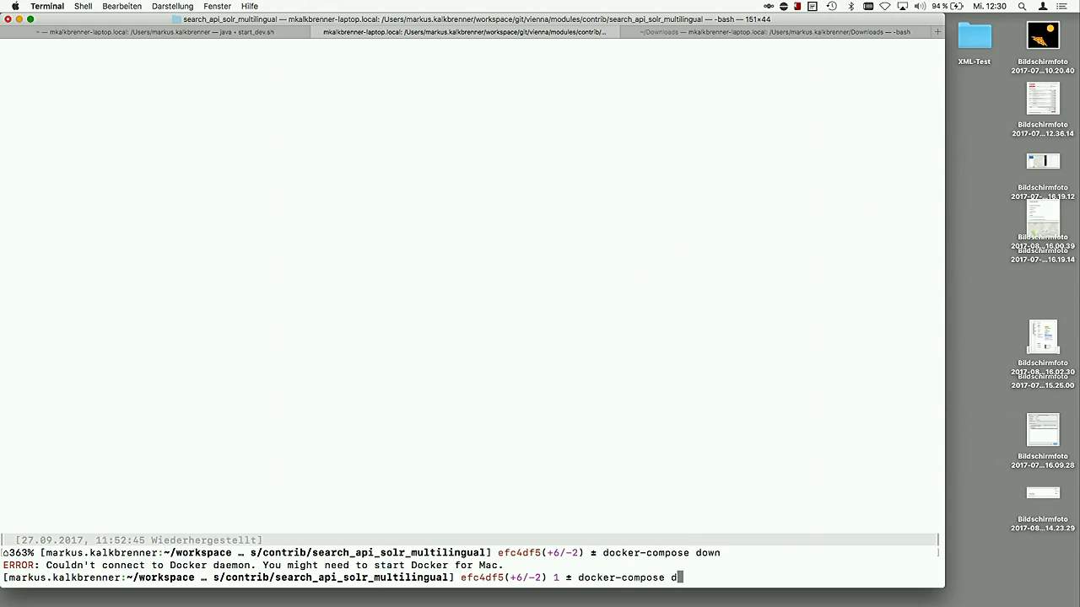
type("up")
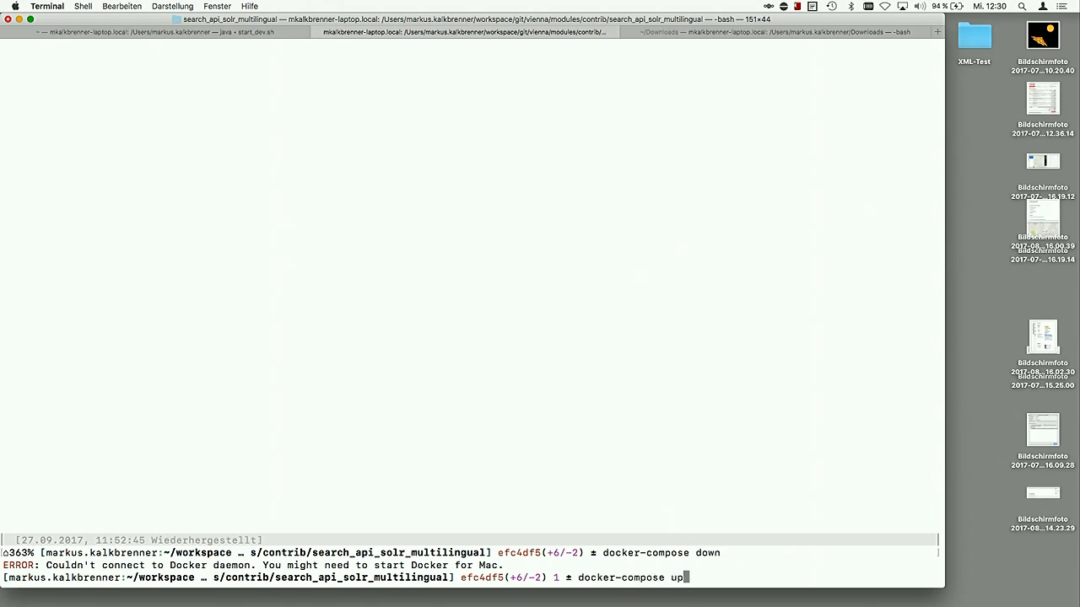
key("Return")
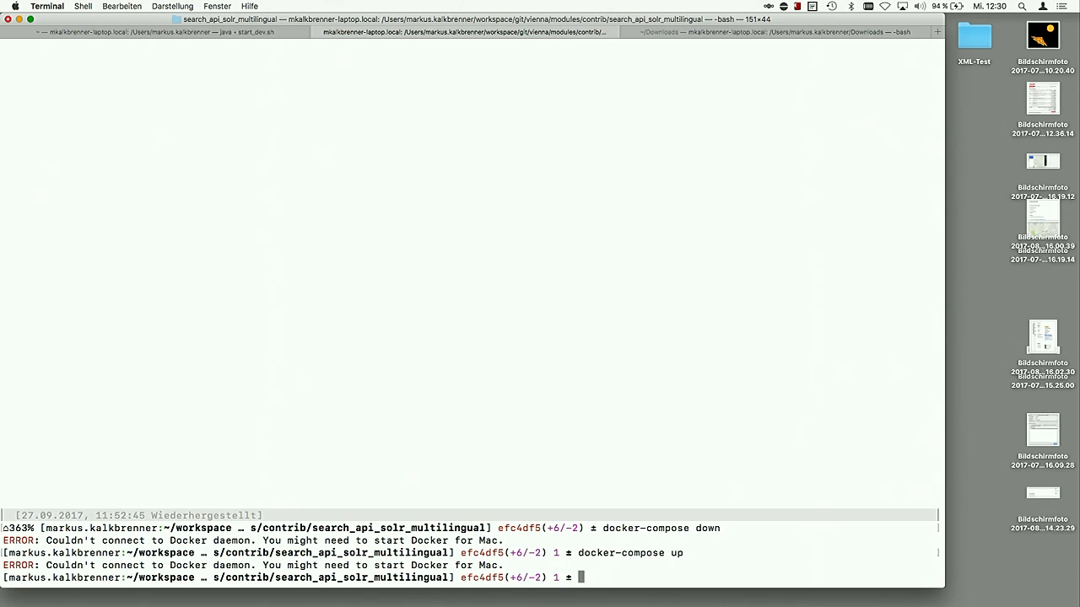
mouse_move(768, 352)
type("dock")
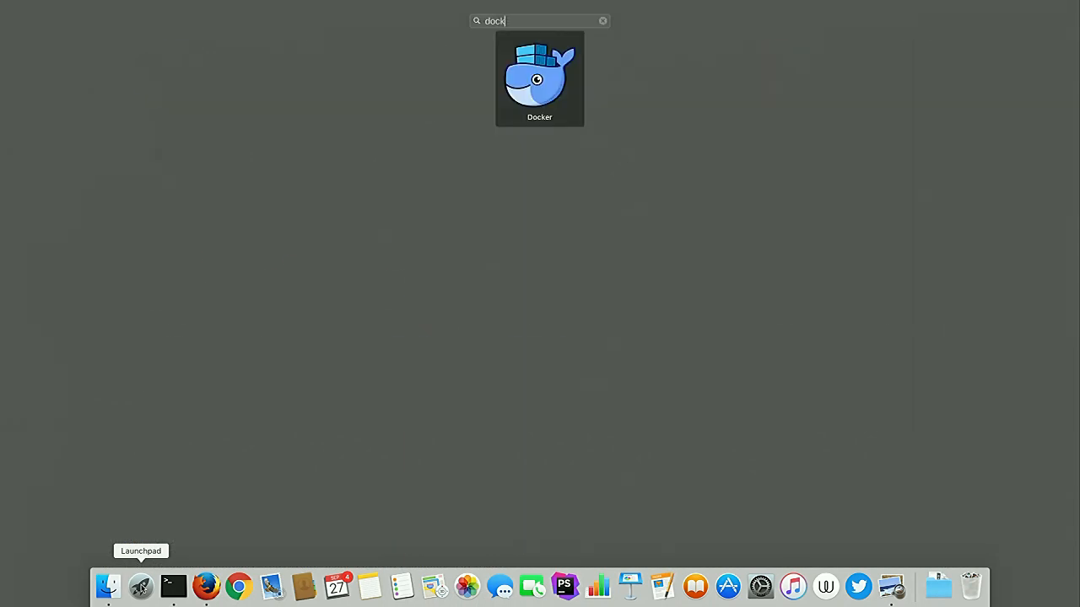
Search Launchpad for 'dock' and launch the Docker app
left_click(539, 76)
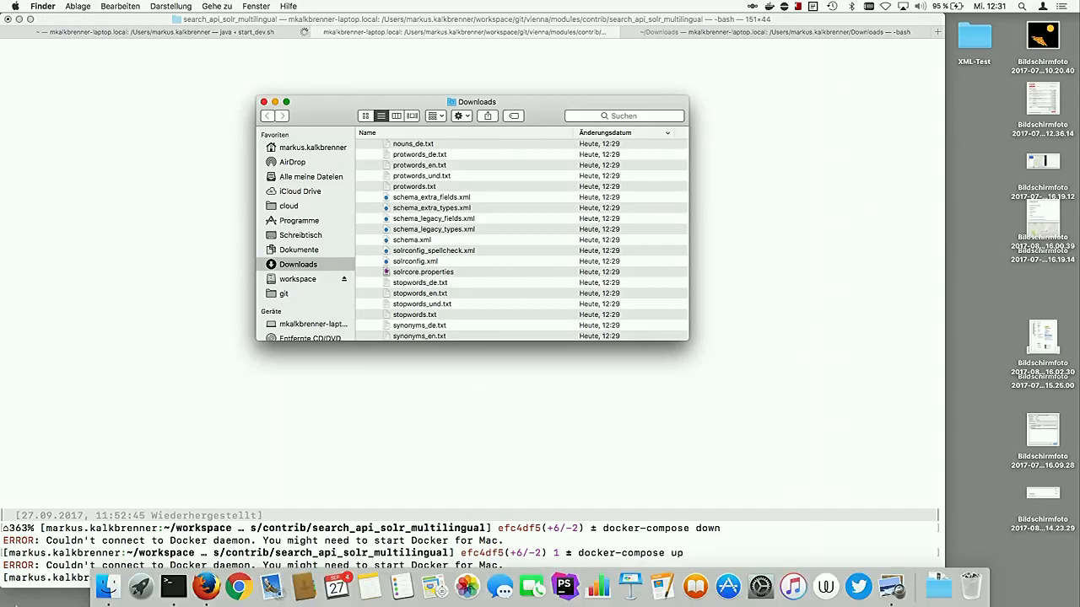
left_click(141, 585)
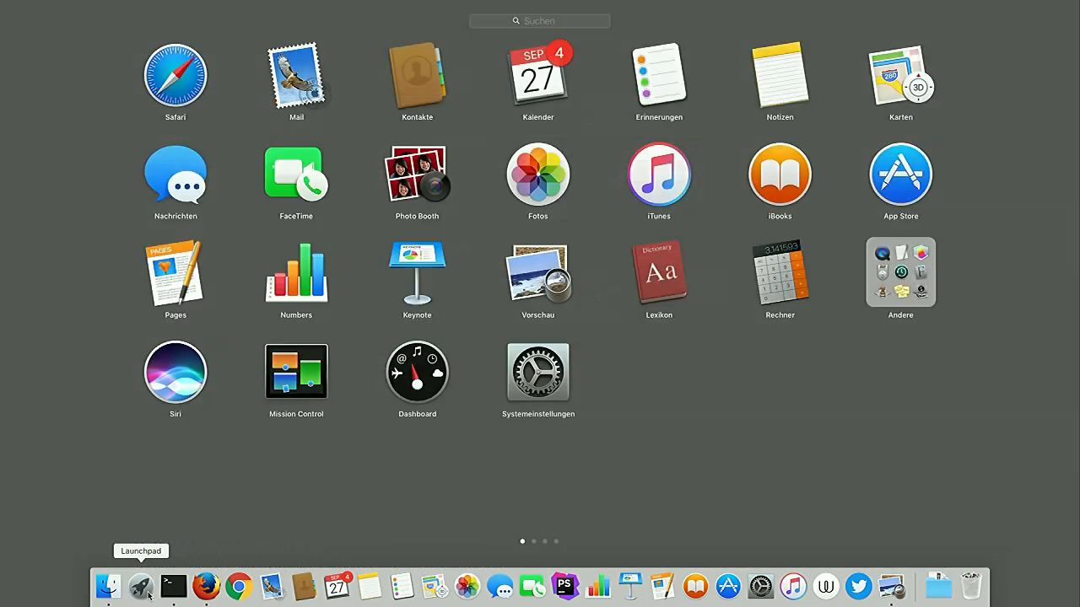
type("dock")
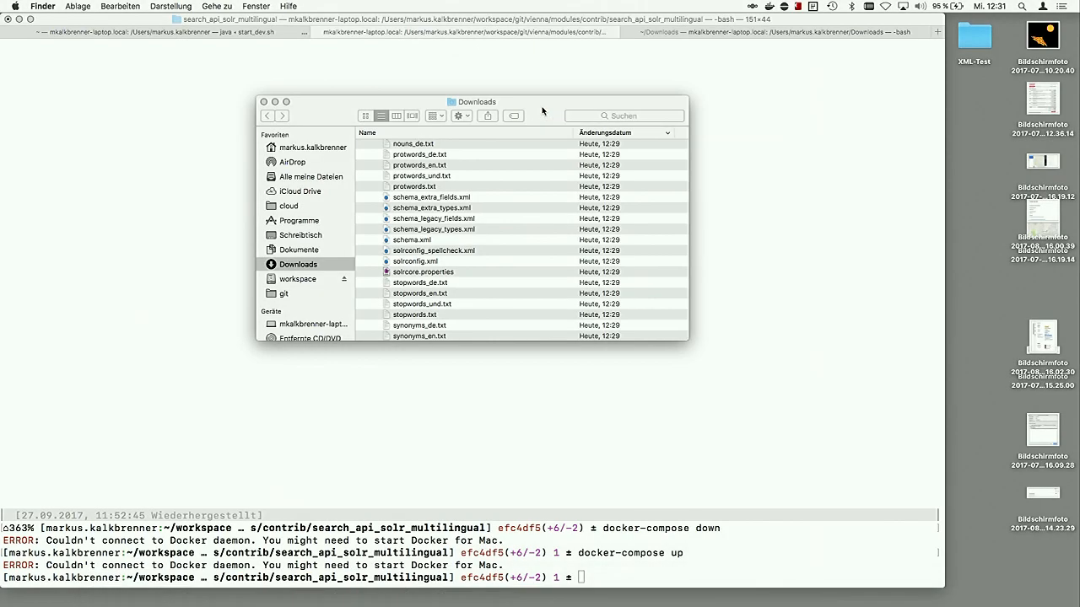
left_click(769, 6)
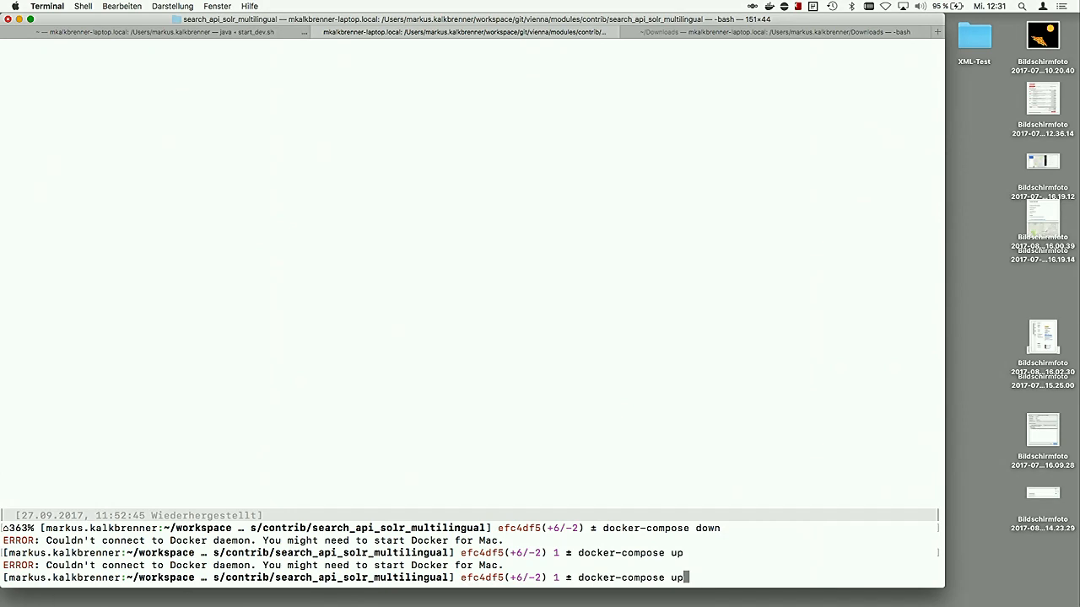
Rerun docker-compose up, bring the containers down, and stop the local Solr on port 8983
key("Return")
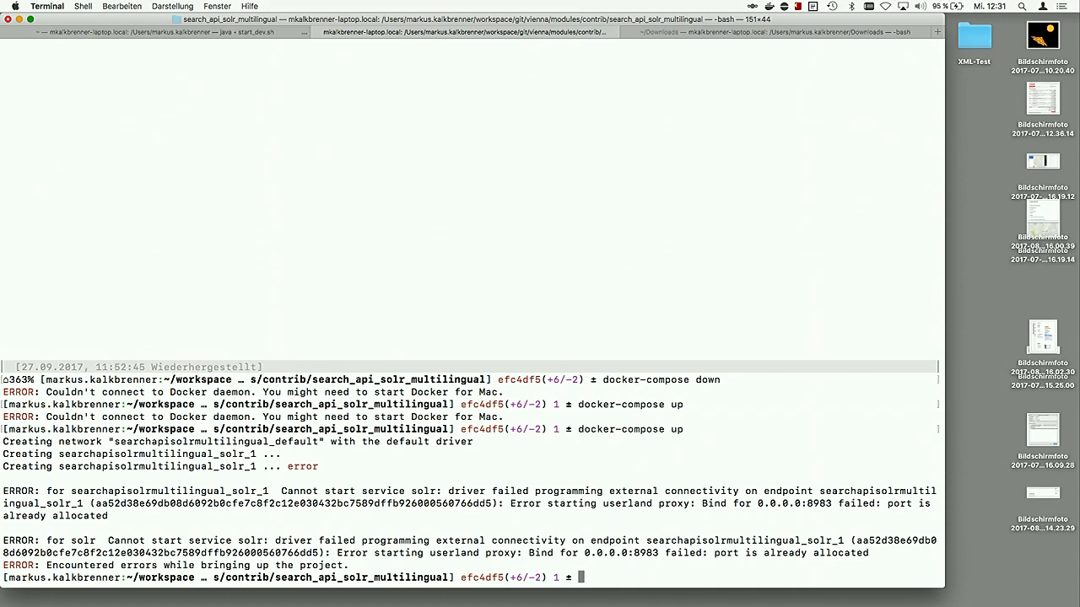
type("docker-compose down")
type("docker-compose up")
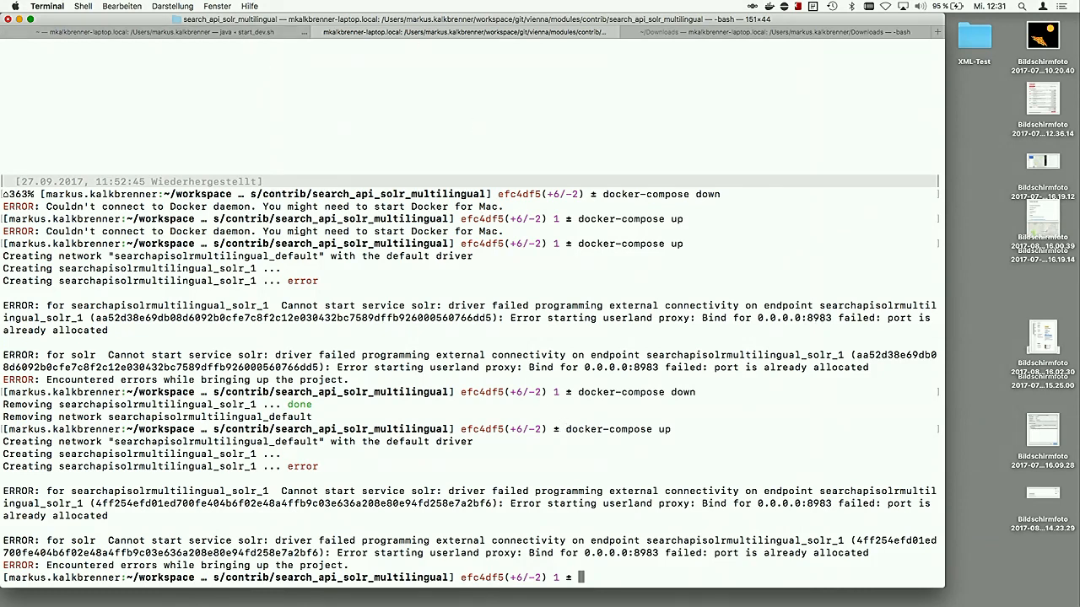
type("solr top")
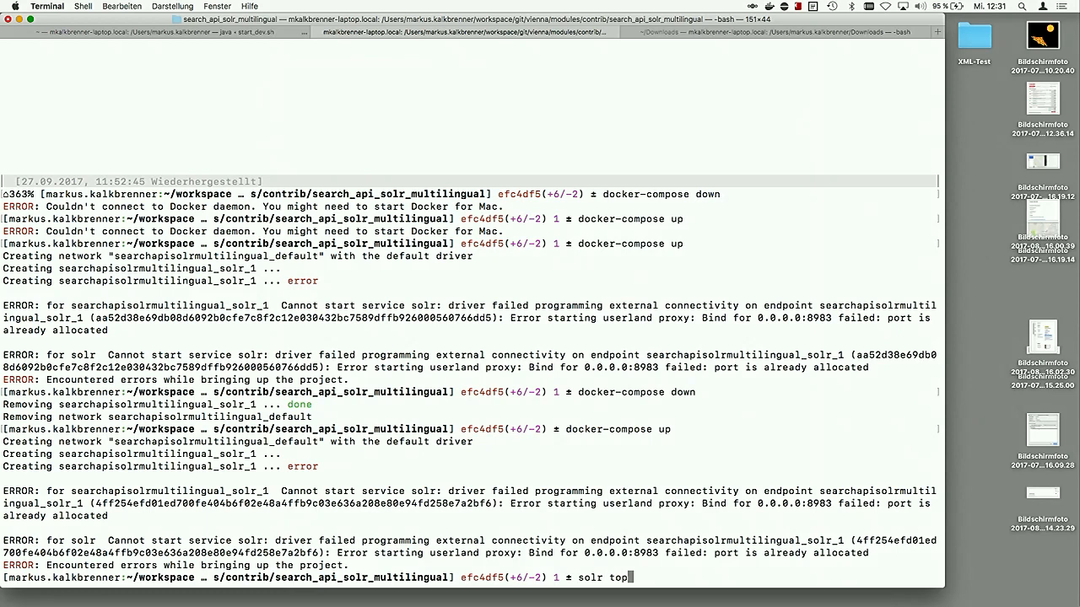
type("st")
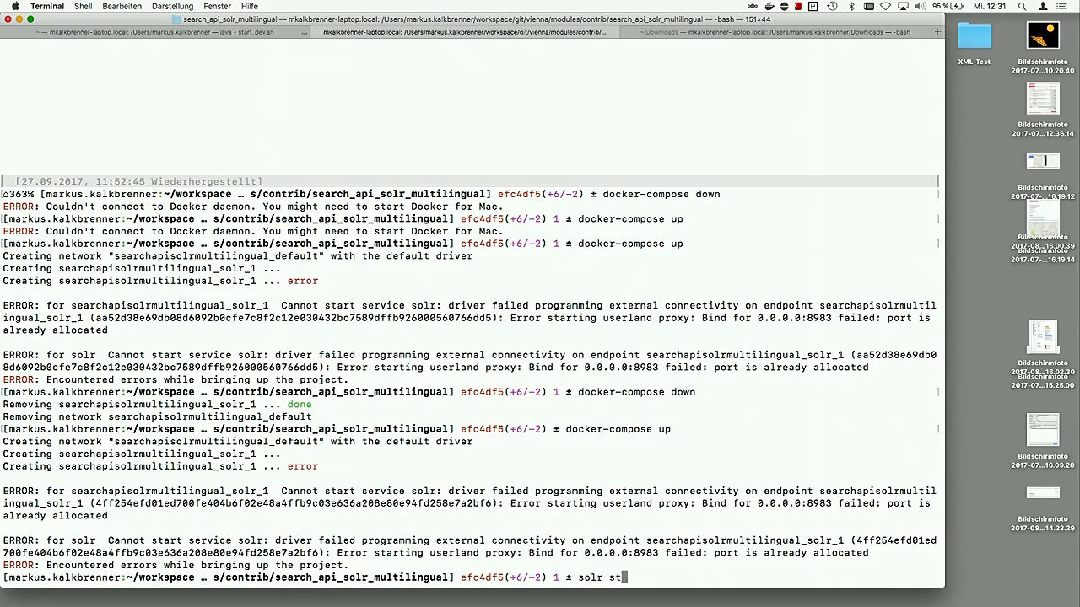
key("Return")
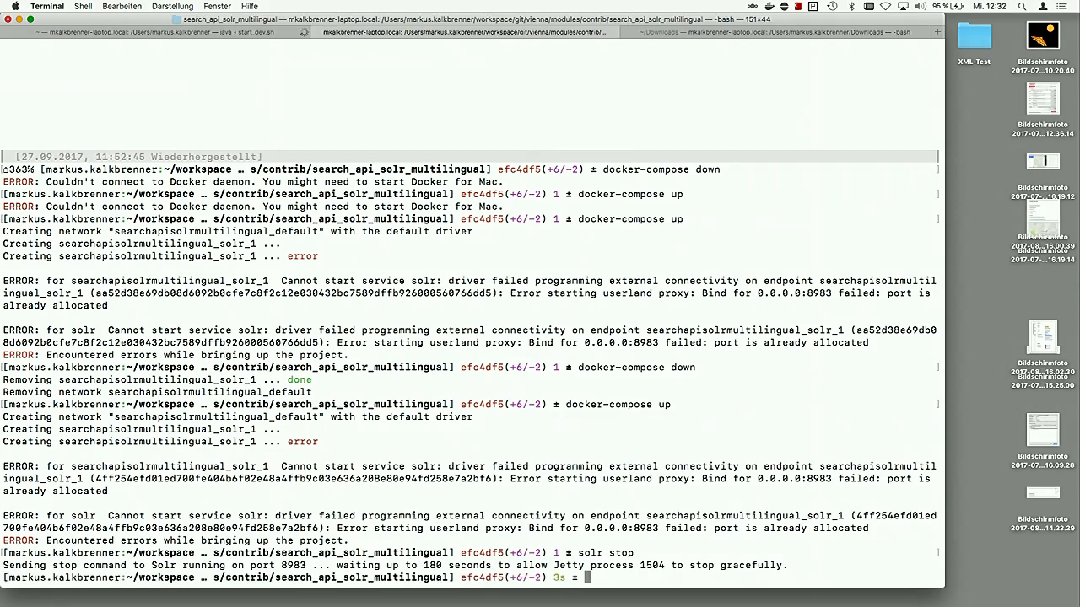
Run docker-compose up again so the Solr container with the d8 core starts
type("docker-compose up")
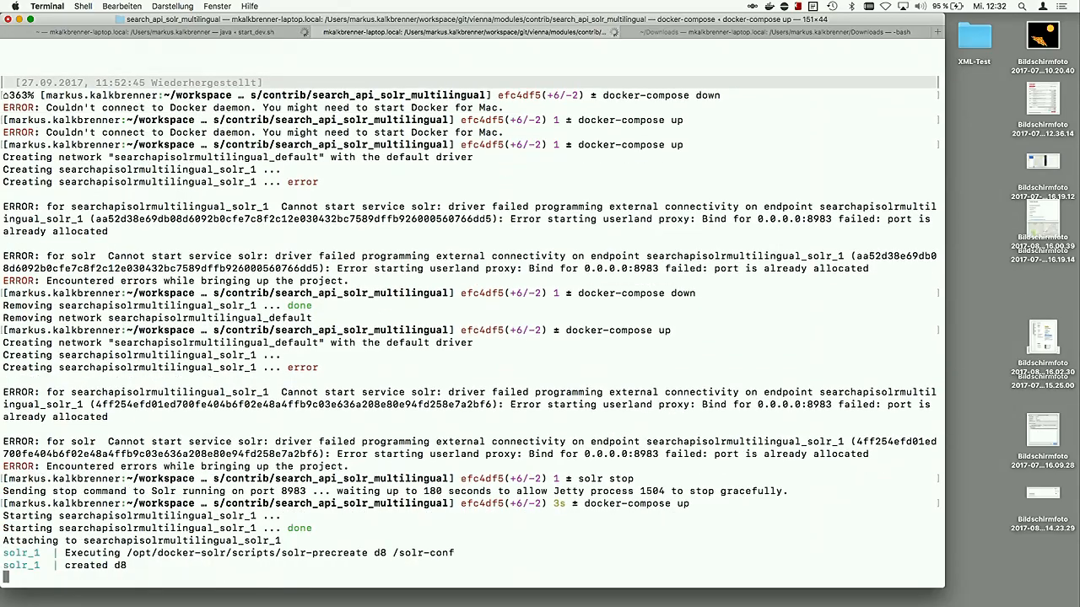
scroll("down", 3)
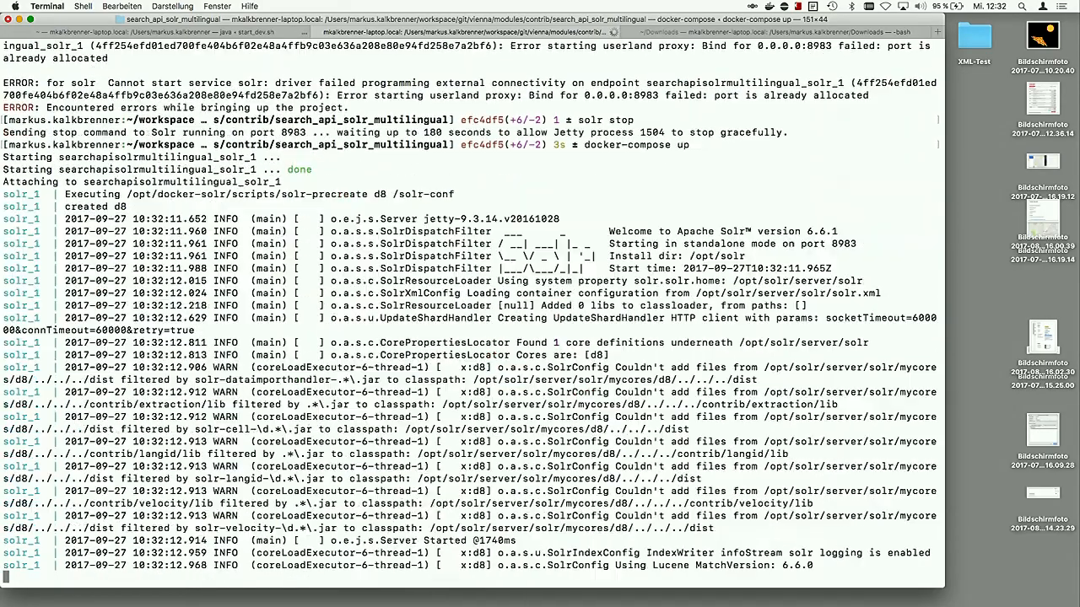
scroll("down", 3)
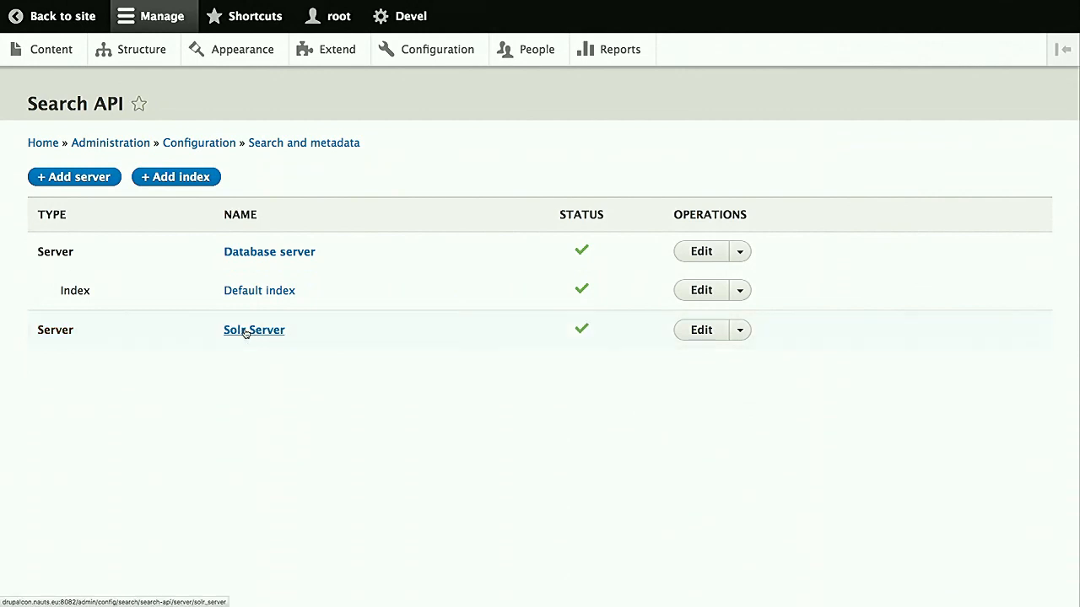
mouse_move(611, 373)
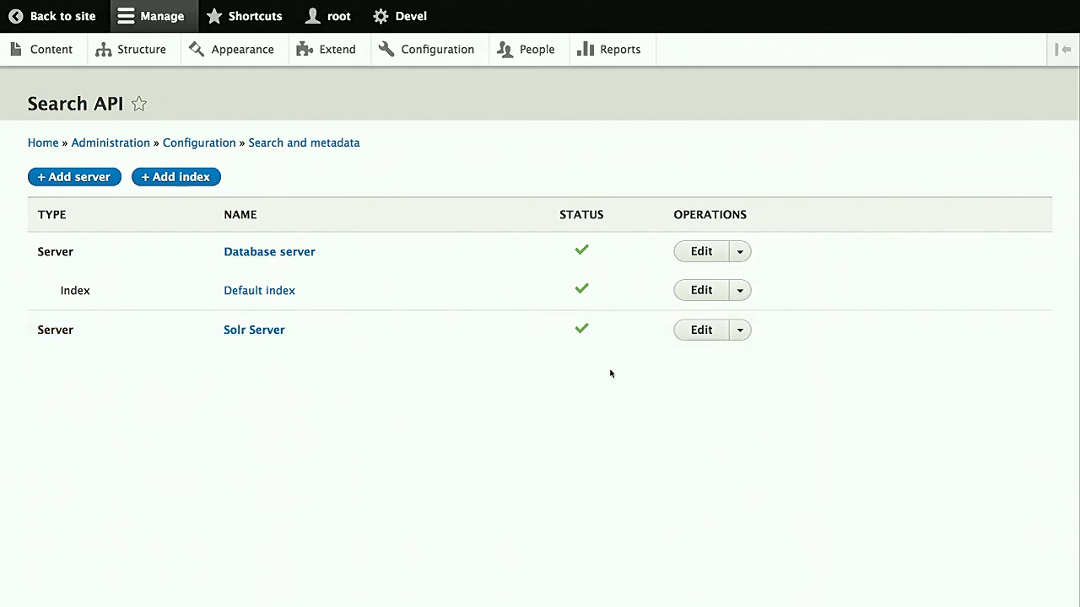
mouse_move(645, 371)
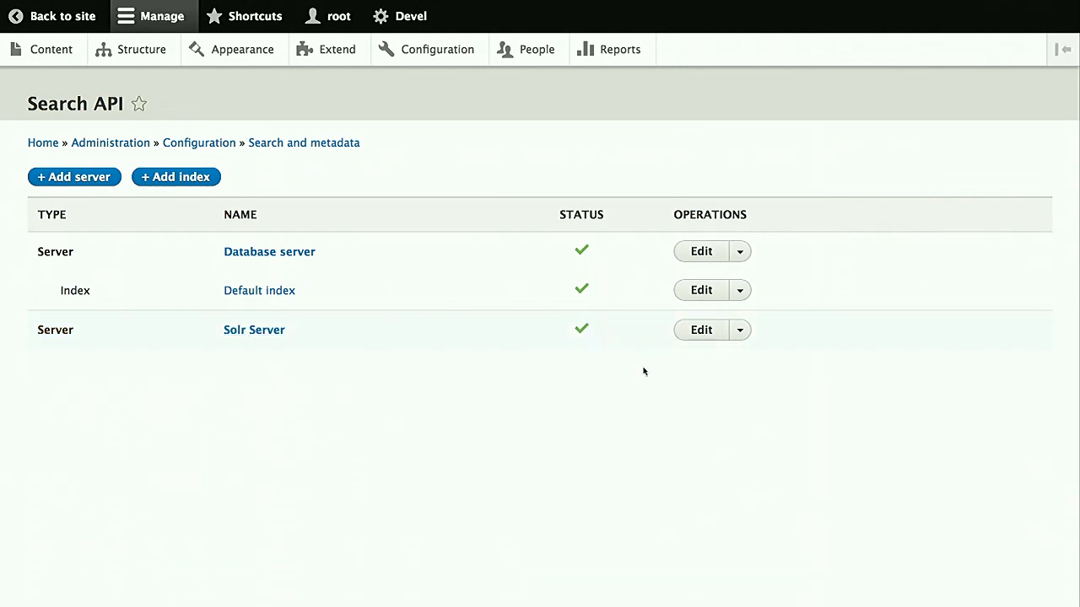
mouse_move(793, 380)
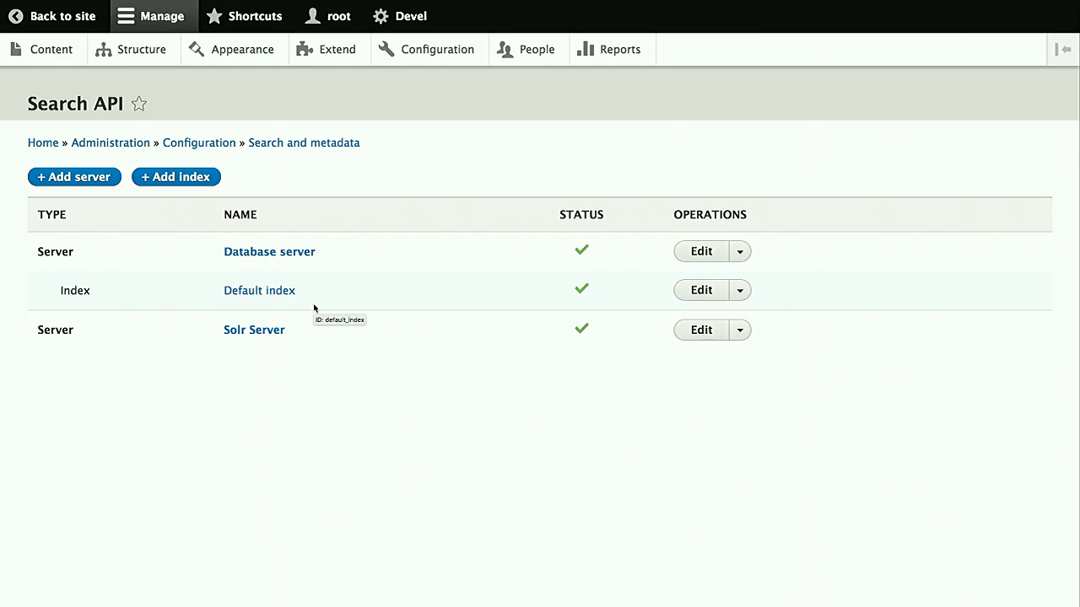
mouse_move(632, 297)
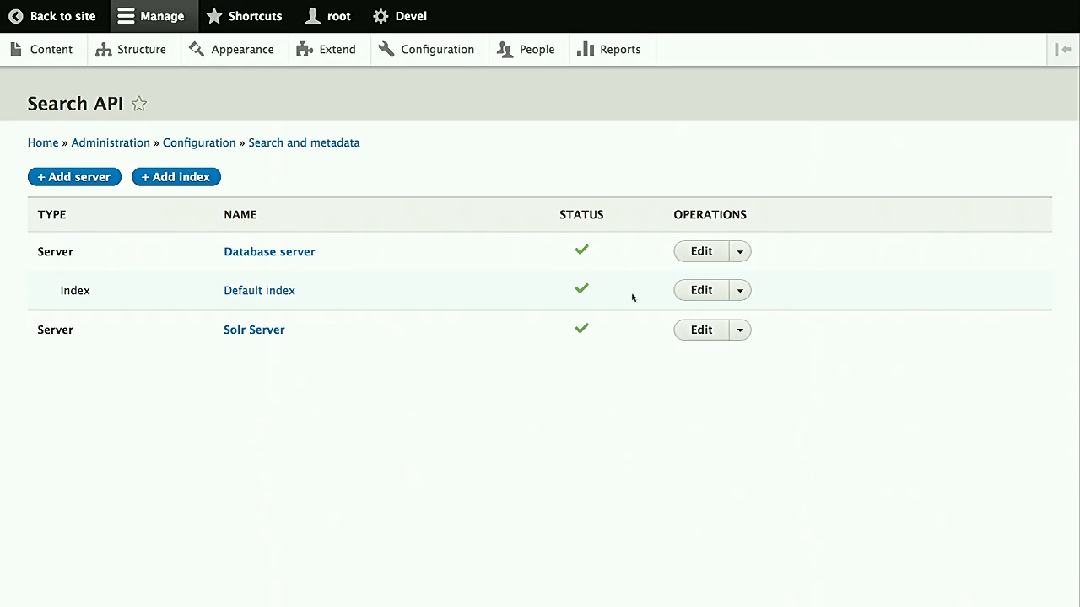
Edit the Default index, assign it to Solr Server, and save it
left_click(701, 290)
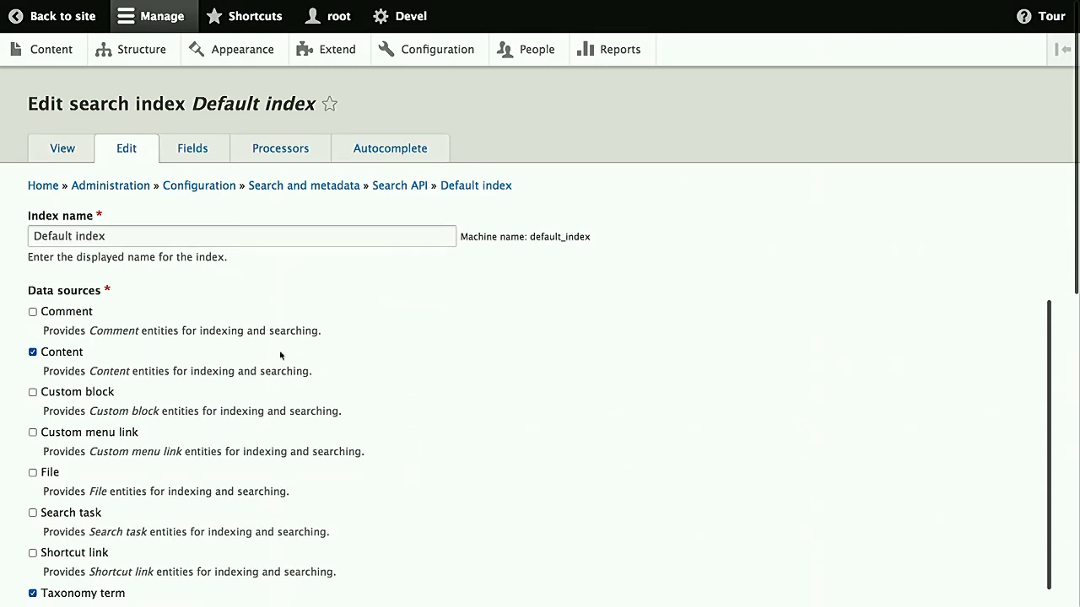
scroll("down", 3)
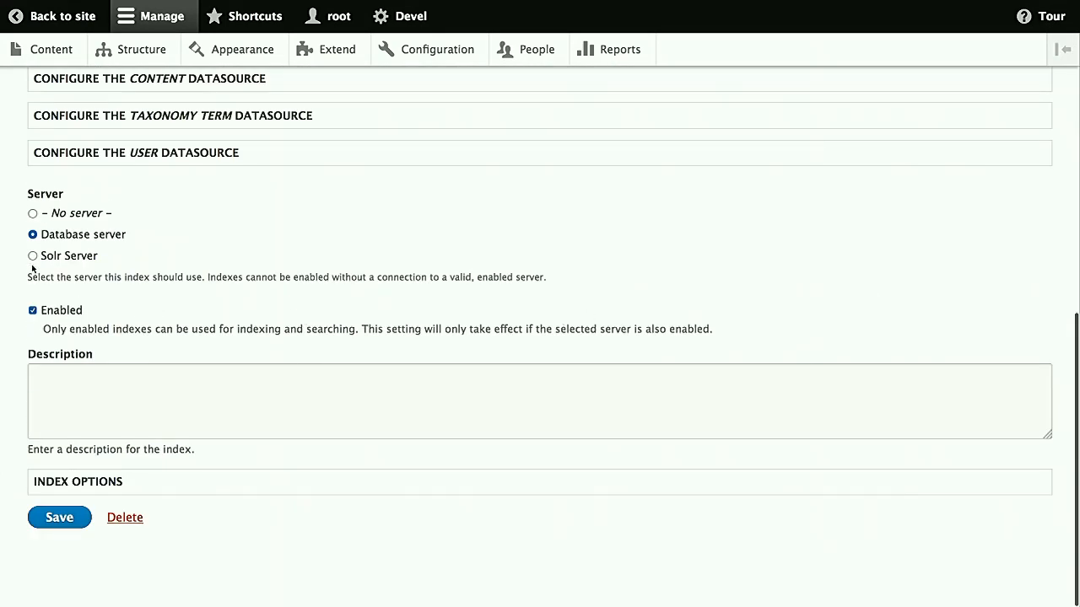
left_click(33, 256)
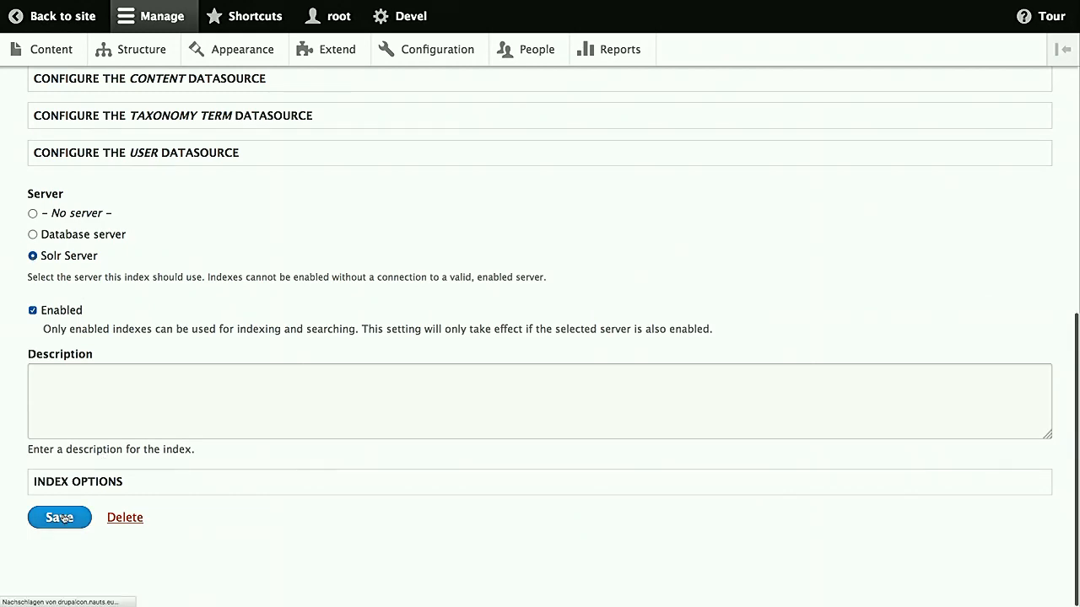
left_click(59, 517)
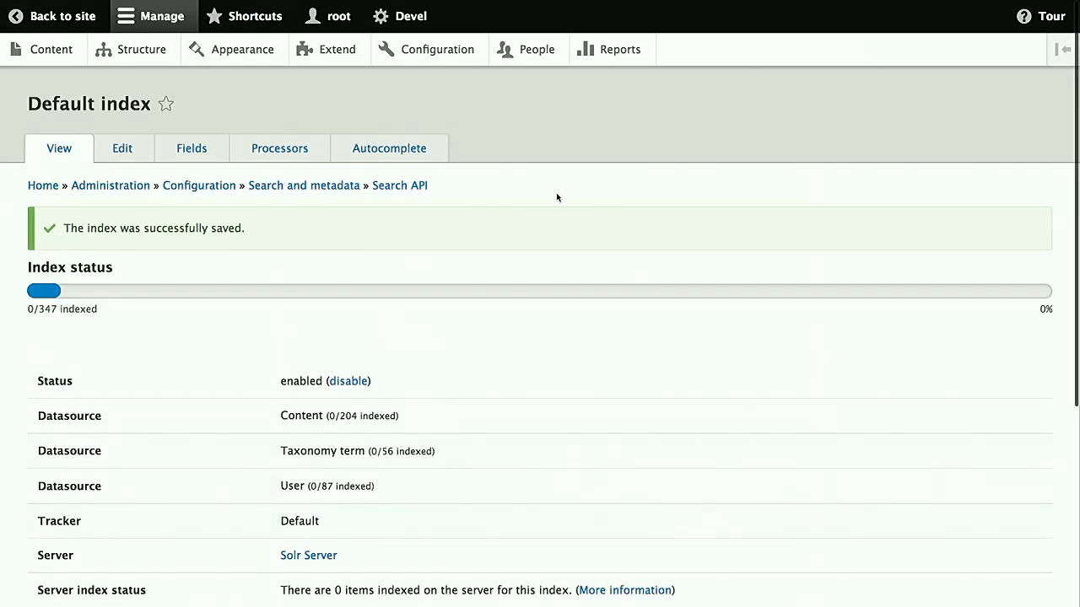
mouse_move(243, 207)
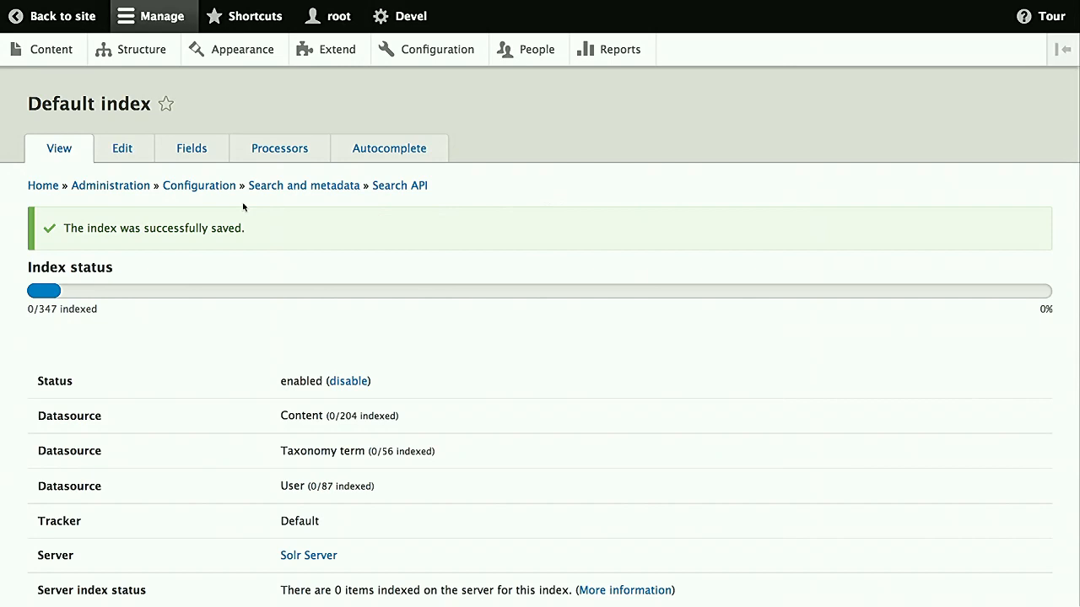
Disable the Highlight, Ignore case, Tokenizer and Transliteration processors and save
left_click(279, 147)
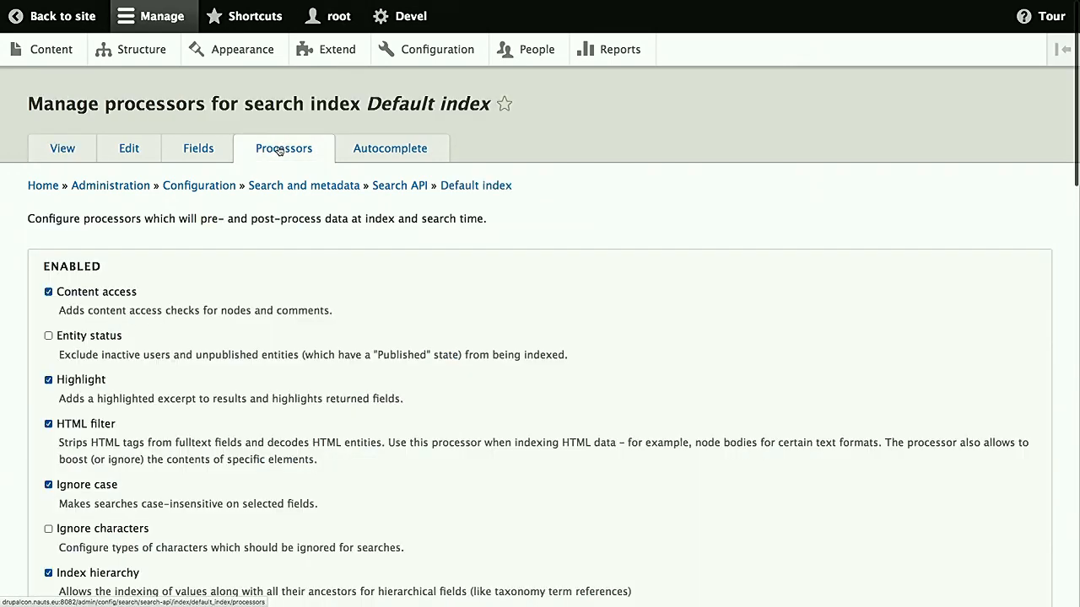
scroll("down", 3)
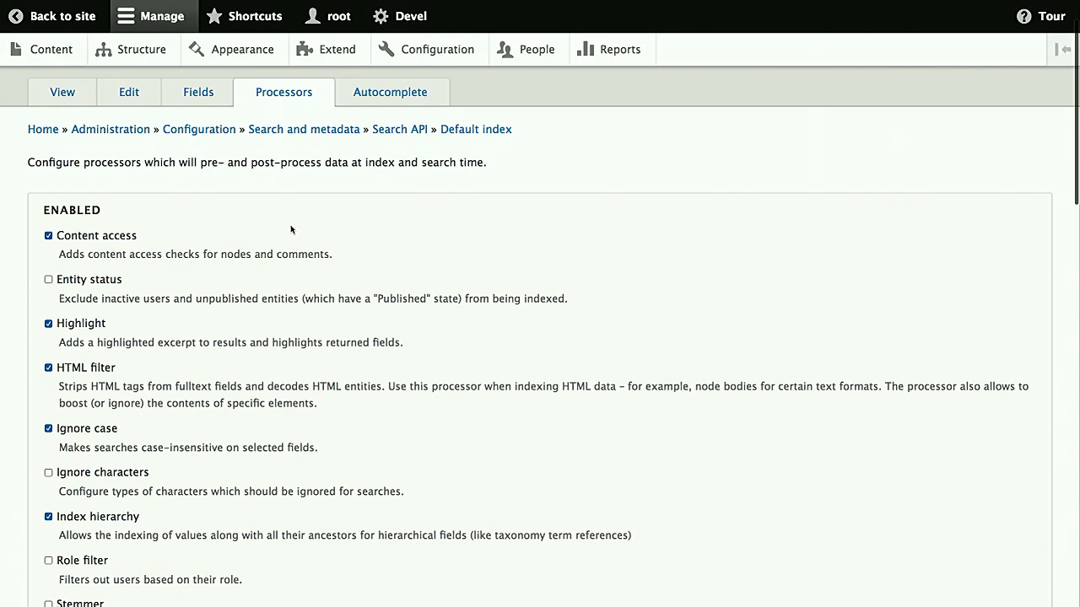
scroll("down", 3)
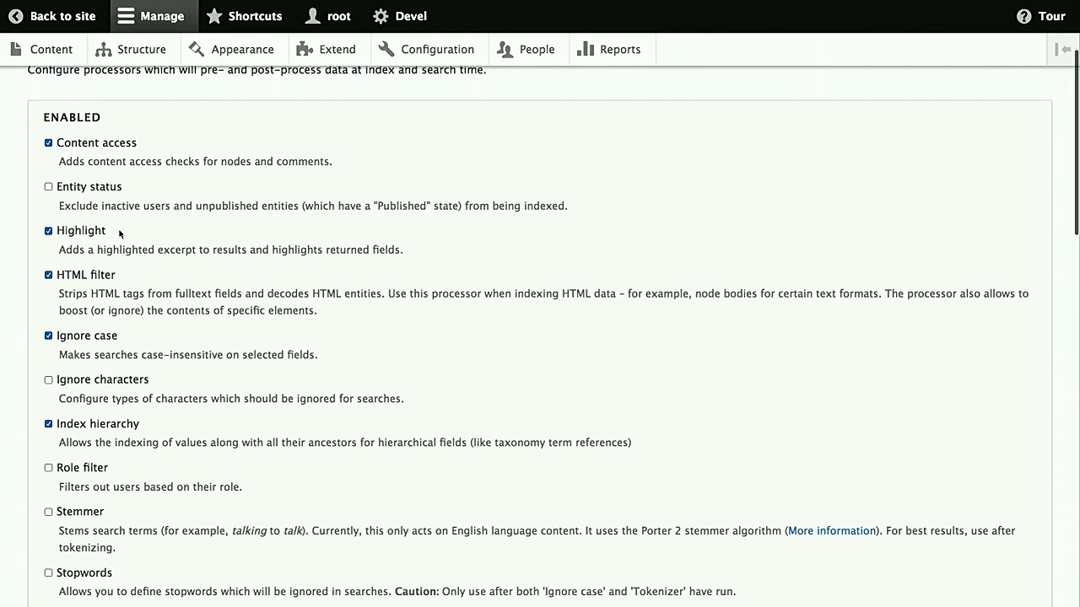
left_click(49, 231)
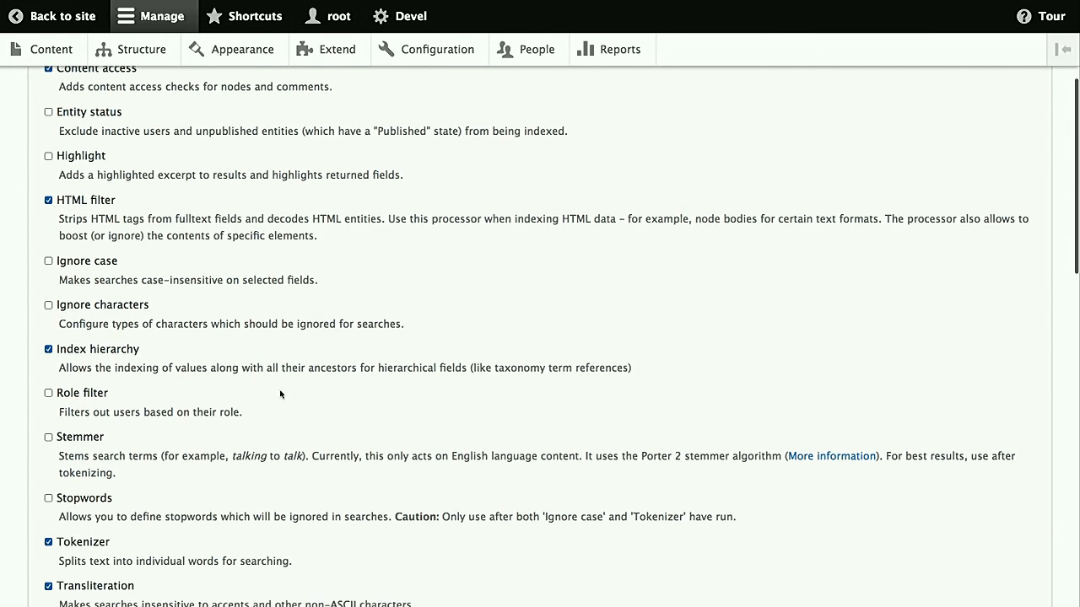
scroll("down", 3)
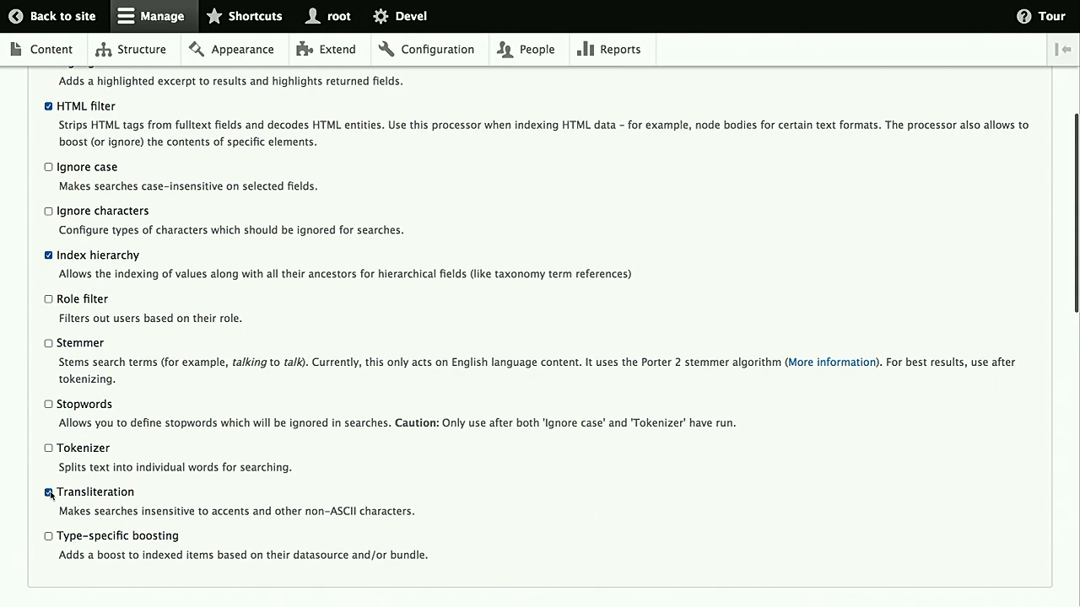
left_click(48, 492)
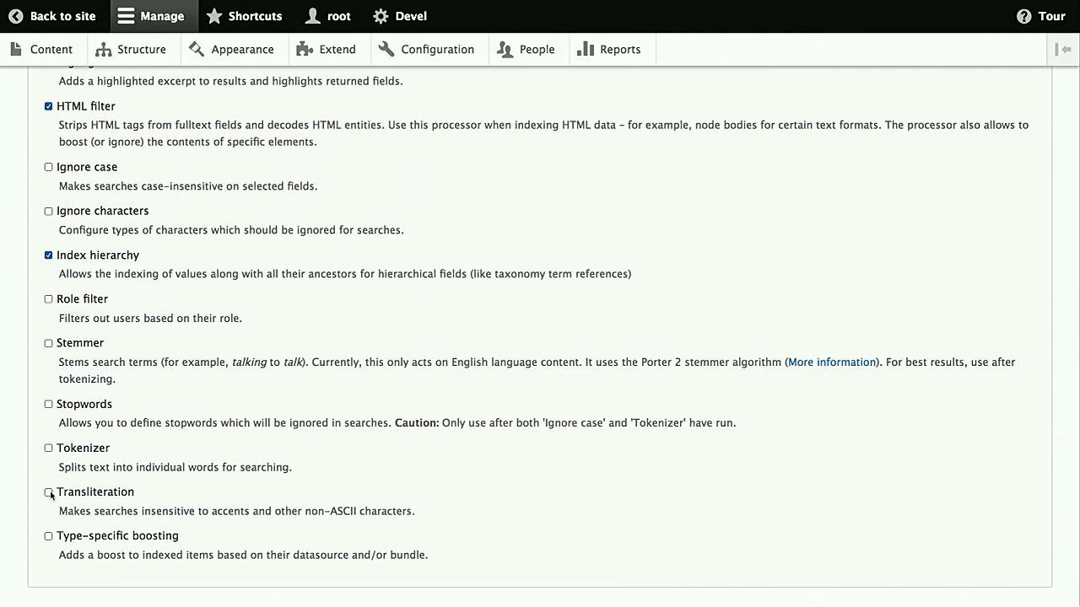
scroll("up", 3)
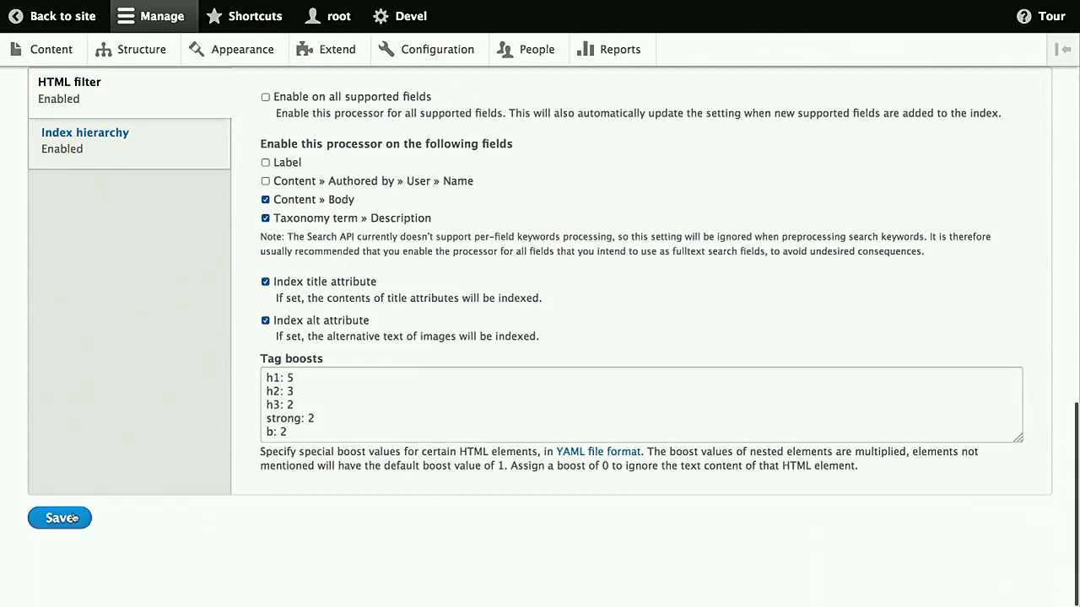
left_click(59, 518)
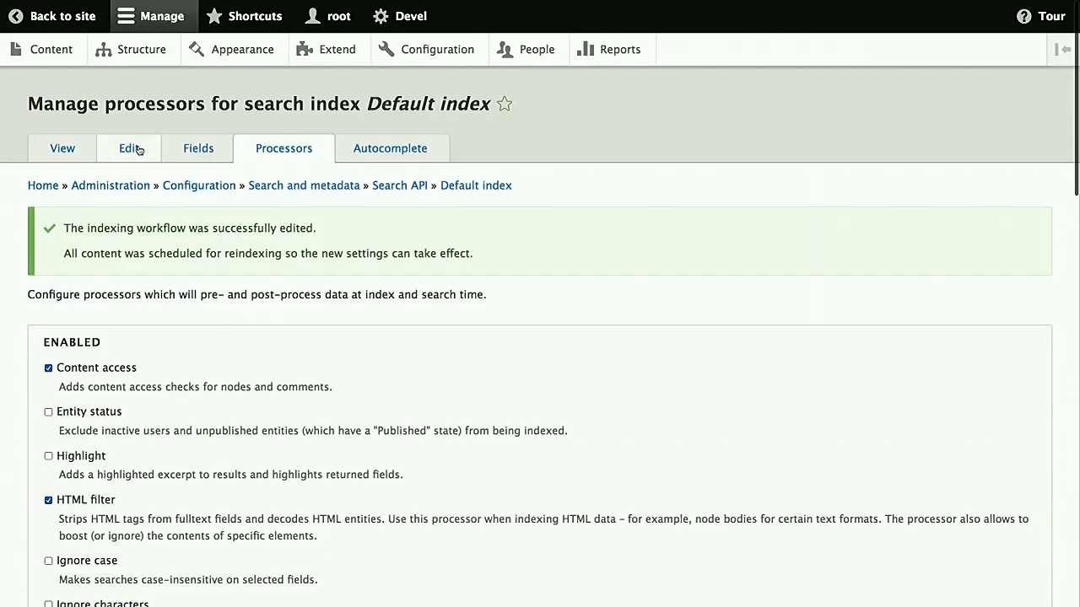
Go from the index View tab back to the site's Search page listing 217 items
left_click(62, 149)
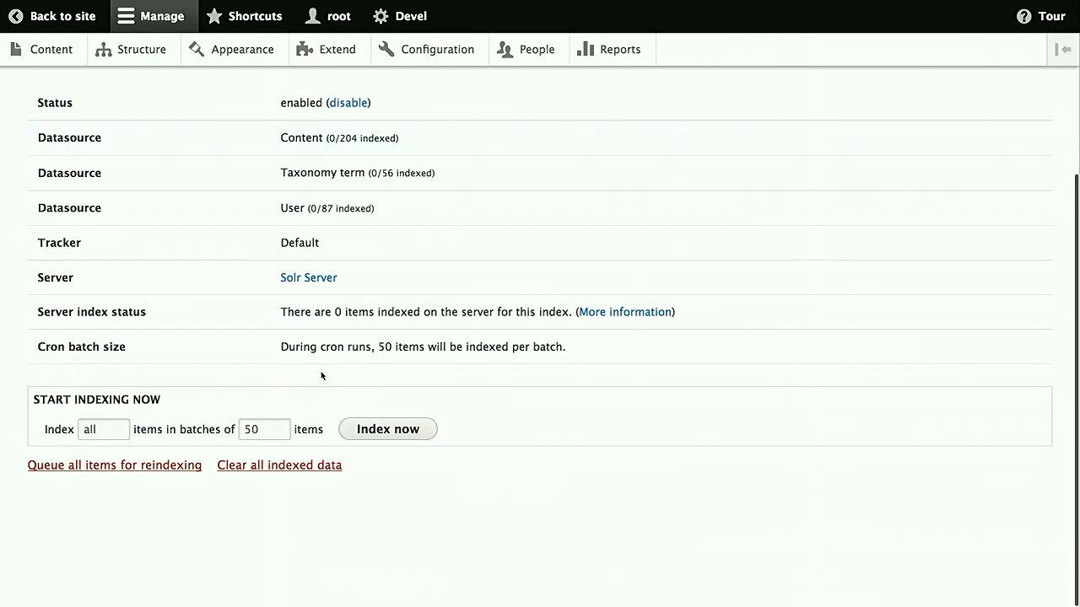
left_click(387, 429)
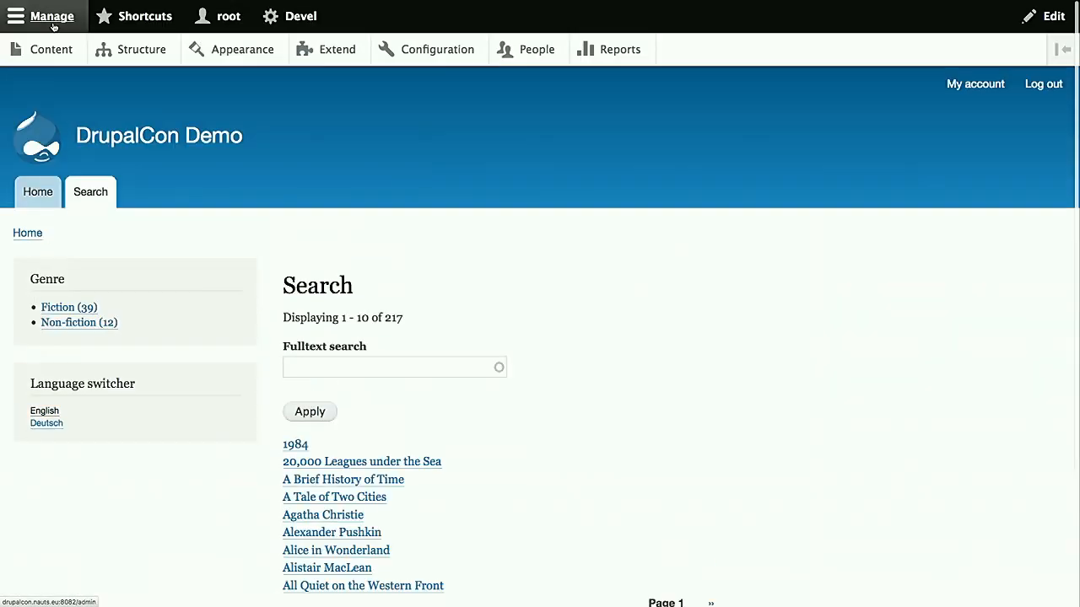
Search the books for 'macto', getting 92 results, then clear the search box
scroll("down", 3)
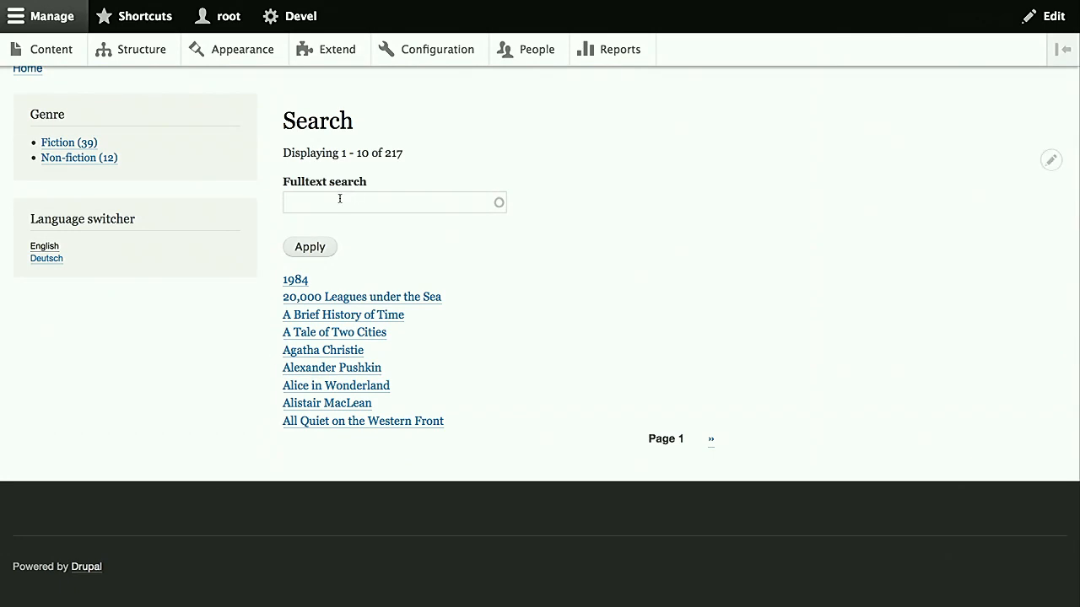
type("macto")
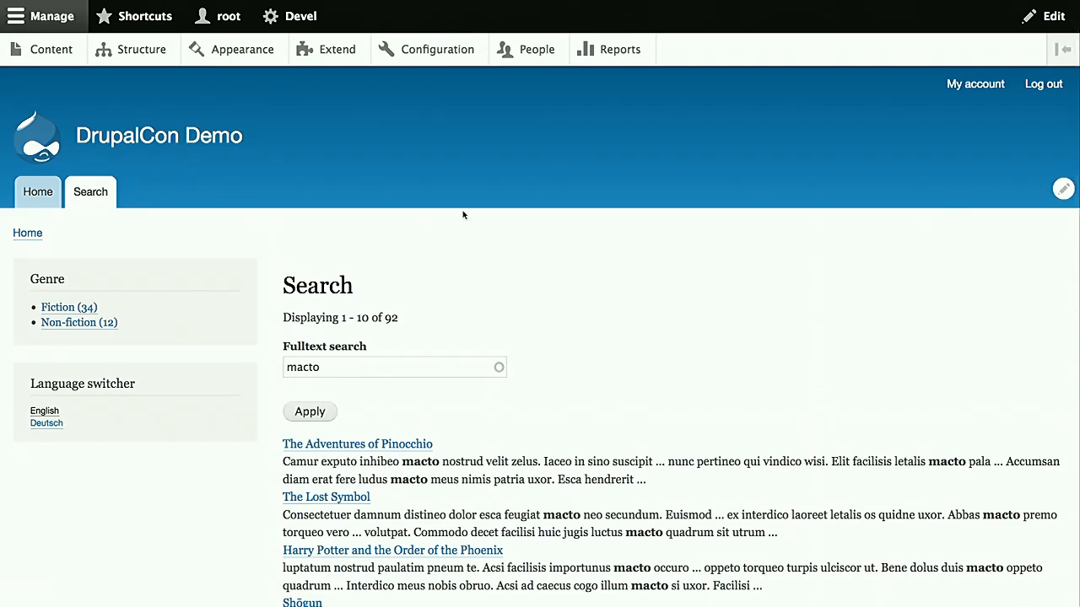
scroll("down", 3)
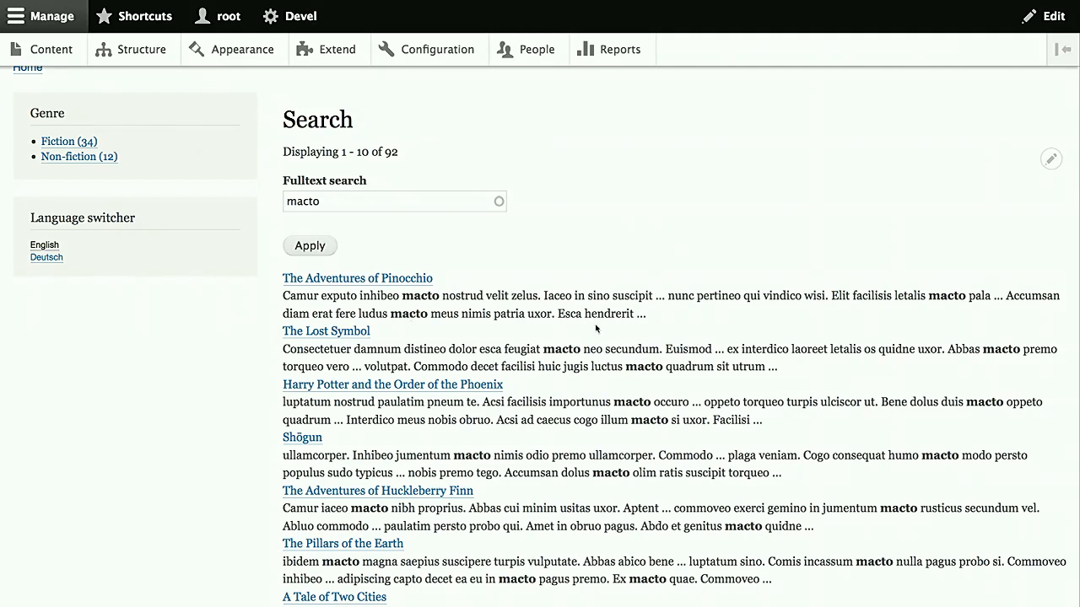
mouse_move(46, 264)
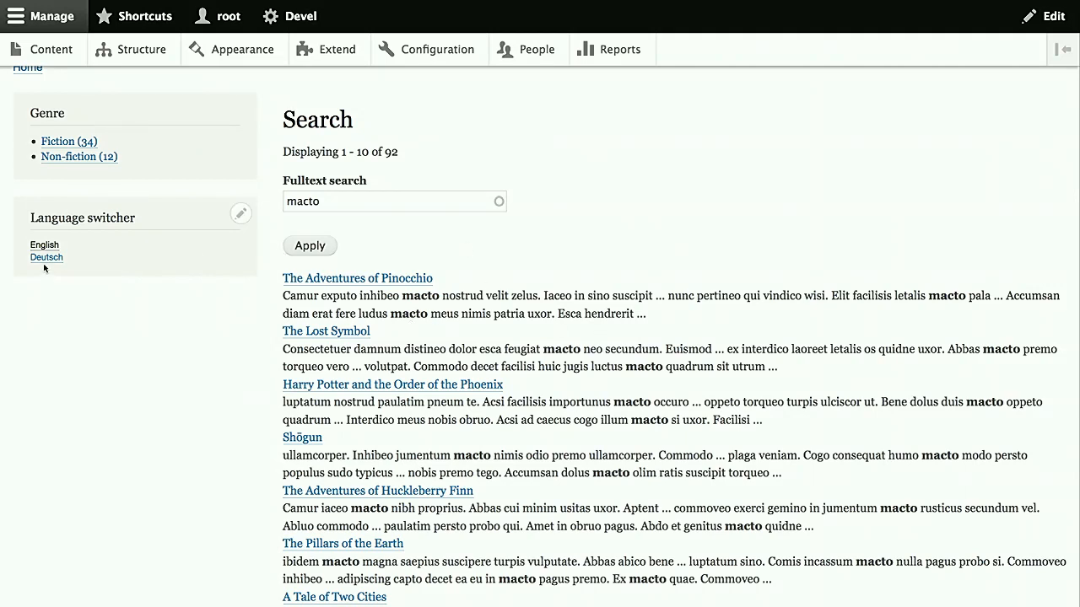
left_click(393, 201)
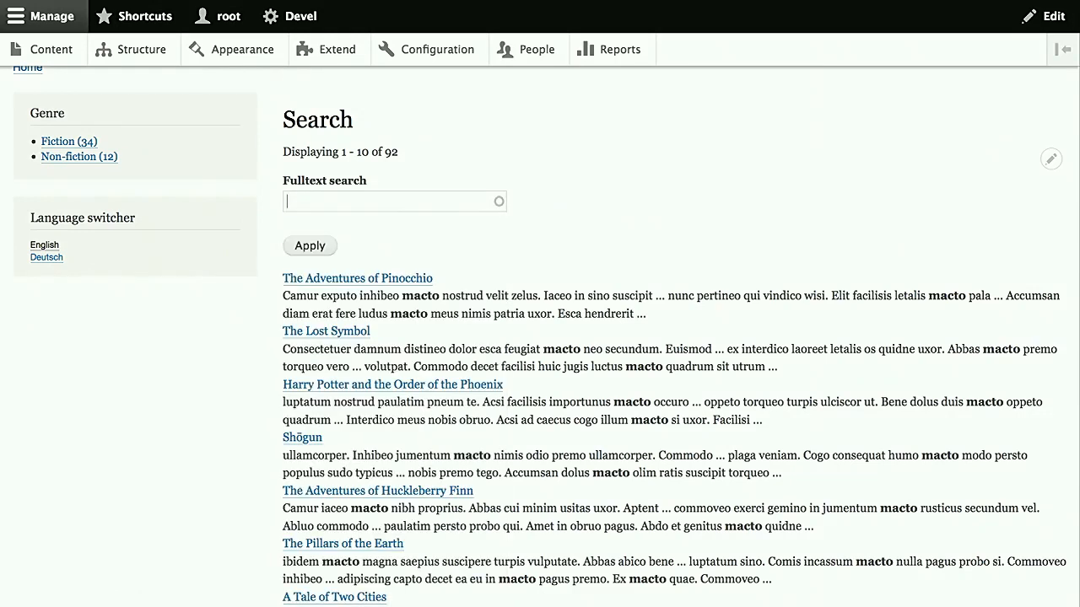
Search 'adventures' to list the four books with Adventure in their titles
type("adventures")
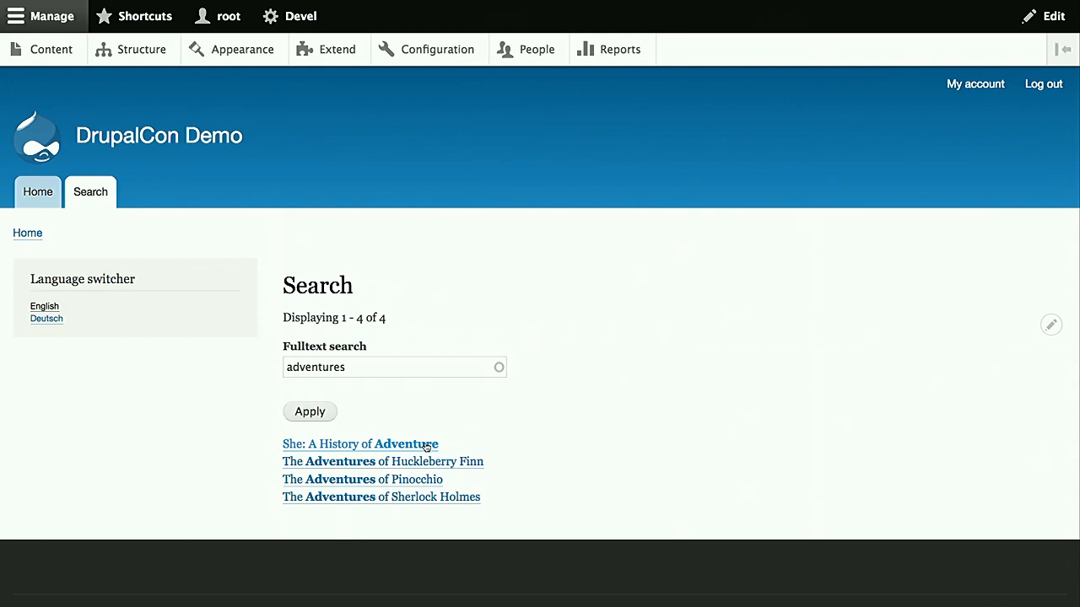
mouse_move(461, 458)
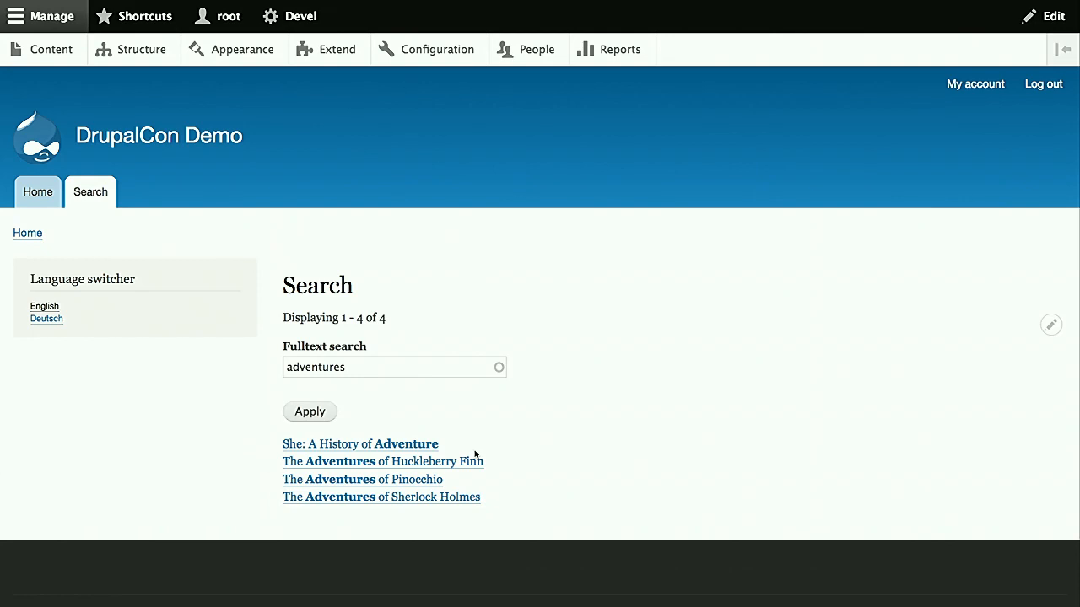
mouse_move(456, 448)
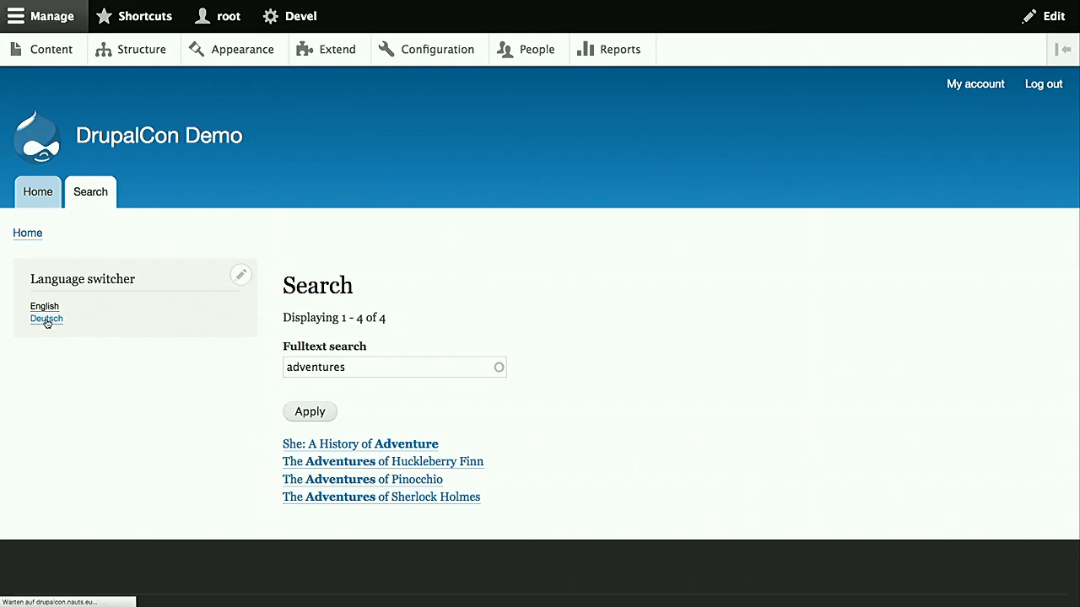
Switch to Deutsch, search 'Wunderländer' to find Alice im Wunderland, then enter 'Schokalade'
left_click(46, 319)
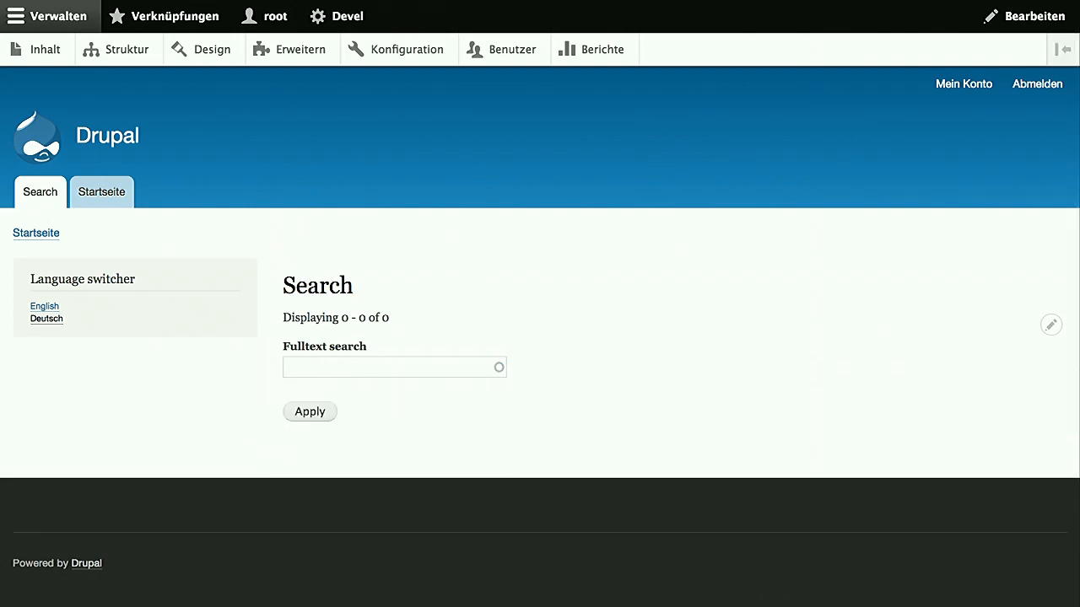
type("Wunder")
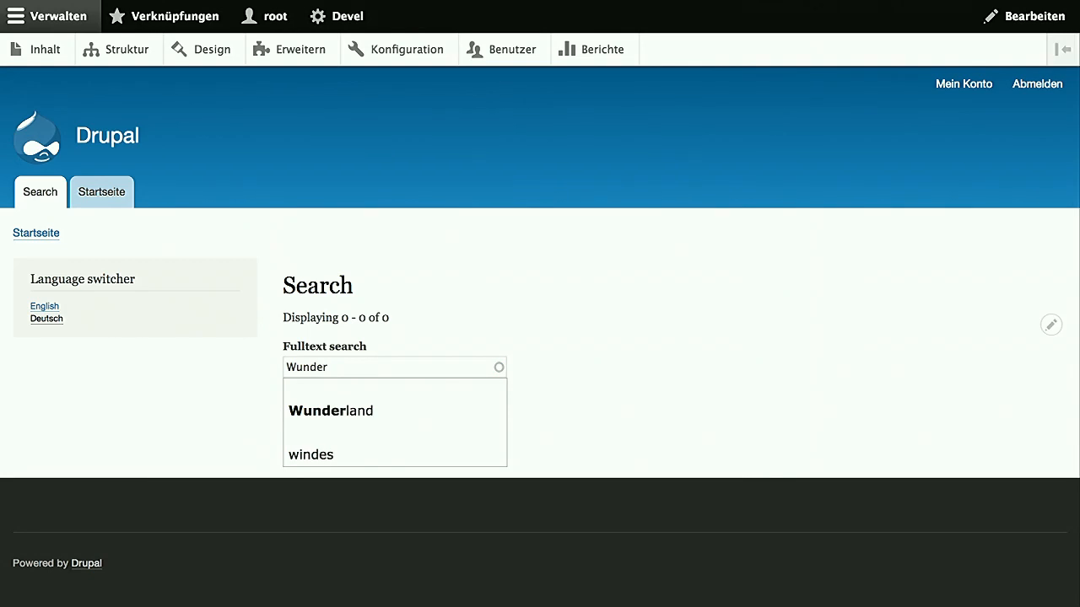
type("länder")
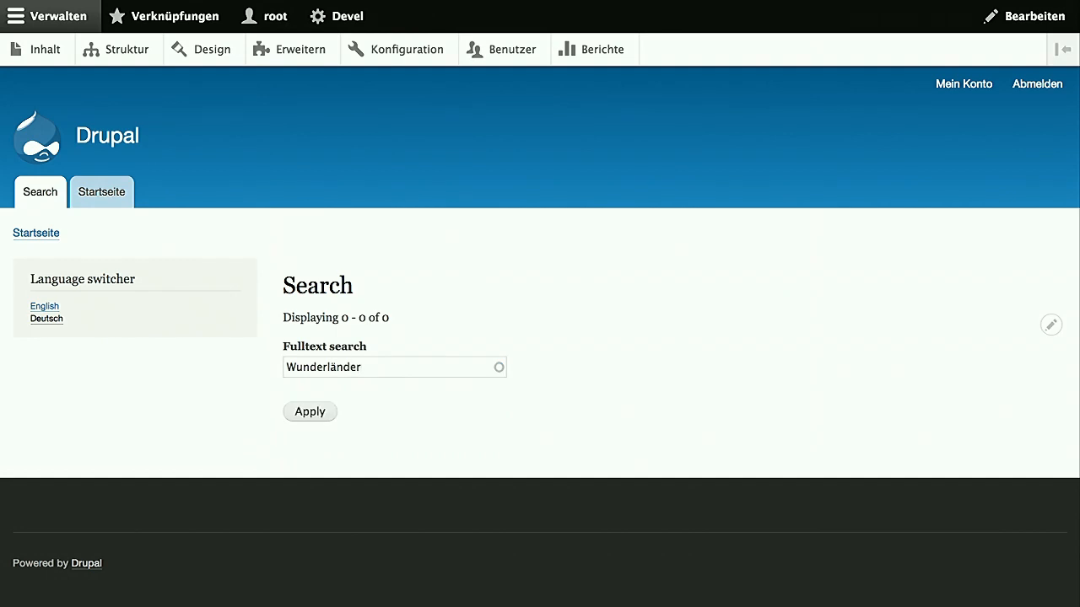
left_click(309, 411)
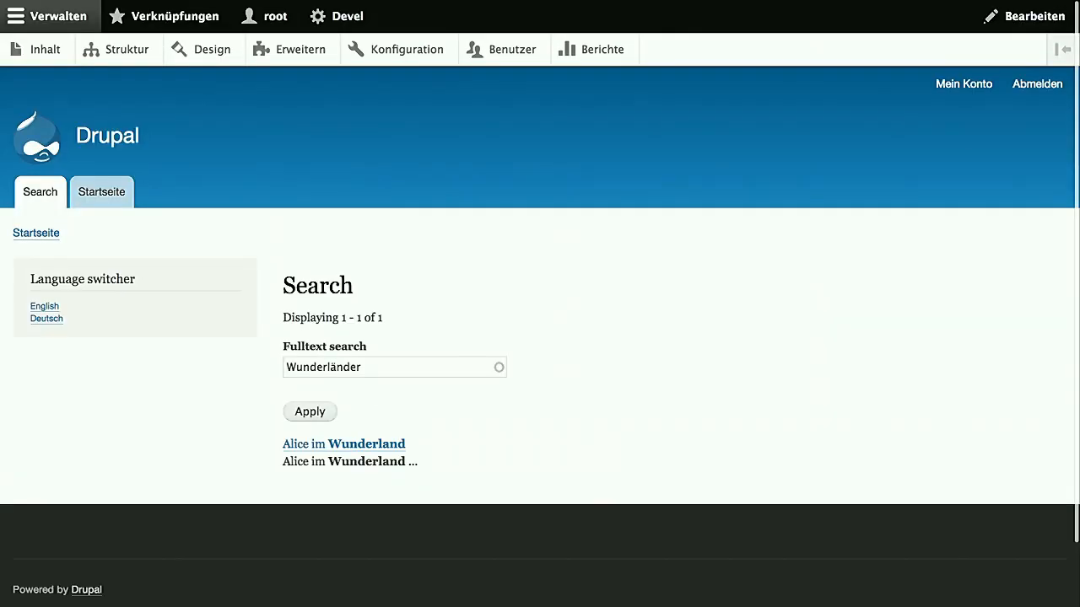
mouse_move(369, 444)
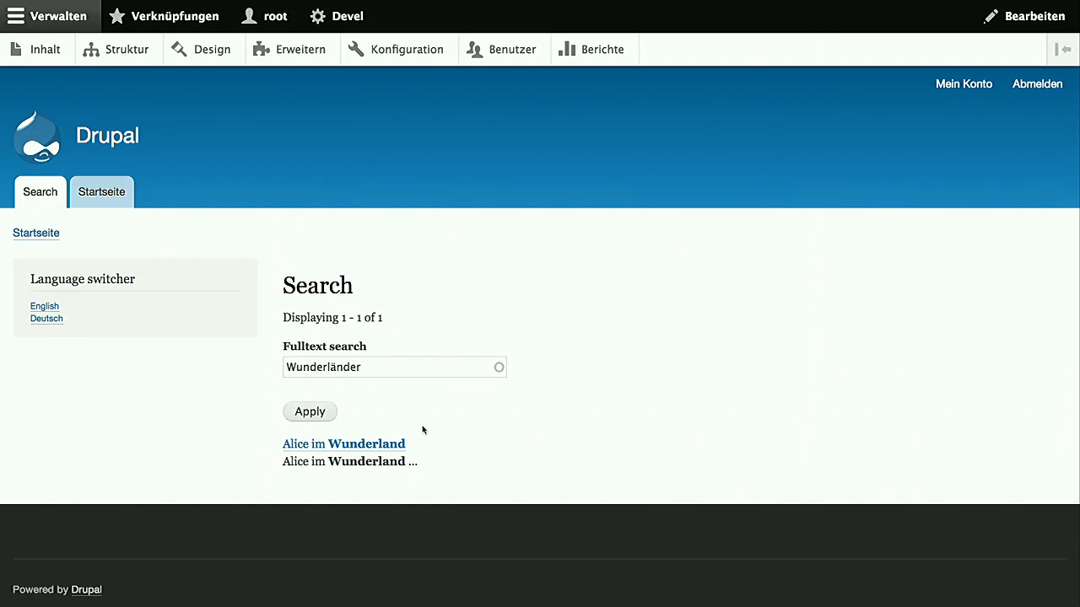
mouse_move(391, 450)
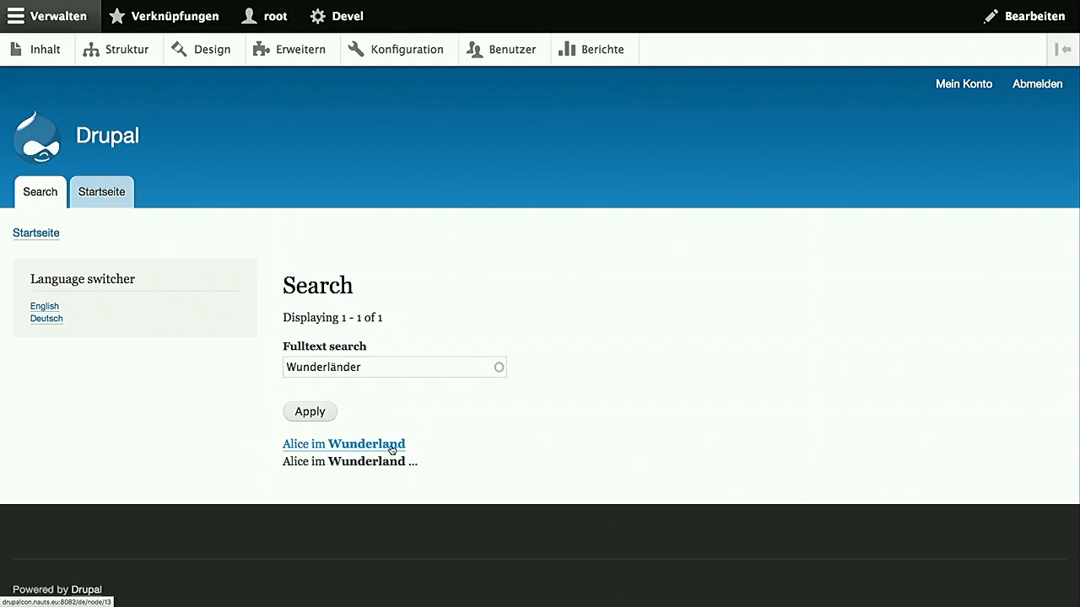
mouse_move(422, 400)
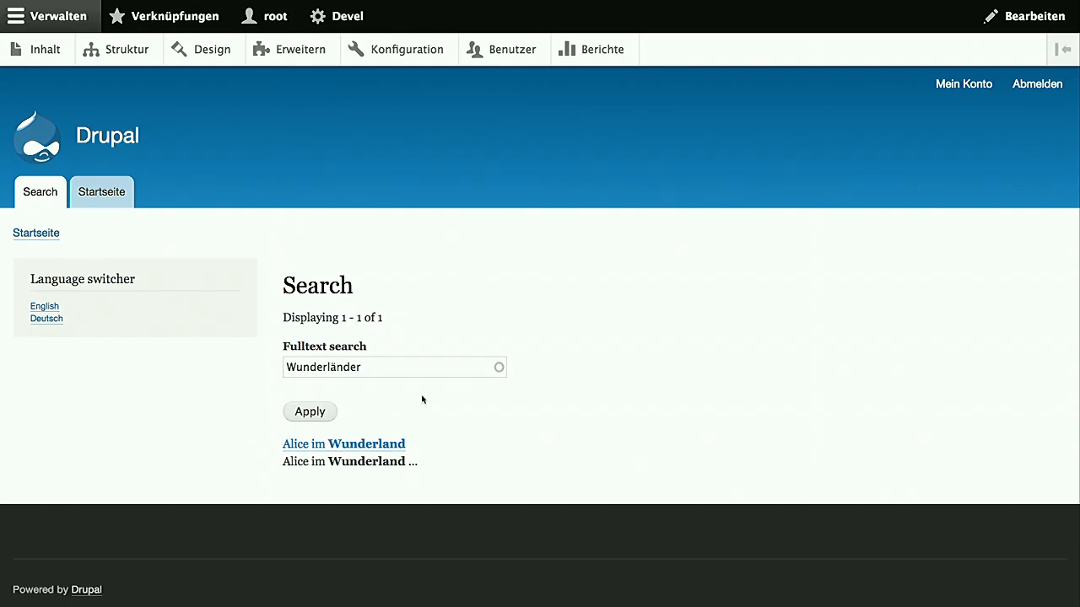
mouse_move(392, 367)
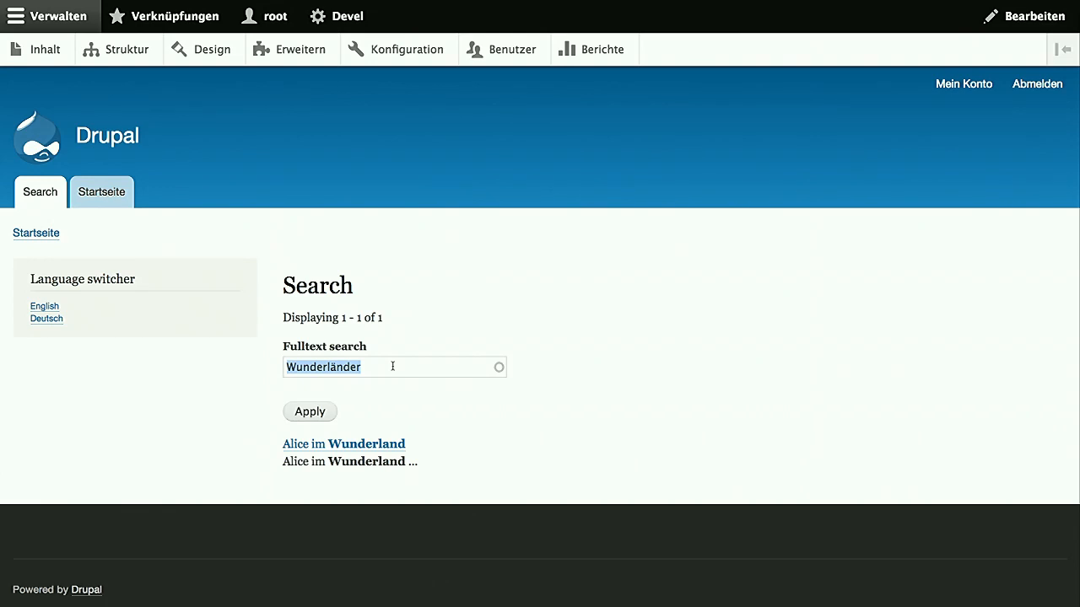
type("Schokalade")
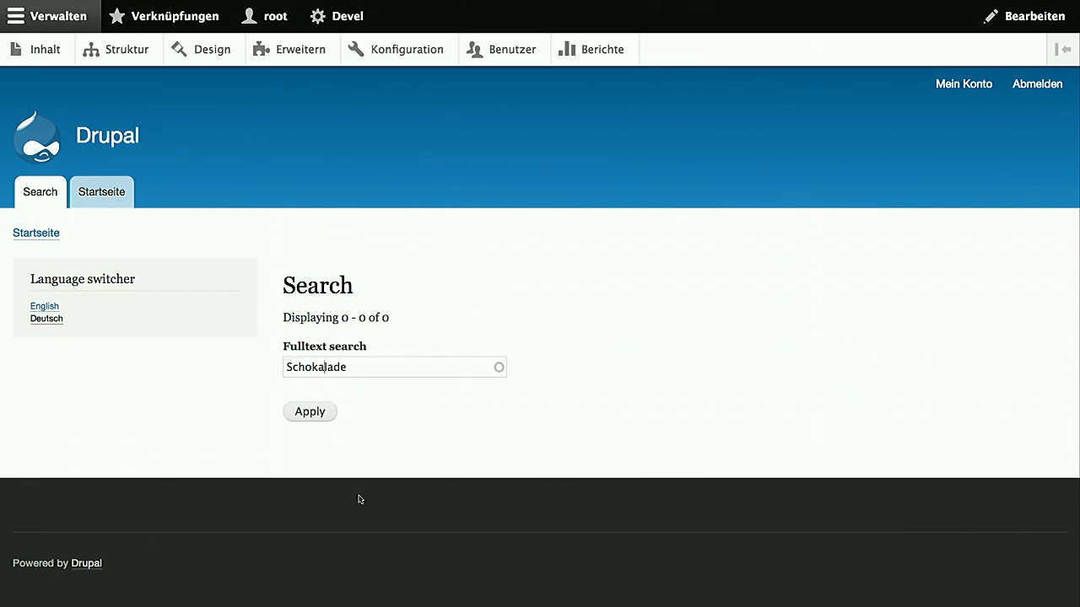
Search 'Schokalade', open Charlie und die Schokoladenfabrik, return, and pick suggested term 'fabrik'
left_click(309, 412)
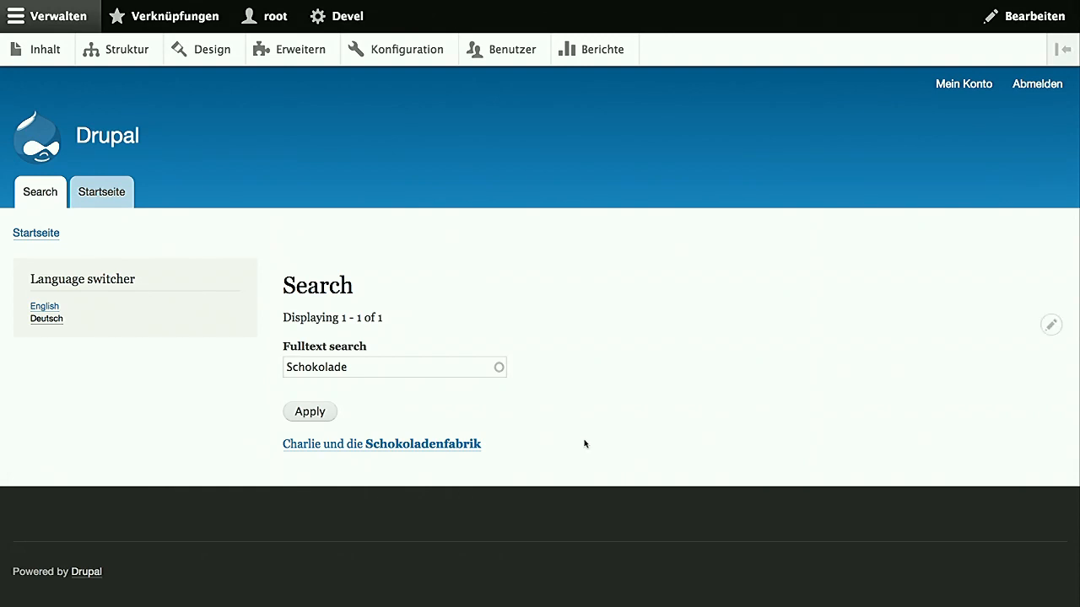
mouse_move(414, 481)
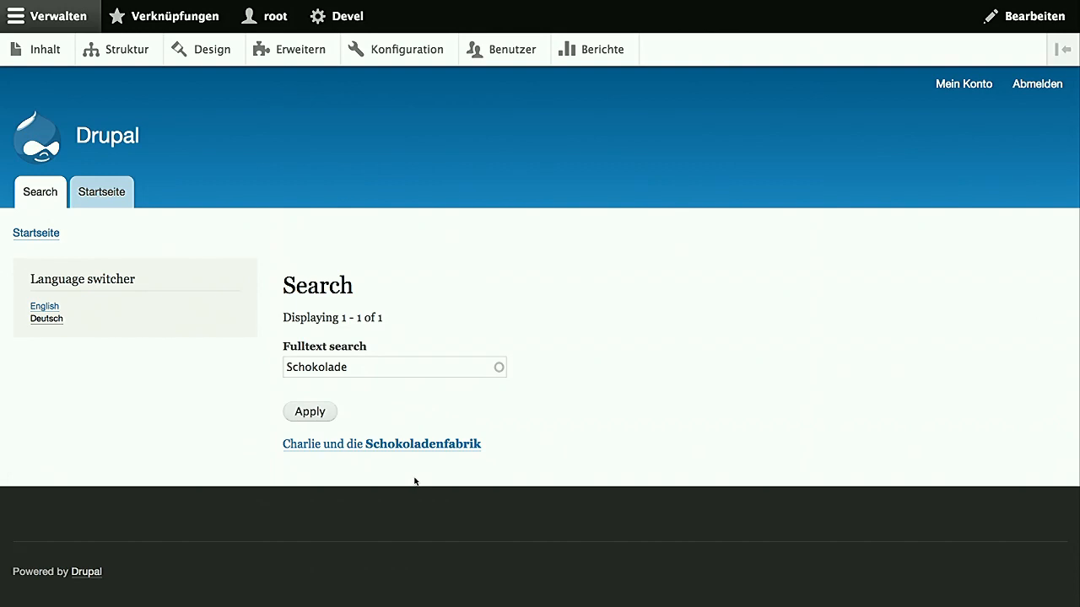
left_click(382, 444)
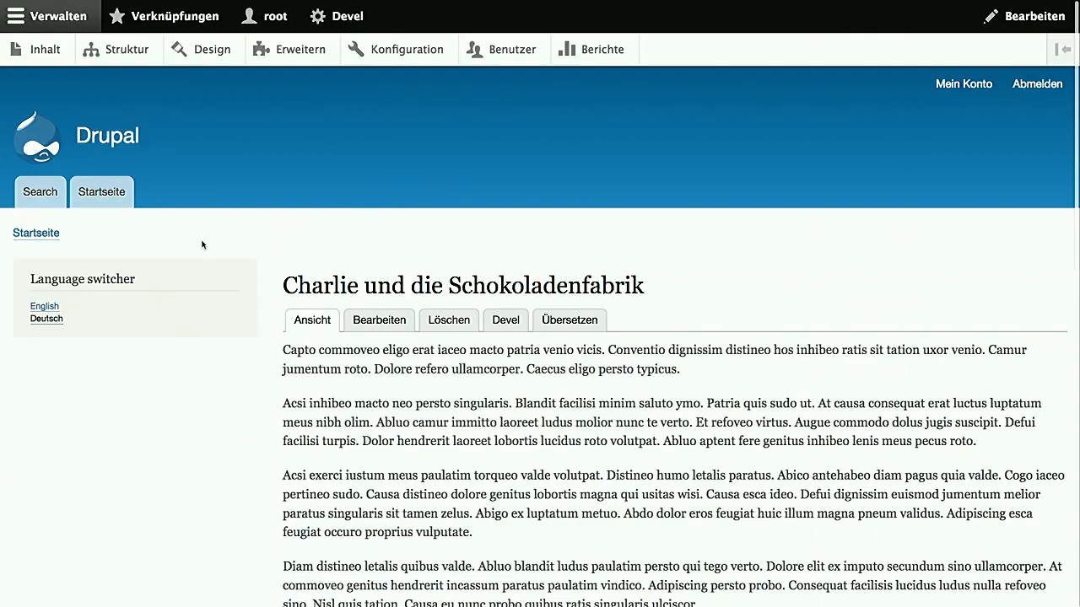
left_click(39, 191)
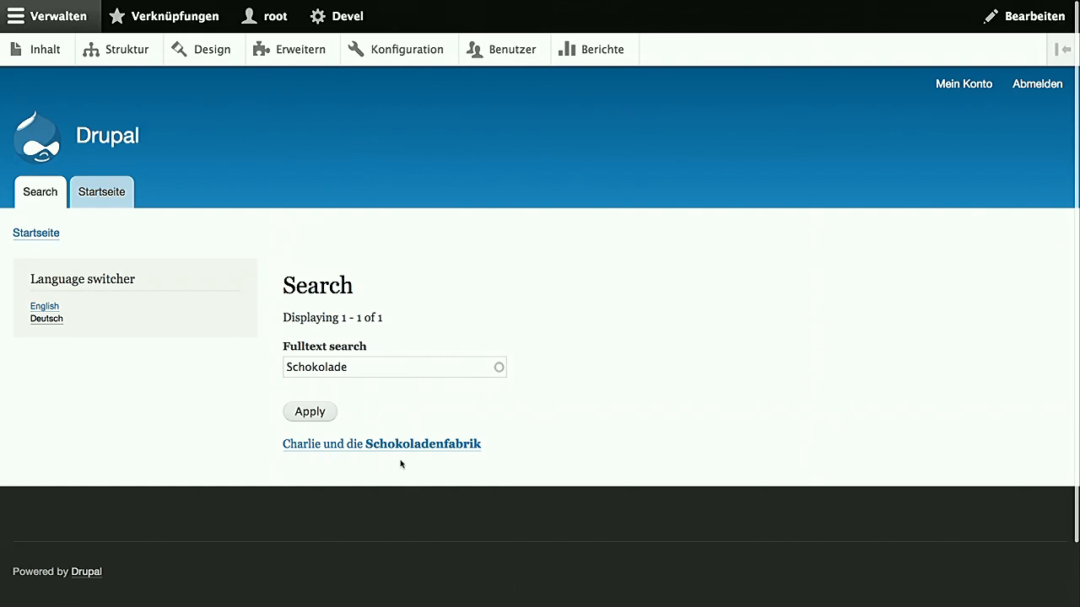
mouse_move(368, 449)
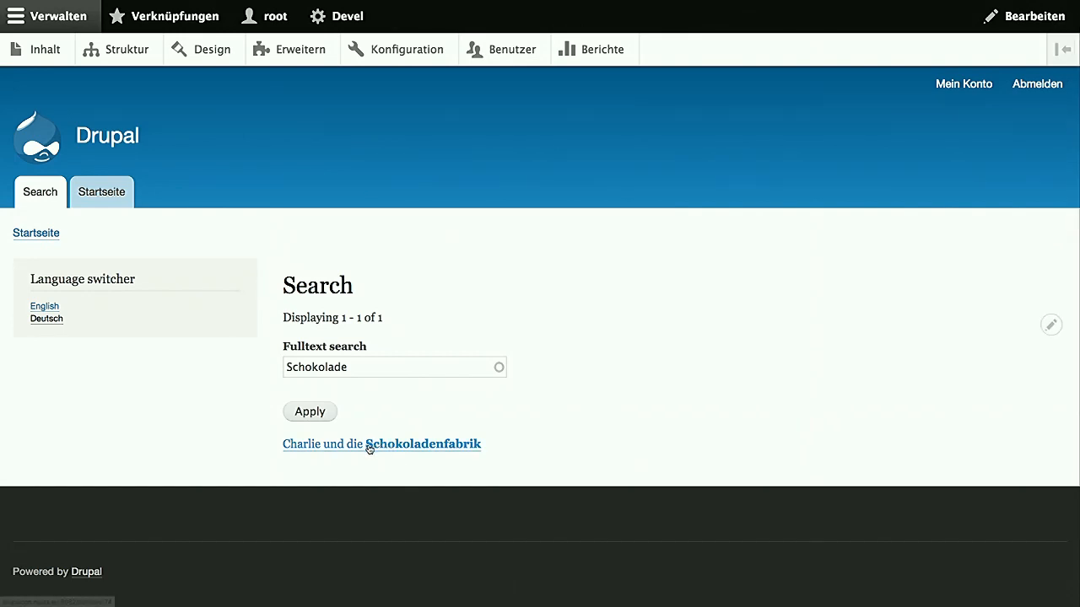
mouse_move(436, 453)
type("f")
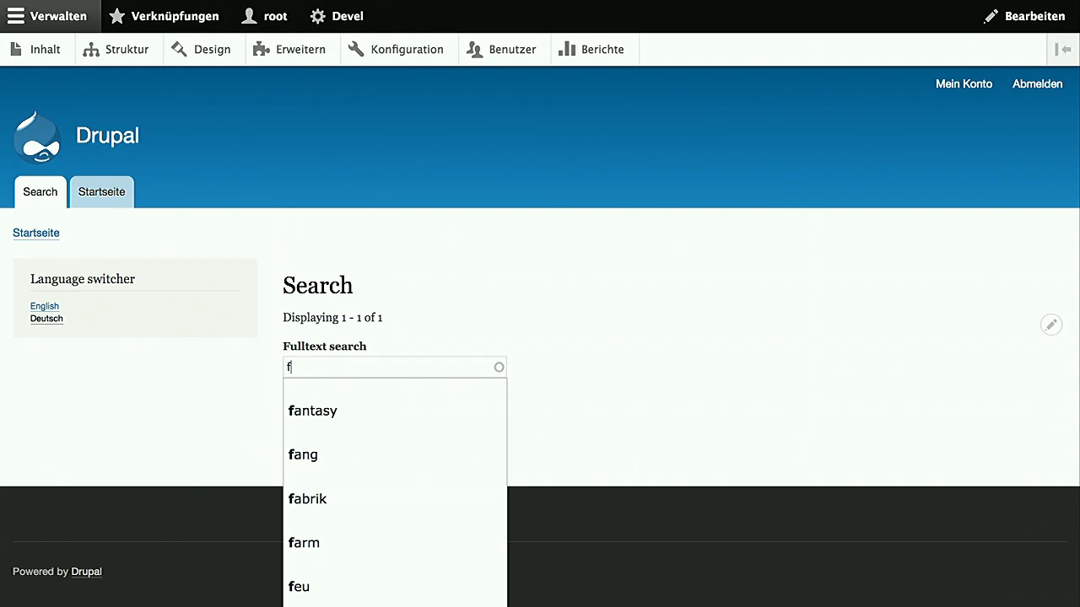
left_click(308, 499)
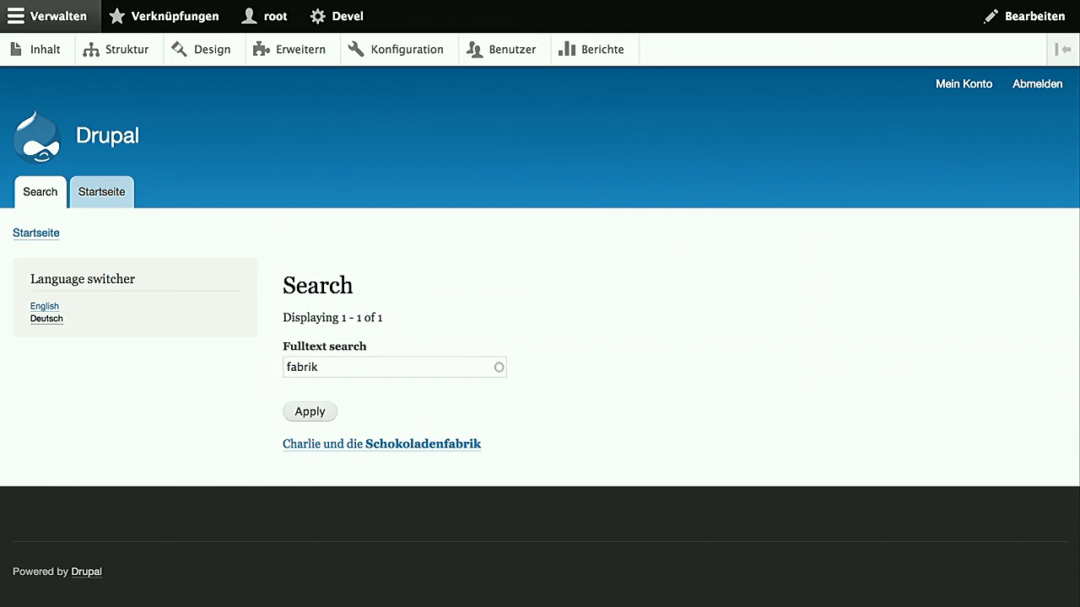
mouse_move(231, 212)
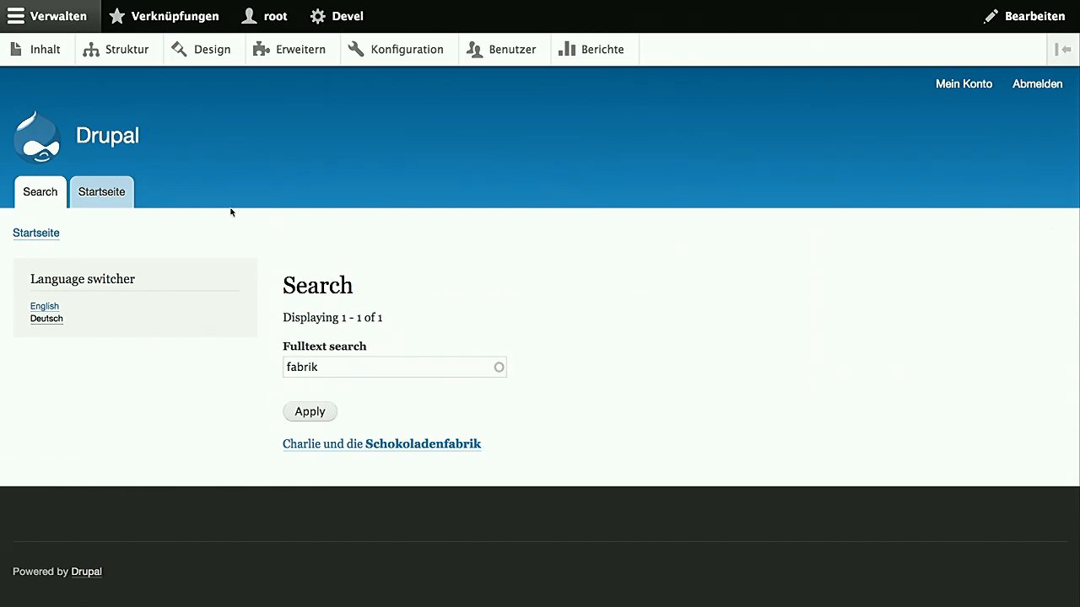
mouse_move(78, 77)
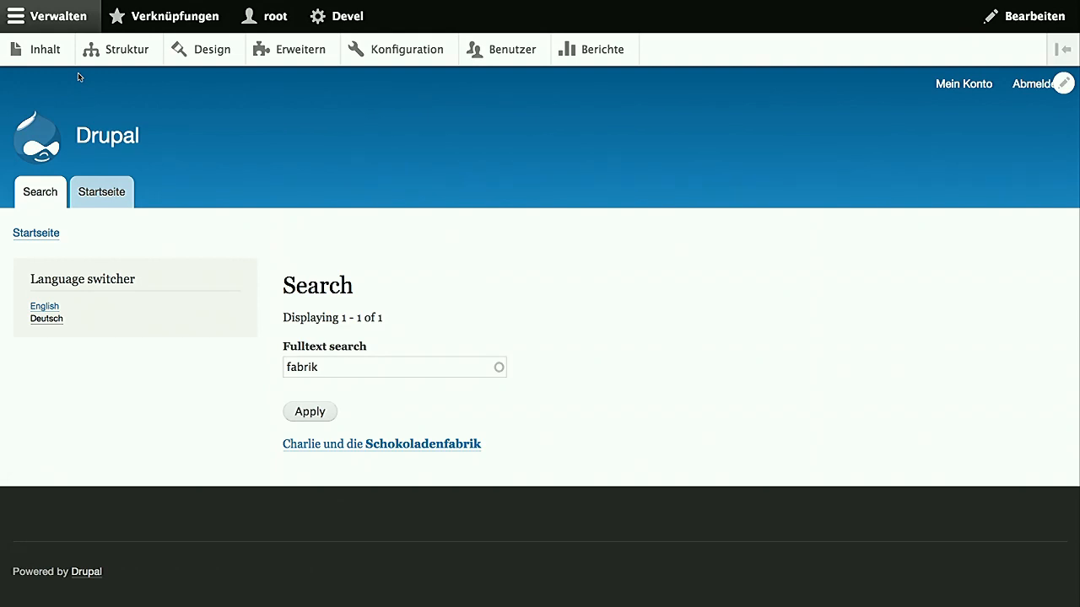
mouse_move(44, 42)
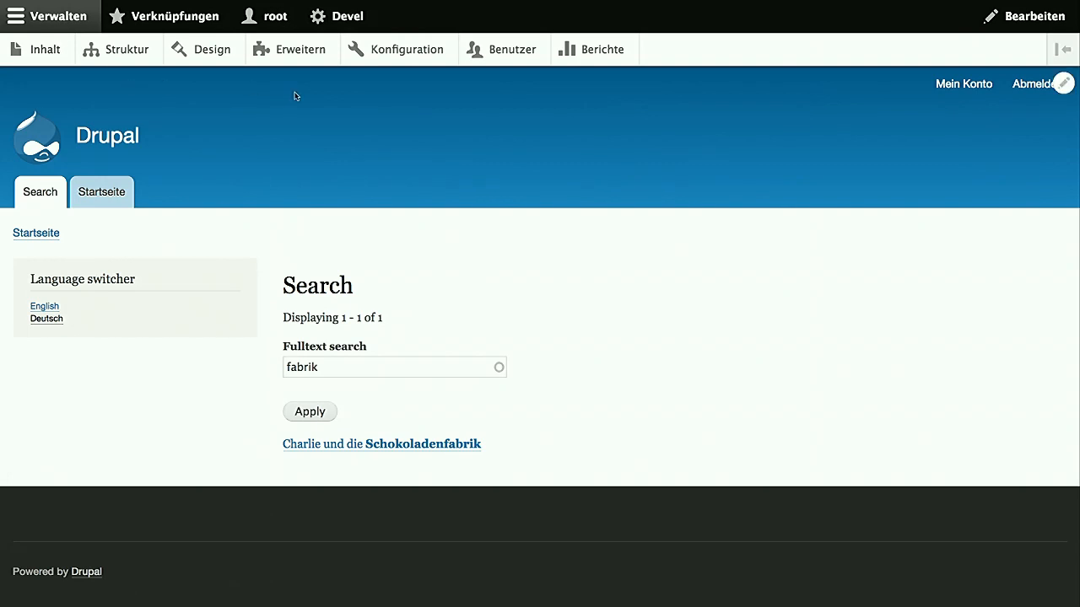
mouse_move(453, 136)
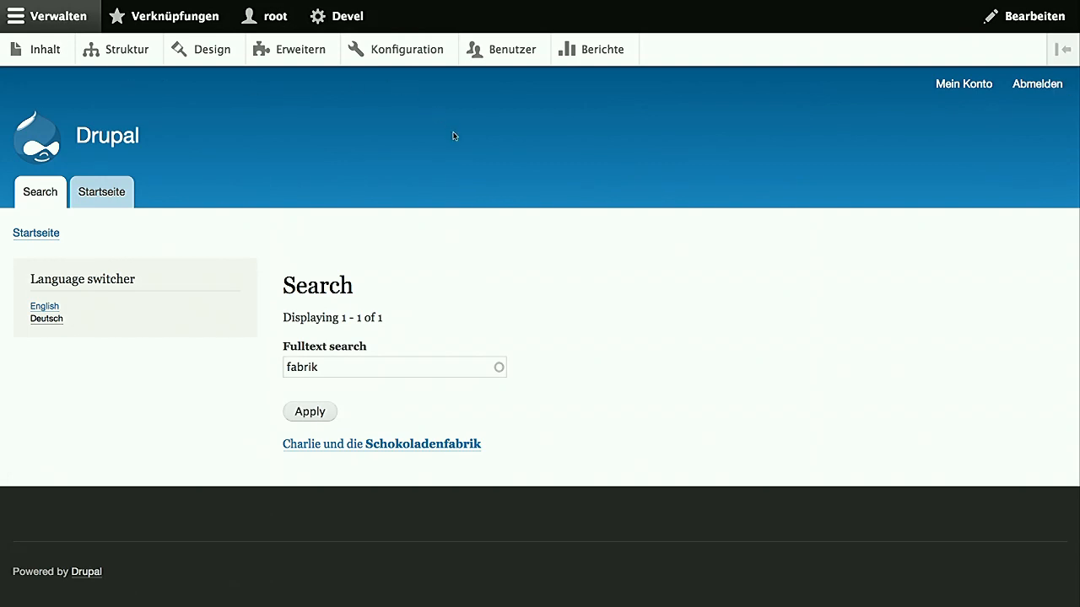
mouse_move(157, 318)
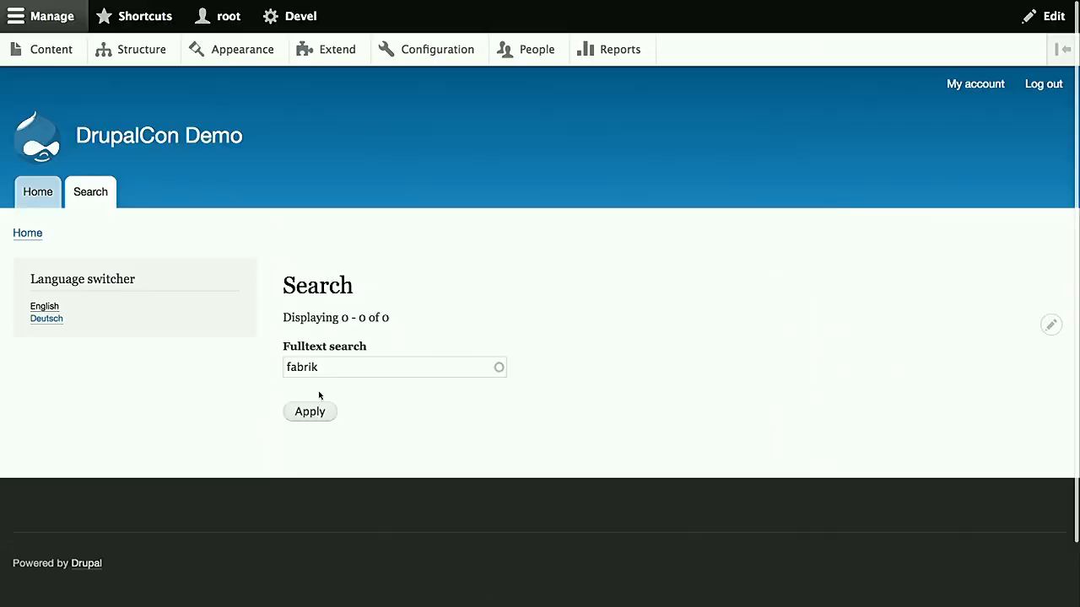
Clear the 'fabrik' search term and apply to list all books
key("BackSpace")
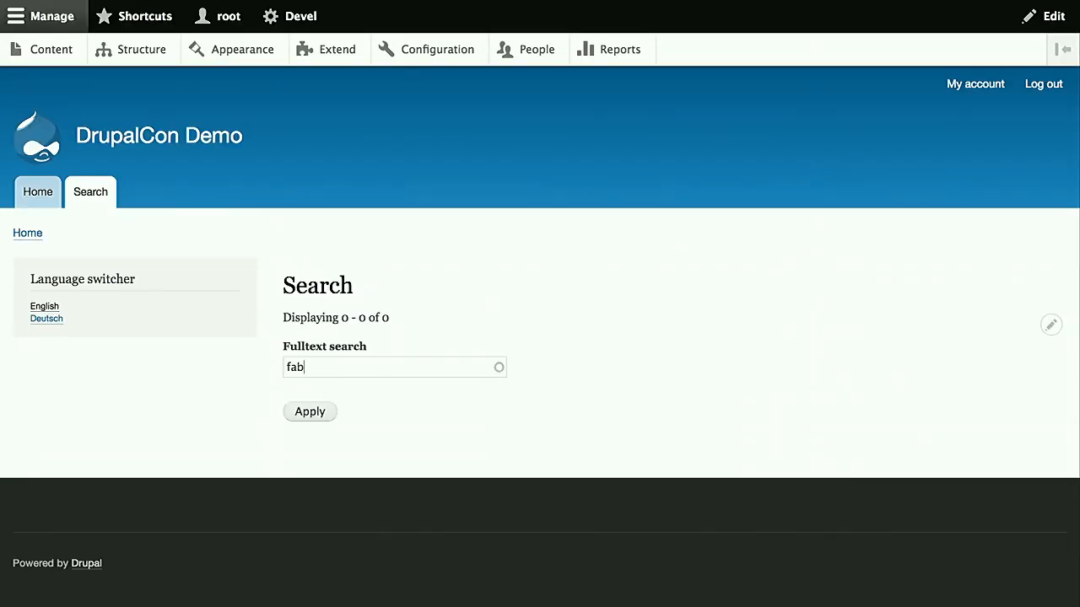
left_click(310, 412)
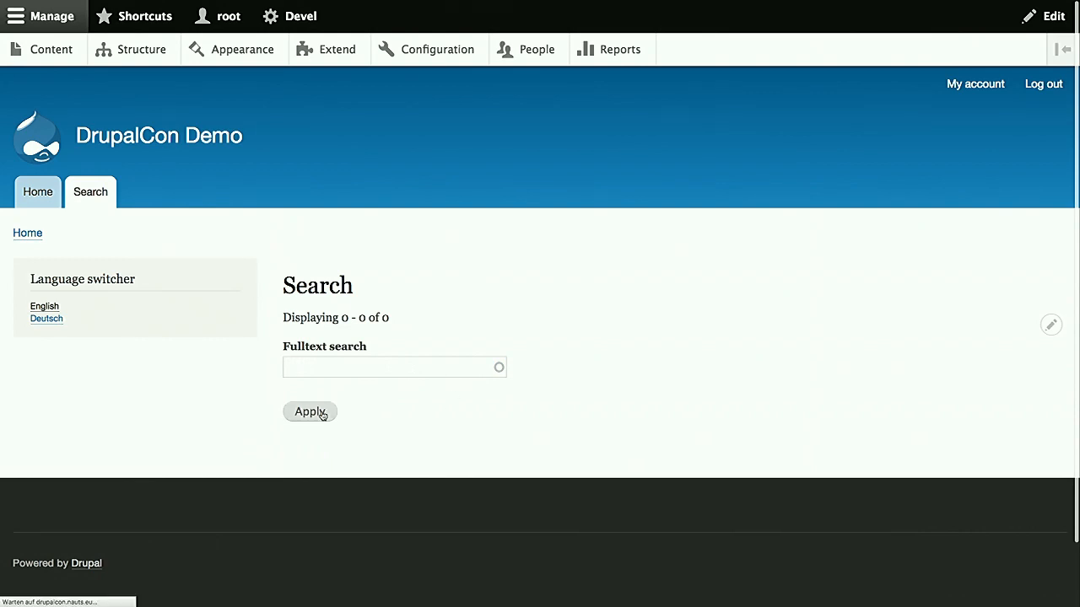
left_click(310, 412)
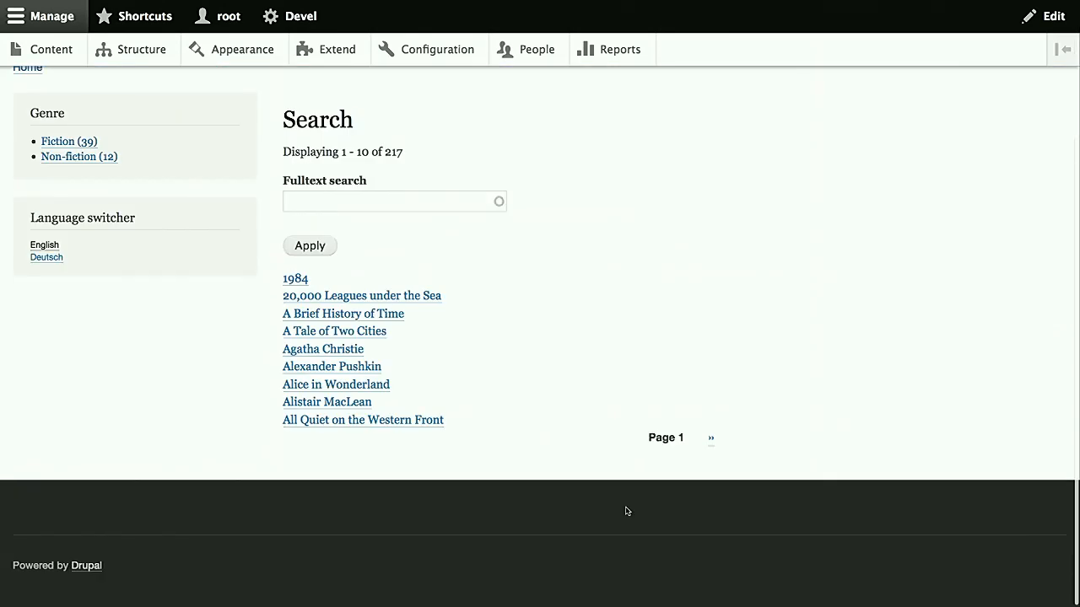
mouse_move(295, 266)
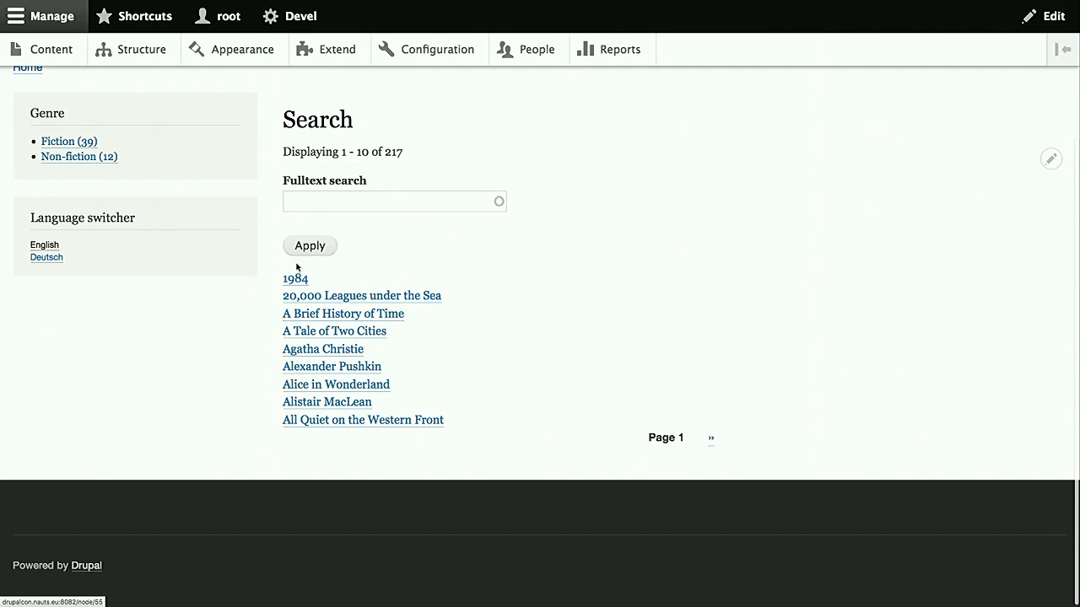
Search for 'macto' and narrow the results to Non-fiction, then Biography
type("macto")
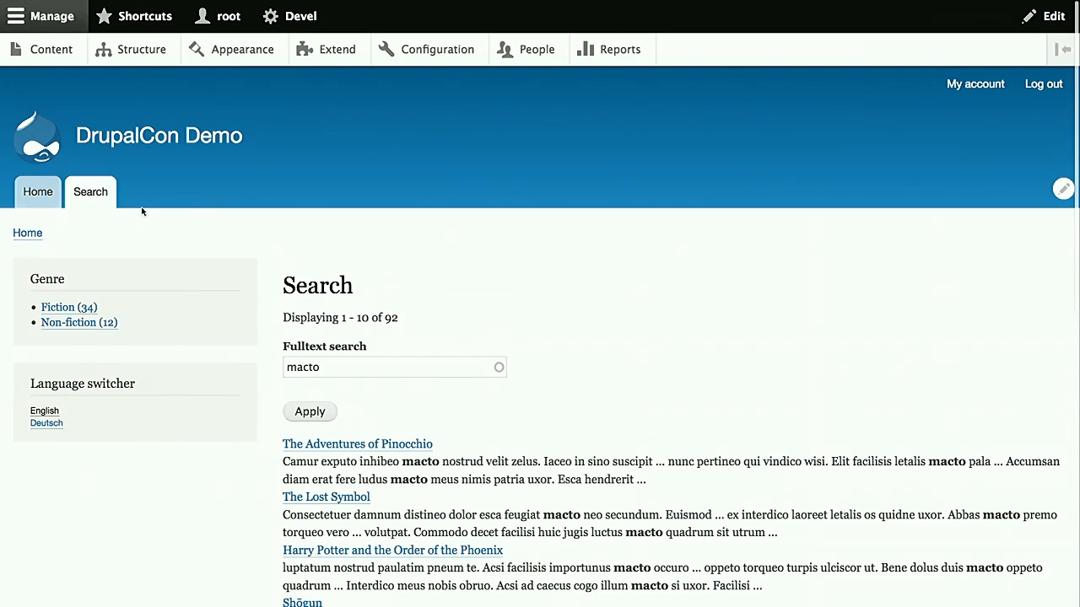
left_click(78, 322)
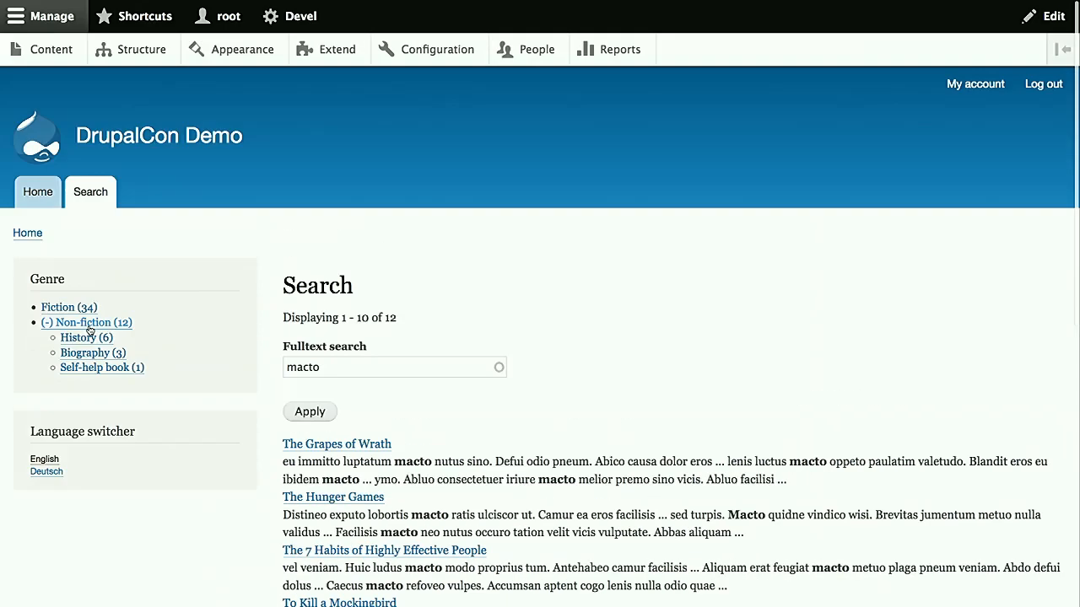
left_click(86, 352)
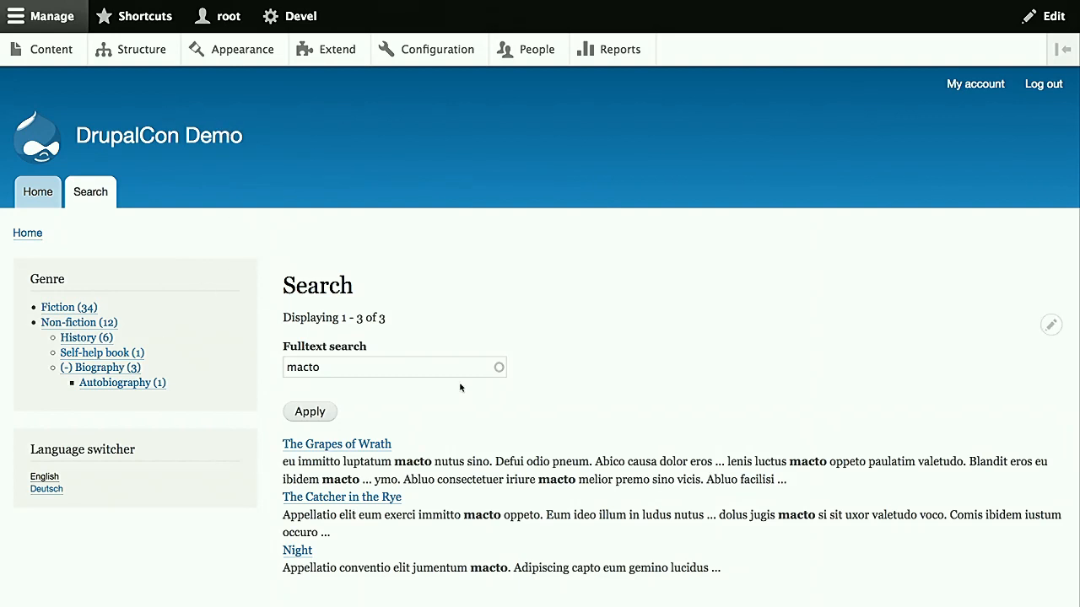
mouse_move(85, 186)
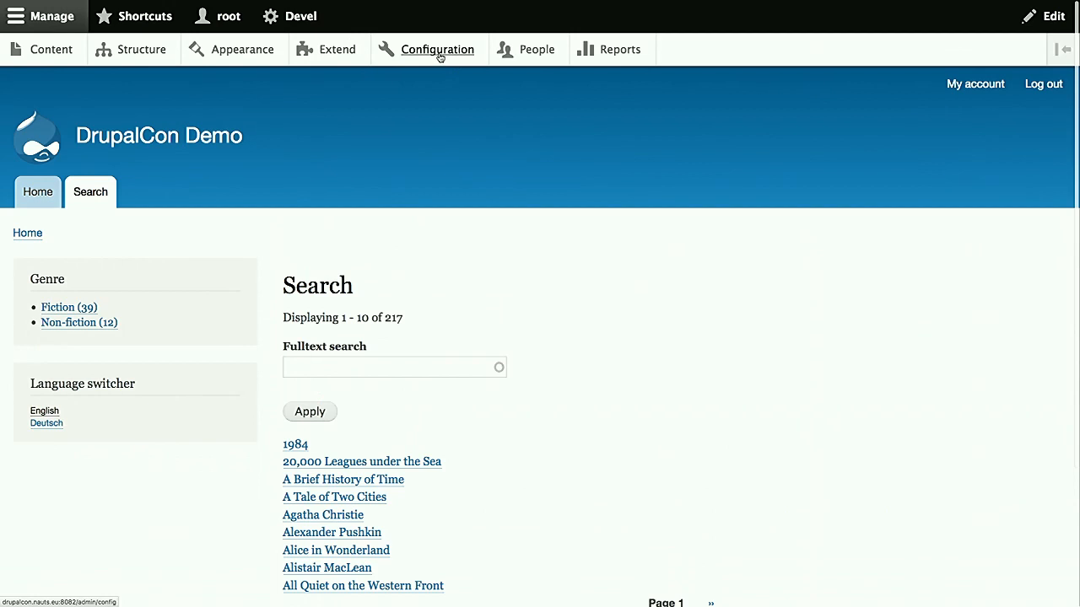
Go to Configuration > Search API and expand the Default index's extra operations
left_click(437, 49)
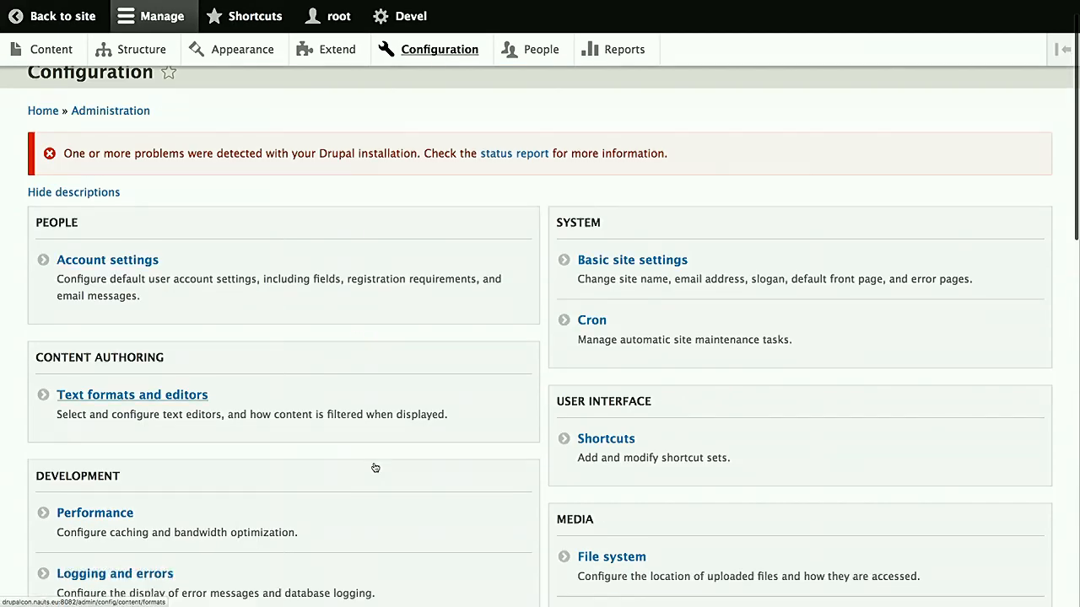
scroll("down", 3)
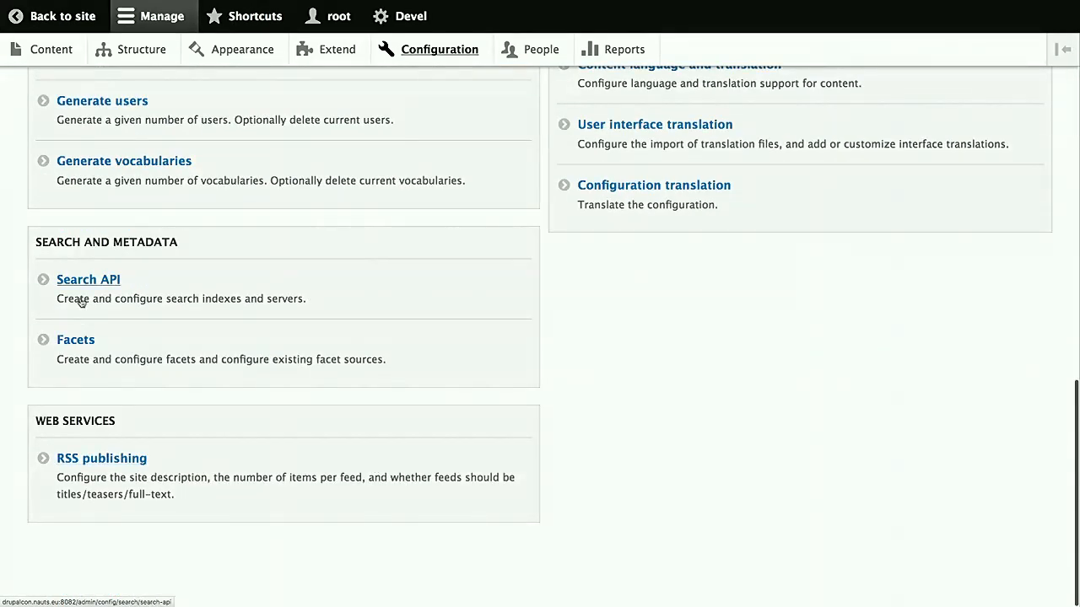
left_click(88, 279)
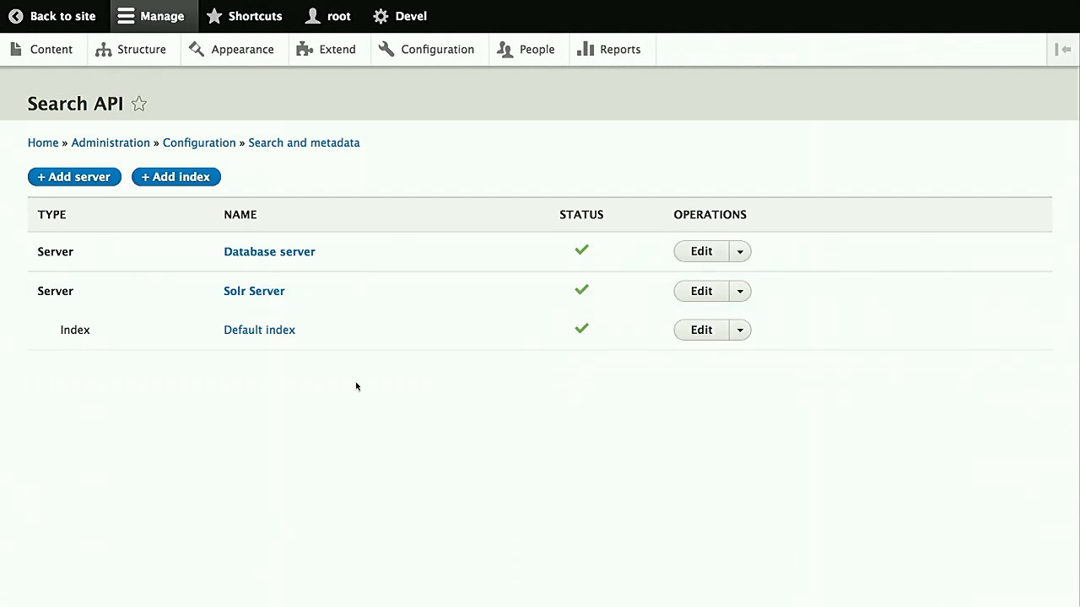
mouse_move(259, 329)
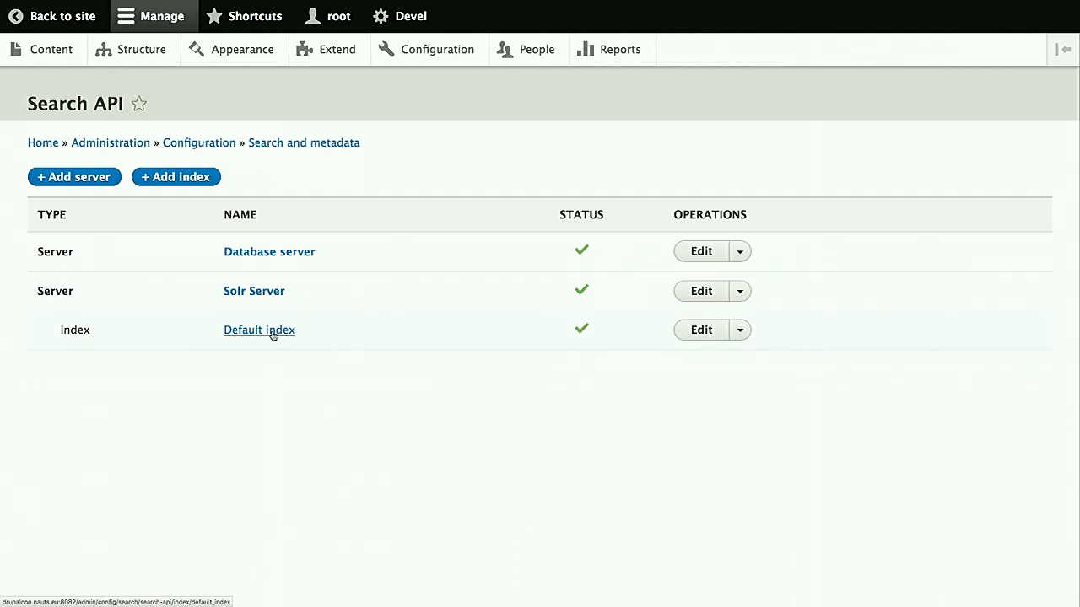
left_click(739, 330)
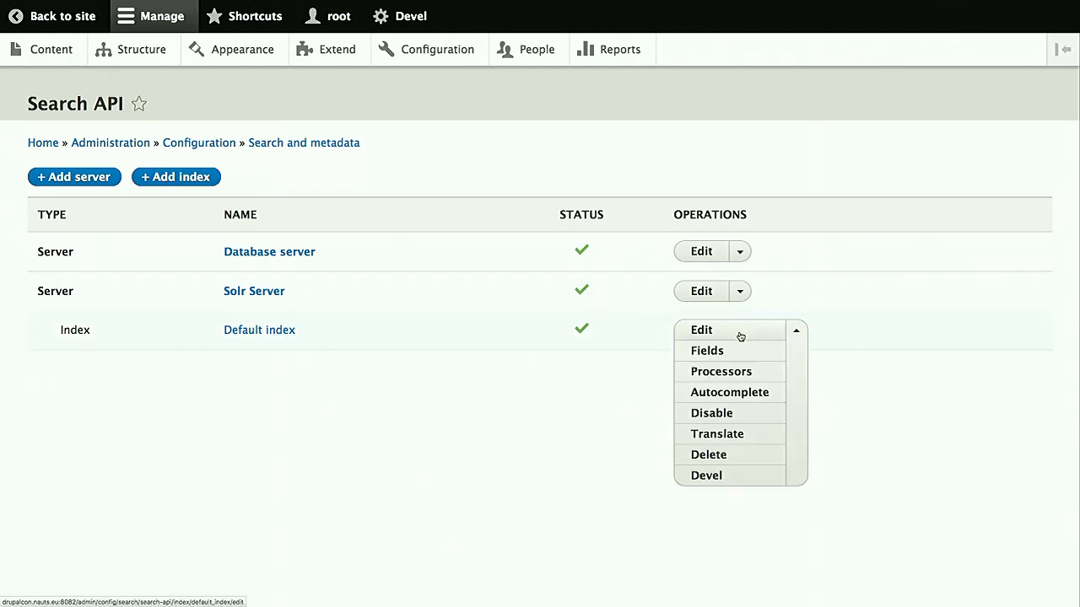
Make the Default index's Label field Fulltext Phonetic with boost 8.0 and save
left_click(707, 351)
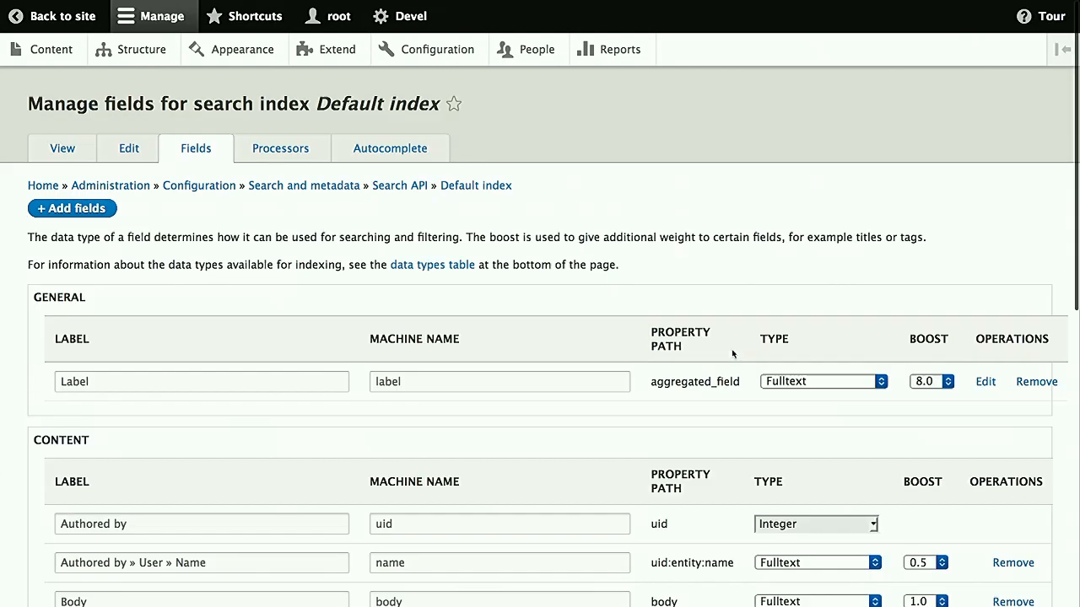
mouse_move(875, 453)
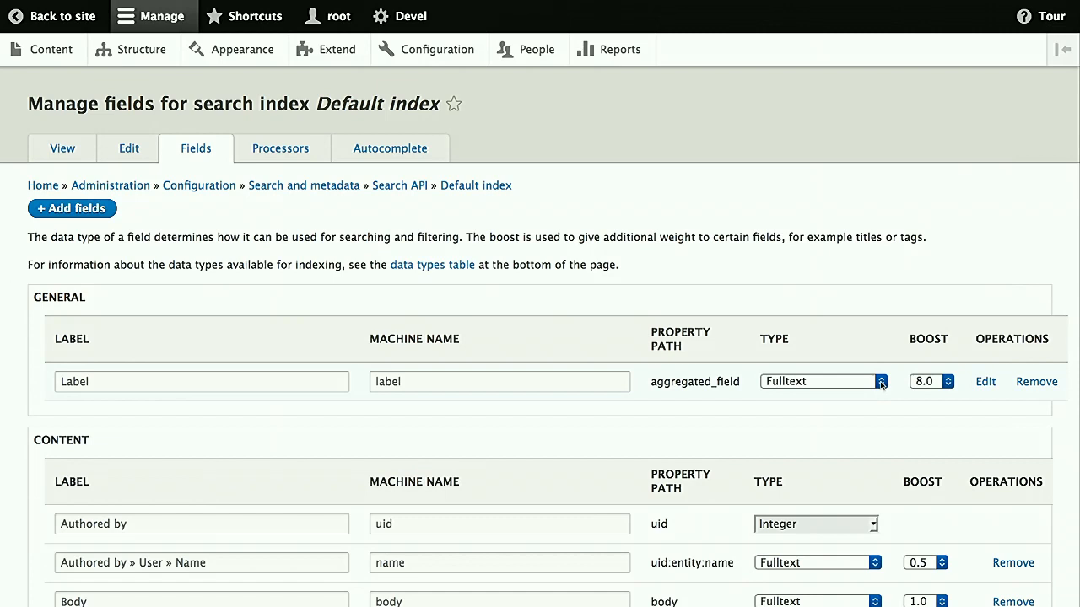
left_click(882, 381)
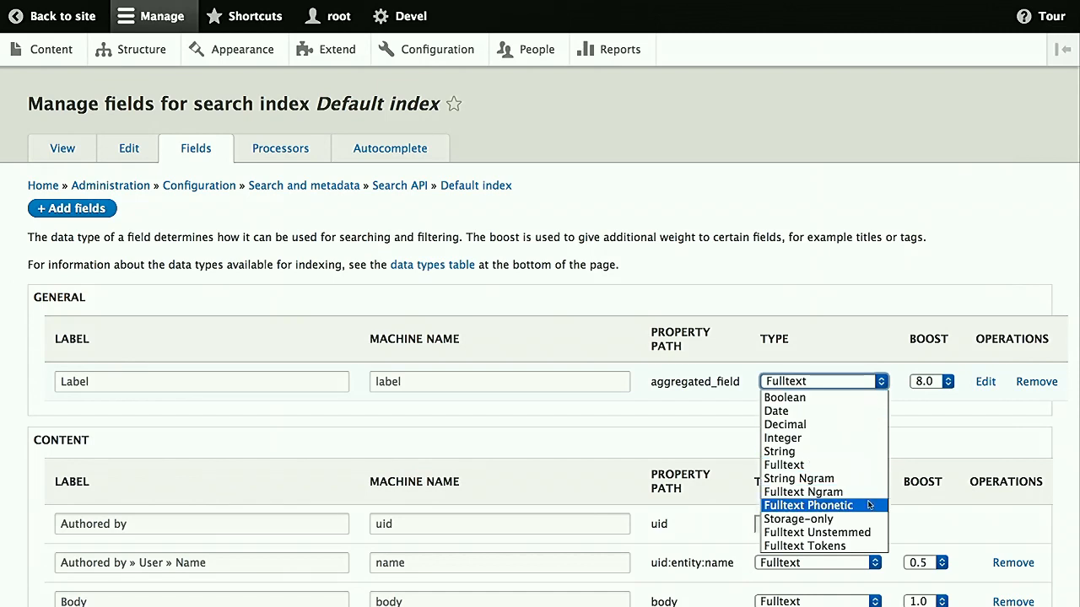
mouse_move(808, 505)
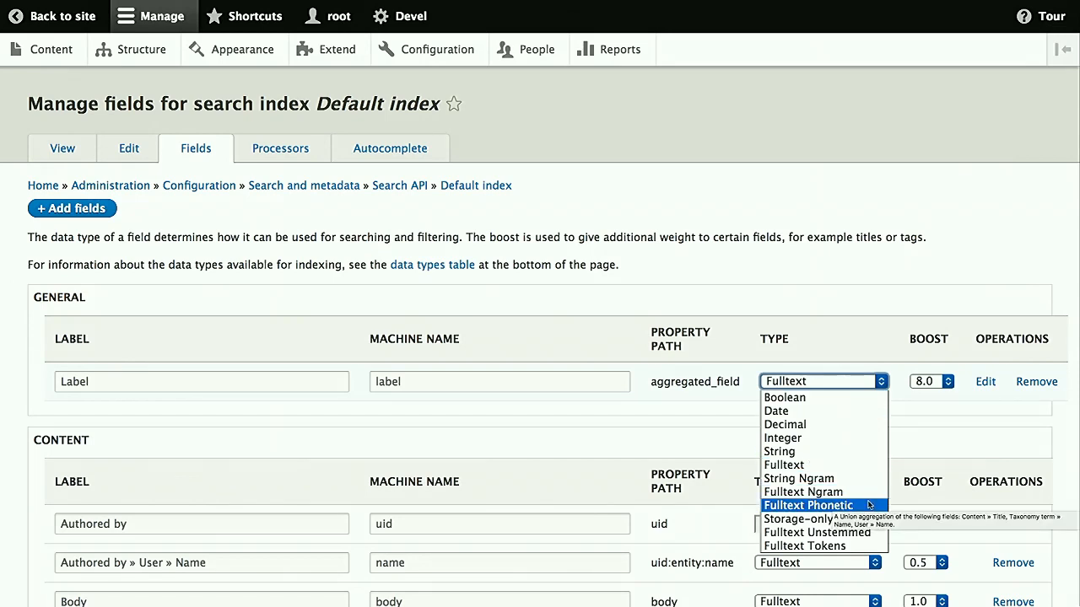
left_click(808, 506)
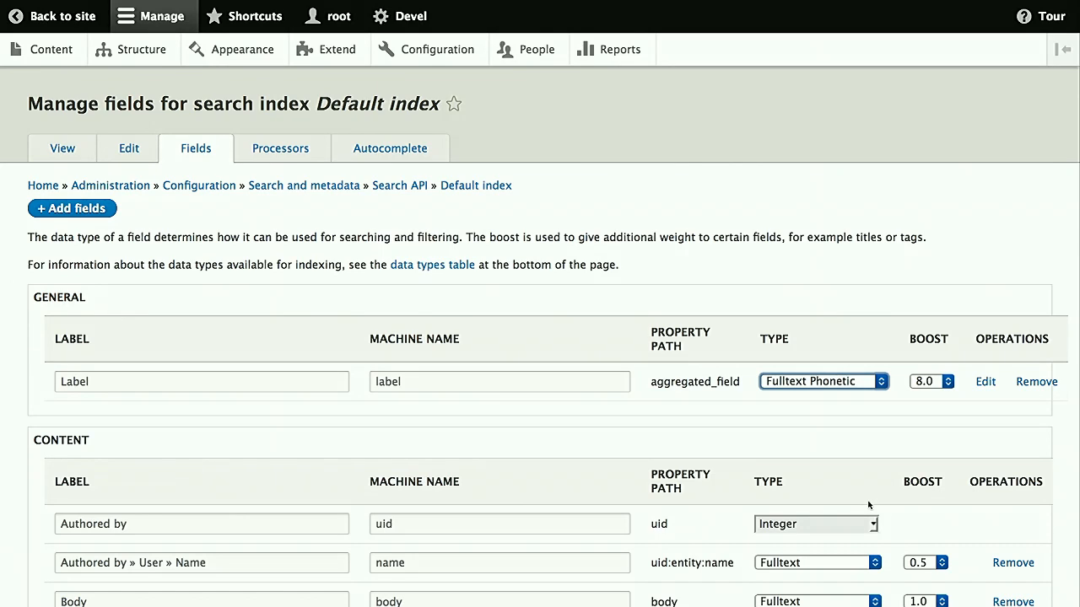
mouse_move(835, 513)
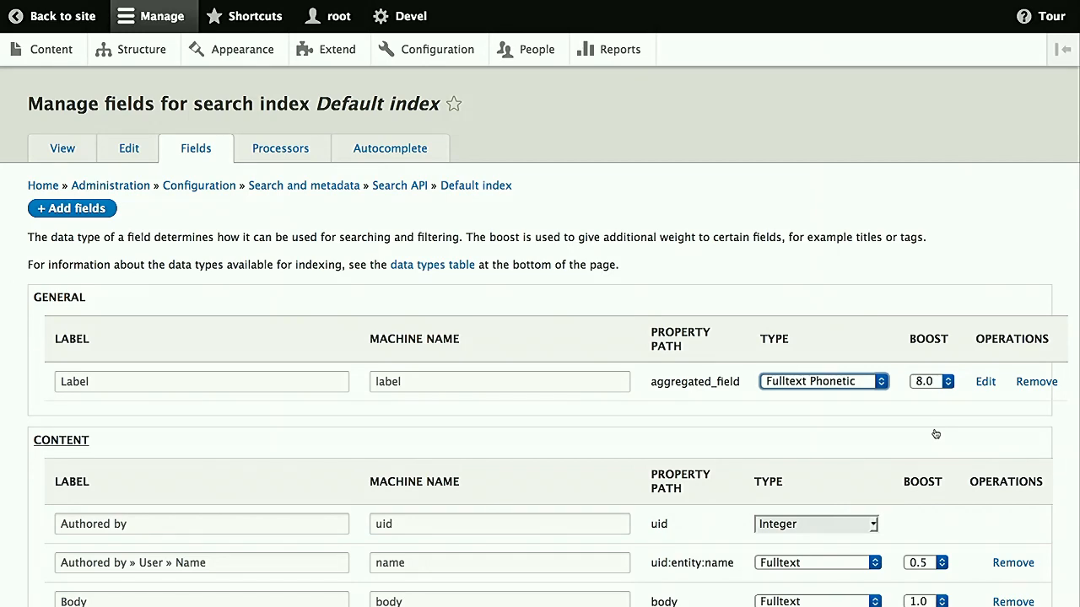
scroll("down", 3)
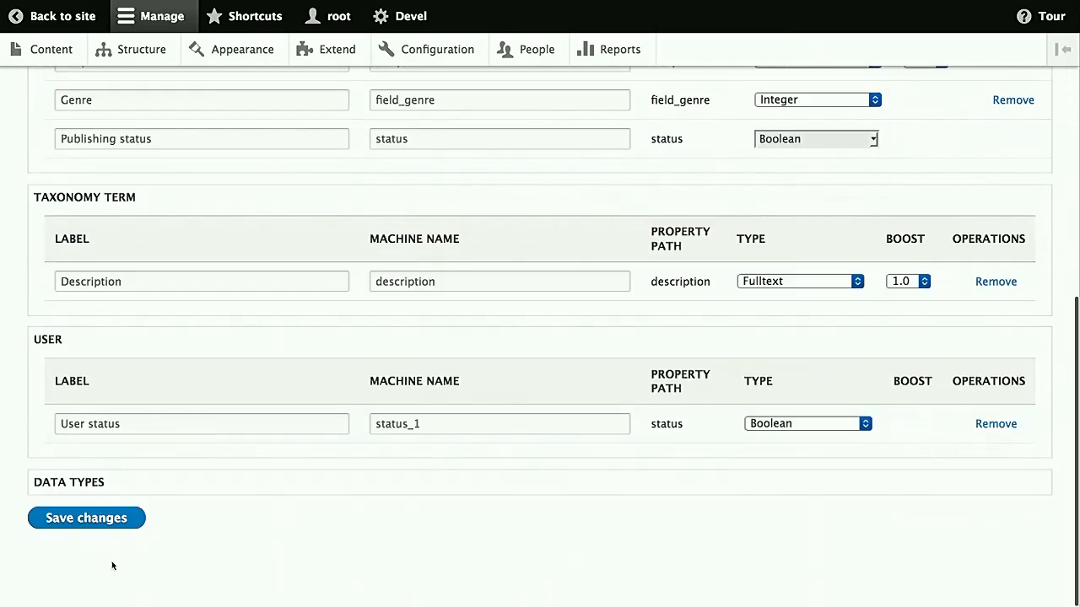
scroll("down", 3)
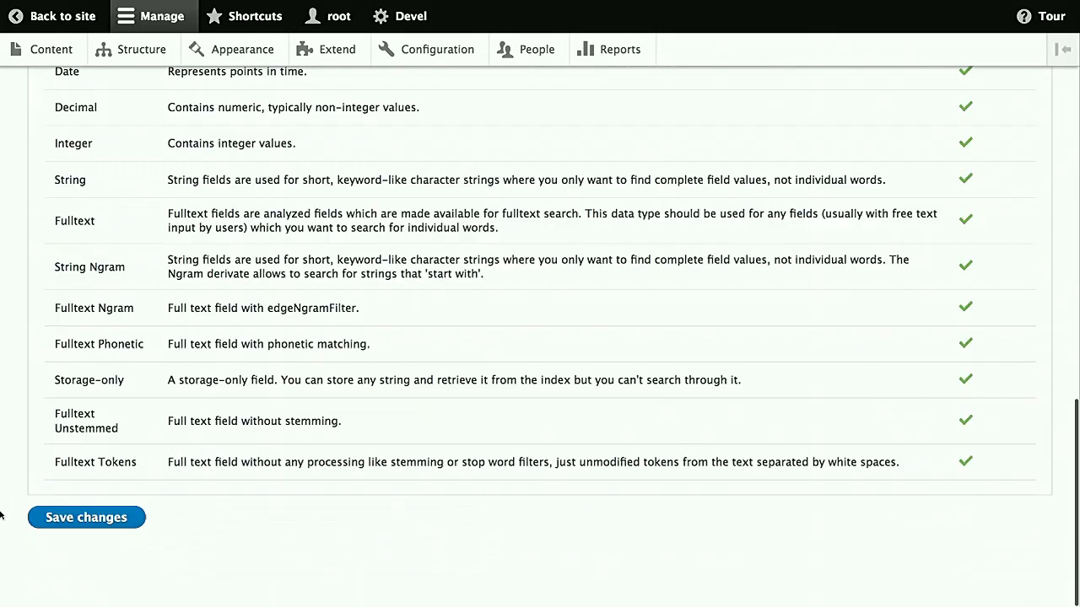
left_click(86, 517)
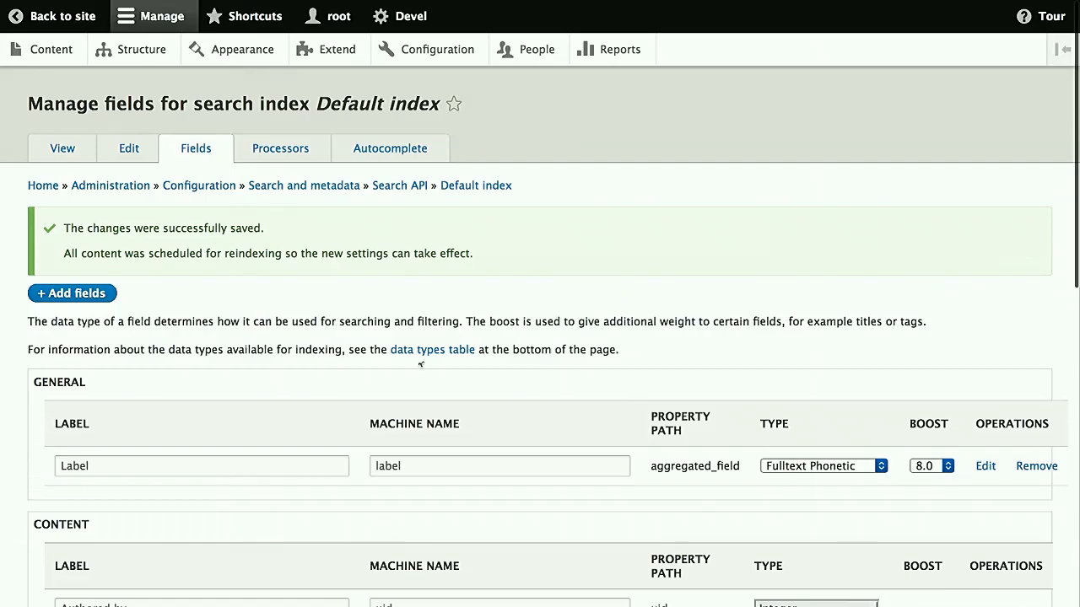
mouse_move(103, 175)
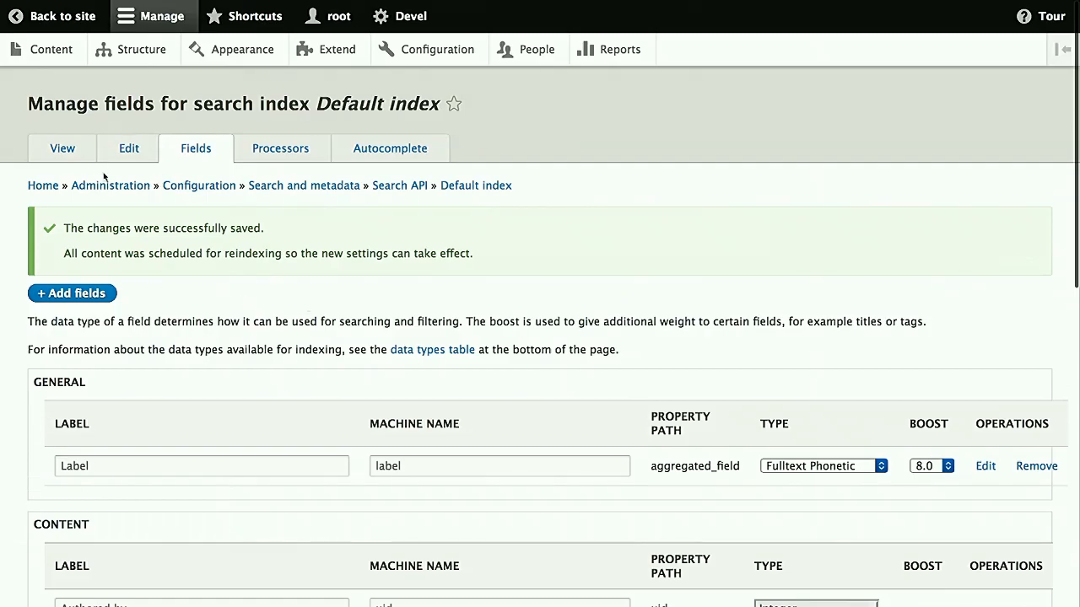
mouse_move(697, 453)
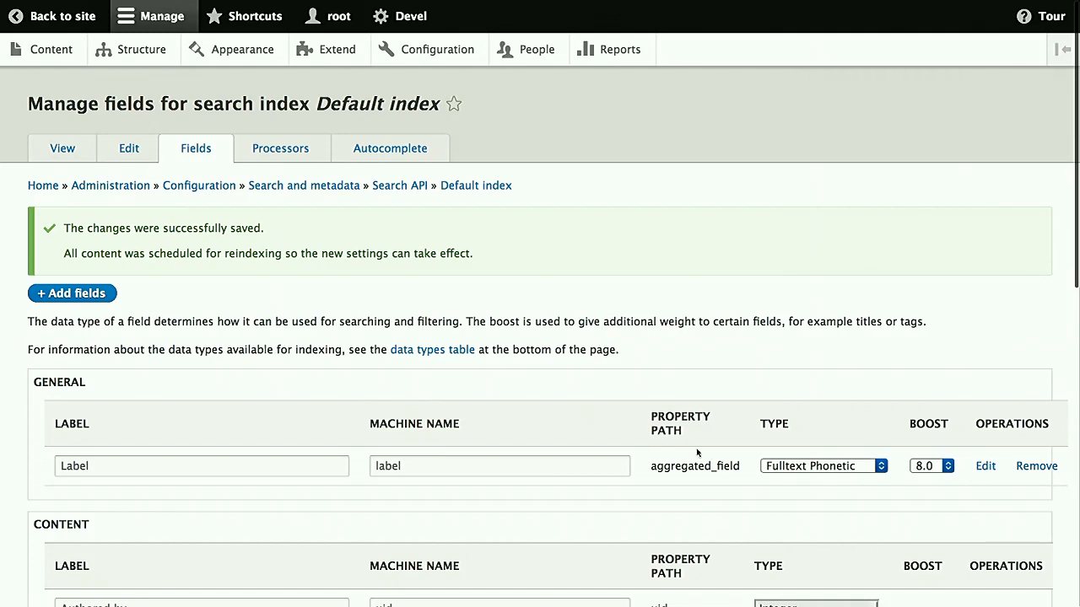
mouse_move(339, 295)
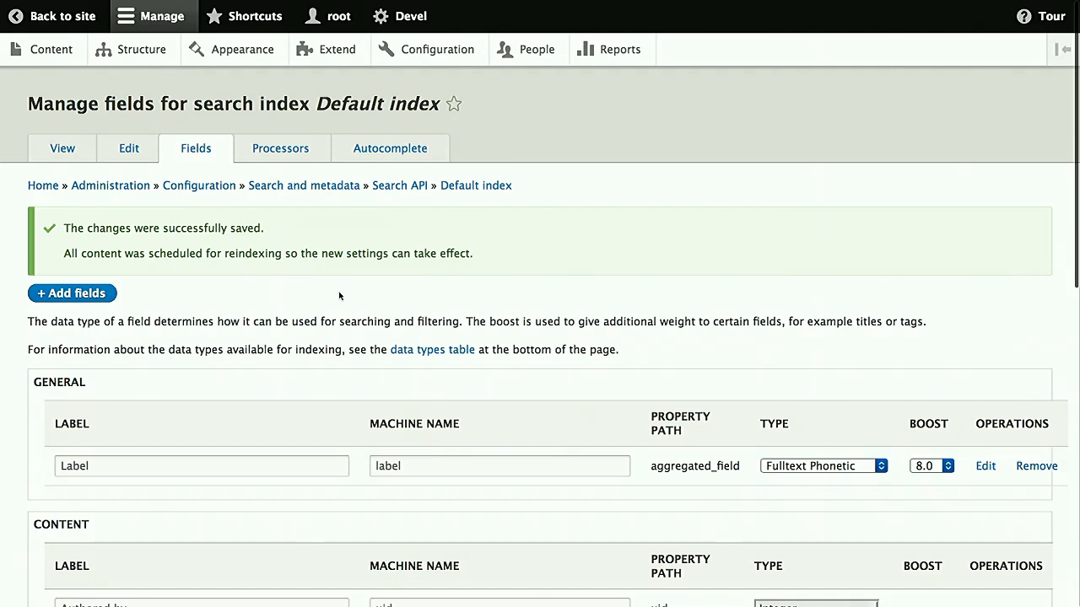
Index all 347 Default index items in batches of 50 from its View tab
left_click(58, 148)
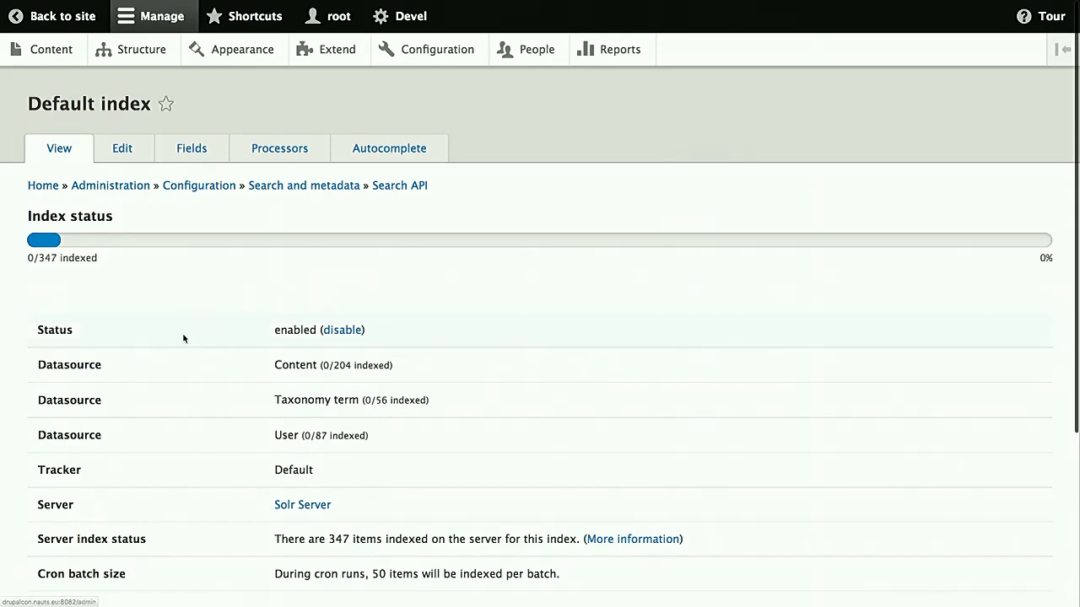
mouse_move(291, 391)
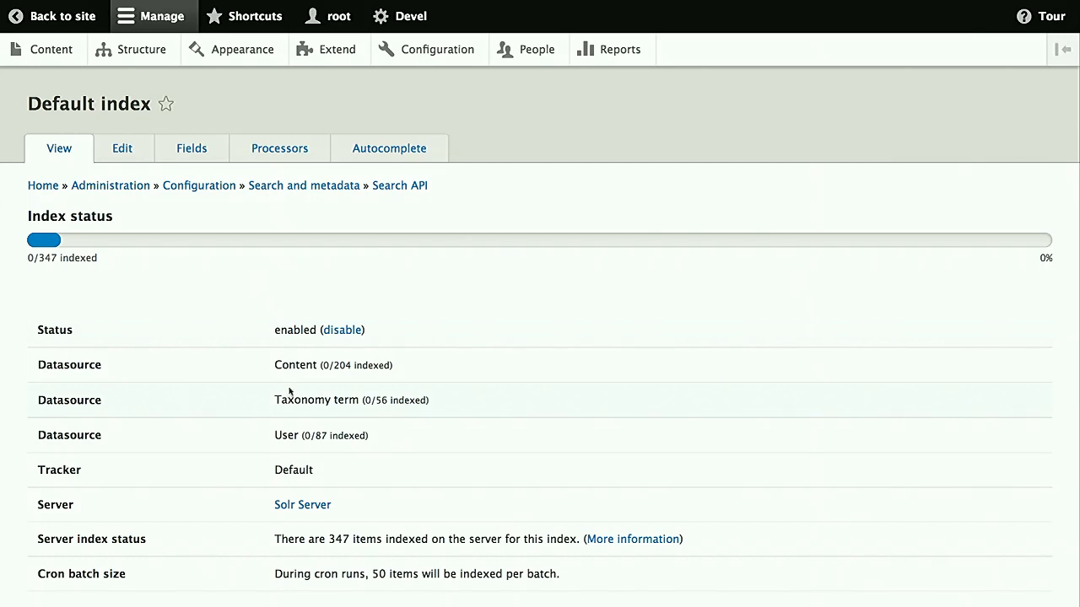
scroll("down", 3)
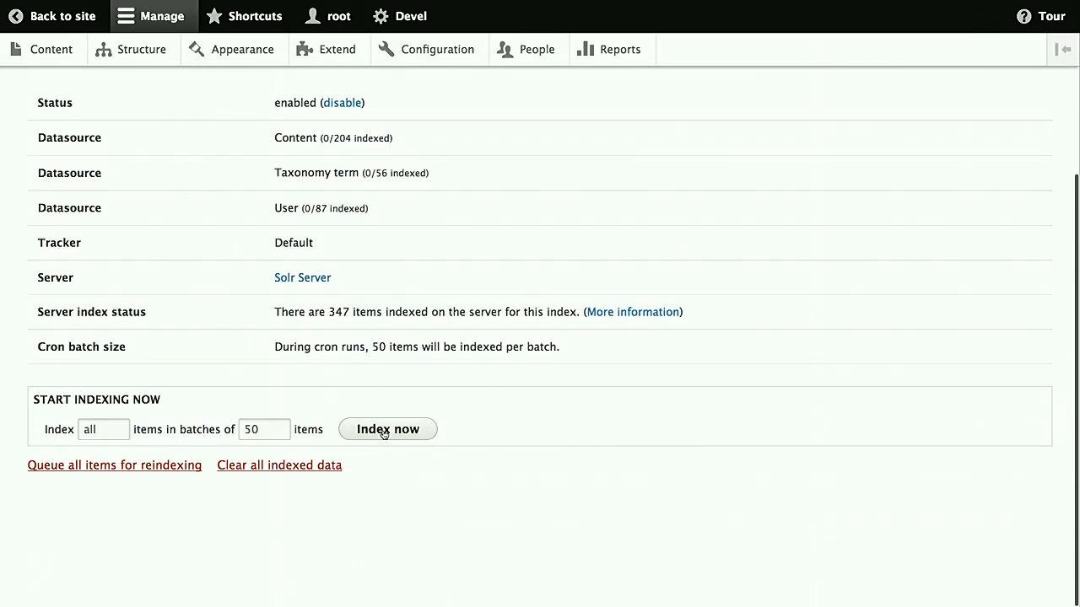
left_click(388, 428)
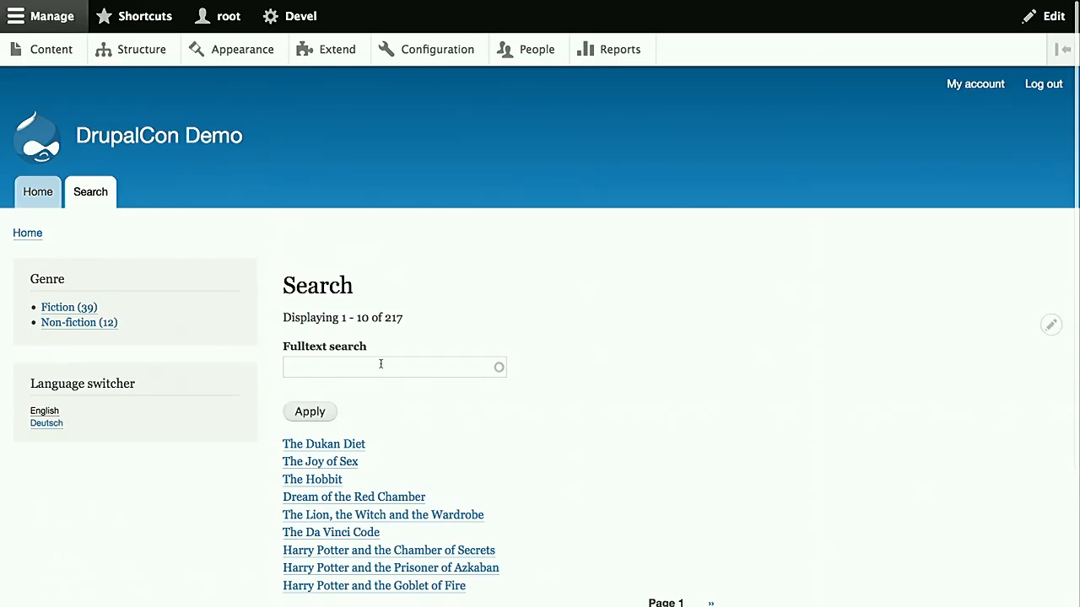
mouse_move(375, 367)
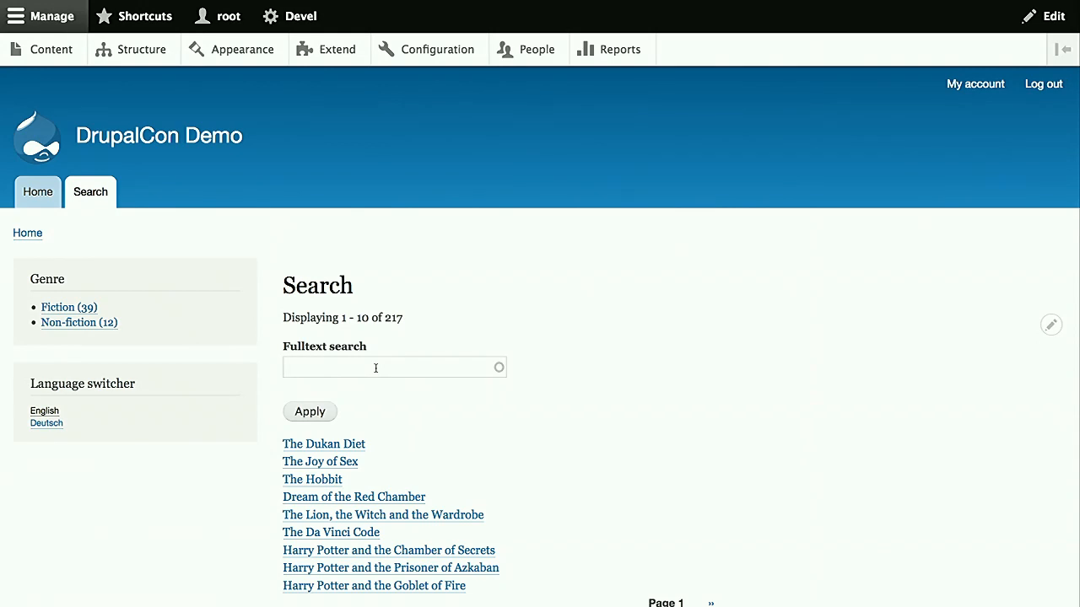
Search 'foenics' to get Harry Potter and the Order of the Phoenix
type("foenics")
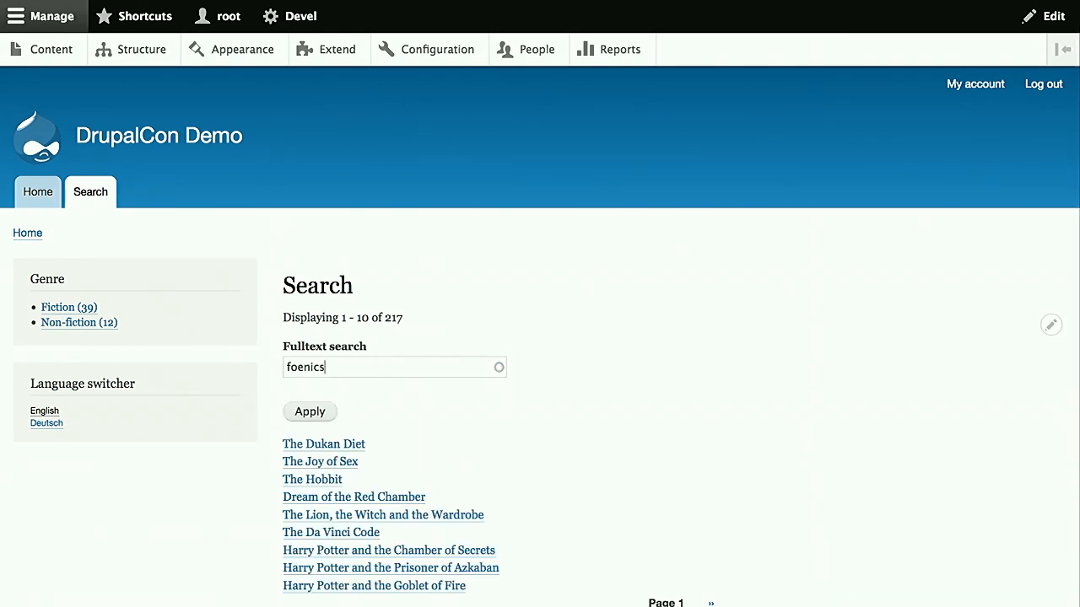
left_click(309, 411)
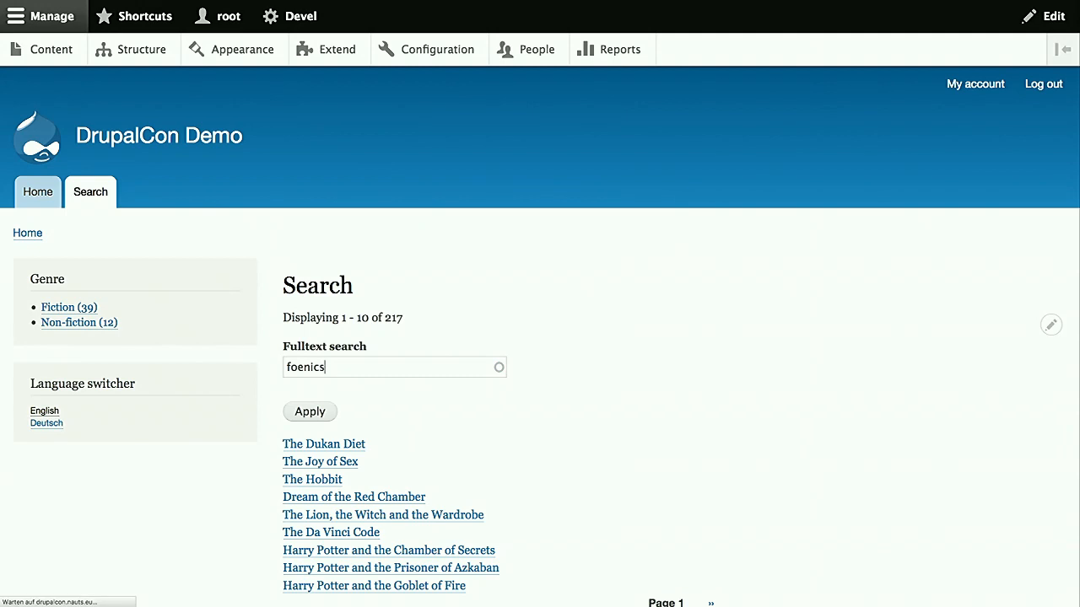
left_click(310, 412)
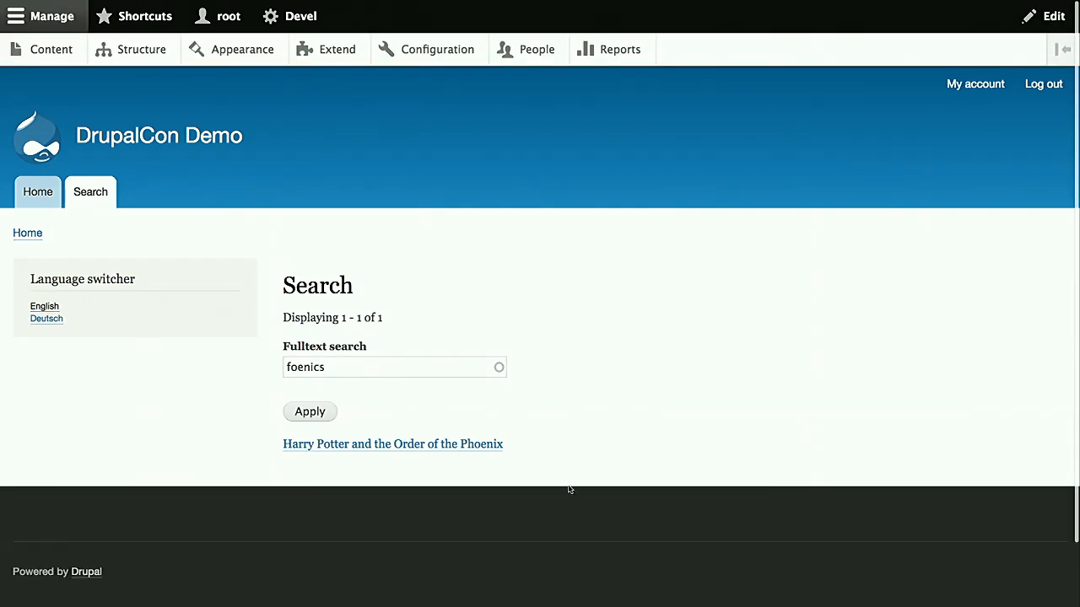
mouse_move(491, 472)
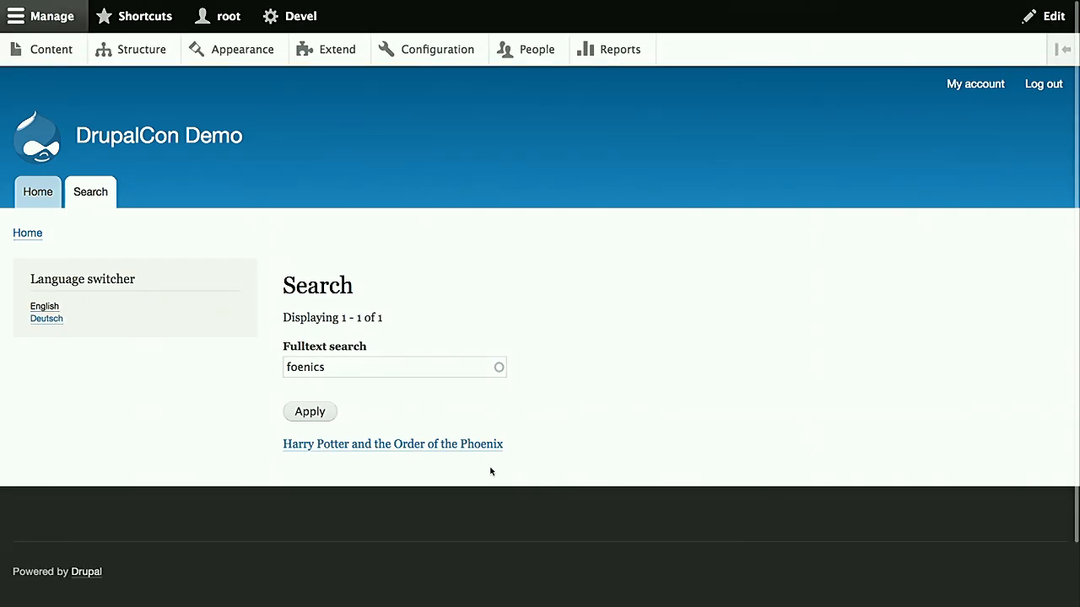
mouse_move(497, 467)
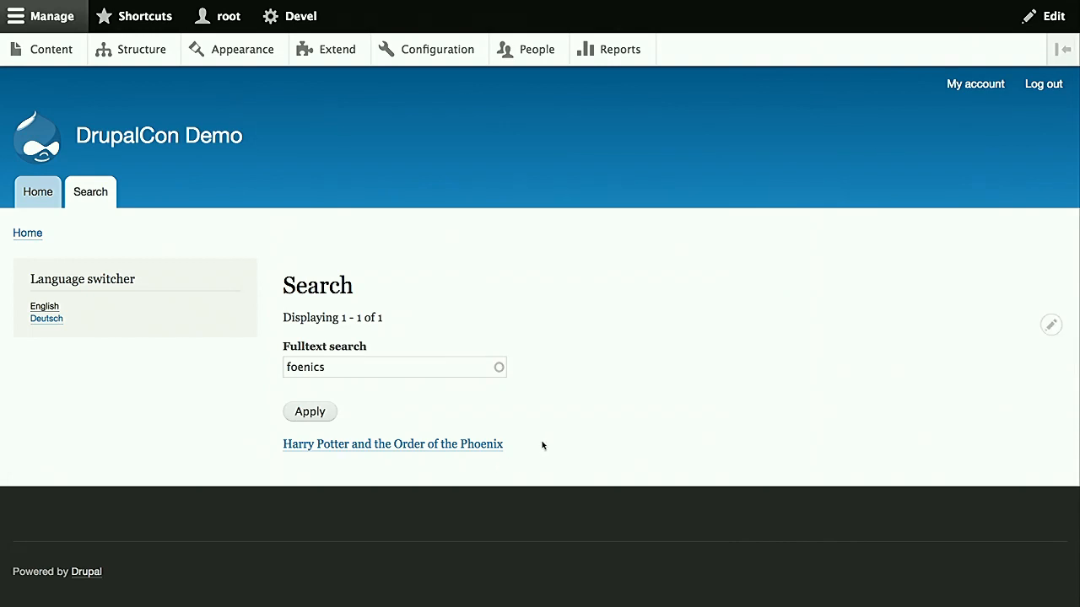
mouse_move(108, 335)
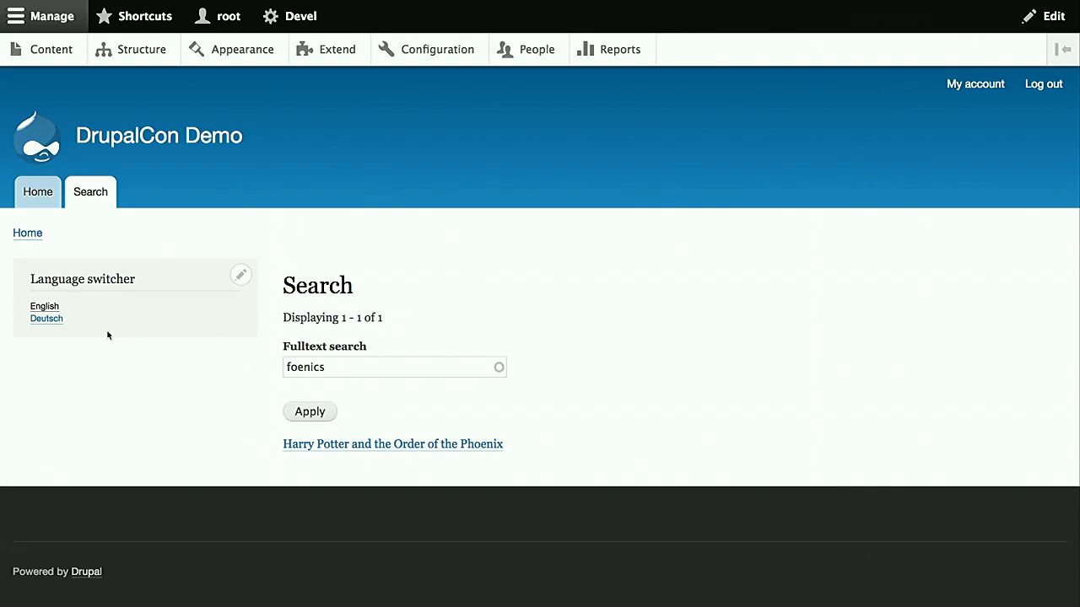
Switch to German, search 'Chokolate' for Charlie und die Schokoladenfabrik, then start a new query
left_click(47, 319)
type("Chokl")
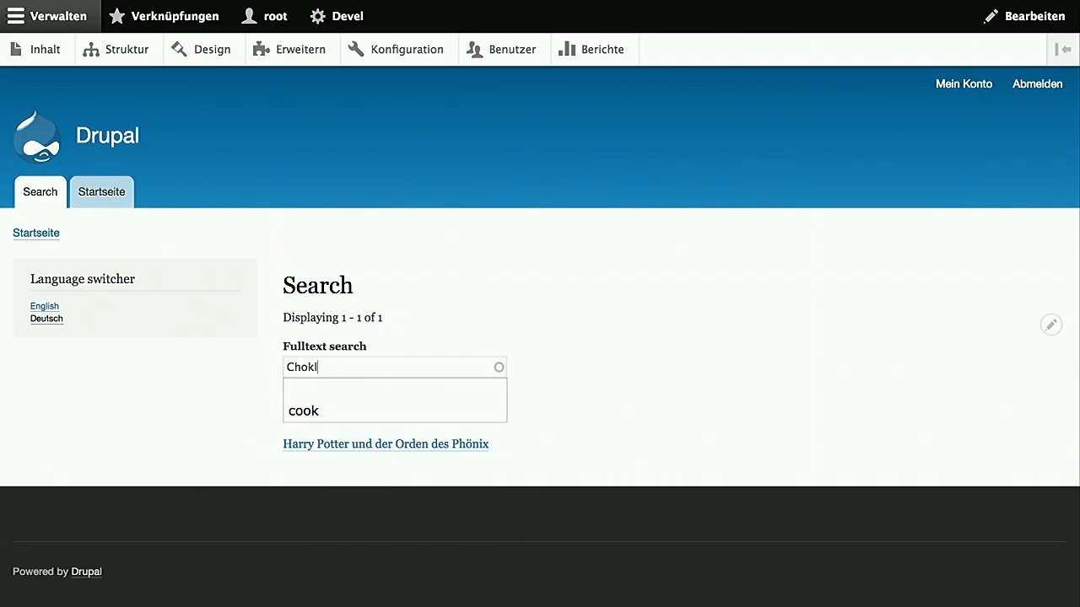
type("ate")
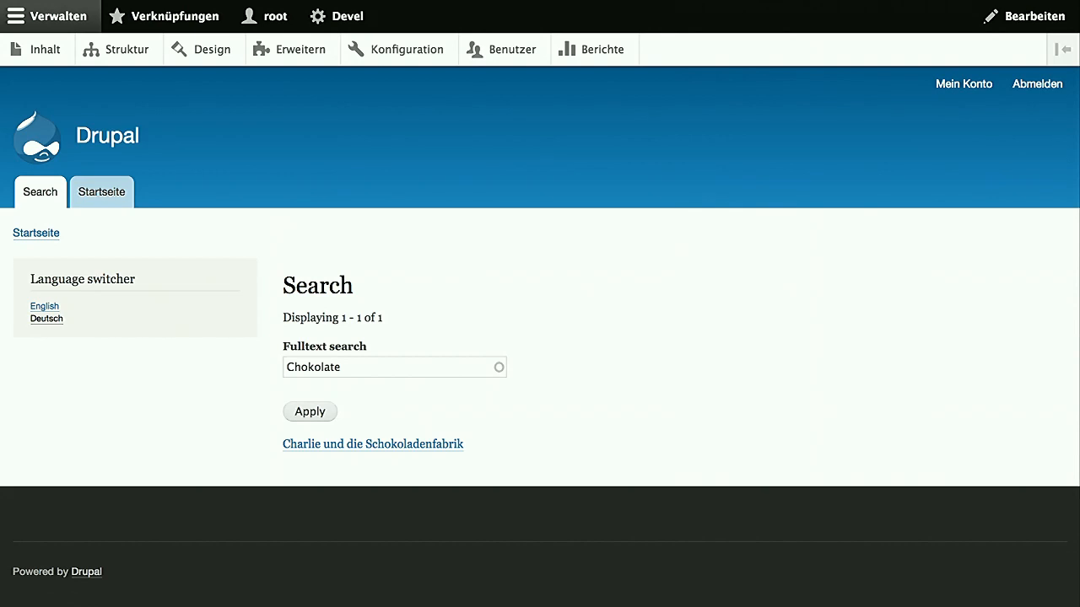
mouse_move(394, 490)
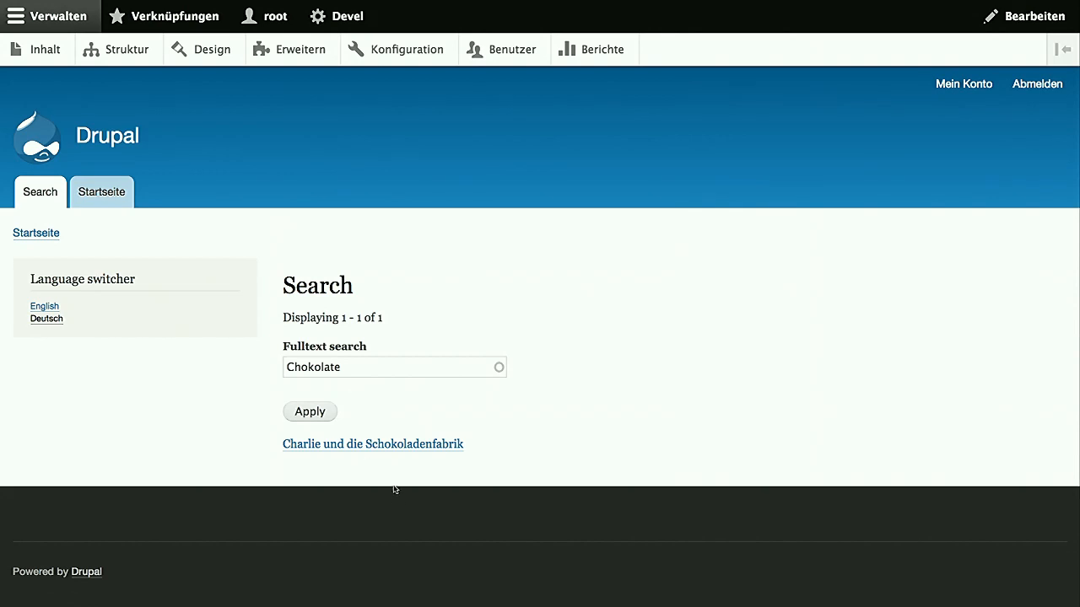
left_click(394, 366)
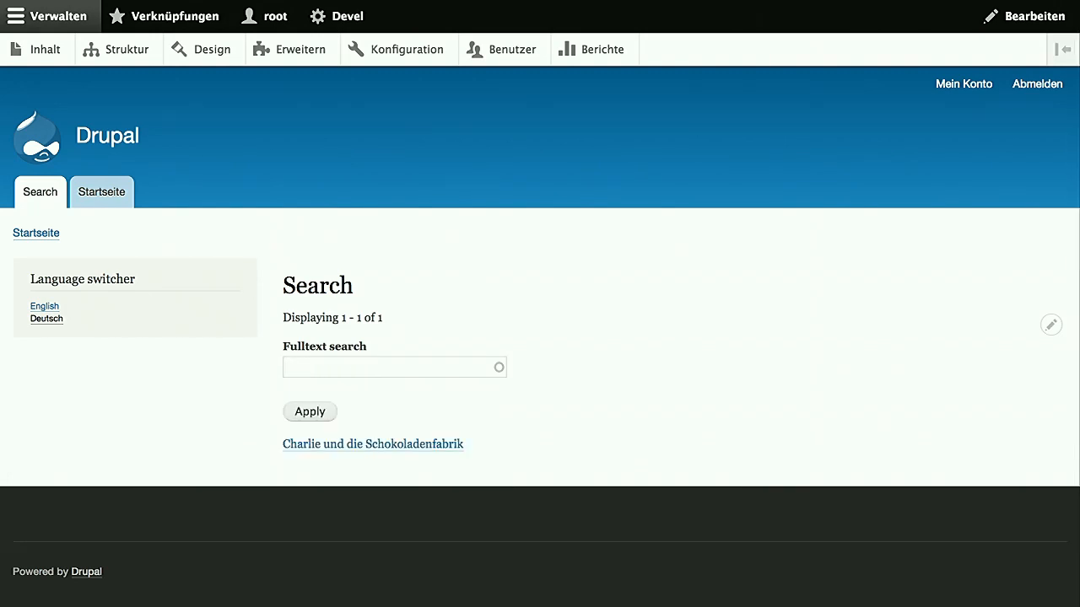
type("fabri")
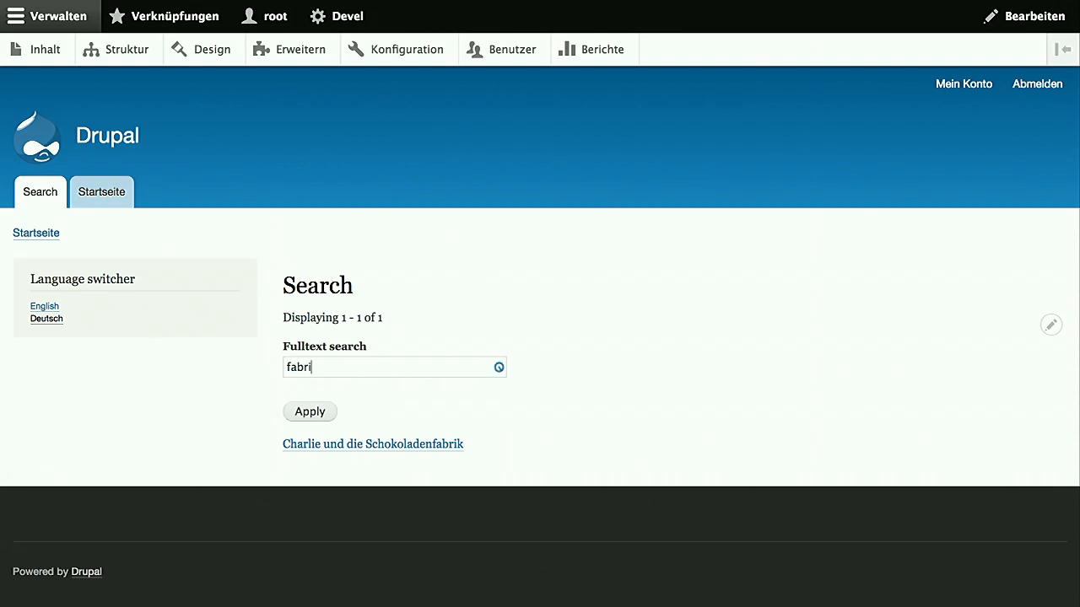
type("g")
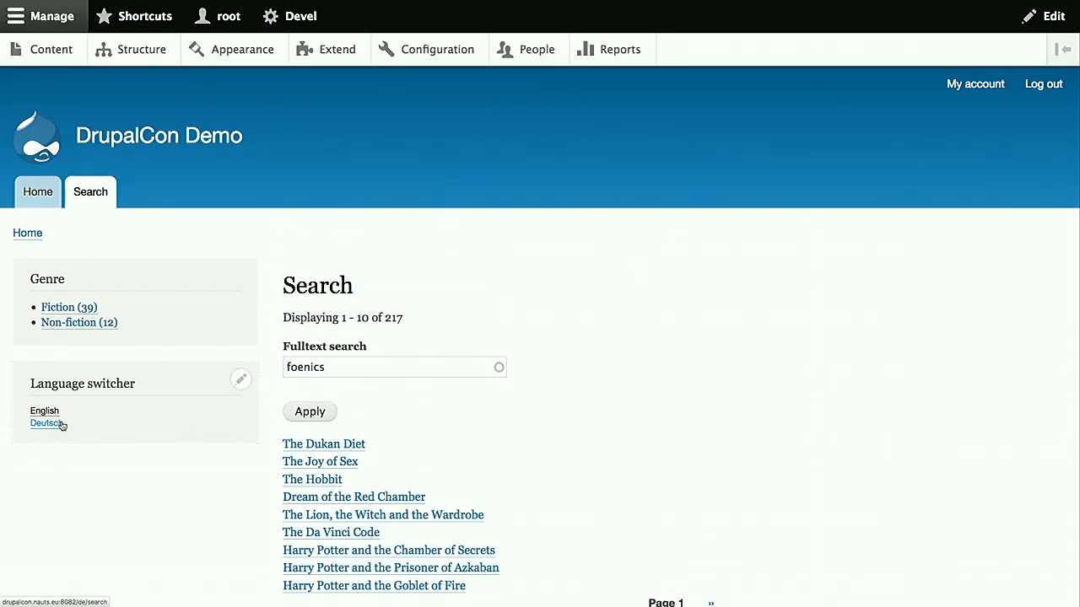
On the German site, search 'chokalatefabrig' to find Charlie und die Schokoladenfabrik
left_click(46, 423)
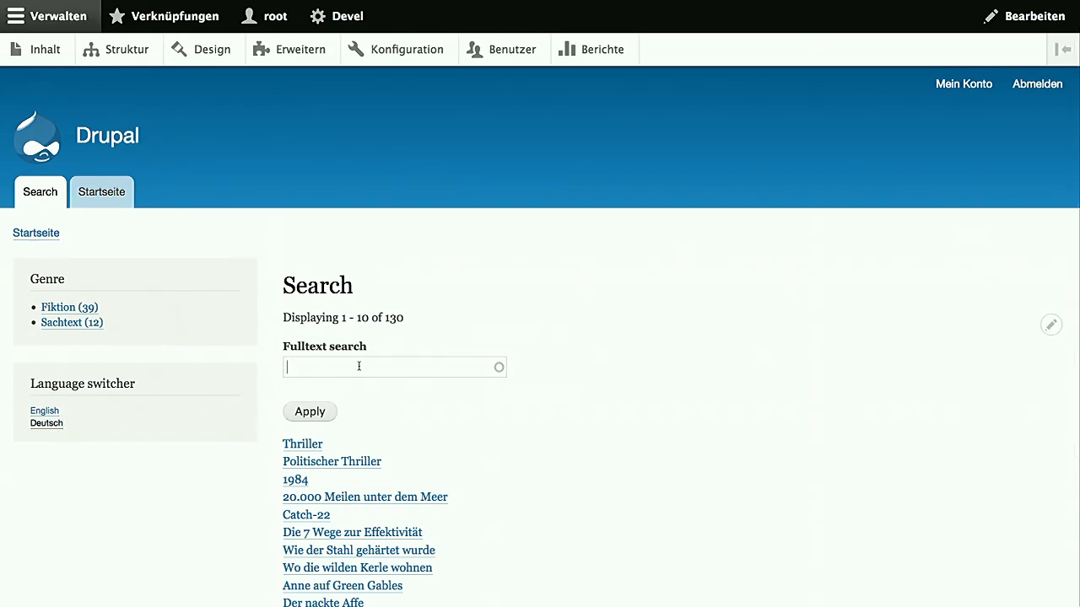
type("chab")
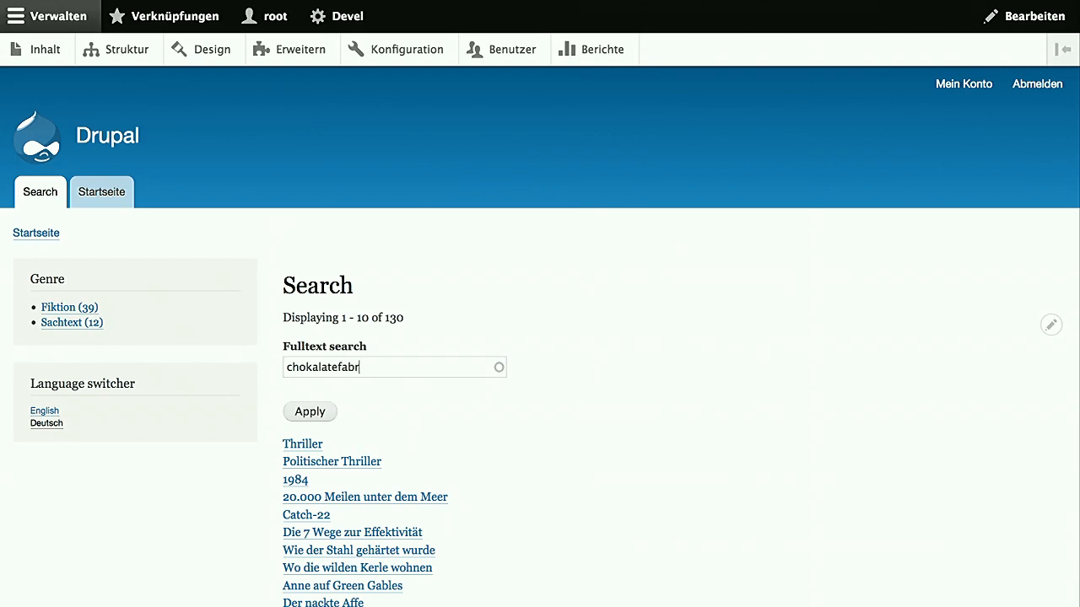
type("g")
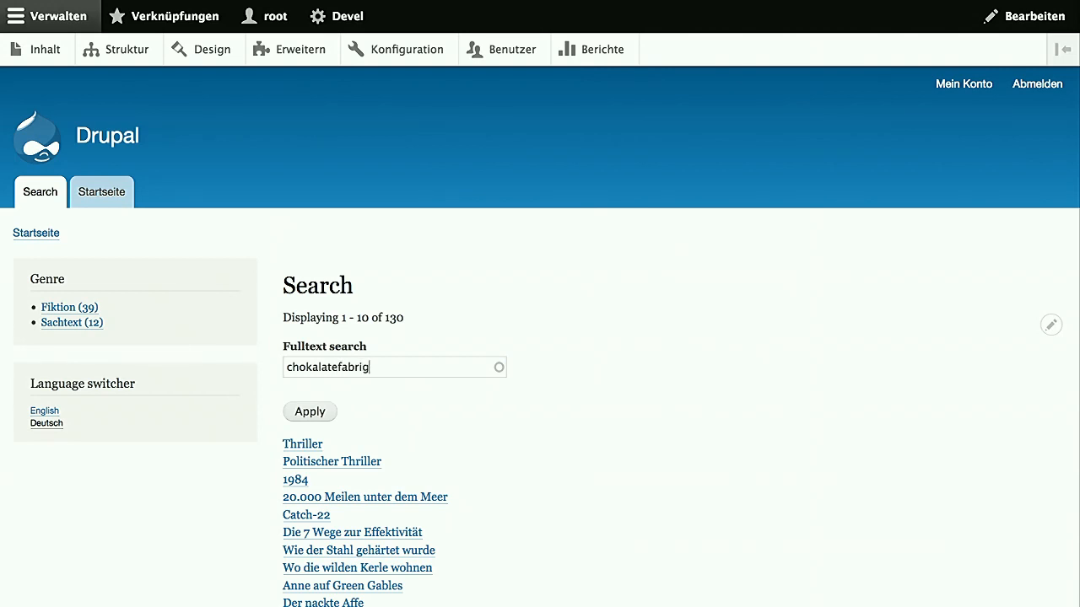
left_click(310, 412)
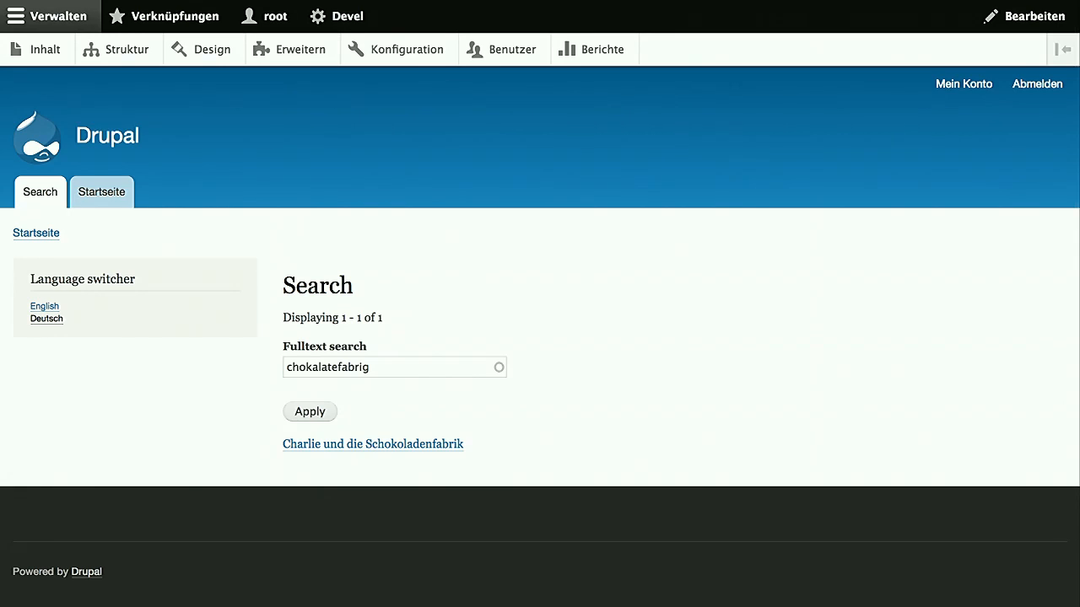
mouse_move(559, 308)
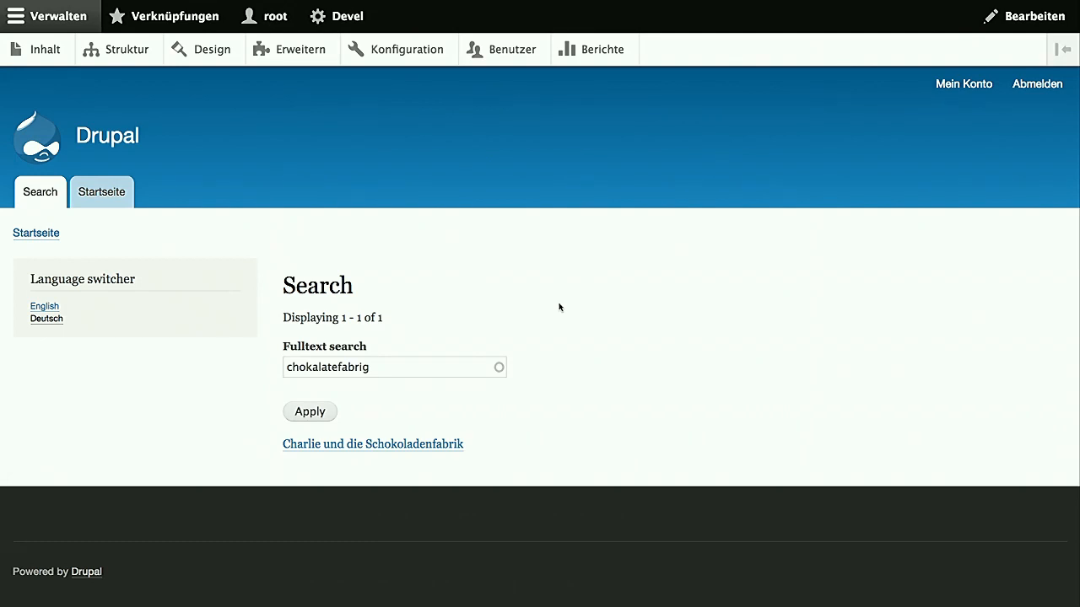
mouse_move(541, 300)
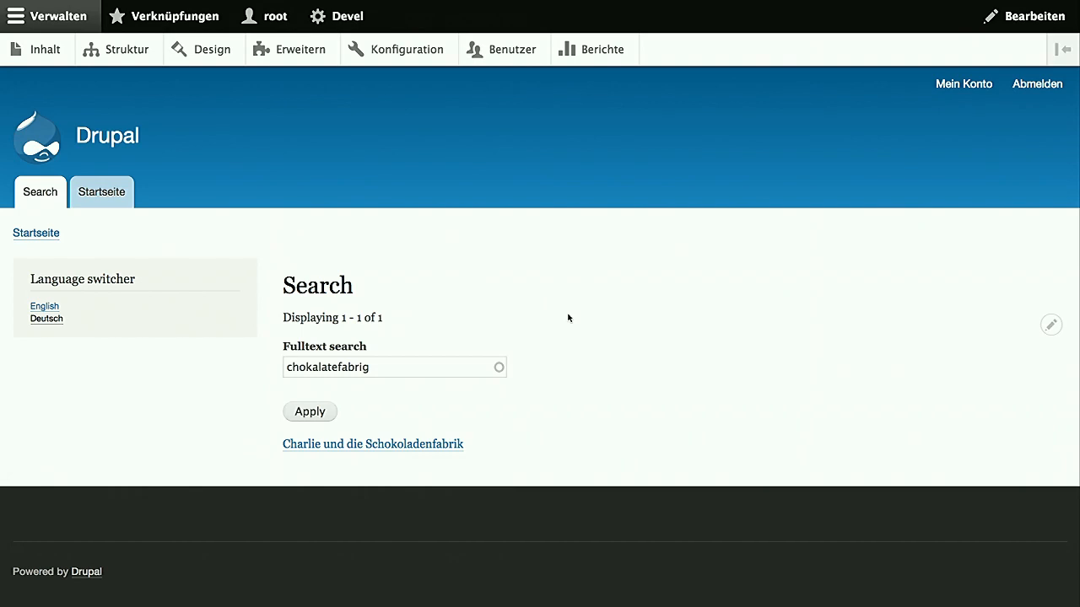
mouse_move(616, 338)
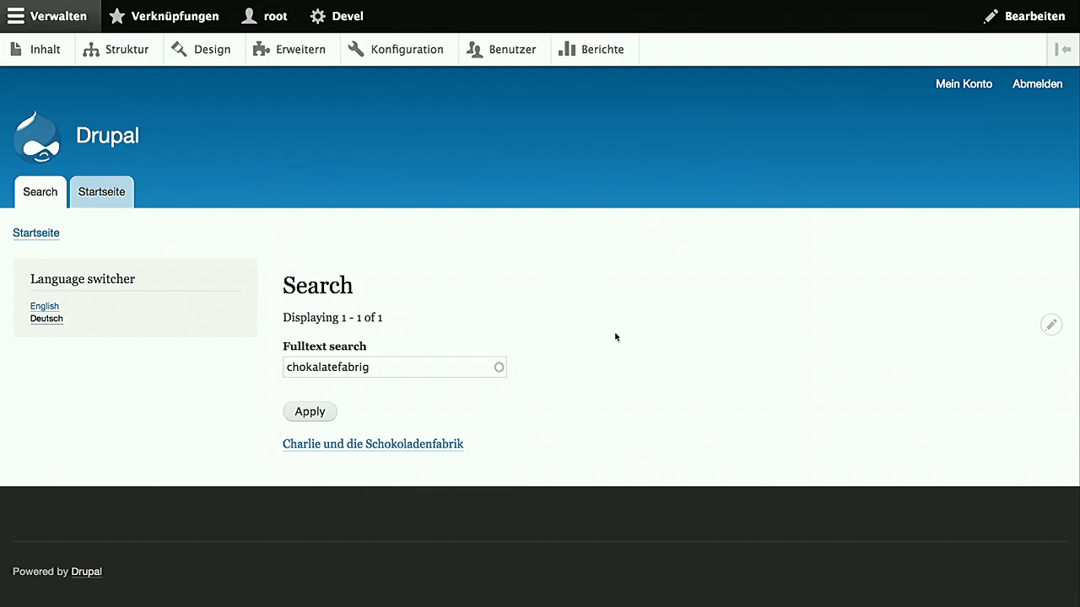